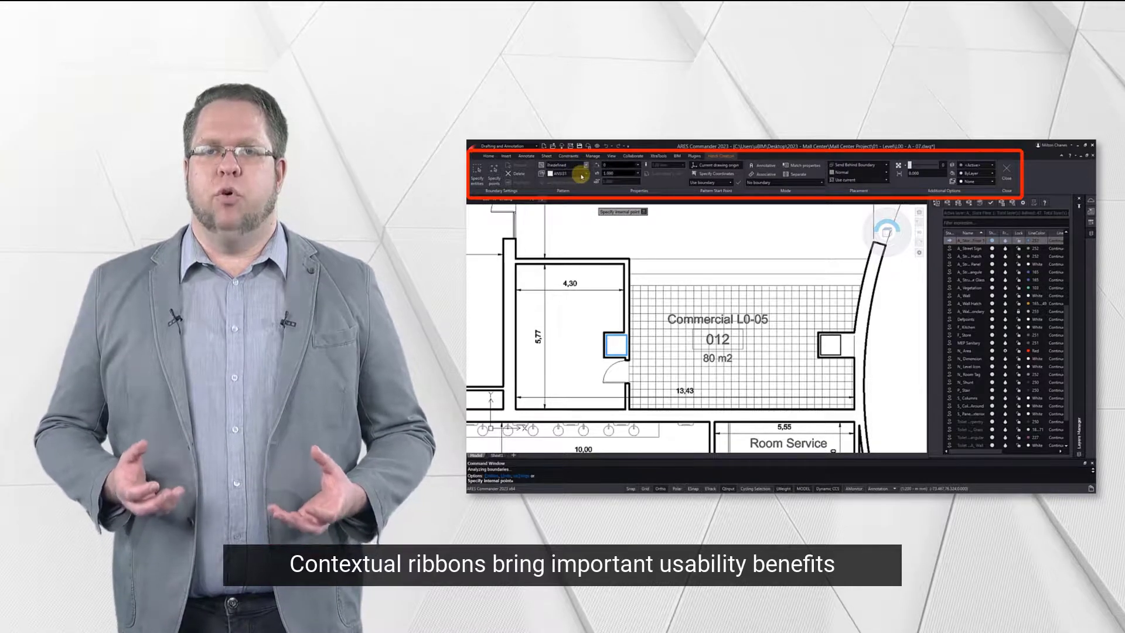
# - Draw a polyline with typed segment values 3 and 1 between the Main Hall A circles, then return to the floor plan
pyautogui.click(581, 174)
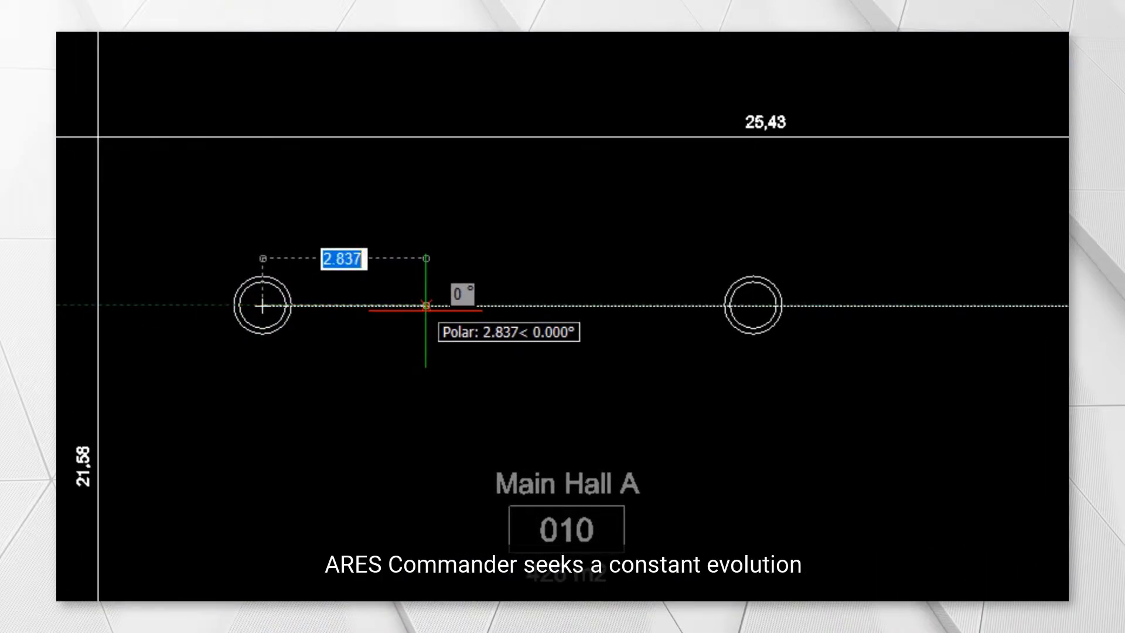
pyautogui.write('34')
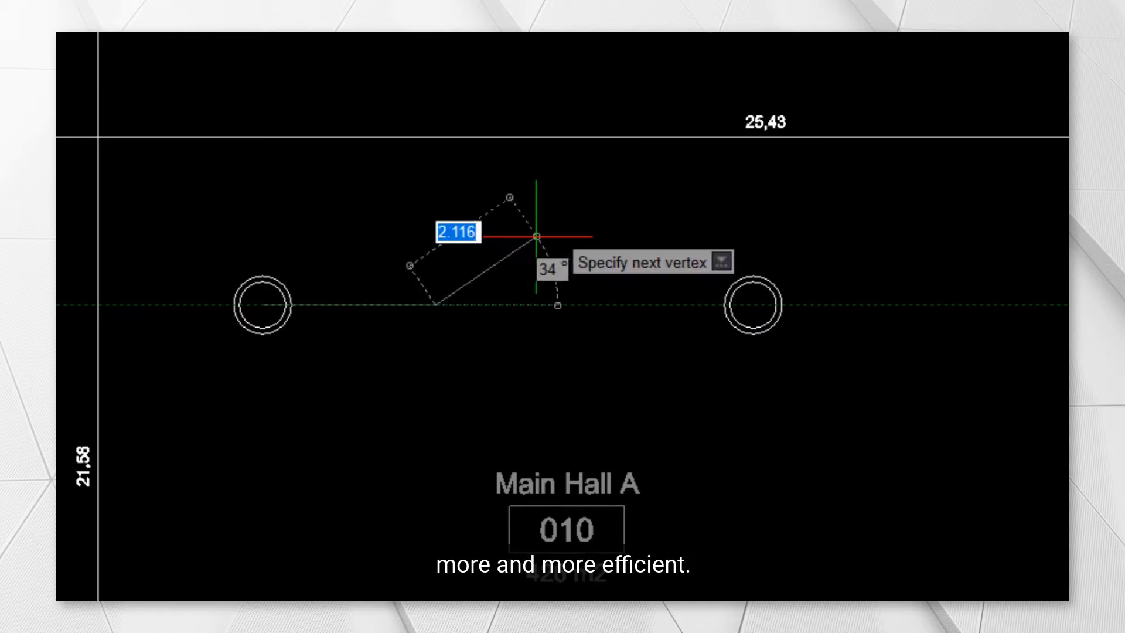
pyautogui.write('1')
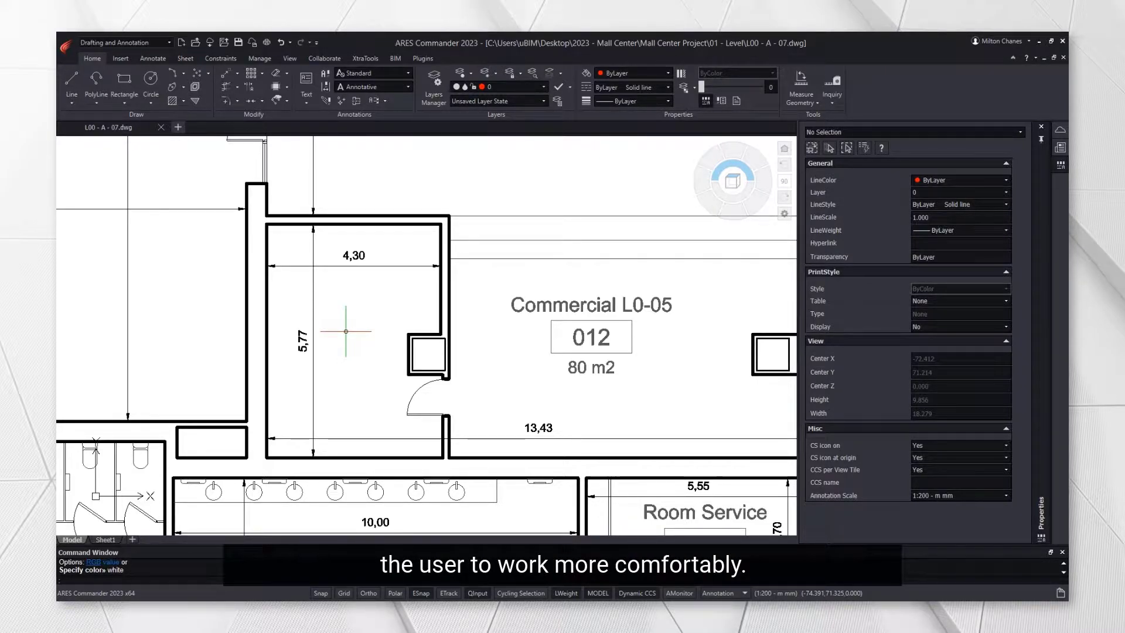
pyautogui.click(433, 85)
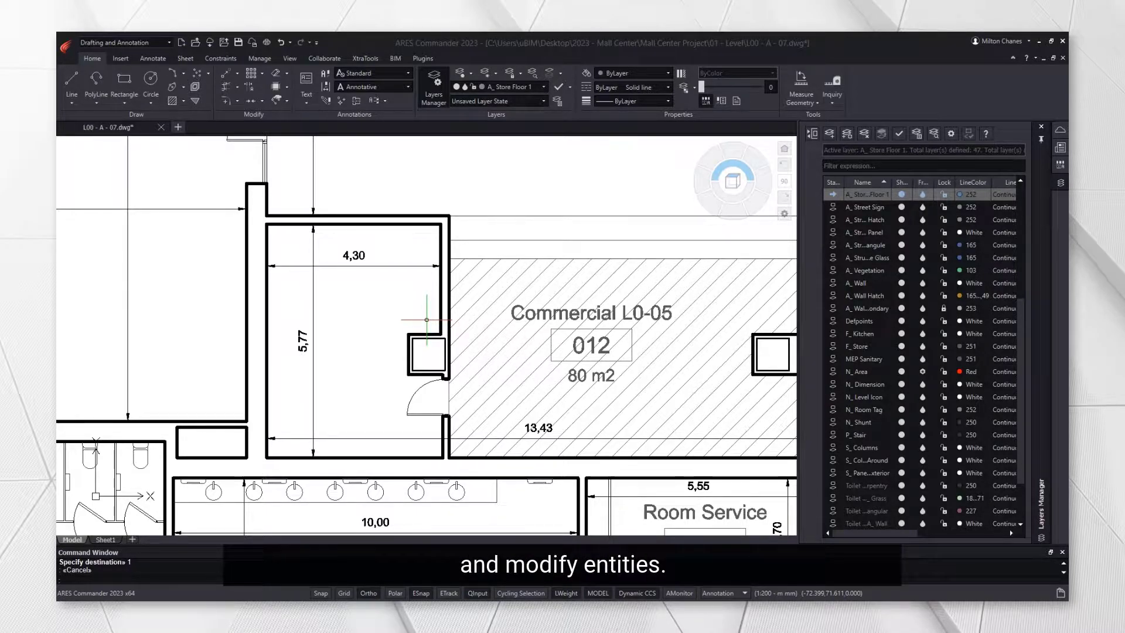
pyautogui.moveTo(364, 296)
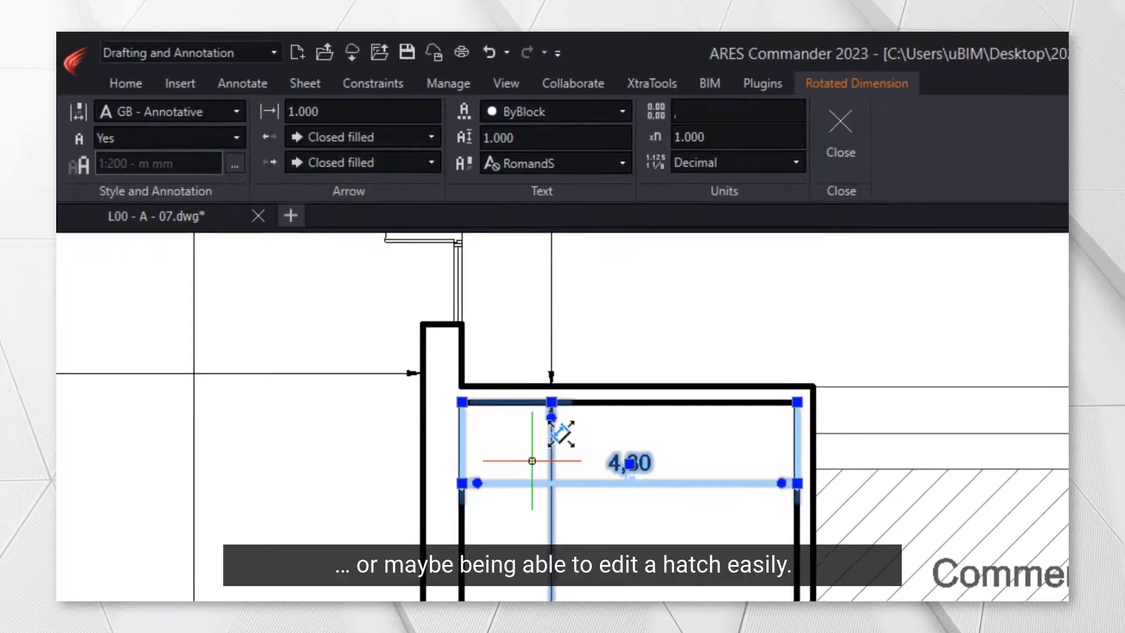
# - Make the Commercial L0-05 hatch a user-defined pattern with intersecting lines forming a grid
pyautogui.click(839, 135)
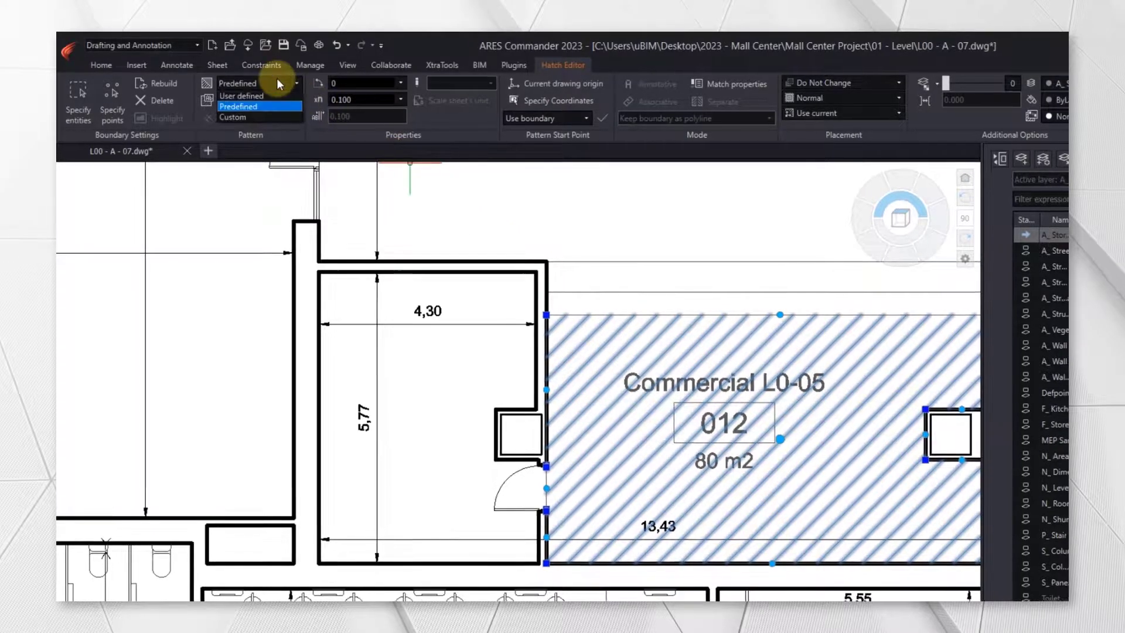
pyautogui.click(239, 97)
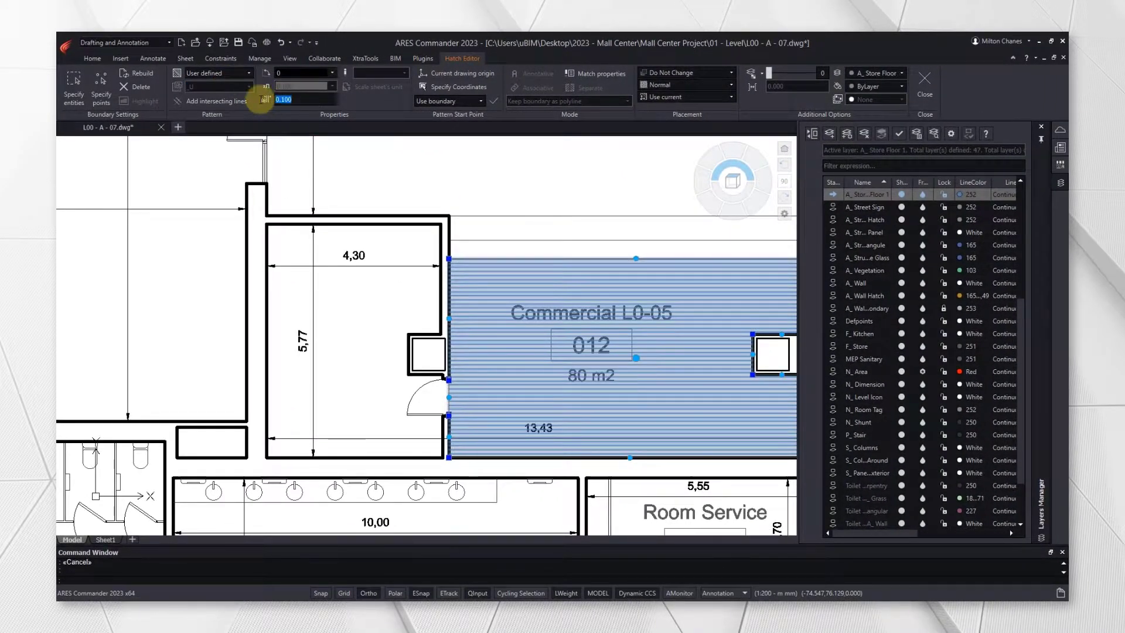
pyautogui.click(216, 101)
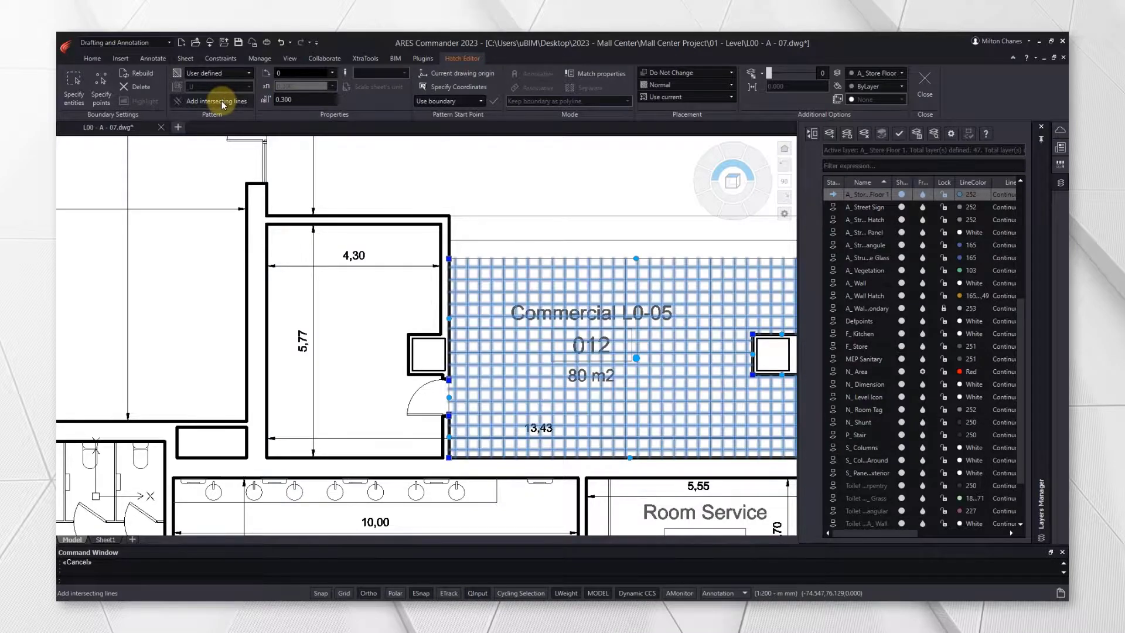
# - Start a new hatch with a SOLID fill for the column square
pyautogui.click(924, 79)
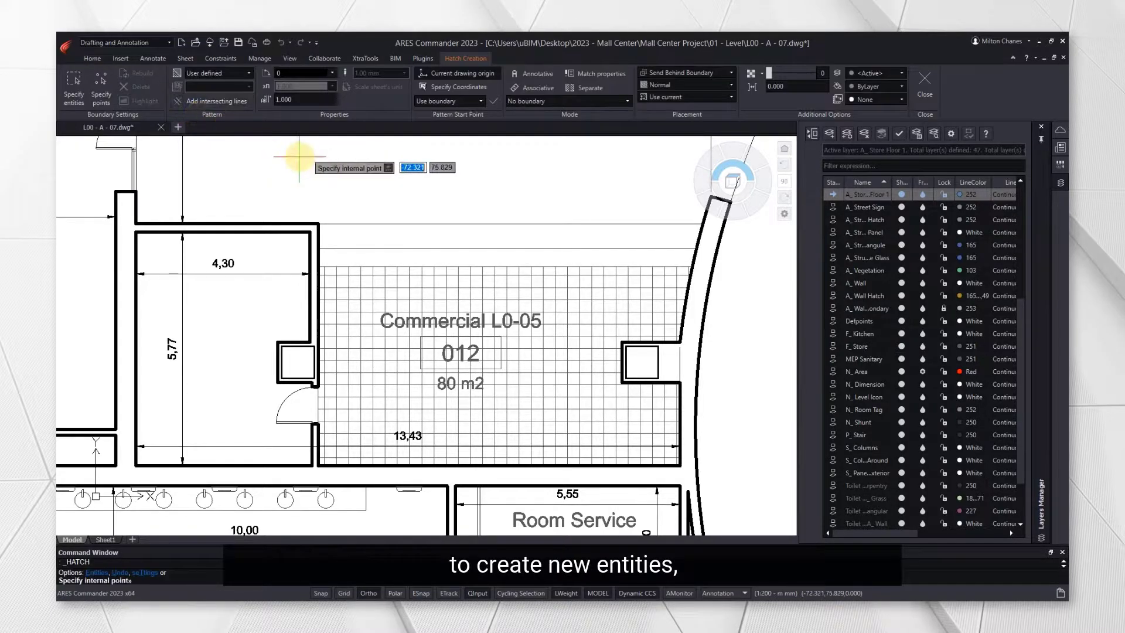
pyautogui.click(296, 362)
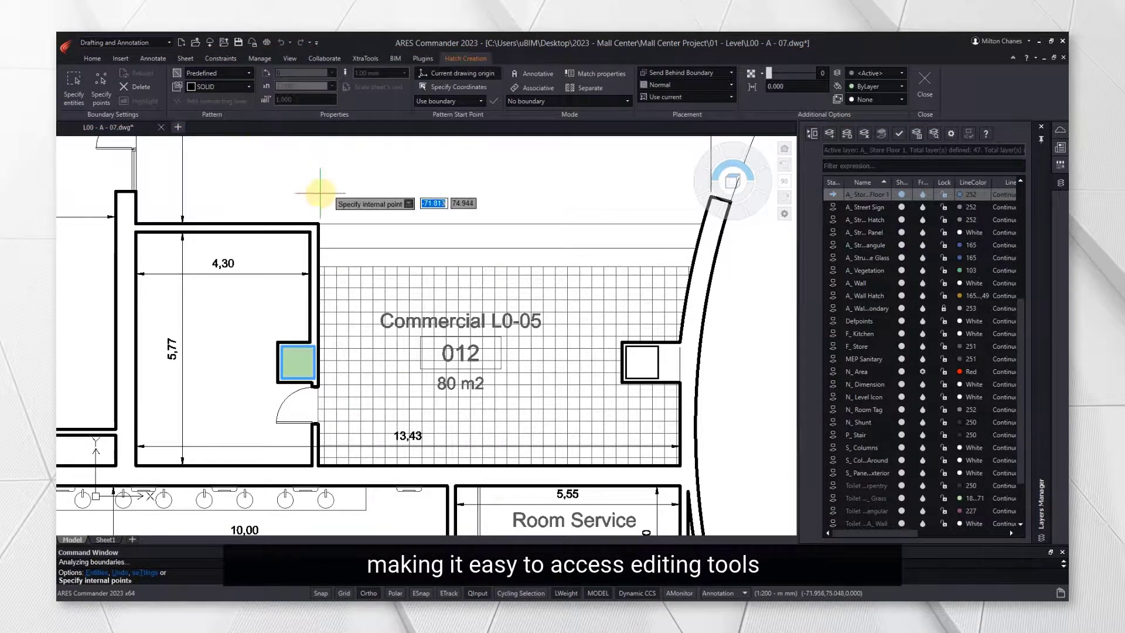
pyautogui.moveTo(367, 172)
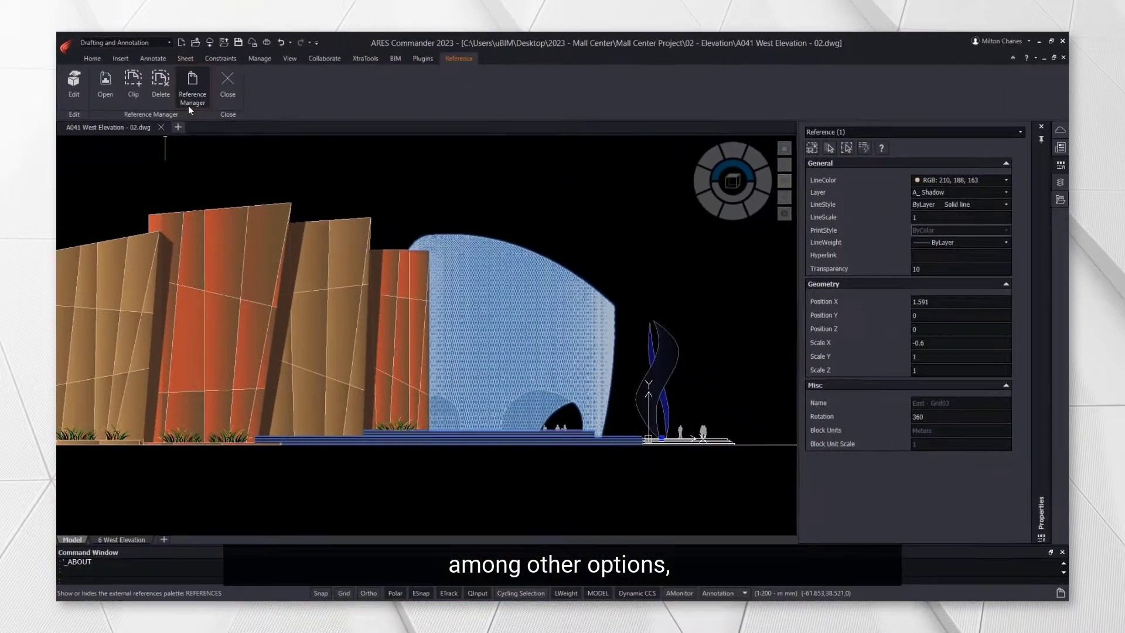
# - Review attached references and the beam schedule table, then list the embedded PDF underlay's layers
pyautogui.click(191, 83)
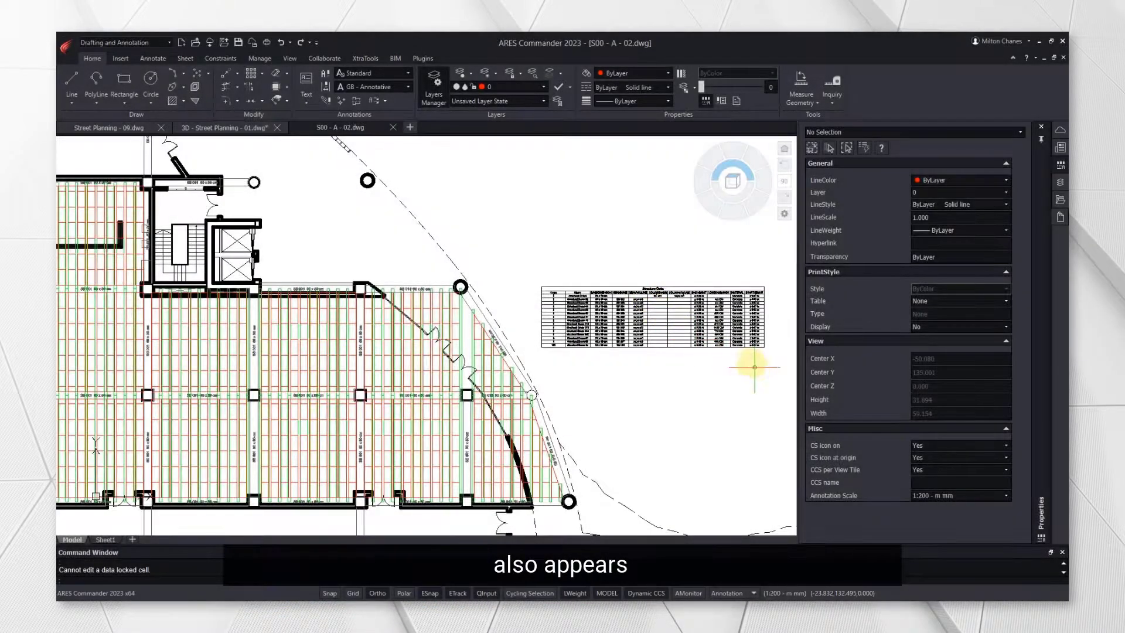
pyautogui.click(452, 270)
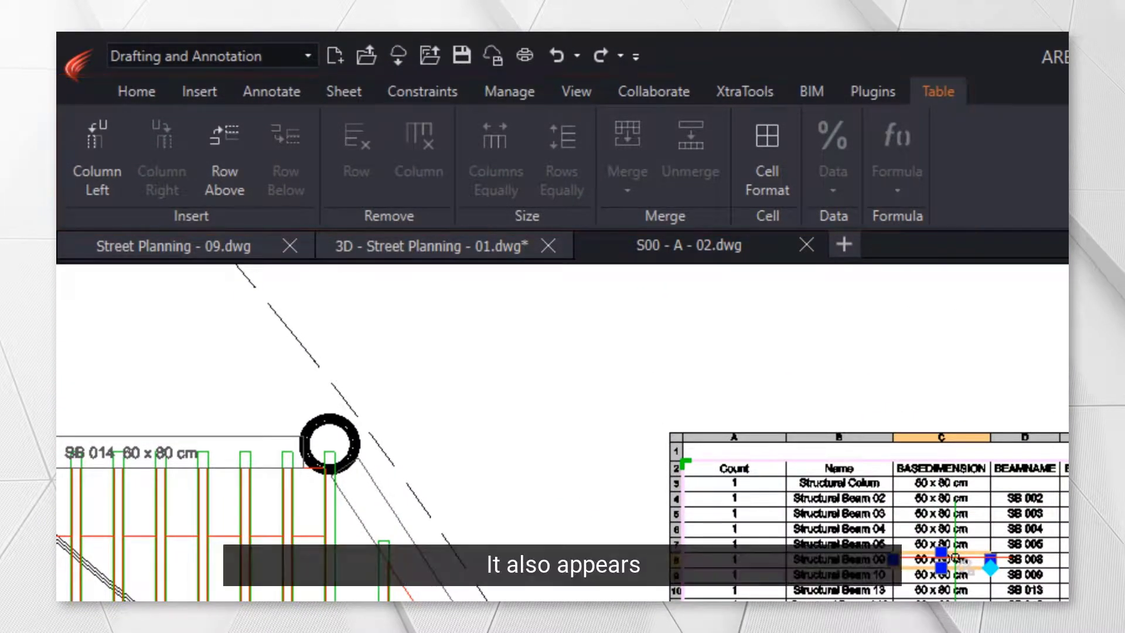
pyautogui.click(164, 245)
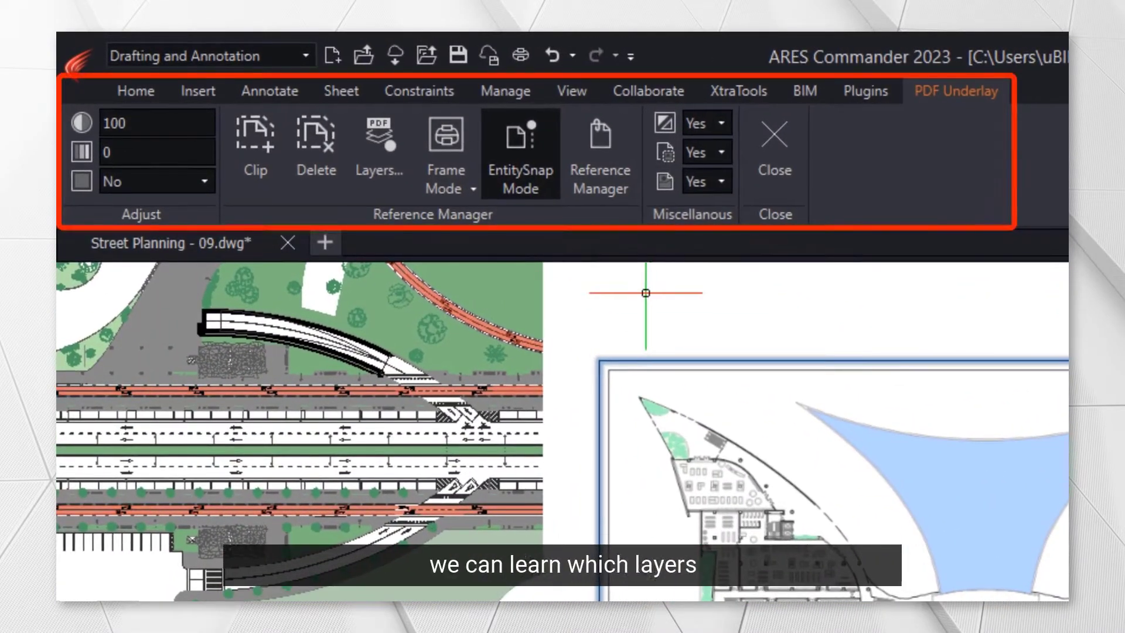
pyautogui.click(379, 148)
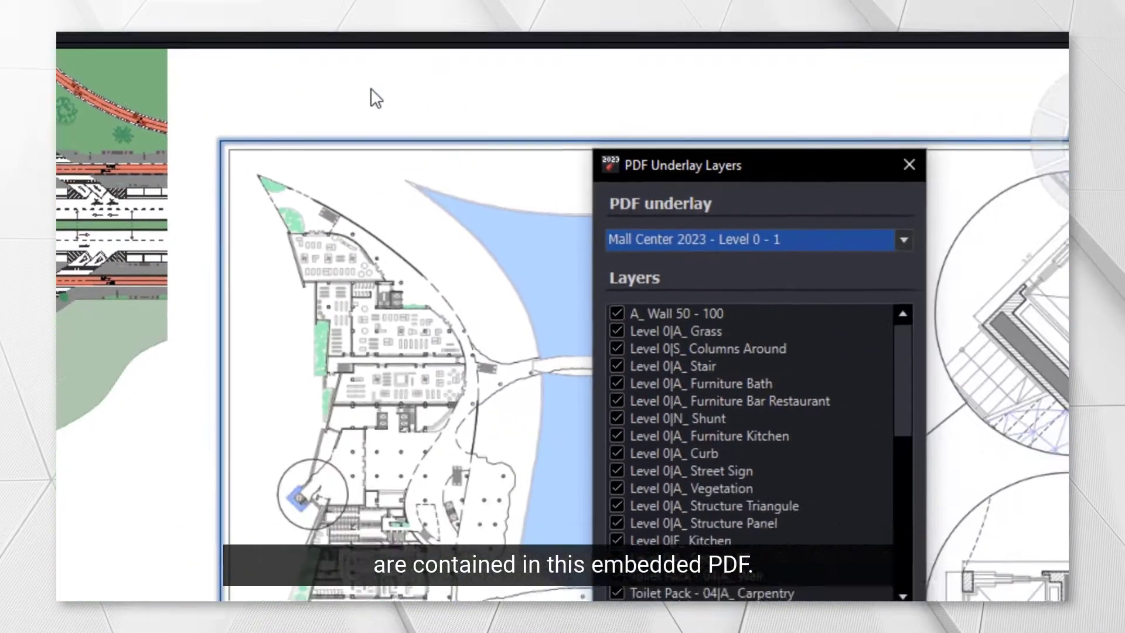
pyautogui.scroll(-3)
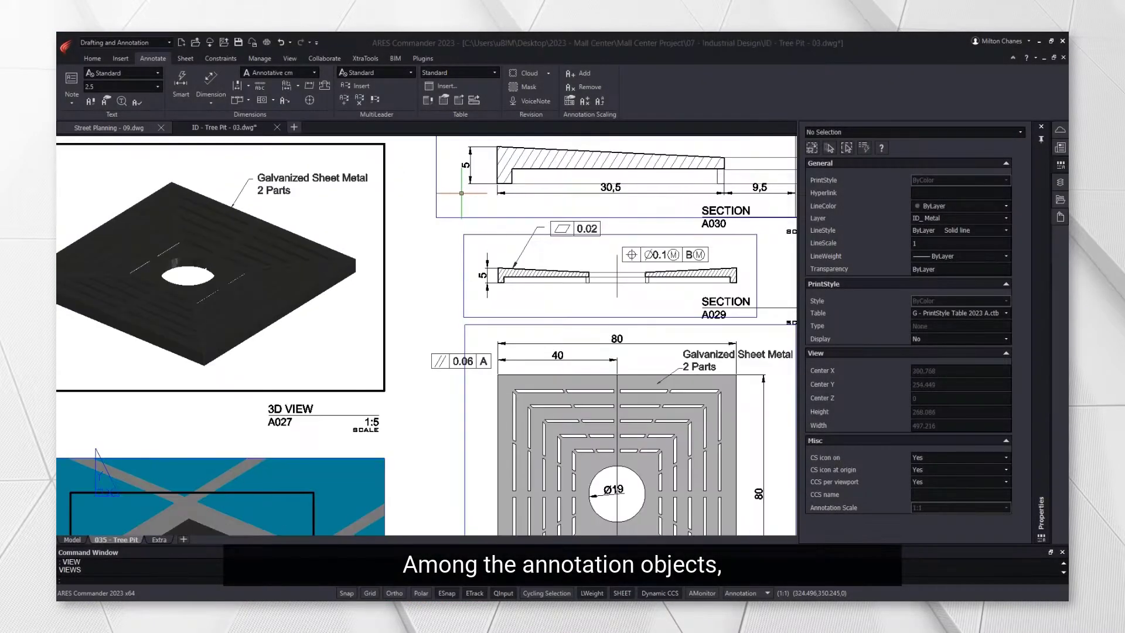
# - Set the Galvanized Sheet Metal leader's arrowhead size to 5
pyautogui.scroll(3)
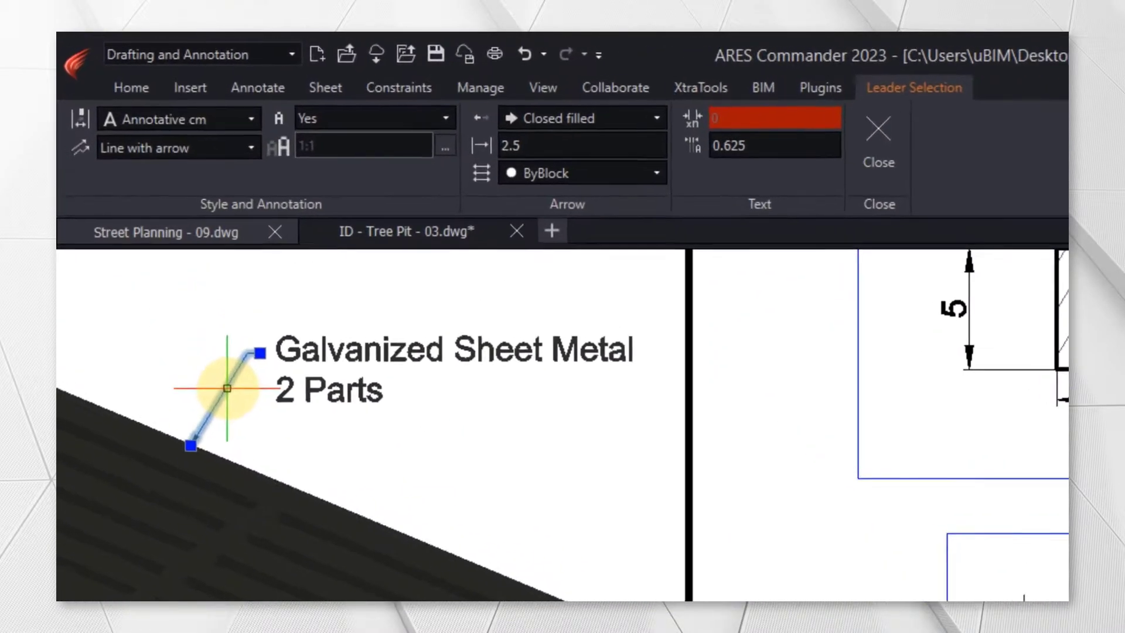
pyautogui.tripleClick(518, 147)
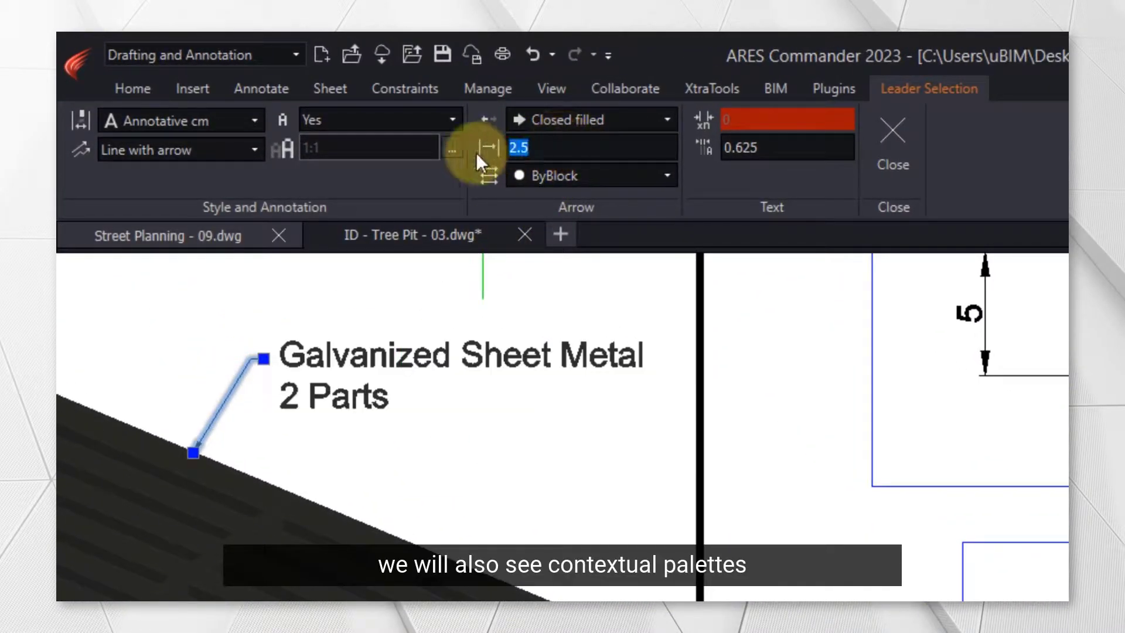
pyautogui.write('5')
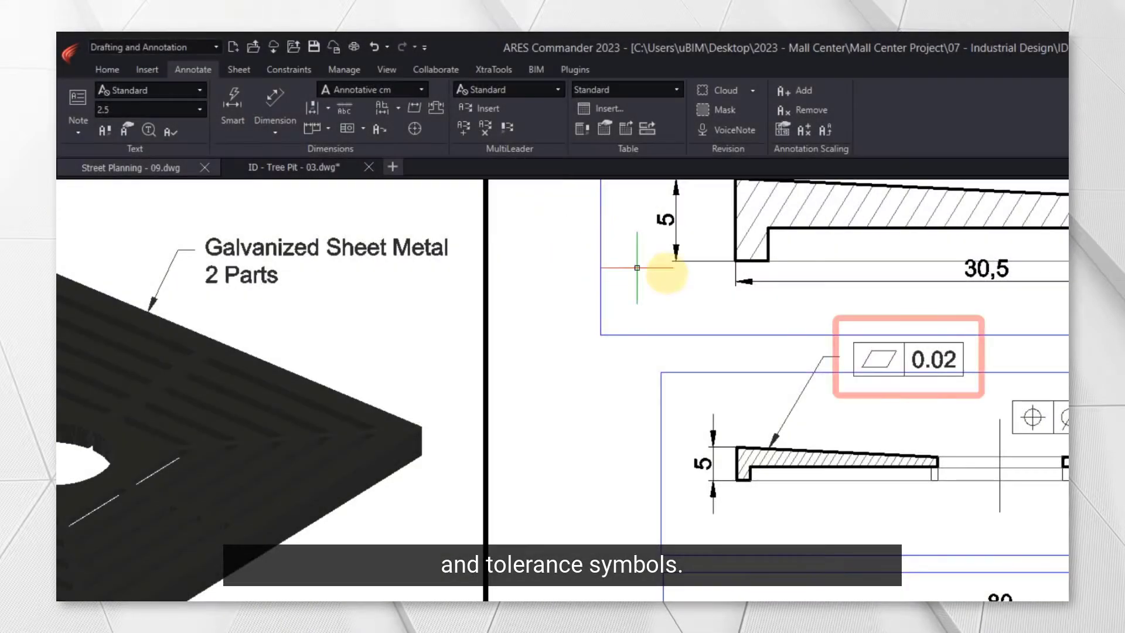
pyautogui.click(907, 359)
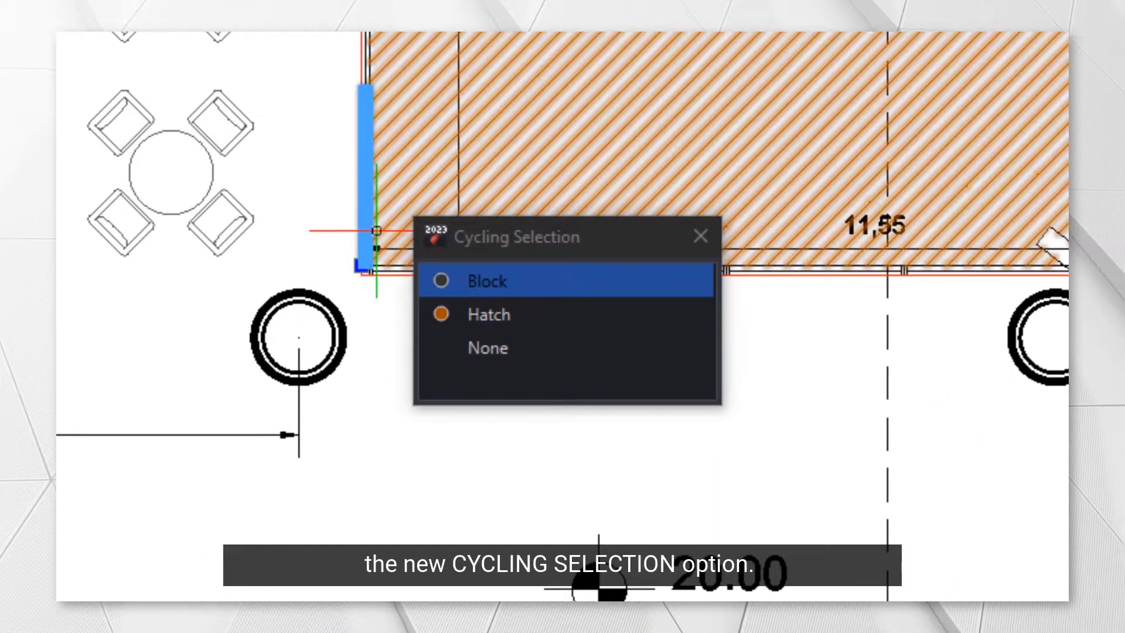
# - Choose the entity to select from the overlapping Block and Hatch at the food court edge
pyautogui.click(489, 314)
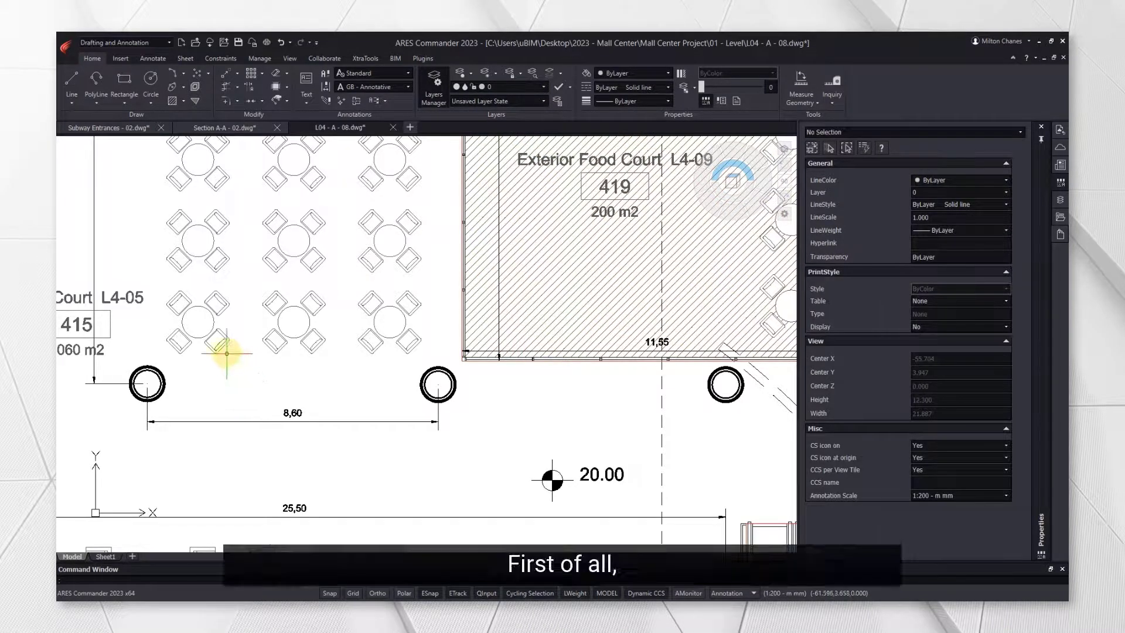
pyautogui.click(200, 323)
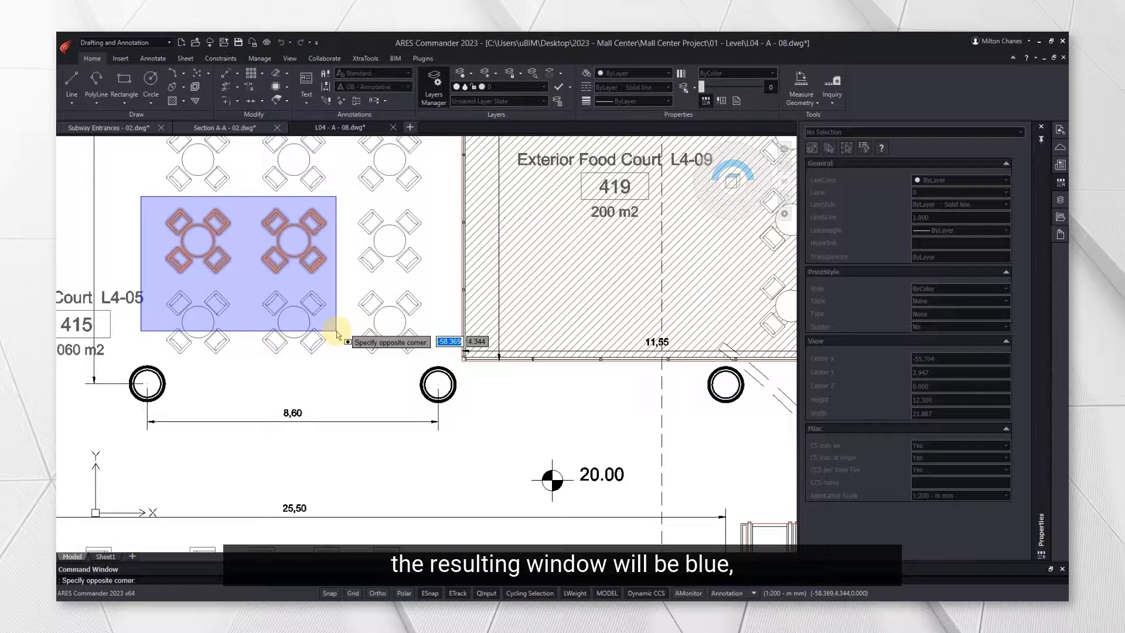
pyautogui.click(337, 330)
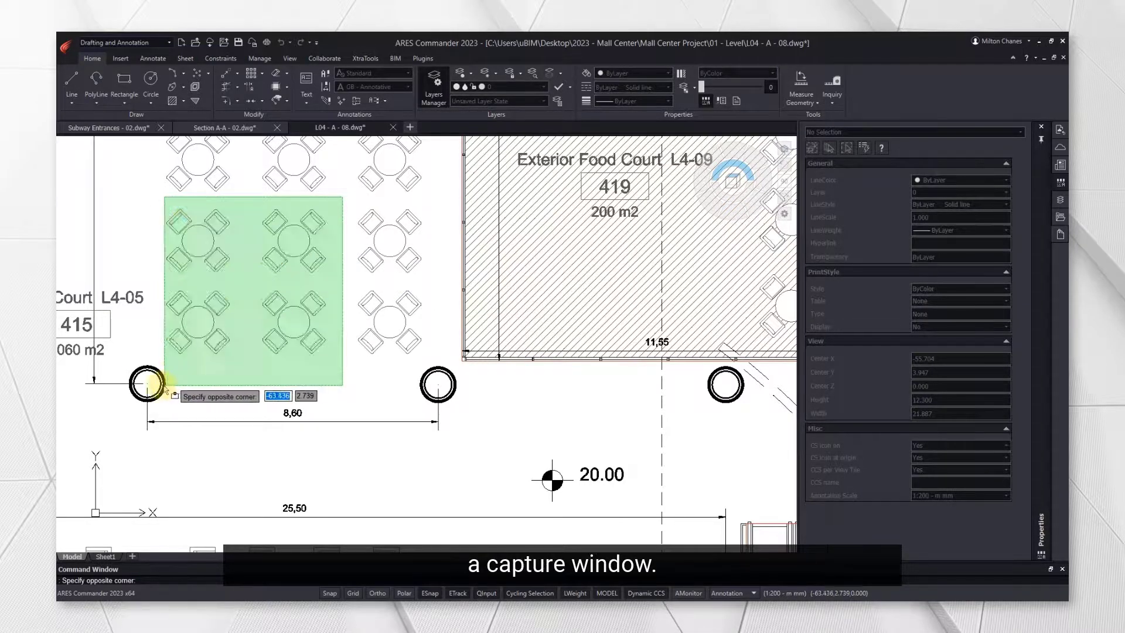
pyautogui.moveTo(148, 380)
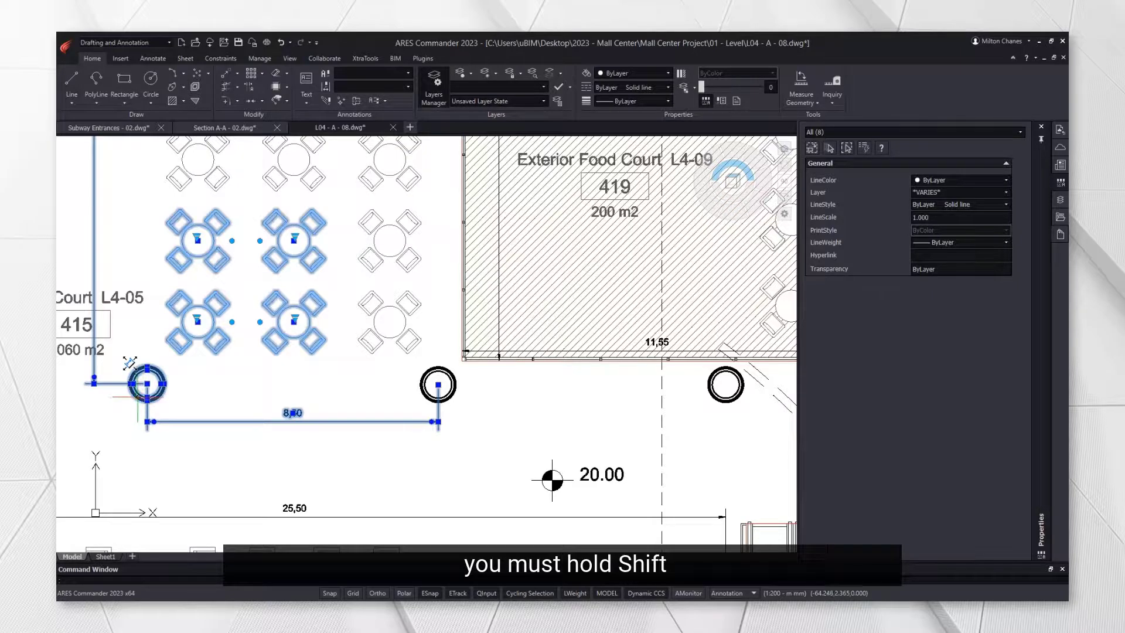
pyautogui.click(293, 243)
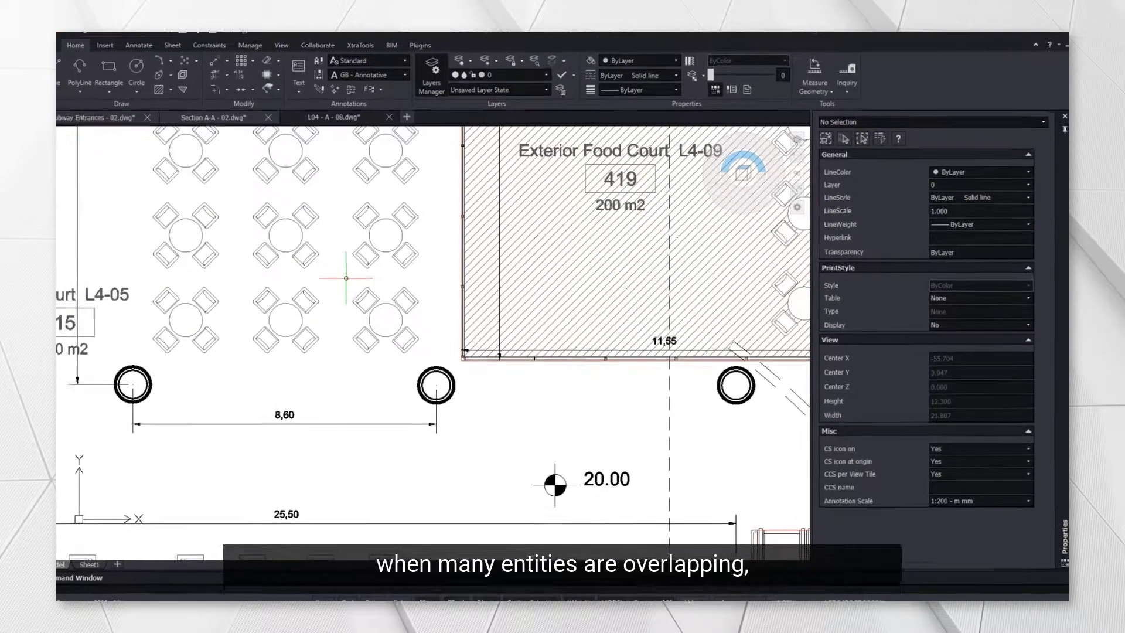
pyautogui.click(430, 222)
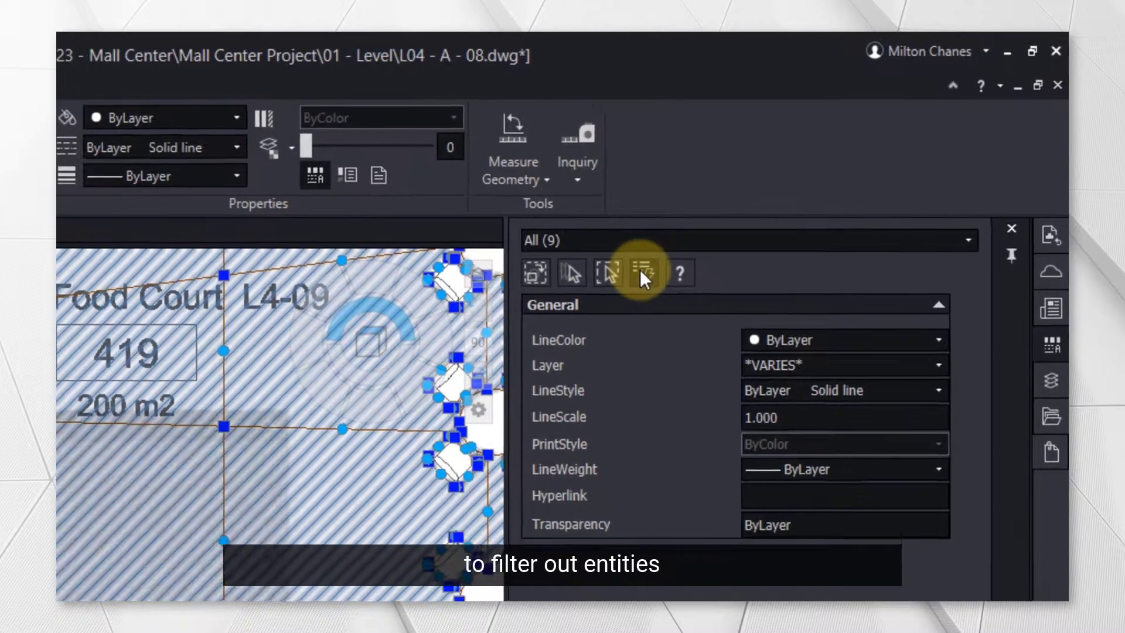
# - Smart Select hatch entities, then review the nine selected entities by type in Properties
pyautogui.click(643, 273)
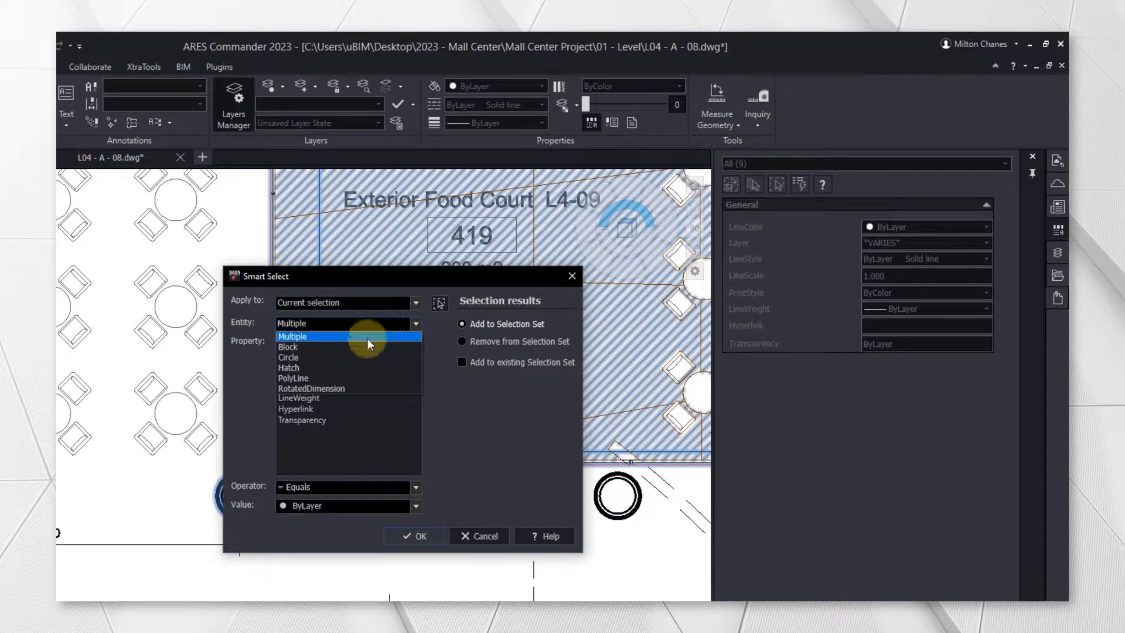
pyautogui.click(288, 366)
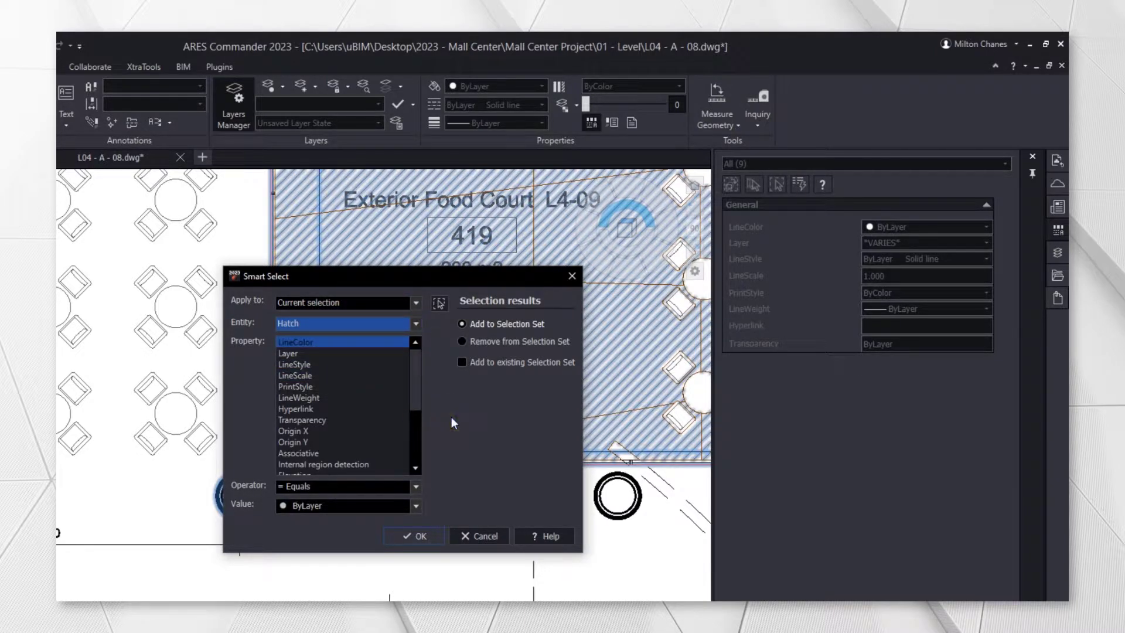
pyautogui.moveTo(502, 408)
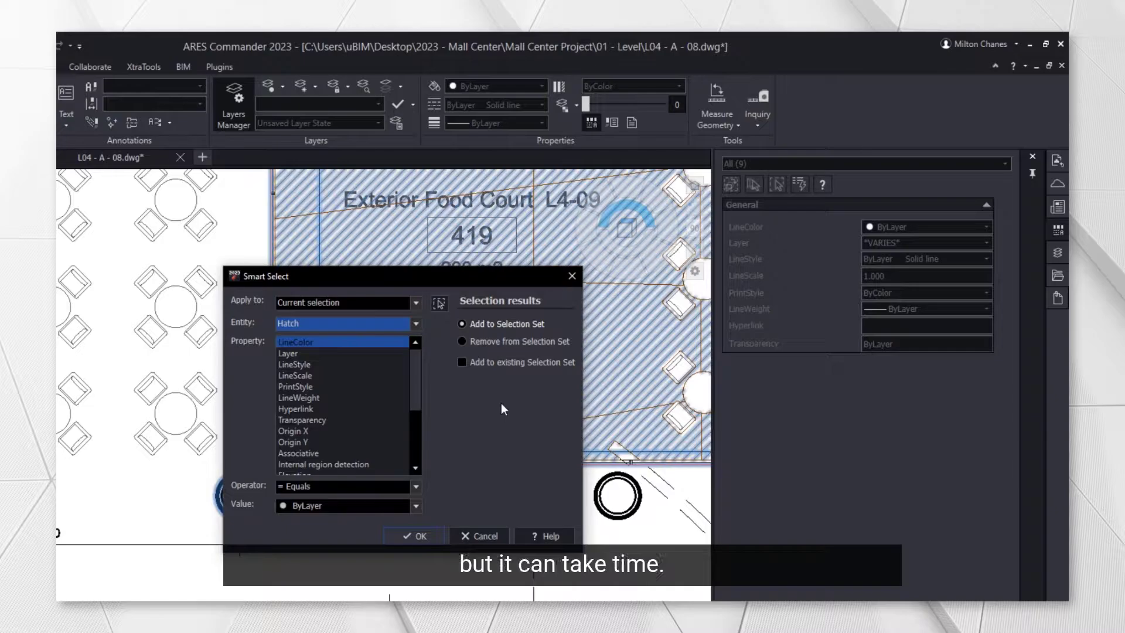
pyautogui.click(414, 536)
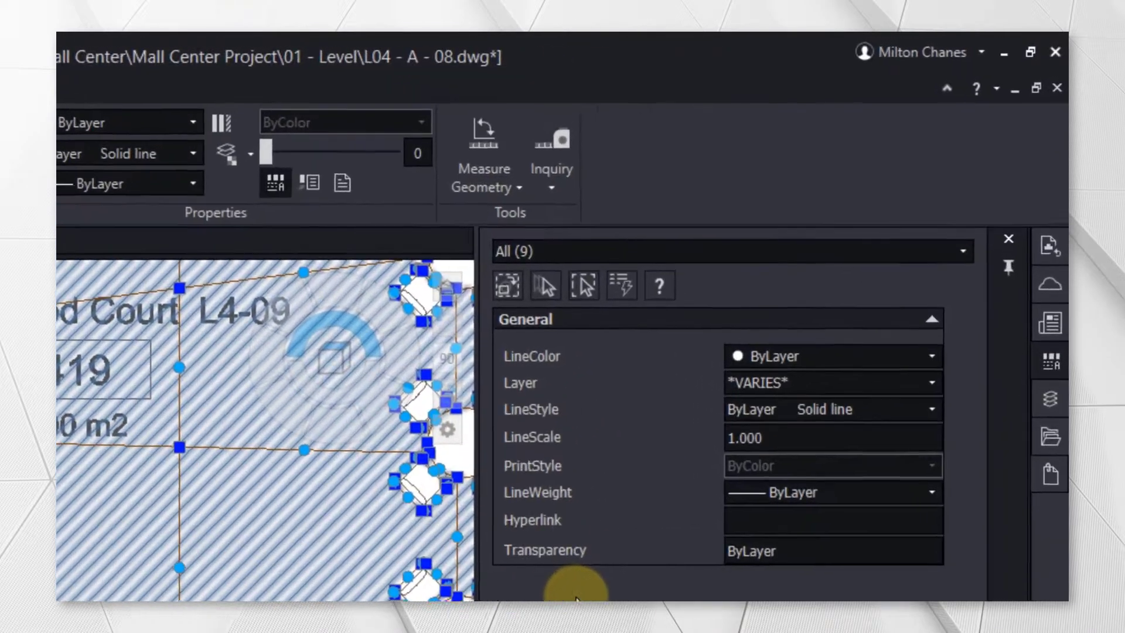
pyautogui.click(960, 251)
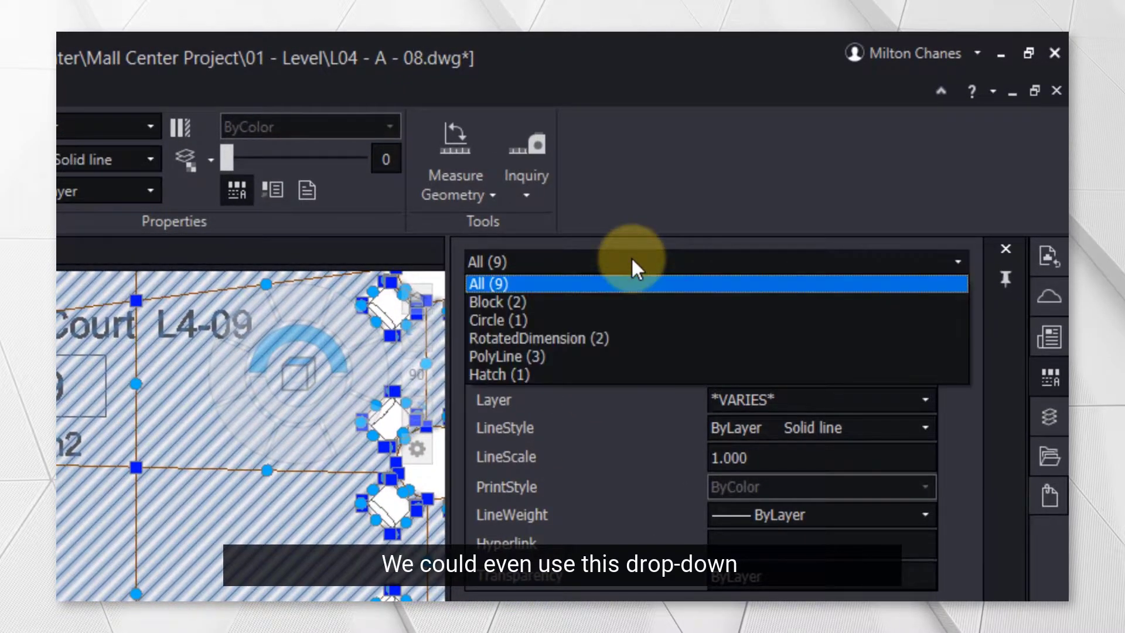
pyautogui.click(499, 374)
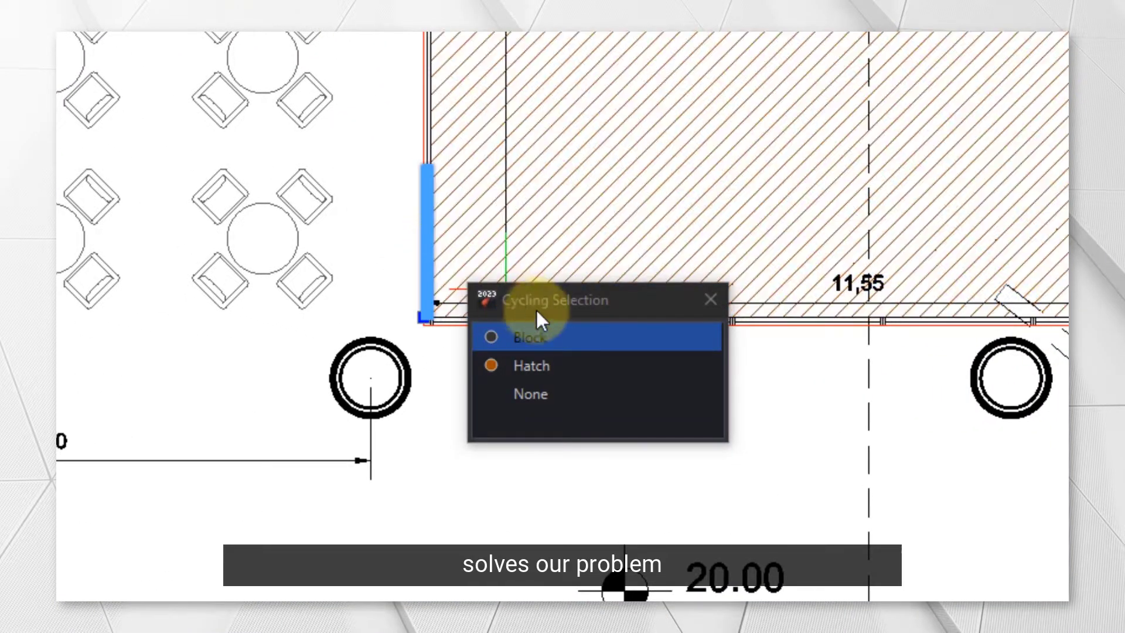
# - From the overlapping polylines, dimension and block, keep only the carpentry-layer Block selected
pyautogui.click(532, 365)
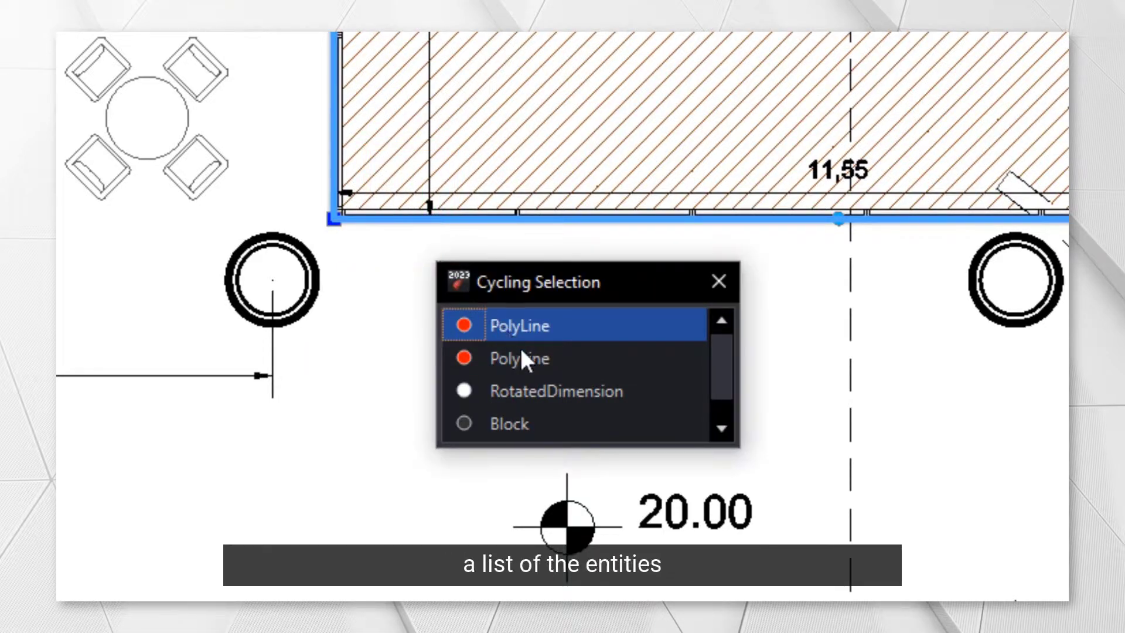
pyautogui.click(525, 438)
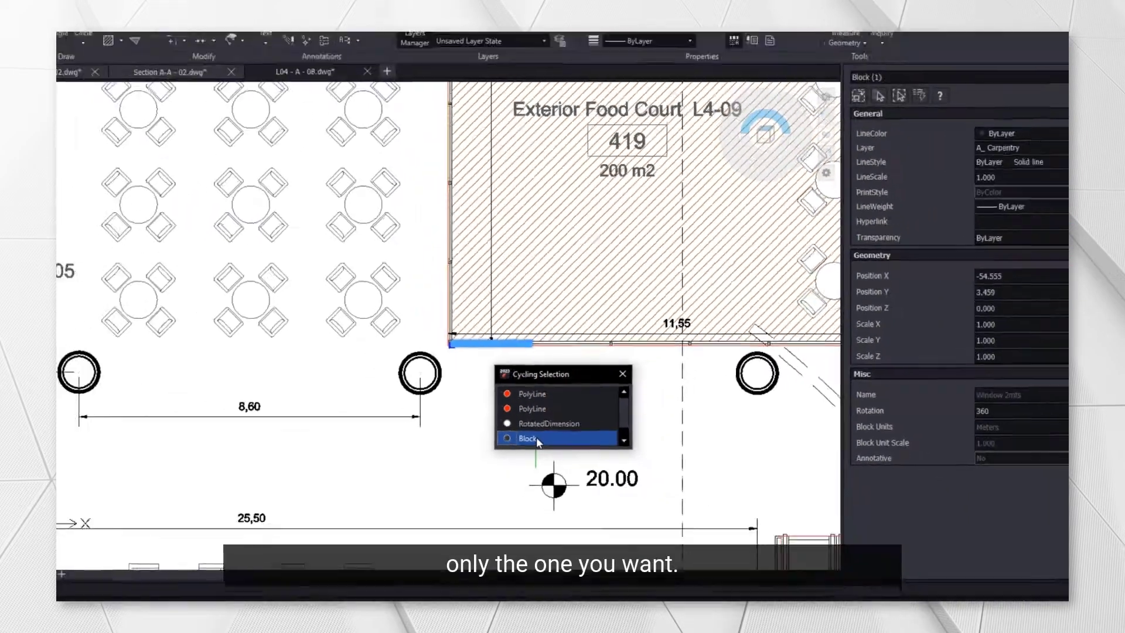
pyautogui.click(552, 423)
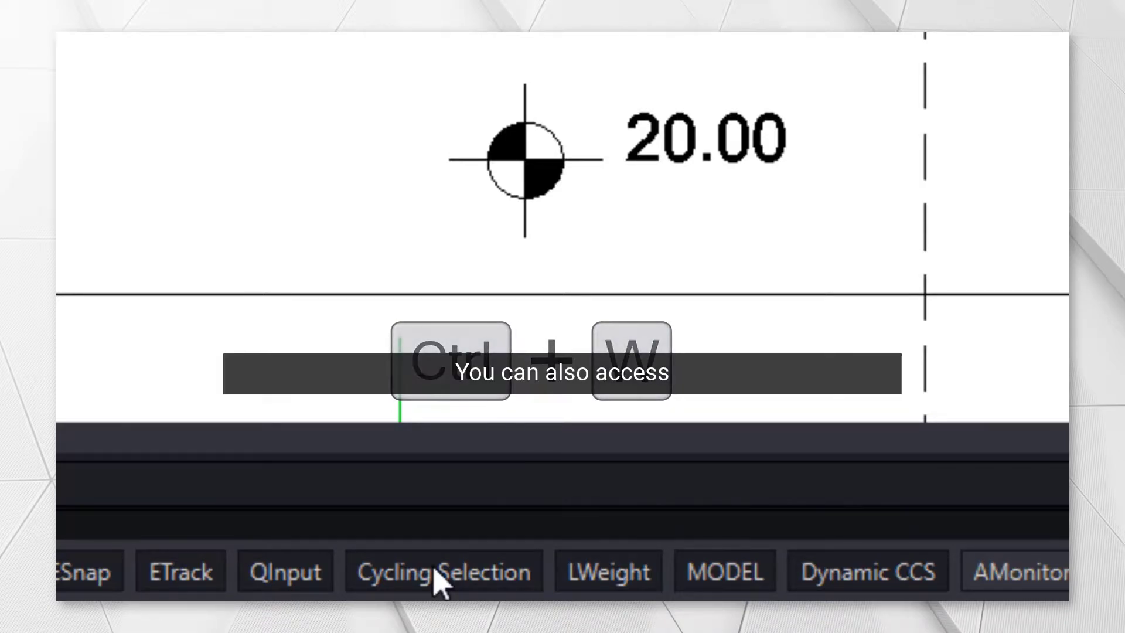
pyautogui.click(443, 571)
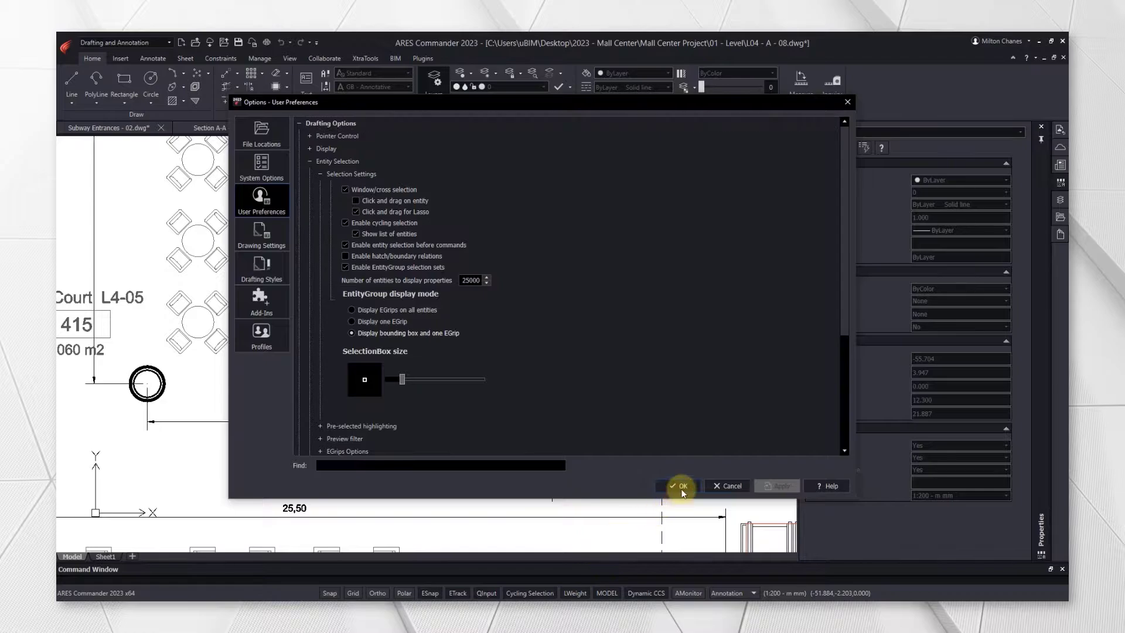
pyautogui.click(679, 485)
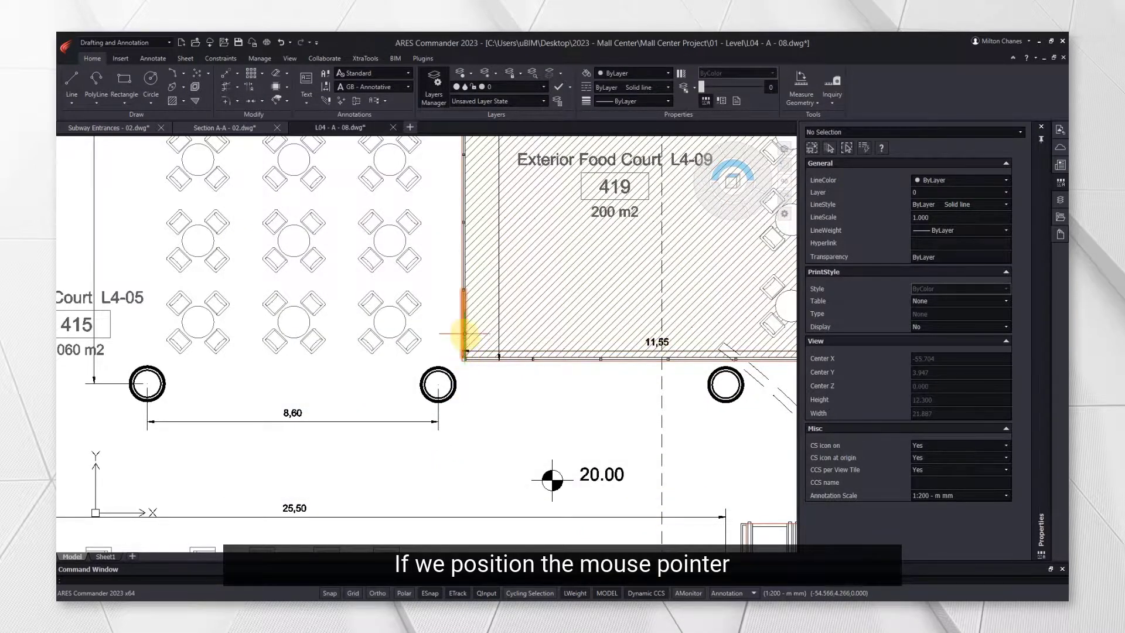
pyautogui.moveTo(466, 328)
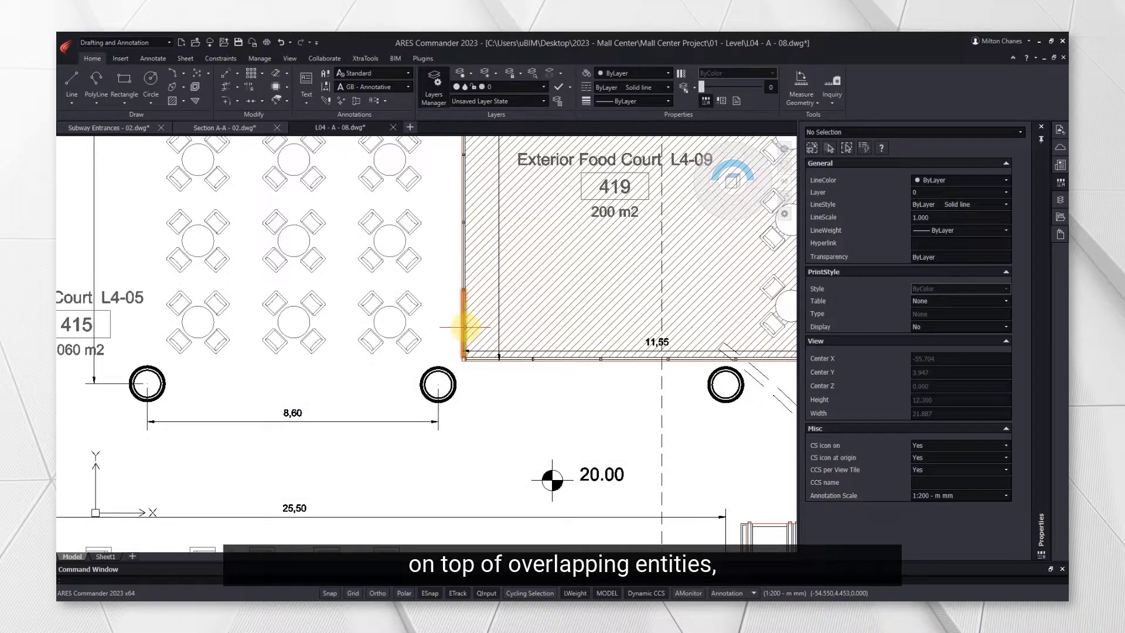
# - Cycle through the overlapping left-edge entities with Shift+Space, then run DISCARDDUPLICATES
pyautogui.press('shift+space')
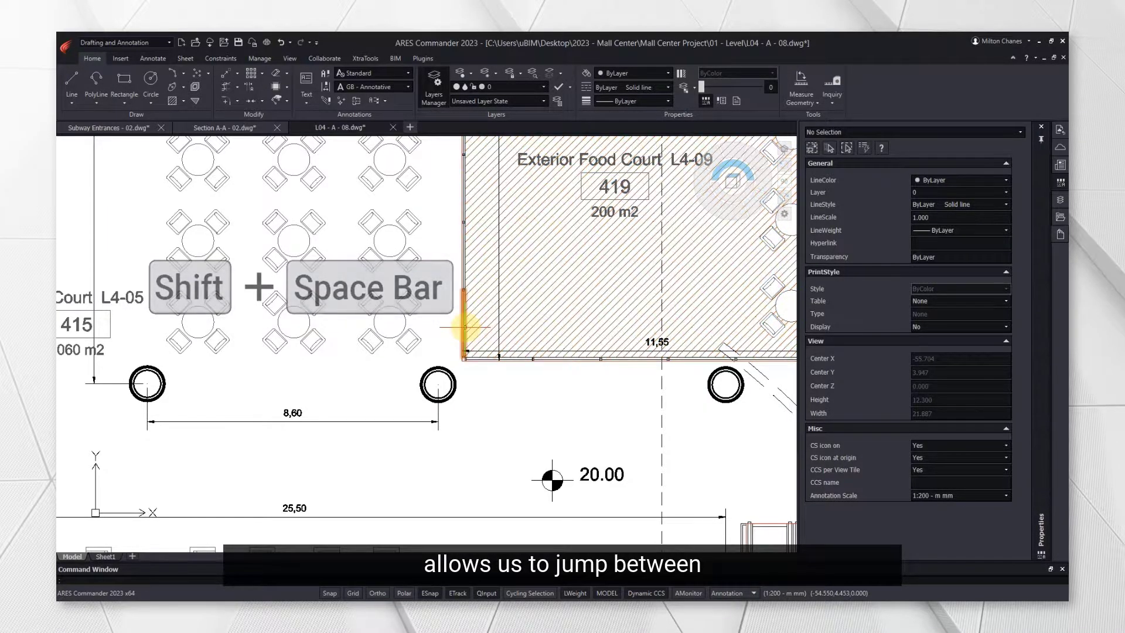
pyautogui.press('shift+space')
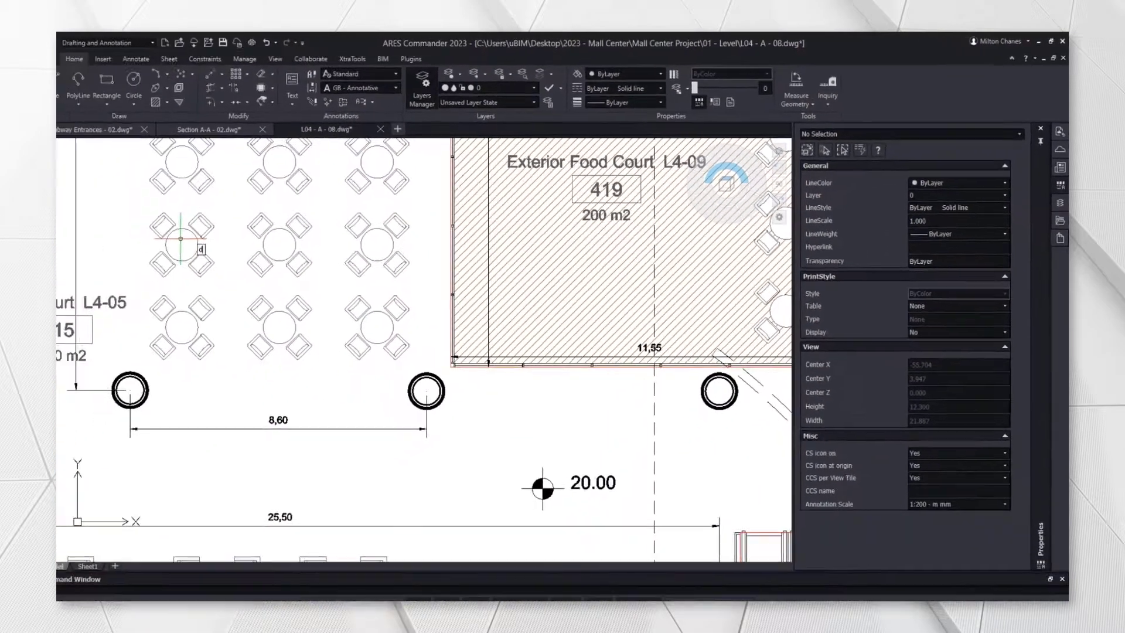
pyautogui.write('DISCARDDUPLICATES')
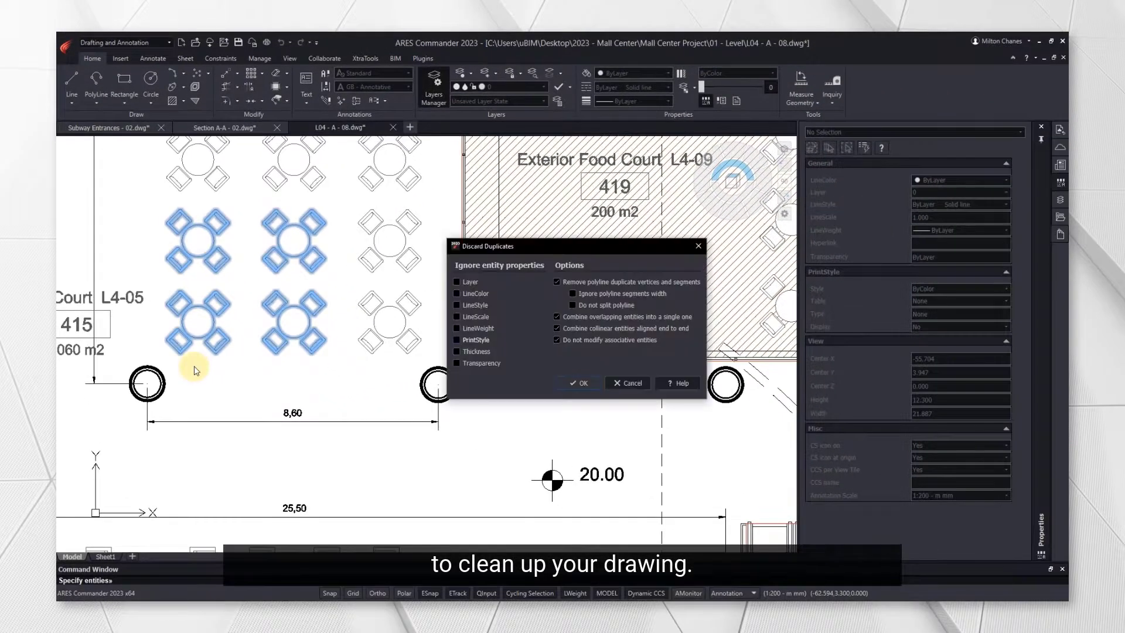
# - Discard duplicates so four table-and-chair blocks remain on the furniture layer
pyautogui.click(577, 382)
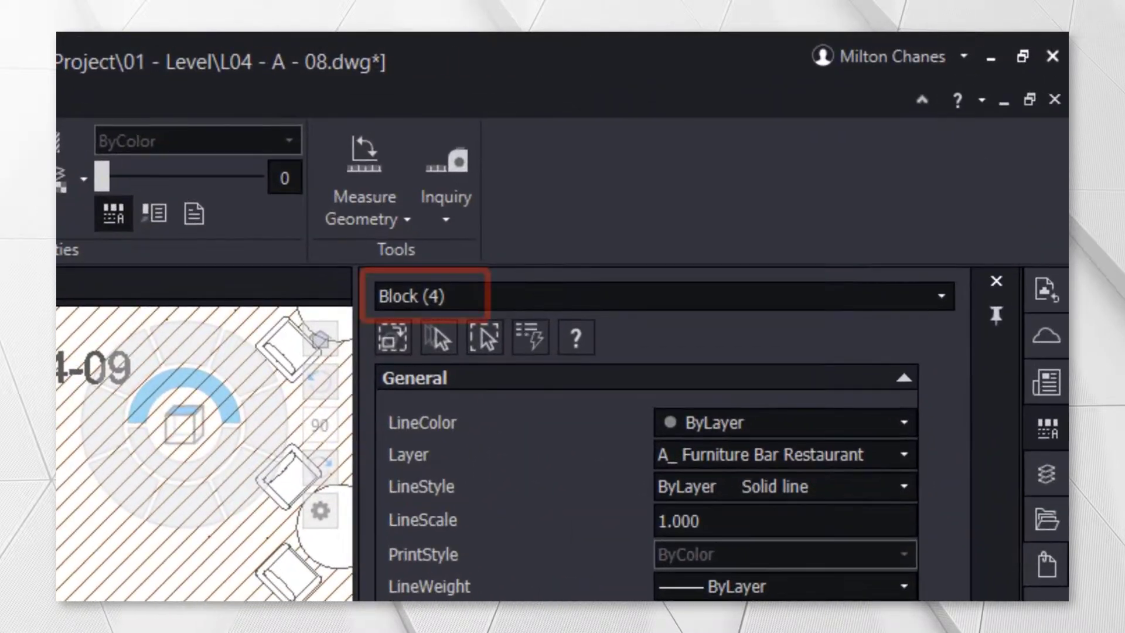
pyautogui.click(777, 454)
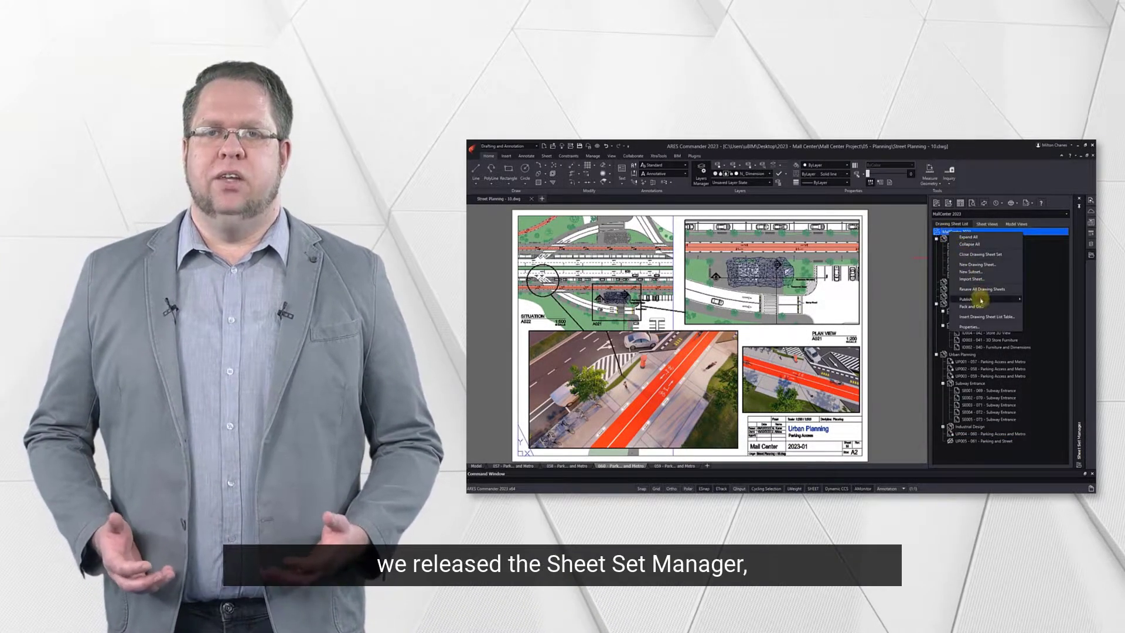
# - Bring up the Street Planning - 10 drawing and start PackAndGo
pyautogui.click(974, 307)
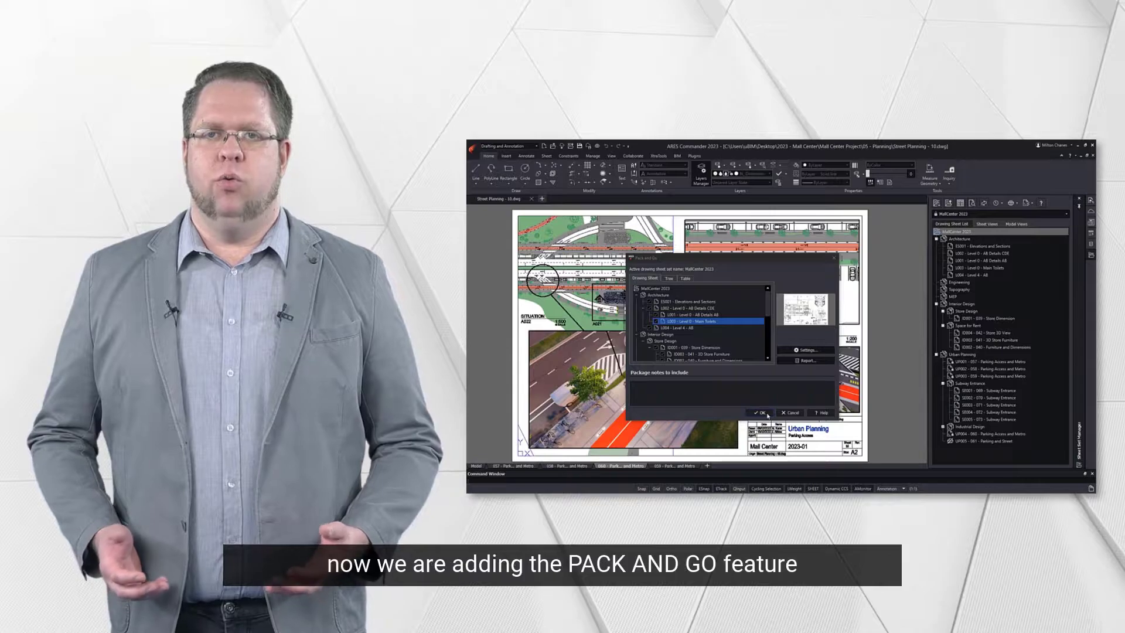
pyautogui.click(758, 412)
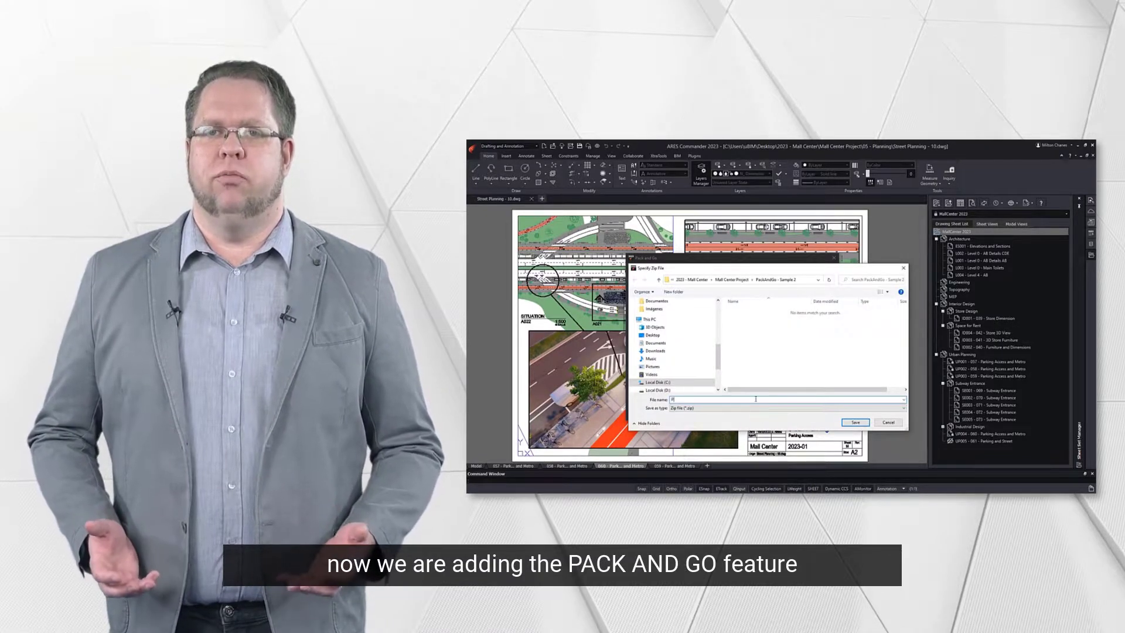
pyautogui.write('PackAndGo')
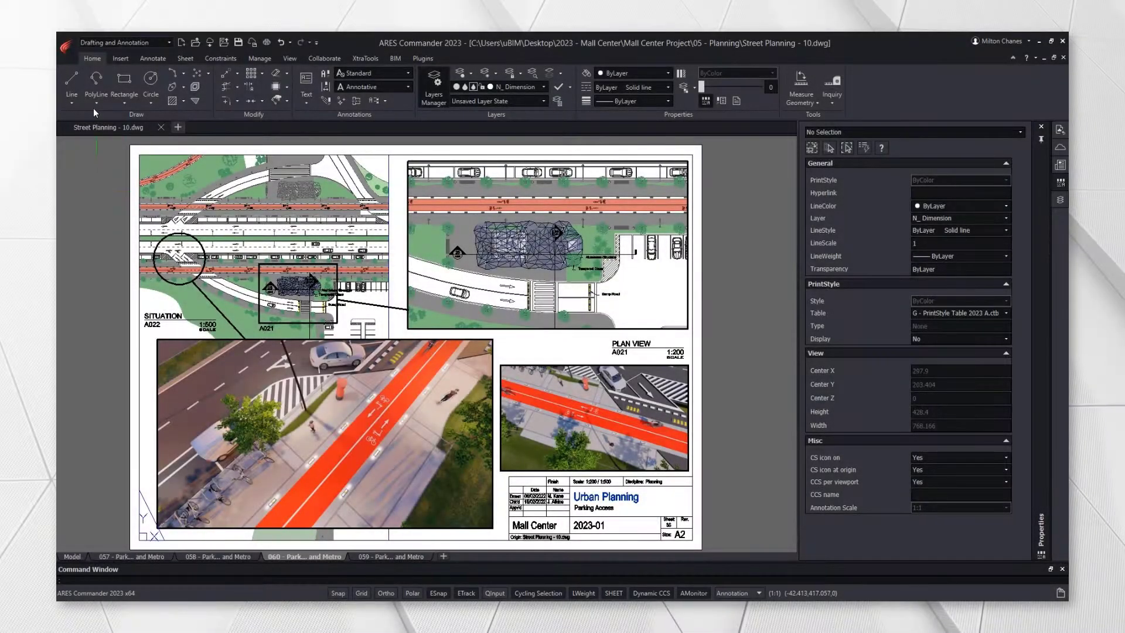
# - Start Pack and Go for the Street Planning drawing and expand its reference tree
pyautogui.click(66, 45)
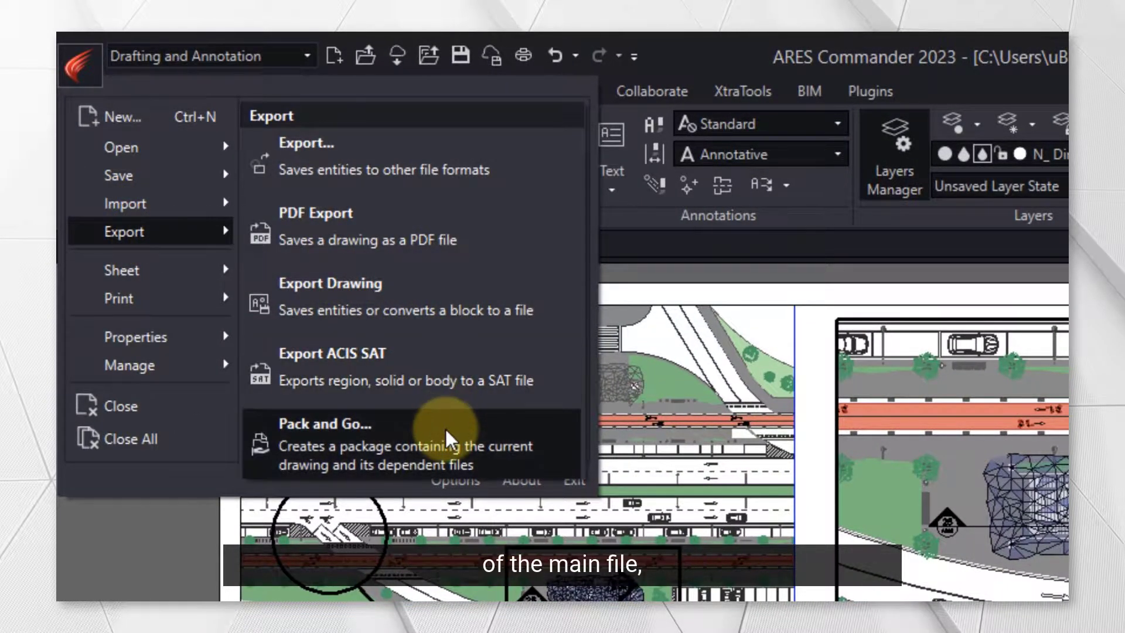
pyautogui.click(327, 424)
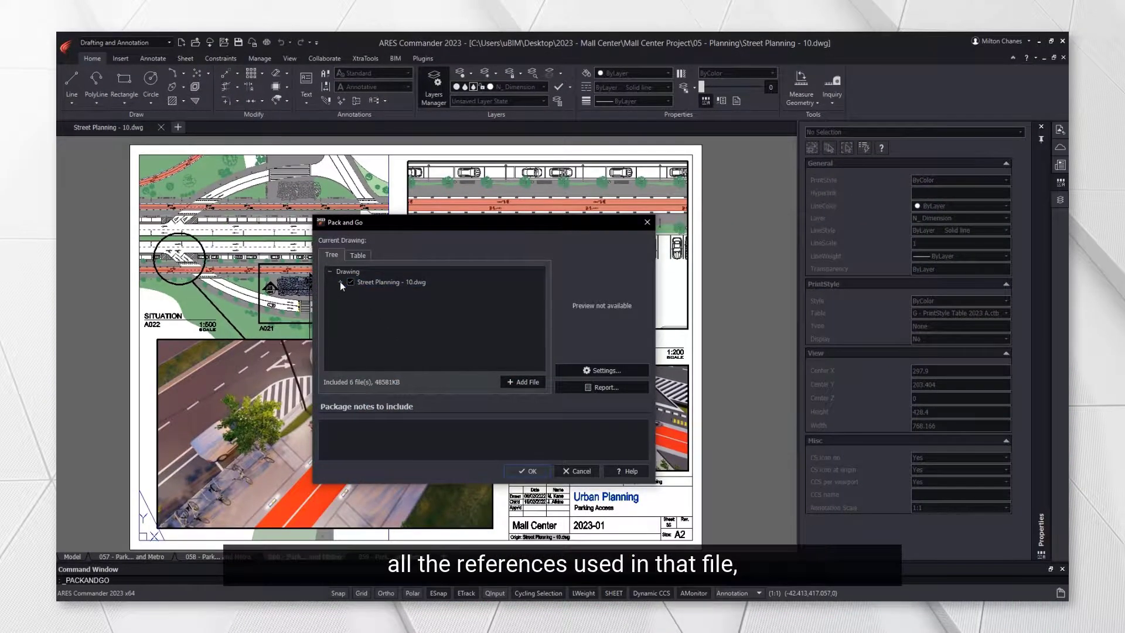
pyautogui.click(341, 281)
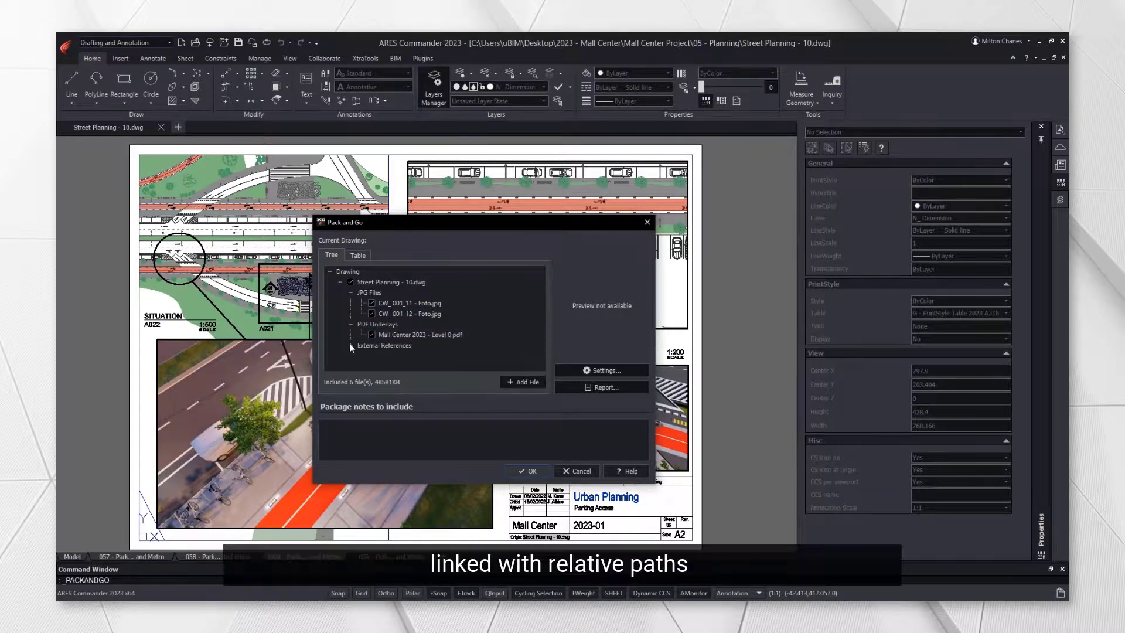
pyautogui.click(352, 344)
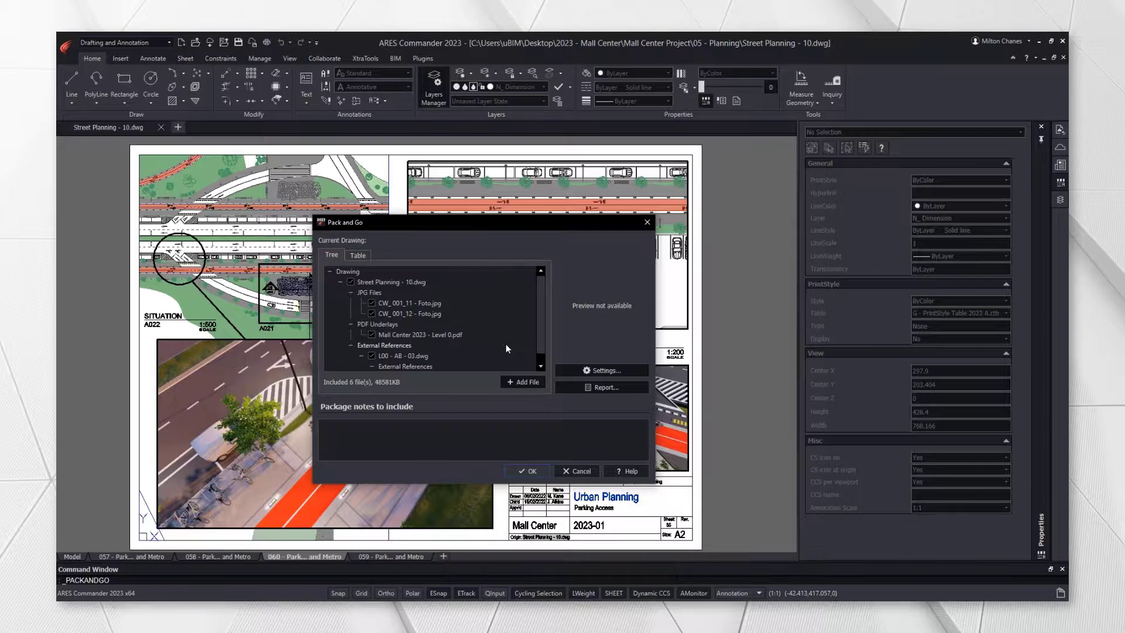
# - Create the package archive named 'Sample PackAndGo' and save it
pyautogui.click(528, 471)
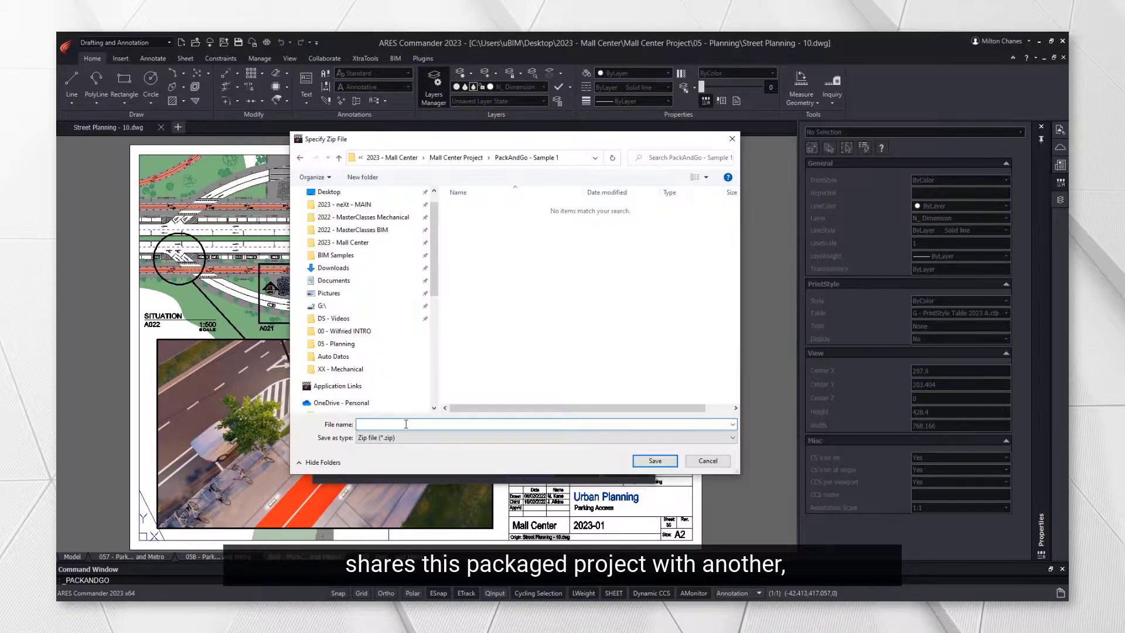
pyautogui.write('Sample PackAndGo')
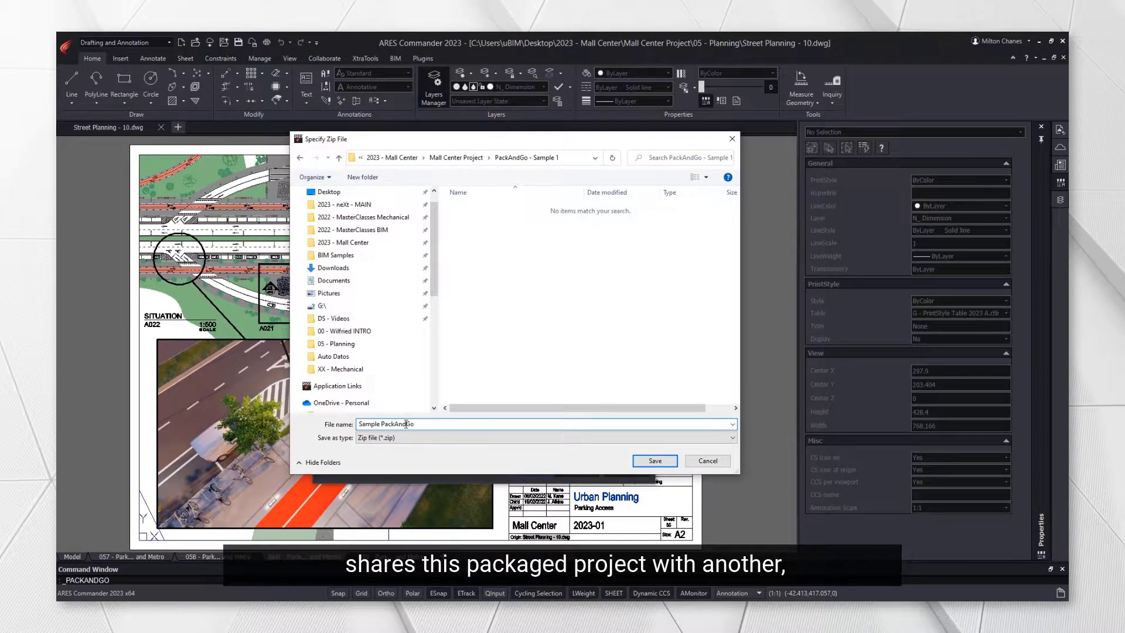
pyautogui.click(652, 461)
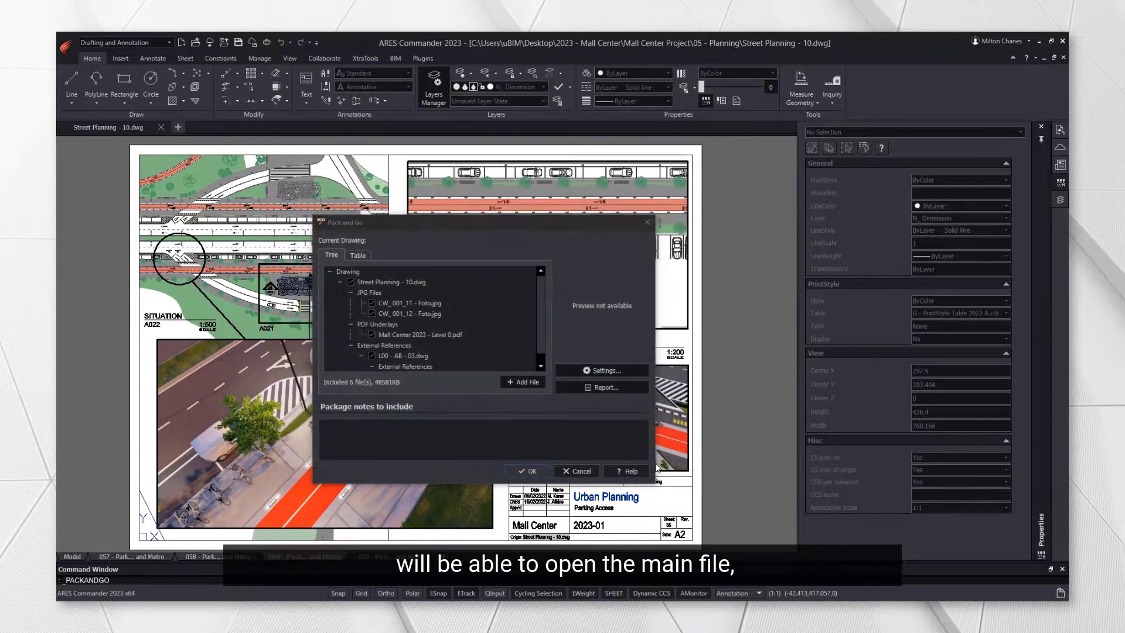
# - Browse the packaged folders in Explorer and enter the 01 - Level folder
pyautogui.rightClick(448, 301)
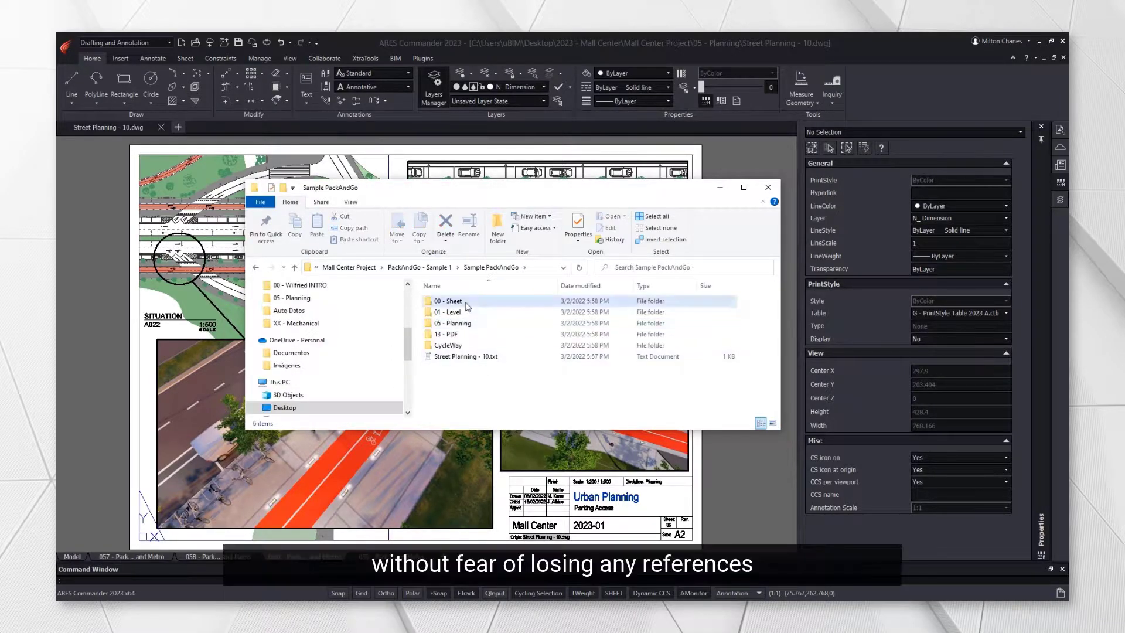
pyautogui.click(446, 312)
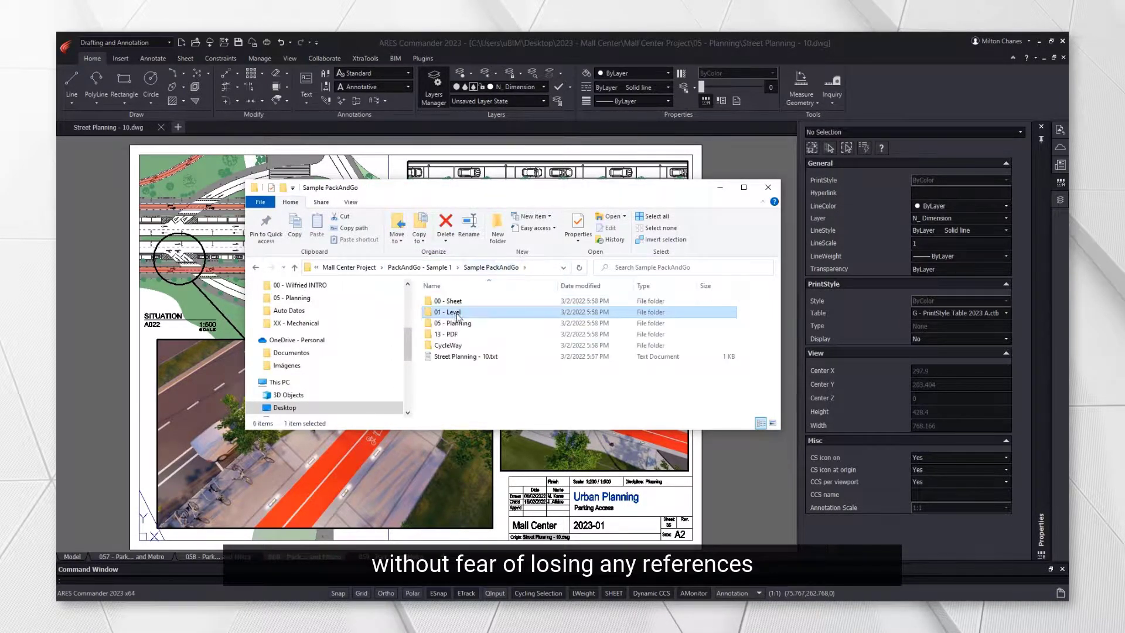
pyautogui.doubleClick(450, 323)
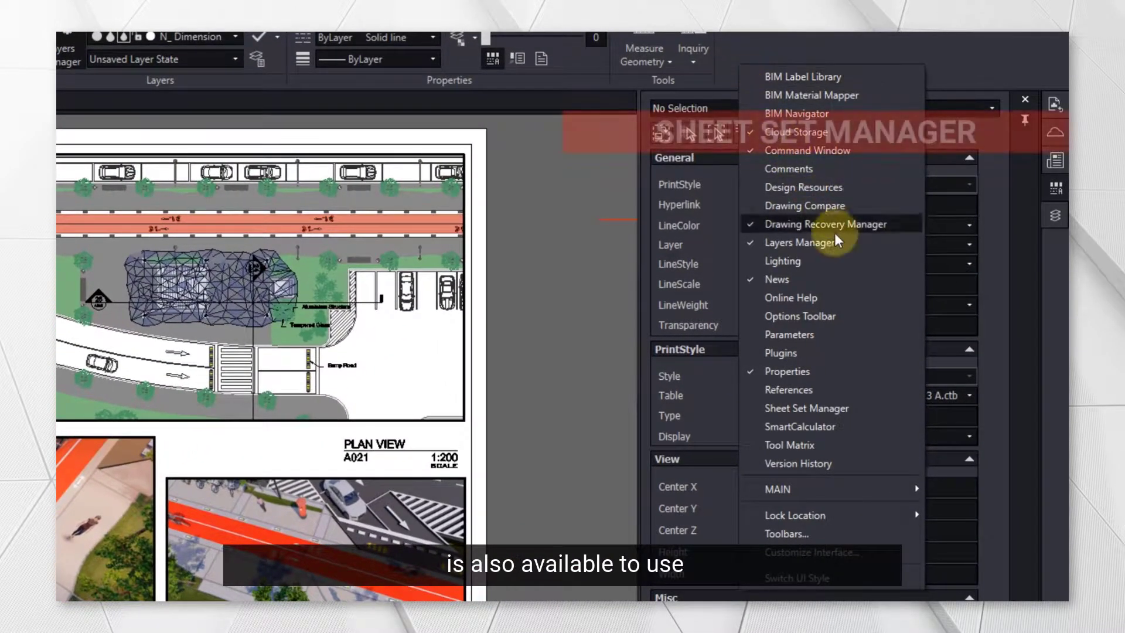
# - Load the MallCenter 2023 sheet set in Sheet Set Manager and expand every subset
pyautogui.click(806, 407)
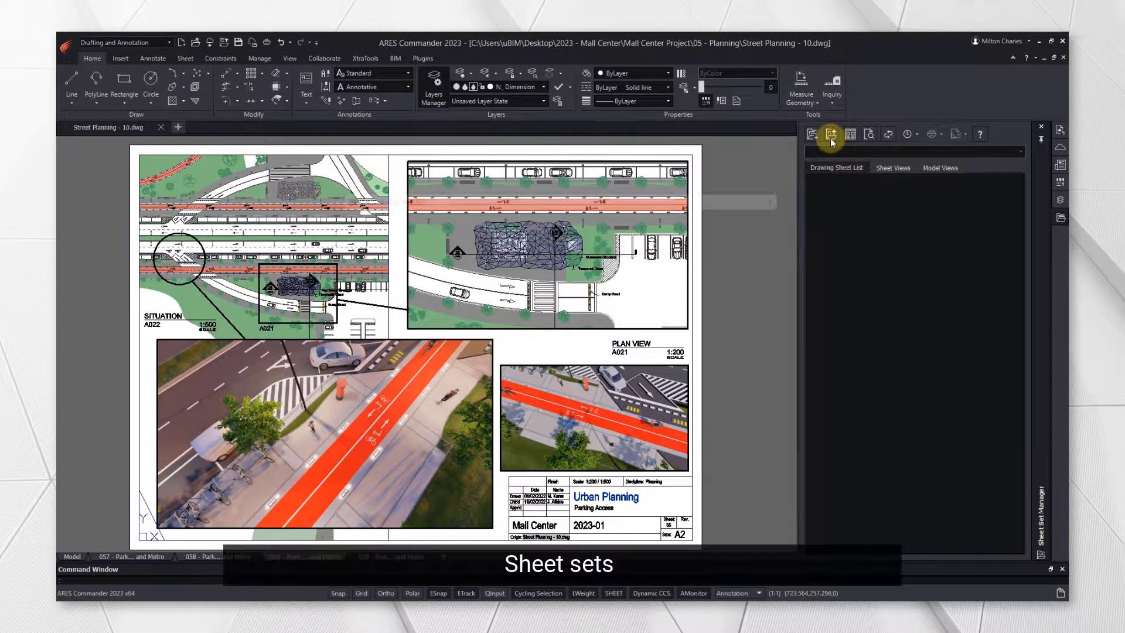
pyautogui.click(831, 134)
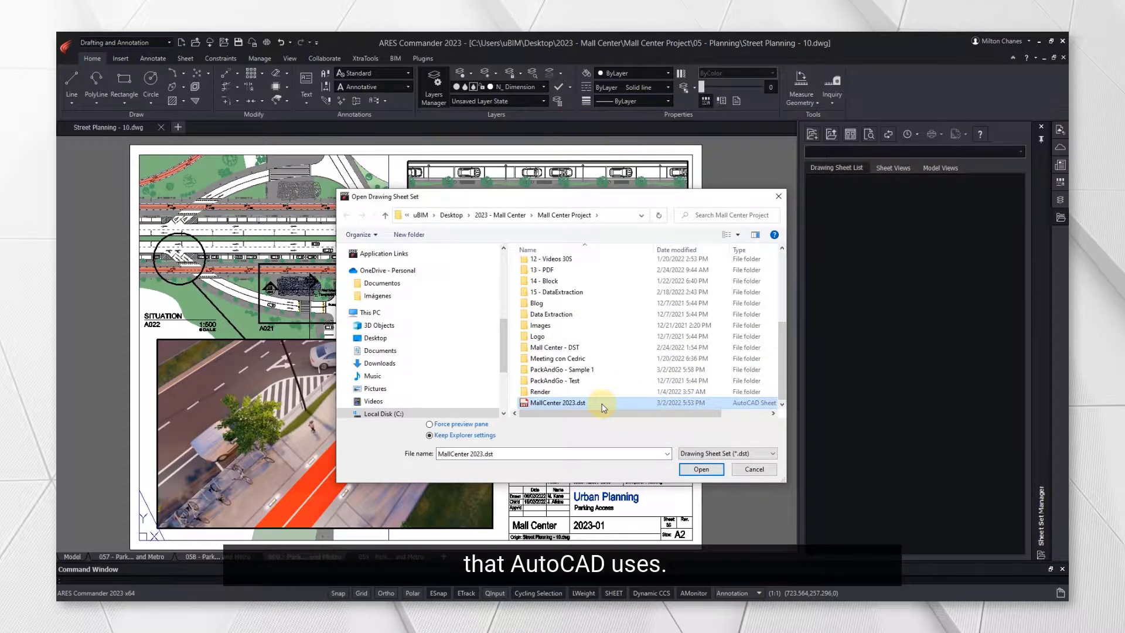
pyautogui.click(700, 468)
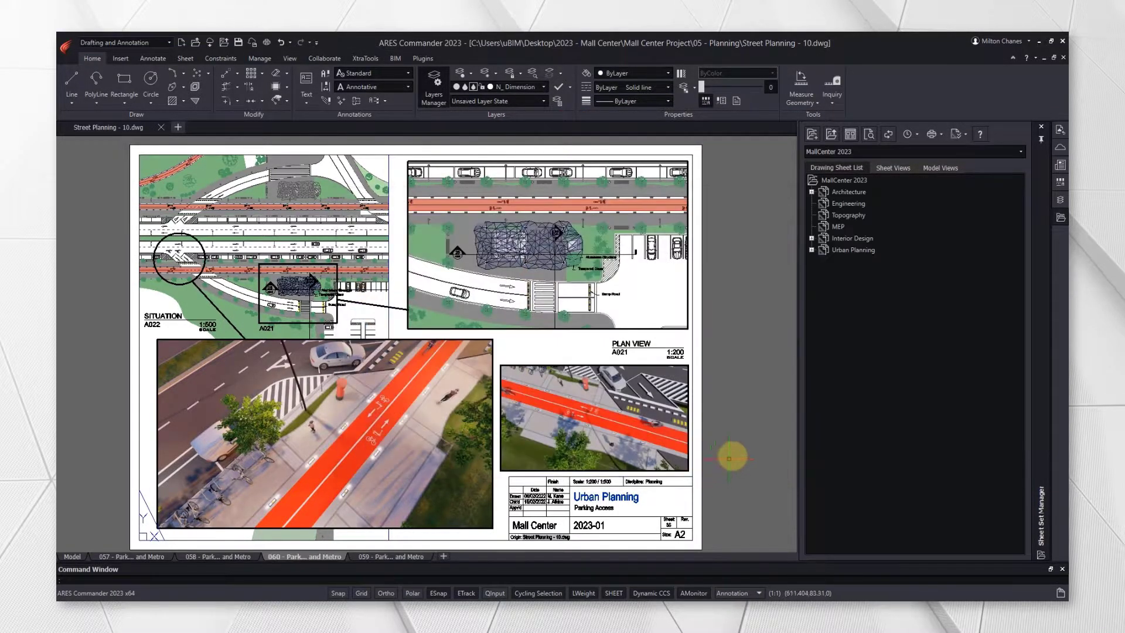
pyautogui.click(812, 249)
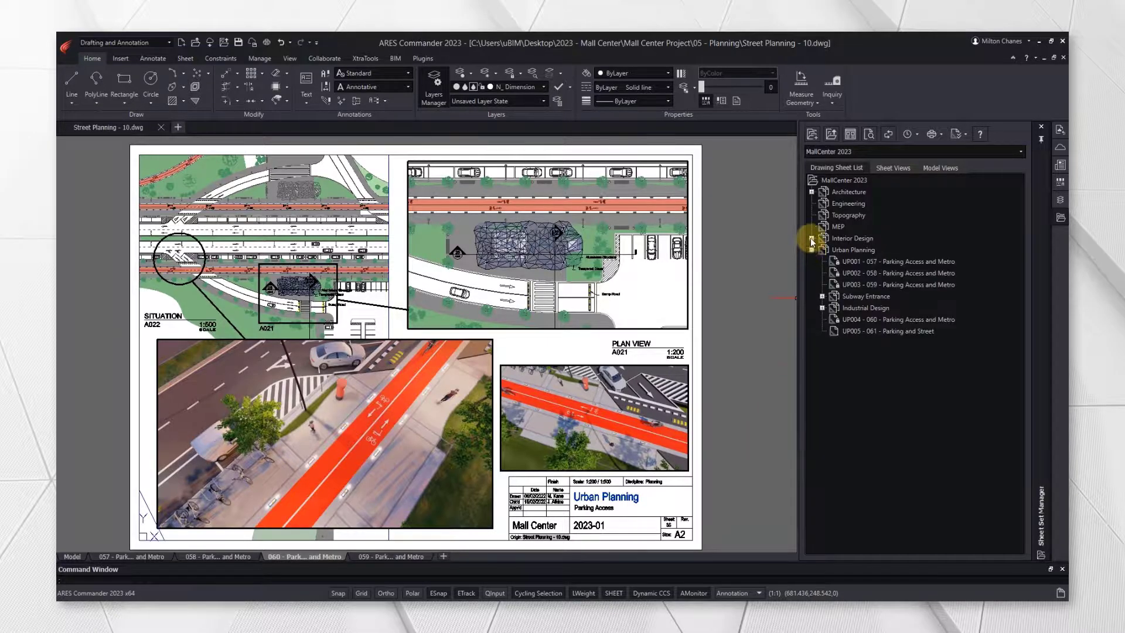
pyautogui.click(810, 191)
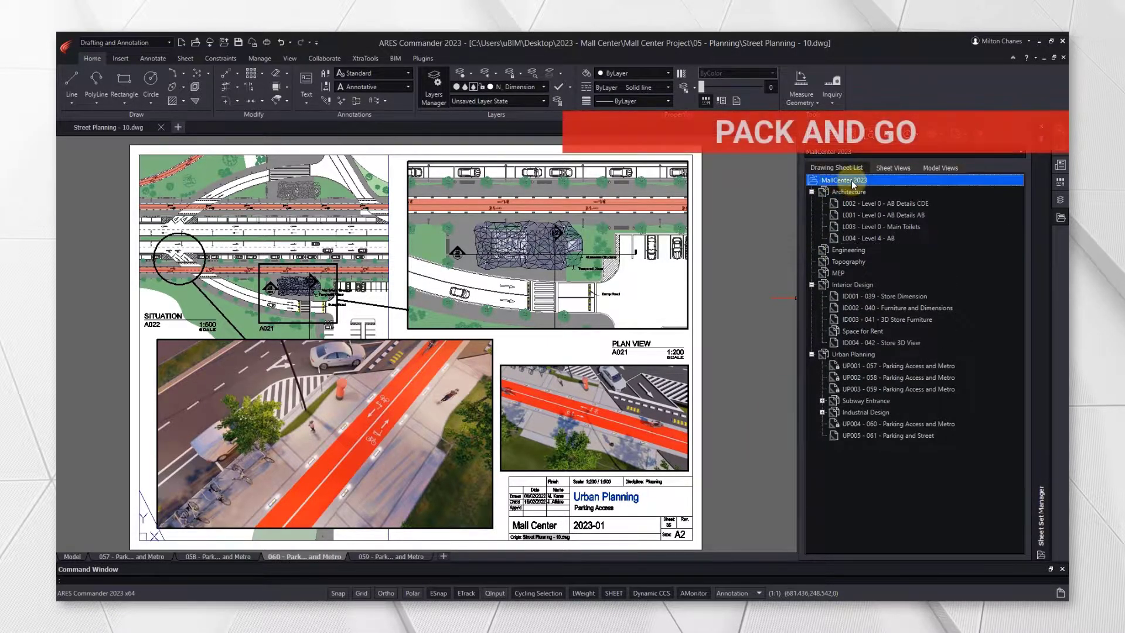
# - Review the sheet set's Pack and Go file tree, including drawing references and JPGs, then dismiss it
pyautogui.rightClick(850, 180)
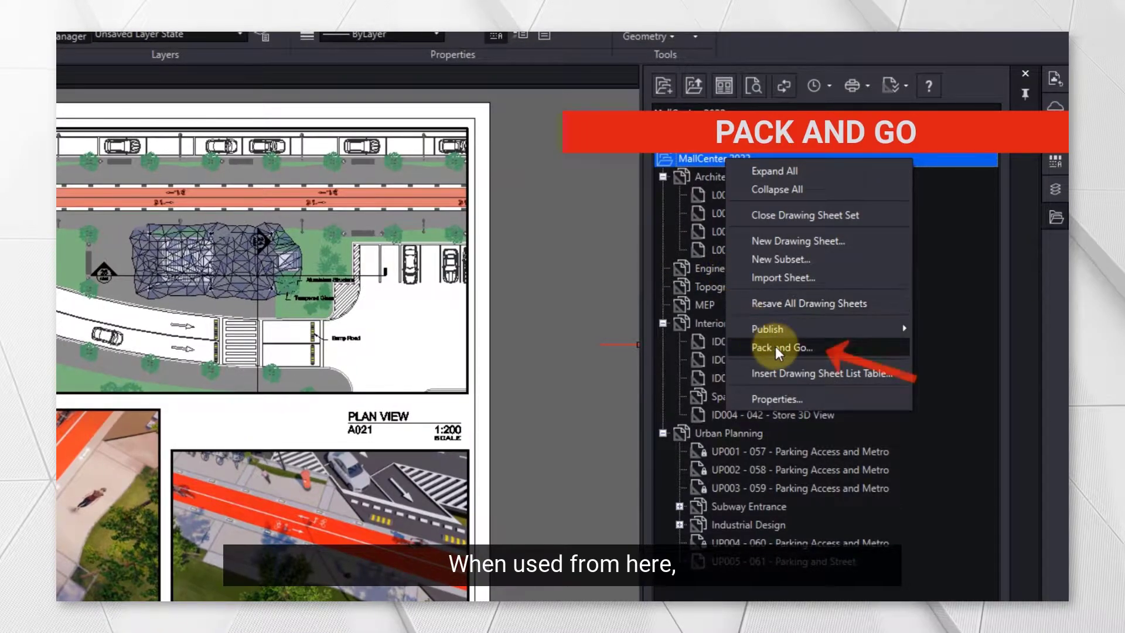
pyautogui.click(781, 347)
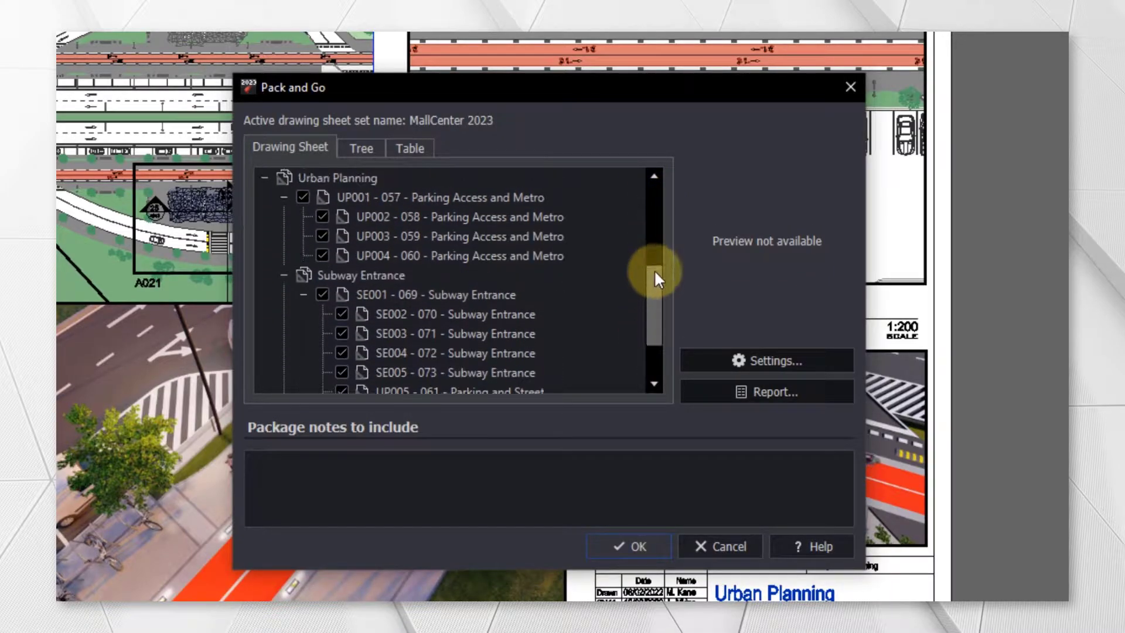
pyautogui.click(361, 148)
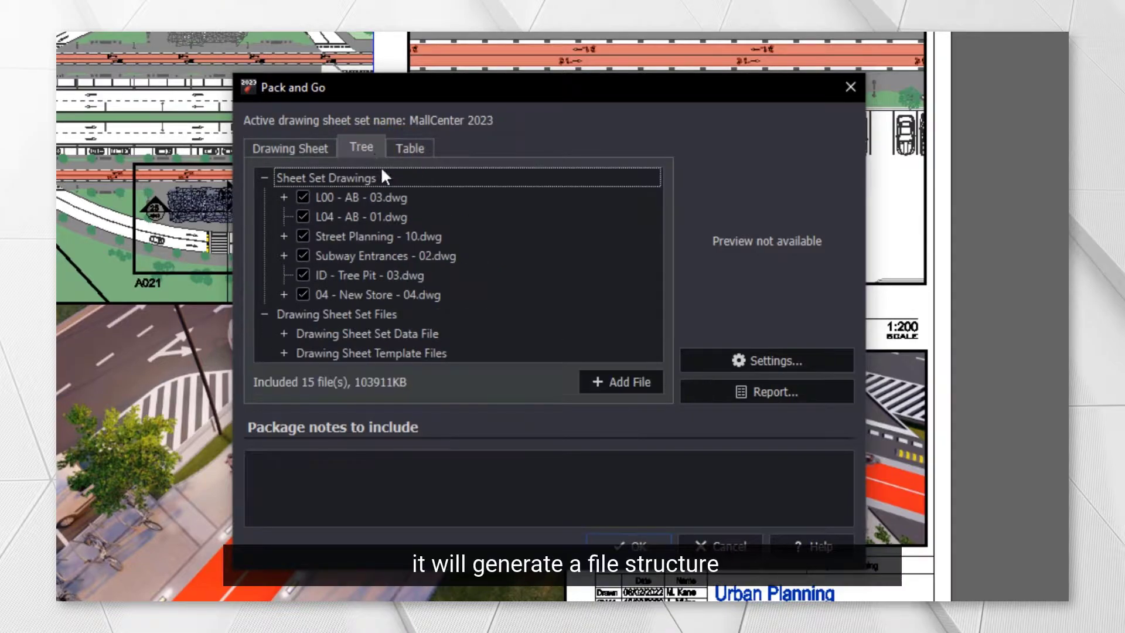
pyautogui.click(283, 197)
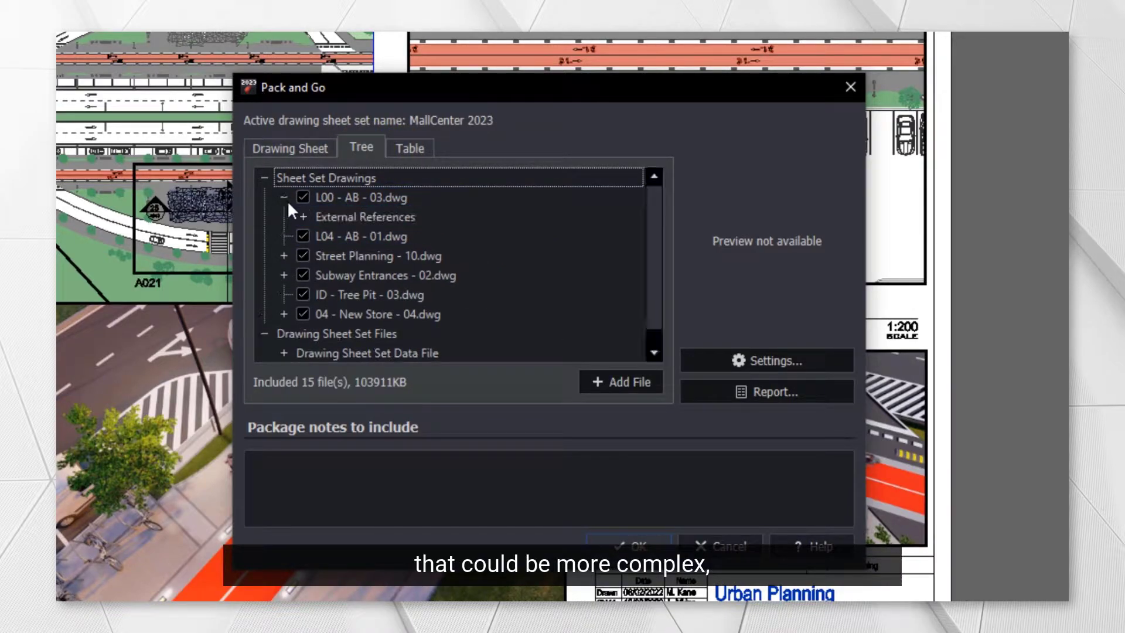
pyautogui.click(302, 216)
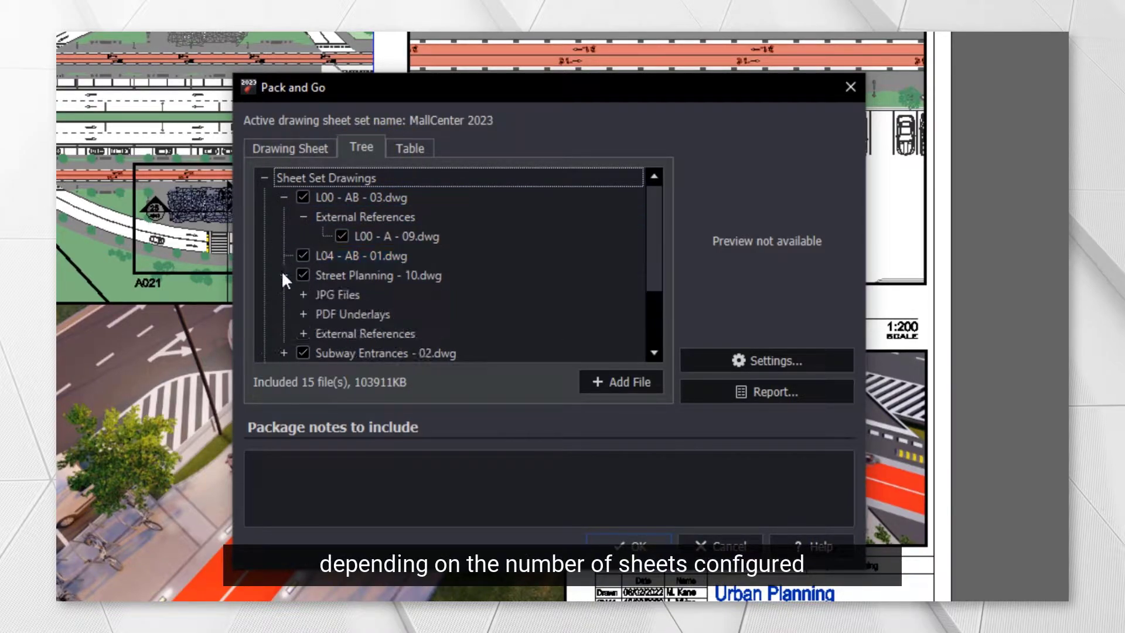
pyautogui.click(313, 294)
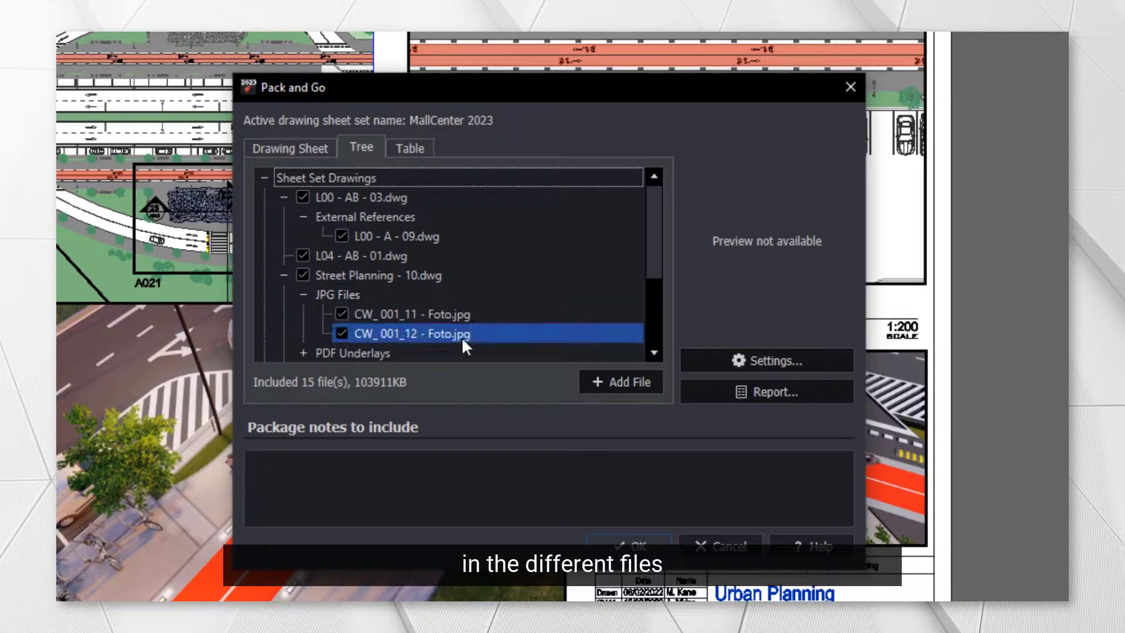
pyautogui.click(411, 333)
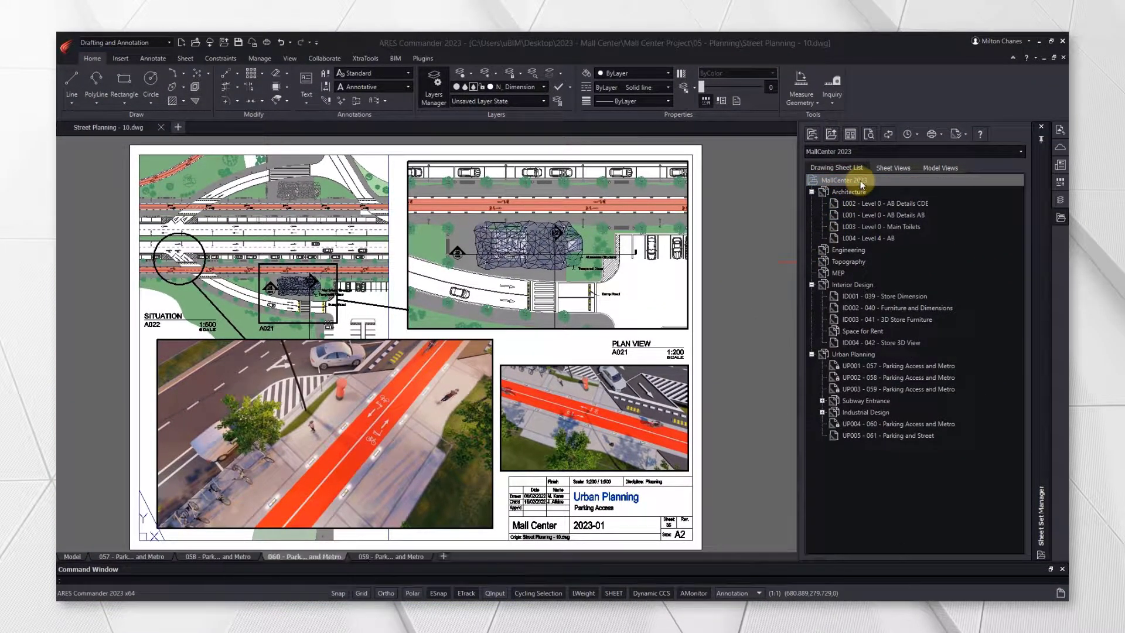
# - Import the sheet from AA - Elevations and Sections - 01.dwg into the set
pyautogui.rightClick(841, 179)
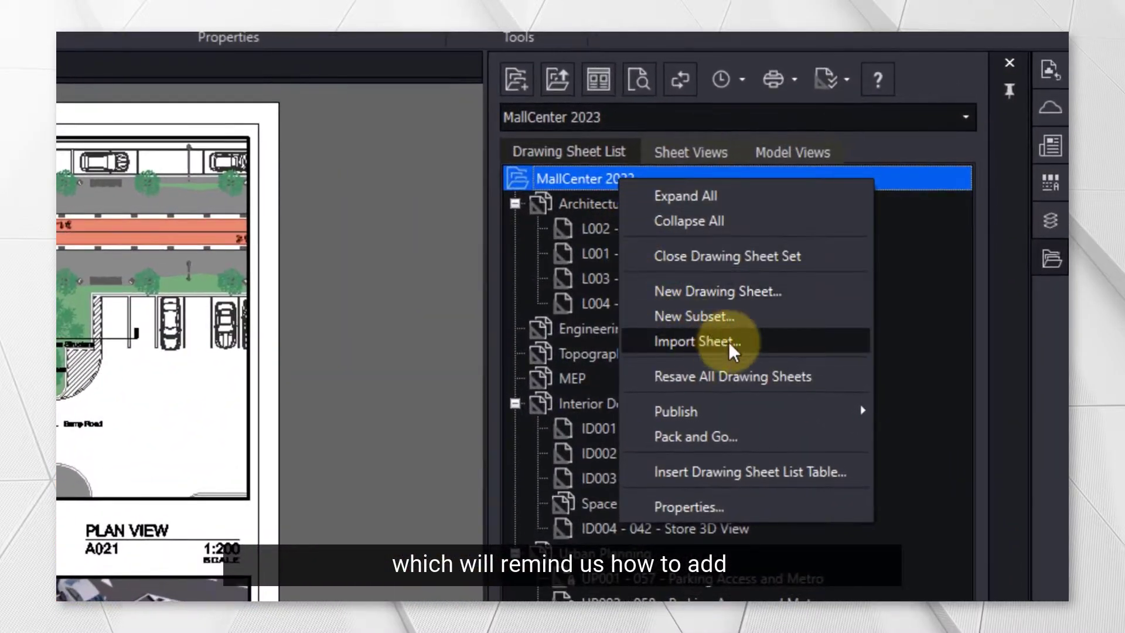
pyautogui.click(692, 341)
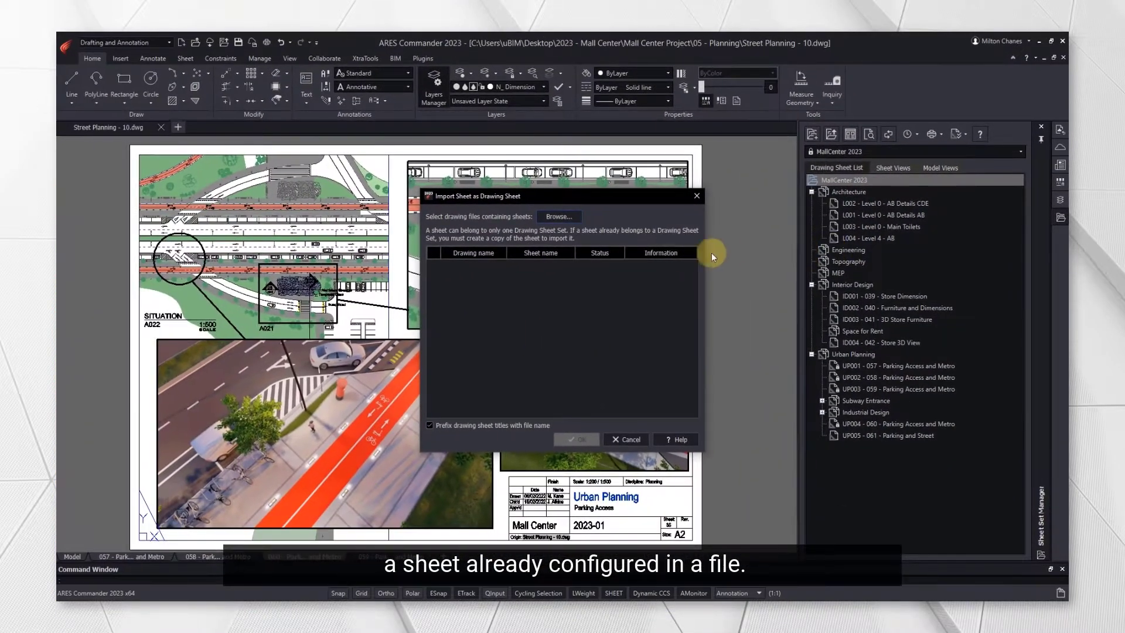
pyautogui.click(557, 217)
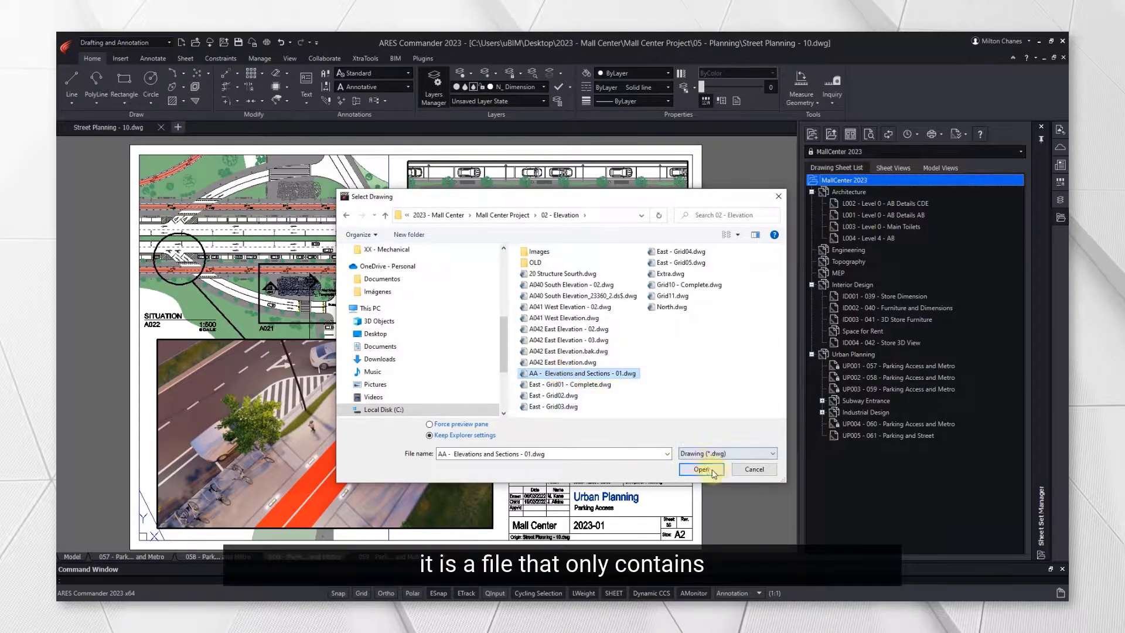
pyautogui.click(696, 469)
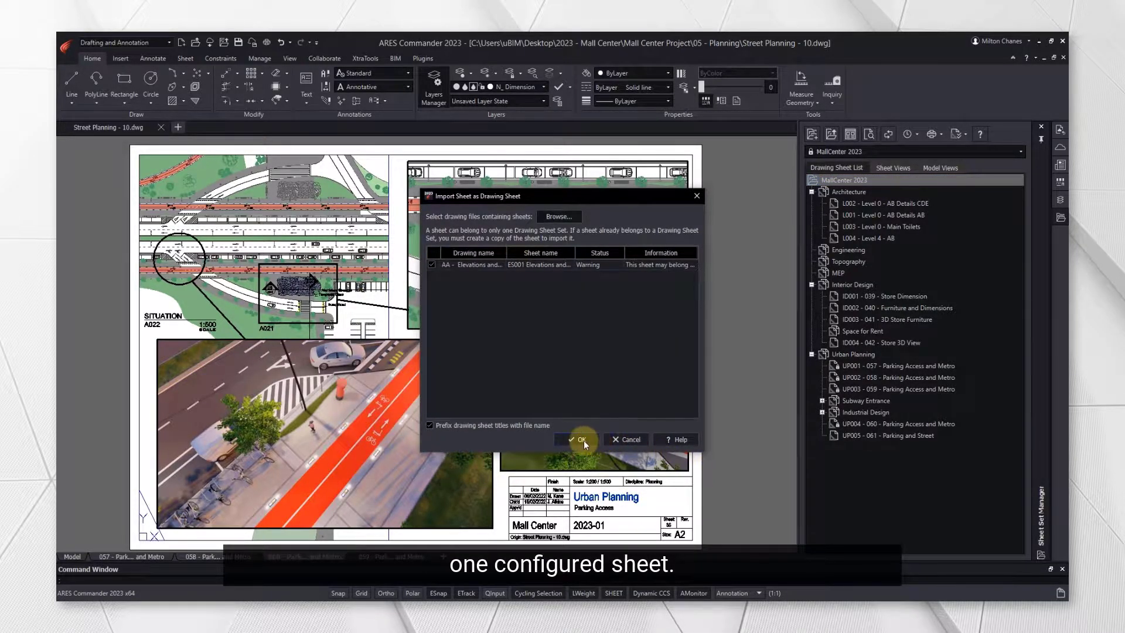
pyautogui.click(578, 440)
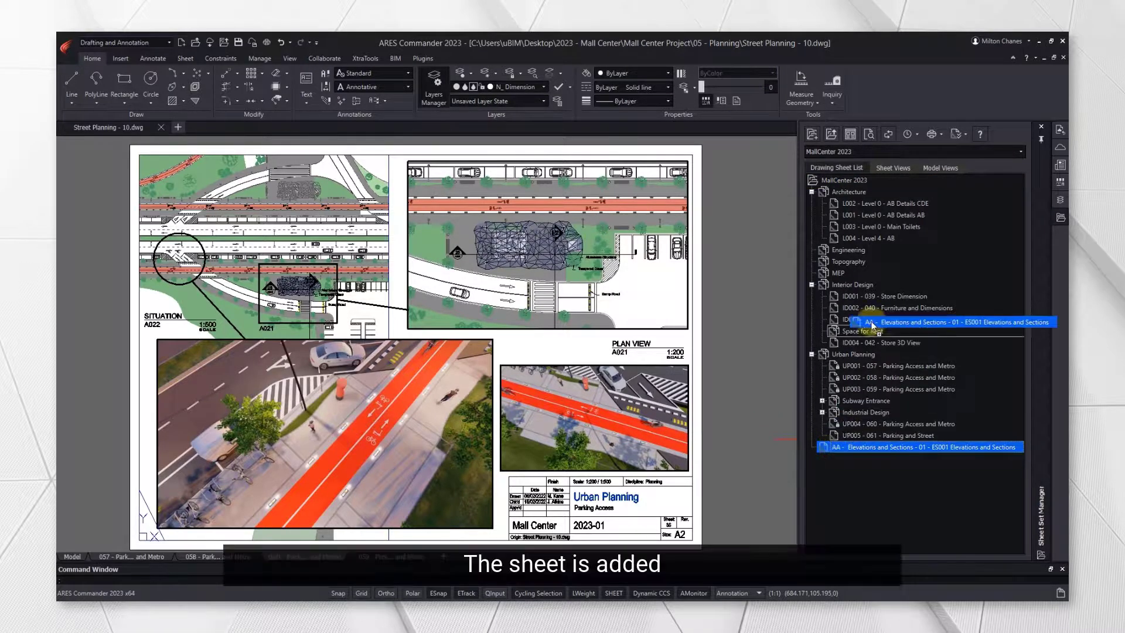
# - Renumber the imported sheet to ES001 - Elevations and Sections
pyautogui.rightClick(918, 446)
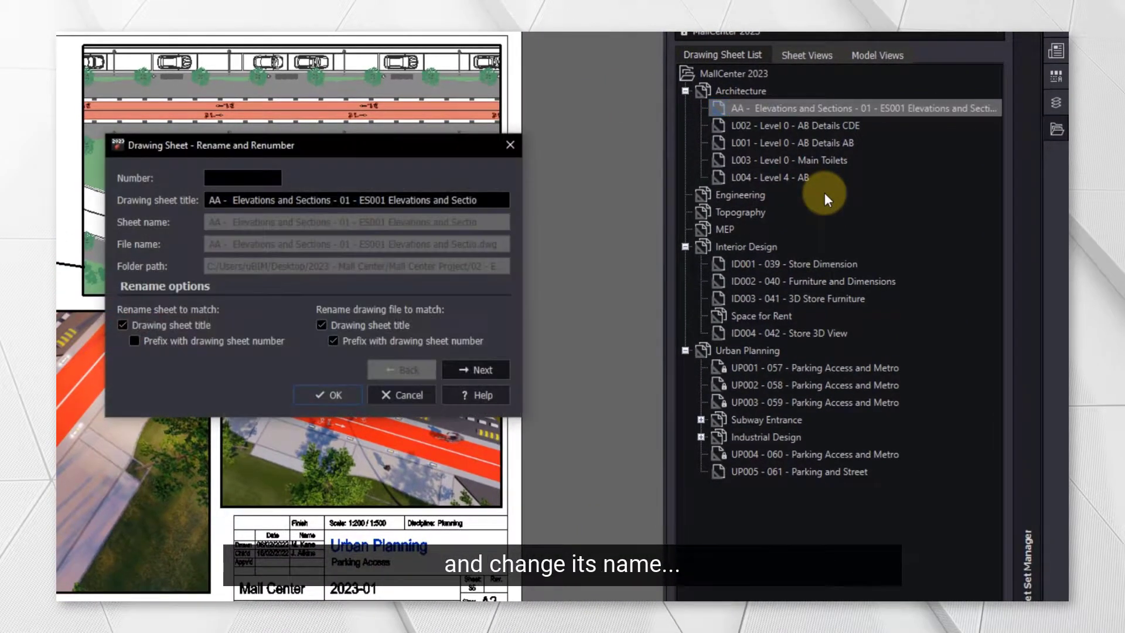
pyautogui.write('ES001')
pyautogui.write('Elevations and Sections')
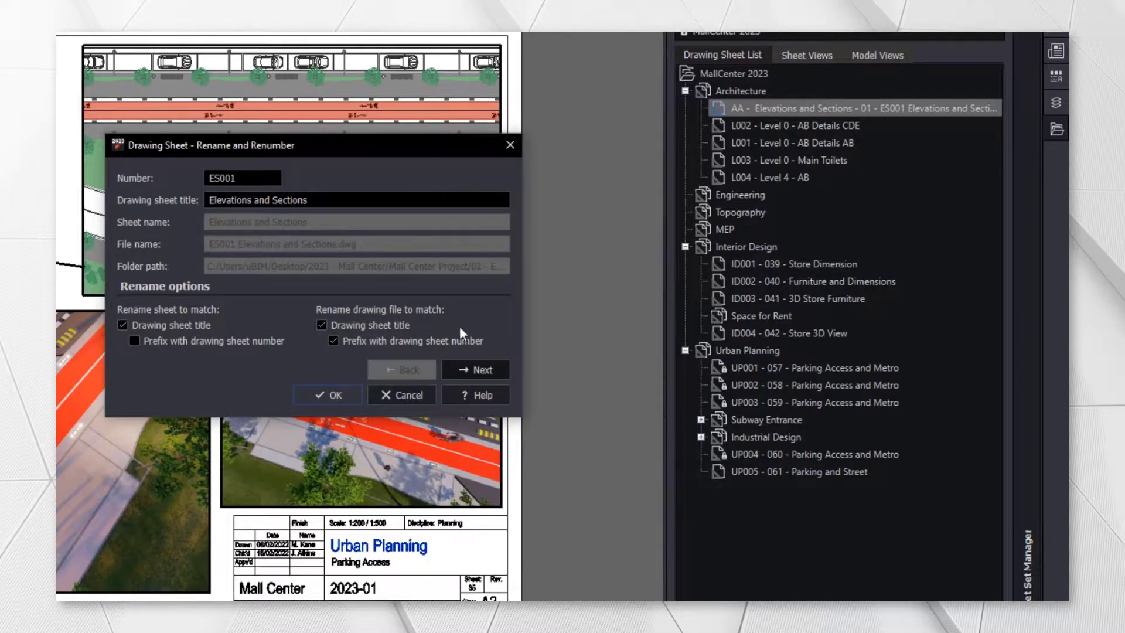
pyautogui.click(327, 395)
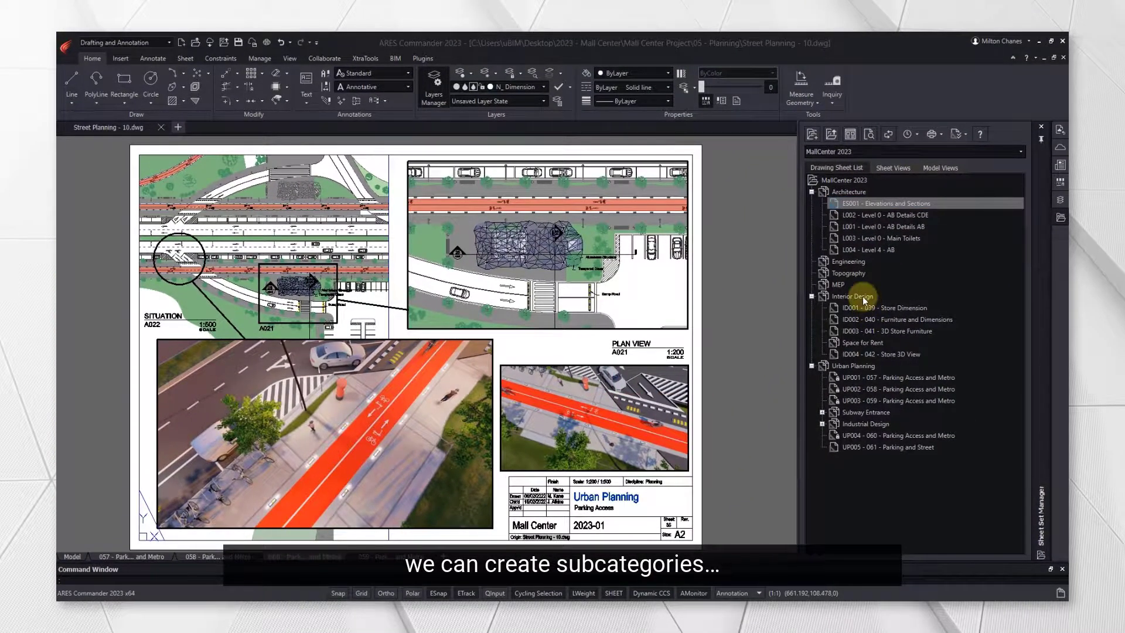
# - Create a Store Design subset inside Interior Design
pyautogui.rightClick(852, 295)
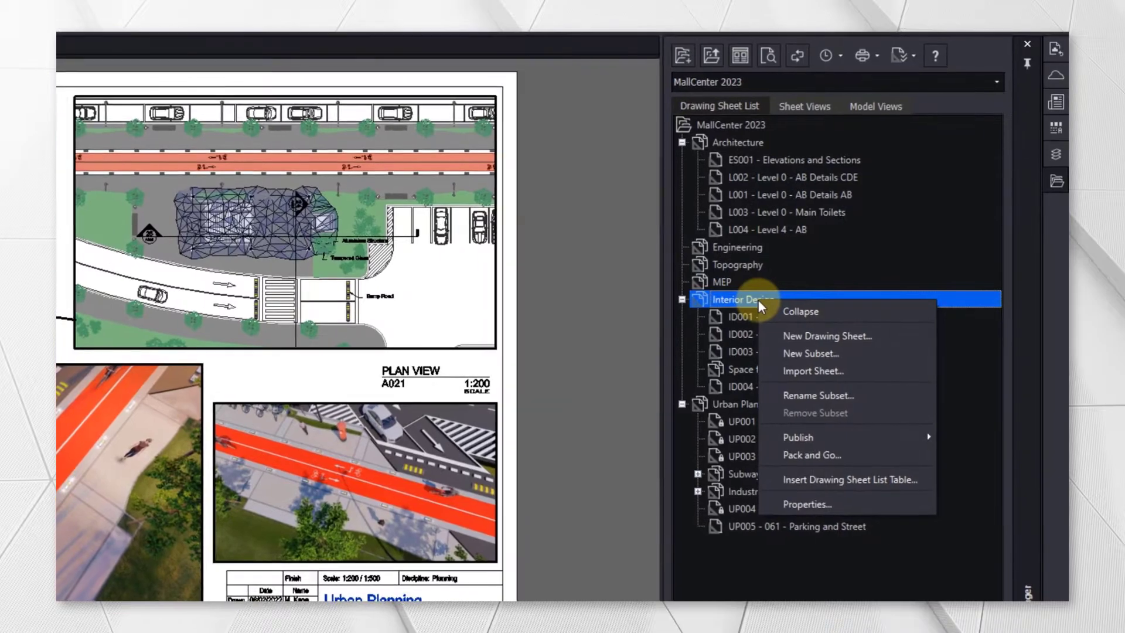
pyautogui.click(809, 352)
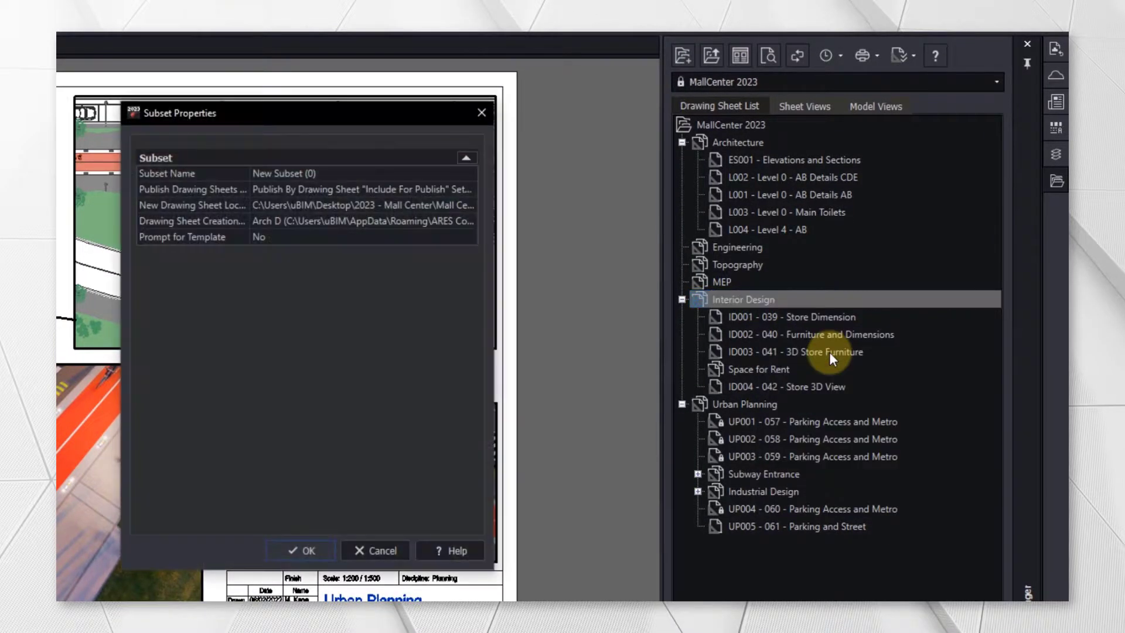
pyautogui.write('Sto')
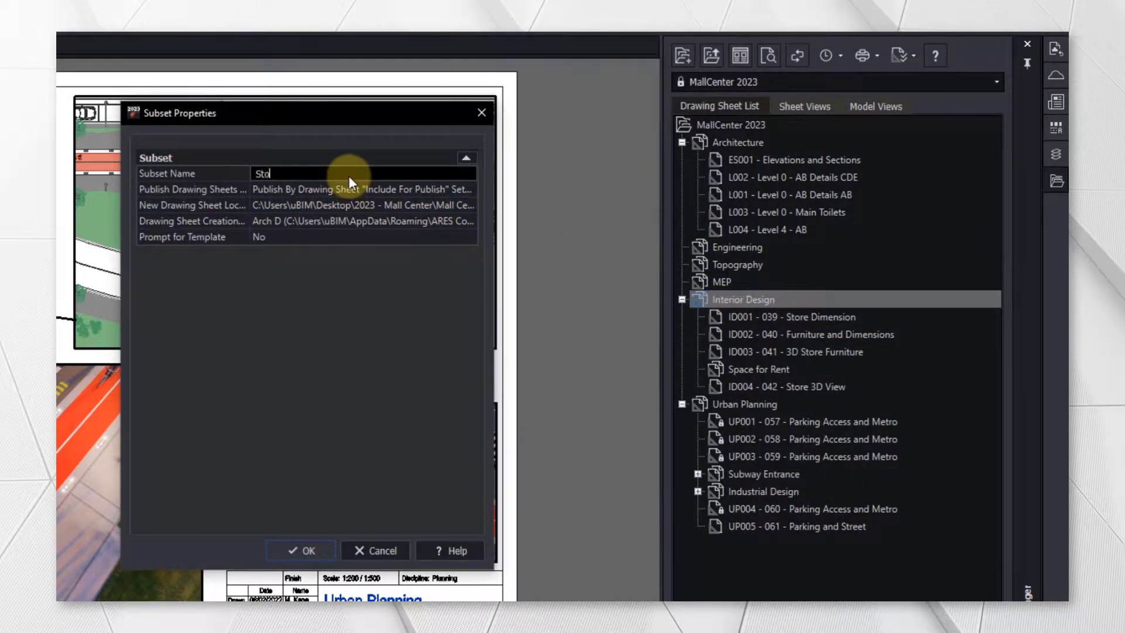
pyautogui.click(301, 550)
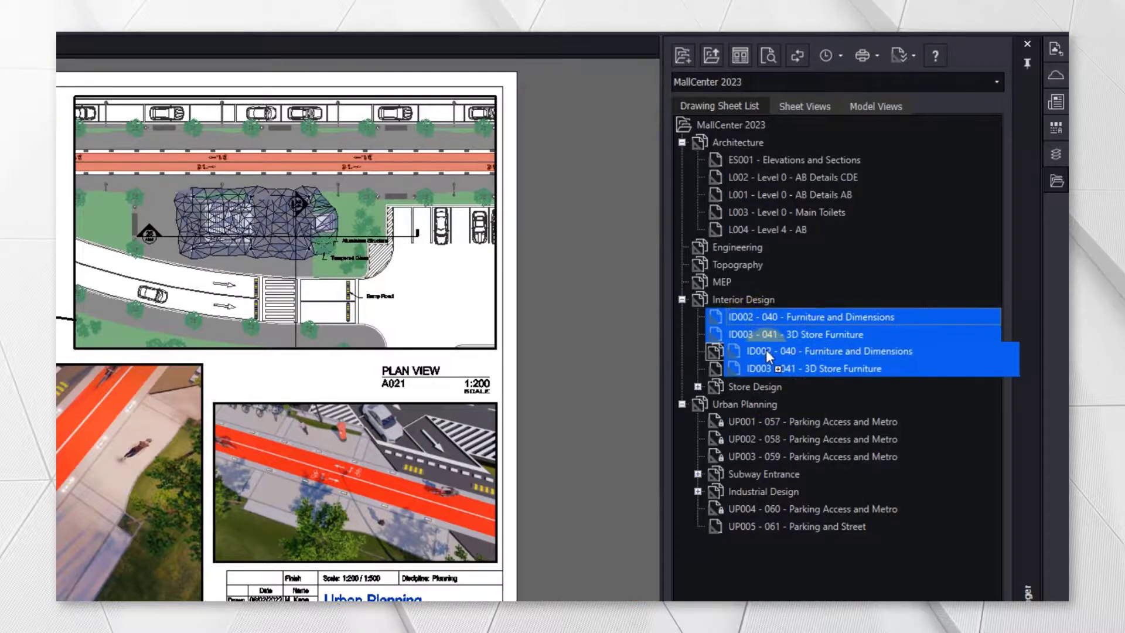
# - Regroup the sheets into Store Design and Space for Rent and exclude UP005 from publishing
pyautogui.click(682, 299)
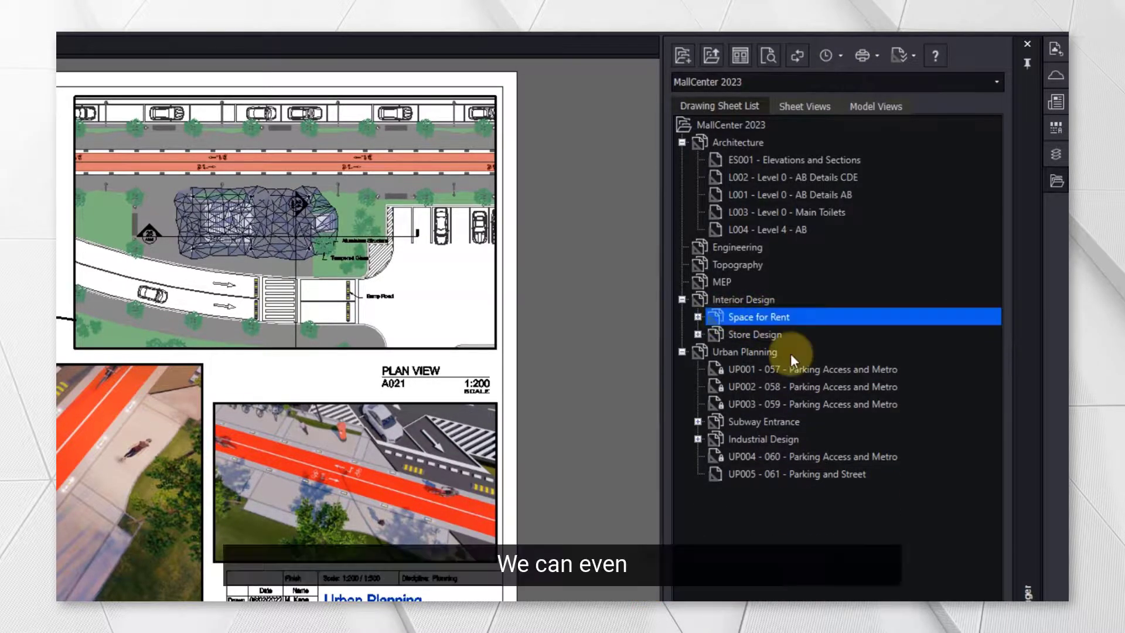
pyautogui.click(753, 334)
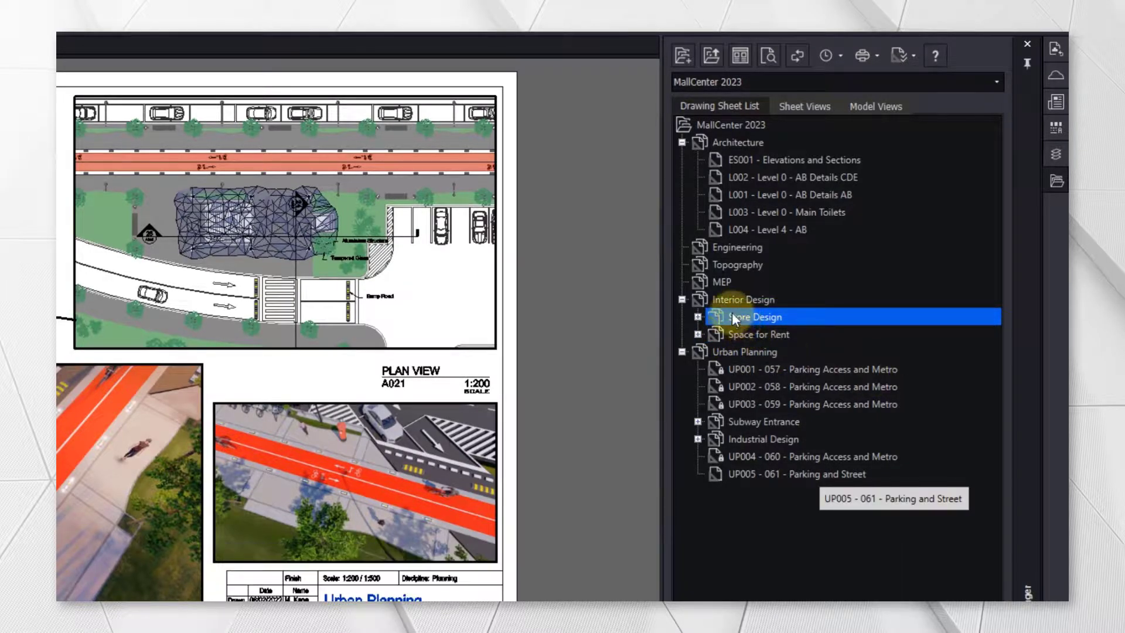
pyautogui.click(700, 316)
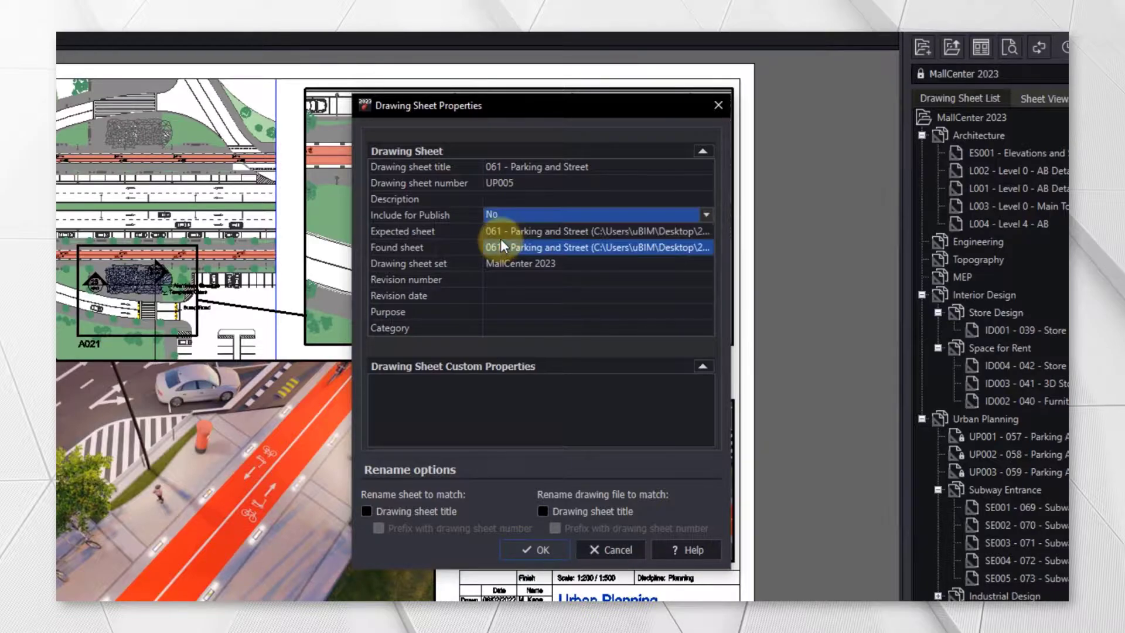
pyautogui.click(535, 549)
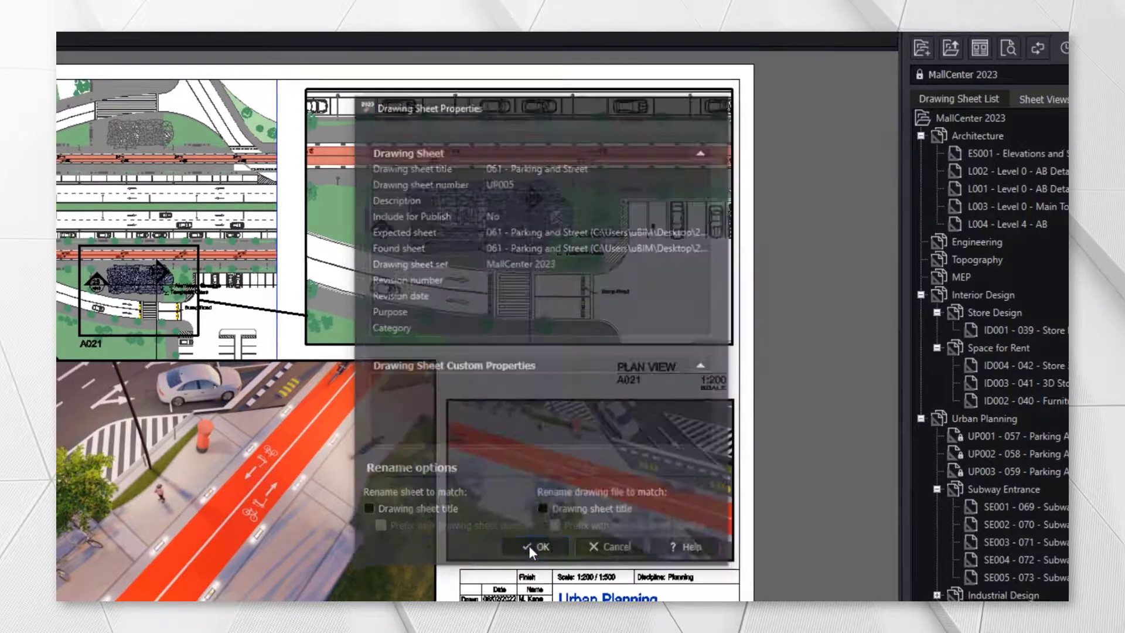
pyautogui.click(534, 547)
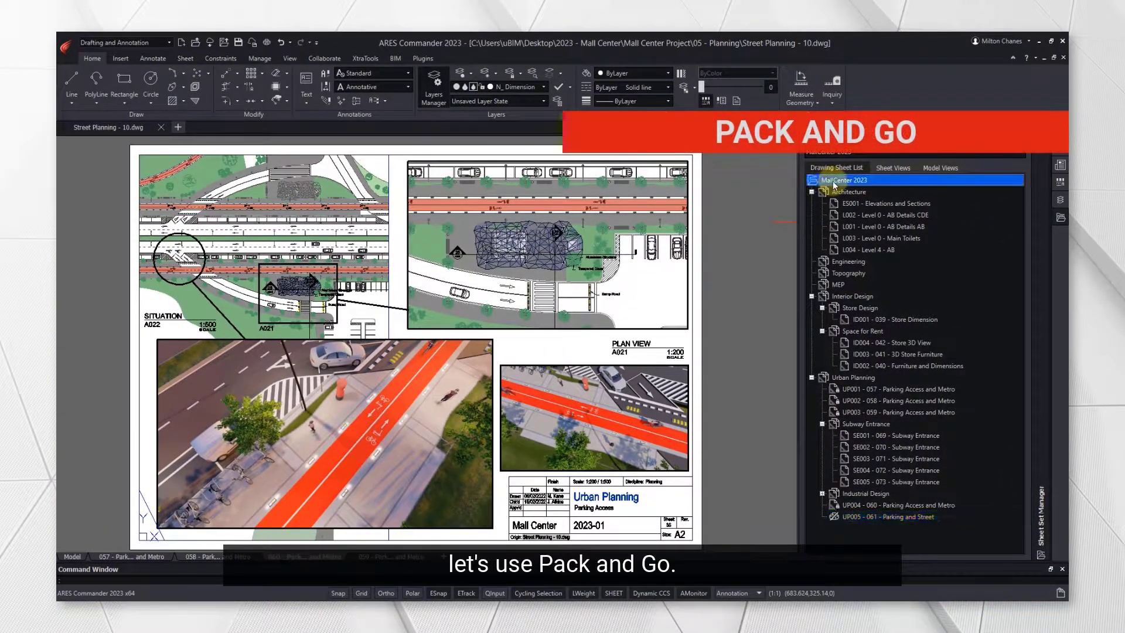
# - Package the MallCenter 2023 sheet set into a PackAndGo Sample zip file
pyautogui.rightClick(842, 181)
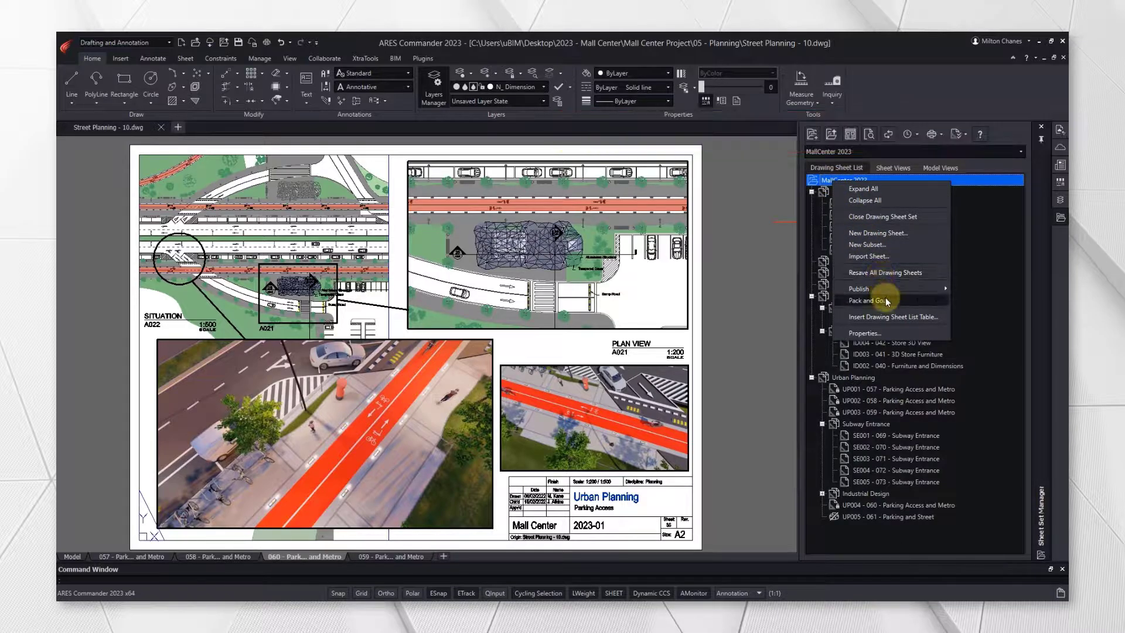
pyautogui.click(868, 300)
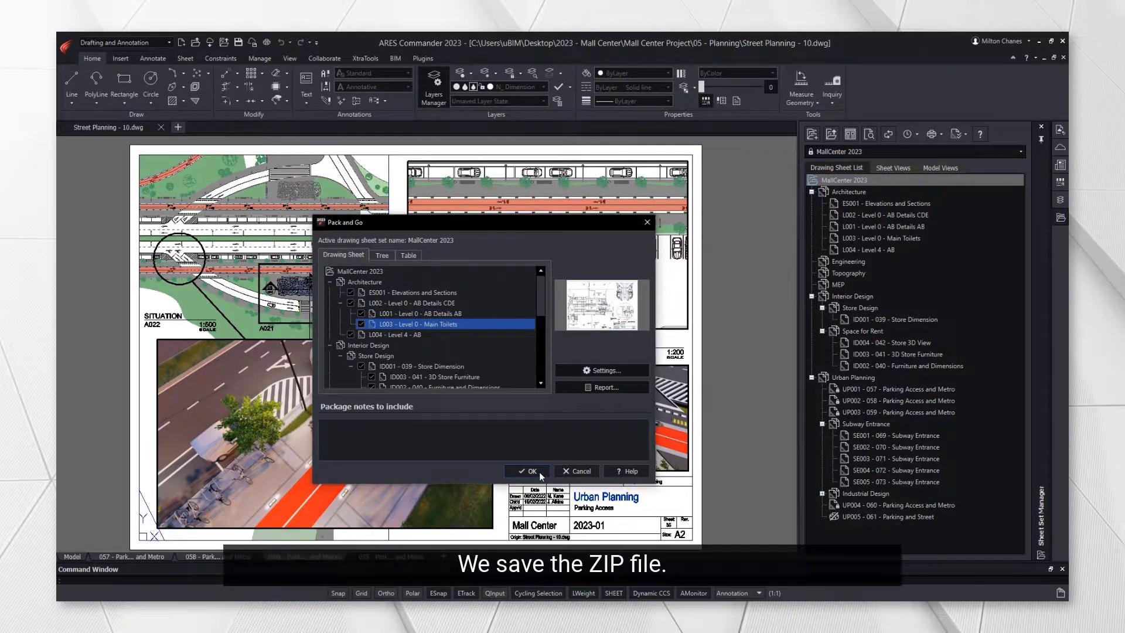
pyautogui.click(528, 471)
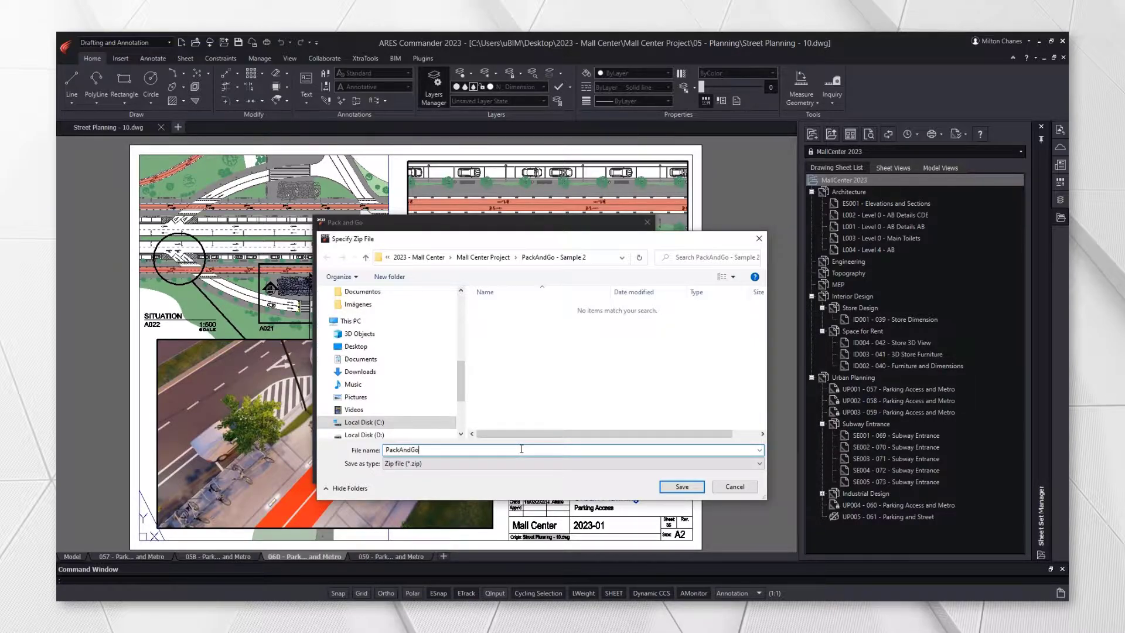
pyautogui.click(679, 487)
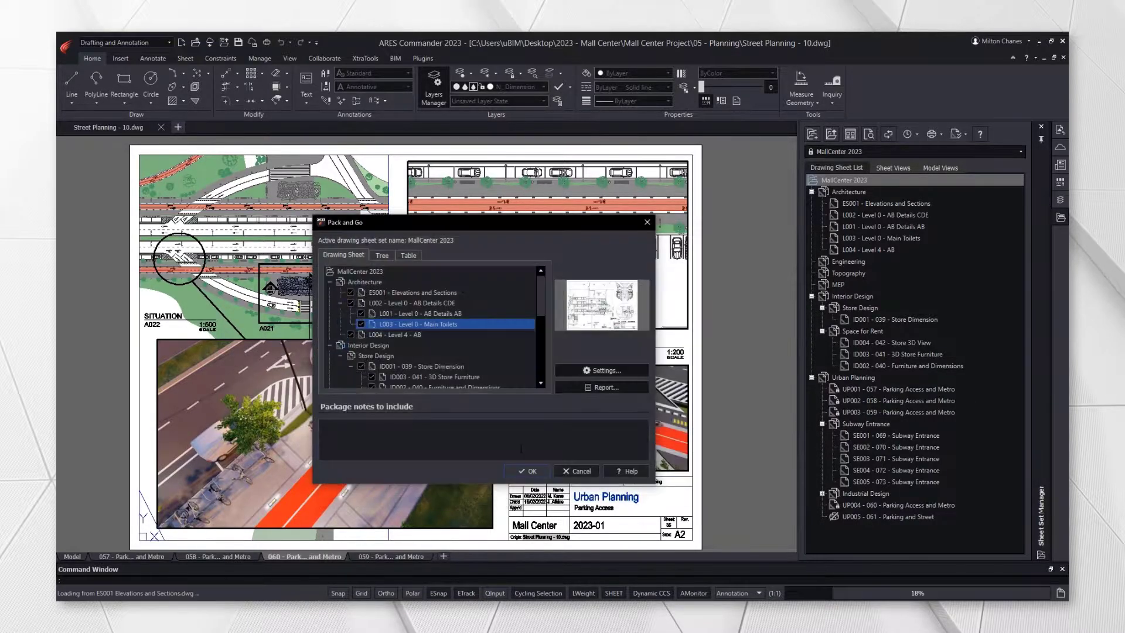
pyautogui.click(527, 471)
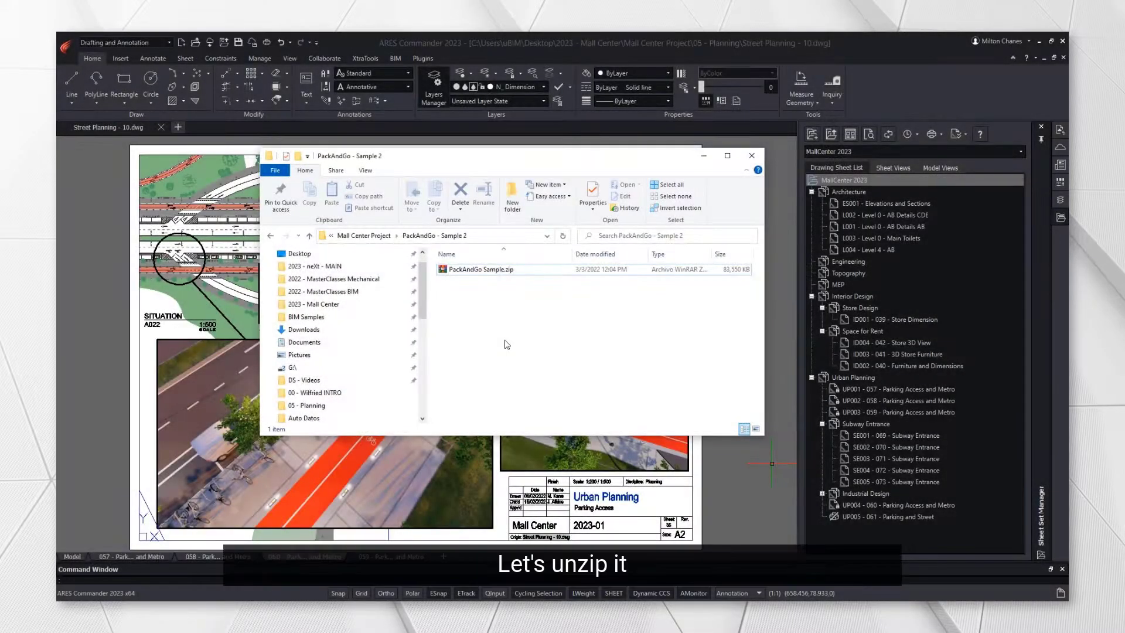
# - Extract PackAndGo Sample.zip into a PackAndGo Sample folder beside the archive
pyautogui.rightClick(478, 270)
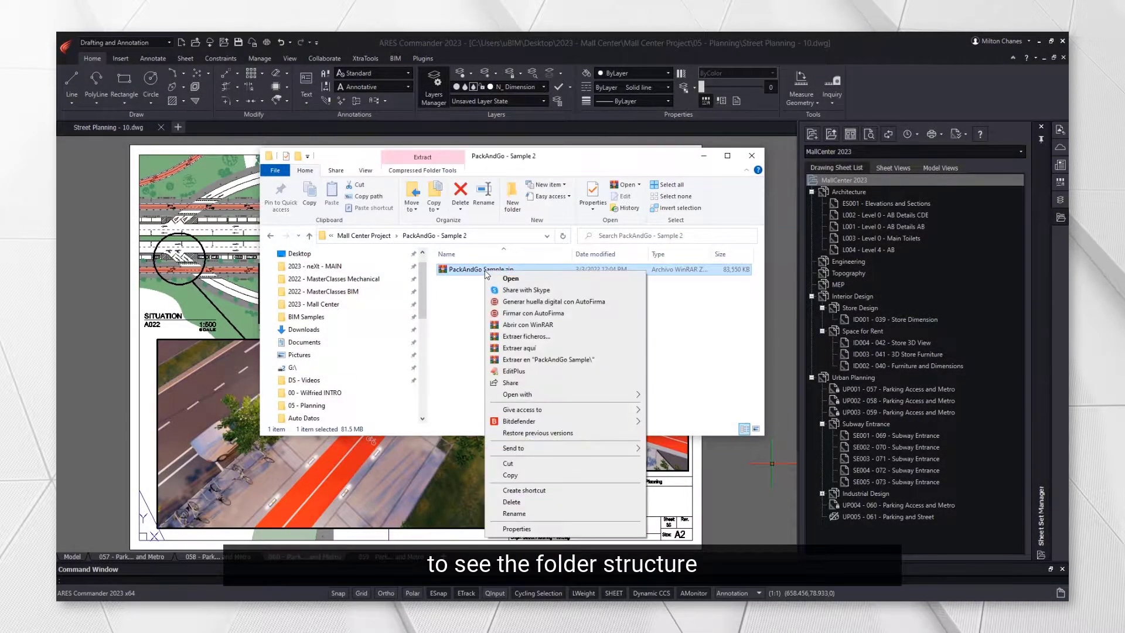
pyautogui.click(548, 359)
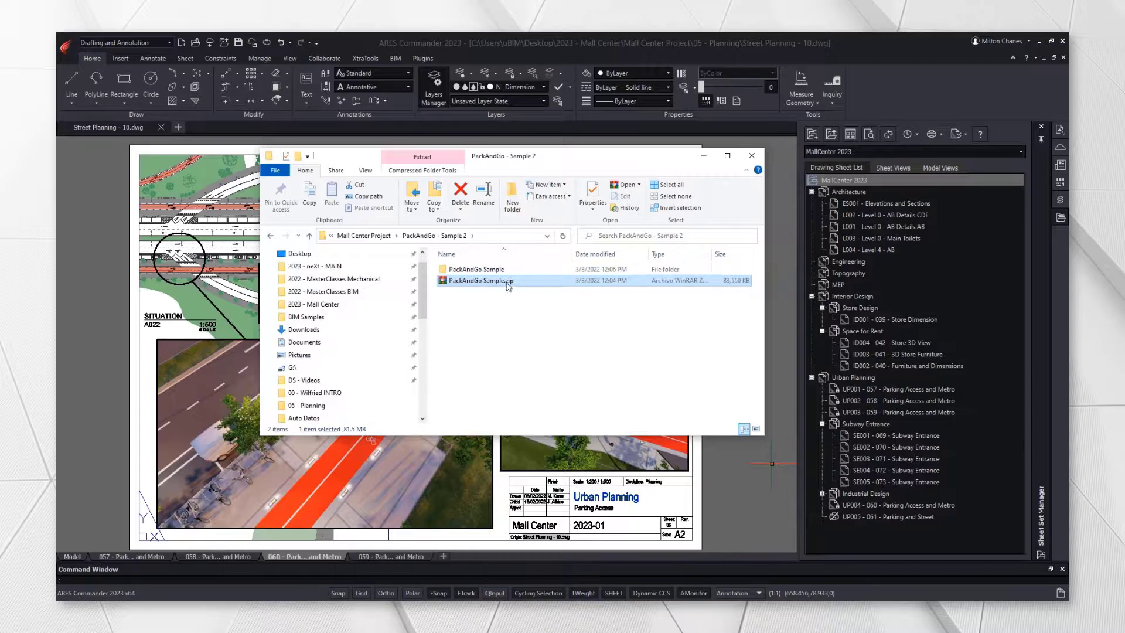
pyautogui.click(751, 155)
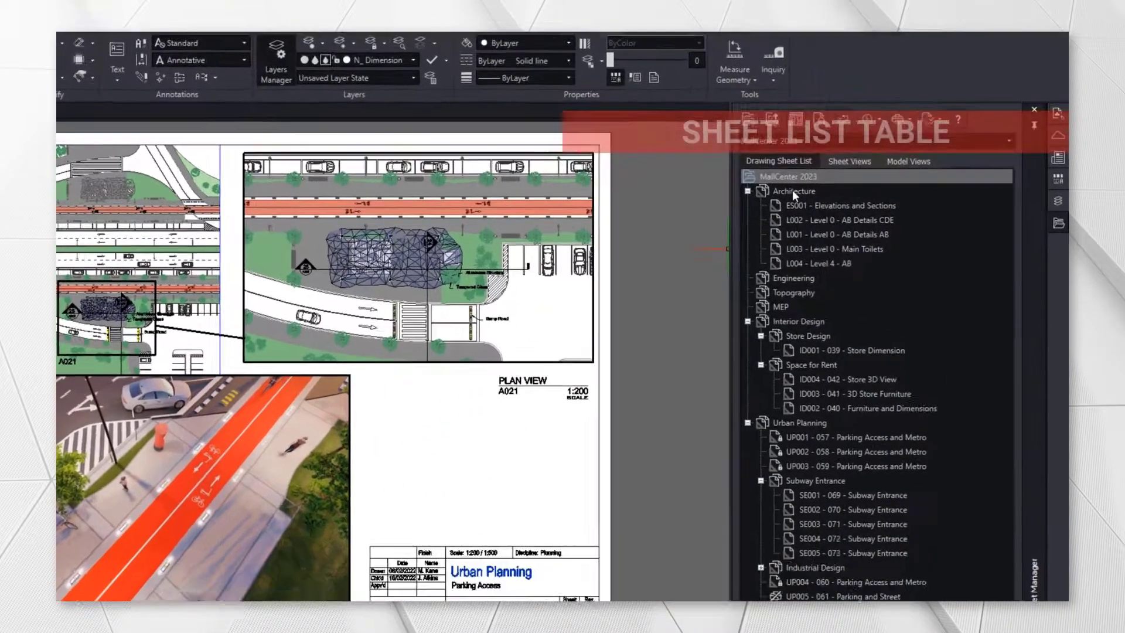
# - Insert a Drawing Sheet List Table for the Architecture subset onto the layout
pyautogui.rightClick(793, 189)
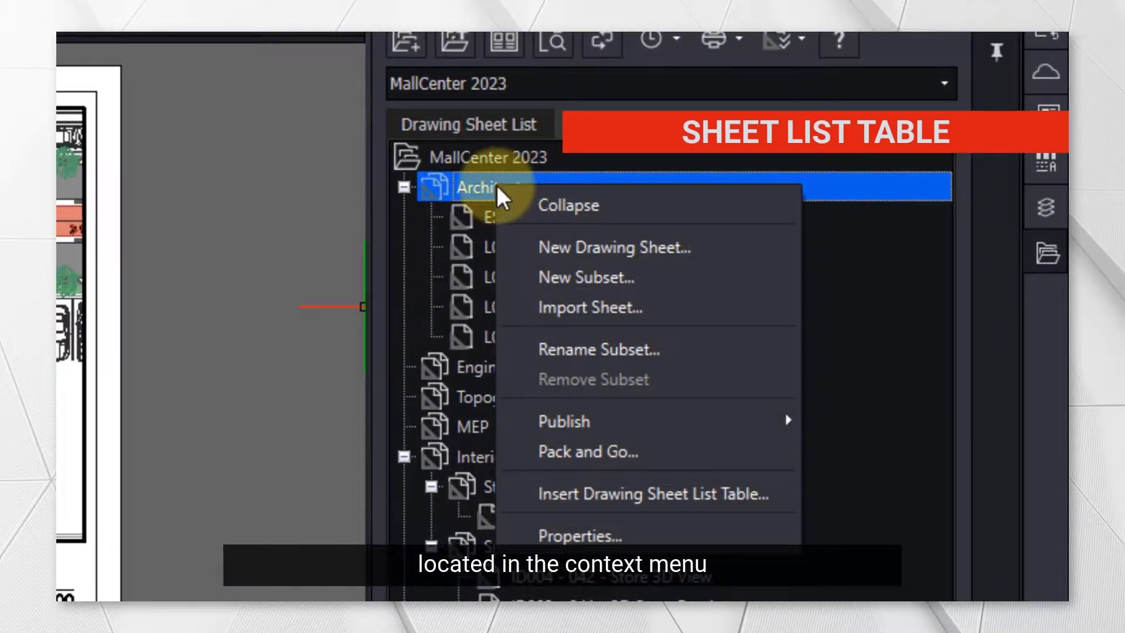
pyautogui.moveTo(597, 386)
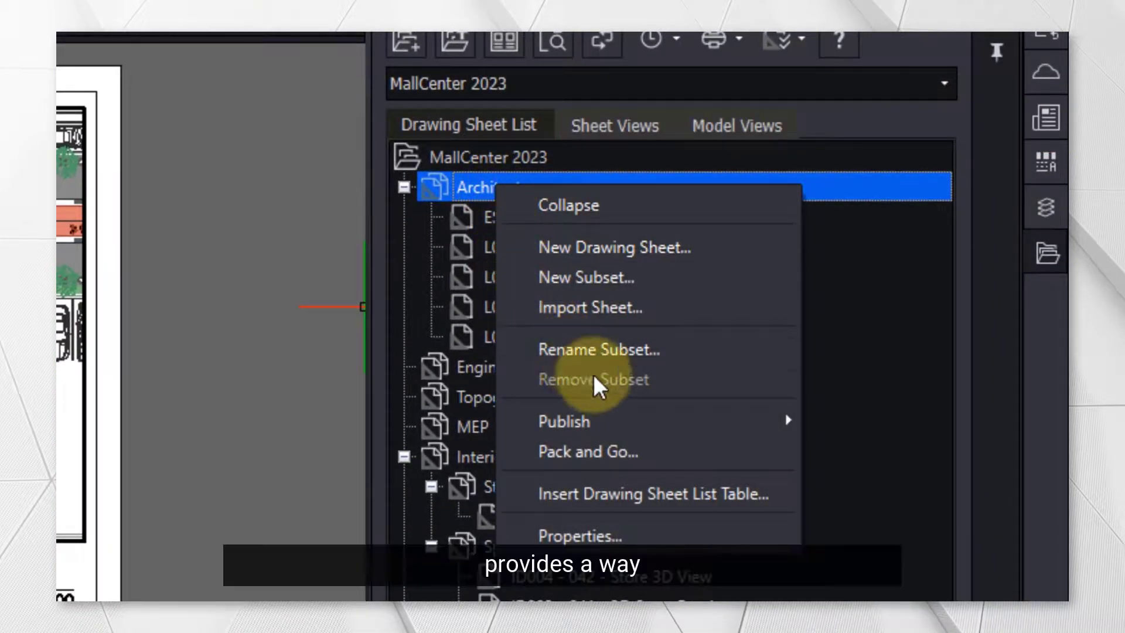
pyautogui.moveTo(710, 494)
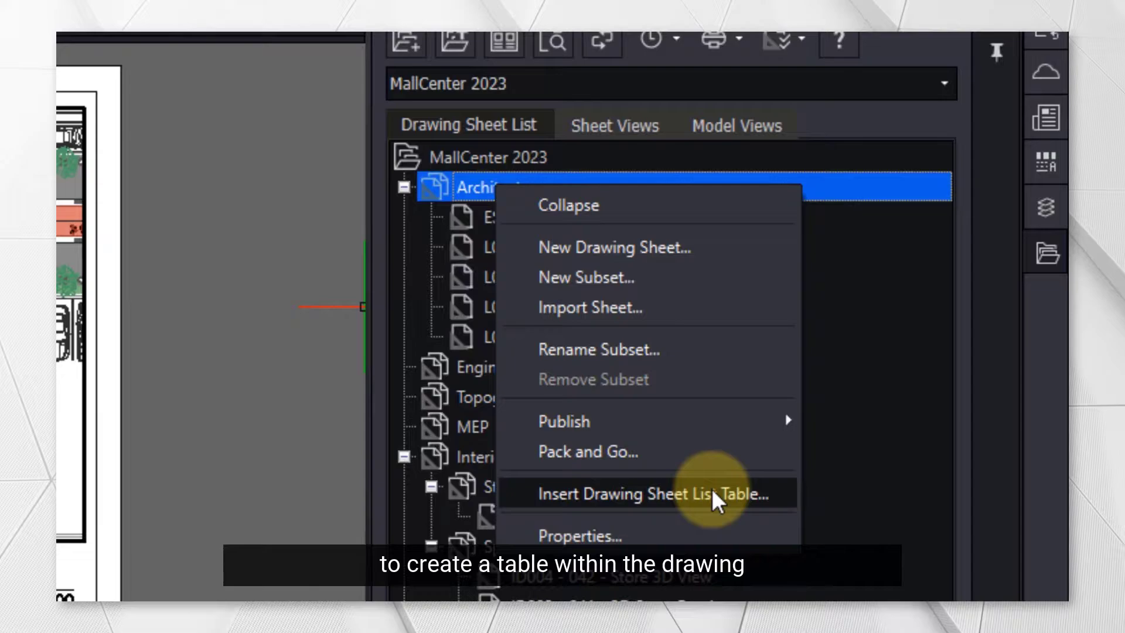
pyautogui.click(654, 495)
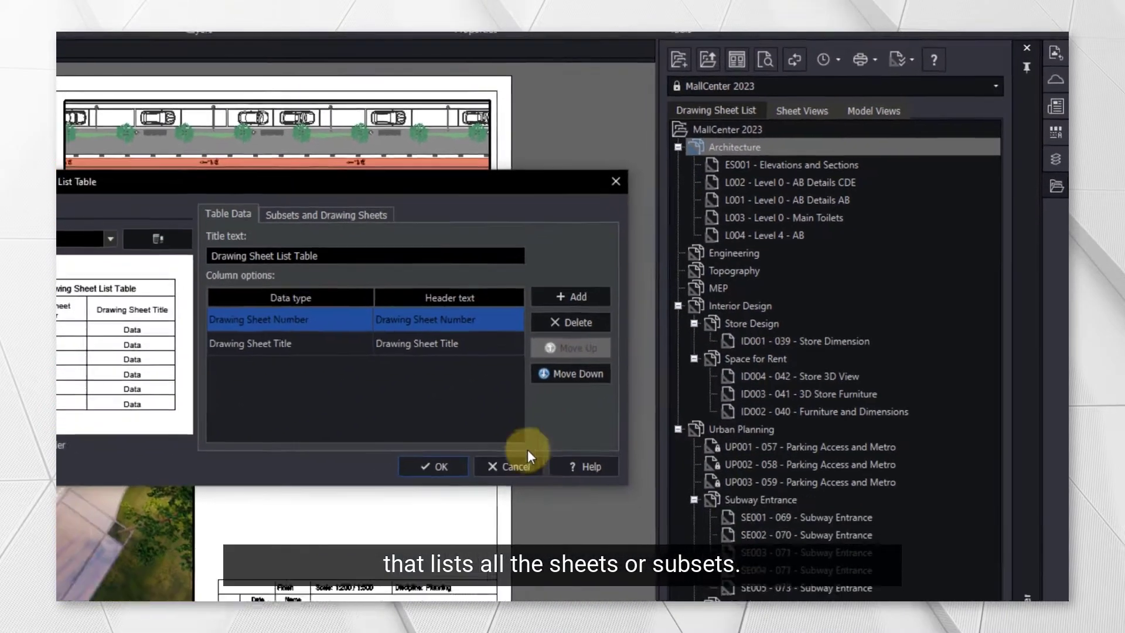
pyautogui.click(509, 466)
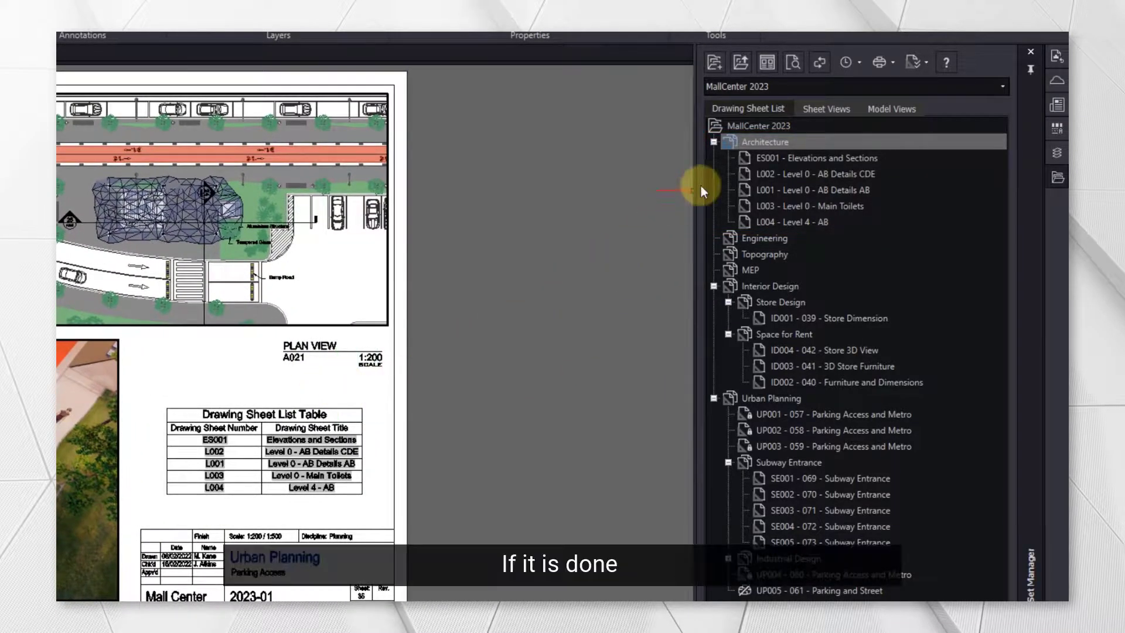
pyautogui.rightClick(750, 125)
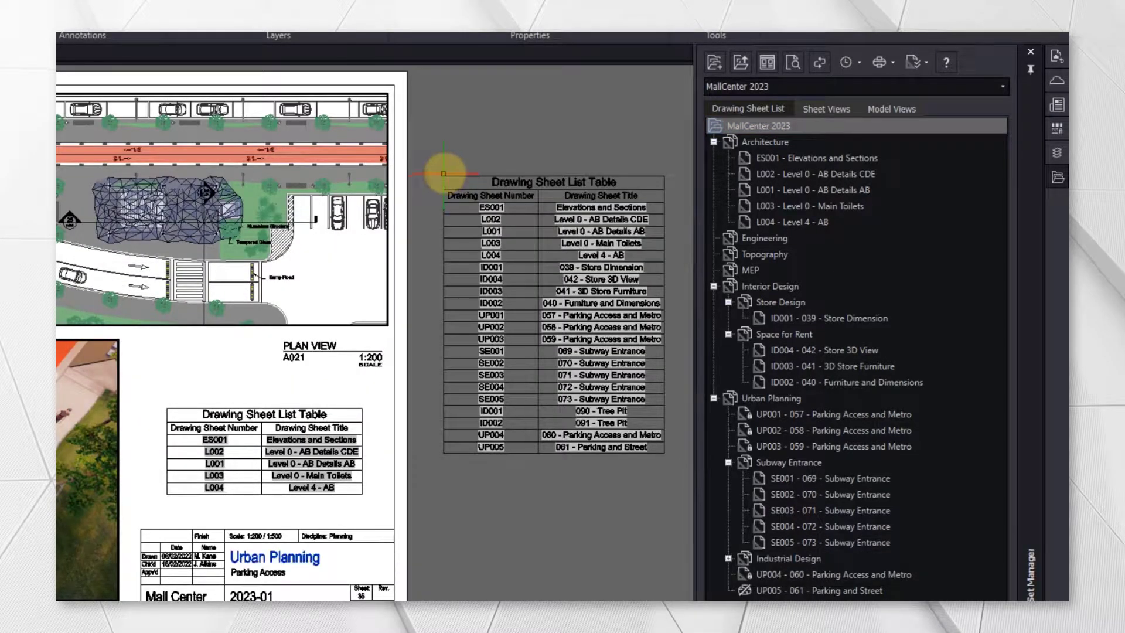
pyautogui.click(764, 142)
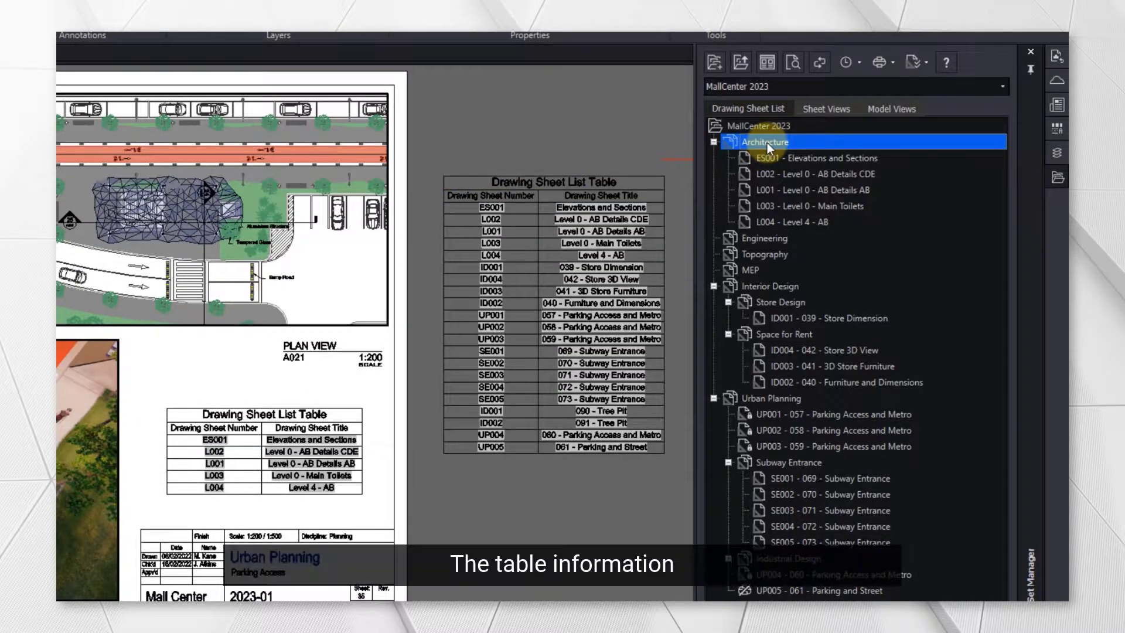
pyautogui.rightClick(764, 142)
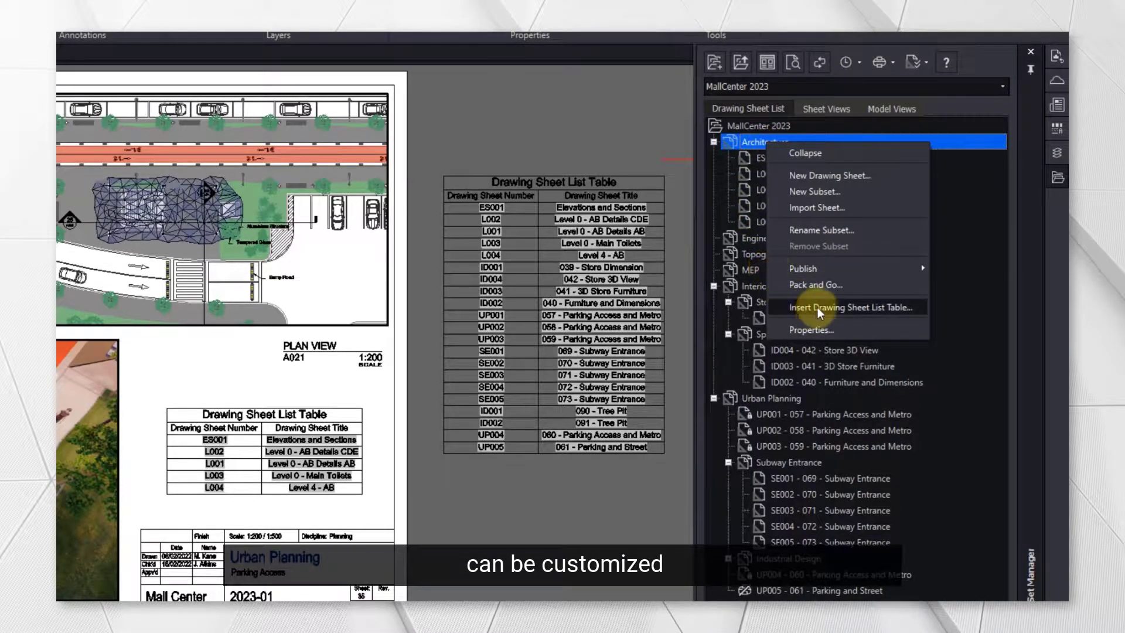
pyautogui.click(851, 307)
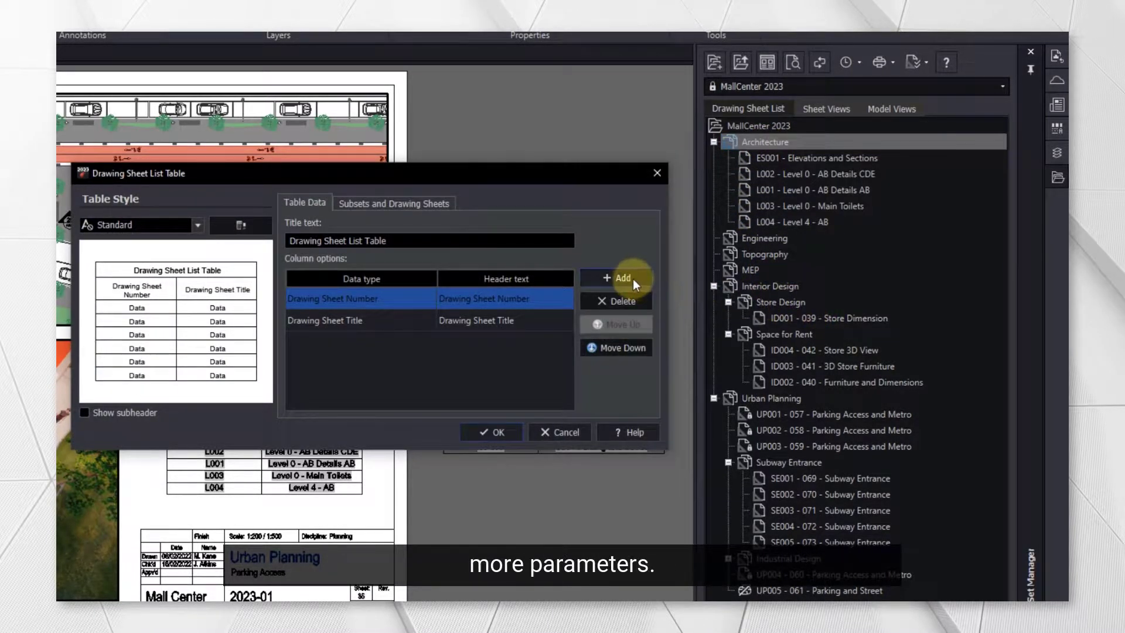
pyautogui.click(615, 277)
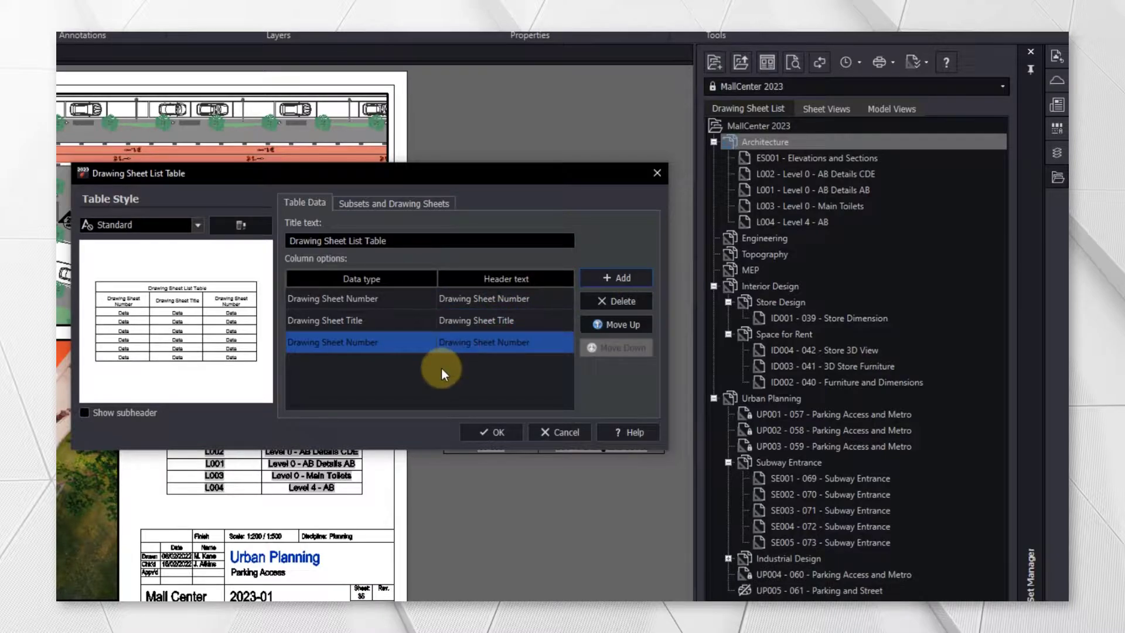
pyautogui.click(429, 341)
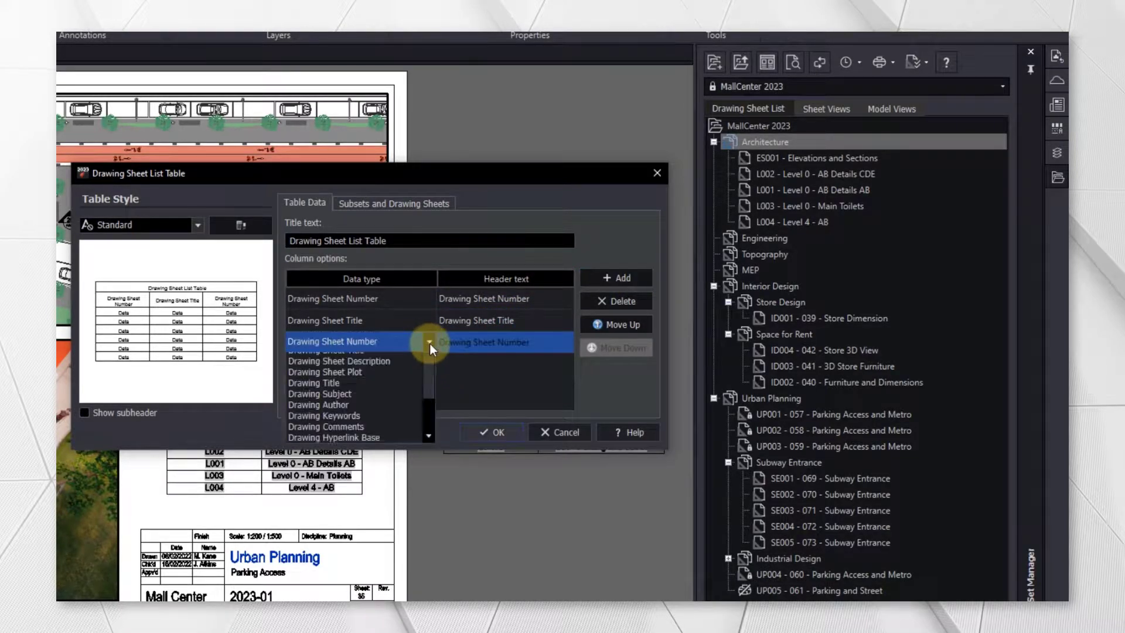
pyautogui.click(314, 382)
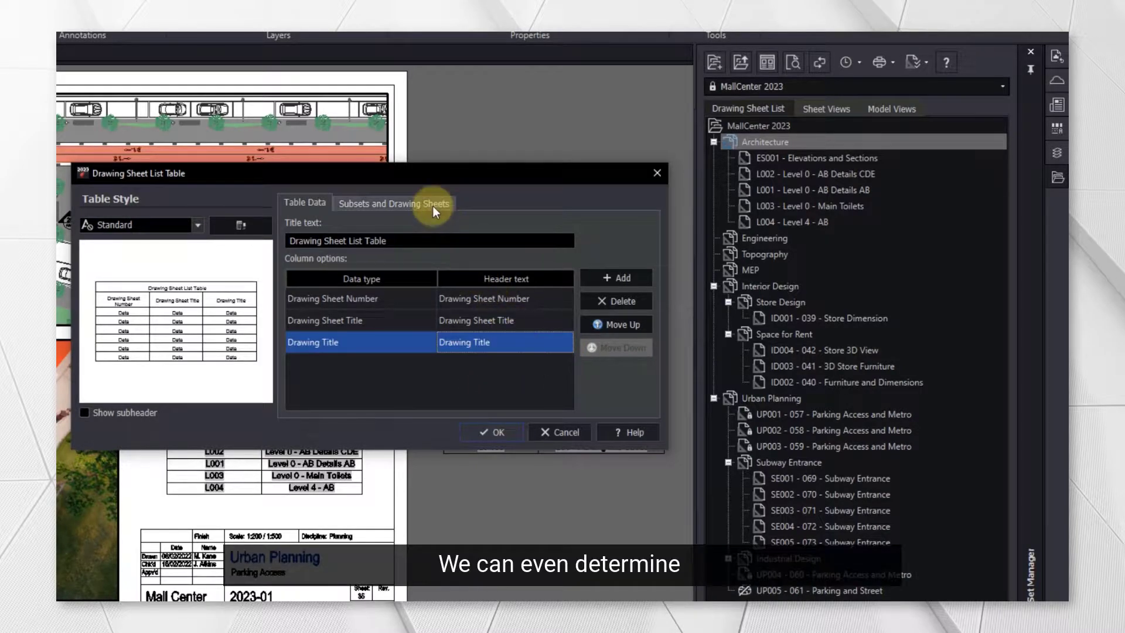
pyautogui.click(394, 203)
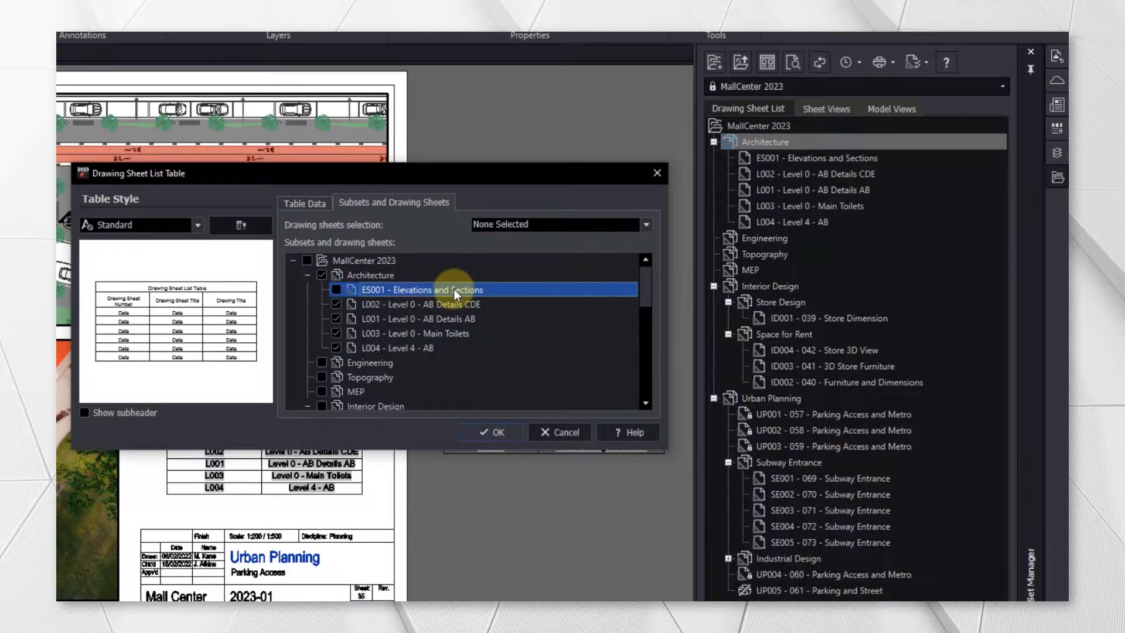
pyautogui.click(303, 203)
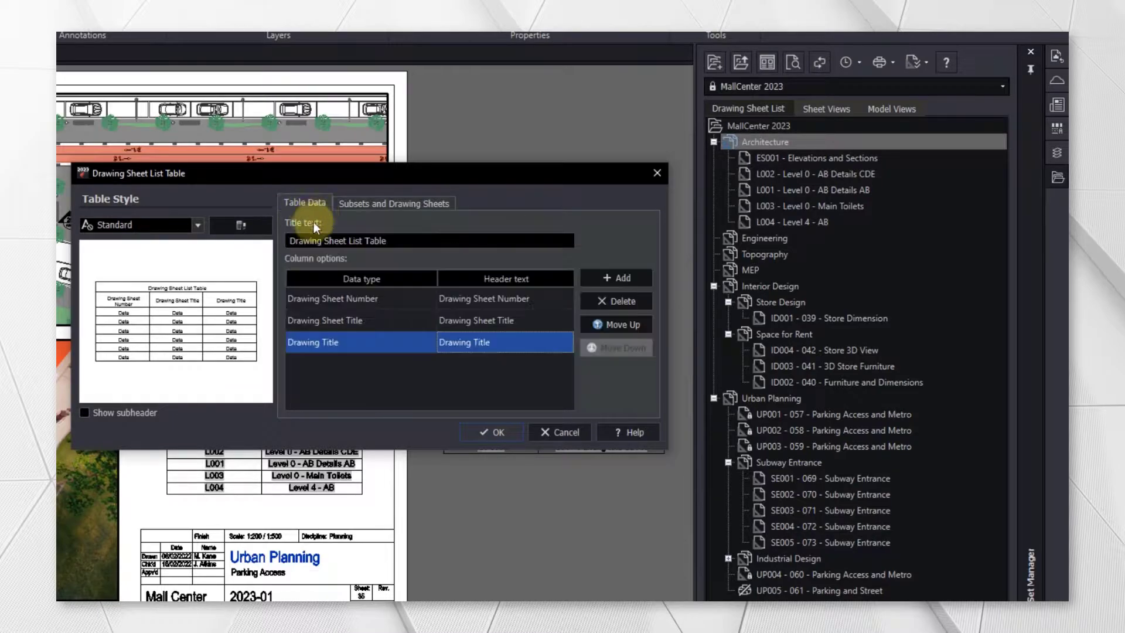
pyautogui.click(491, 432)
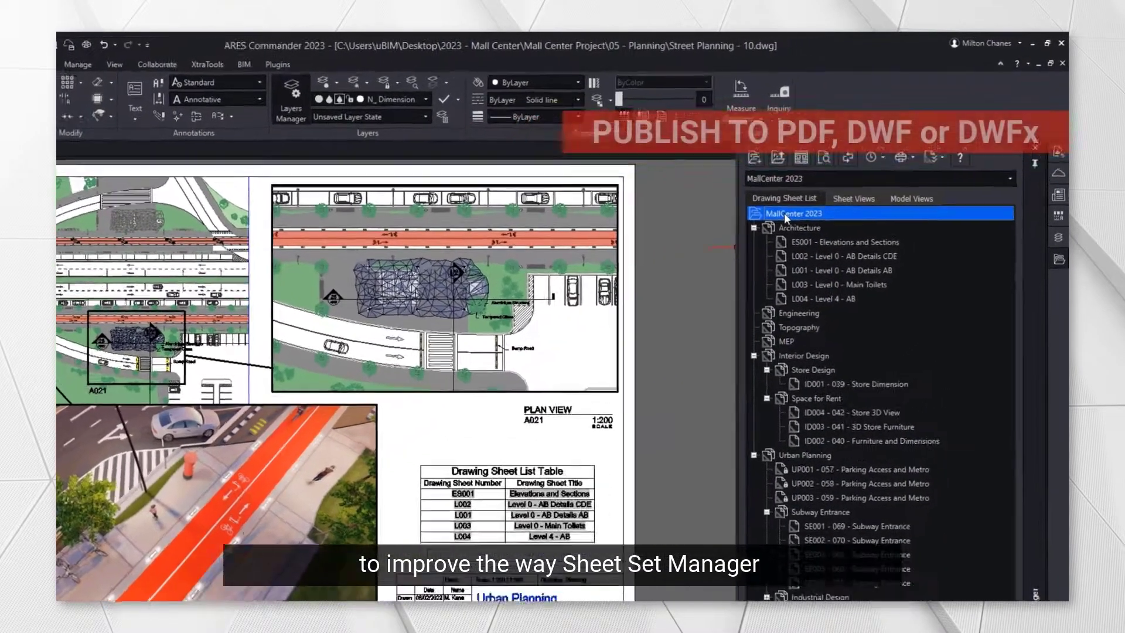
# - Publish the whole sheet set to PDF as 'MallCenter Sample'
pyautogui.rightClick(791, 213)
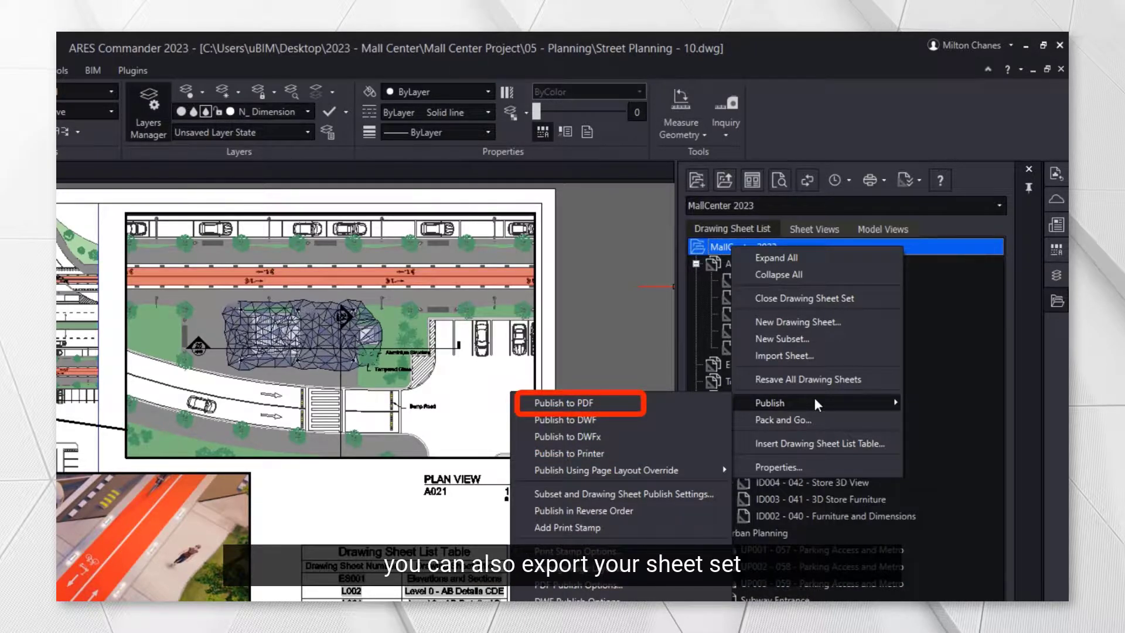
pyautogui.moveTo(624, 405)
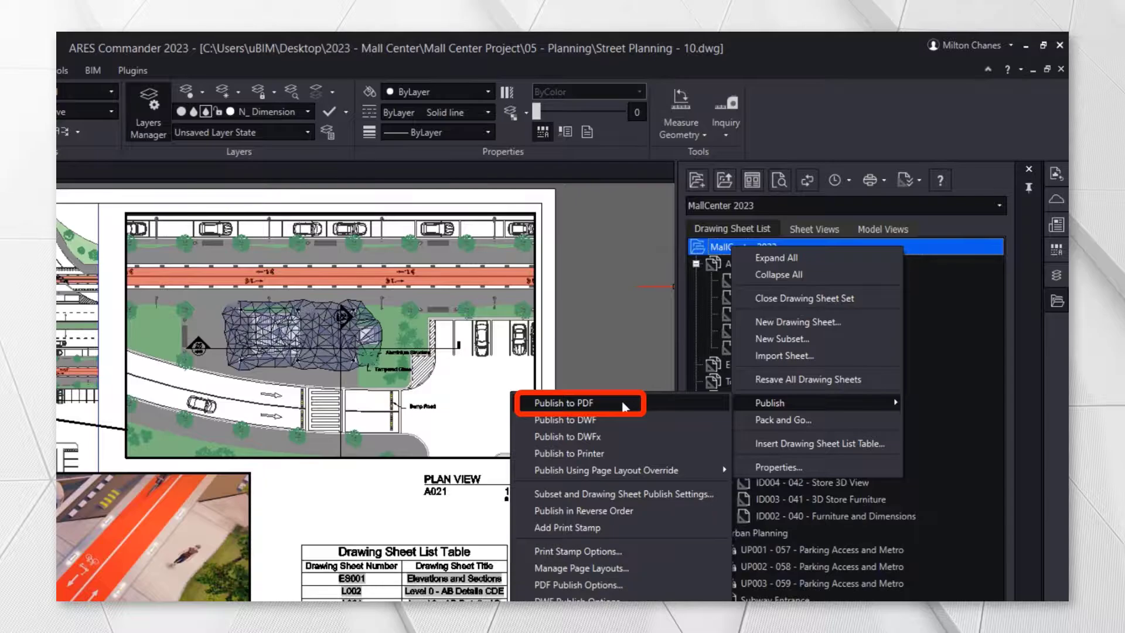
pyautogui.click(561, 401)
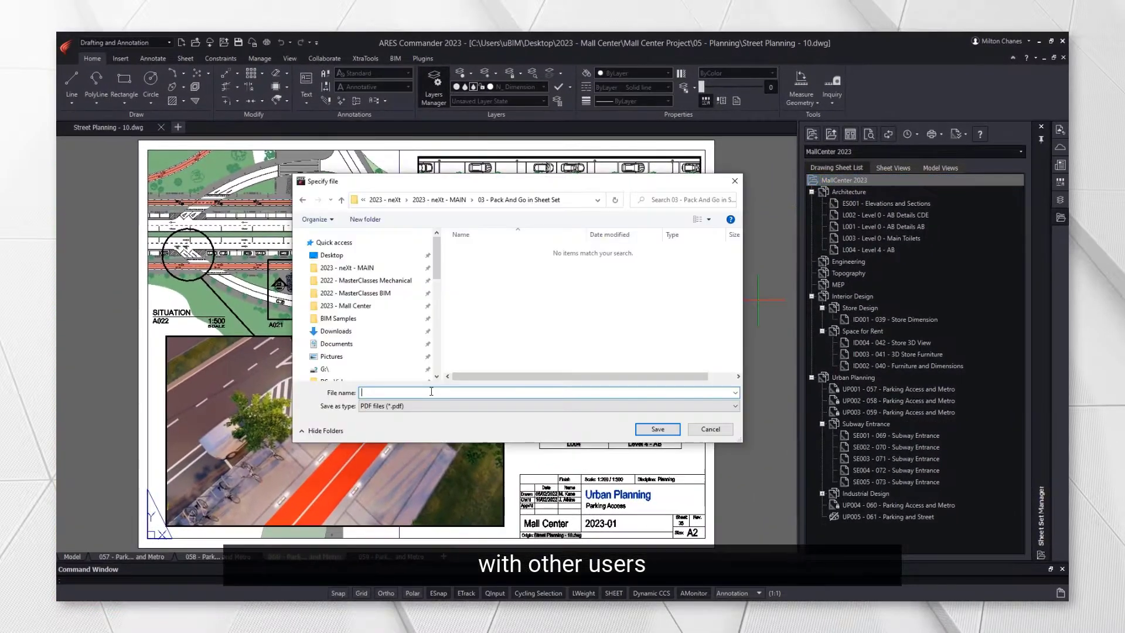
pyautogui.write('MallCenter Sample')
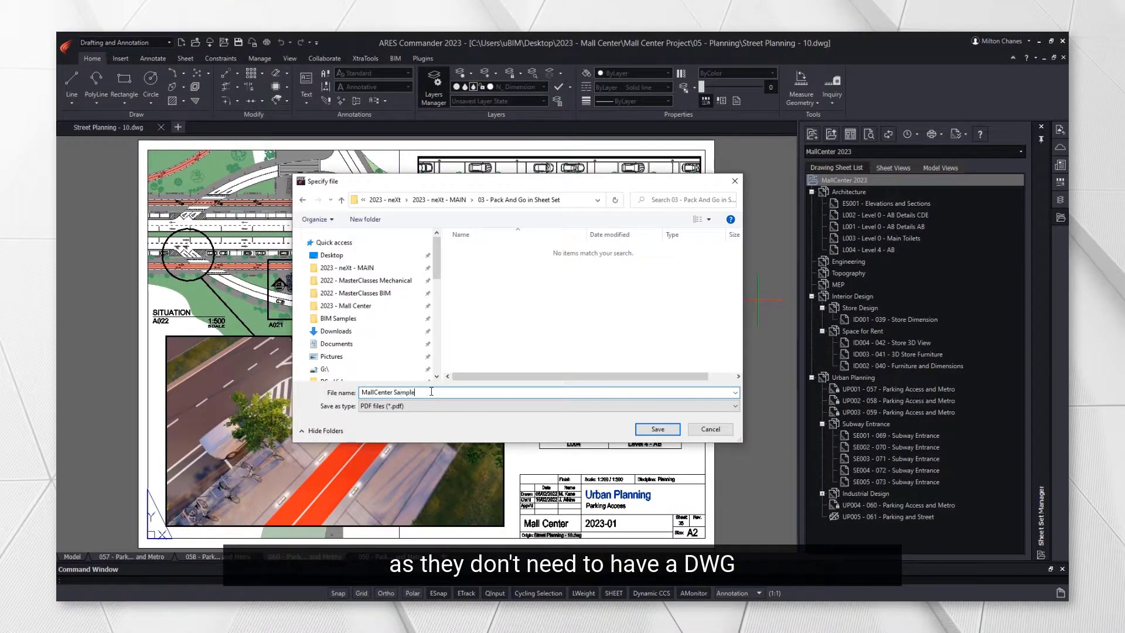
pyautogui.click(656, 429)
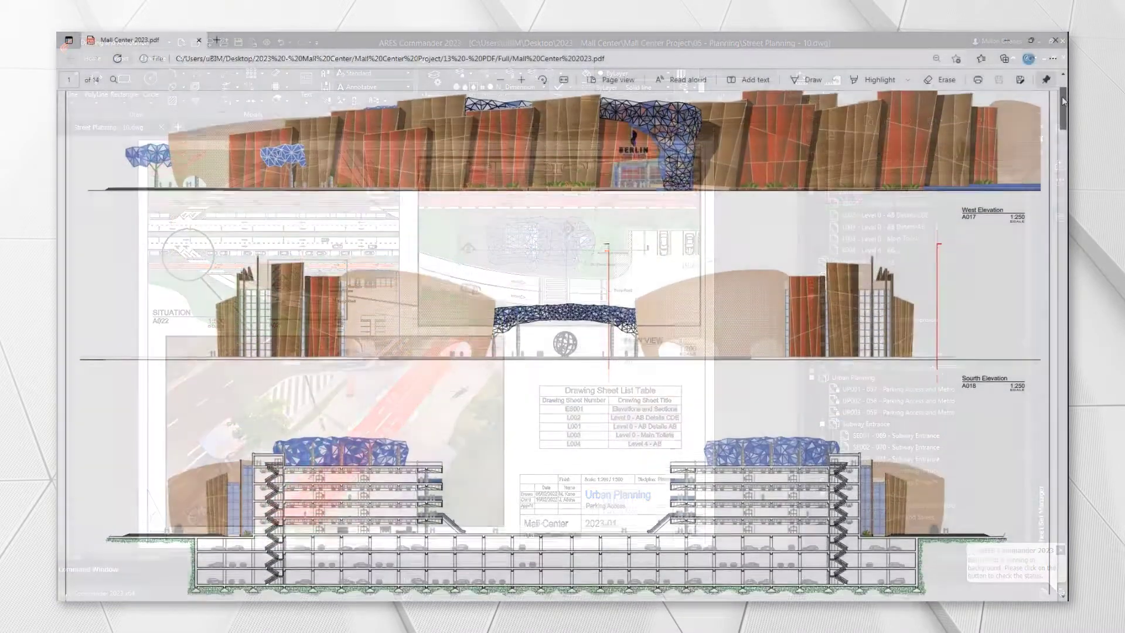
# - Scroll the Mall Center 2023 PDF from page 5 to the Interior Design sheets on page 11
pyautogui.scroll(-3)
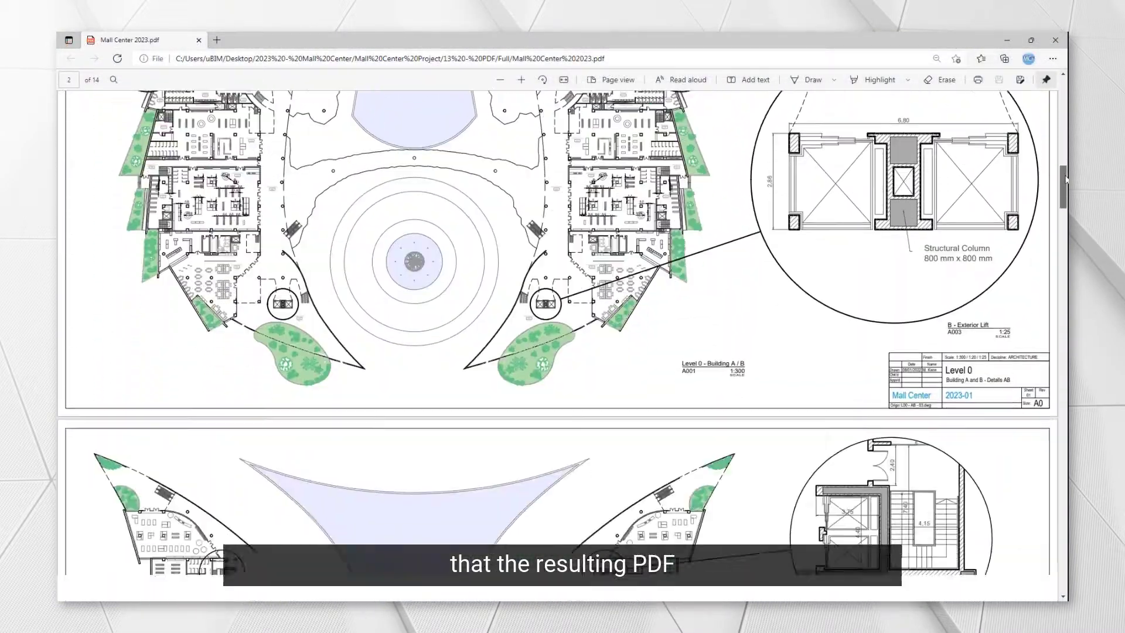
pyautogui.scroll(-3)
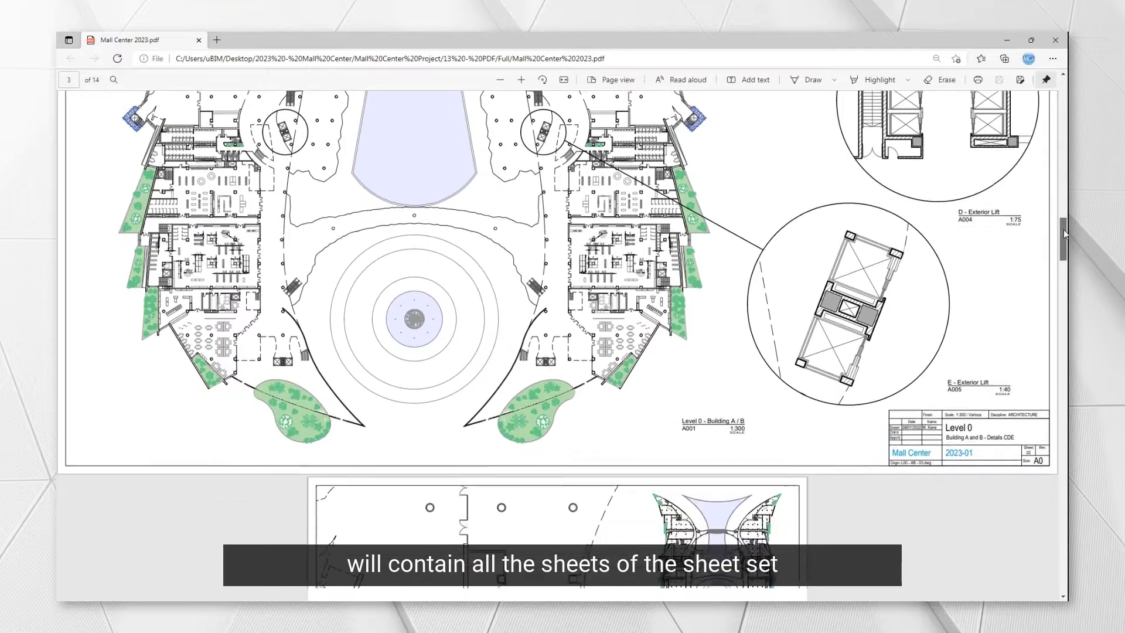
pyautogui.scroll(-3)
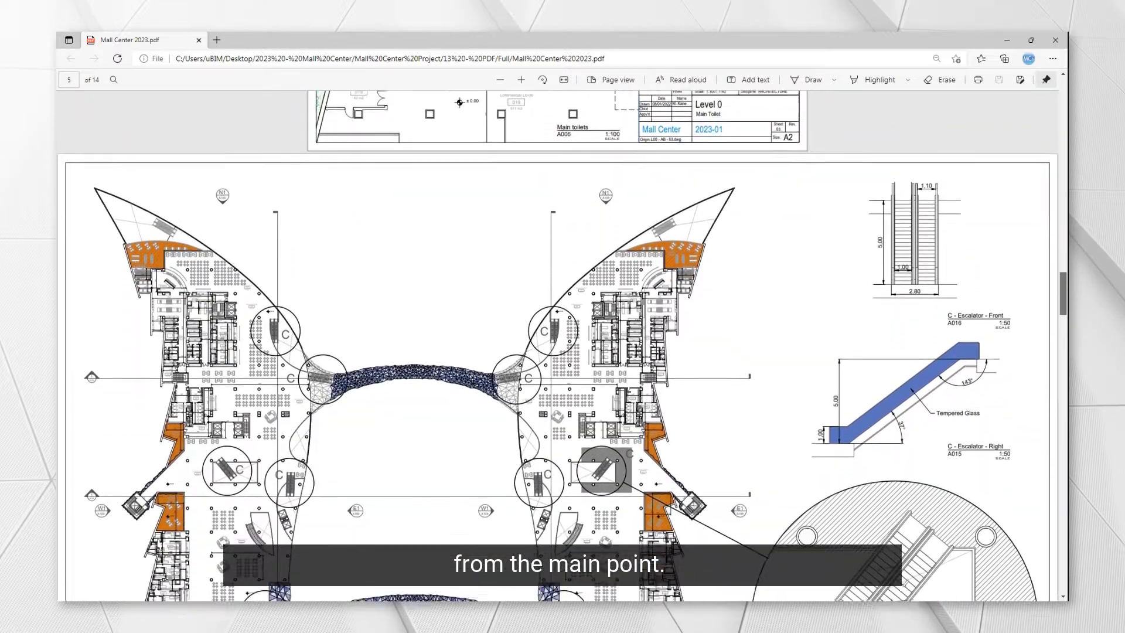
pyautogui.scroll(-3)
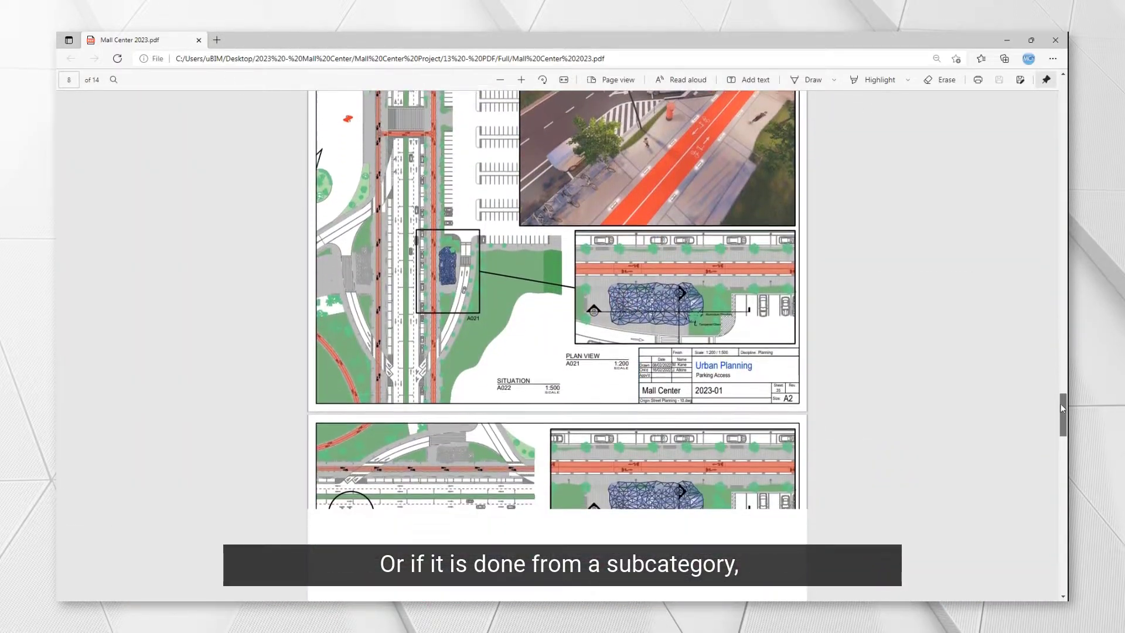
pyautogui.scroll(-3)
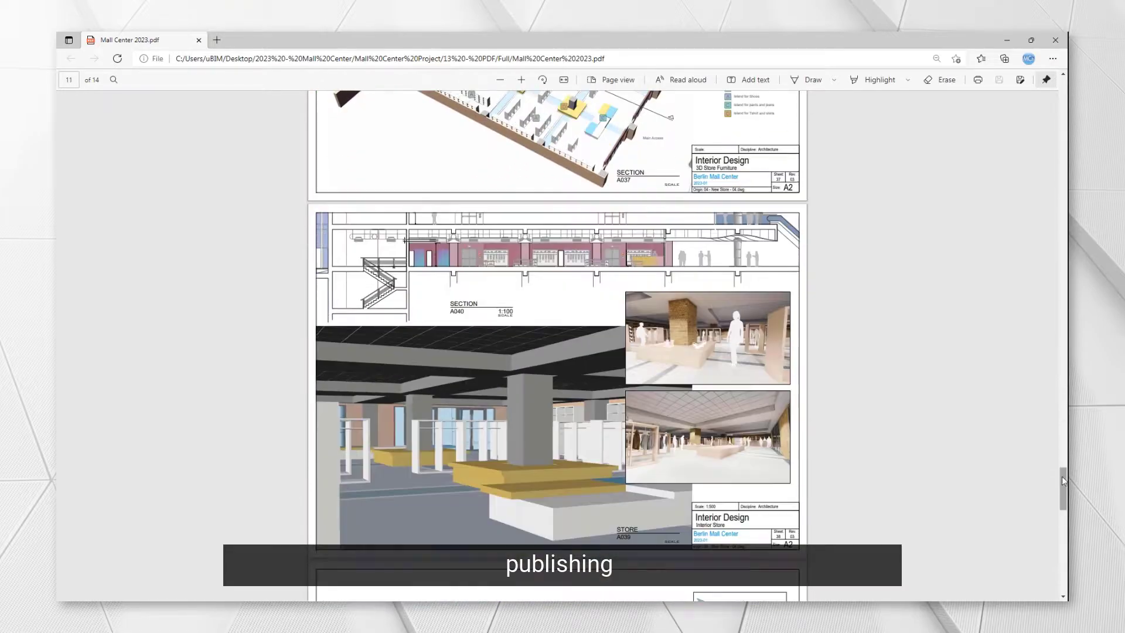
pyautogui.scroll(-3)
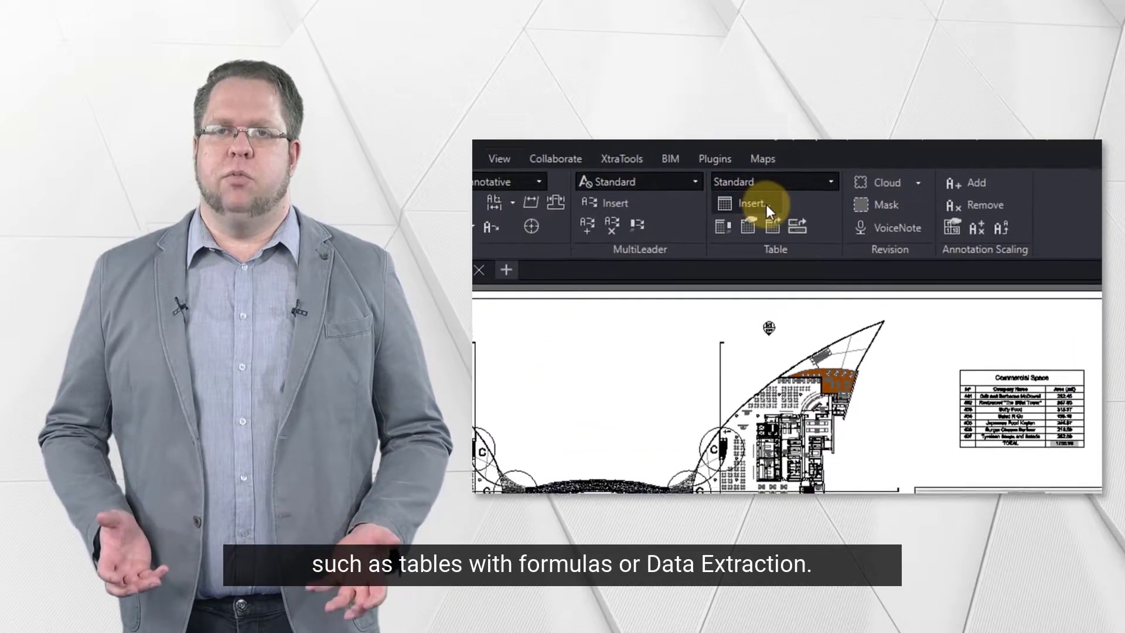
# - Insert a table filled from the MallCenter data link onto the L04 floor plan
pyautogui.click(740, 203)
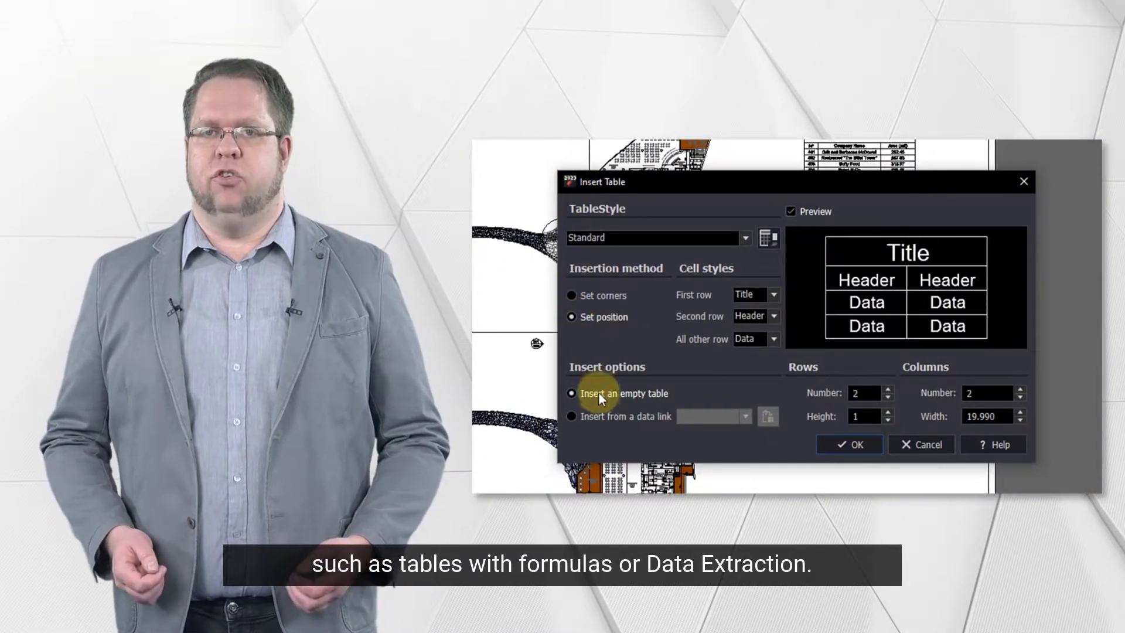
pyautogui.click(571, 416)
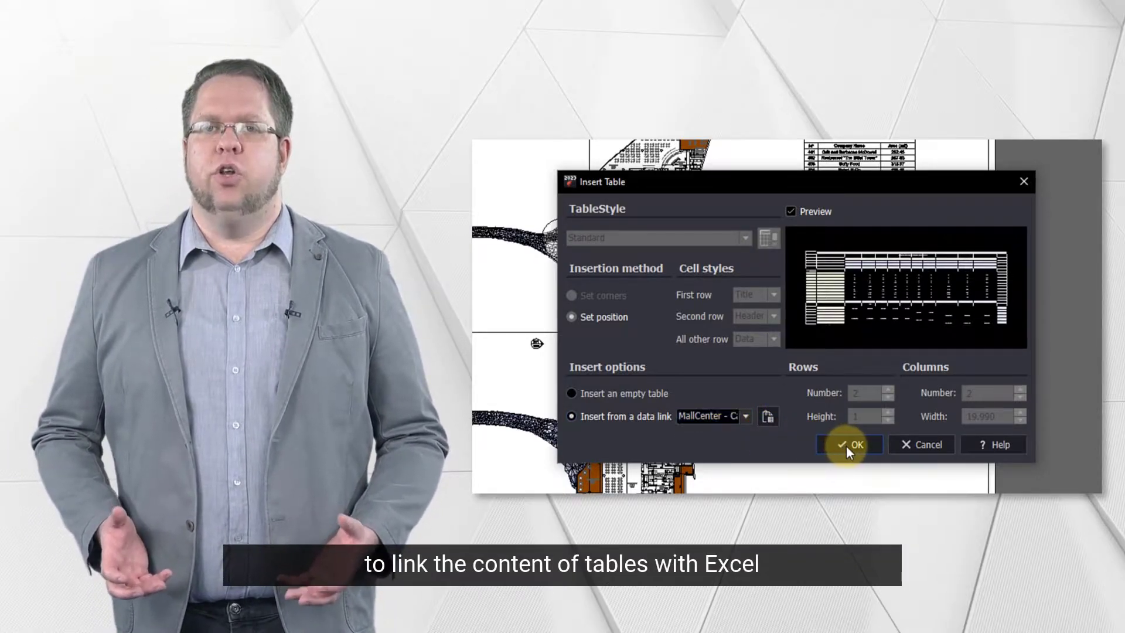
pyautogui.click(849, 444)
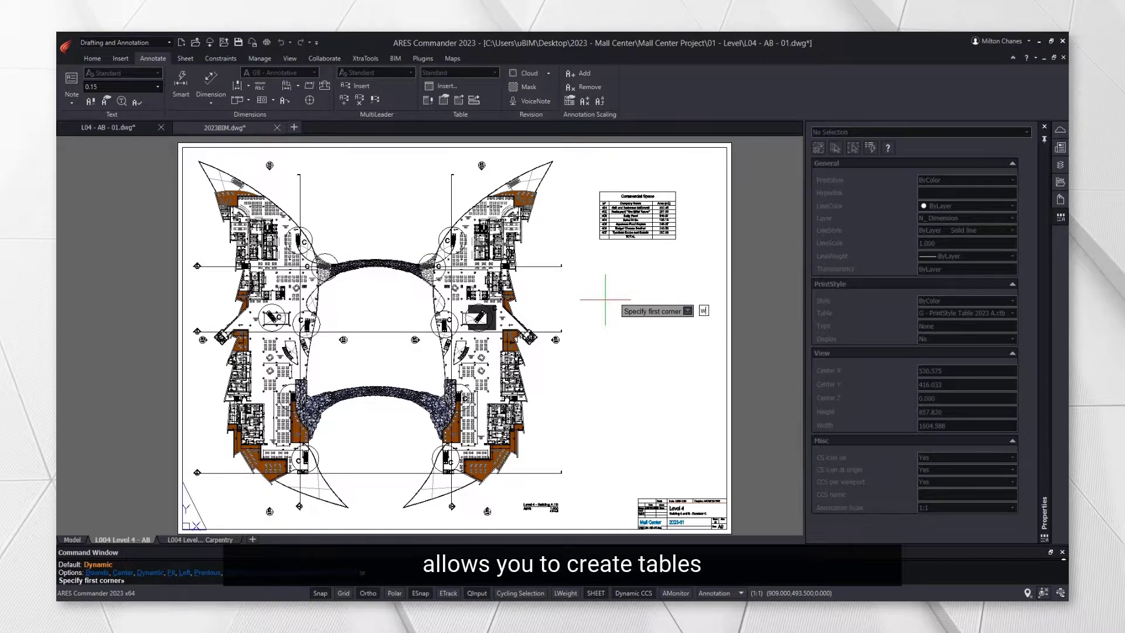
# - Fill the TOTAL cell of the Commercial Space table with a Sum formula over the Area (m2) column
pyautogui.click(606, 299)
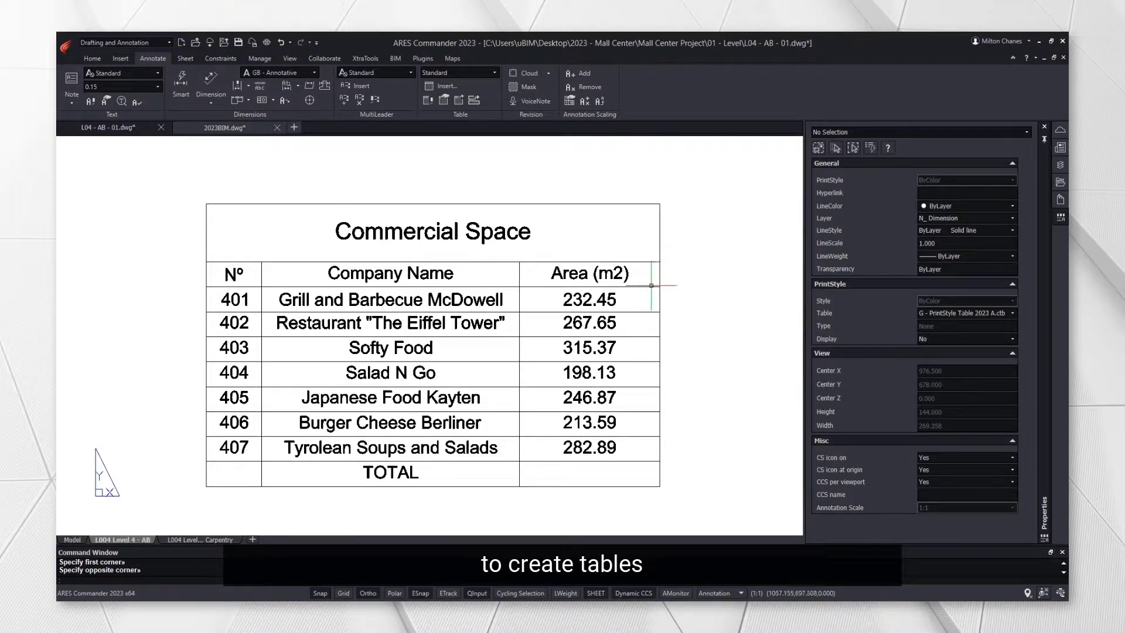
pyautogui.moveTo(634, 468)
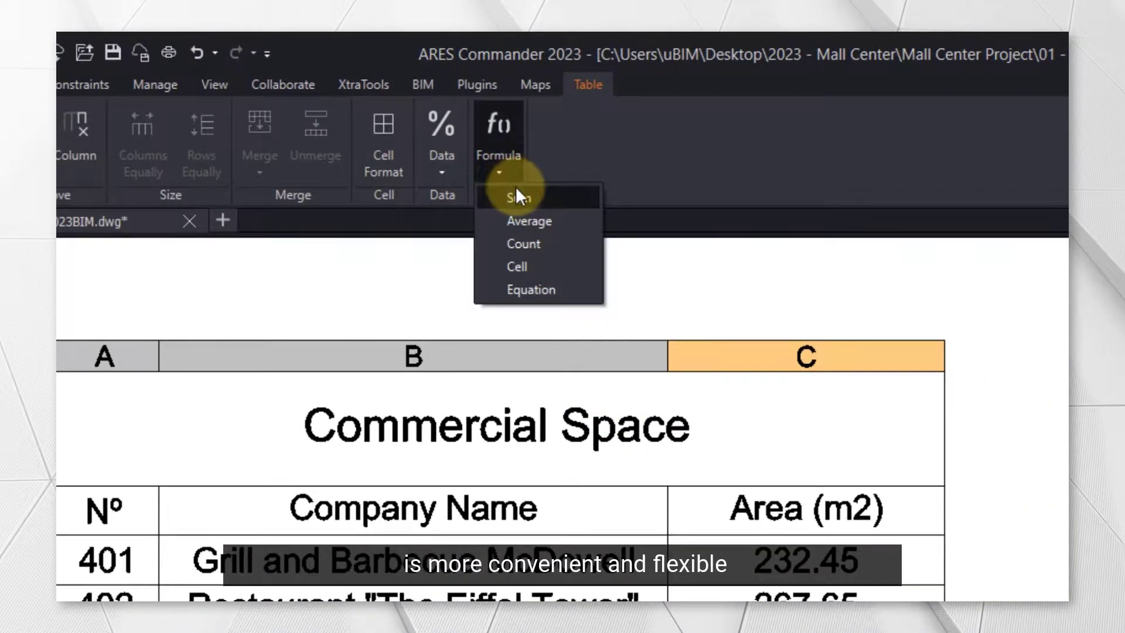
pyautogui.click(517, 196)
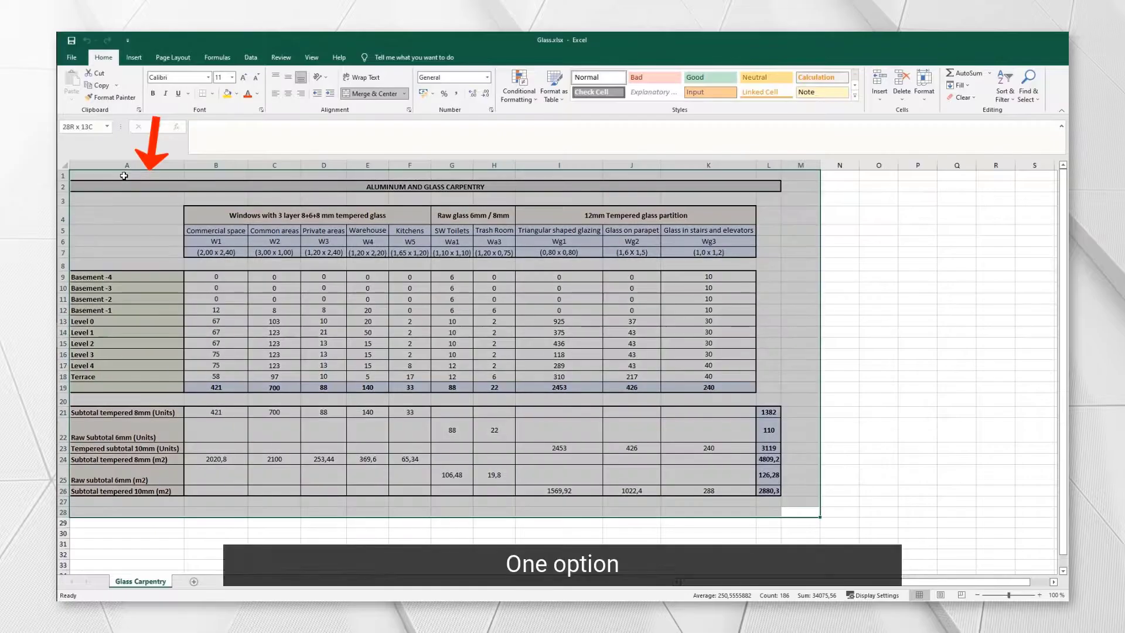
# - Copy the ALUMINUM AND GLASS CARPENTRY range from Glass.xlsx and paste it into the ARES drawing
pyautogui.rightClick(123, 176)
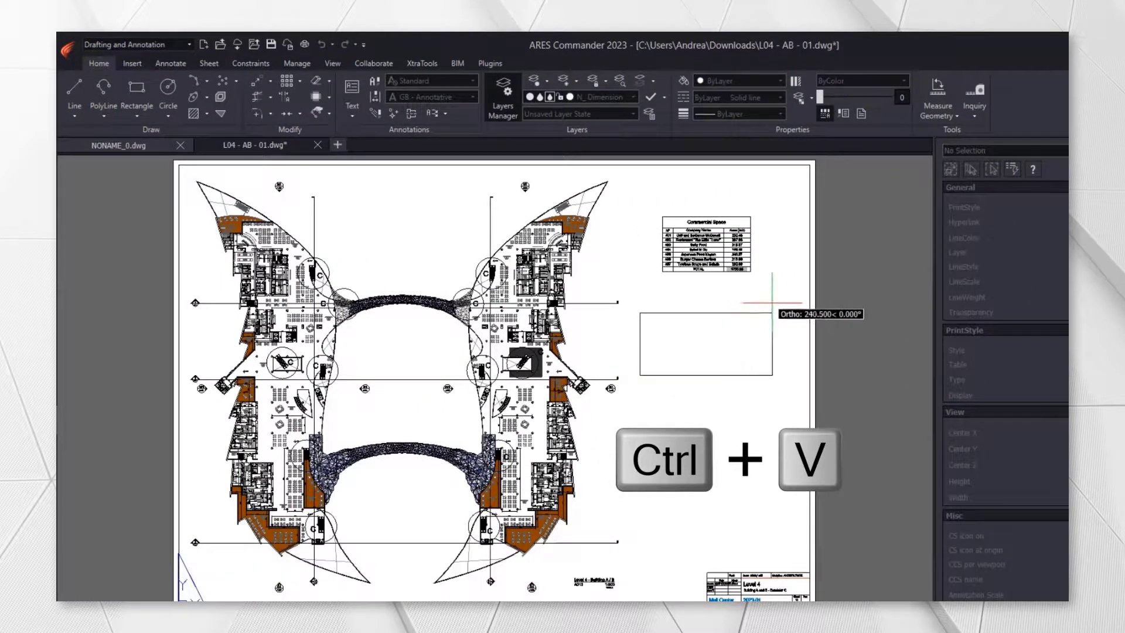
pyautogui.press('ctrl+v')
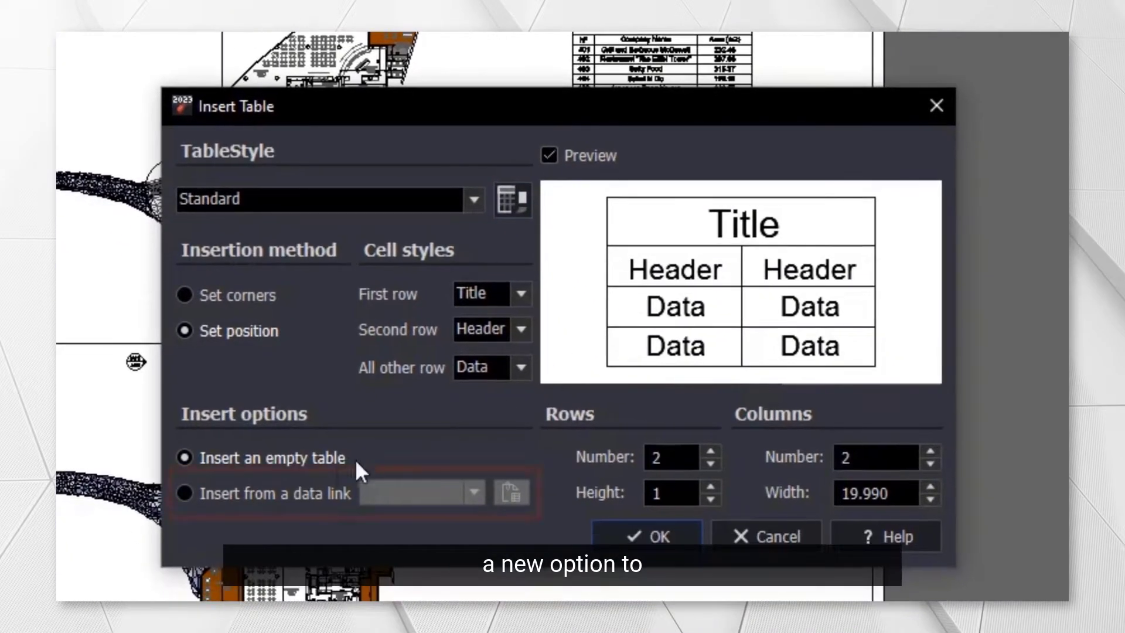
pyautogui.click(185, 493)
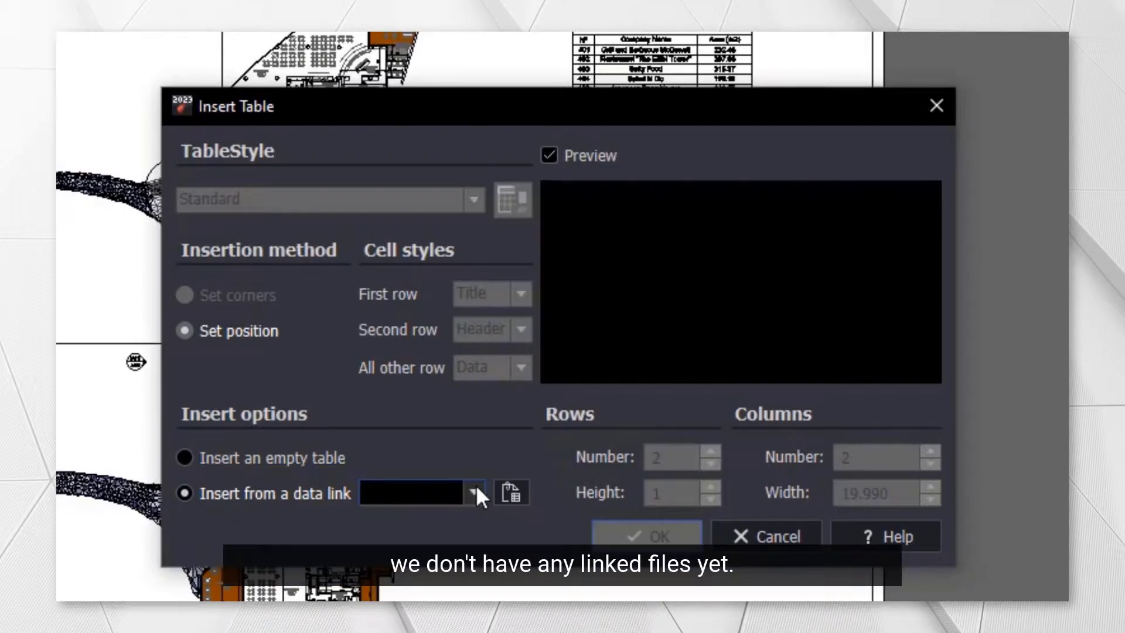
pyautogui.moveTo(517, 518)
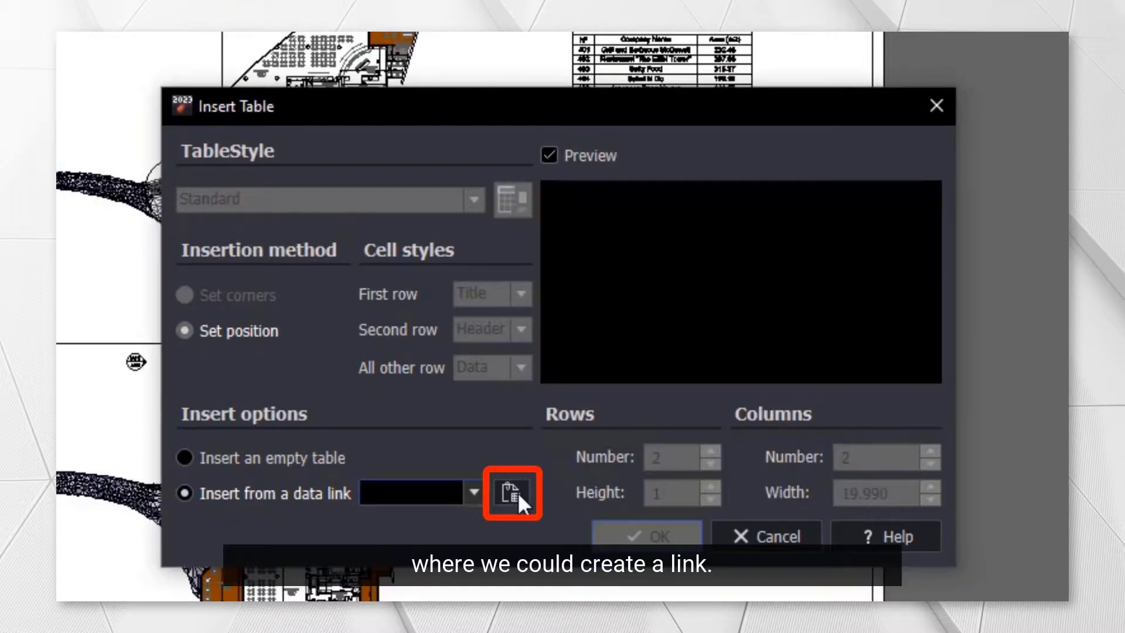
pyautogui.click(512, 493)
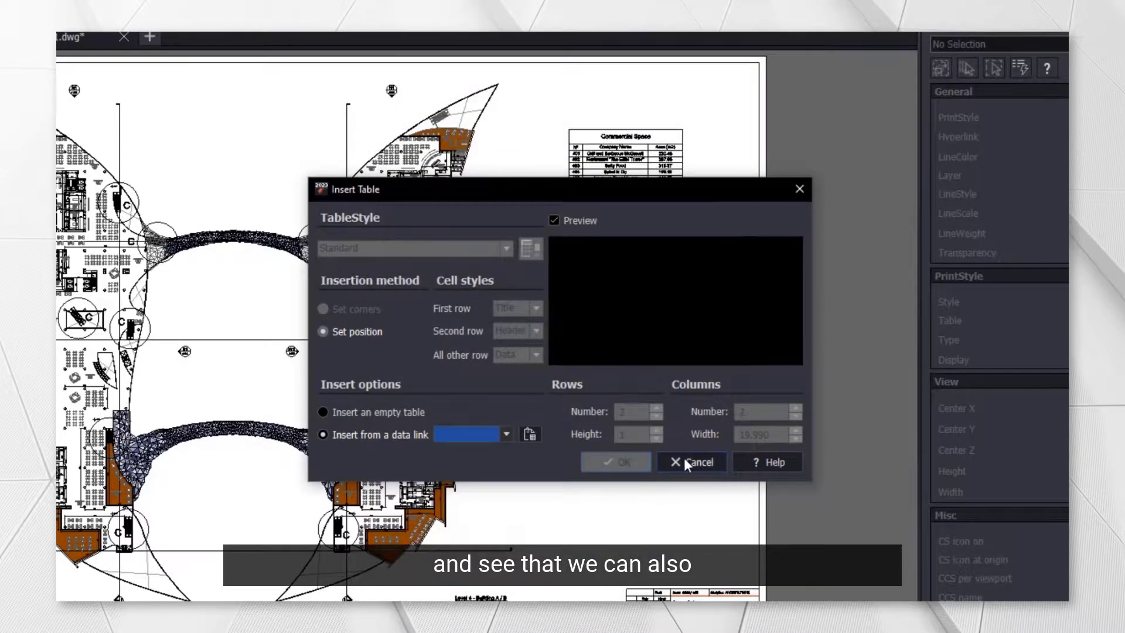
pyautogui.click(691, 462)
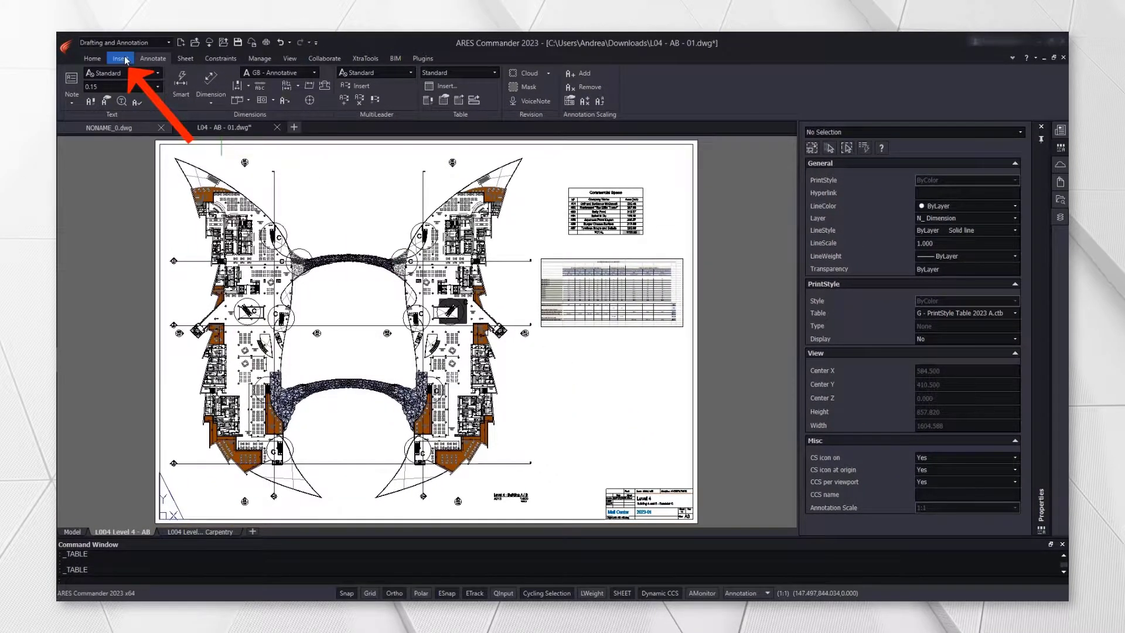
# - Start a new data link in the Data Link Manager pointing to the MallCenter - Carpentry.xlsx workbook
pyautogui.click(120, 58)
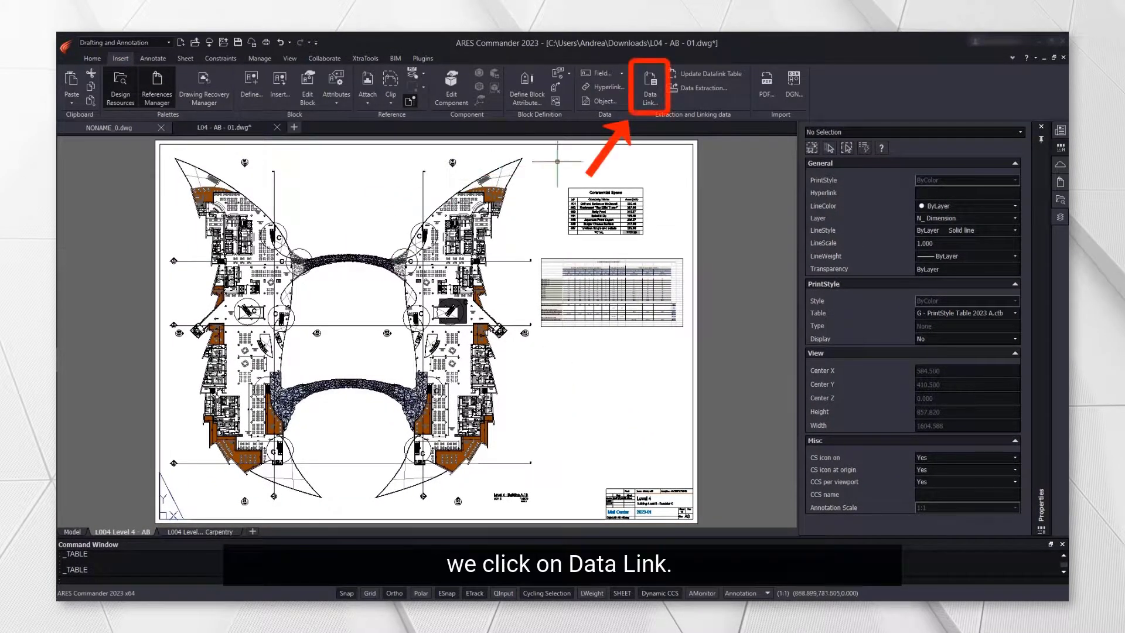
pyautogui.click(648, 82)
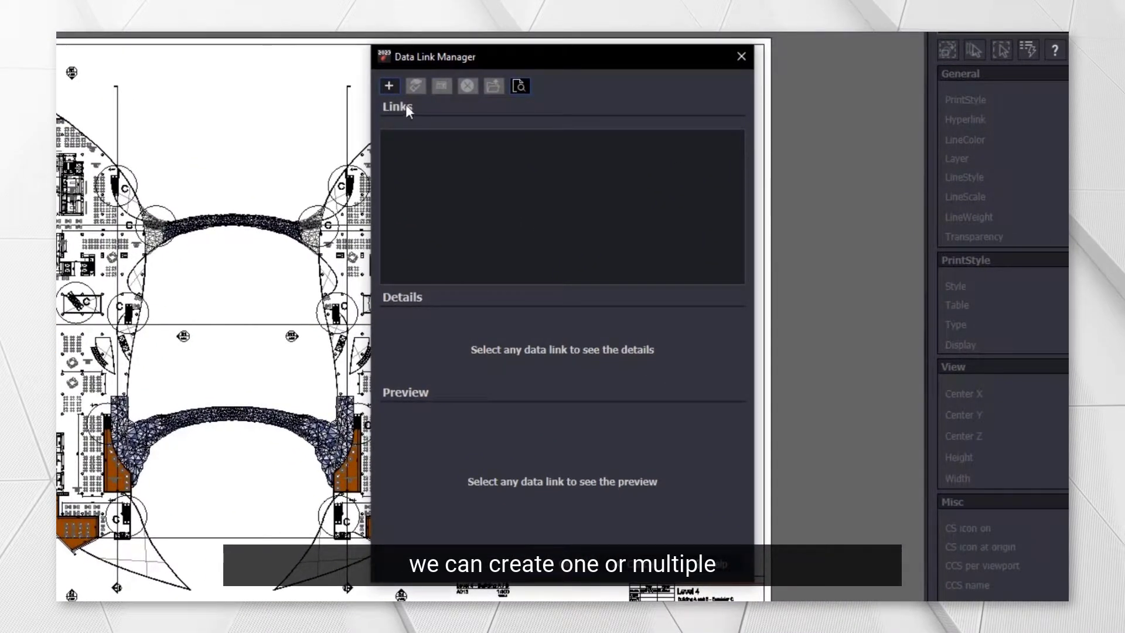
pyautogui.click(389, 85)
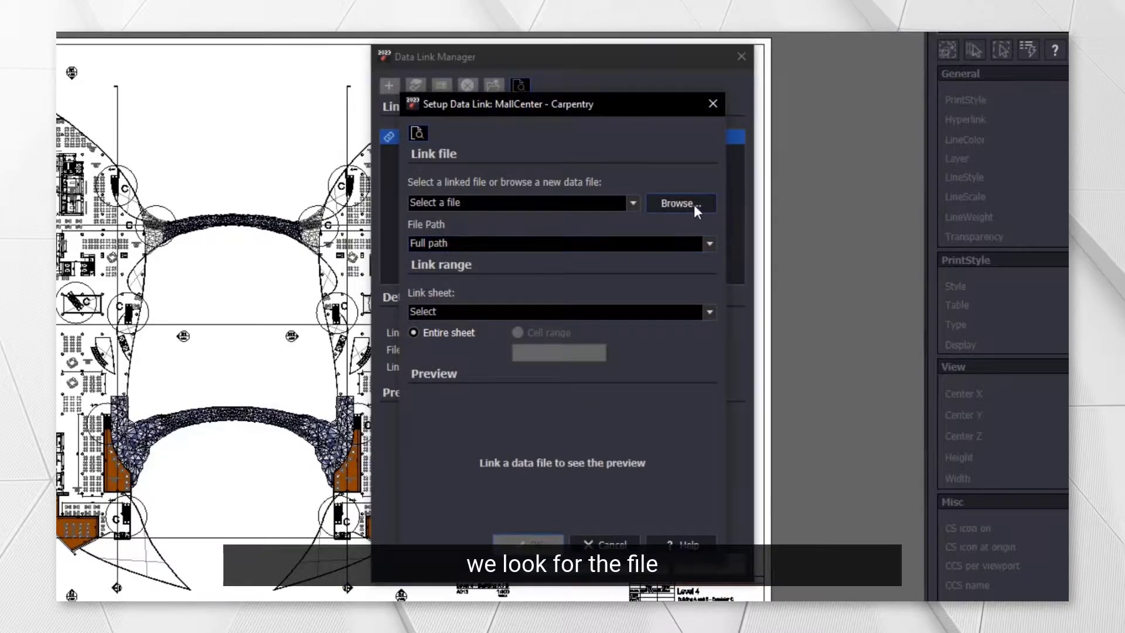
pyautogui.click(677, 203)
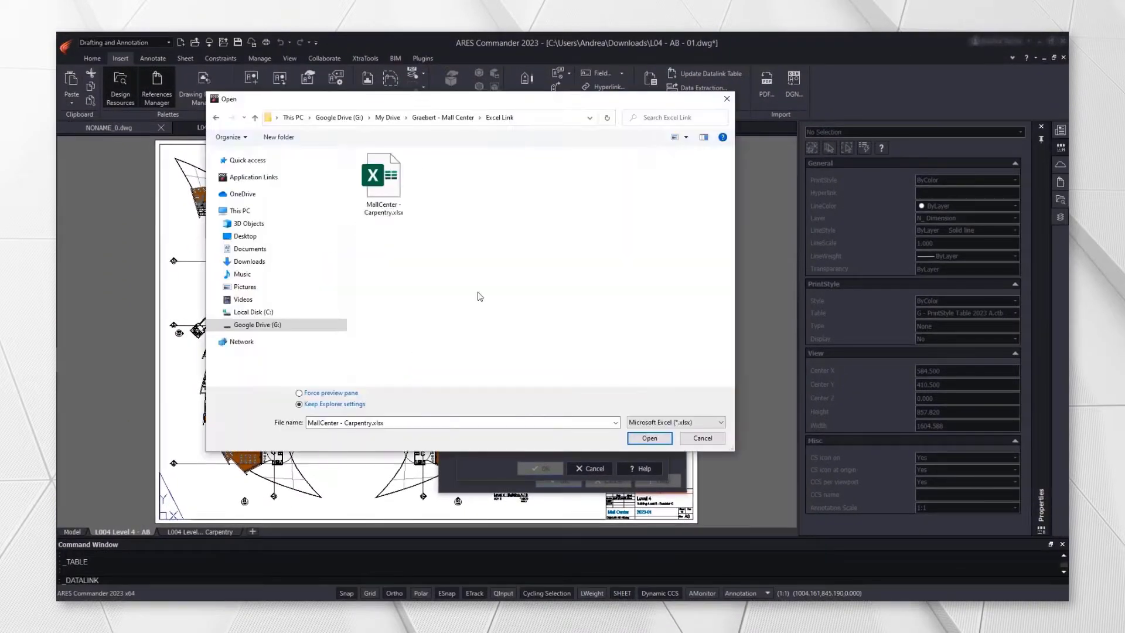
pyautogui.click(382, 174)
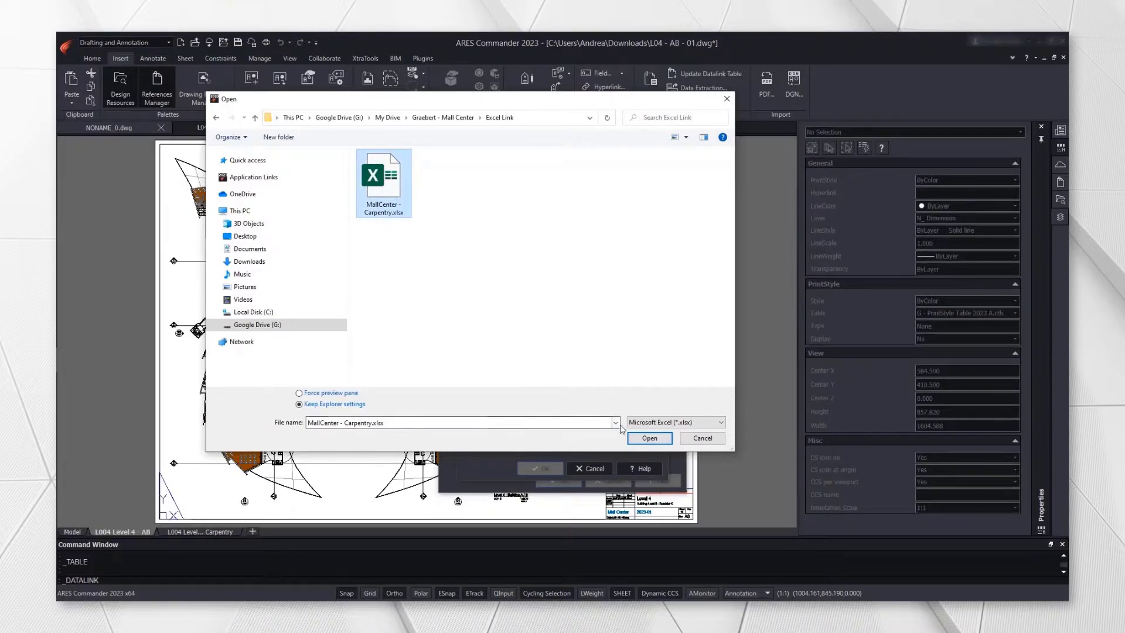
pyautogui.click(646, 438)
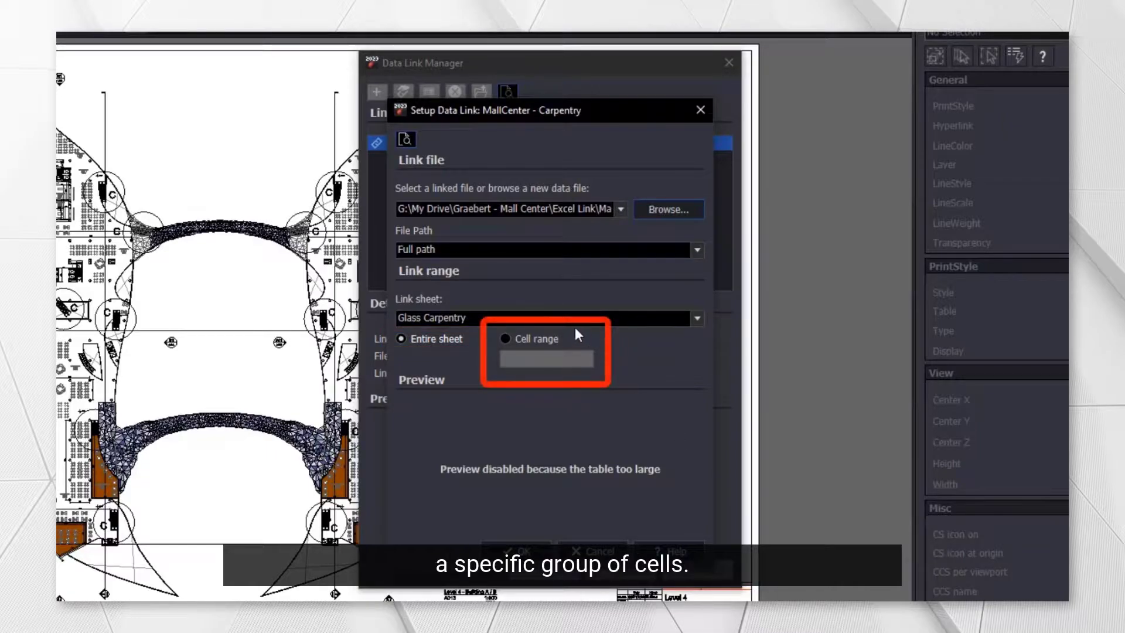
# - Try a cell range (C13), then set the link to the entire Glass Carpentry sheet and confirm
pyautogui.click(506, 337)
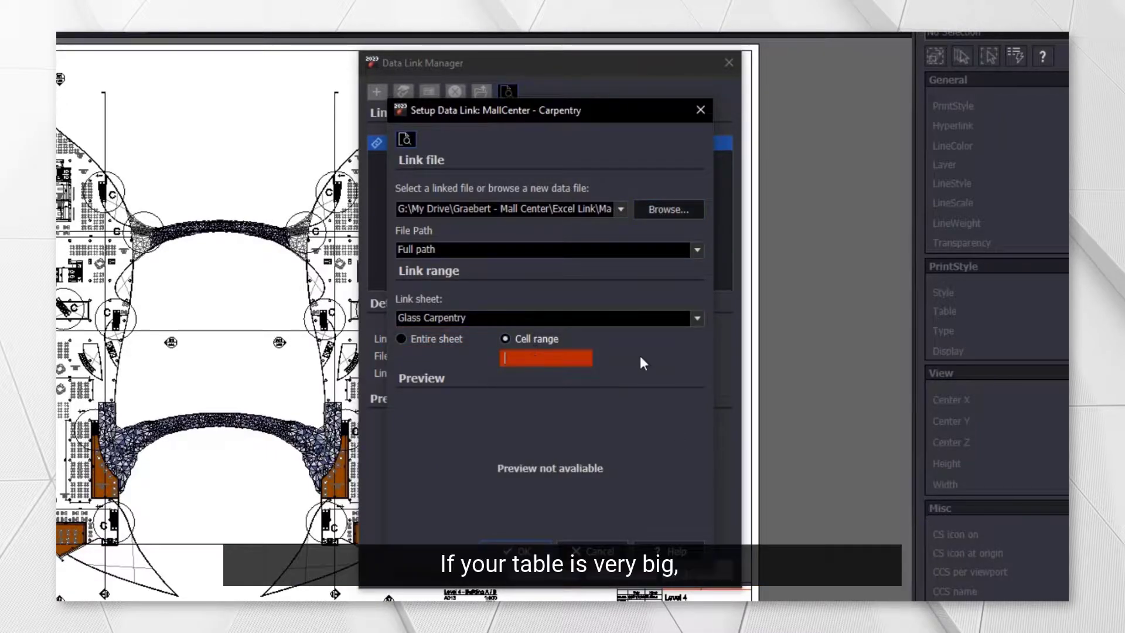
pyautogui.write('C13:C15')
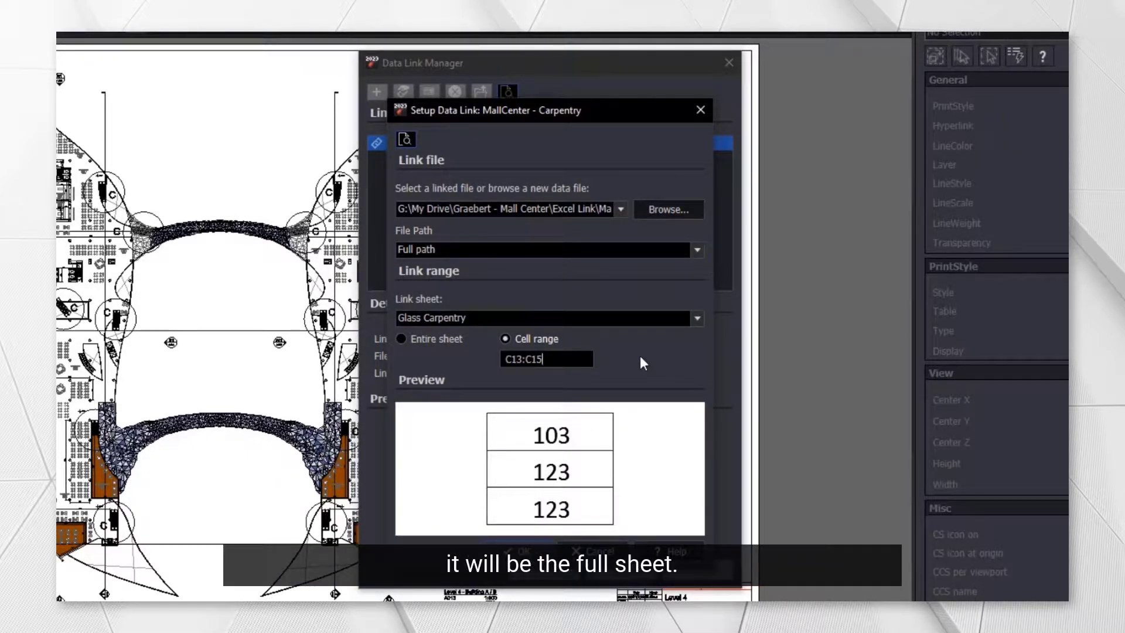
pyautogui.click(400, 339)
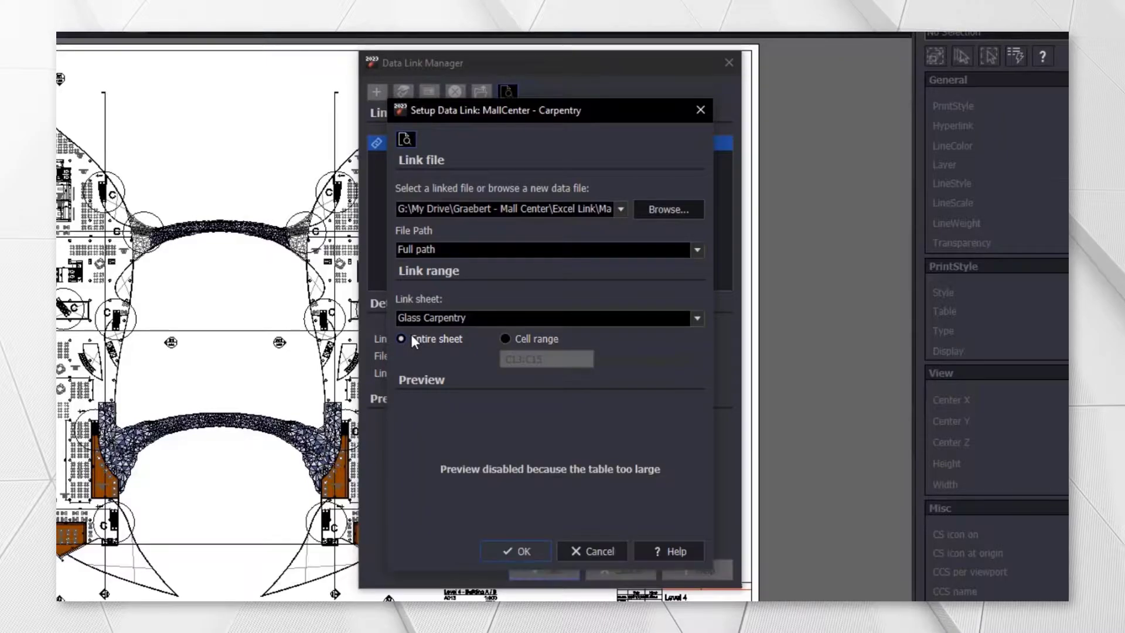
pyautogui.click(516, 550)
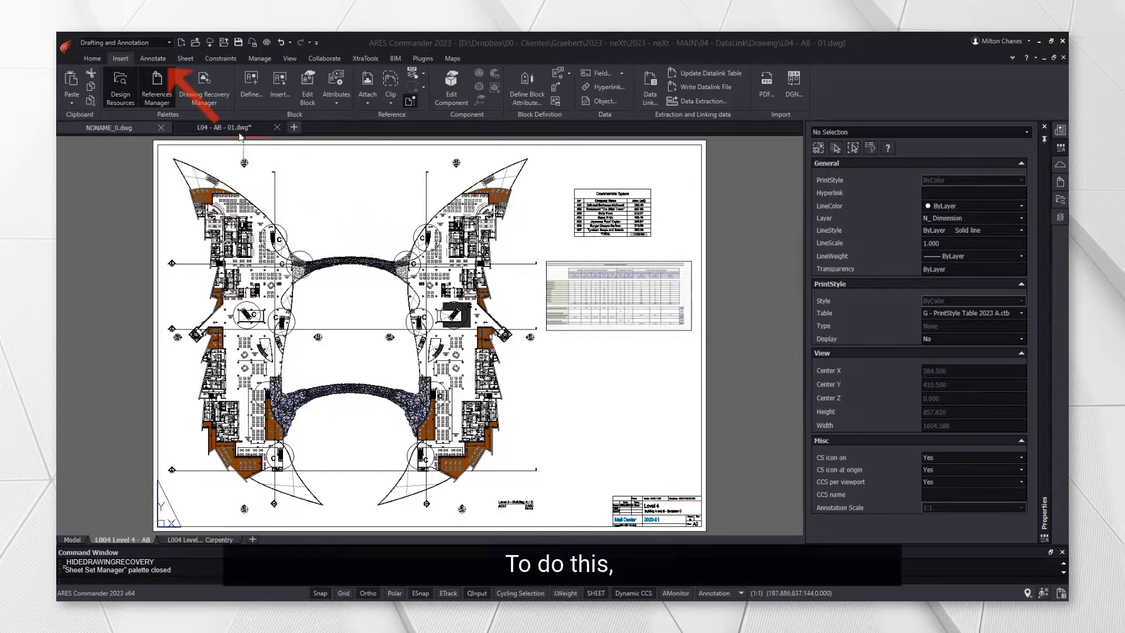
# - Insert a table from the MallCenter - Carpentry data link and place it at the lower right beside the floor plan
pyautogui.click(153, 59)
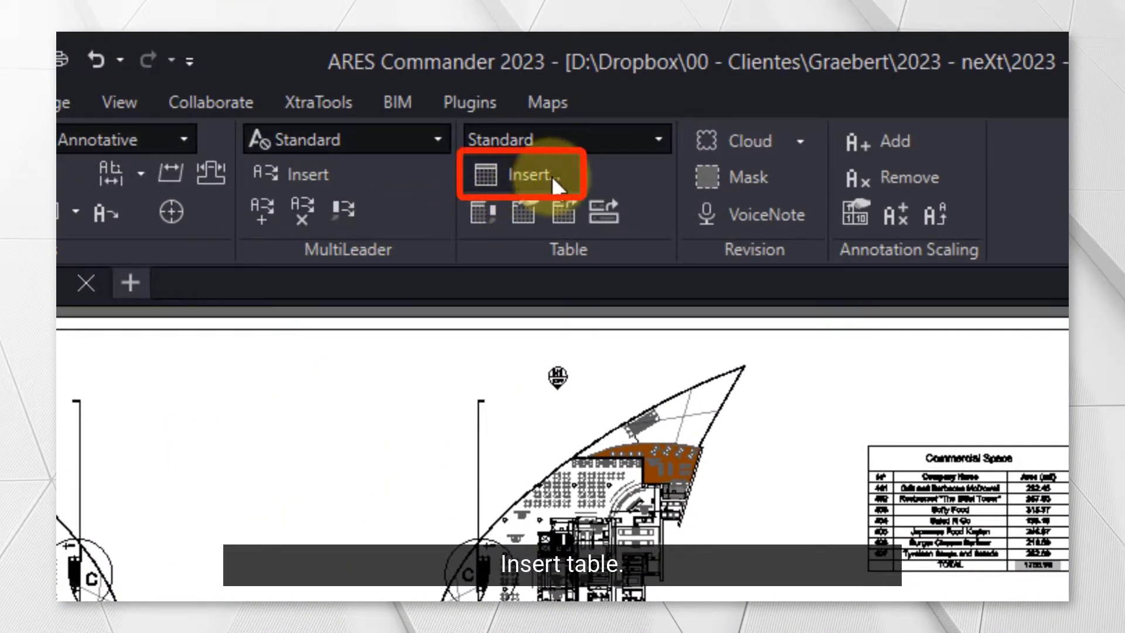
pyautogui.click(522, 174)
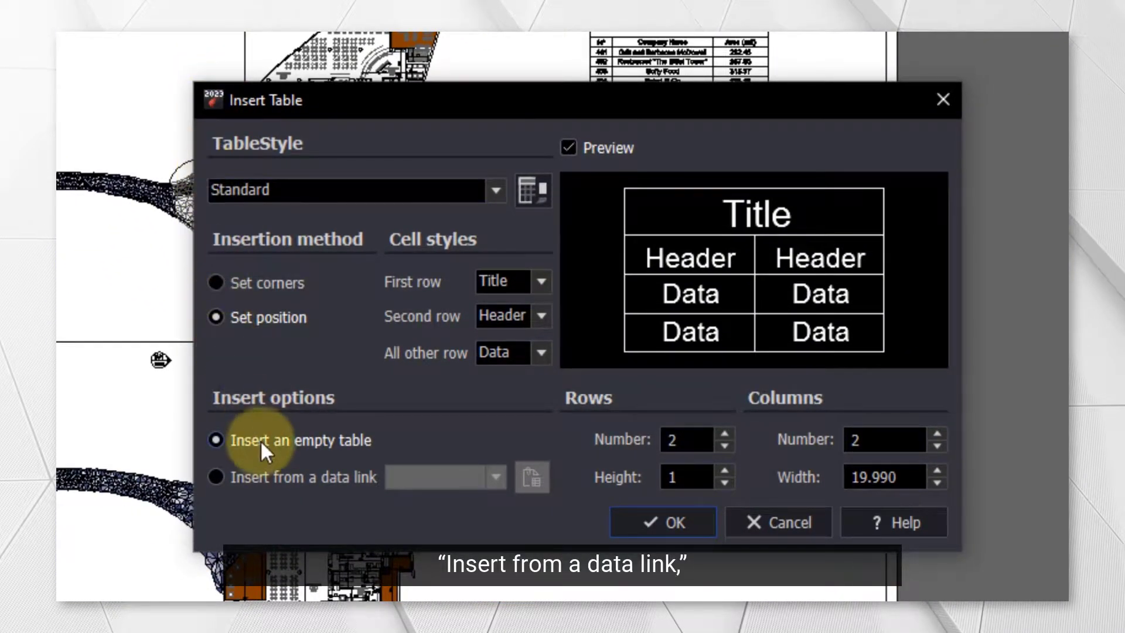
pyautogui.click(215, 477)
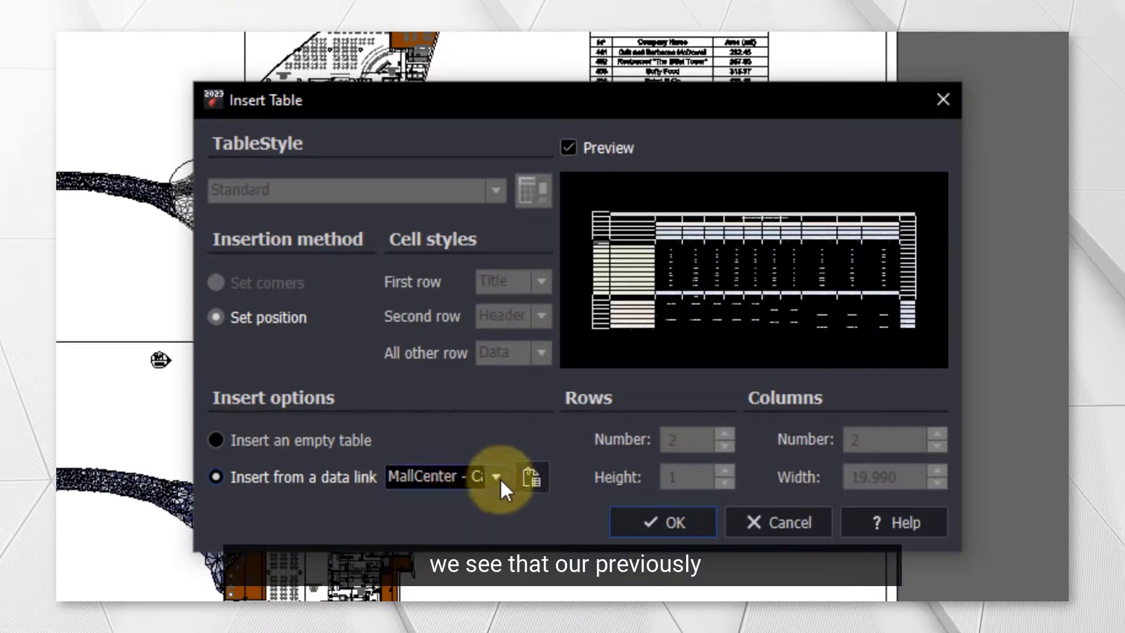
pyautogui.click(500, 476)
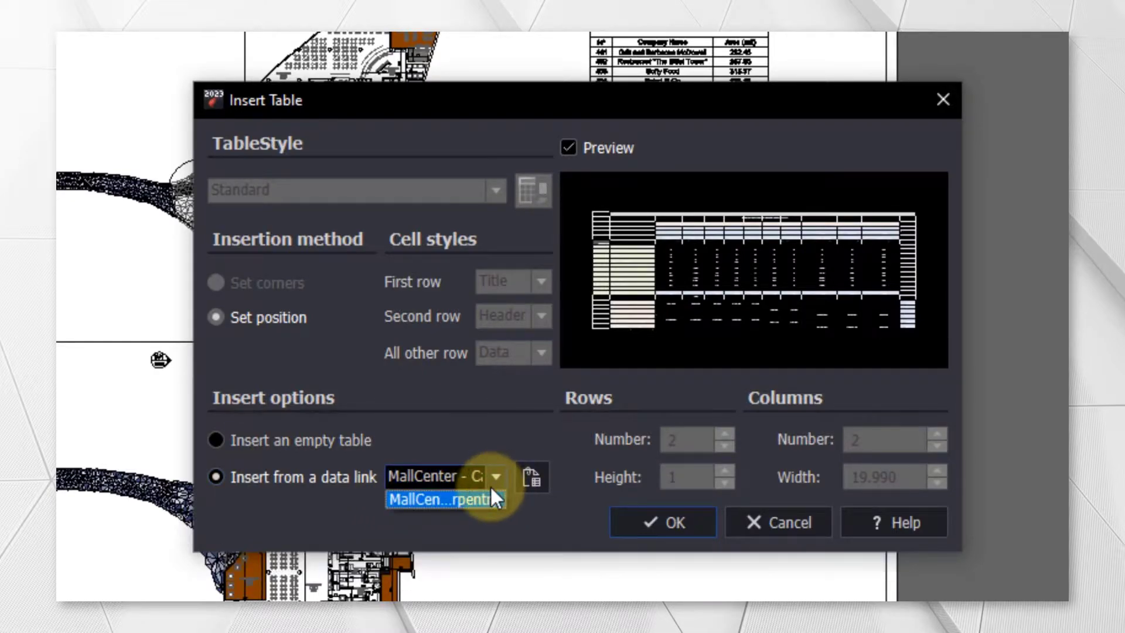
pyautogui.click(445, 499)
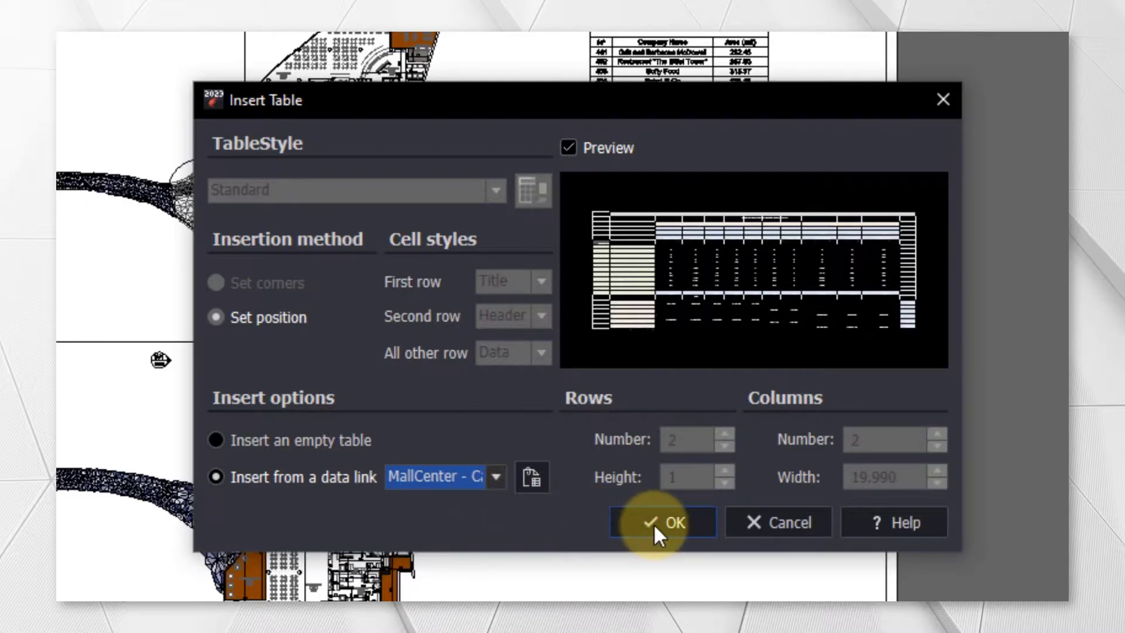
pyautogui.click(661, 522)
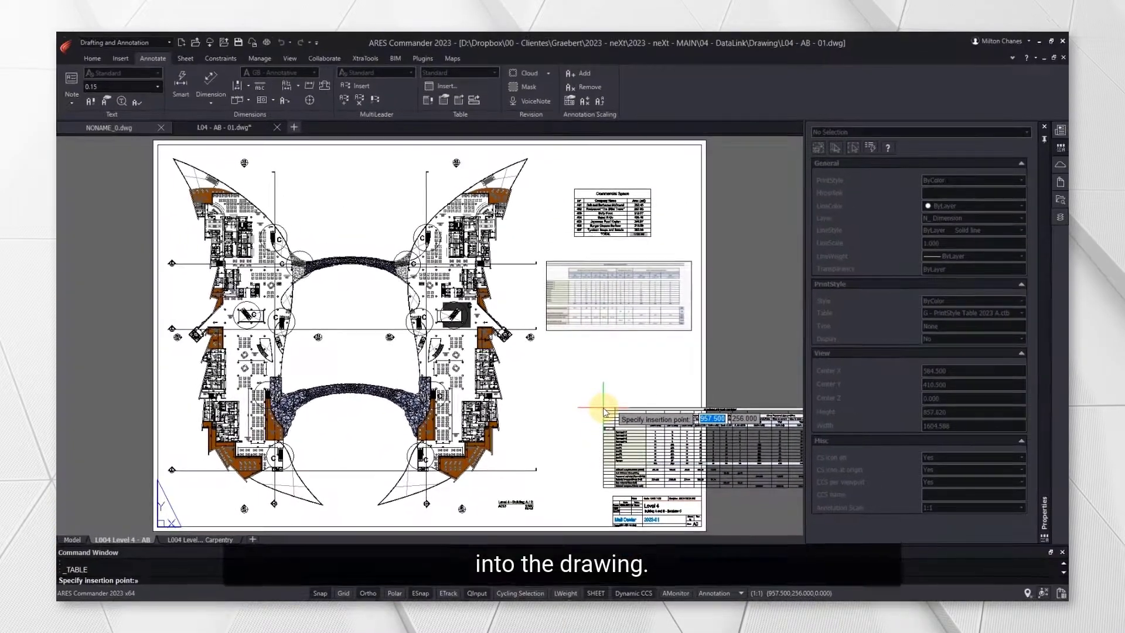
pyautogui.click(606, 405)
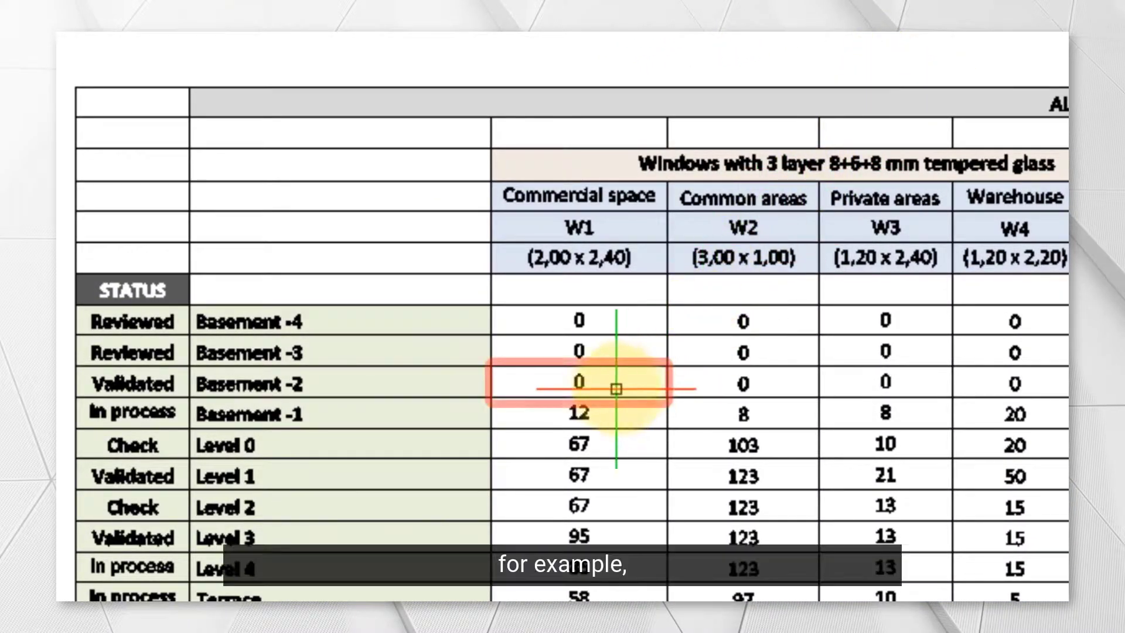
# - Set the Basement -2 Commercial space cell to 35 and write the table back to the spreadsheet with Write Datalink File
pyautogui.click(578, 382)
pyautogui.write('35')
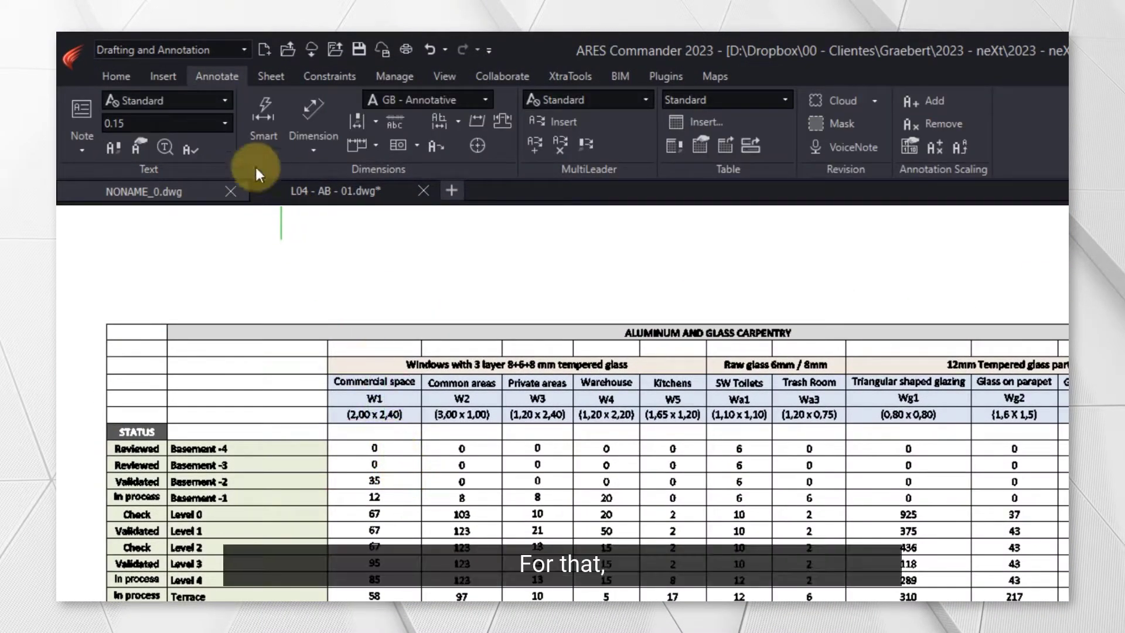
pyautogui.click(163, 76)
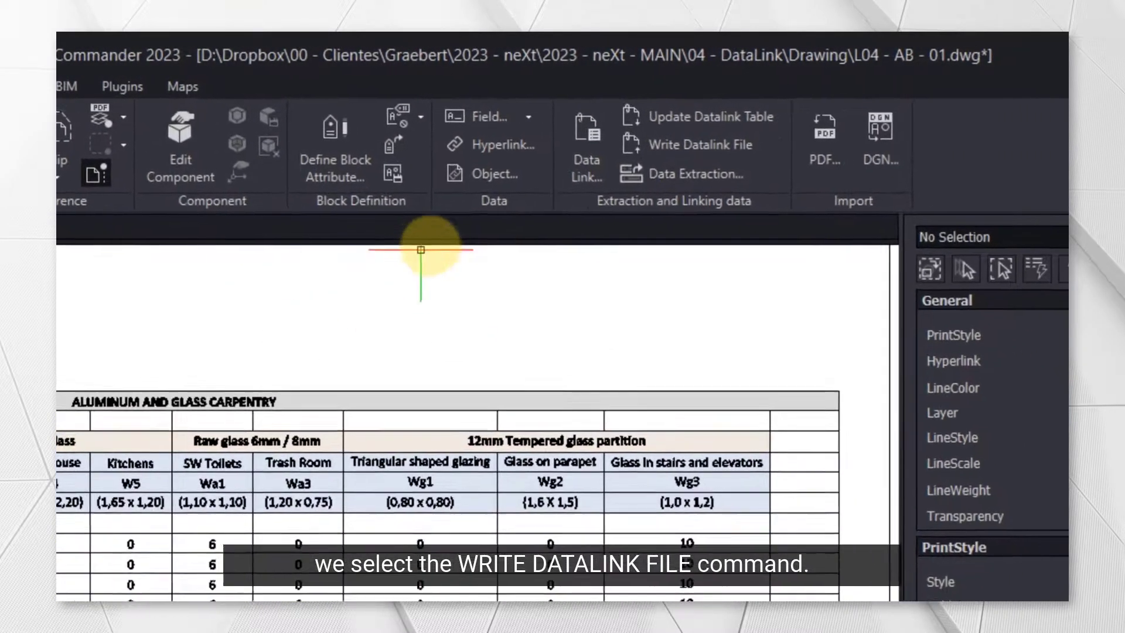
pyautogui.click(658, 146)
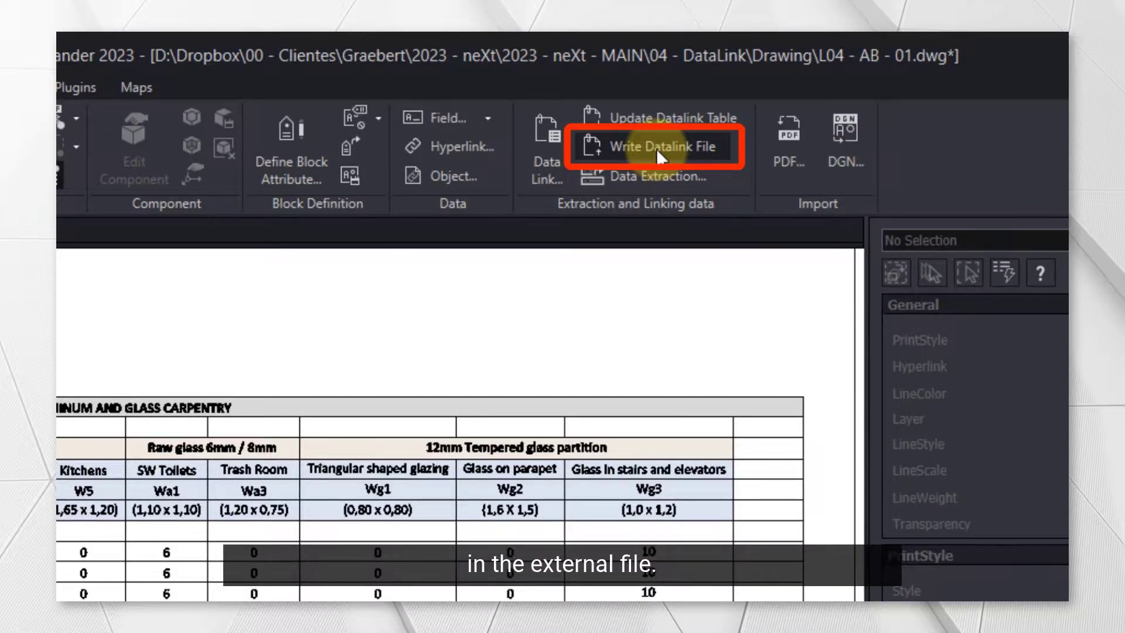
pyautogui.click(659, 147)
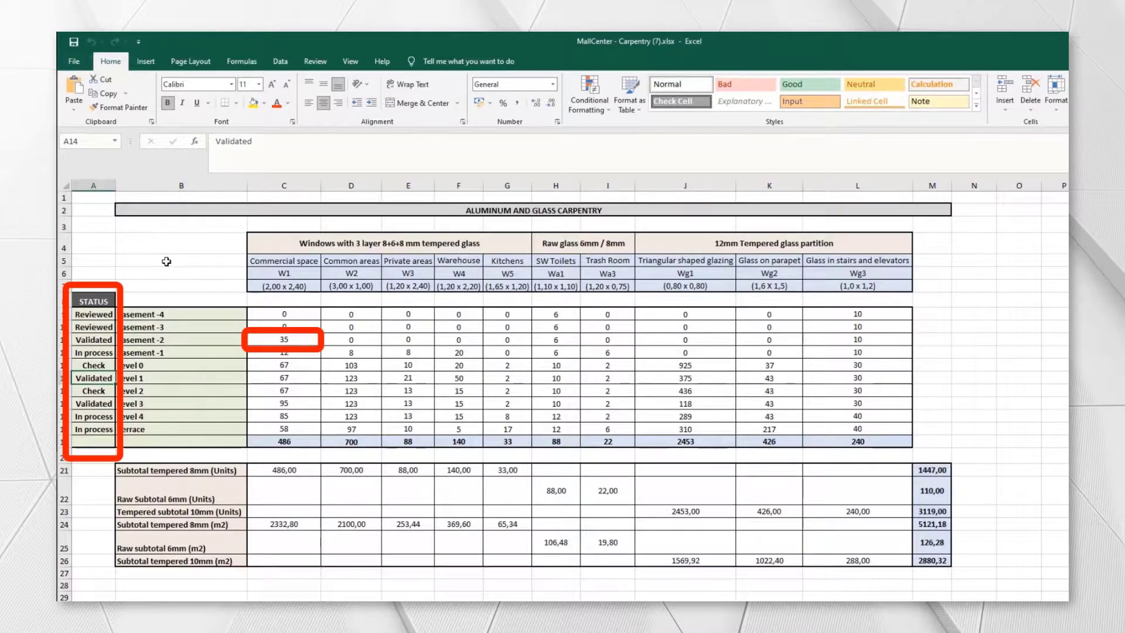
# - Fill STATUS down to Level 1 as Validated, set Basement -2 quantities to 45 and 67, and save the workbook
pyautogui.click(94, 260)
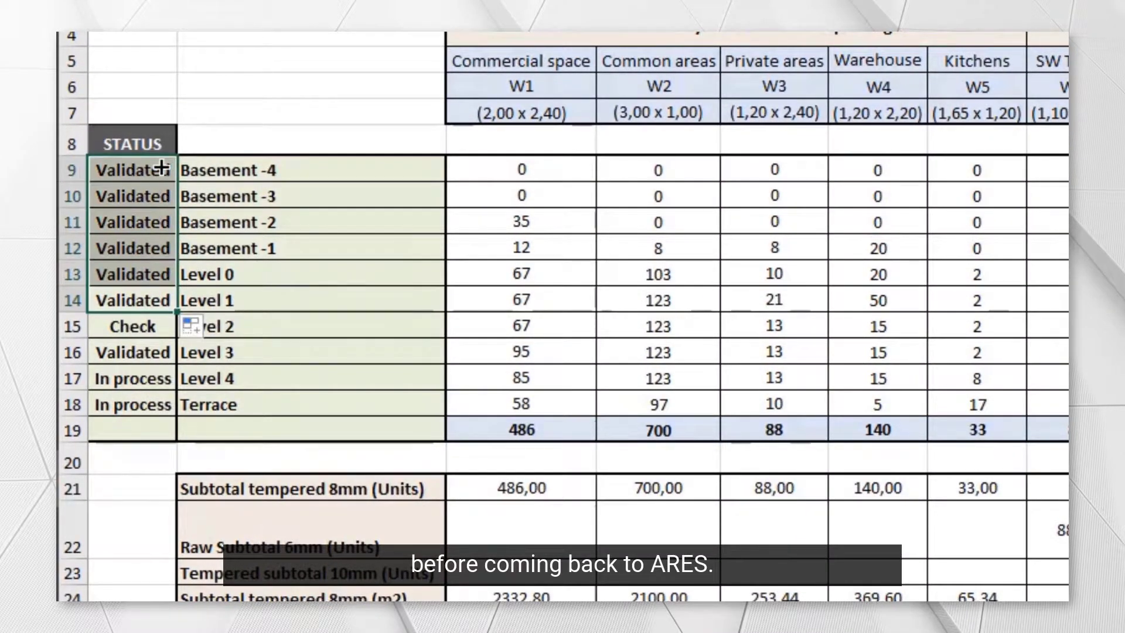
pyautogui.click(656, 221)
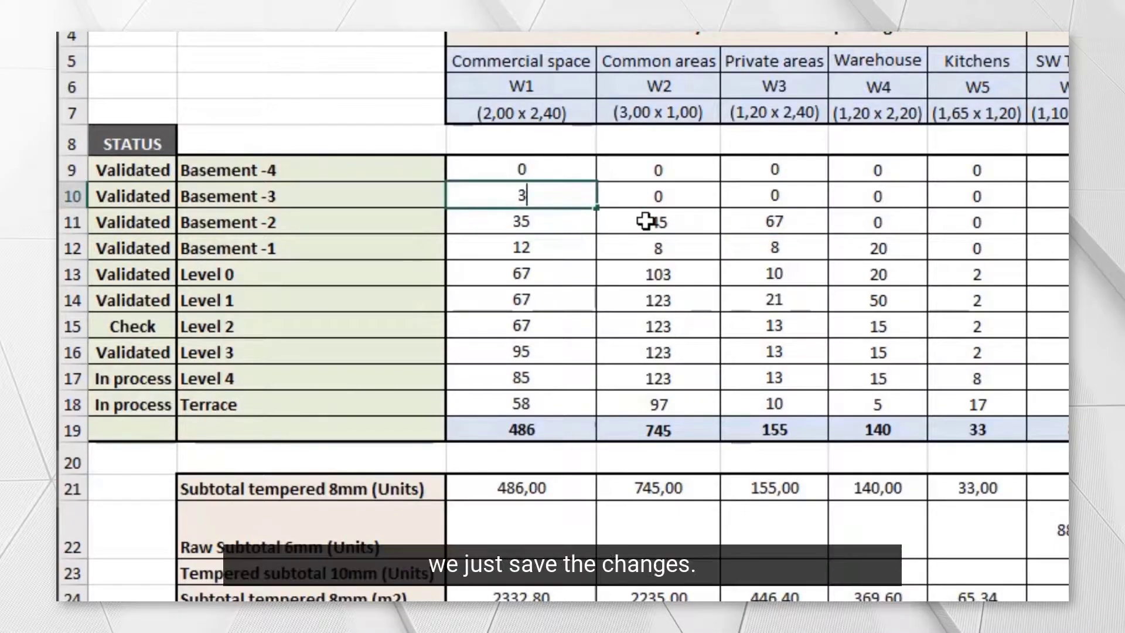
pyautogui.click(72, 41)
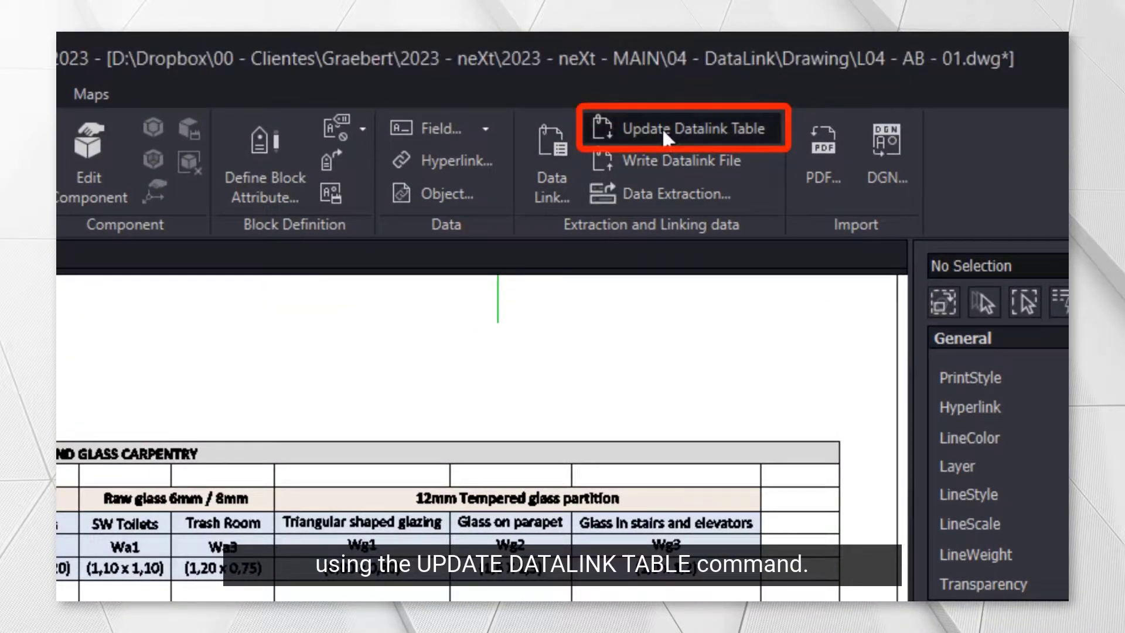
# - Run Update Datalink Table so the linked carpentry table shows the saved spreadsheet values
pyautogui.click(690, 129)
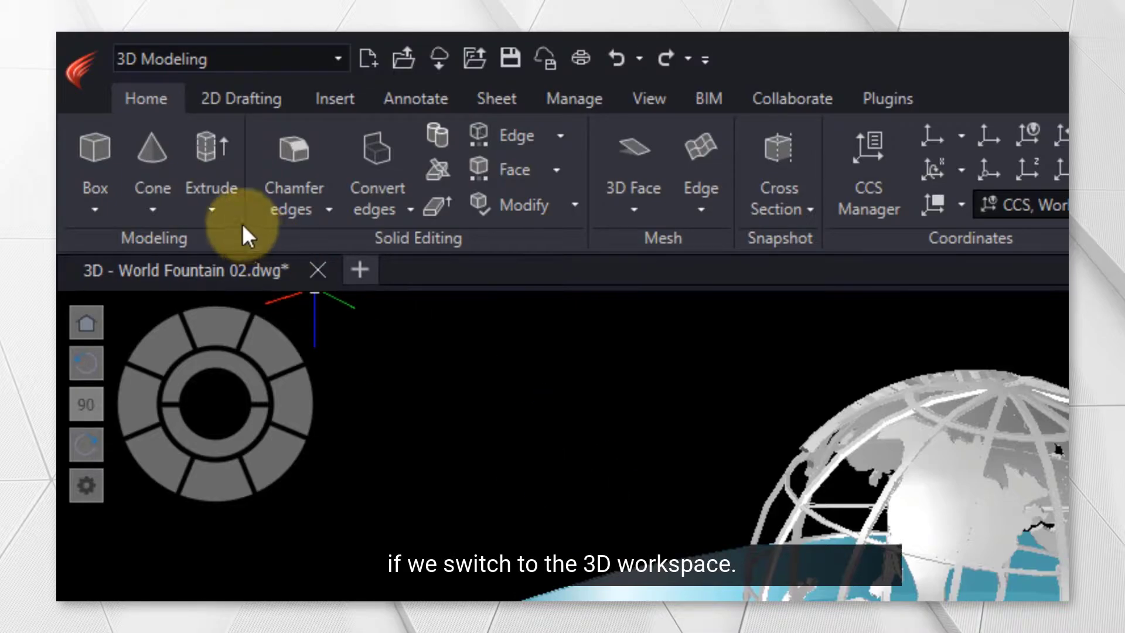
# - View the World Fountain model from Top and SW Isometric, then switch to the Drafting and Annotation workspace
pyautogui.click(211, 209)
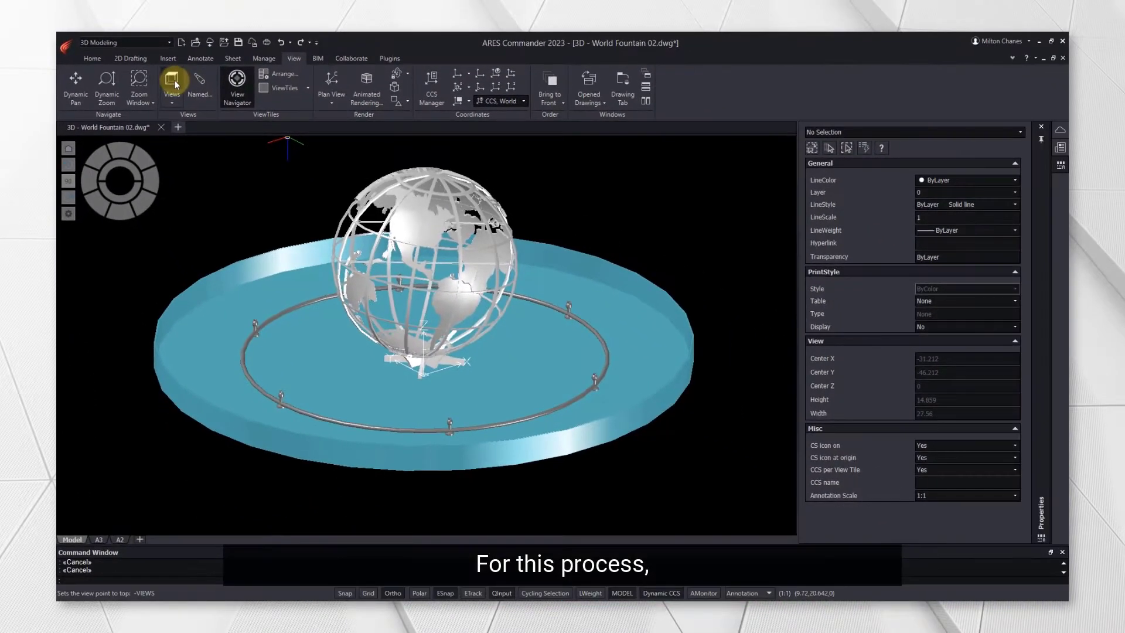
pyautogui.click(171, 82)
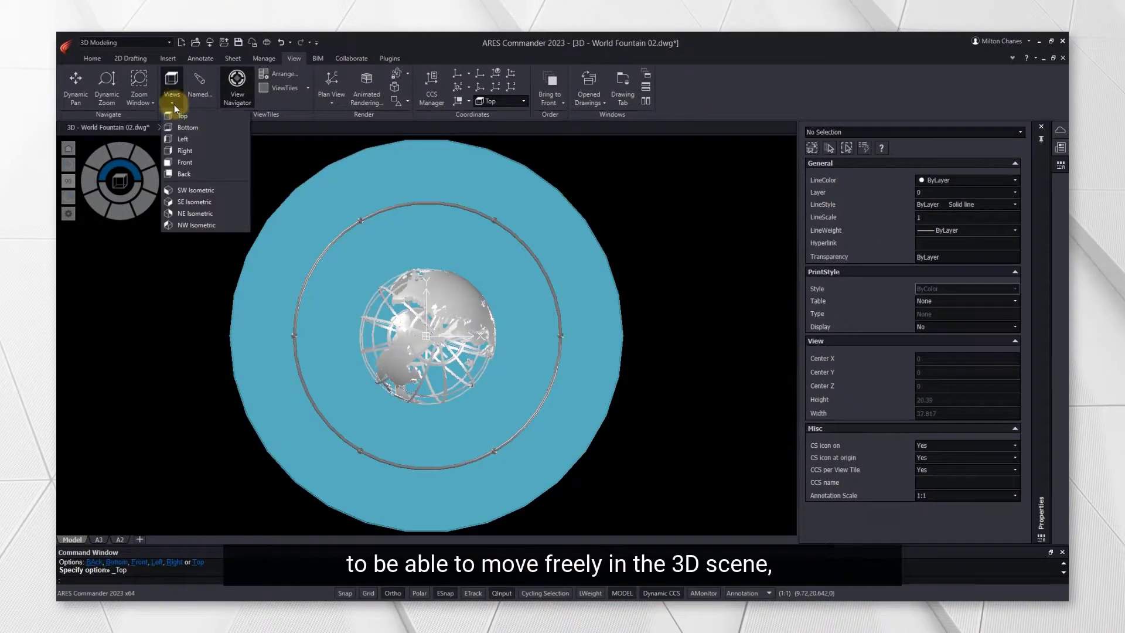
pyautogui.click(184, 162)
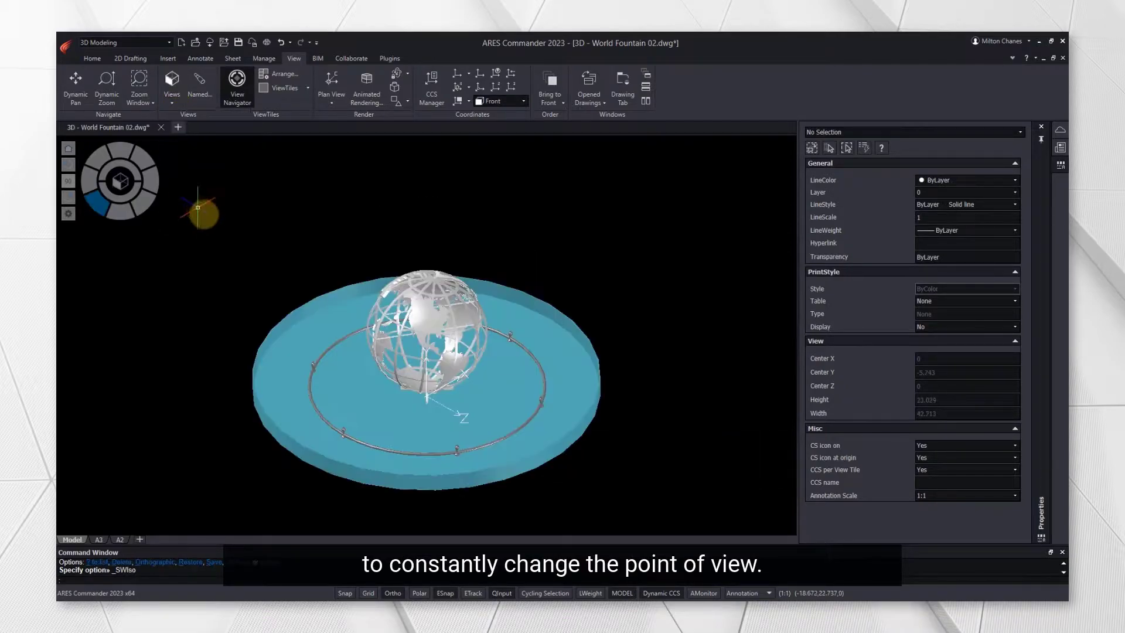
pyautogui.click(169, 43)
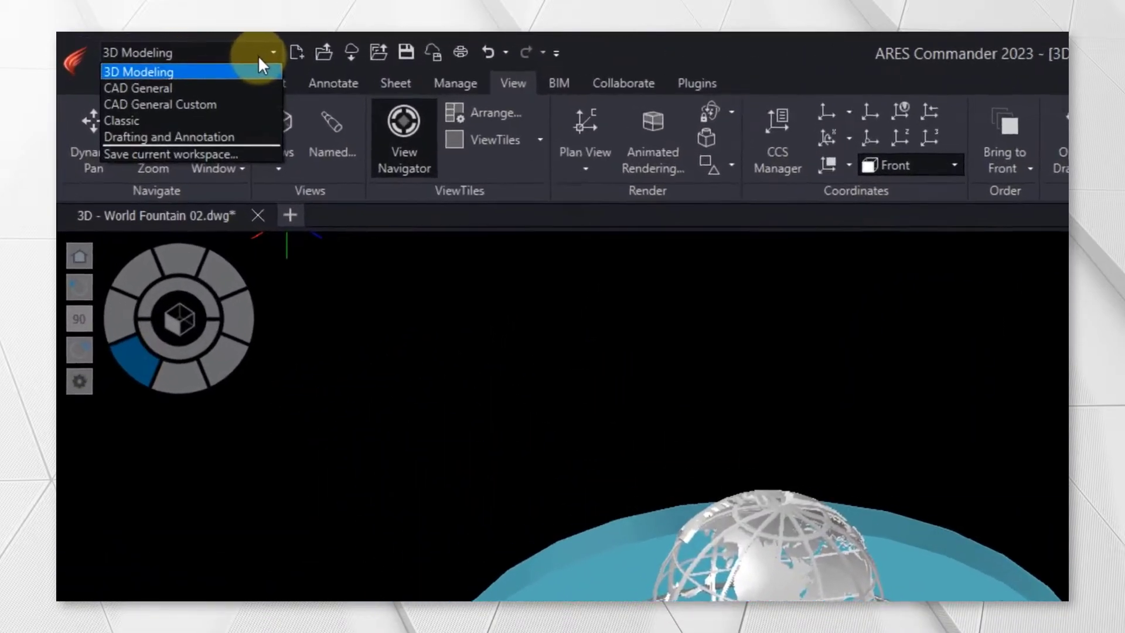
pyautogui.click(167, 136)
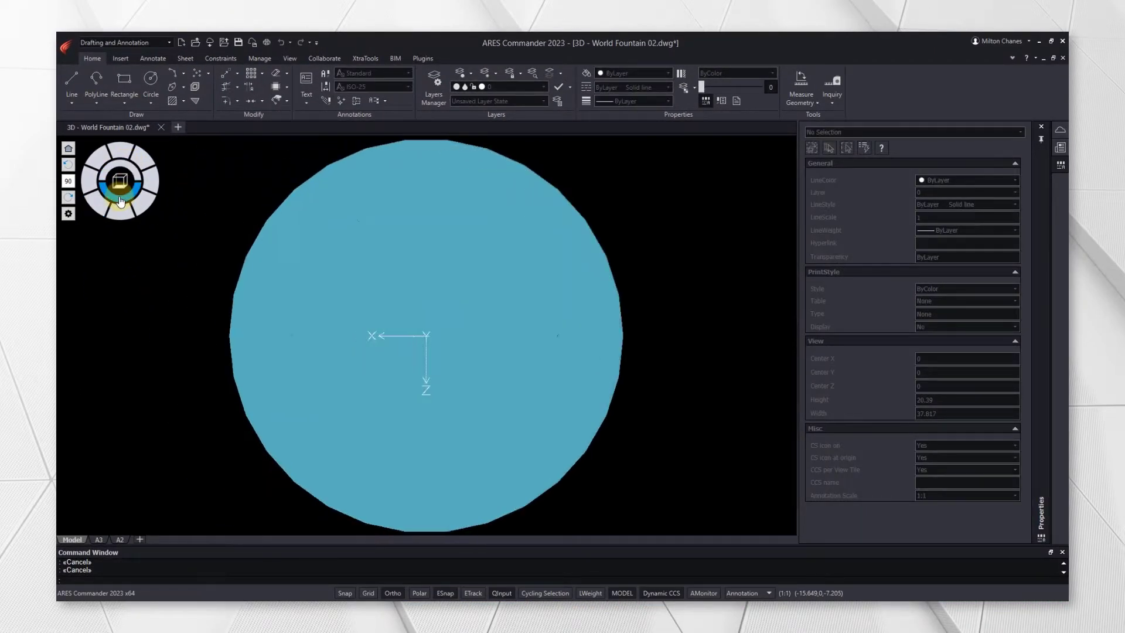
# - Use the View Navigator faces to see the fountain from front, back and isometric corners, ending at the standard views list
pyautogui.click(121, 215)
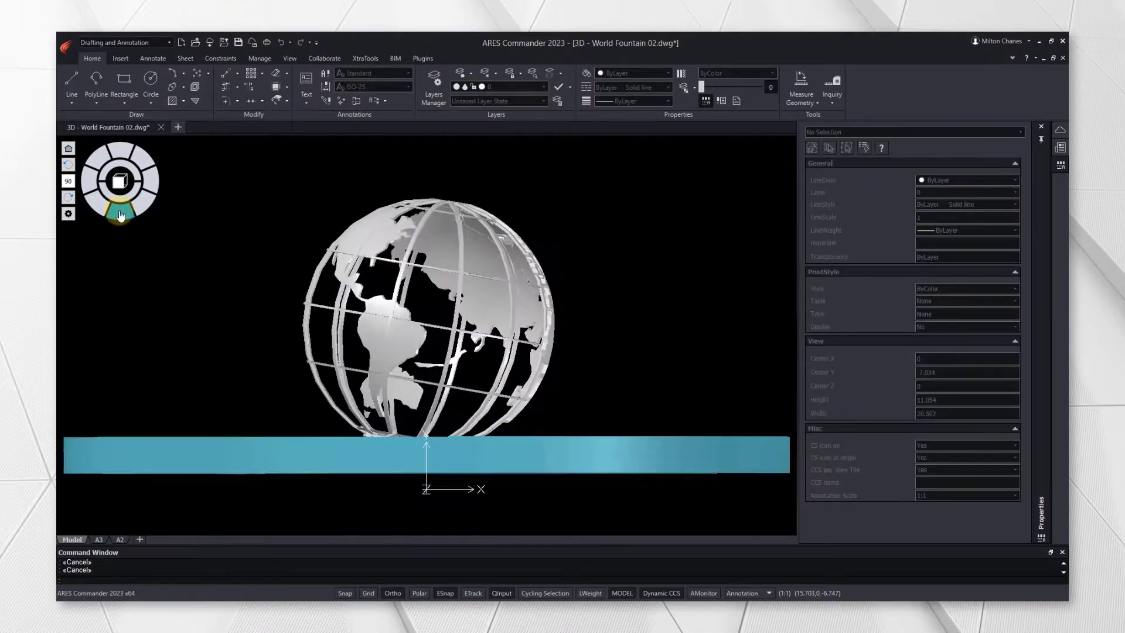
pyautogui.click(143, 181)
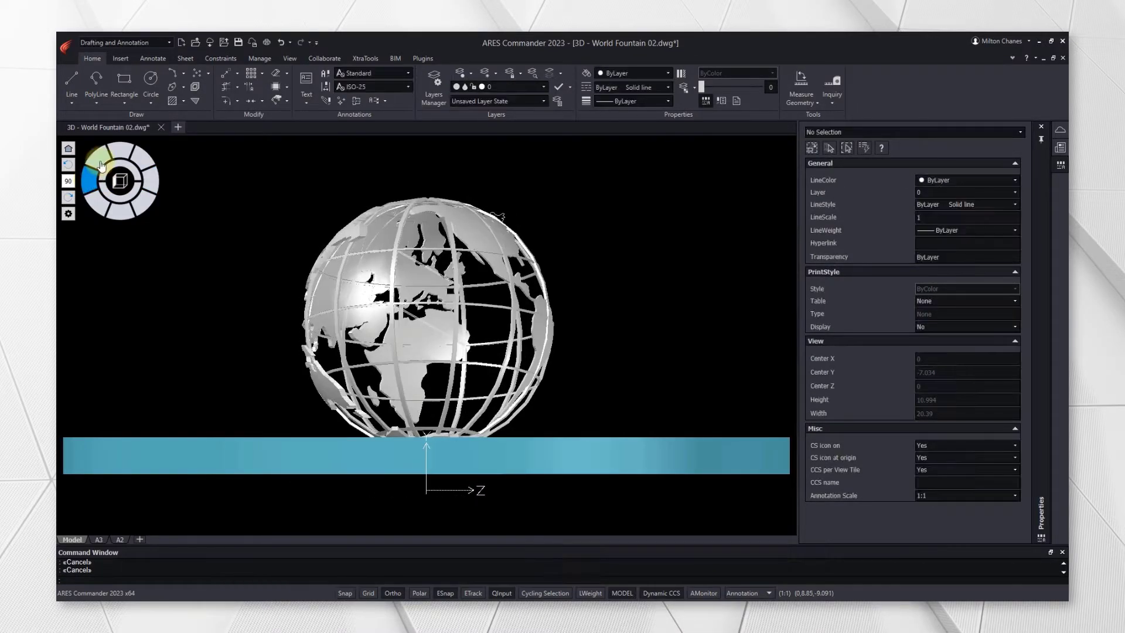
pyautogui.click(141, 164)
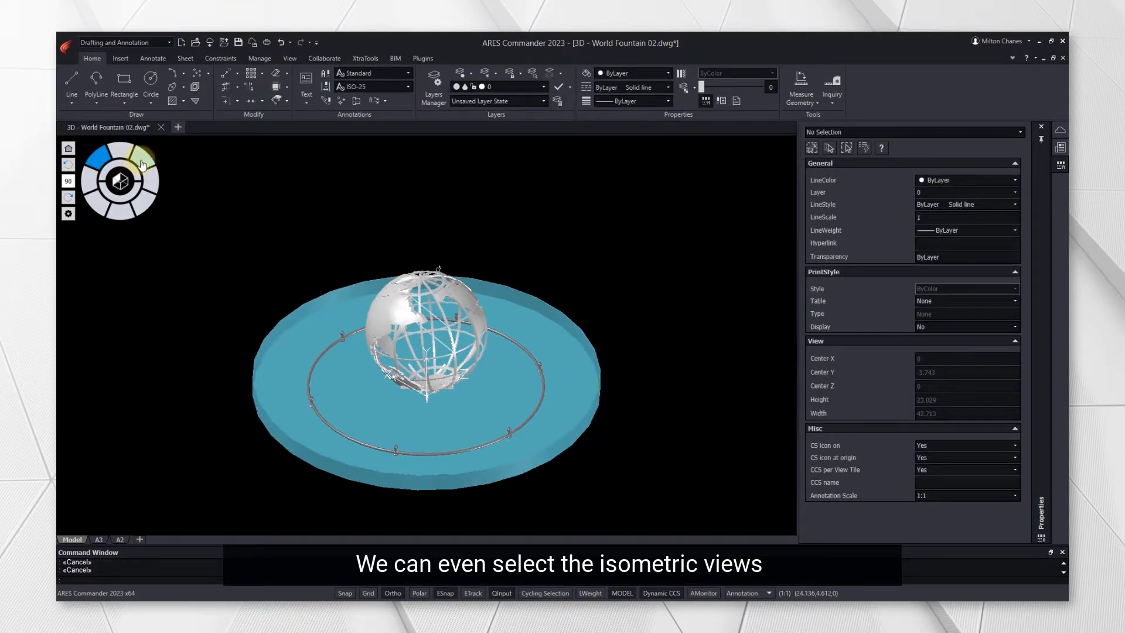
pyautogui.click(143, 159)
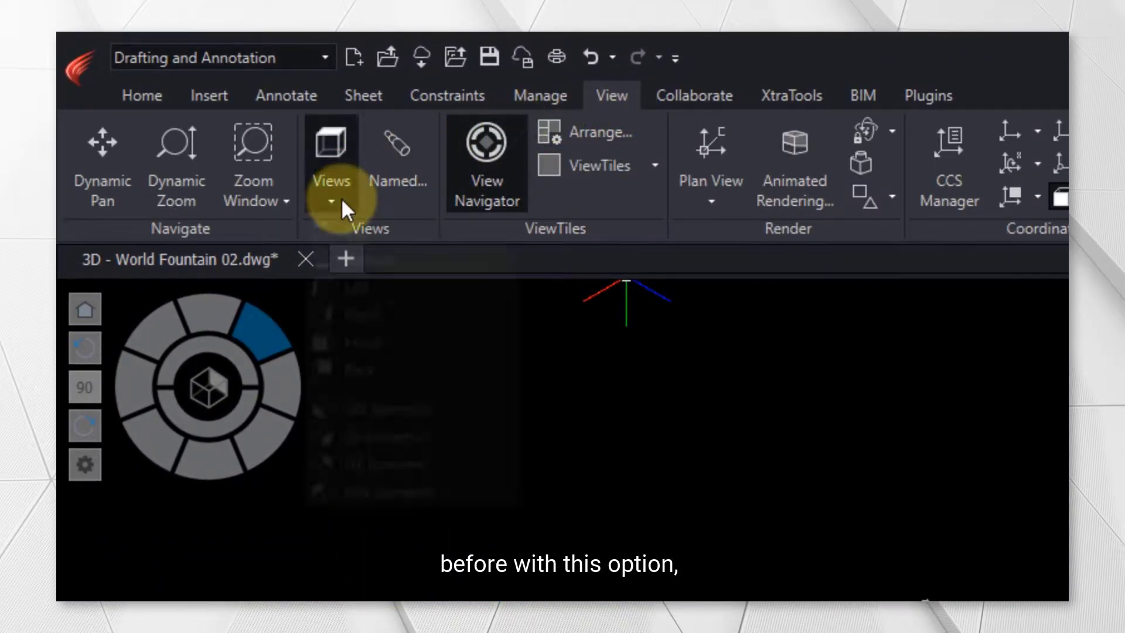
pyautogui.click(330, 201)
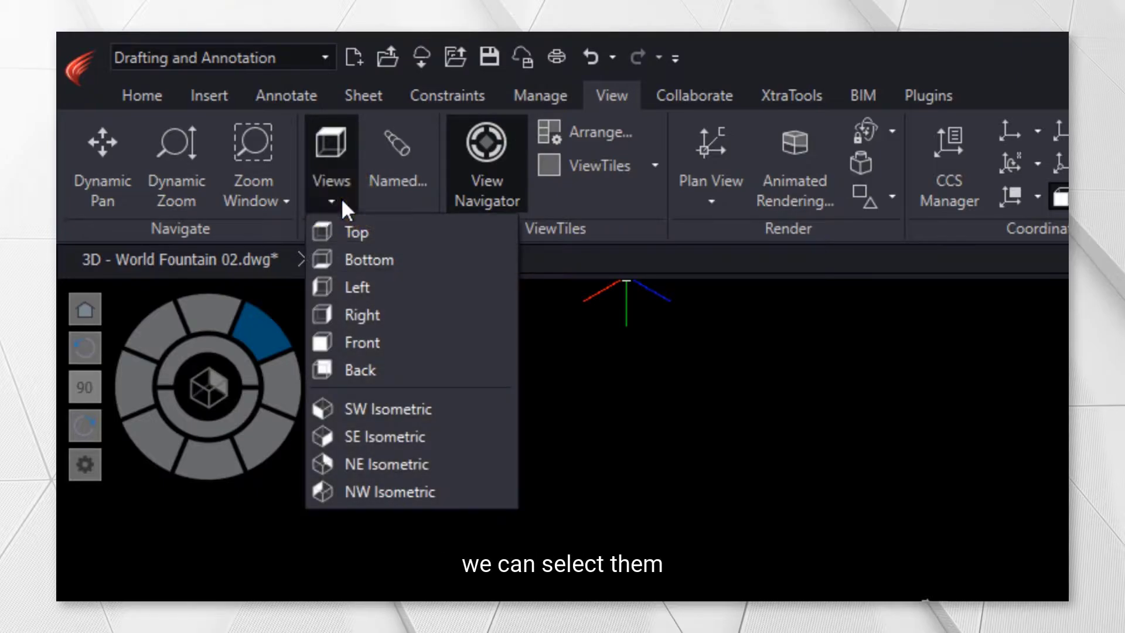
pyautogui.moveTo(691, 353)
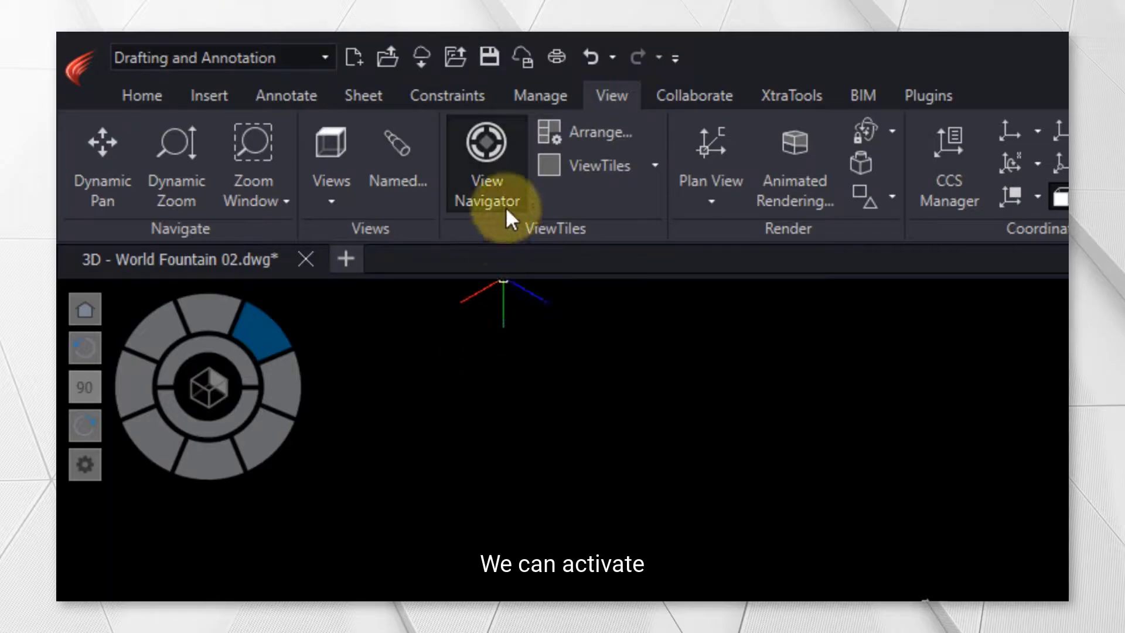
# - Toggle the View Navigator off and on, then set its position to Upper right in View Navigator Properties
pyautogui.click(485, 151)
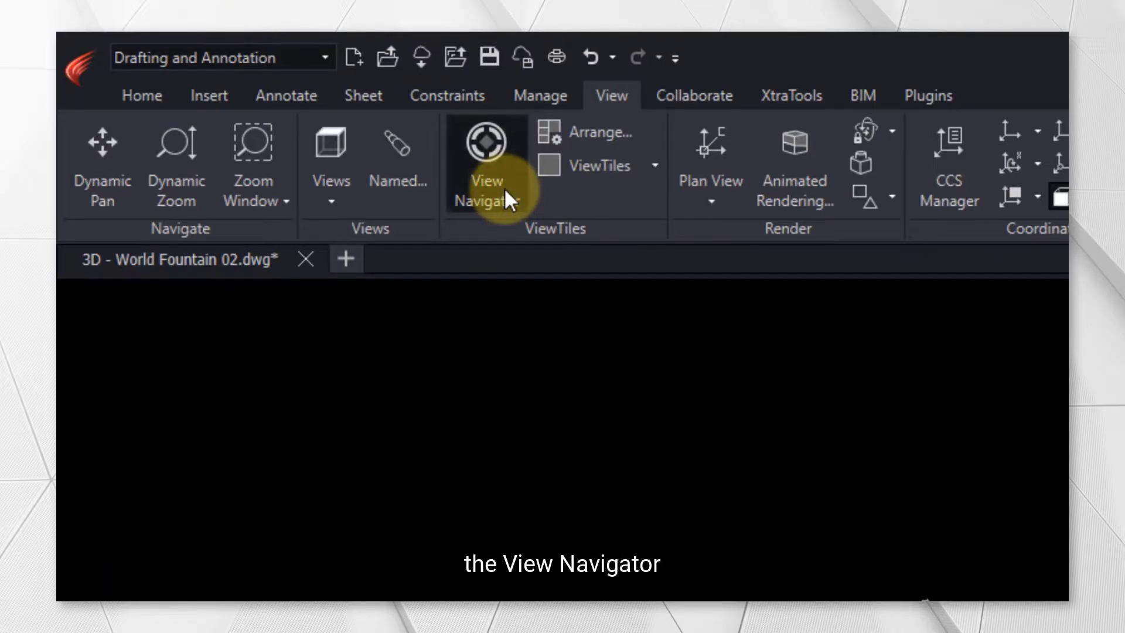
pyautogui.click(486, 164)
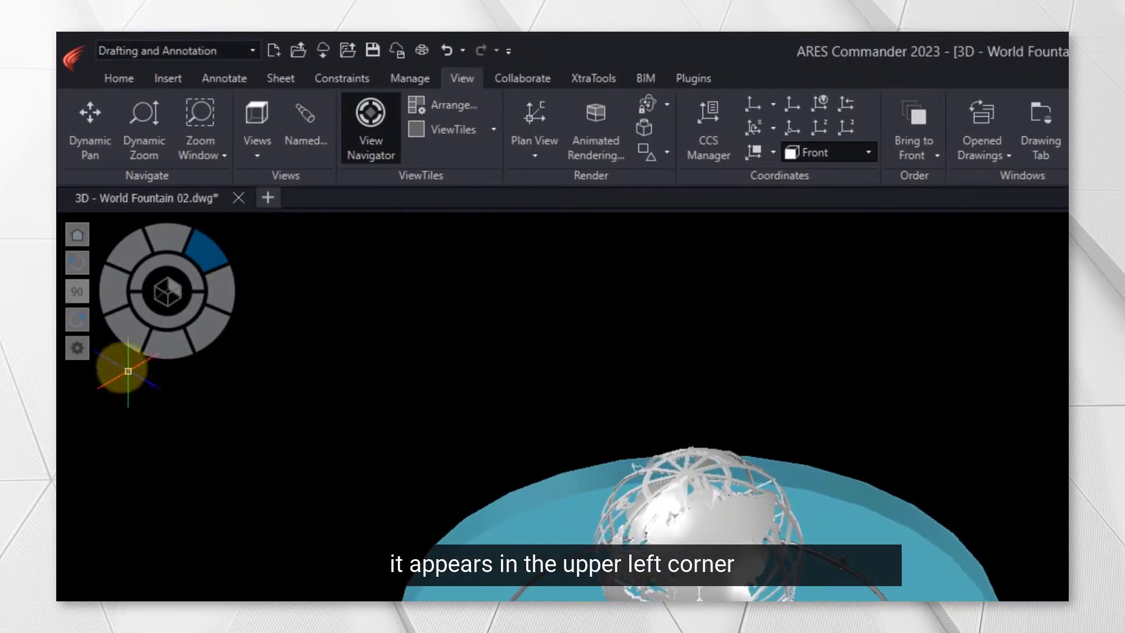
pyautogui.click(76, 346)
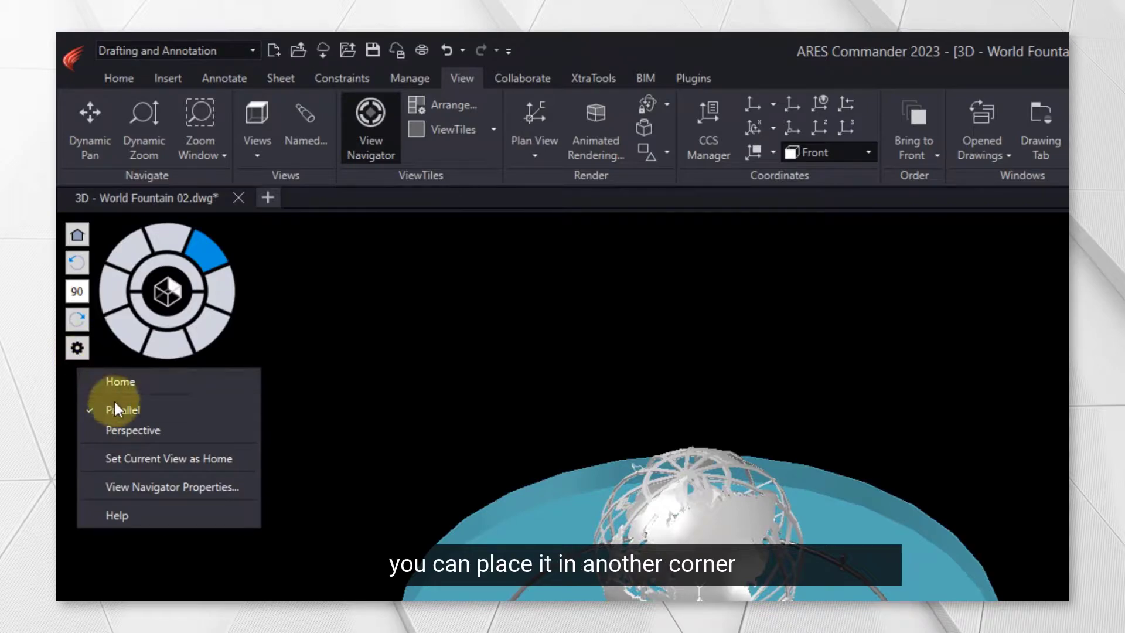
pyautogui.click(174, 487)
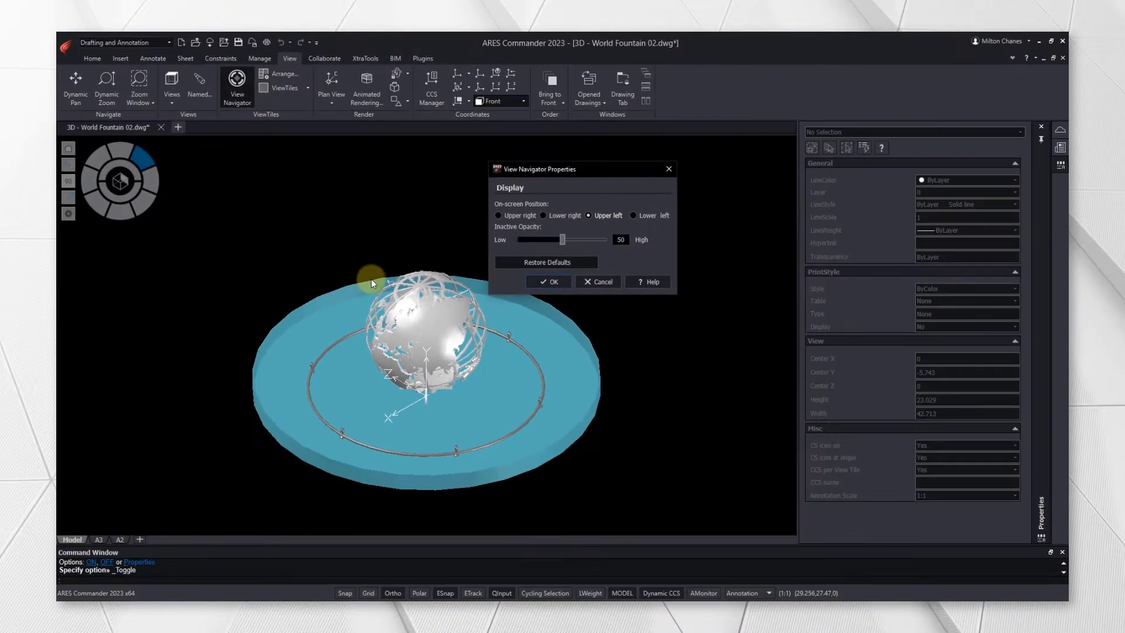
pyautogui.click(498, 214)
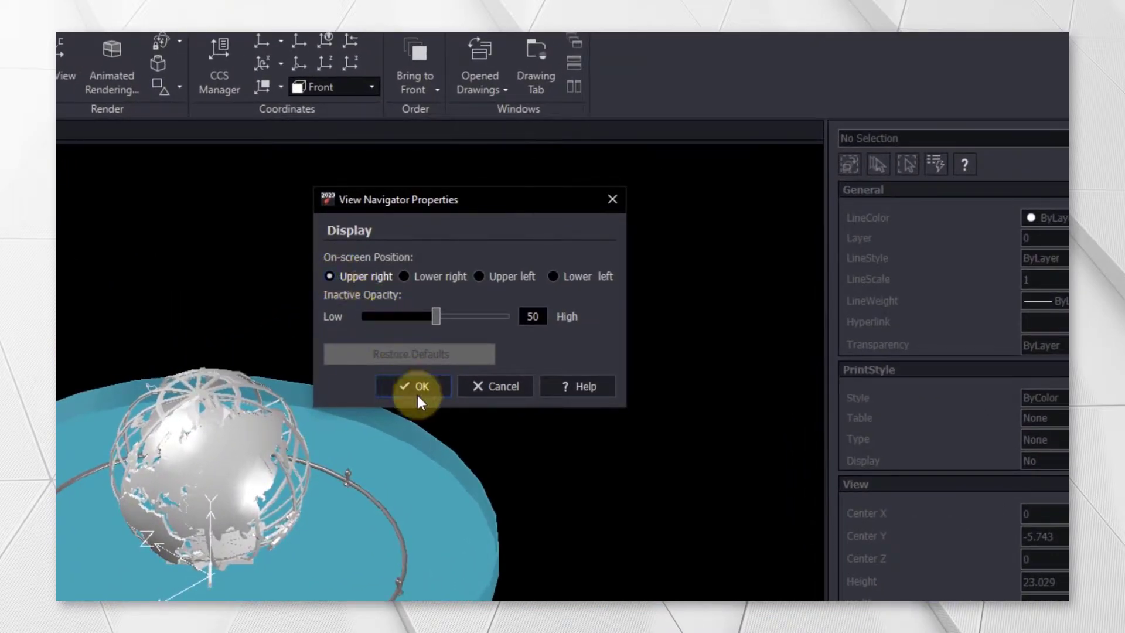
pyautogui.click(412, 386)
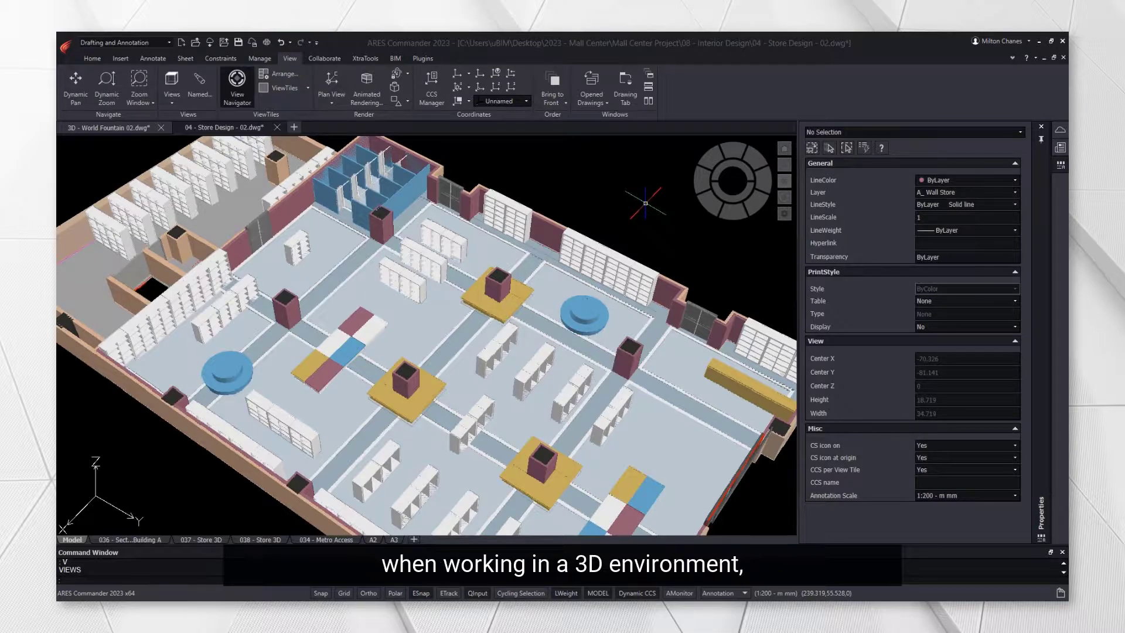
# - Switch the Store Design 3D view to Parallel projection from the View Navigator gear menu
pyautogui.click(783, 215)
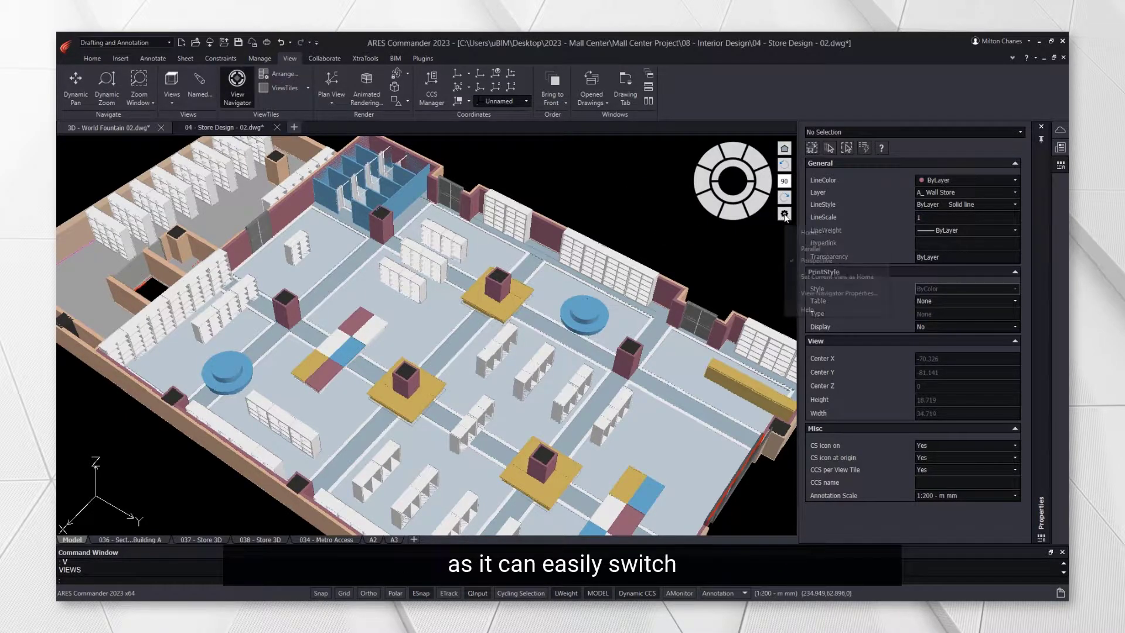
pyautogui.click(784, 214)
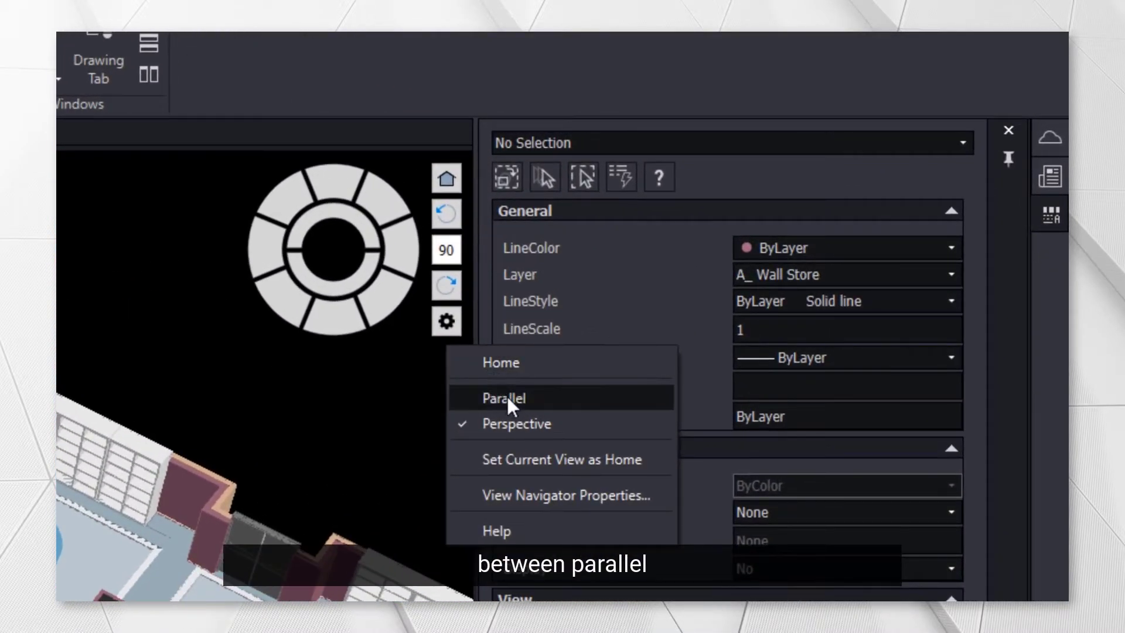
pyautogui.click(504, 397)
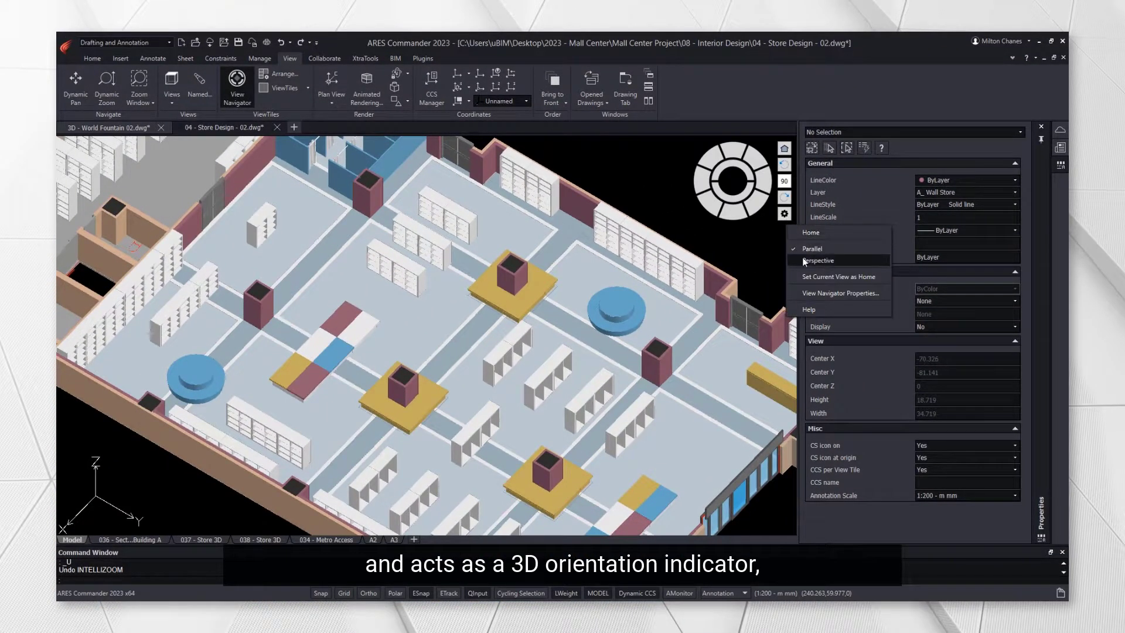
pyautogui.click(818, 260)
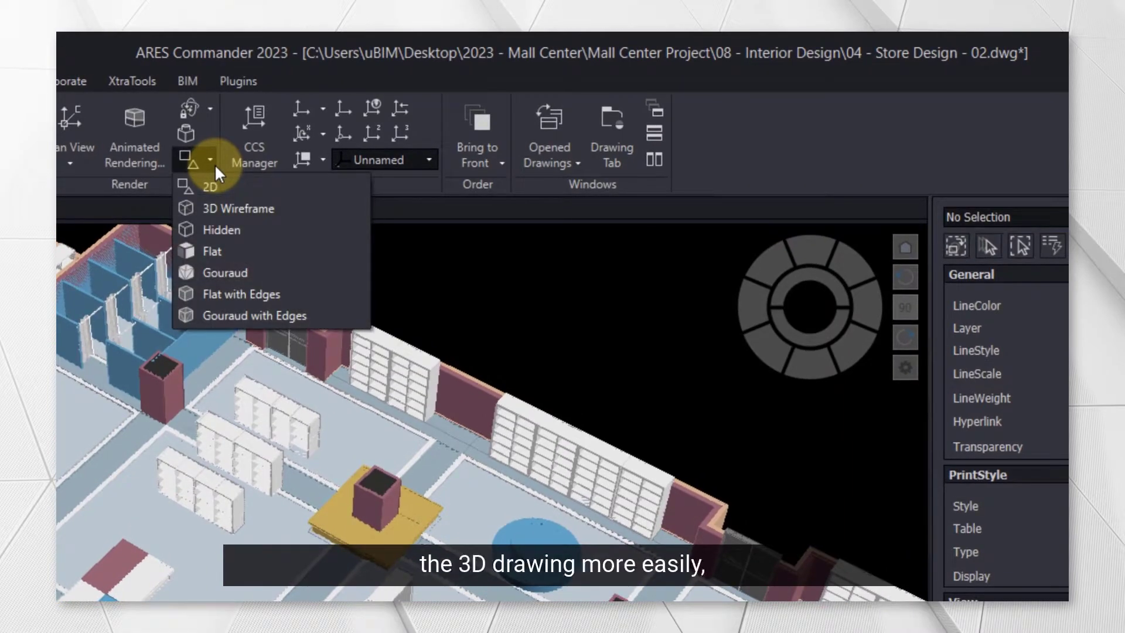
# - Set the visual style to 3D Wireframe, then back to Flat shading
pyautogui.click(221, 230)
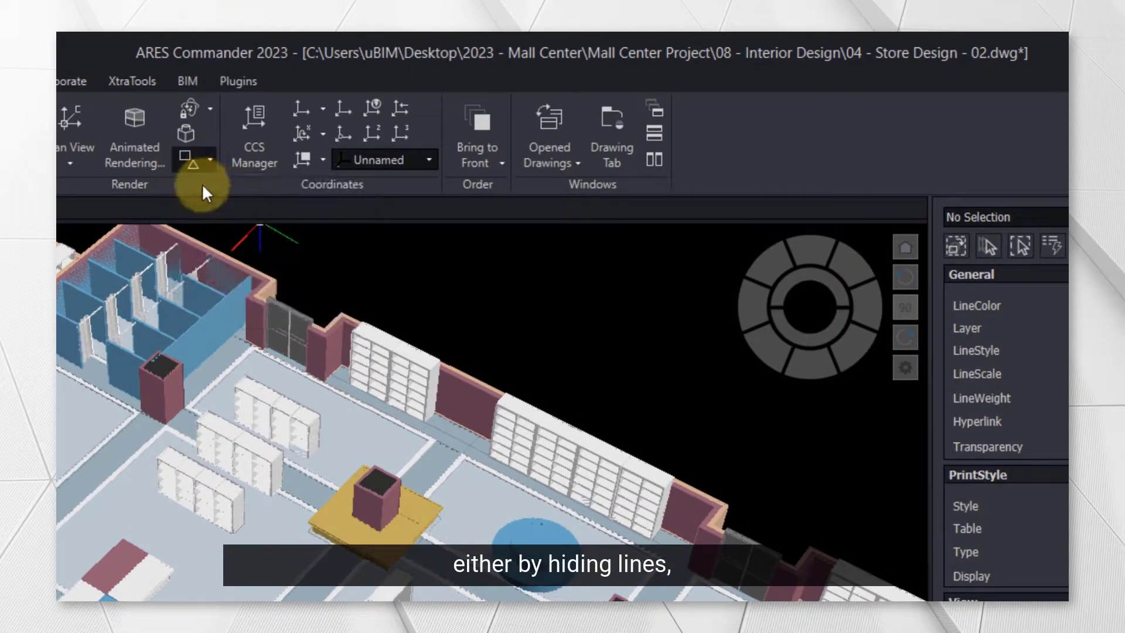
pyautogui.click(194, 159)
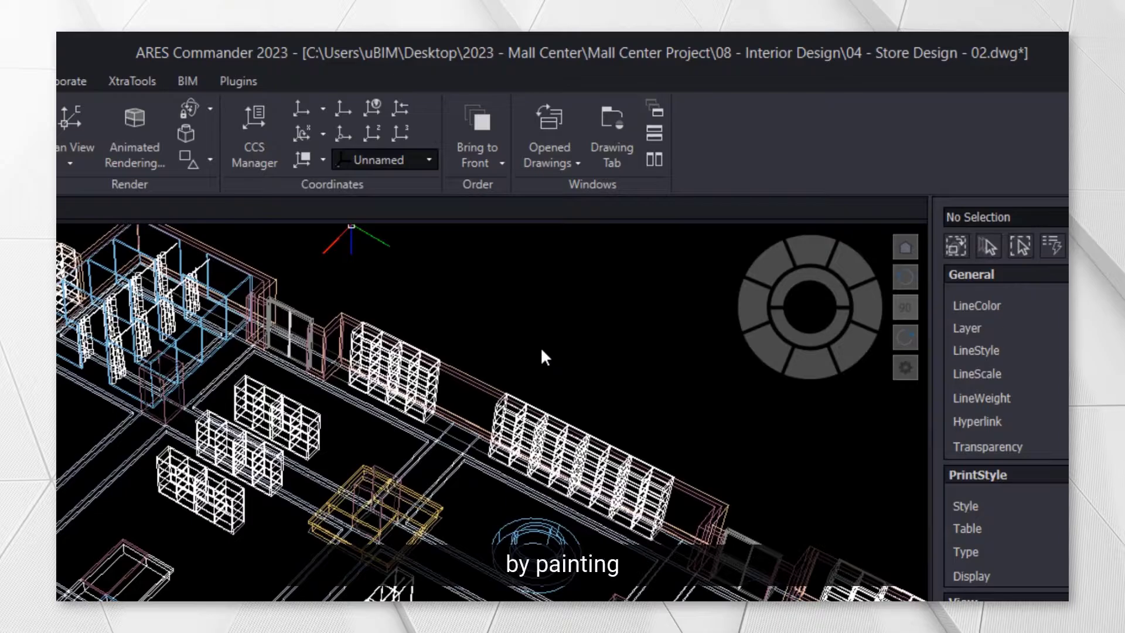
pyautogui.moveTo(218, 167)
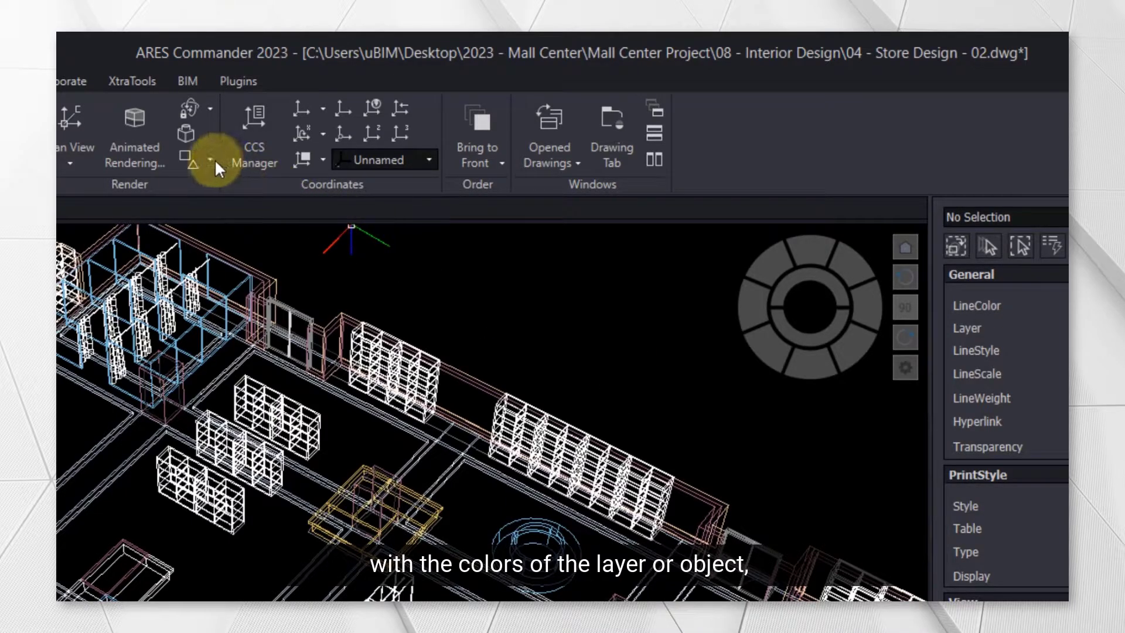
pyautogui.click(208, 160)
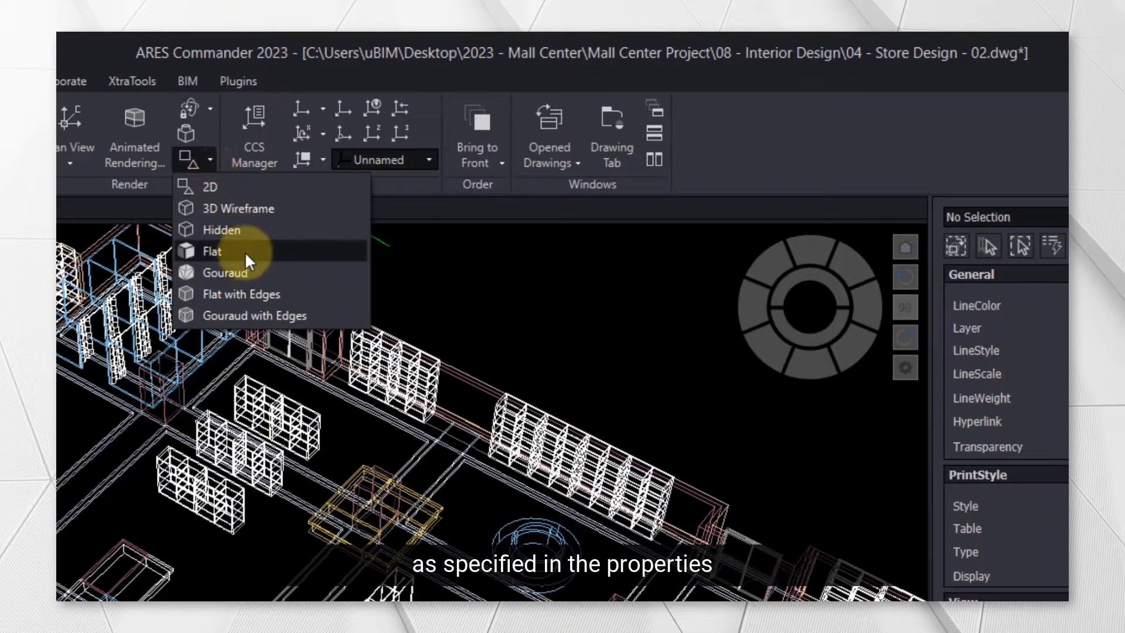
pyautogui.click(225, 272)
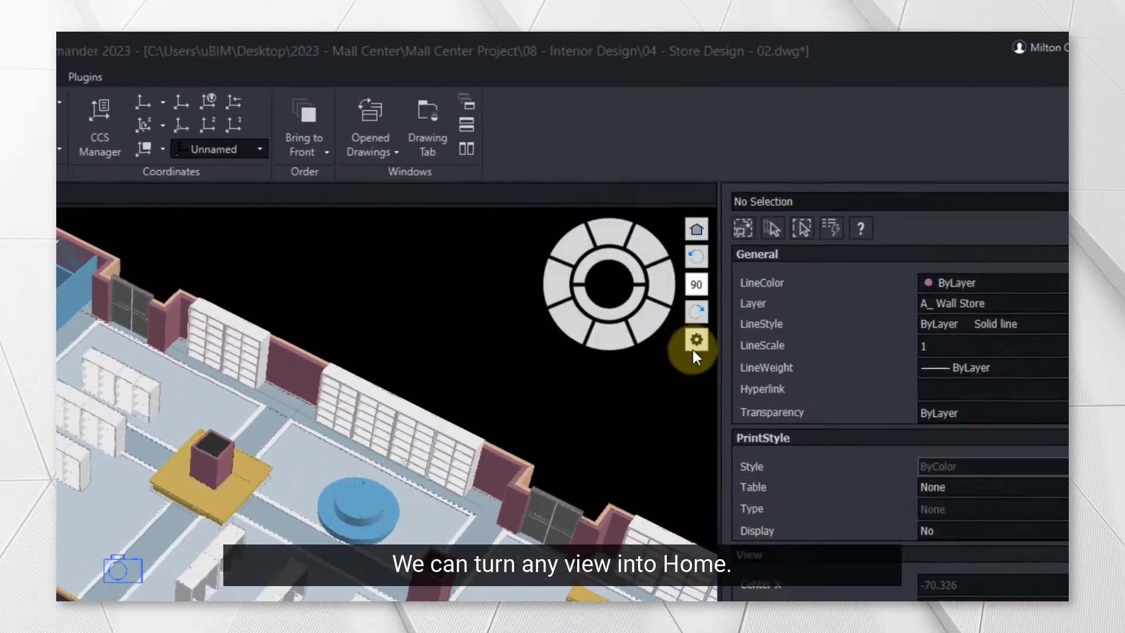
# - Make the current view home, recall saved views Camera3 then Camera2 via VIEWS, and return Home
pyautogui.click(694, 338)
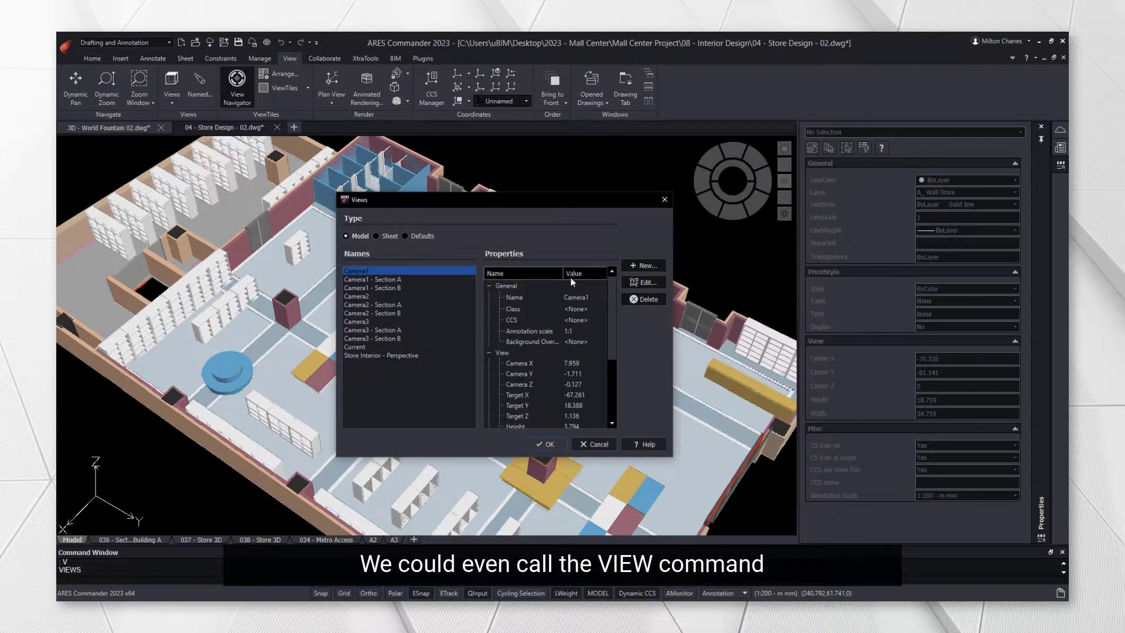
pyautogui.click(356, 321)
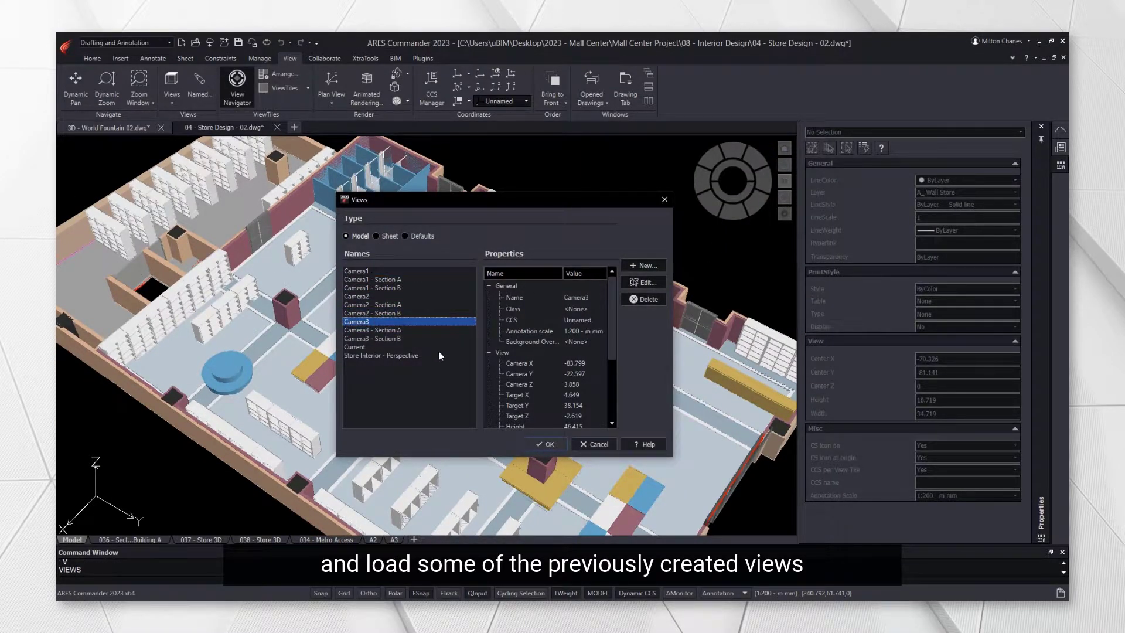
pyautogui.click(544, 443)
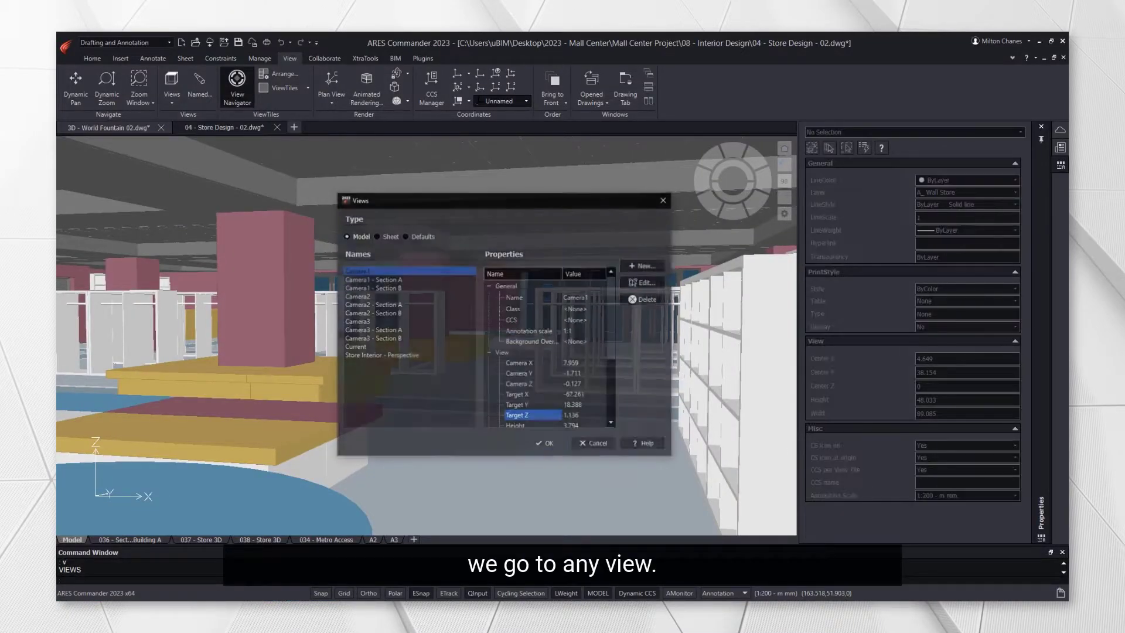
pyautogui.click(356, 296)
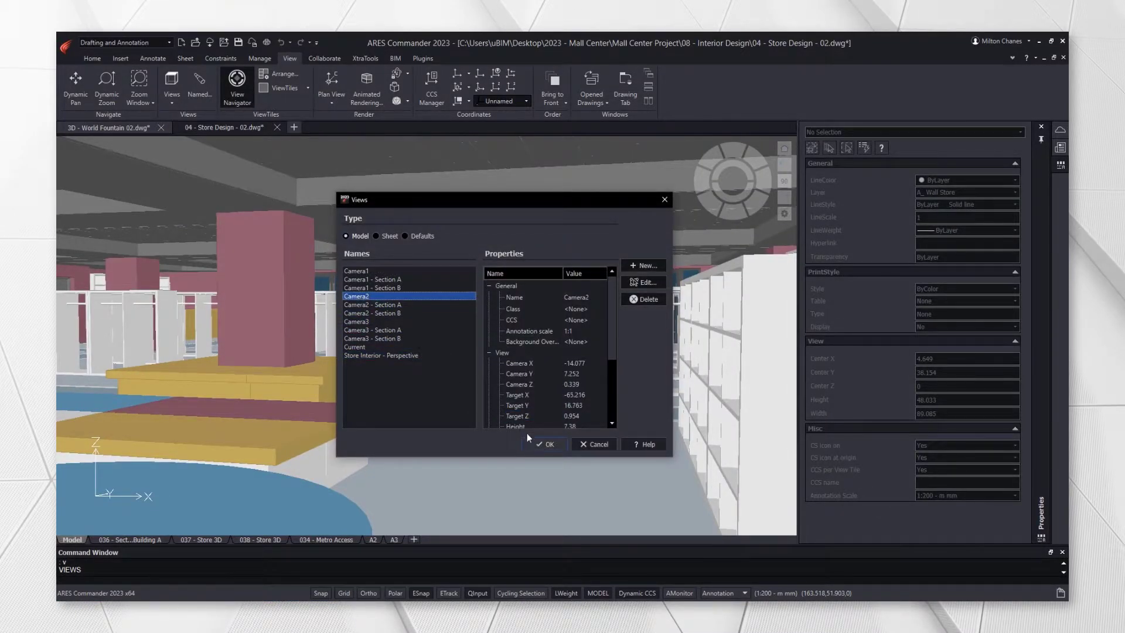
pyautogui.click(545, 444)
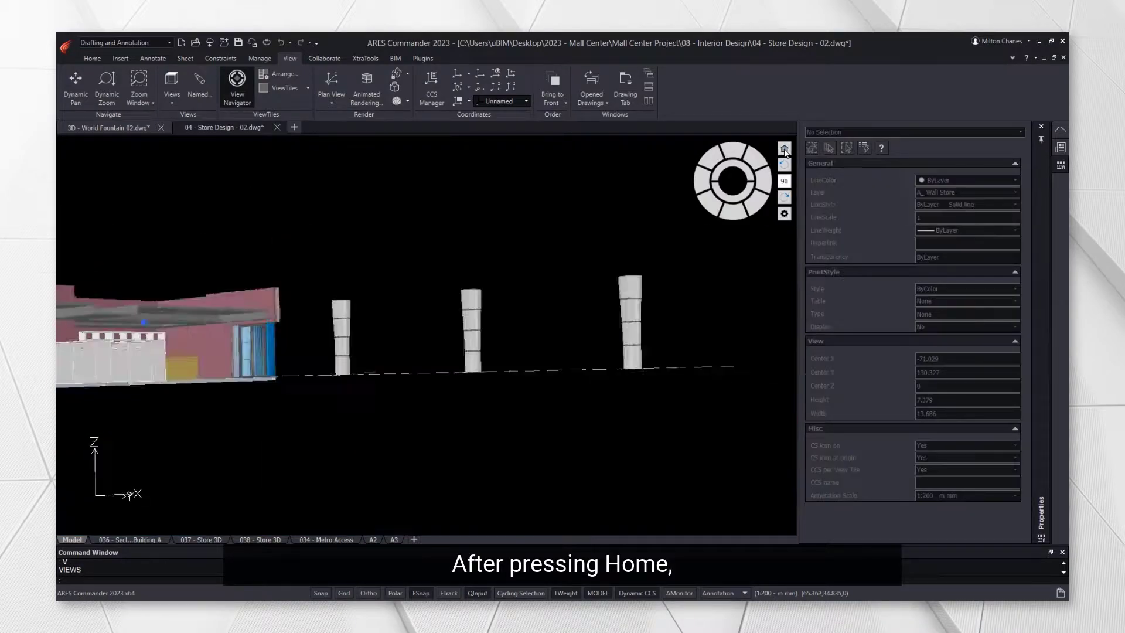
pyautogui.press('Home')
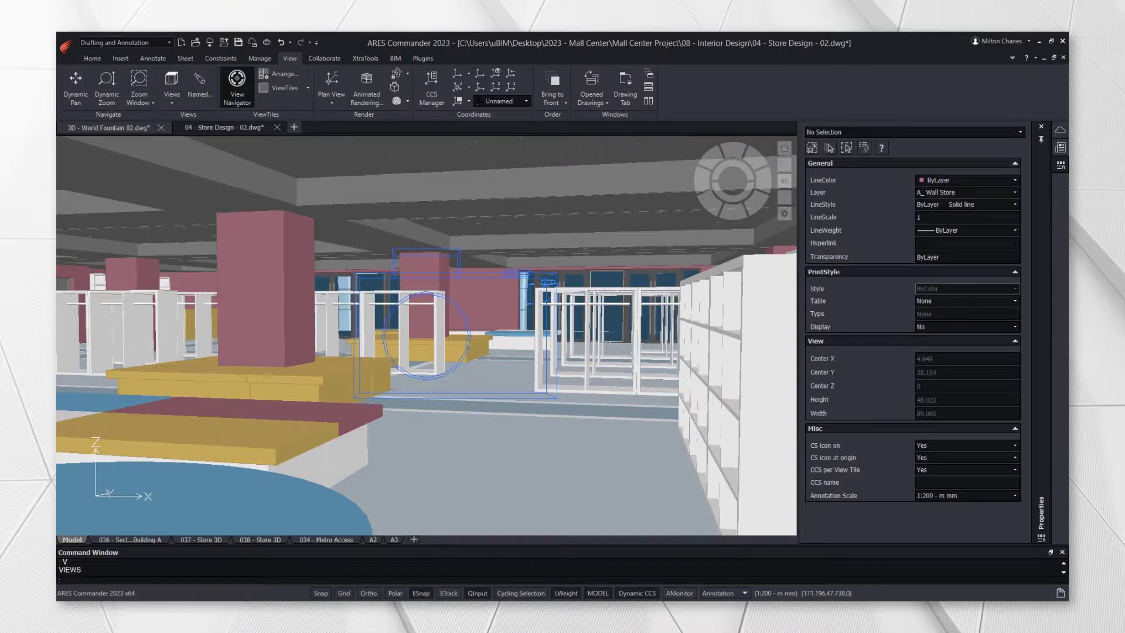
# - In the World Fountain drawing, run ROLLVIEW and orbit the globe in Vertical Orbit, then Free Orbit
pyautogui.click(104, 126)
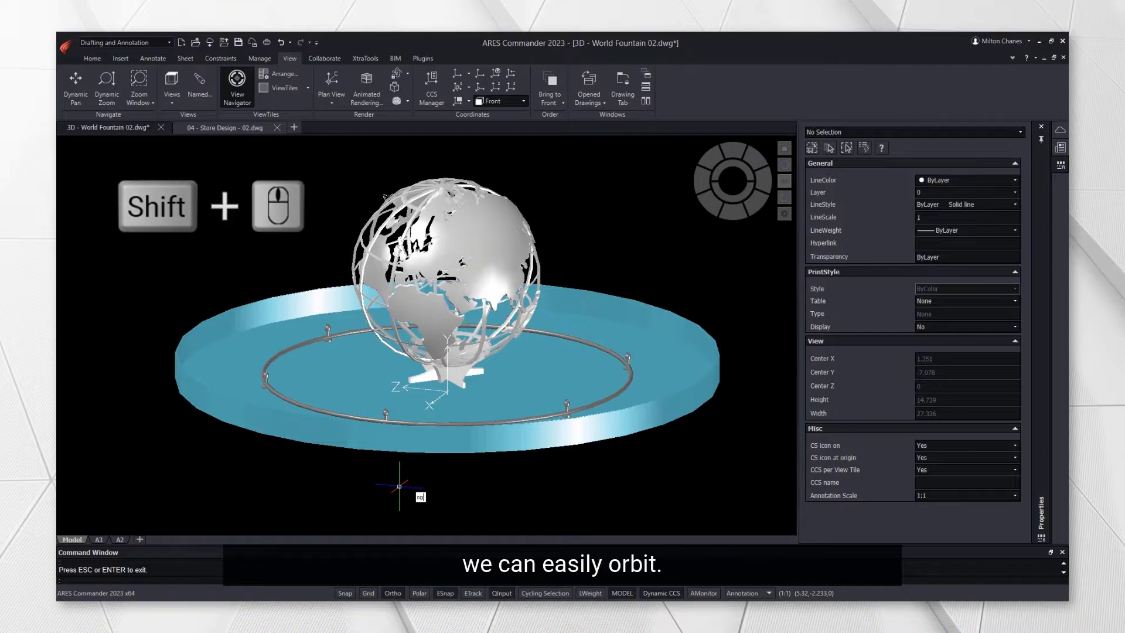
pyautogui.write('ROll')
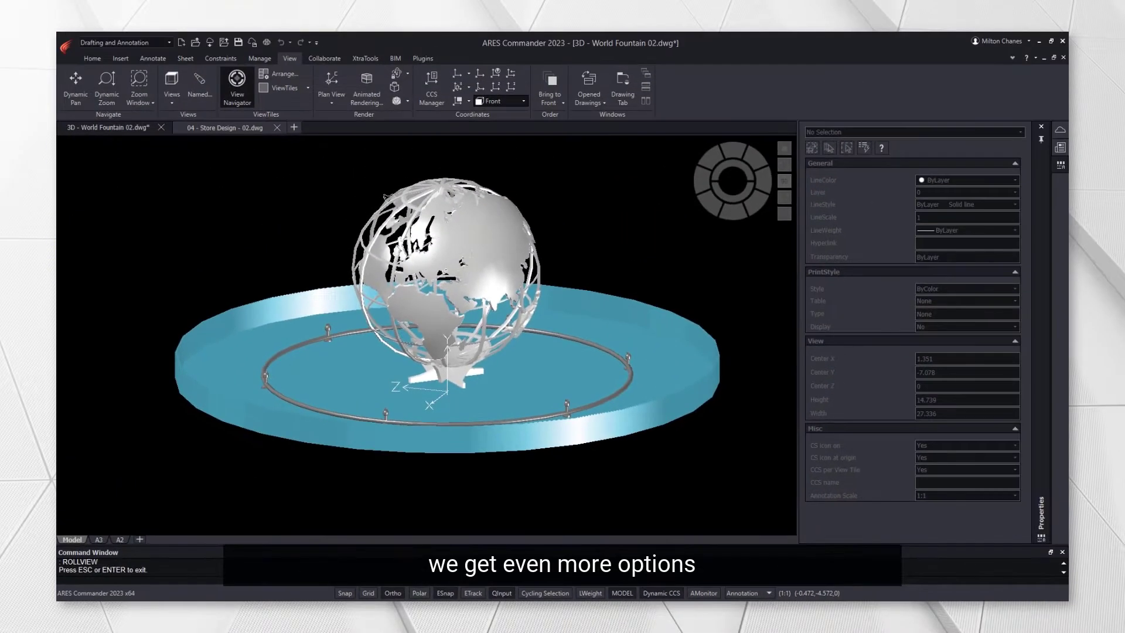
pyautogui.rightClick(388, 222)
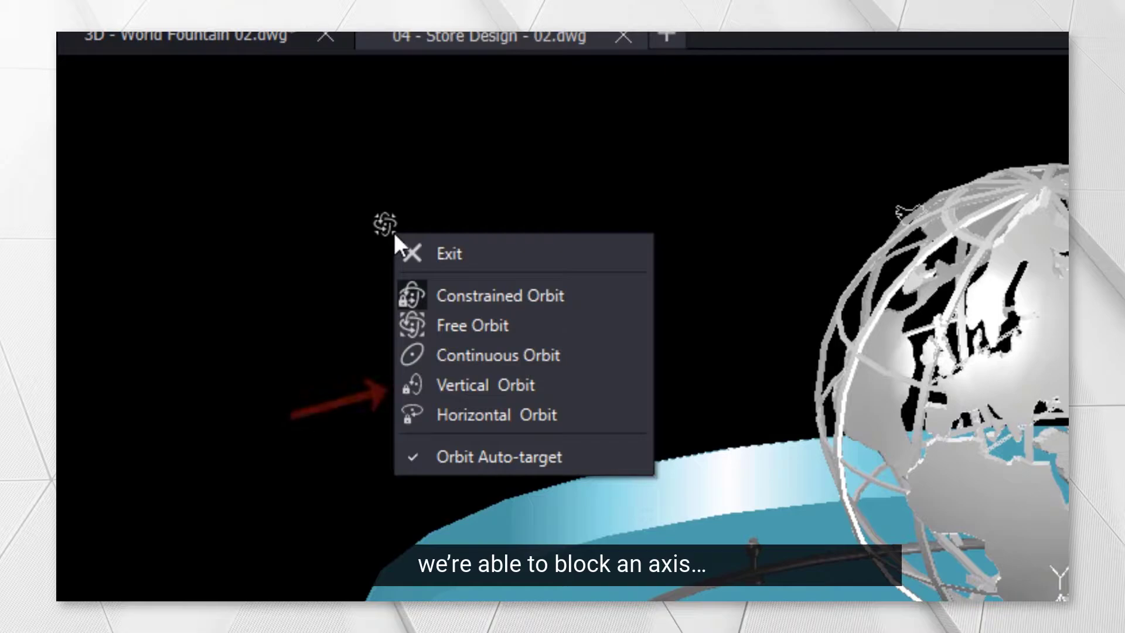
pyautogui.moveTo(556, 388)
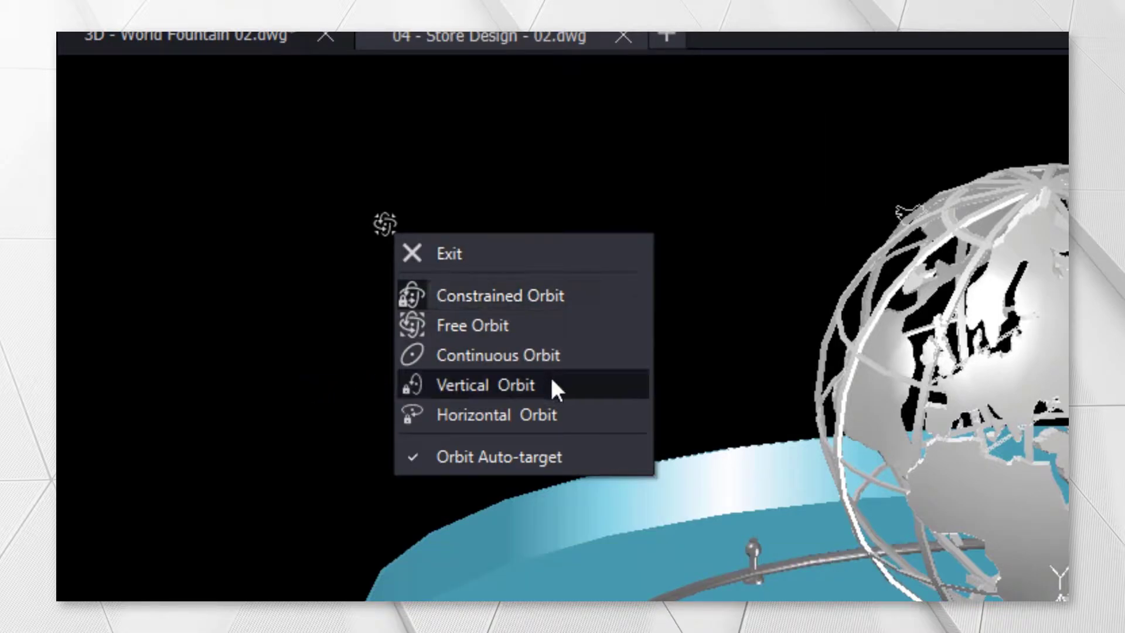
pyautogui.click(485, 385)
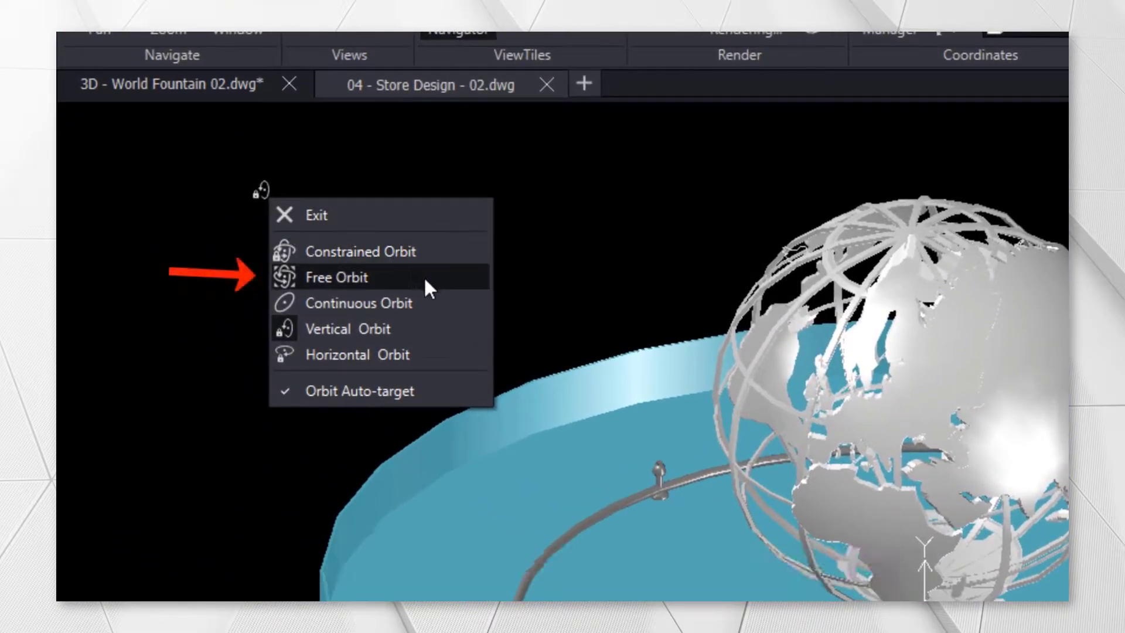
pyautogui.click(336, 278)
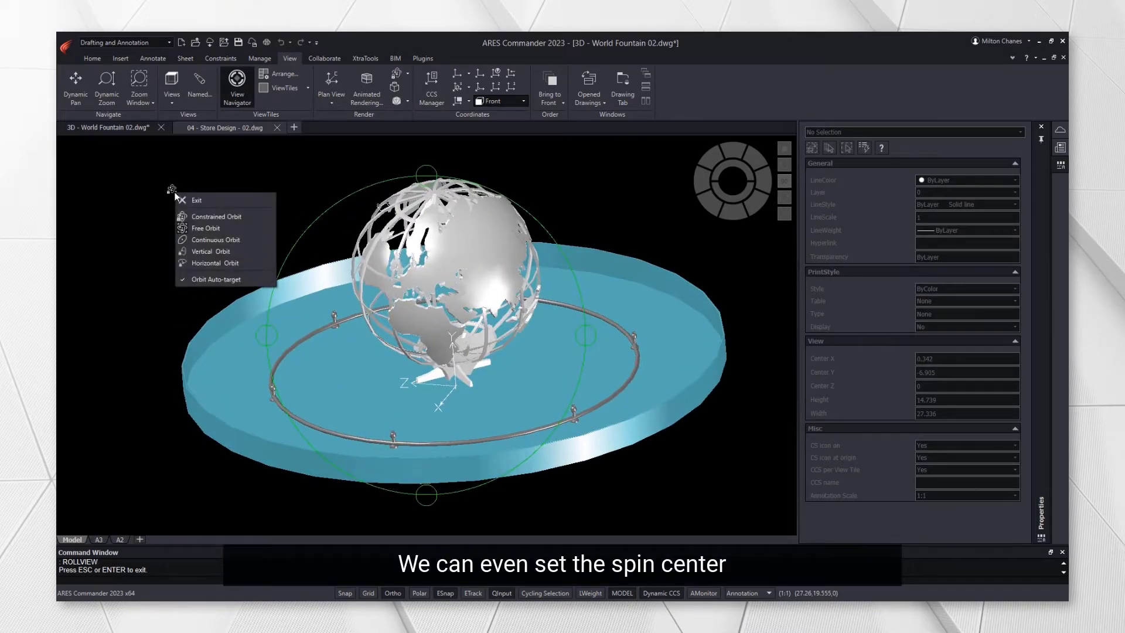
pyautogui.moveTo(208, 279)
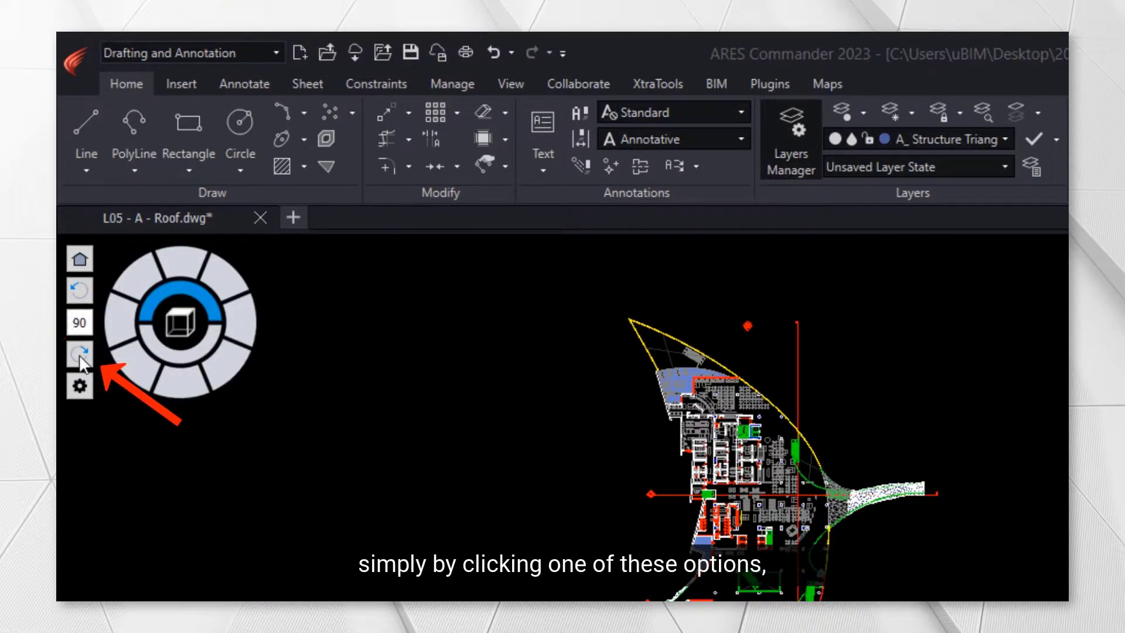
# - Rotate the roof plan view 90 degrees and start a line over it
pyautogui.click(79, 353)
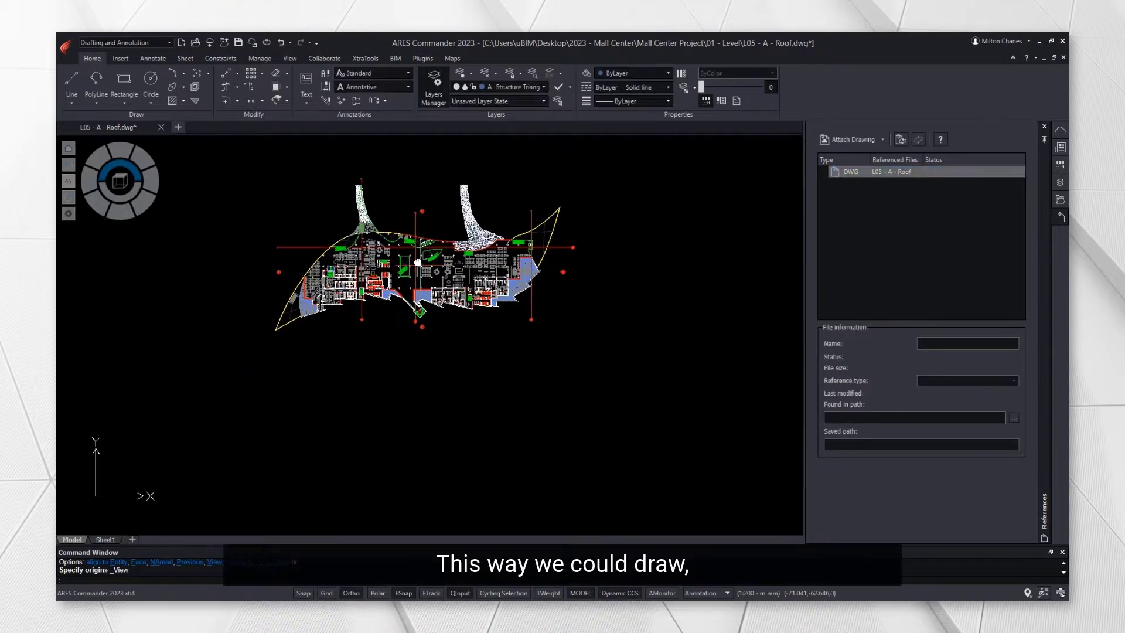
pyautogui.click(70, 77)
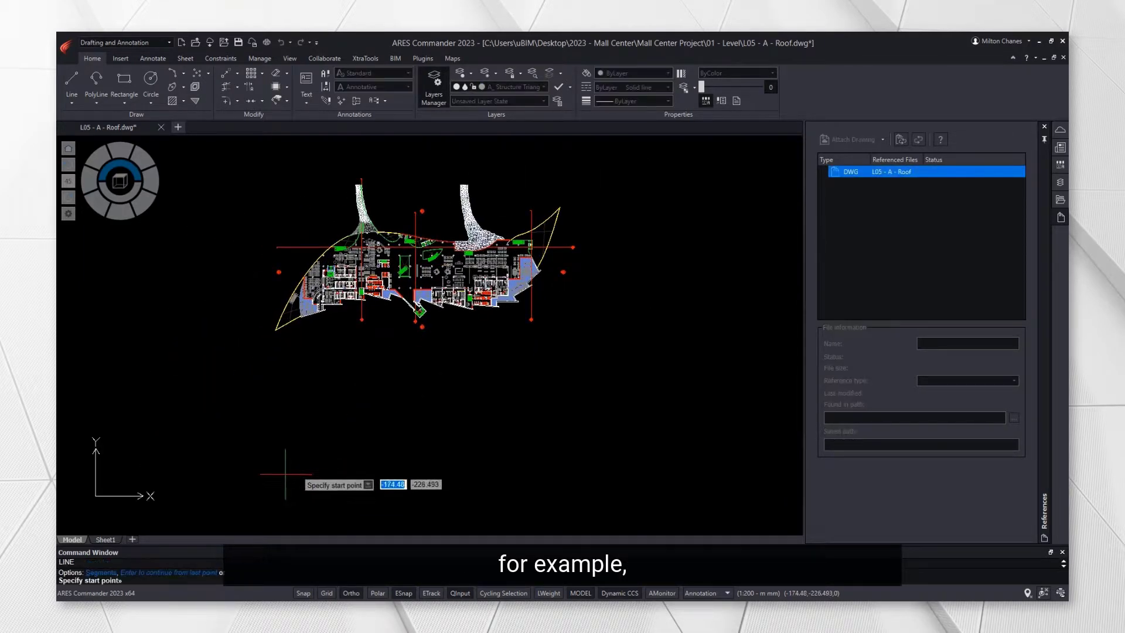
pyautogui.click(280, 473)
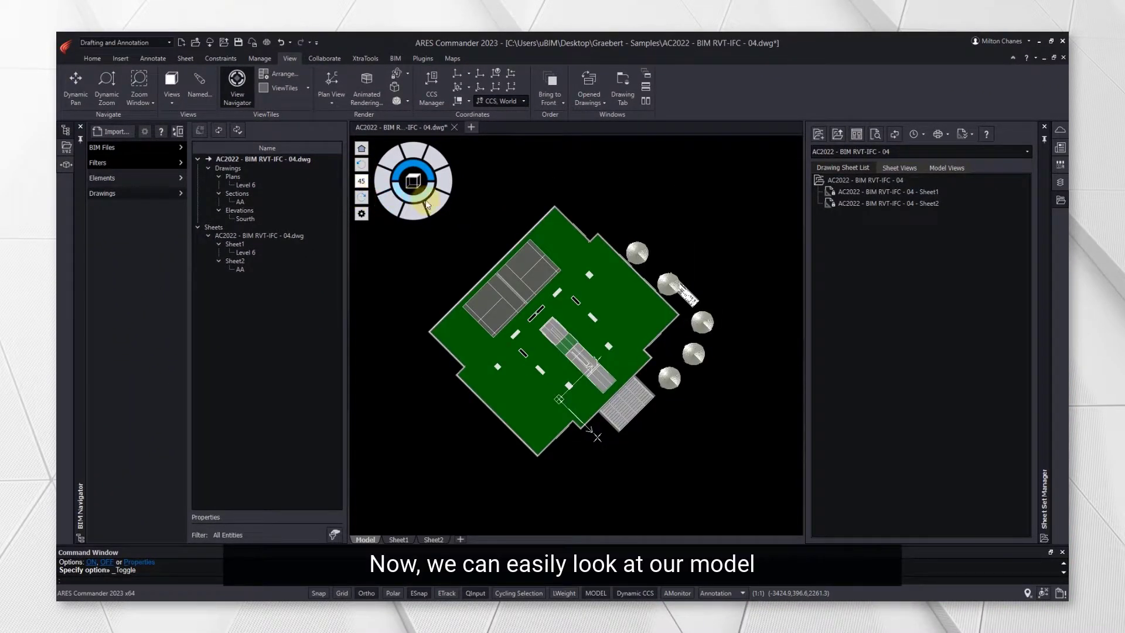
# - Tilt the BIM tower from top view into a corner isometric 3D view
pyautogui.click(437, 203)
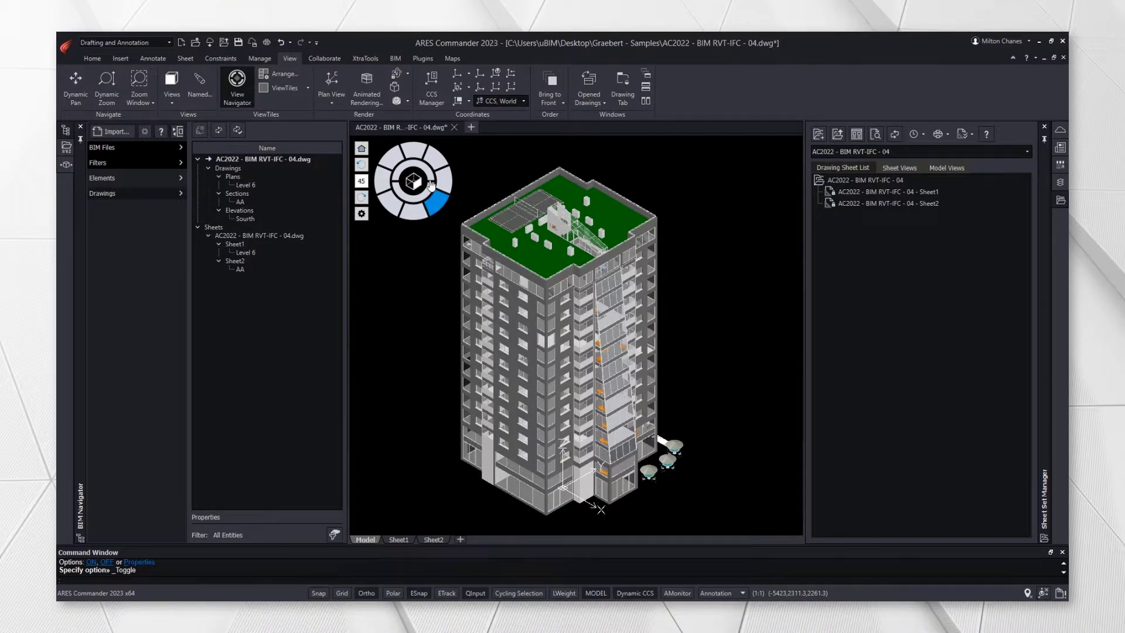
pyautogui.click(395, 58)
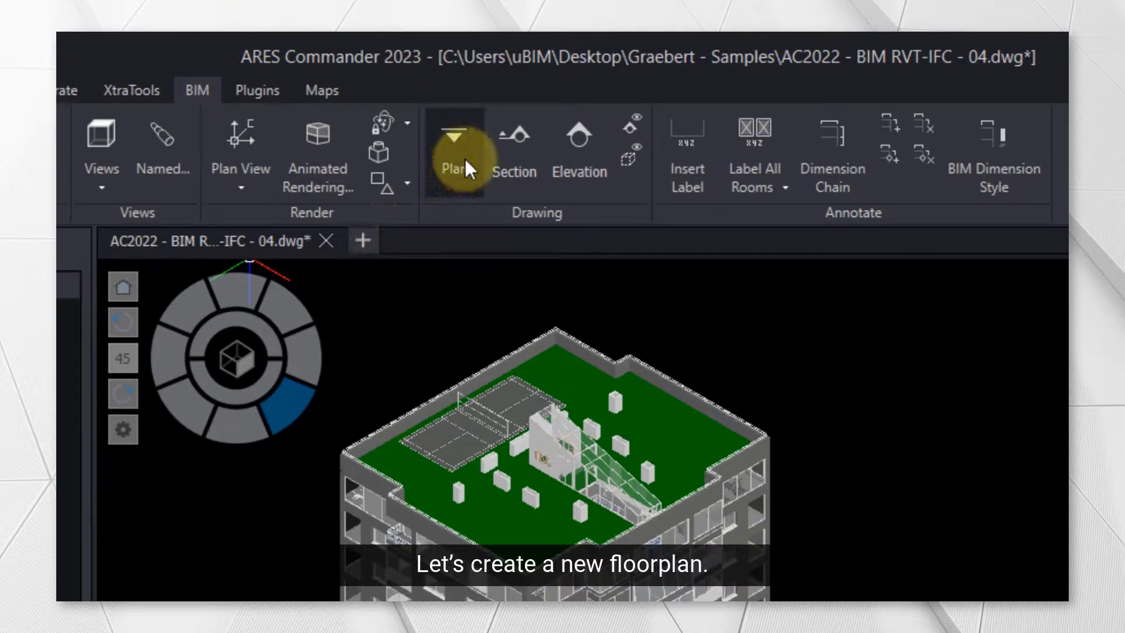
pyautogui.moveTo(464, 196)
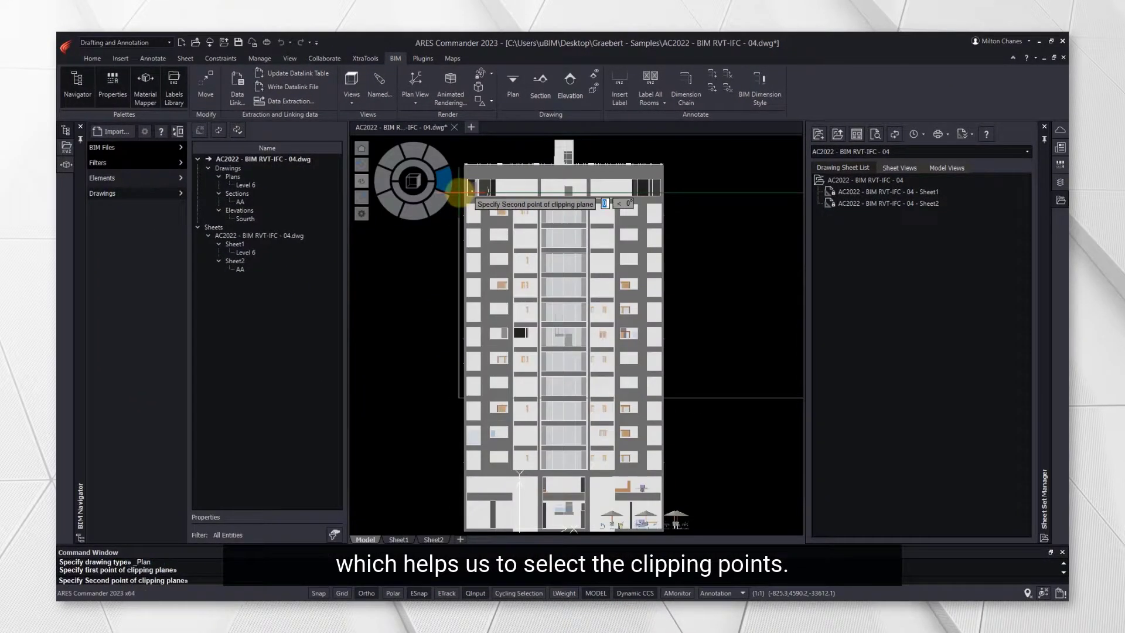
# - Finish the Level 13 plan clipping plane, open Level 13, and scroll a wall's IFC properties
pyautogui.click(674, 193)
pyautogui.write('Level 13')
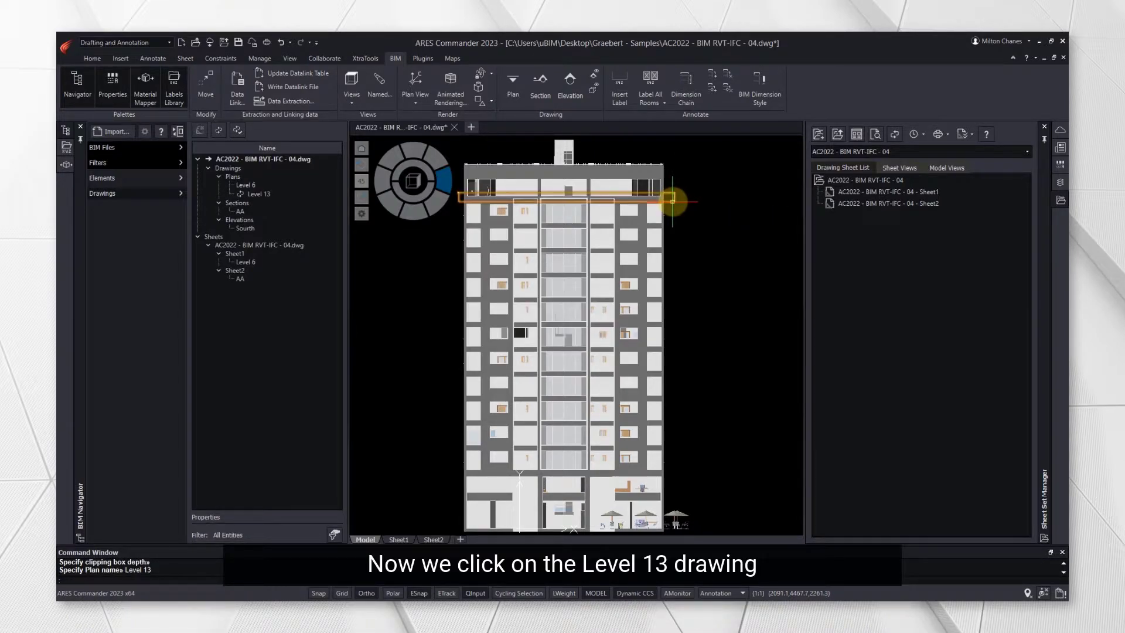
pyautogui.click(257, 193)
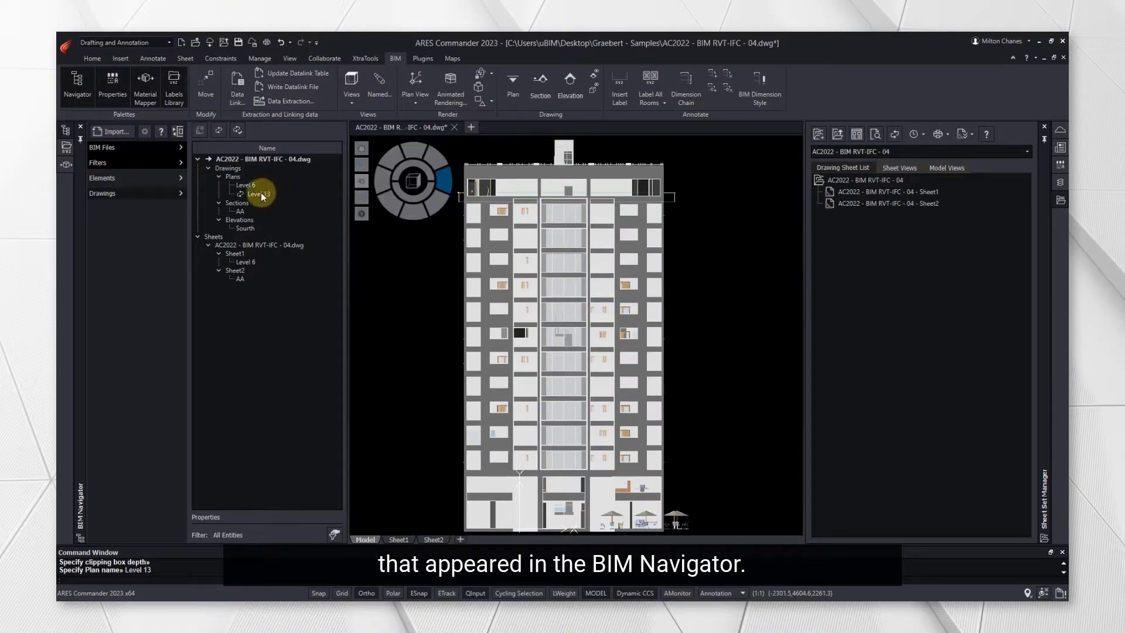
pyautogui.doubleClick(256, 193)
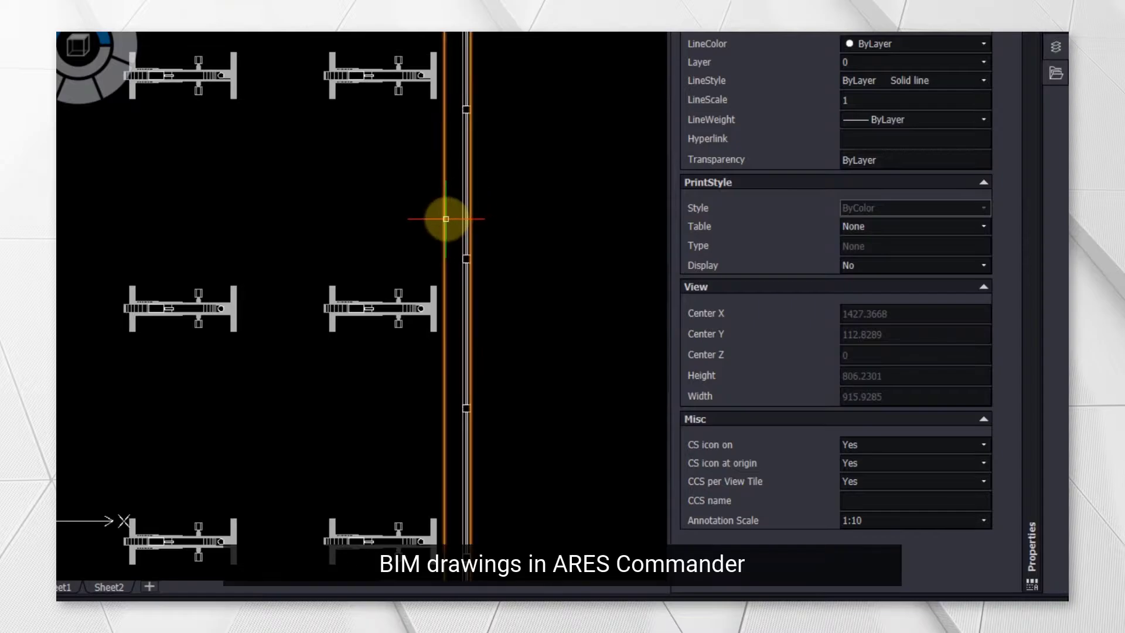
pyautogui.scroll(-3)
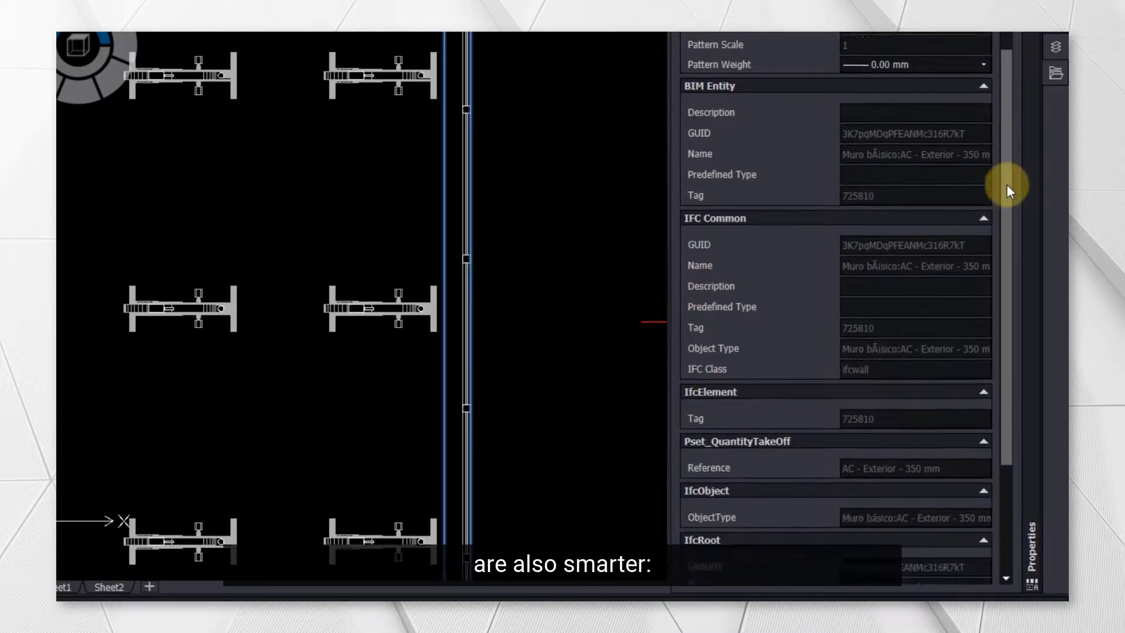
pyautogui.scroll(-3)
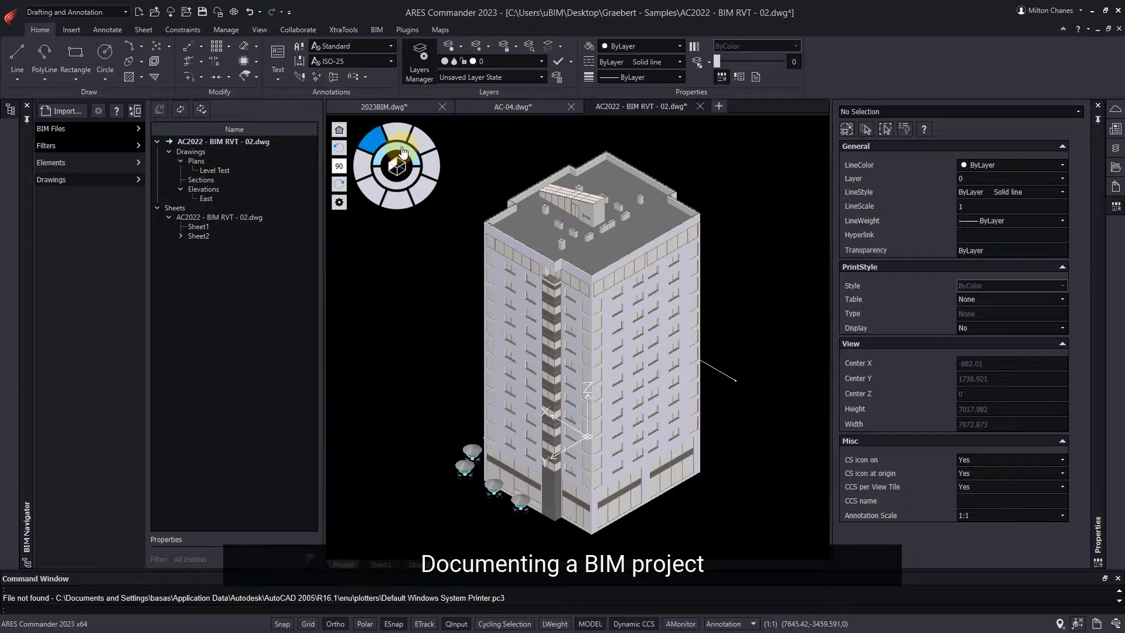
# - From Top view, cut section AA across the floor plan with two clipping plane points
pyautogui.click(259, 29)
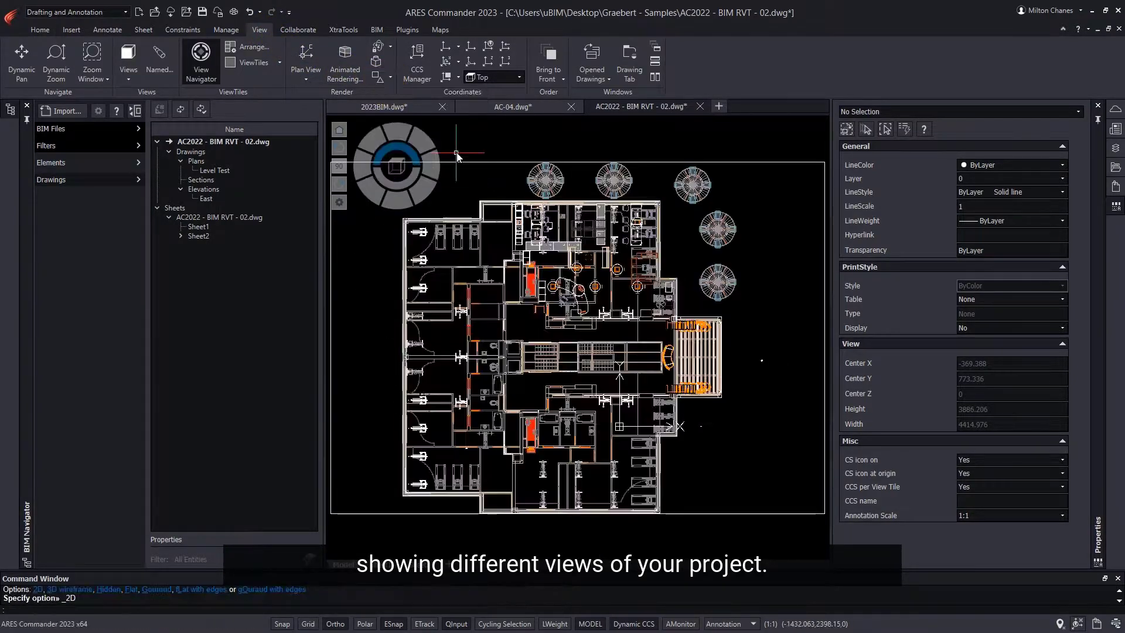
pyautogui.click(376, 29)
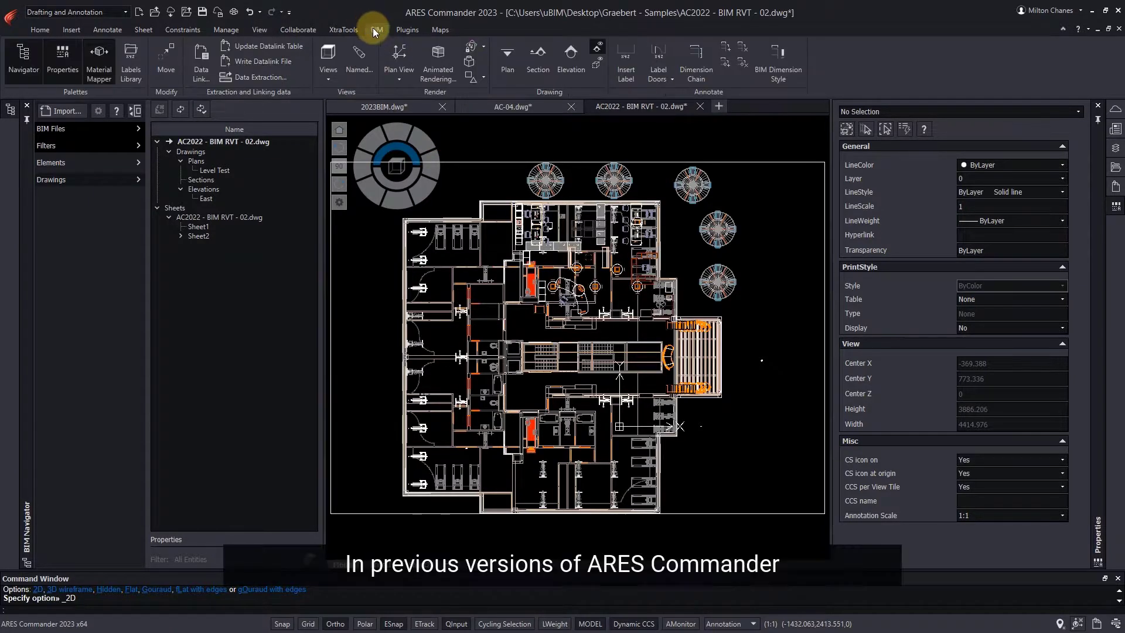
pyautogui.click(538, 57)
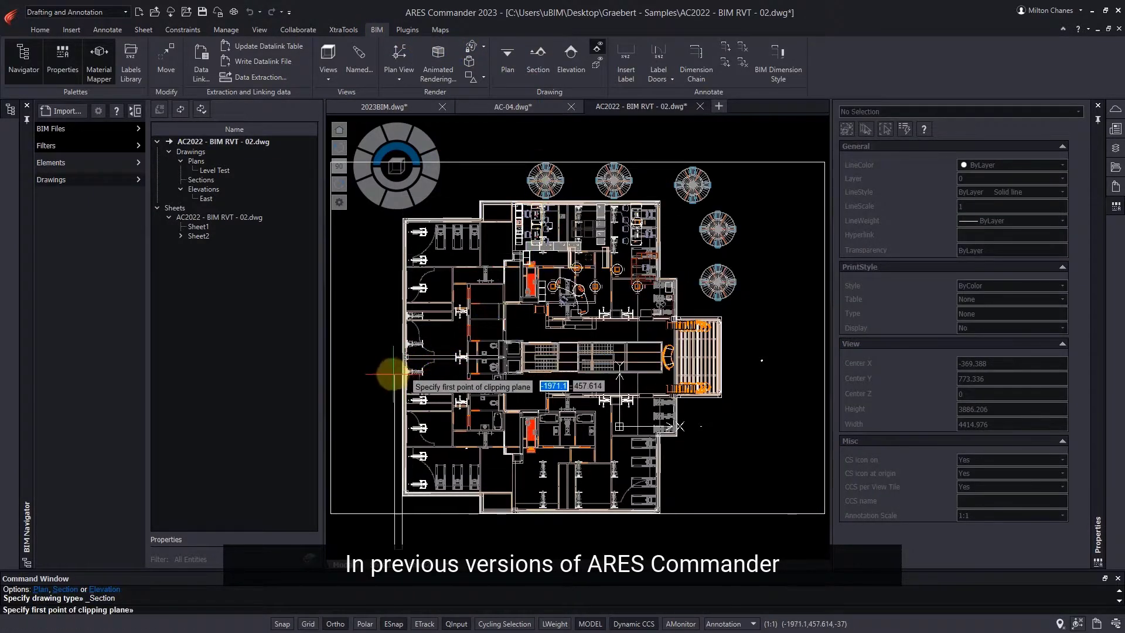
pyautogui.click(398, 371)
pyautogui.write('AA')
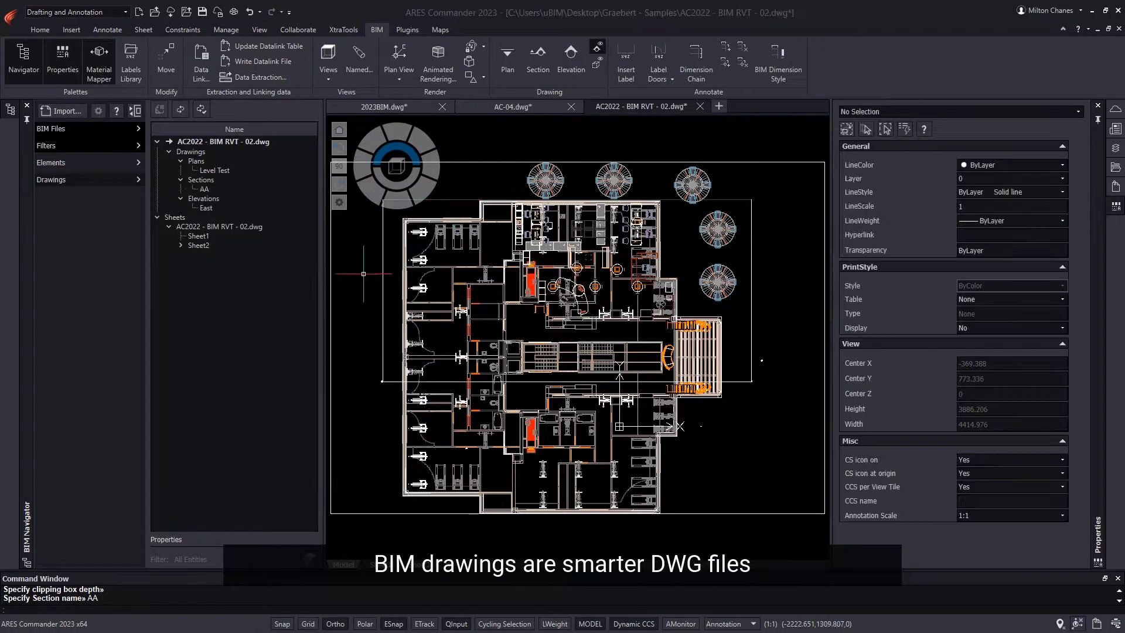
pyautogui.click(205, 189)
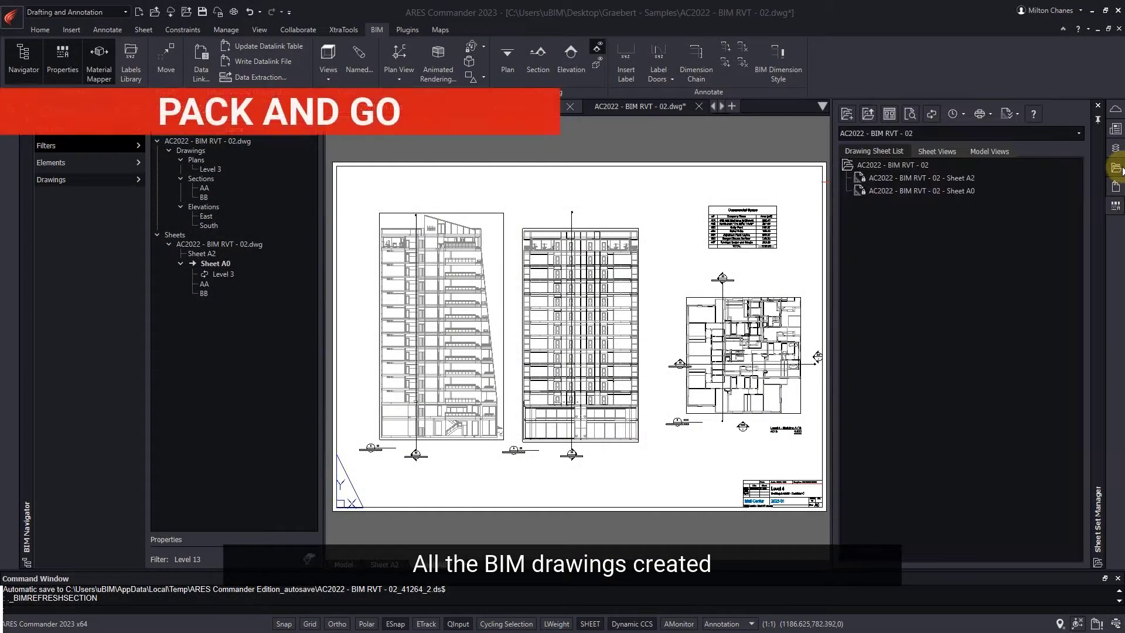
# - Pack and Go the BIM RVT - 02 sheet set with both sheets and save it as a zip
pyautogui.rightClick(893, 165)
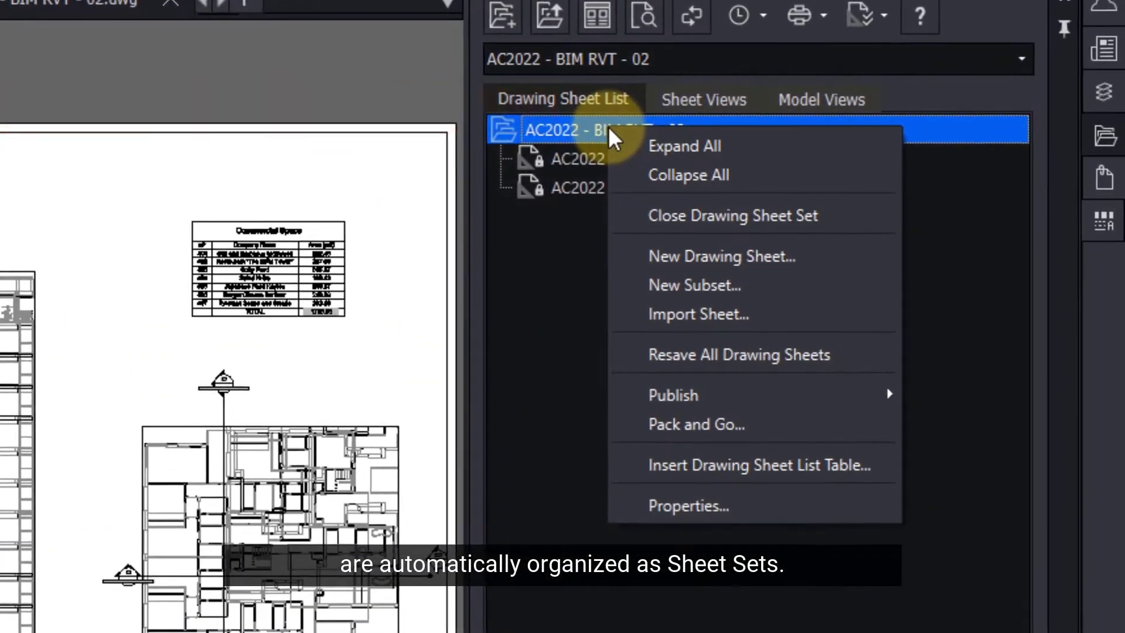
pyautogui.moveTo(694, 424)
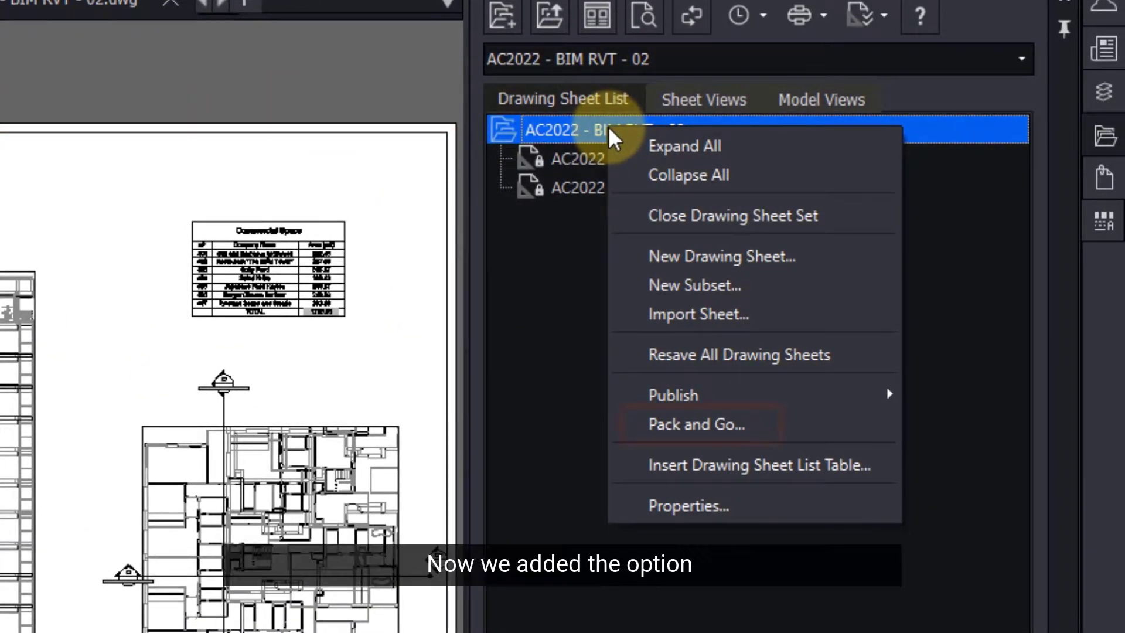
pyautogui.moveTo(706, 424)
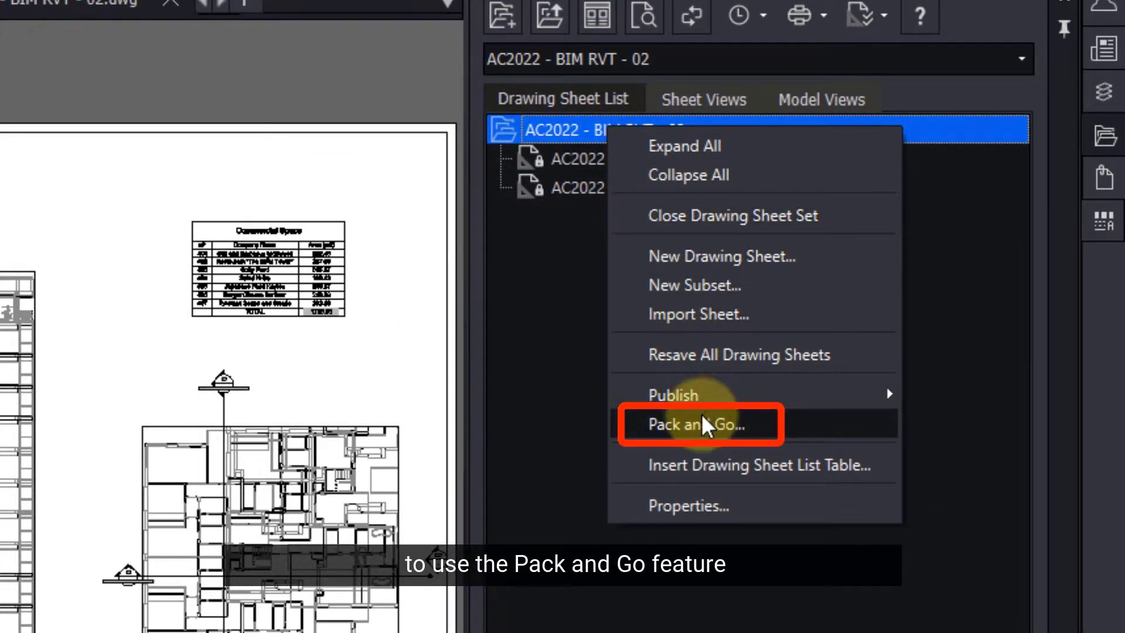
pyautogui.click(703, 423)
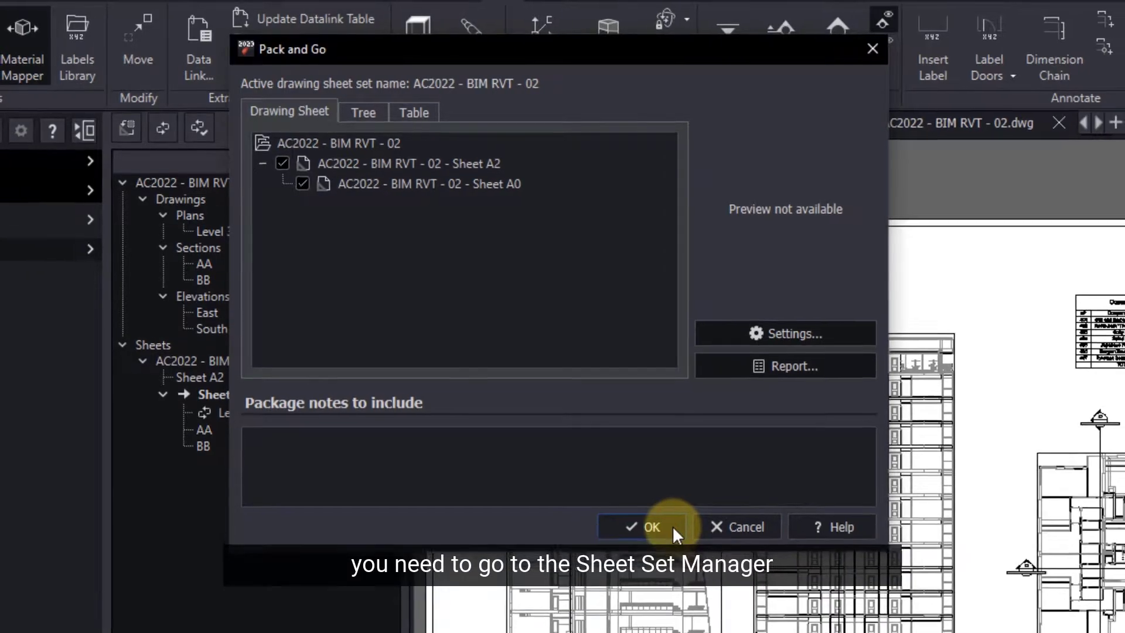
pyautogui.click(642, 526)
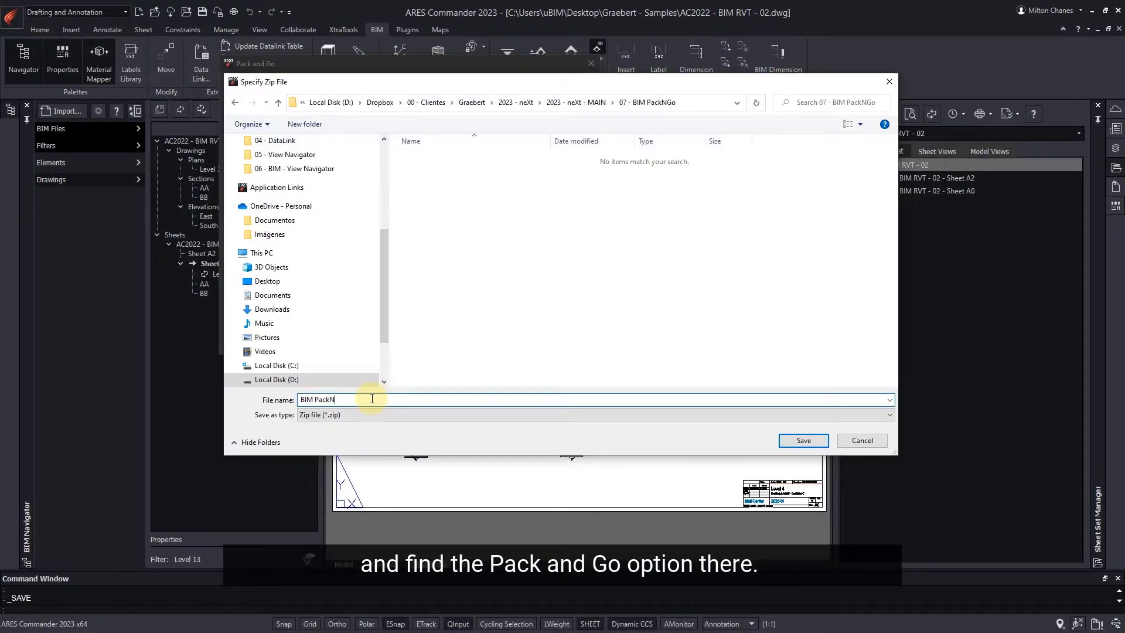
pyautogui.click(801, 440)
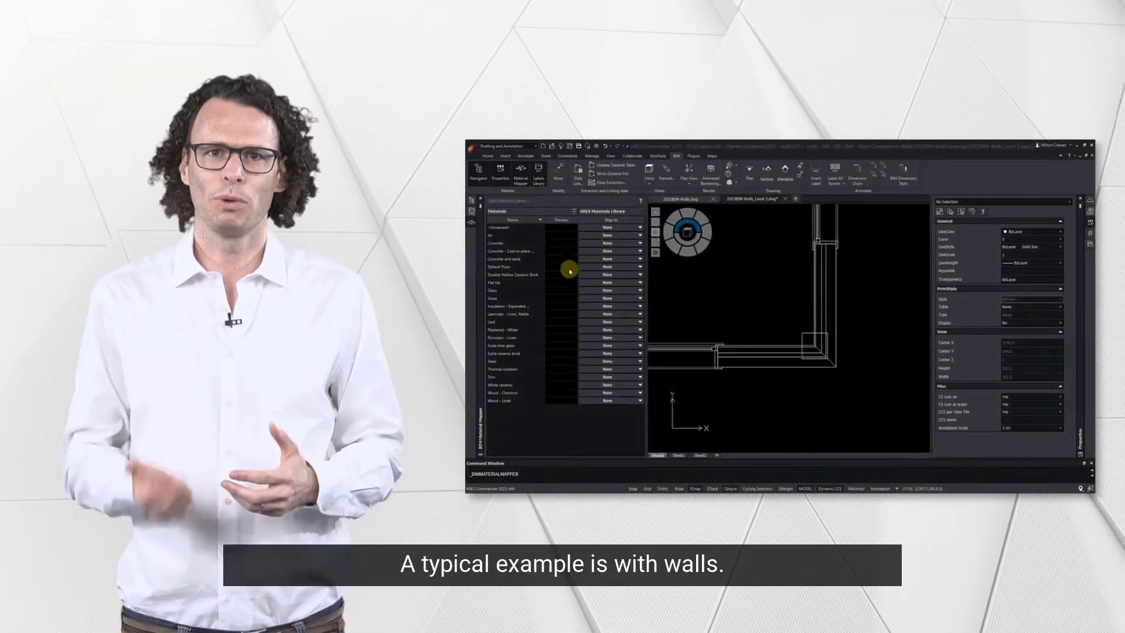
# - Bring up the 2023BIM-Walls.dwg house model in isometric 3D
pyautogui.click(641, 338)
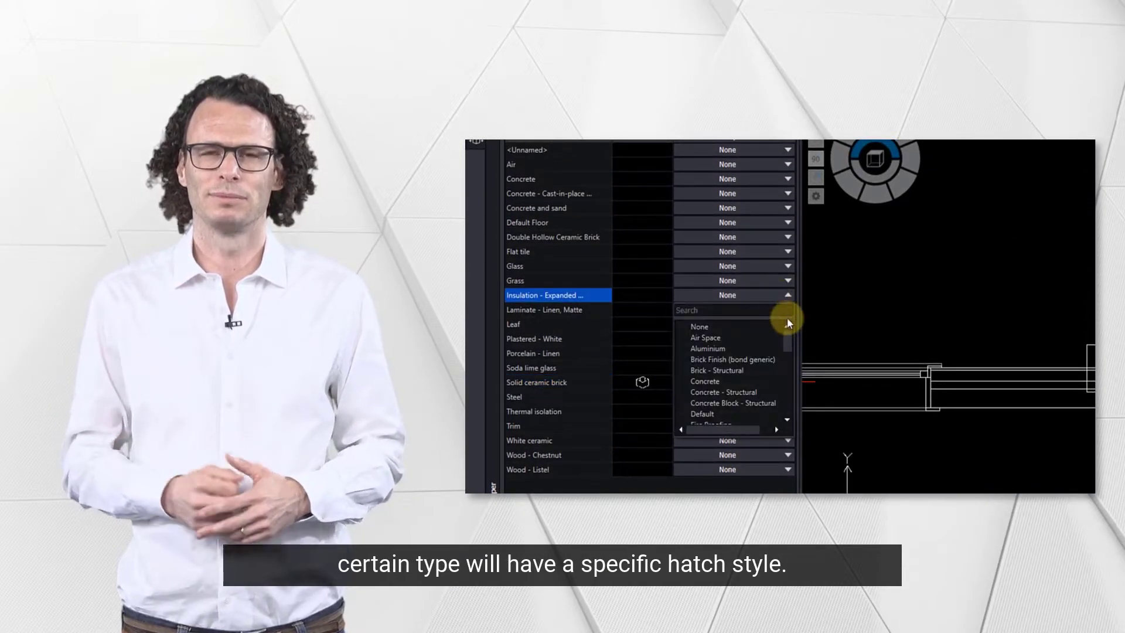
pyautogui.click(552, 238)
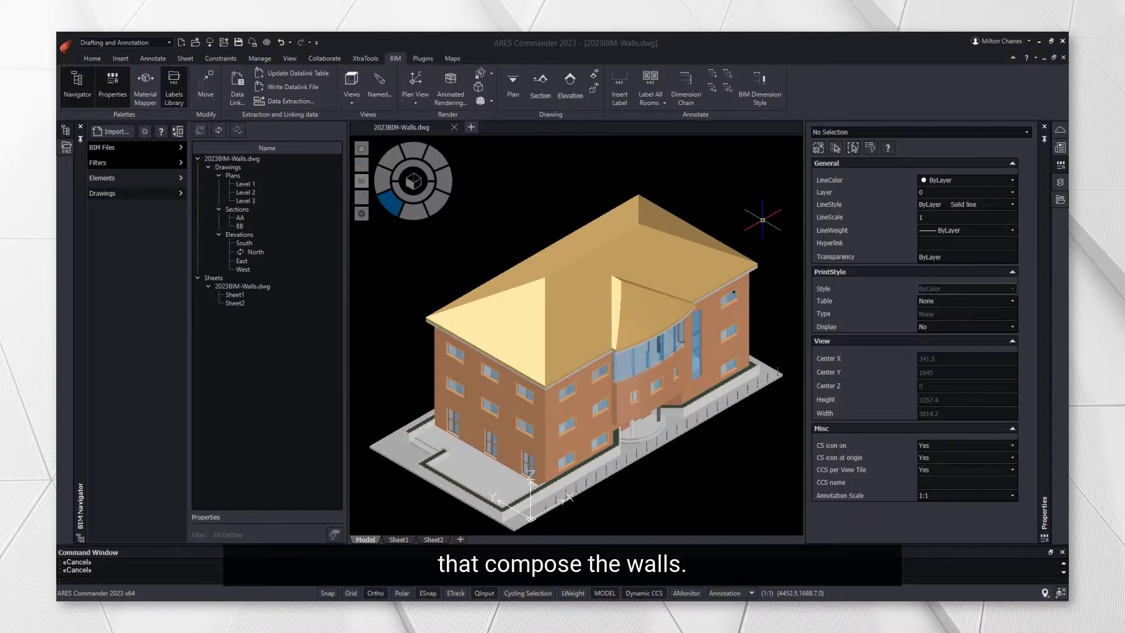
# - Select a facade wall showing Multi Component materials, then open the Level 3 plan
pyautogui.click(710, 324)
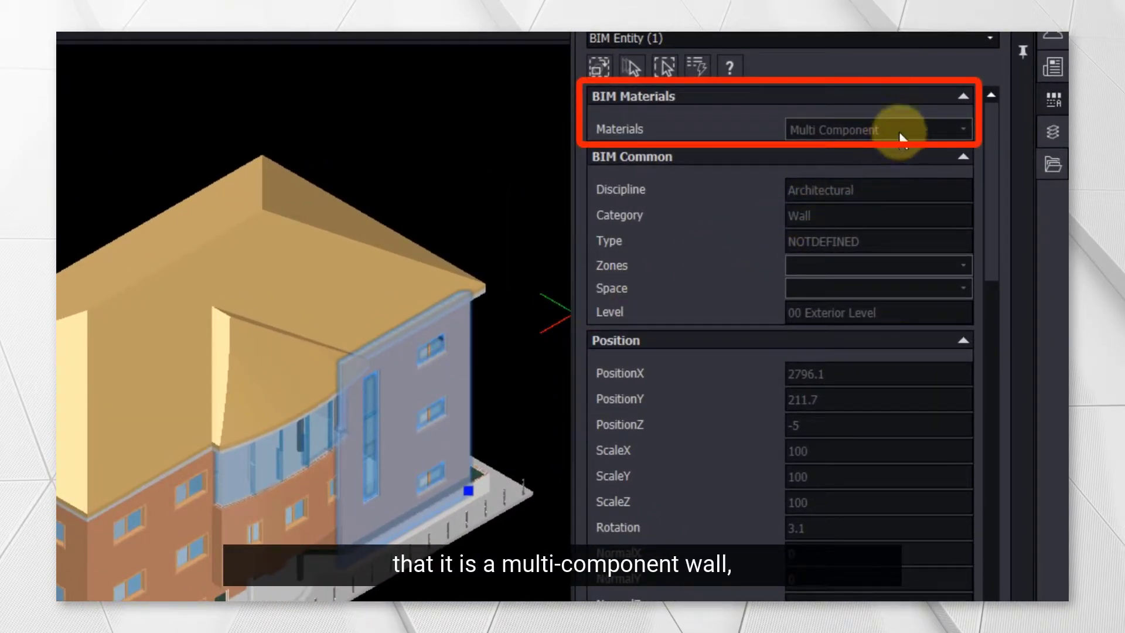
pyautogui.moveTo(900, 139)
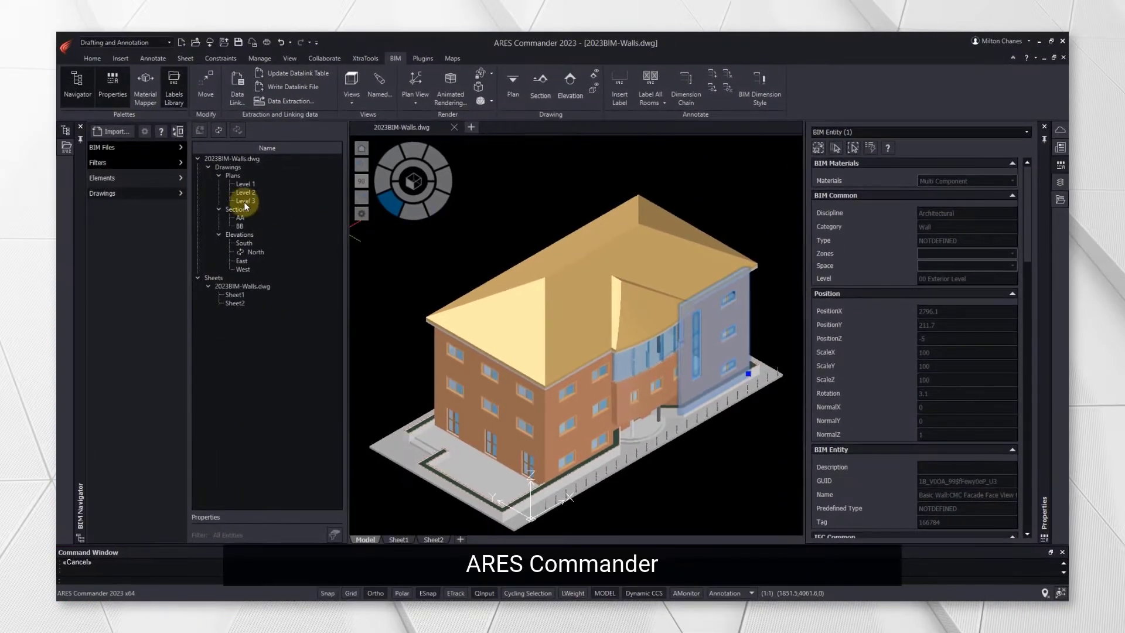
pyautogui.doubleClick(245, 201)
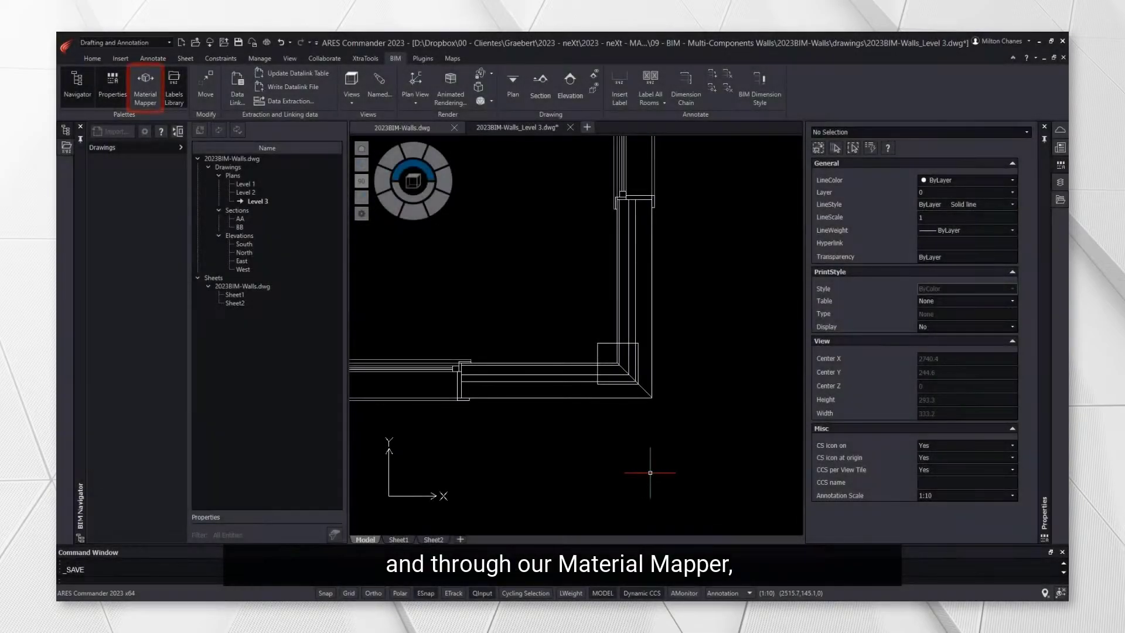
# - In Material Mapper, map Solid ceramic brick, insulation and Plastered - White to library textures
pyautogui.click(144, 85)
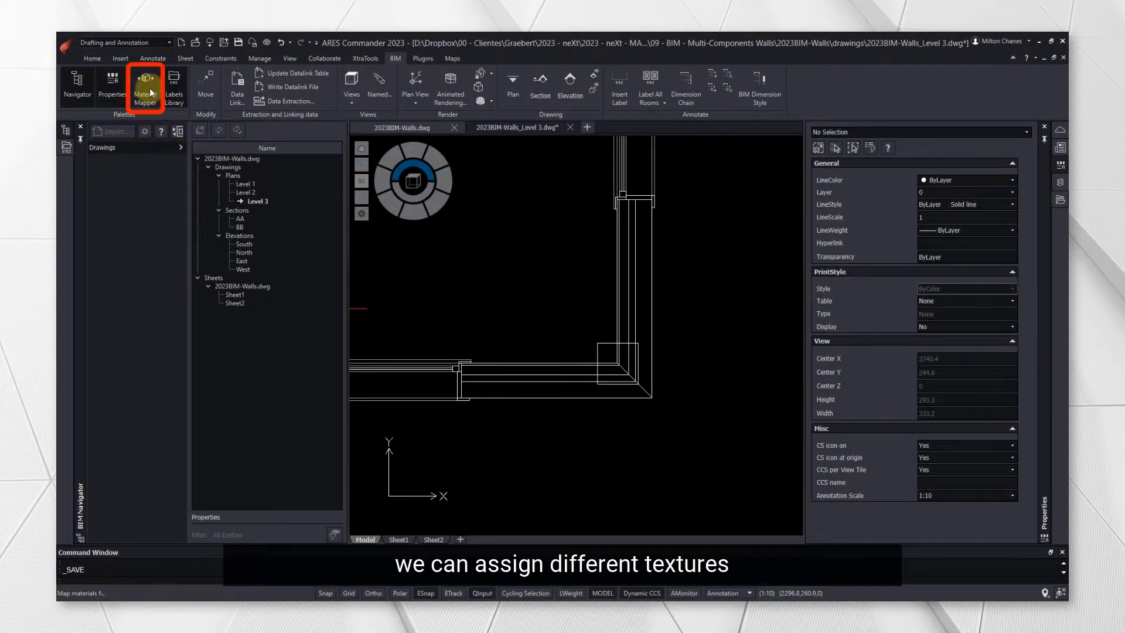
pyautogui.click(144, 85)
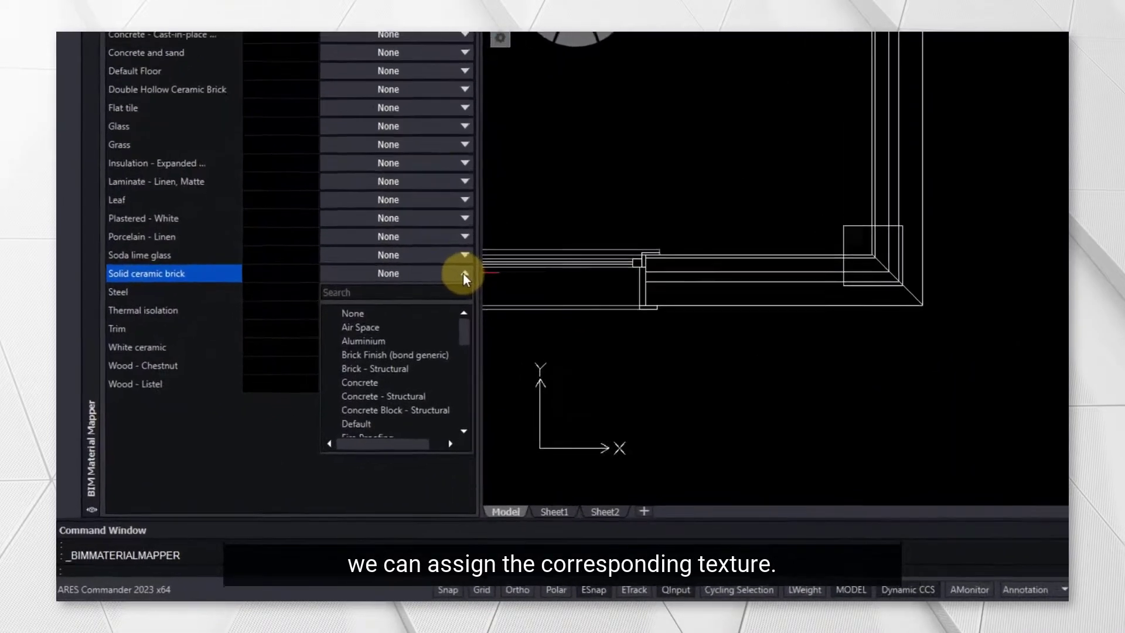
pyautogui.click(375, 368)
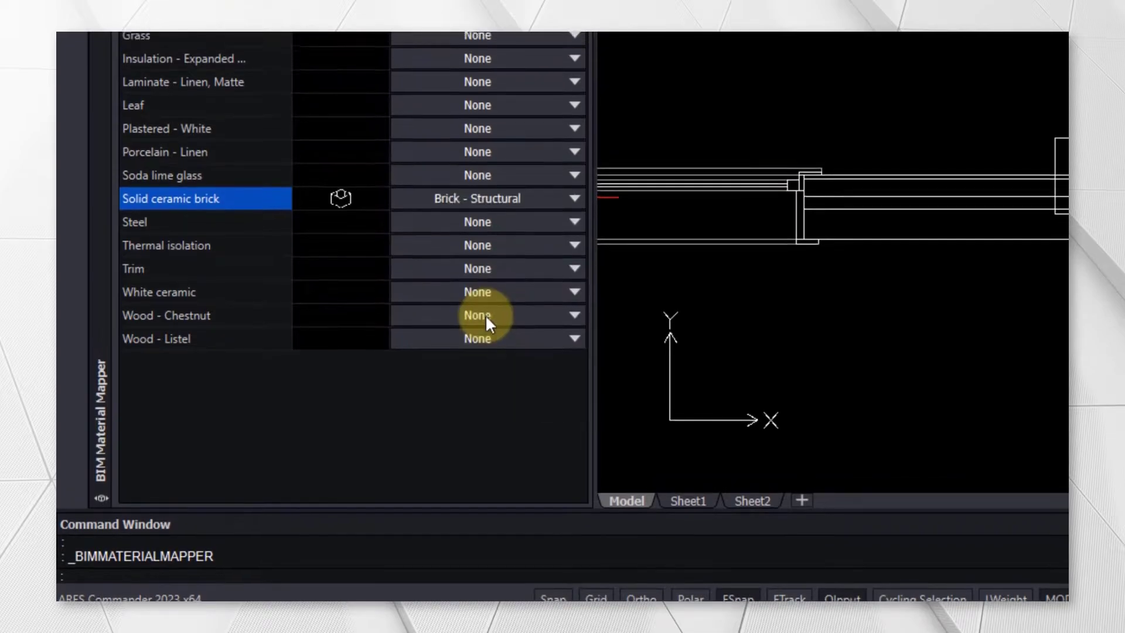
pyautogui.click(571, 282)
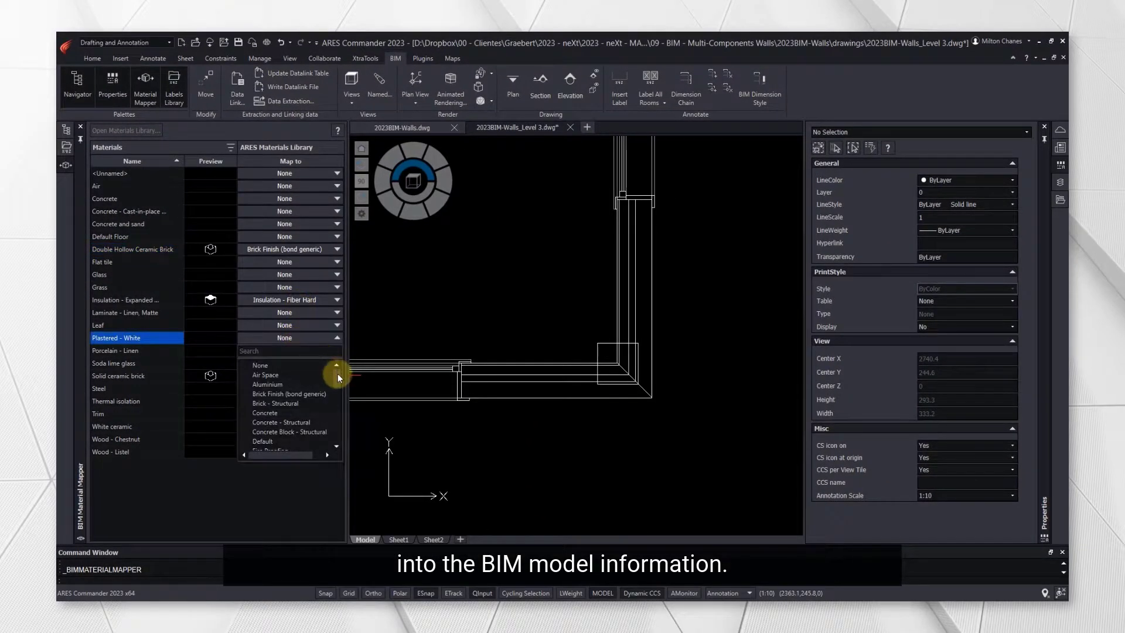
pyautogui.scroll(-3)
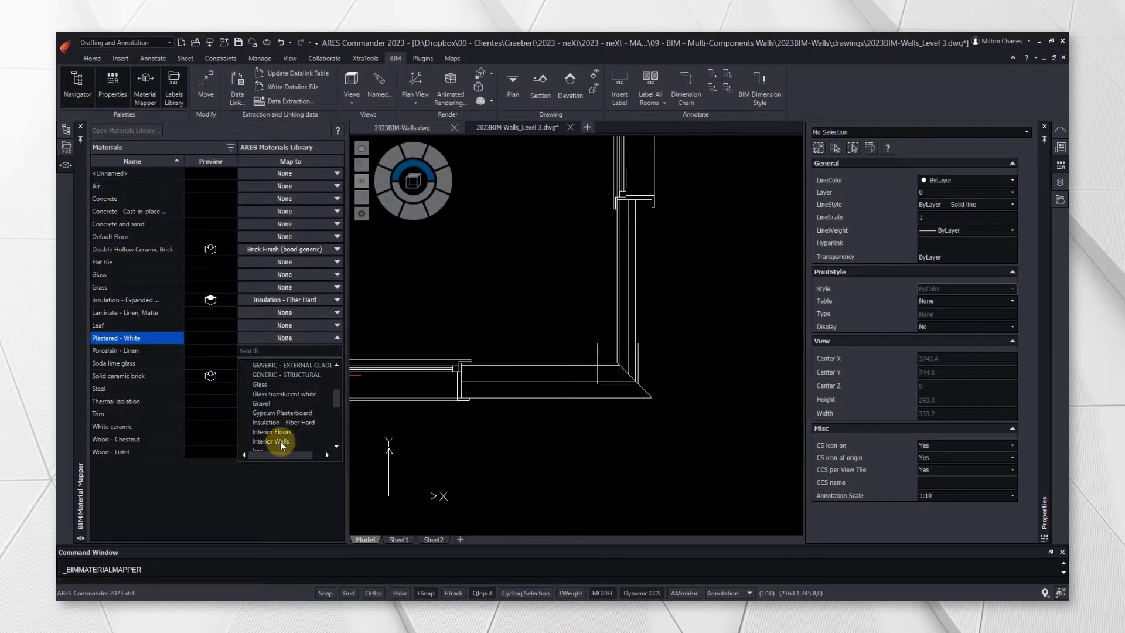
pyautogui.click(270, 442)
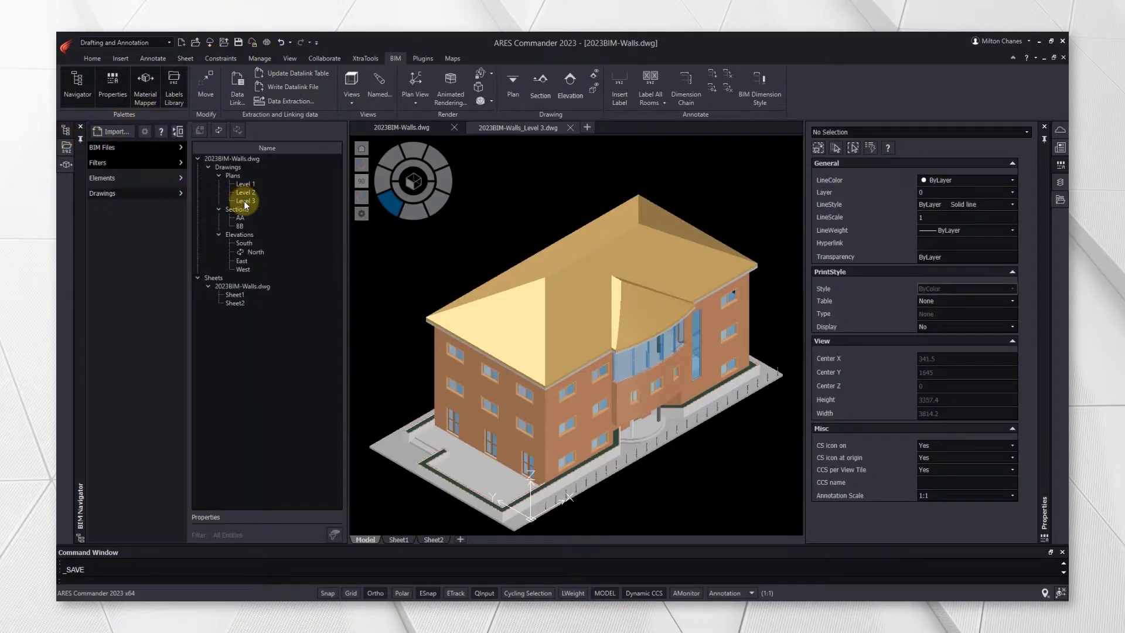
pyautogui.rightClick(244, 200)
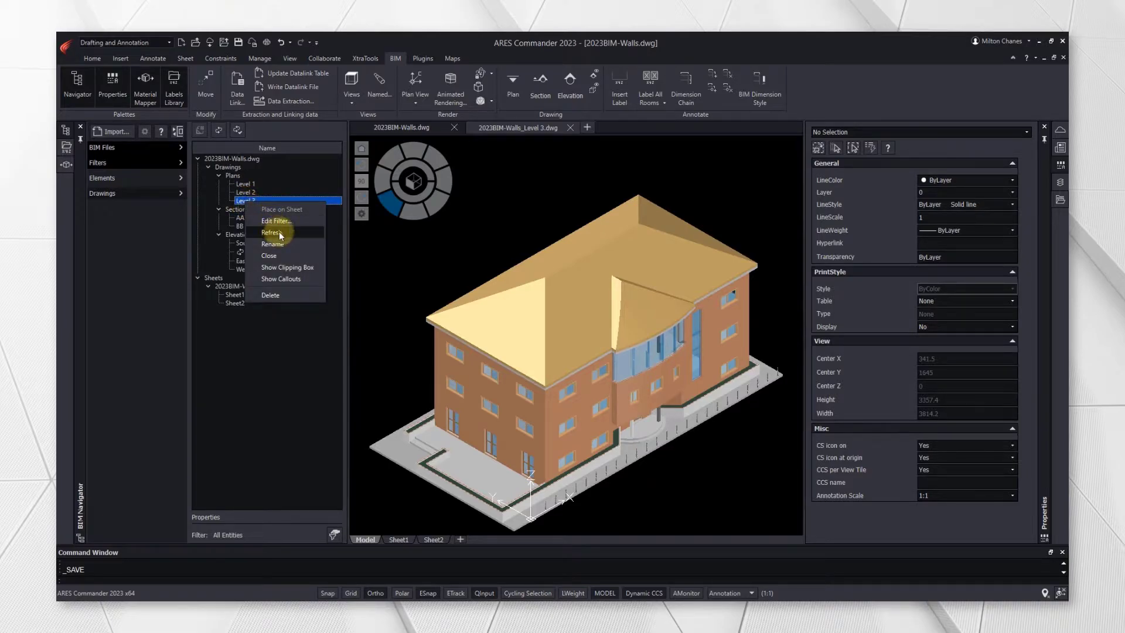
pyautogui.click(270, 233)
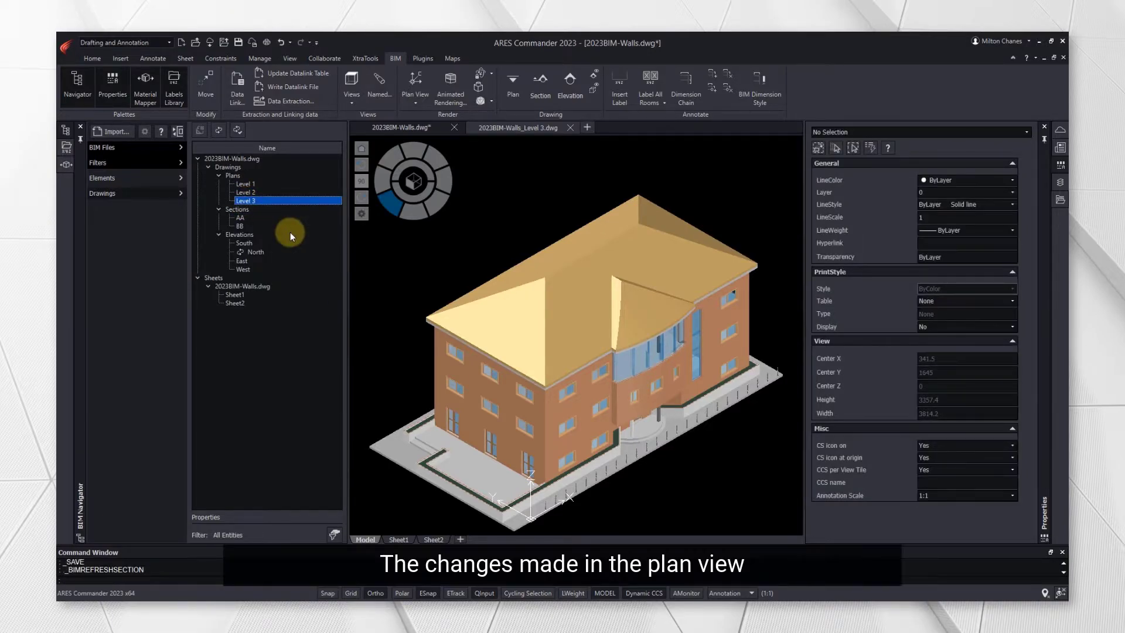
pyautogui.click(517, 127)
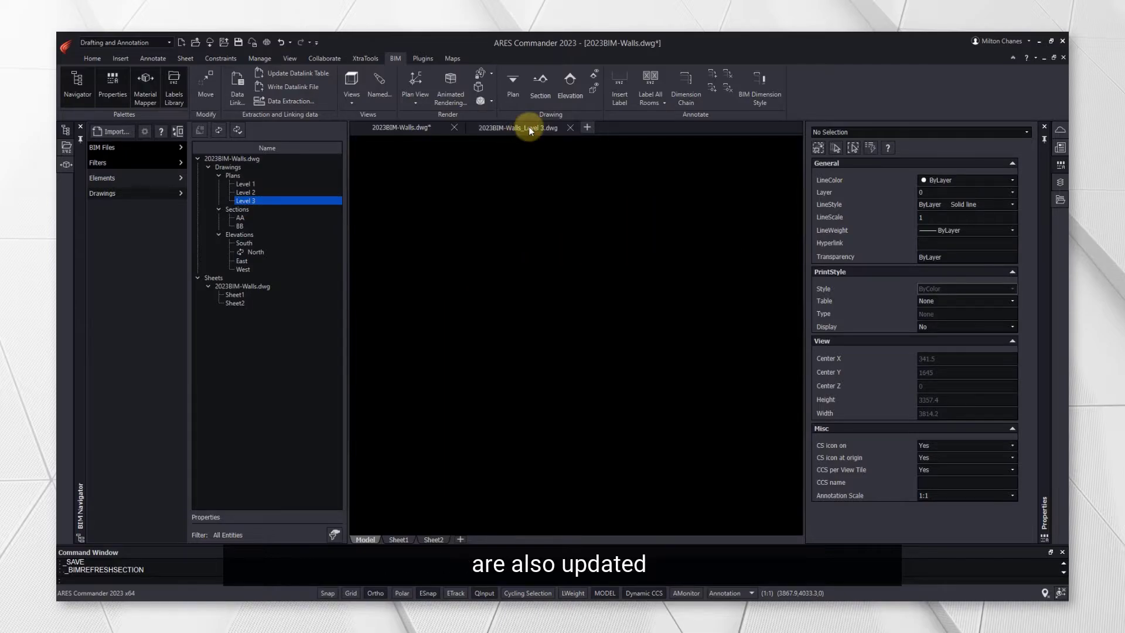
pyautogui.click(516, 126)
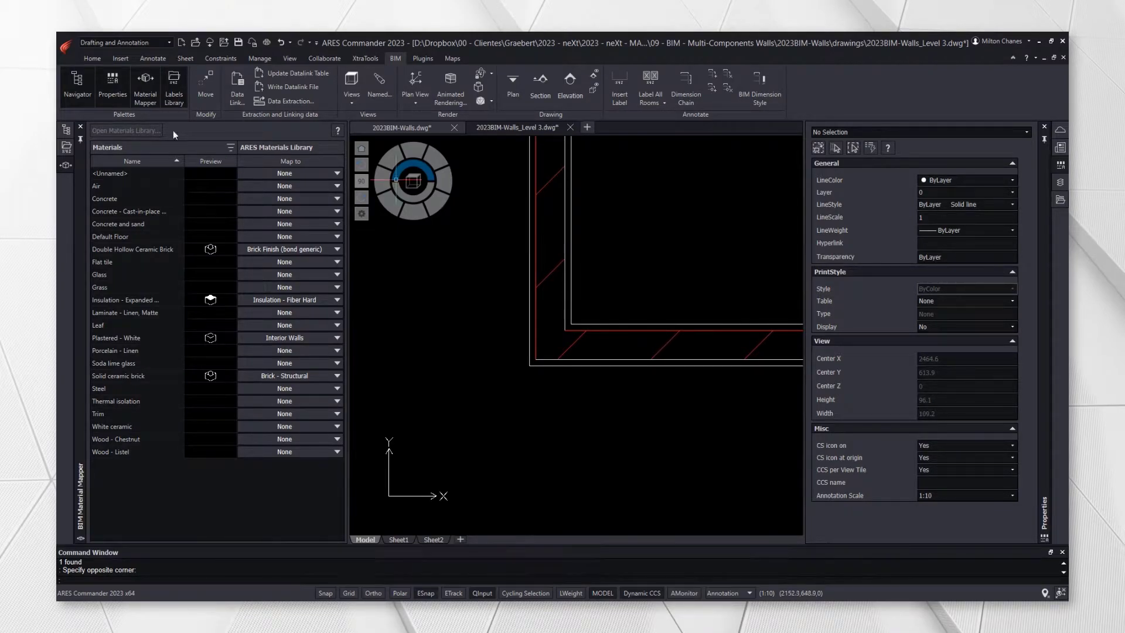
pyautogui.moveTo(598, 316)
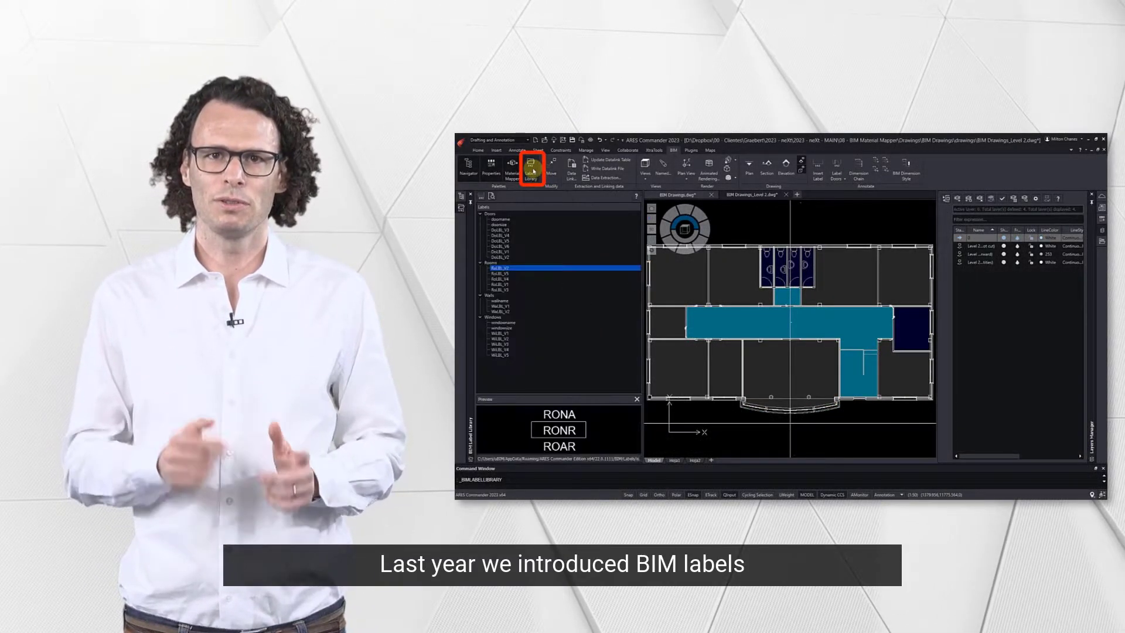
# - Switch to the BIM Drawings.dwg file showing the 3D house with the BIM Navigator open
pyautogui.rightClick(524, 269)
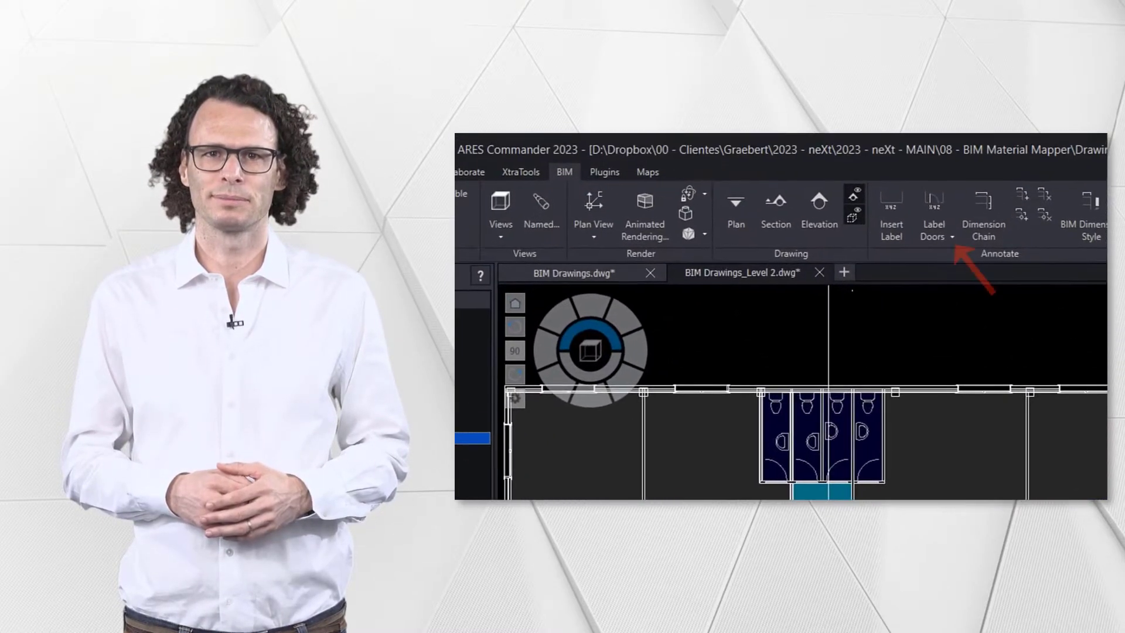
pyautogui.click(944, 236)
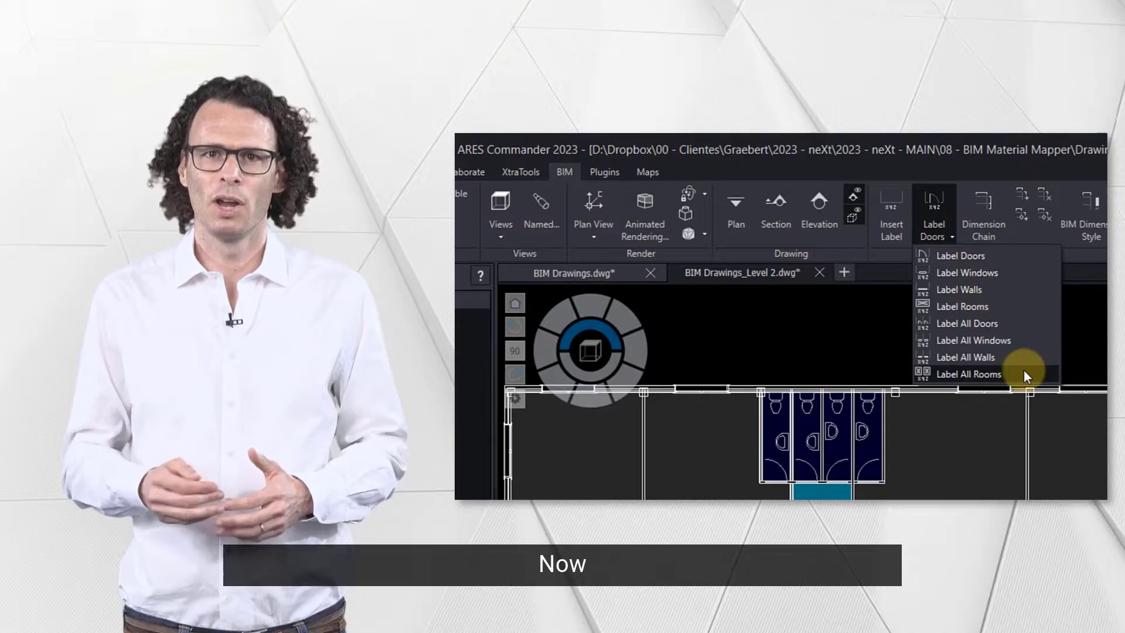
pyautogui.click(968, 373)
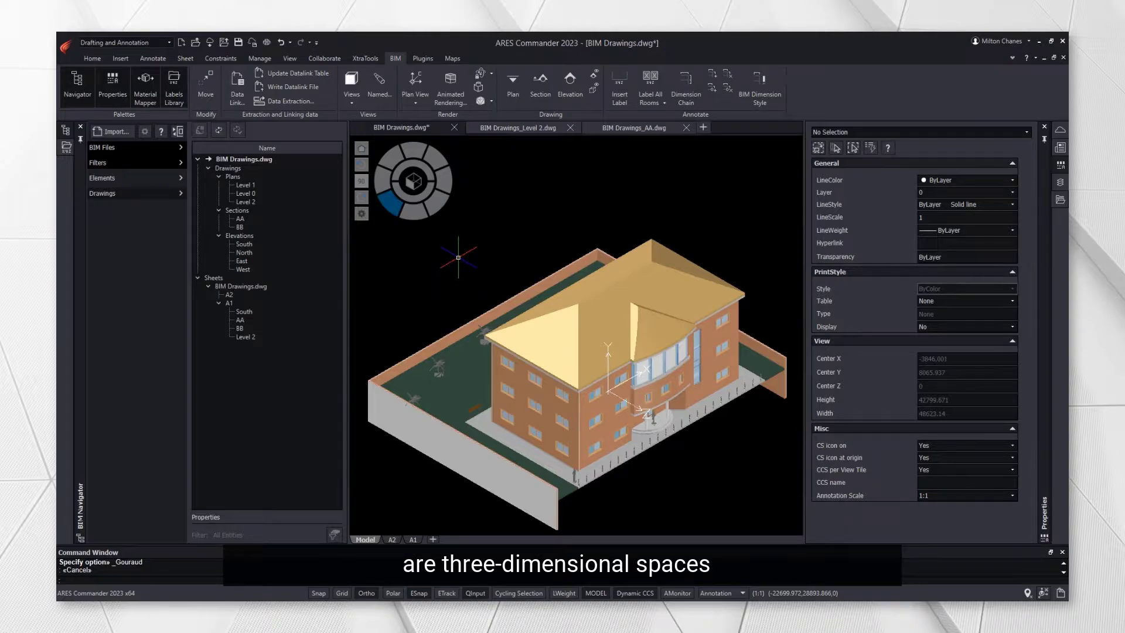
# - Expand the BIM Navigator Elements tree down to the room spaces of level 03 Segunda
pyautogui.click(102, 177)
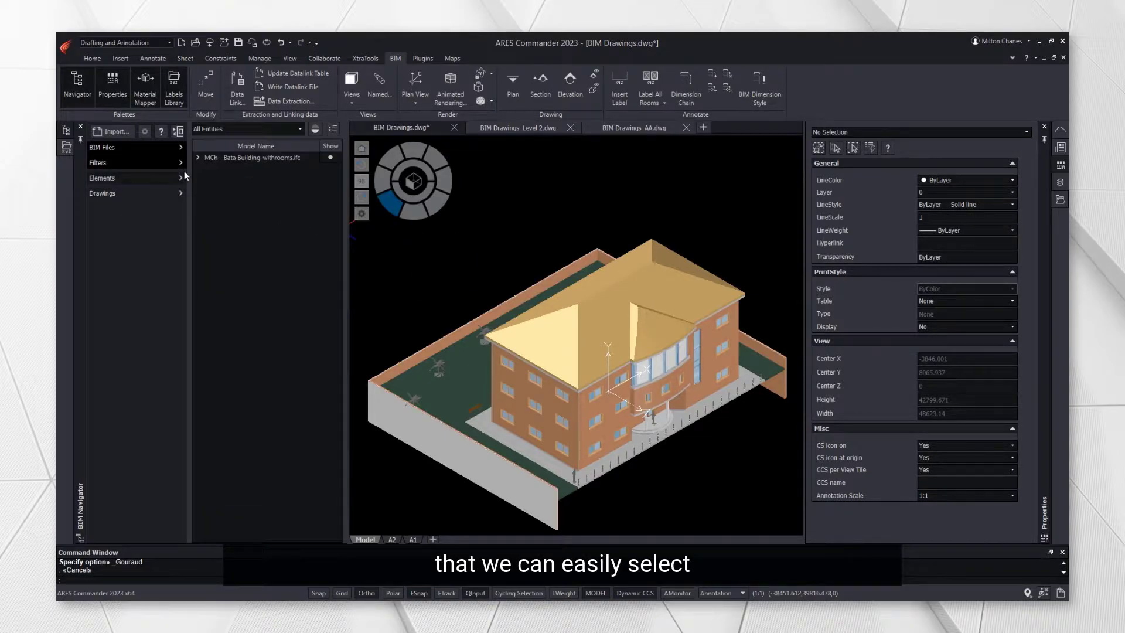
pyautogui.click(199, 157)
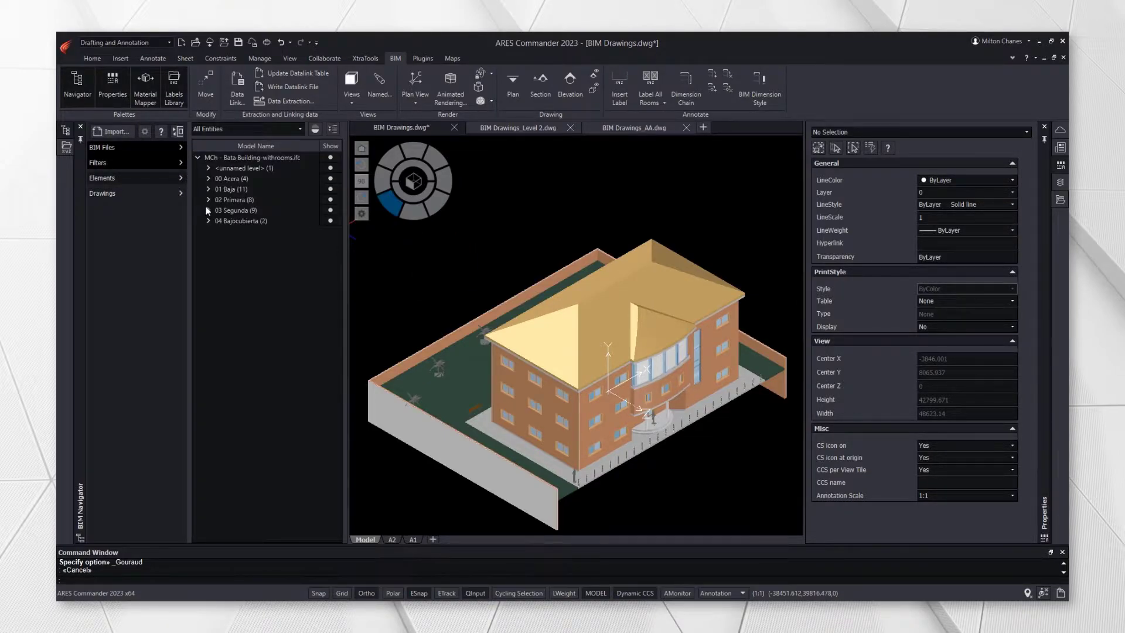
pyautogui.click(208, 209)
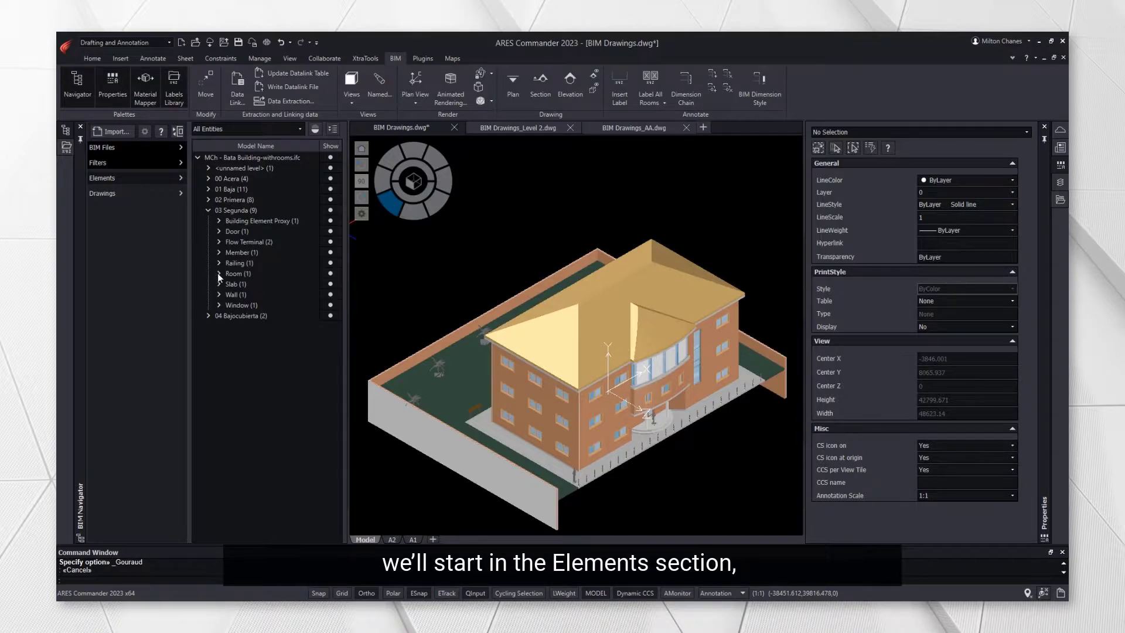
pyautogui.click(219, 273)
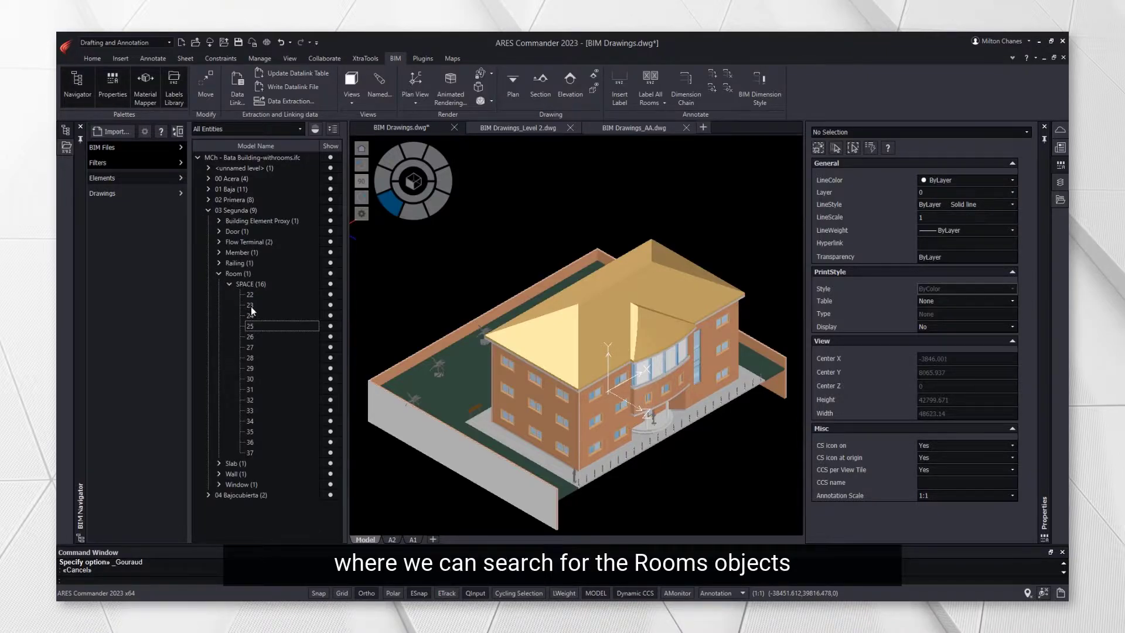
# - Highlight rooms 25 and 31 in the 3D model, then bring up the Level 2 floor plan
pyautogui.click(248, 325)
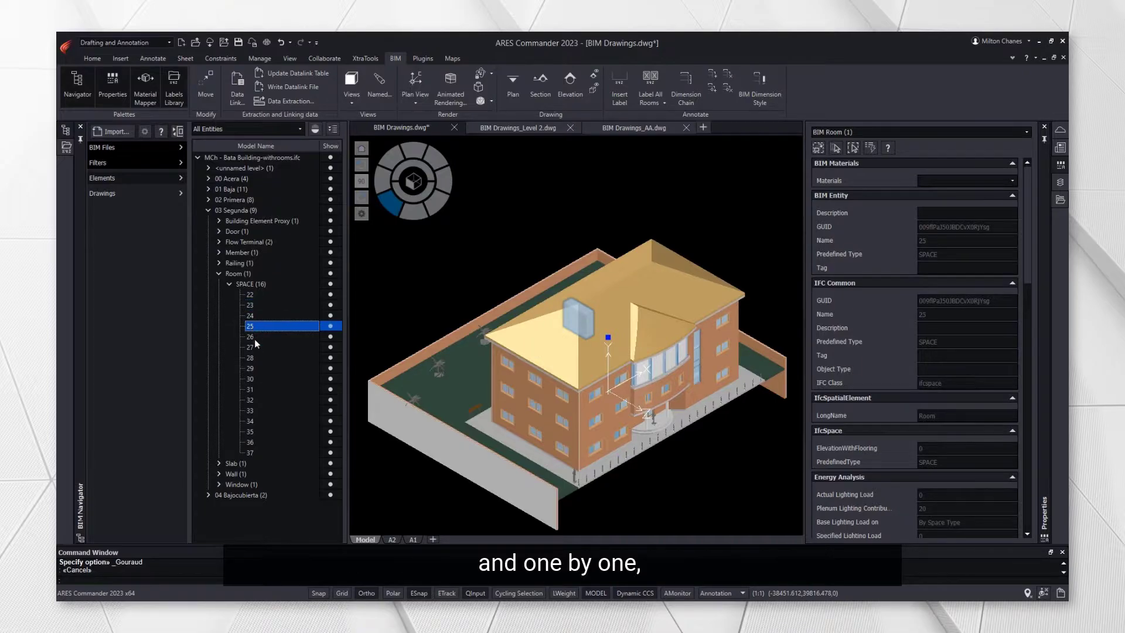
pyautogui.click(250, 389)
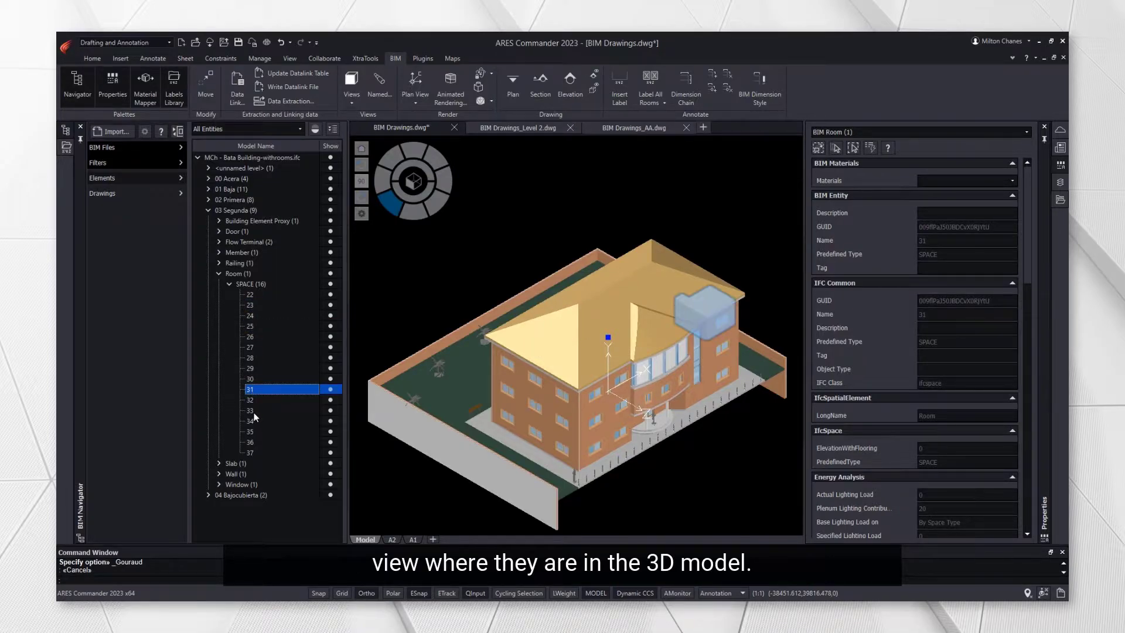
pyautogui.click(249, 421)
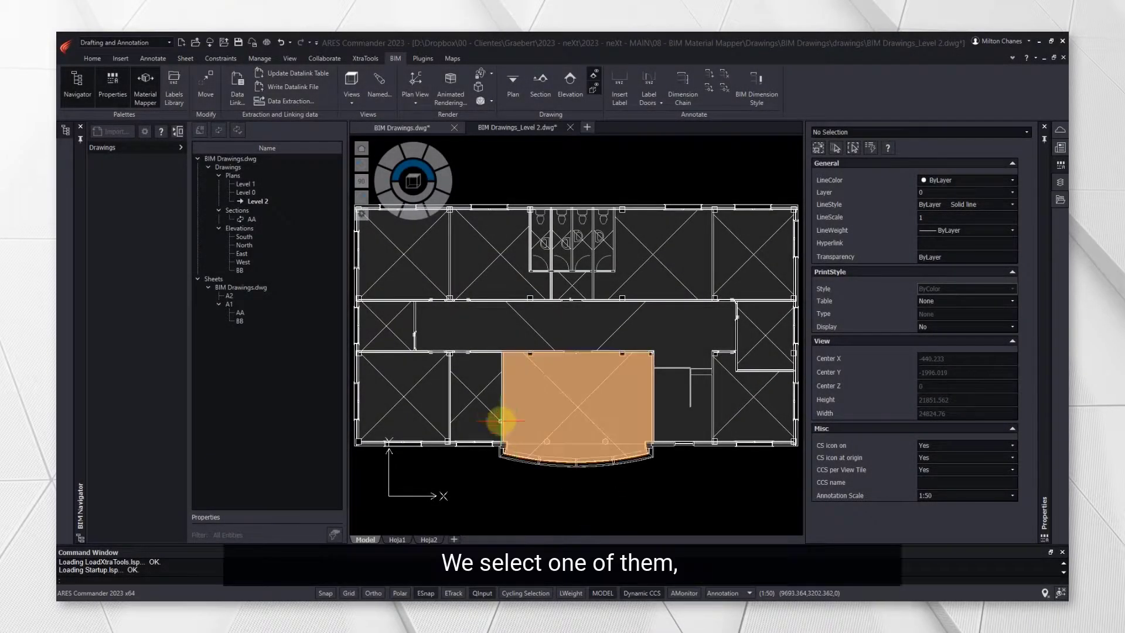
# - Select all matching rooms on Level 2 and set their Cross Style to None
pyautogui.click(388, 327)
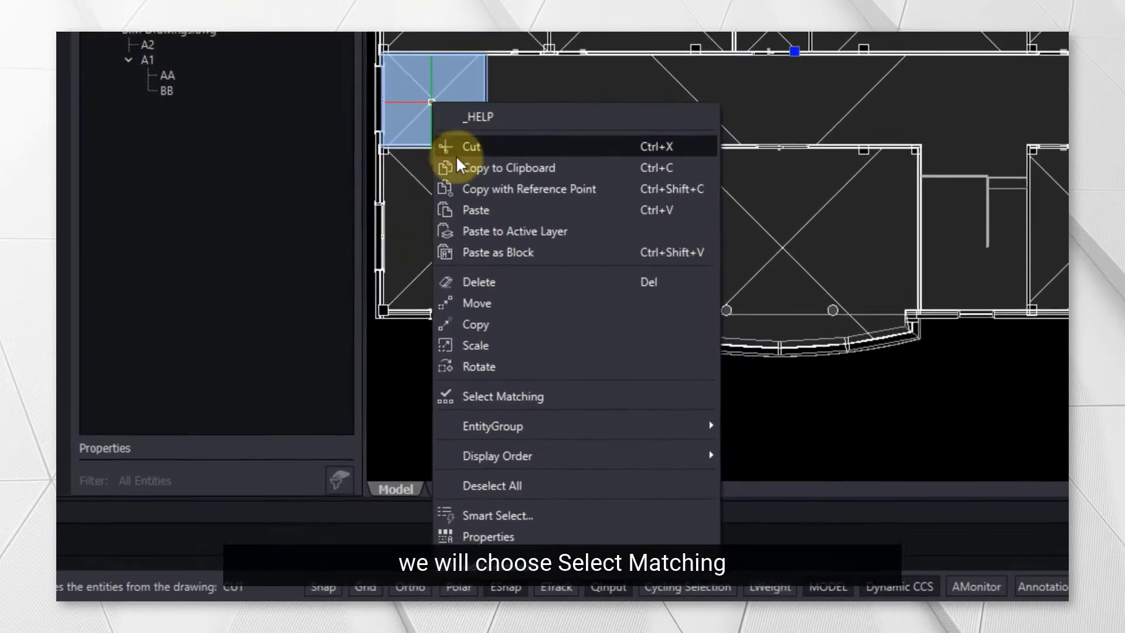
pyautogui.click(502, 396)
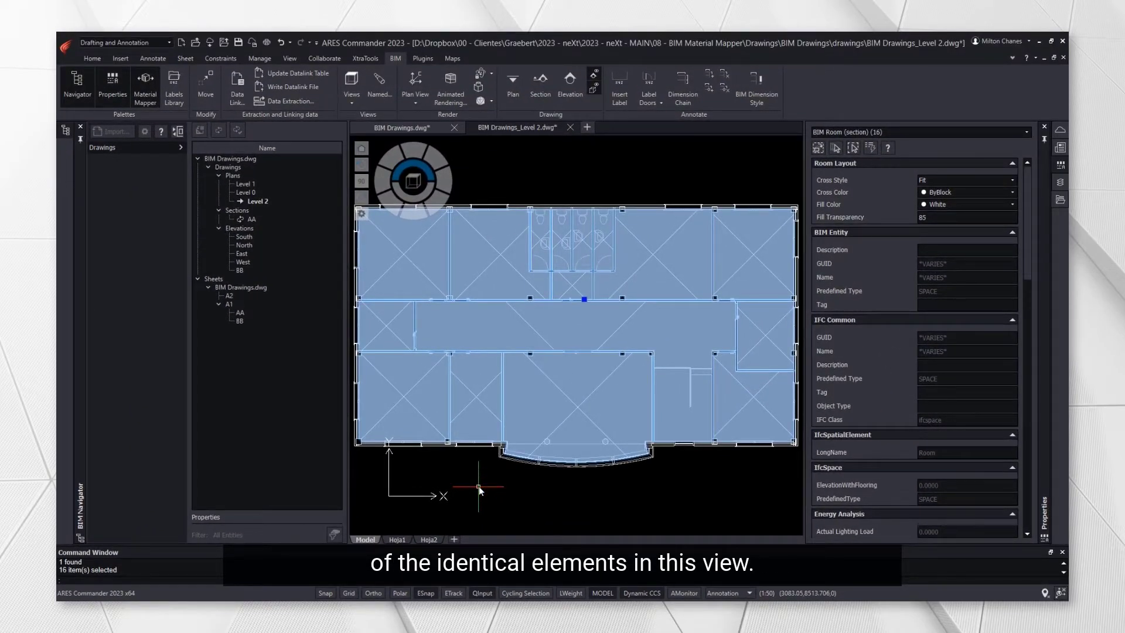
pyautogui.moveTo(629, 507)
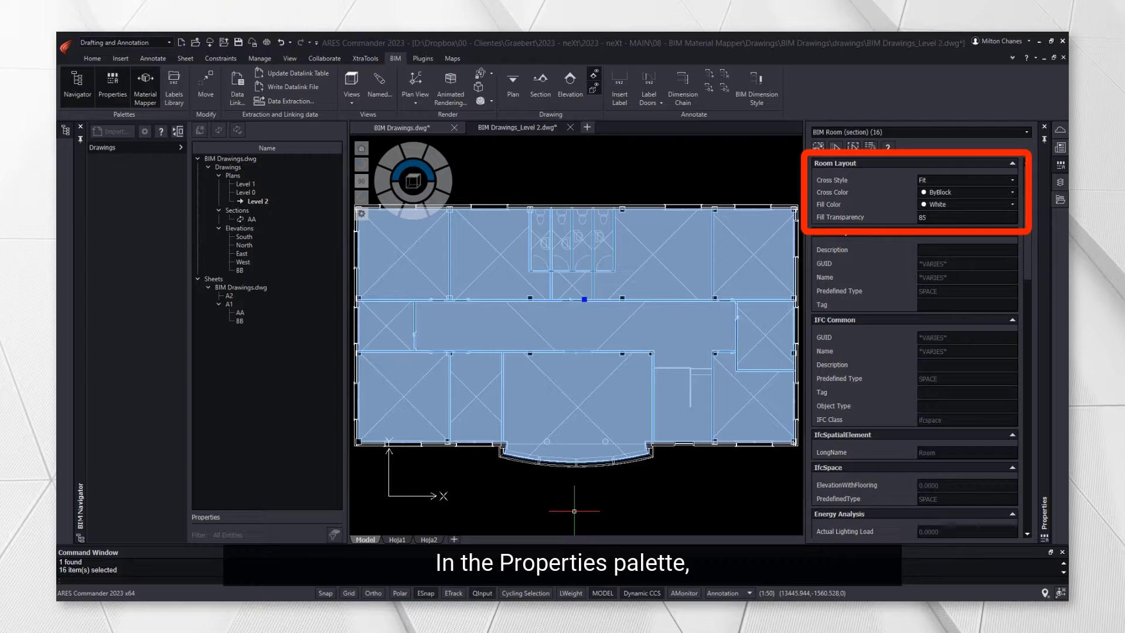
pyautogui.moveTo(743, 401)
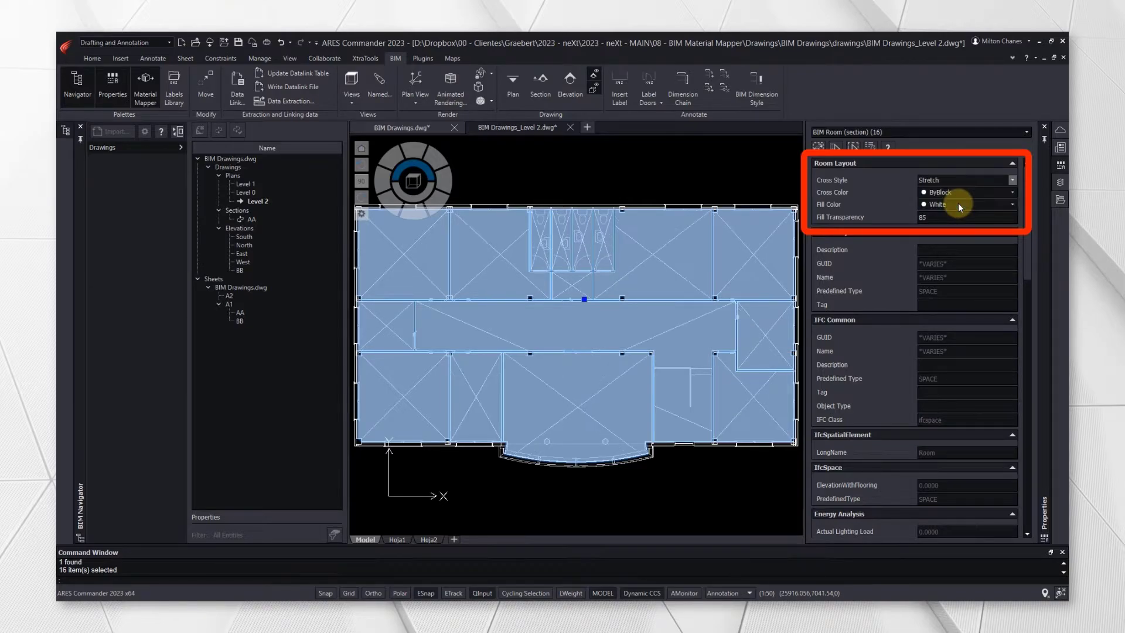
pyautogui.click(1012, 181)
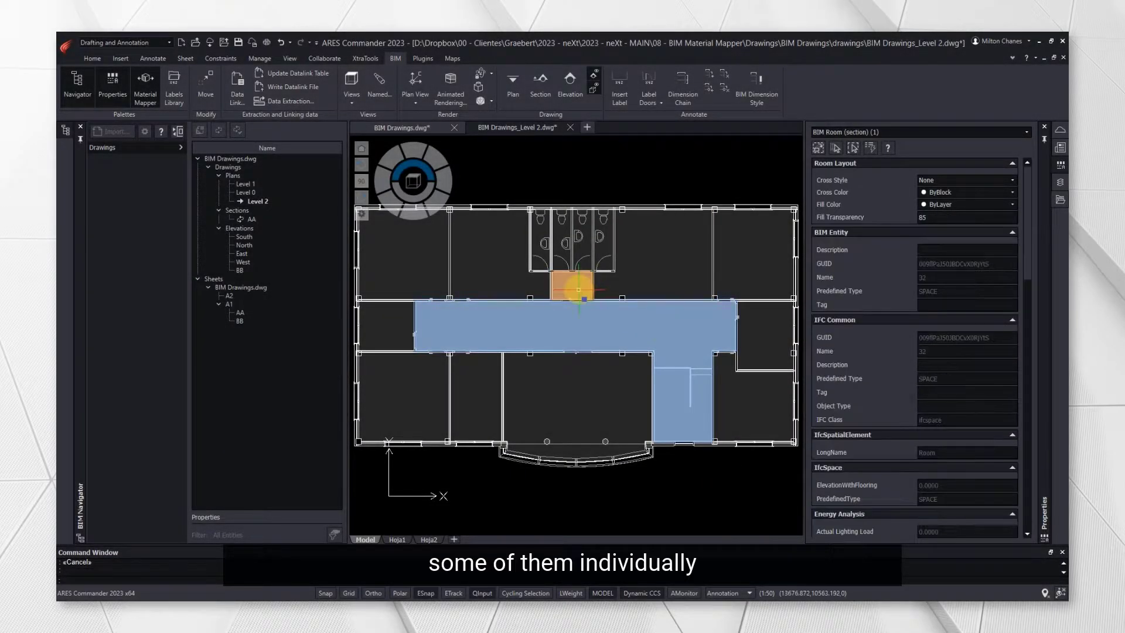
# - Fill the corridor spaces cyan at 50 transparency and colour the toilets and right-hand room dark blue
pyautogui.click(1018, 191)
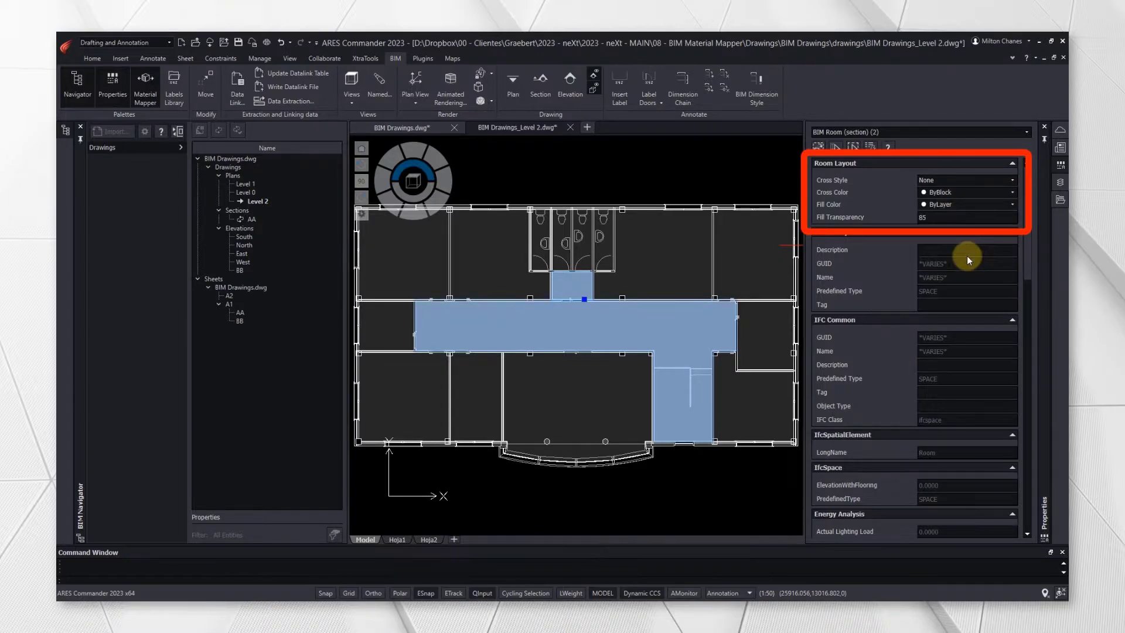
pyautogui.click(961, 204)
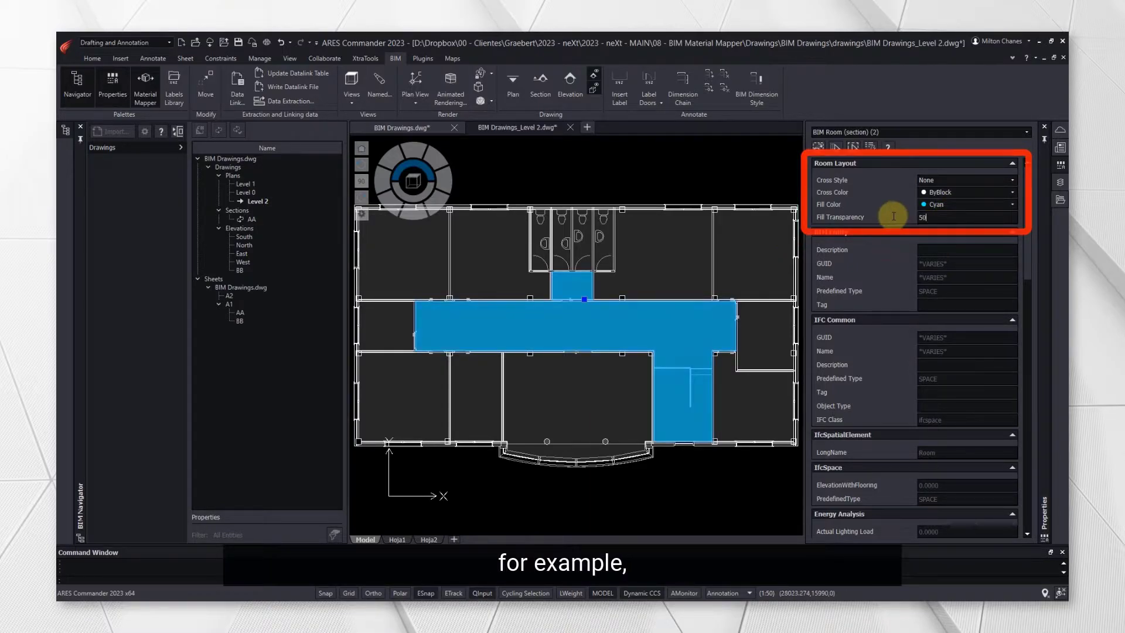
pyautogui.press('Escape')
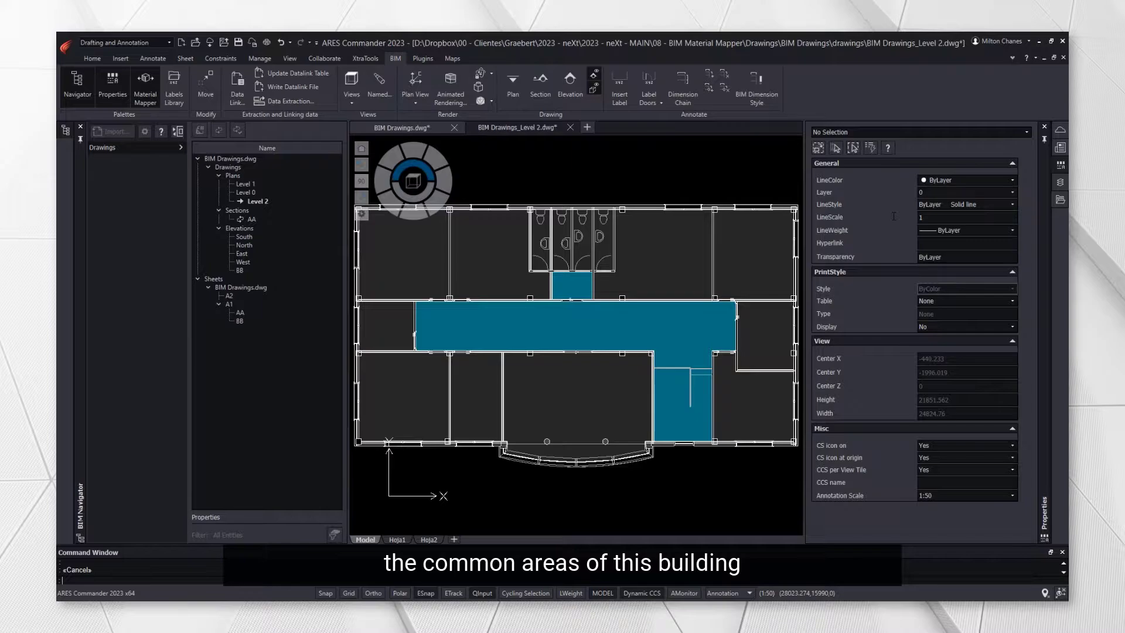
pyautogui.moveTo(892, 216)
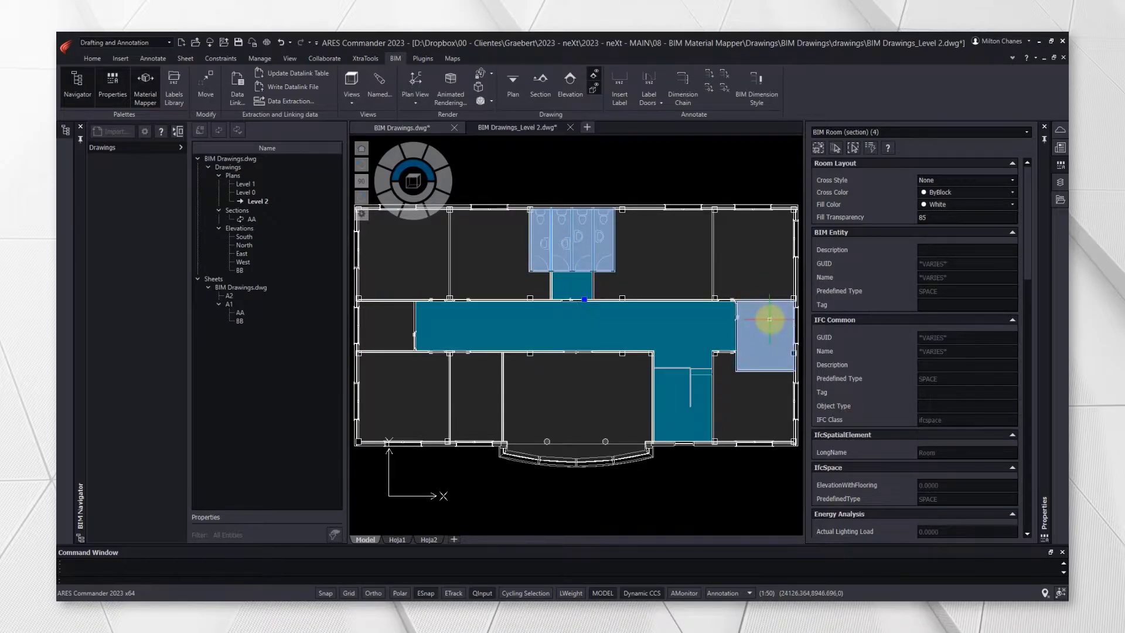
pyautogui.click(1012, 191)
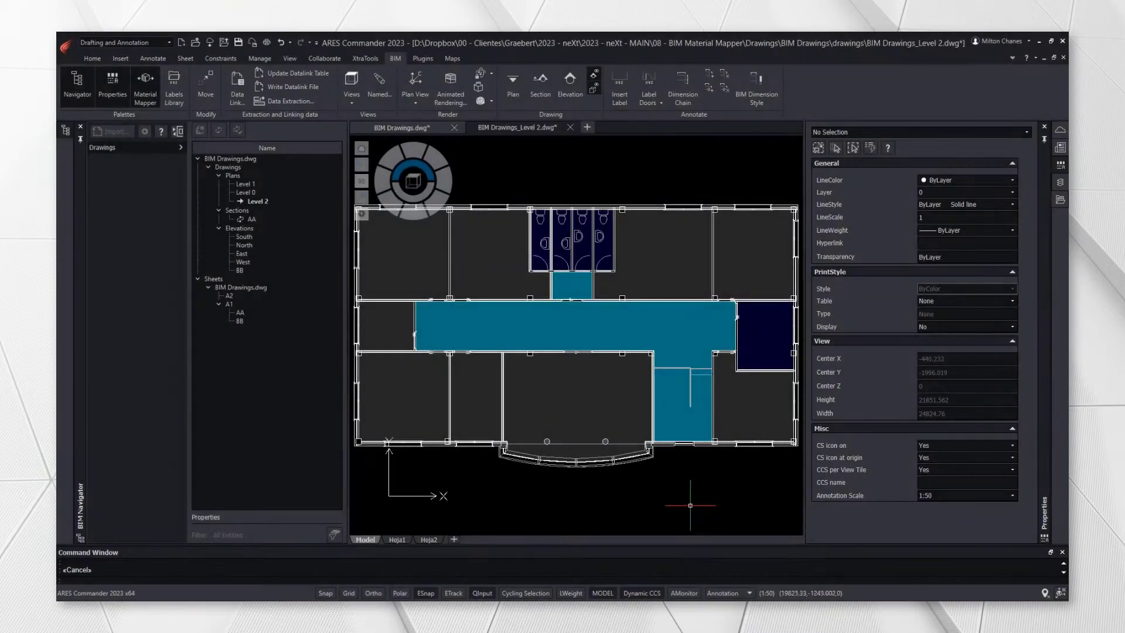
# - Select a room to review its BIM properties in the Properties palette
pyautogui.click(660, 251)
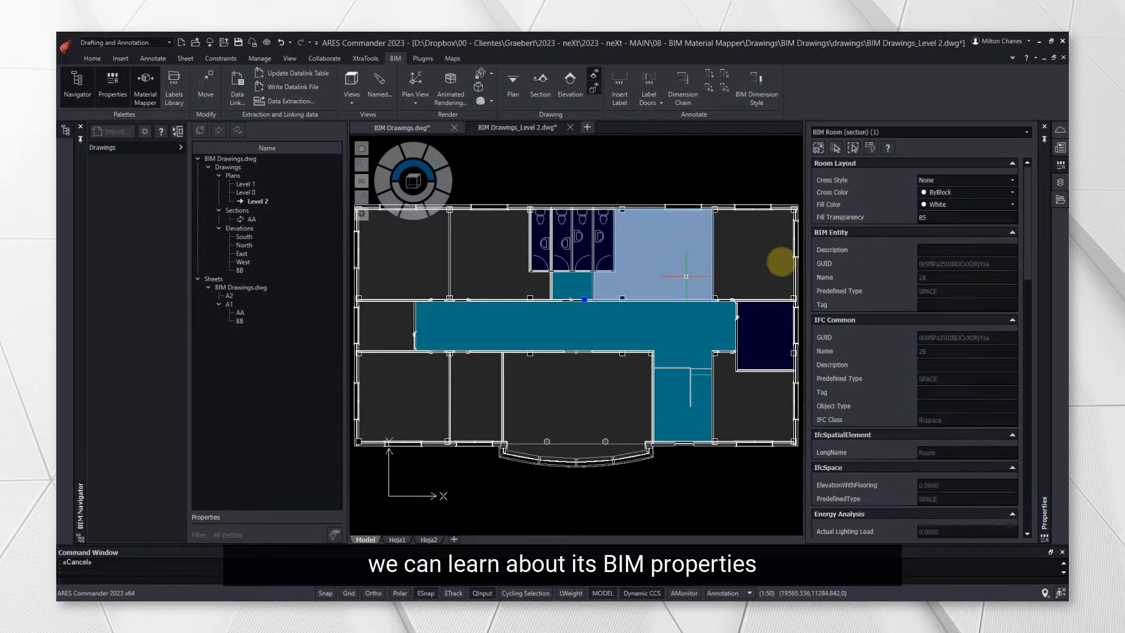
pyautogui.scroll(-3)
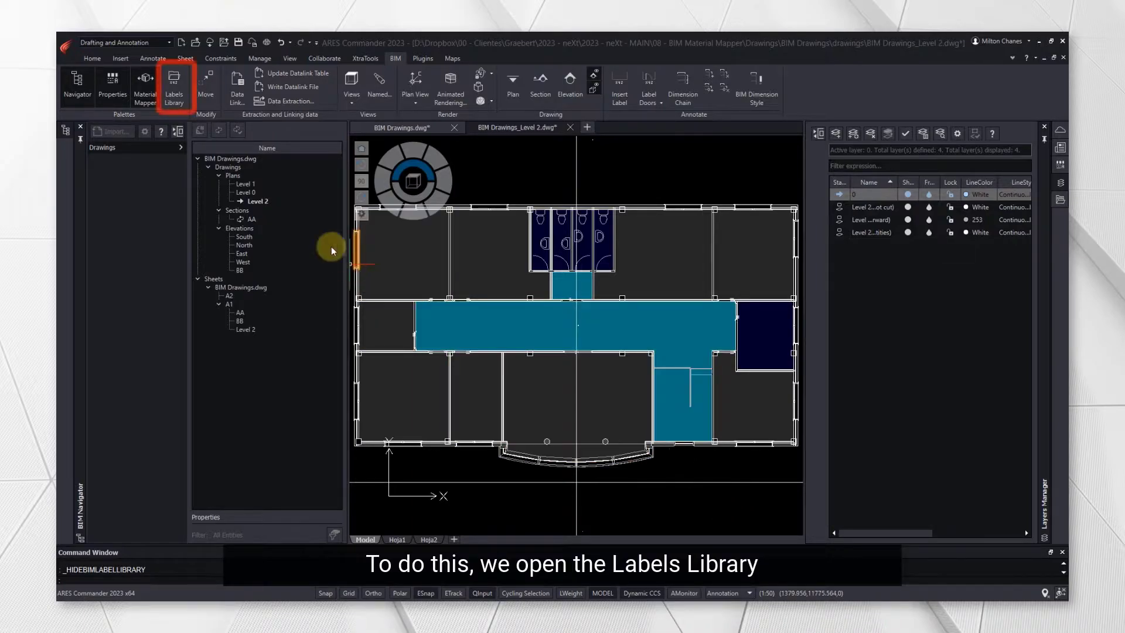
# - In the Labels Library, make RoLBL_V2 the default label for rooms
pyautogui.click(174, 82)
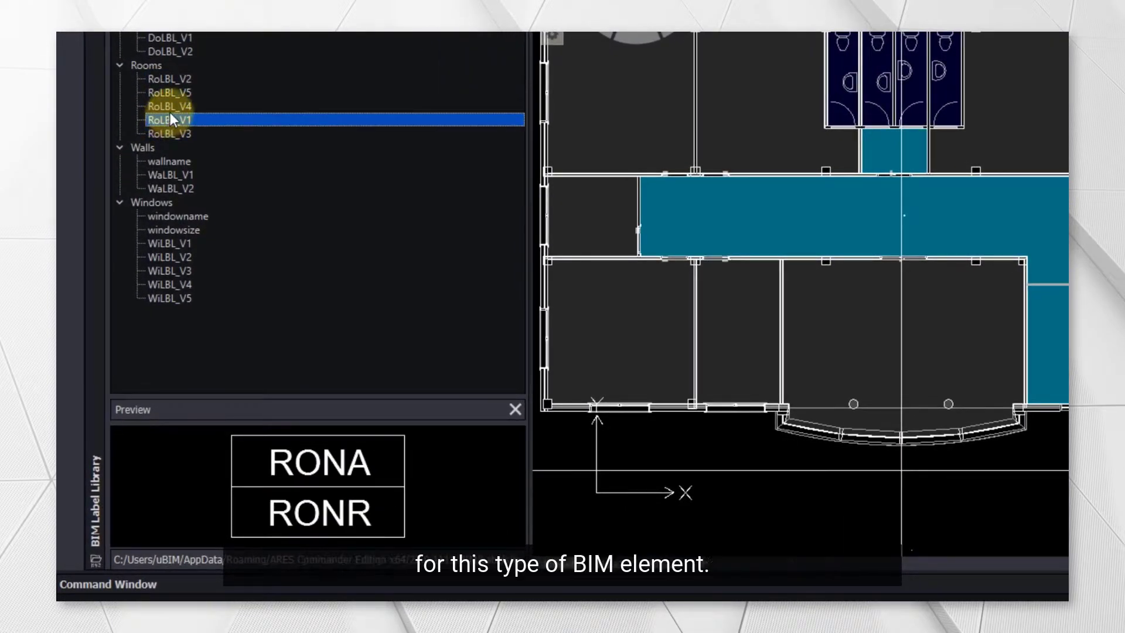
pyautogui.click(169, 107)
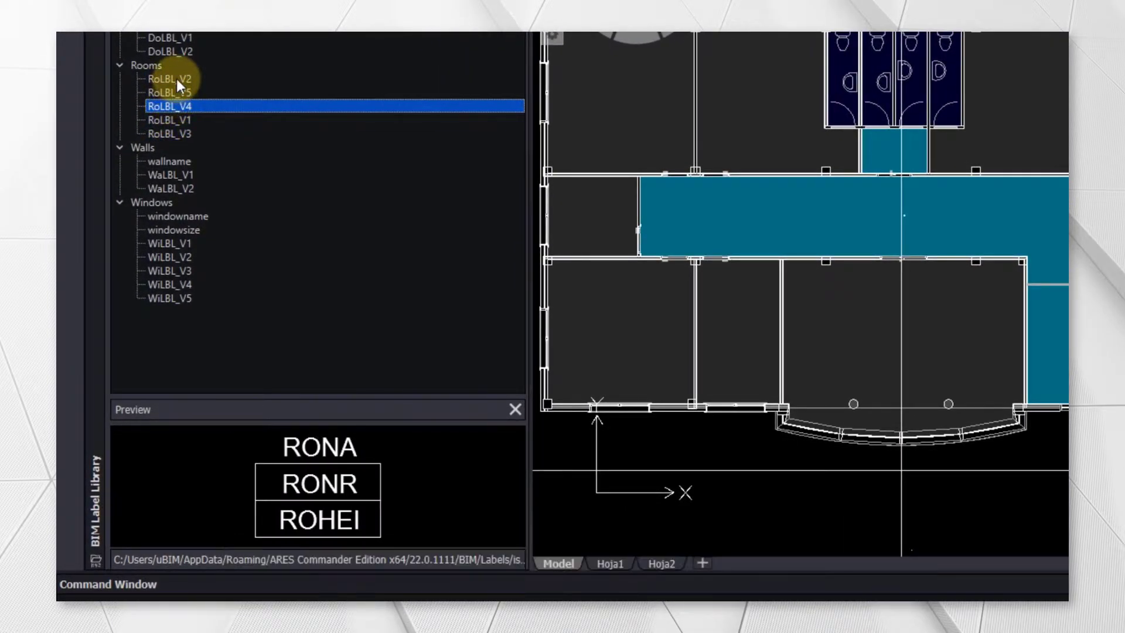
pyautogui.rightClick(165, 79)
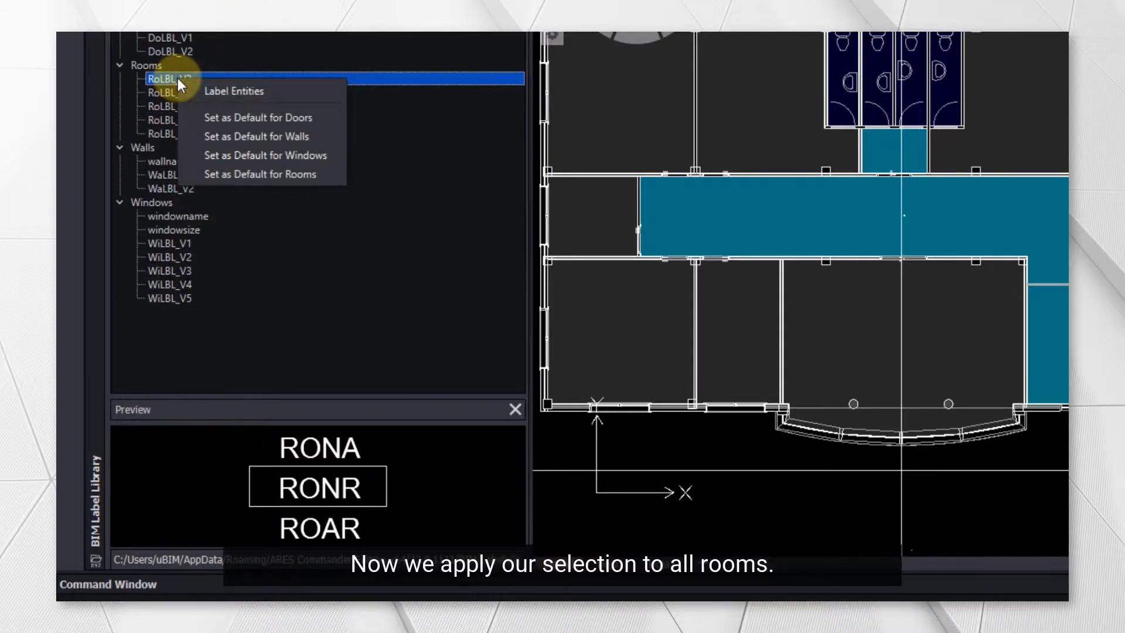
pyautogui.click(260, 173)
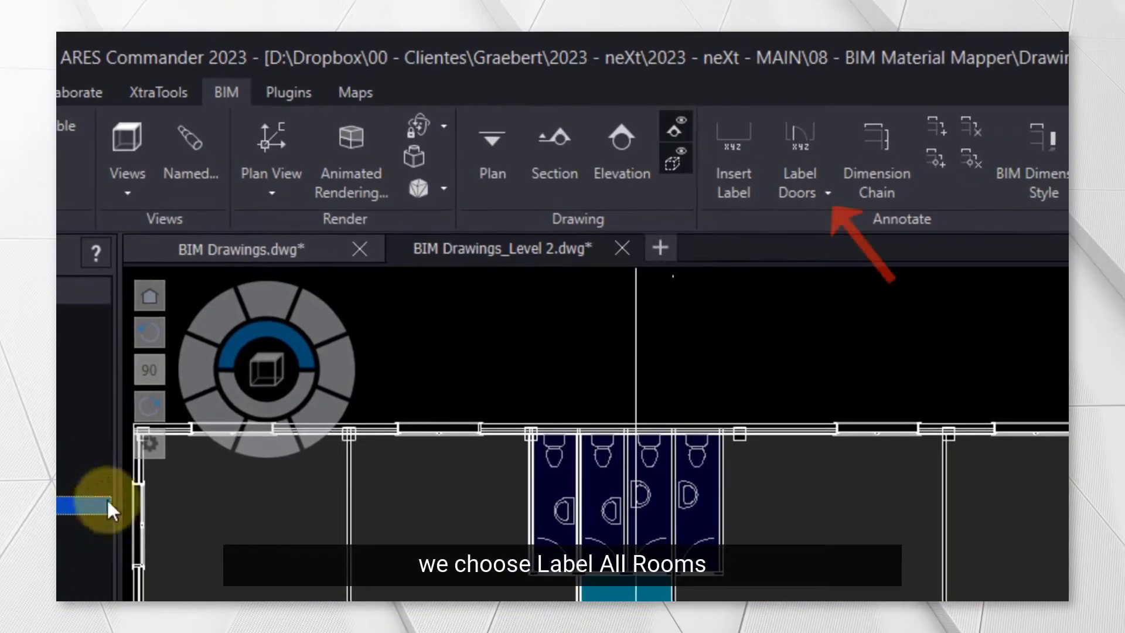
# - Run Label All Rooms to label every room on the Level 2 plan
pyautogui.click(825, 194)
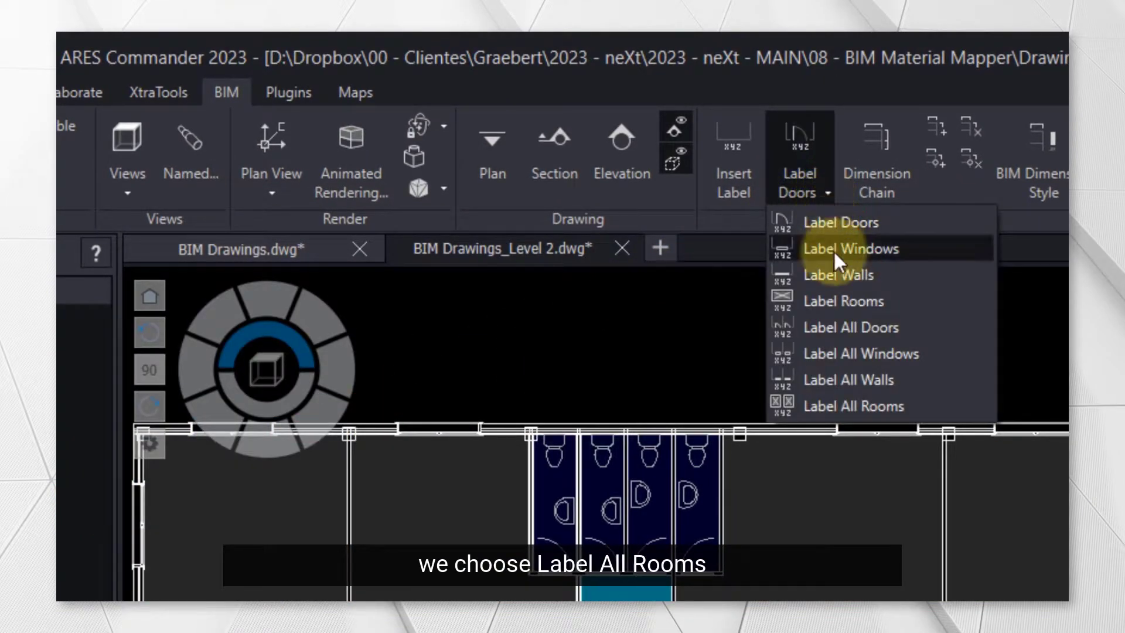
pyautogui.click(854, 405)
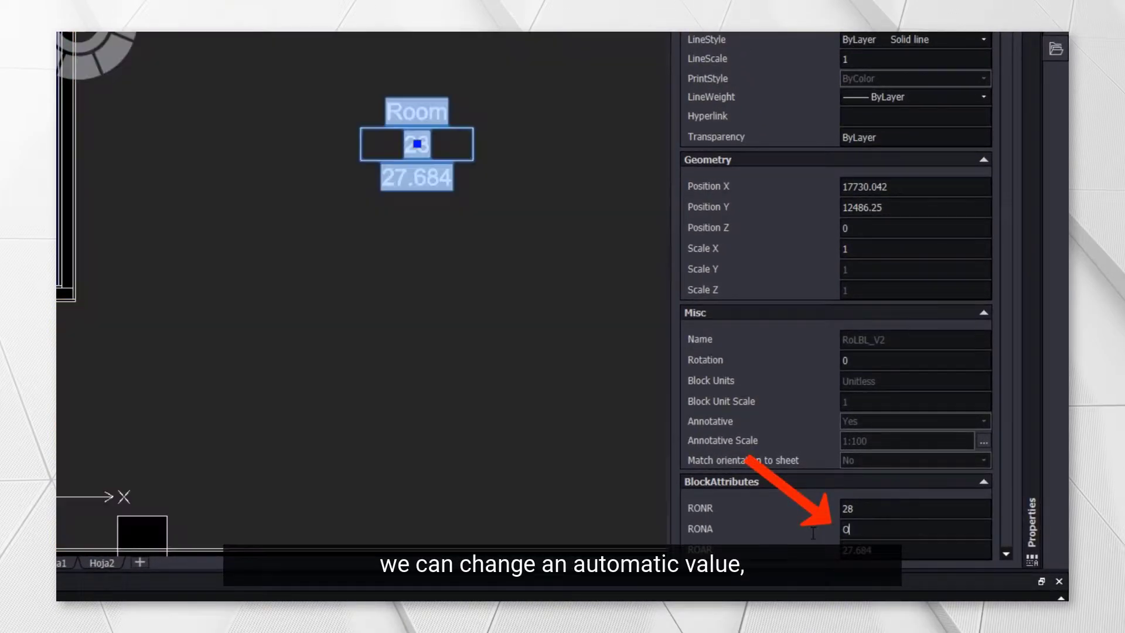
# - Set the label's RONA attribute to the custom room name Office 205
pyautogui.write('Office 205')
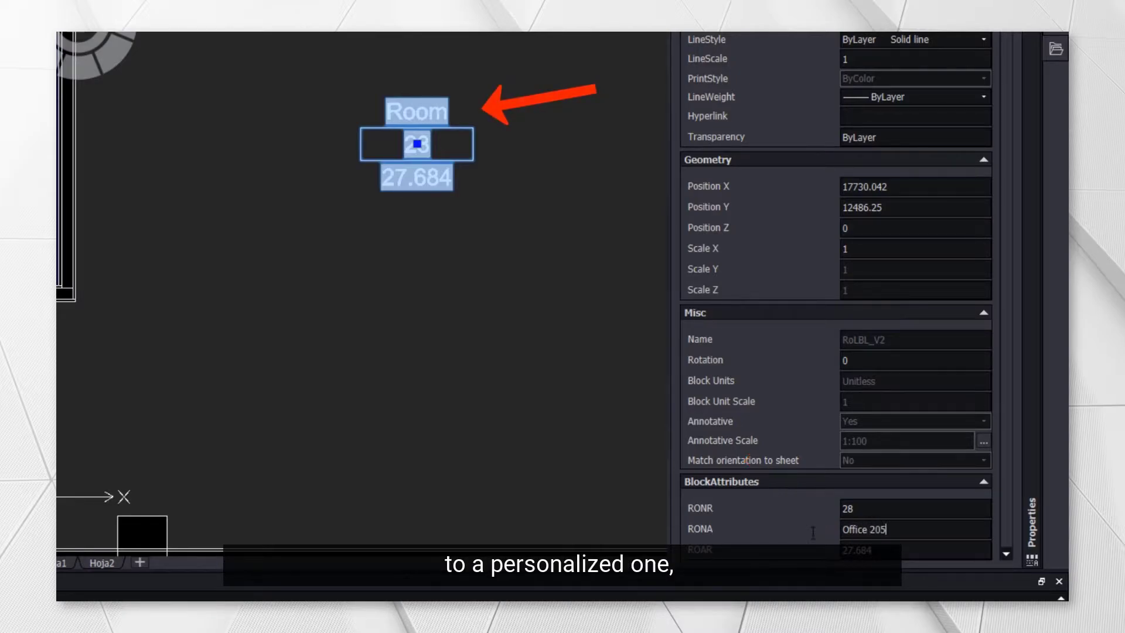
pyautogui.press('Return')
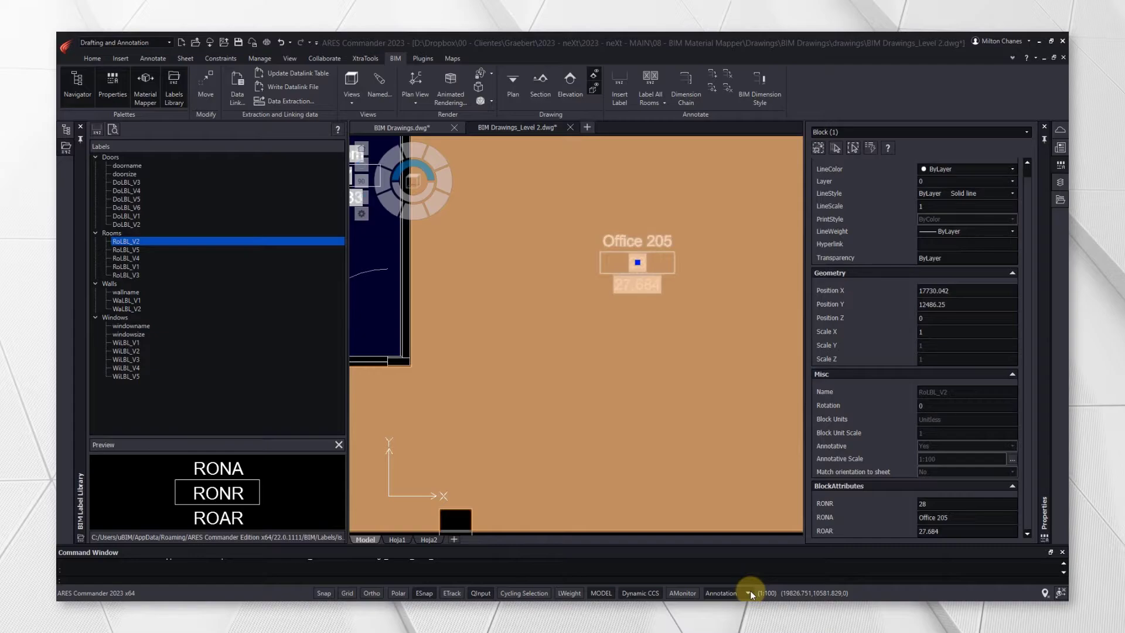
pyautogui.click(750, 593)
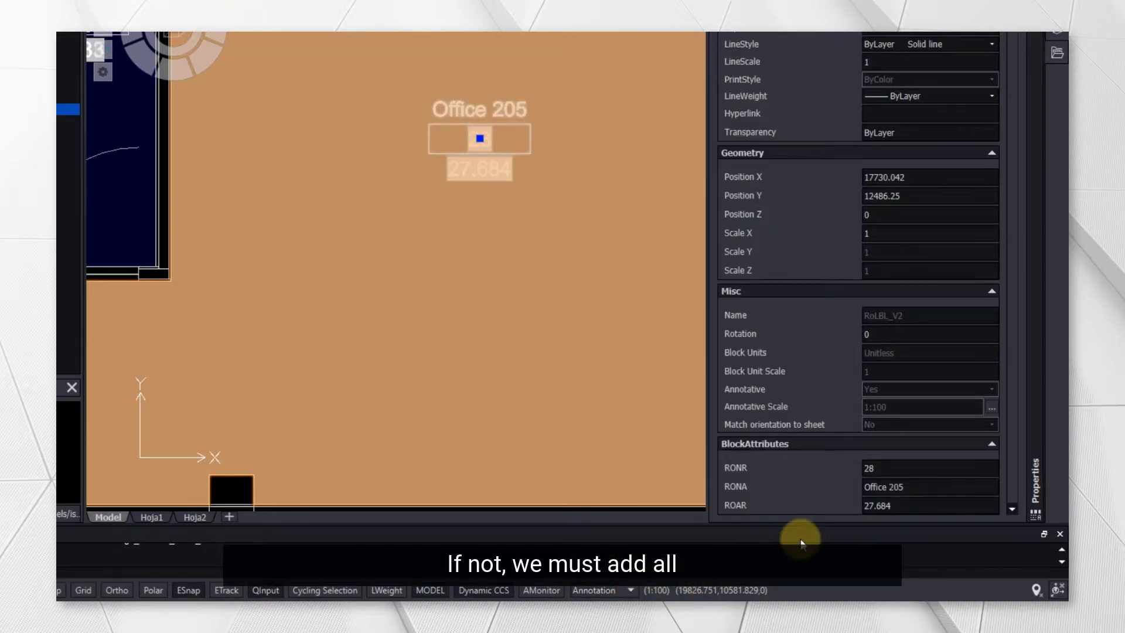
pyautogui.click(992, 407)
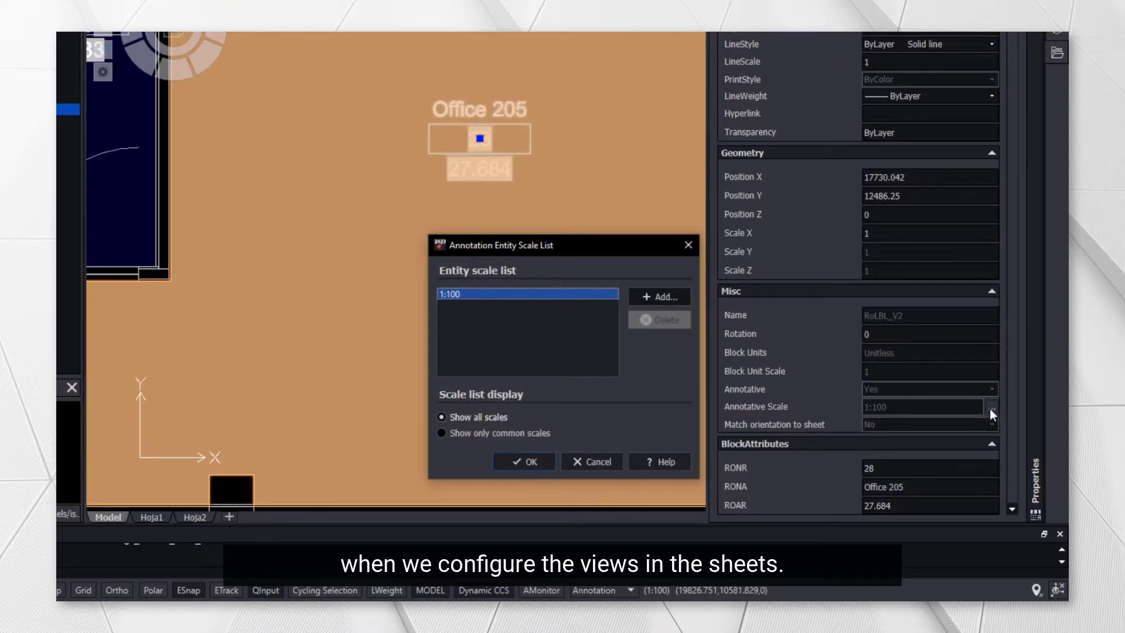
pyautogui.click(524, 462)
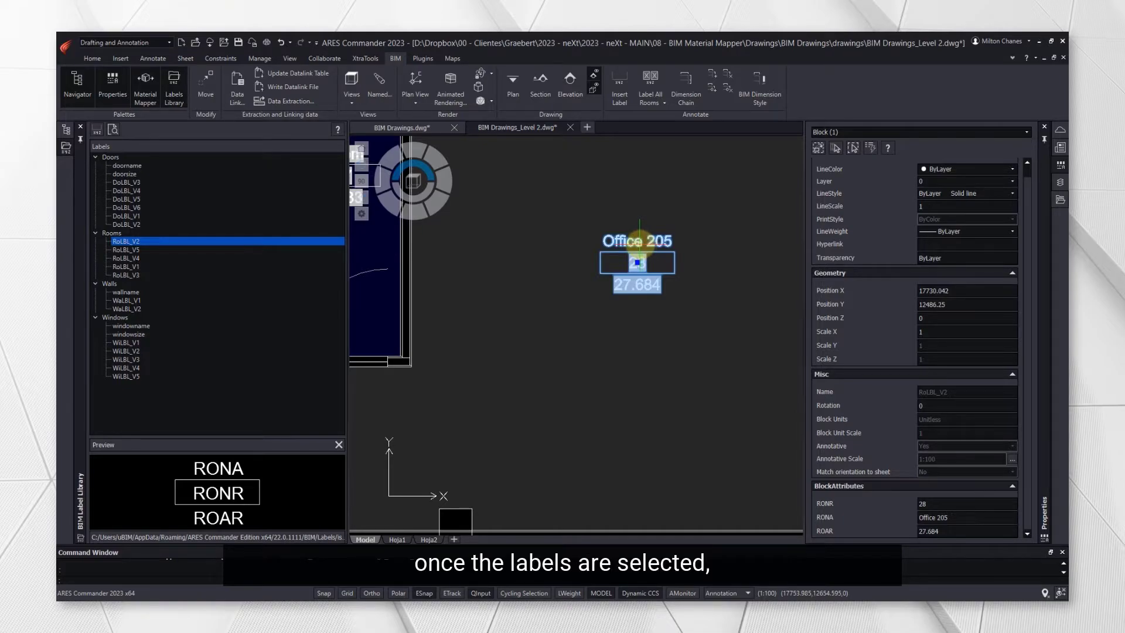
# - Select all matching room labels and add the 1:50 annotative scale alongside 1:100
pyautogui.rightClick(637, 262)
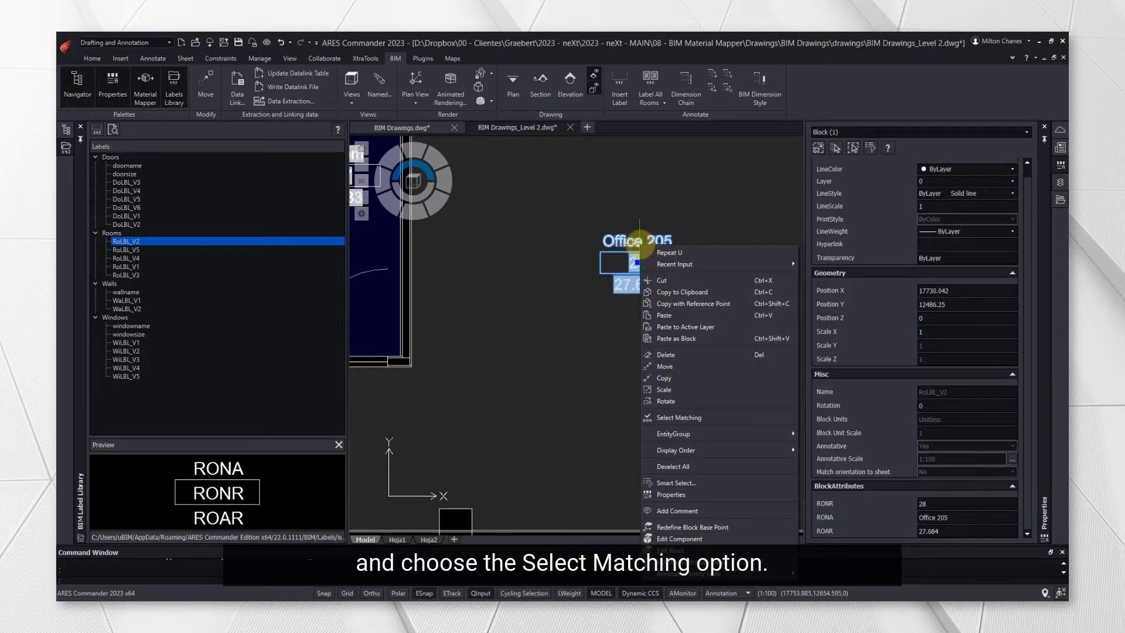
pyautogui.moveTo(678, 417)
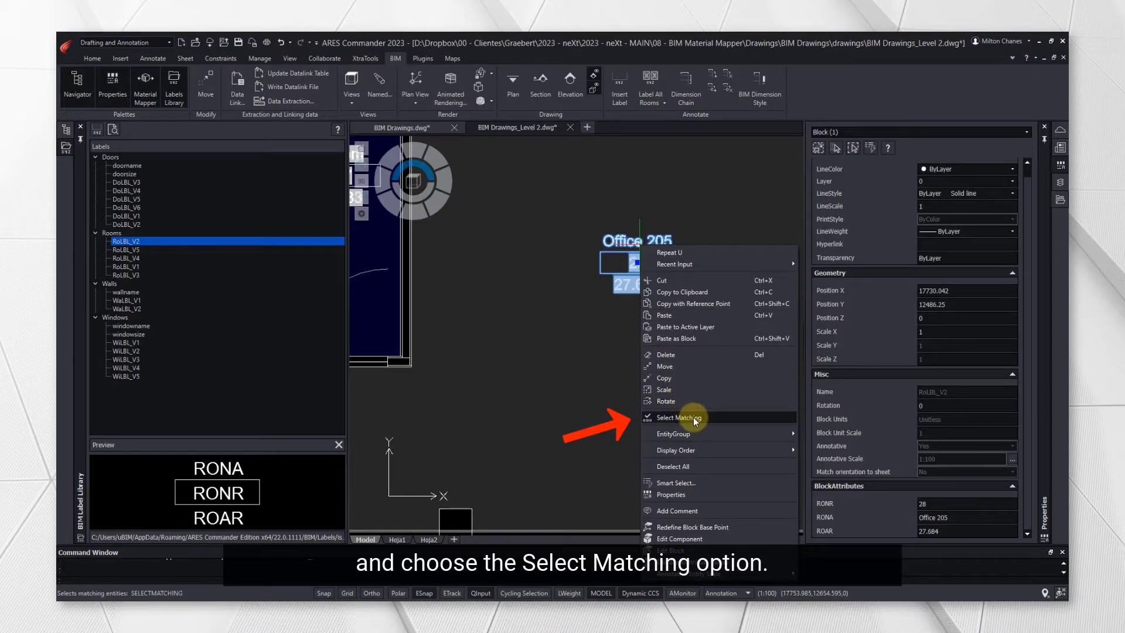
pyautogui.click(679, 417)
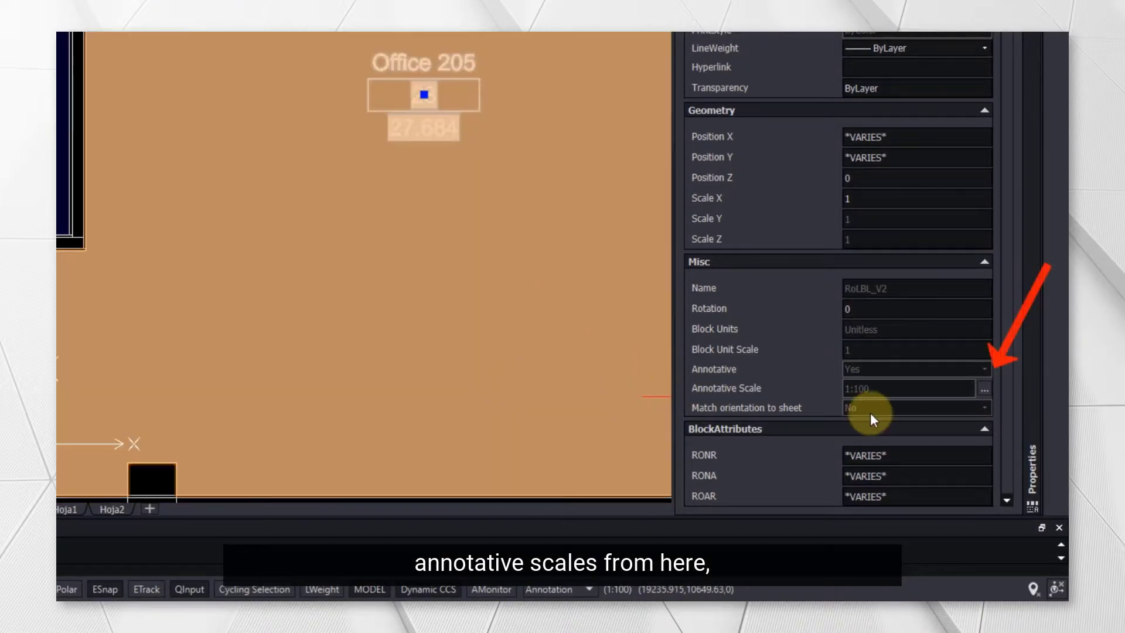
pyautogui.click(983, 387)
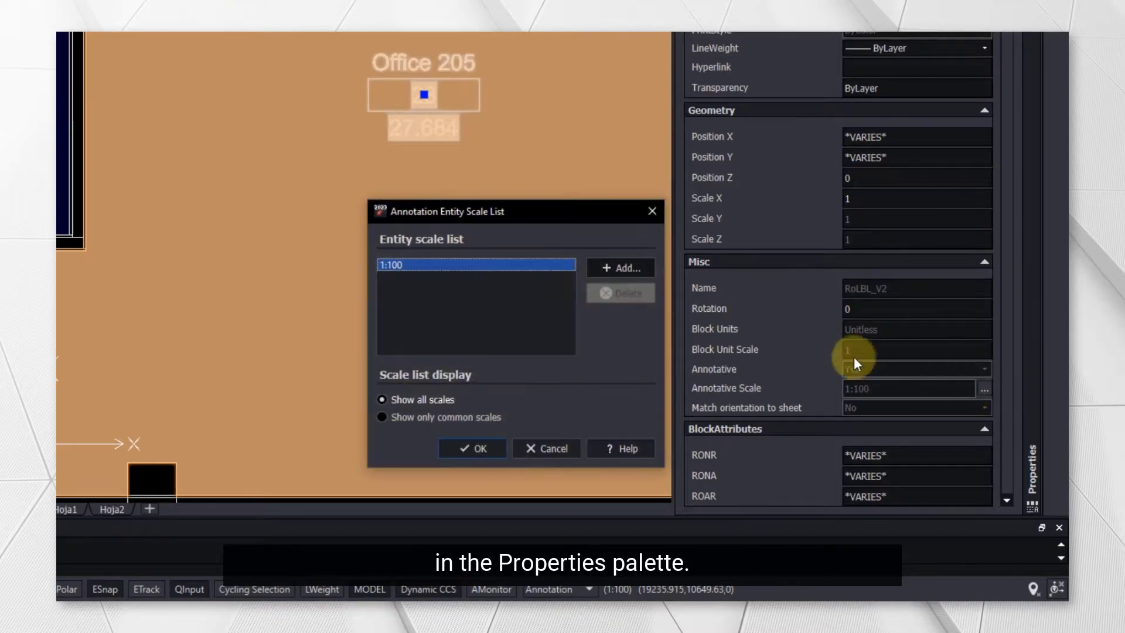
pyautogui.click(619, 267)
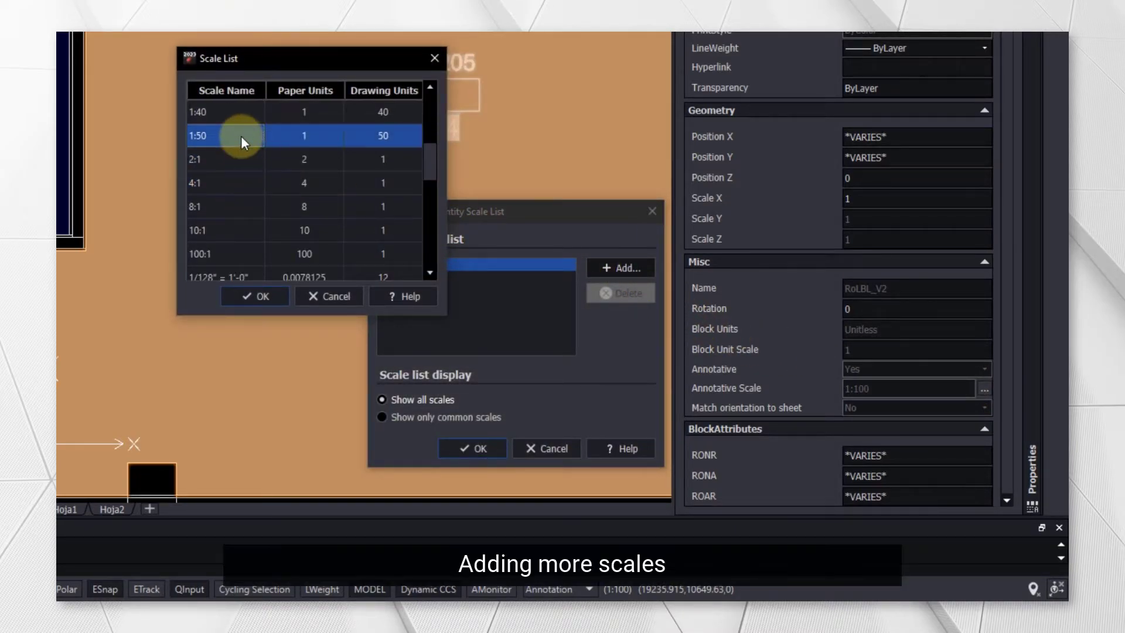
pyautogui.click(254, 295)
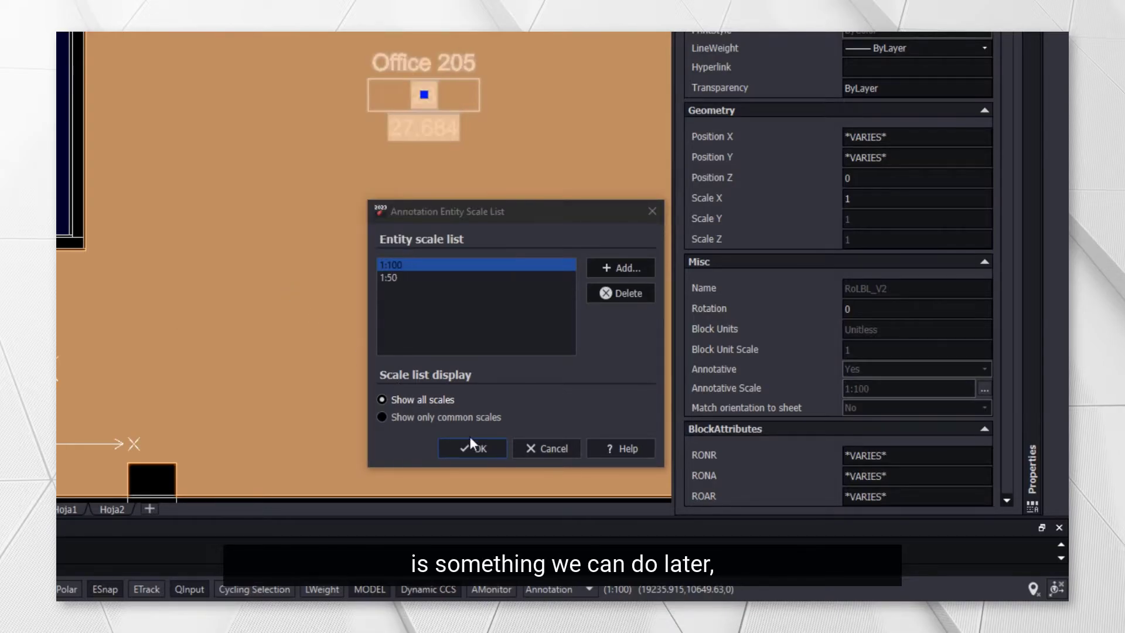
pyautogui.click(471, 448)
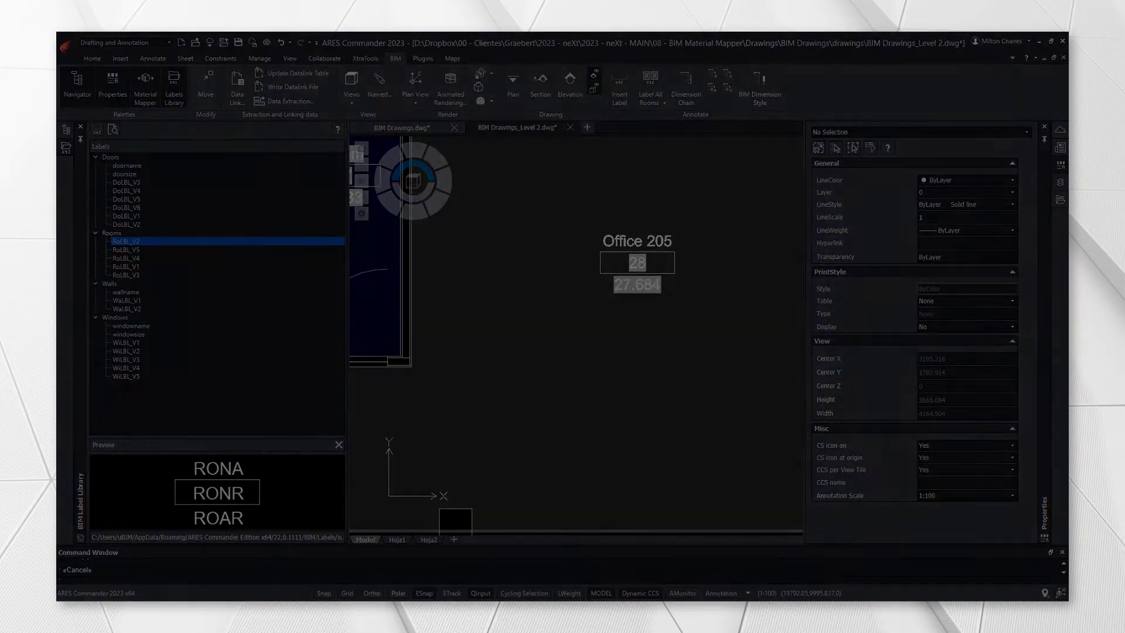
# - Go to sheet A1 of the main BIM Drawings file and list its model views
pyautogui.click(398, 127)
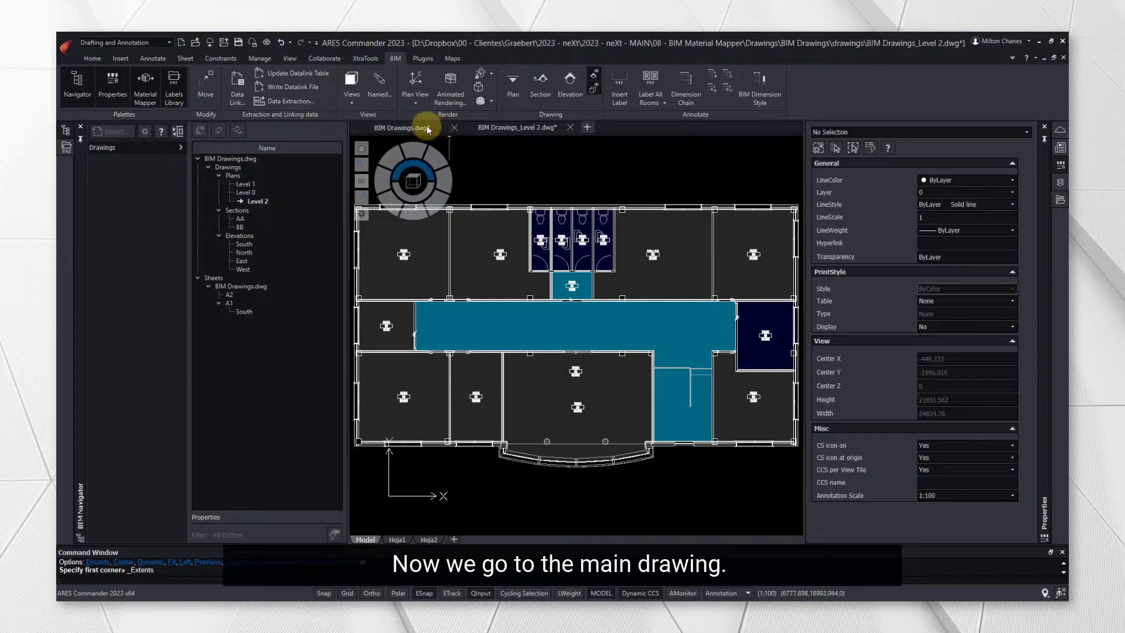
pyautogui.click(401, 127)
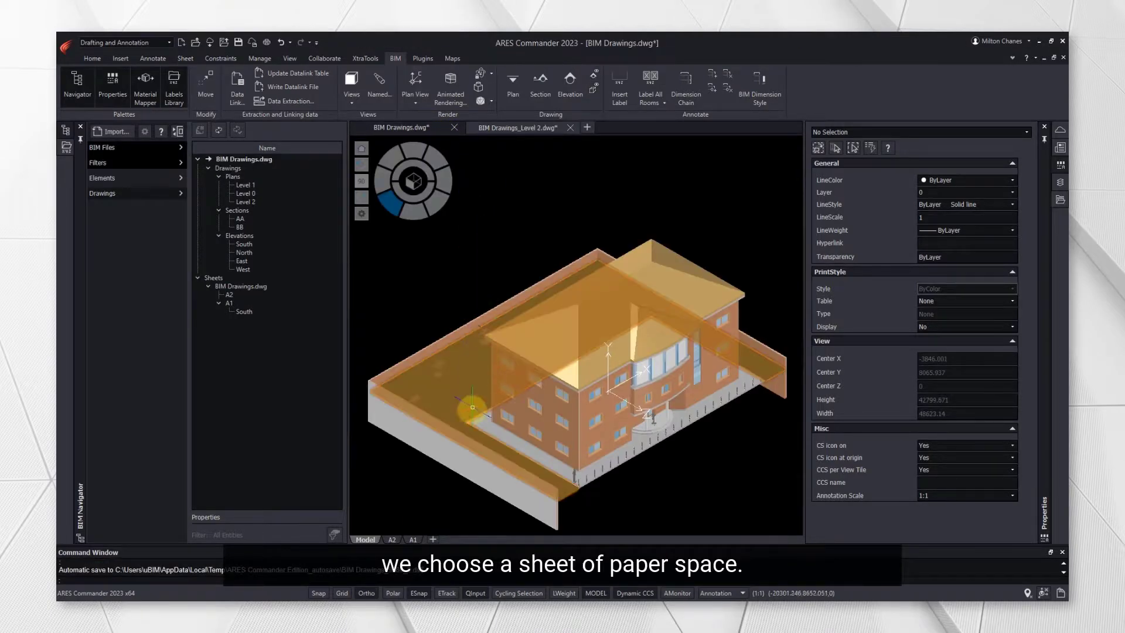
pyautogui.click(413, 539)
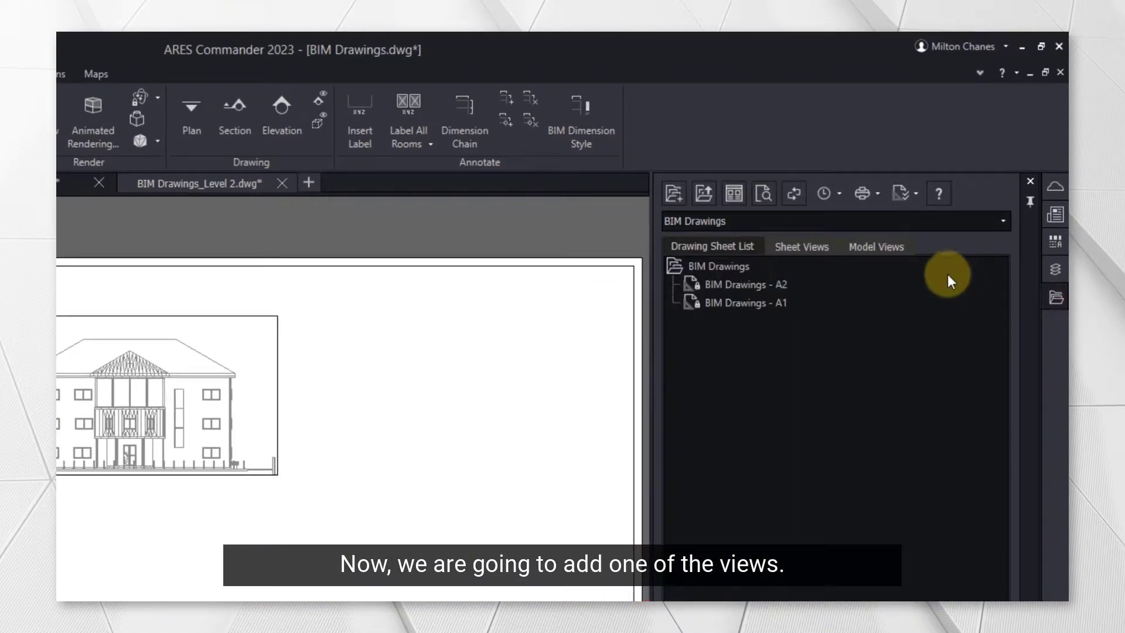
pyautogui.click(875, 246)
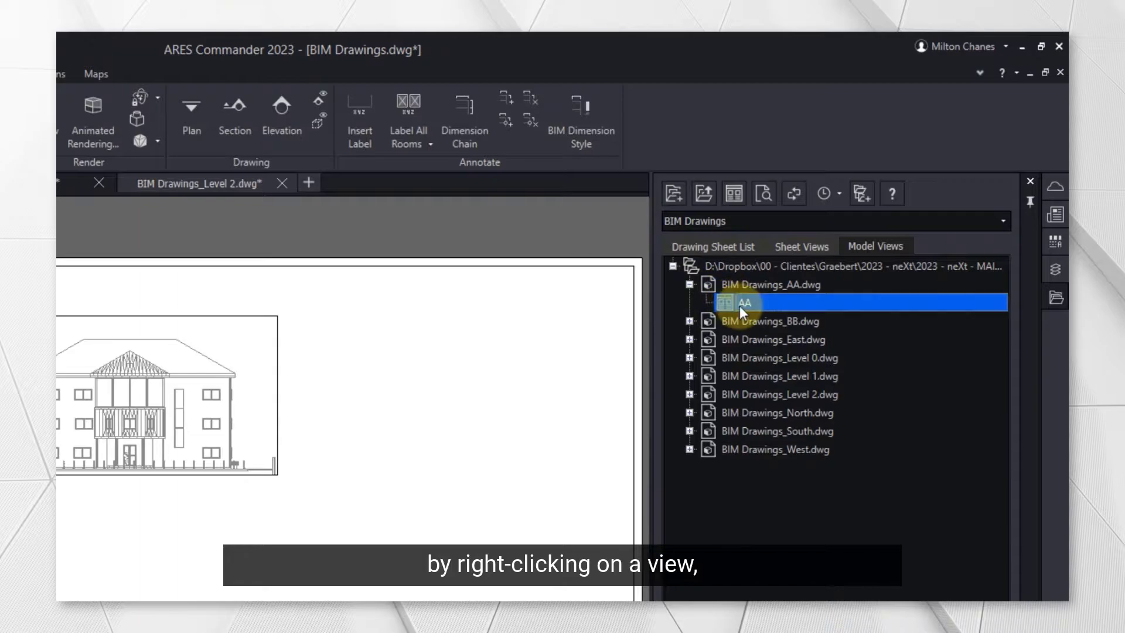
# - Place the AA and BB section views on sheet A1 beside the South elevation
pyautogui.rightClick(746, 303)
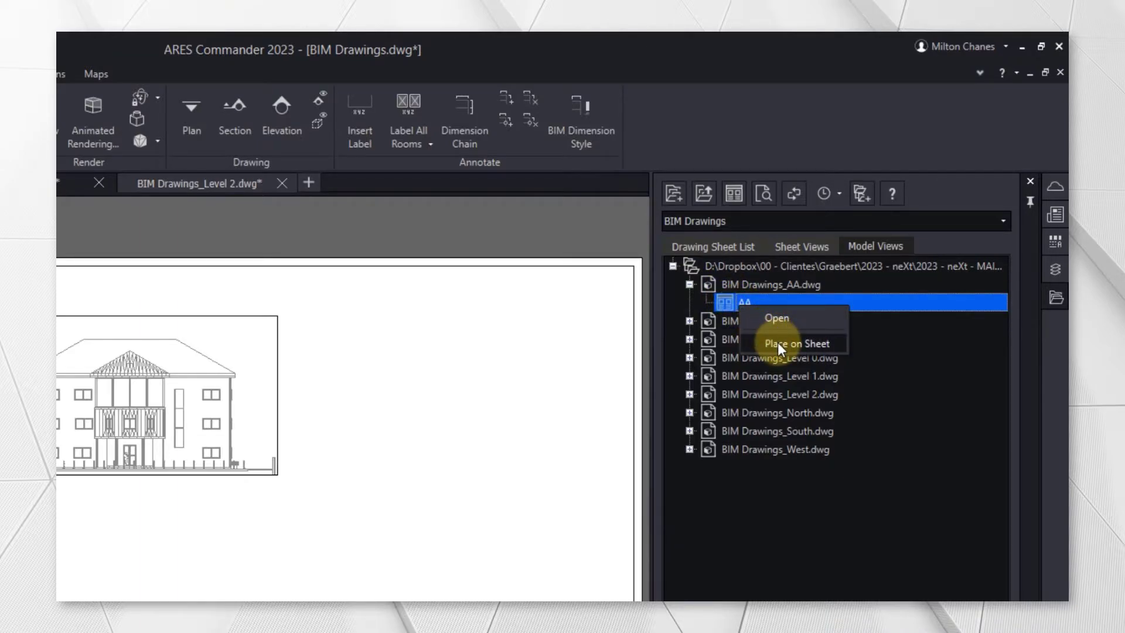
pyautogui.click(794, 343)
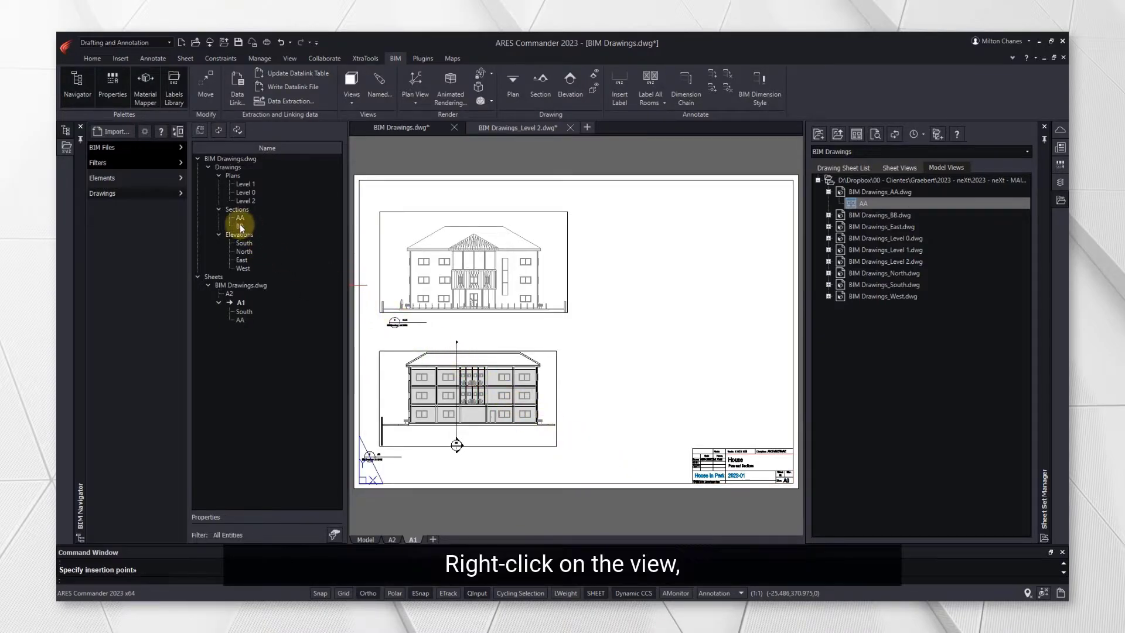
pyautogui.rightClick(240, 226)
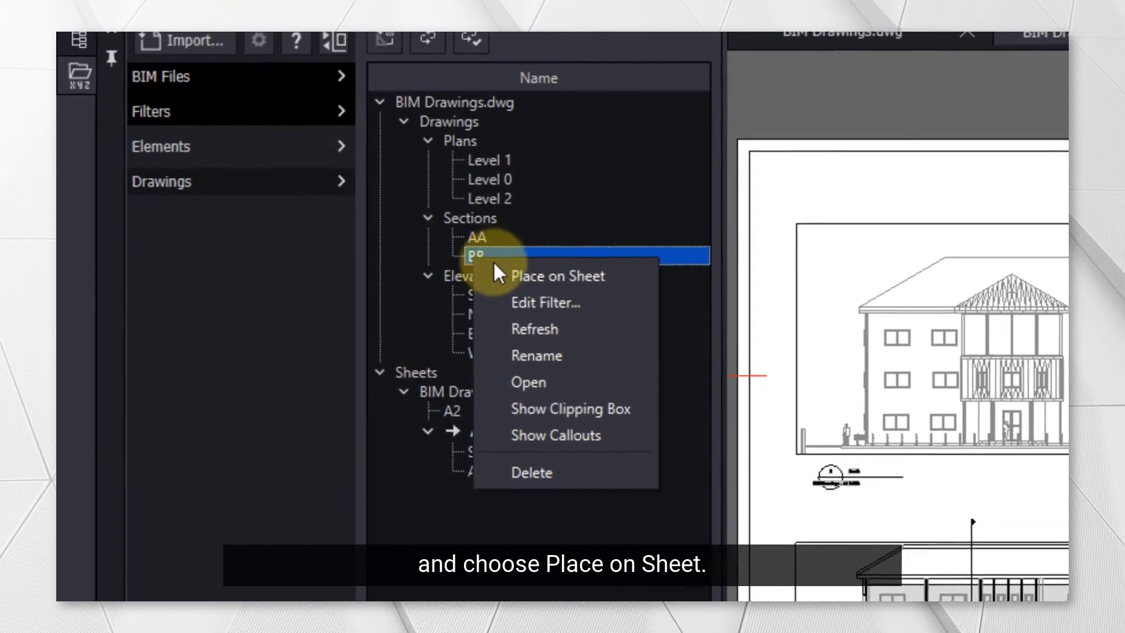
pyautogui.click(557, 276)
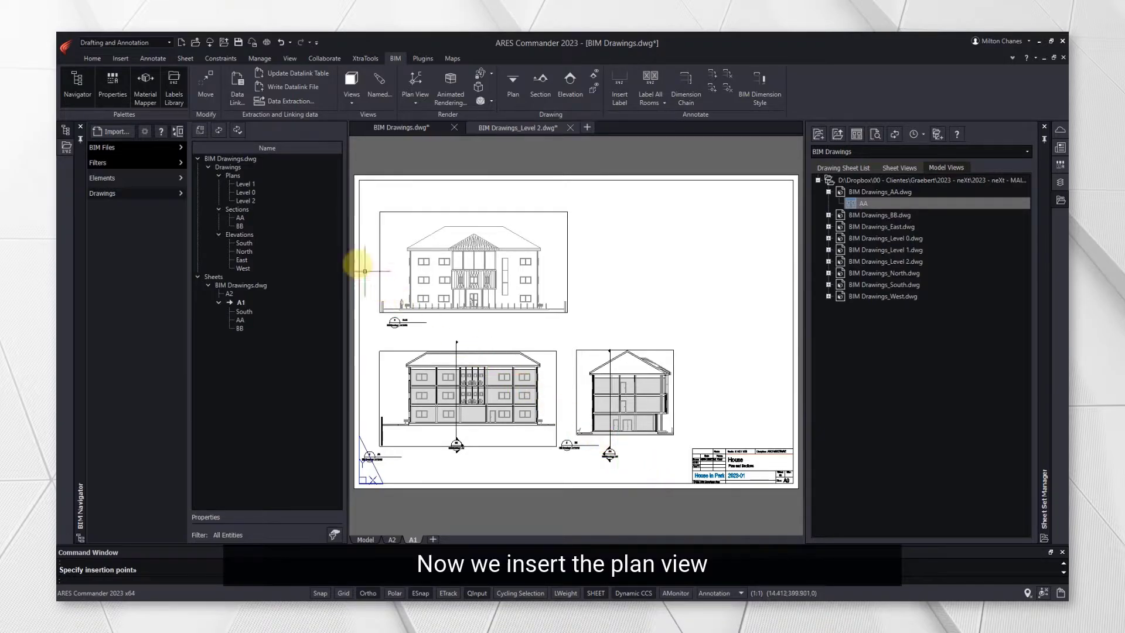
# - Place the Level 2 plan from BIM Navigator onto the A1 sheet
pyautogui.rightClick(244, 200)
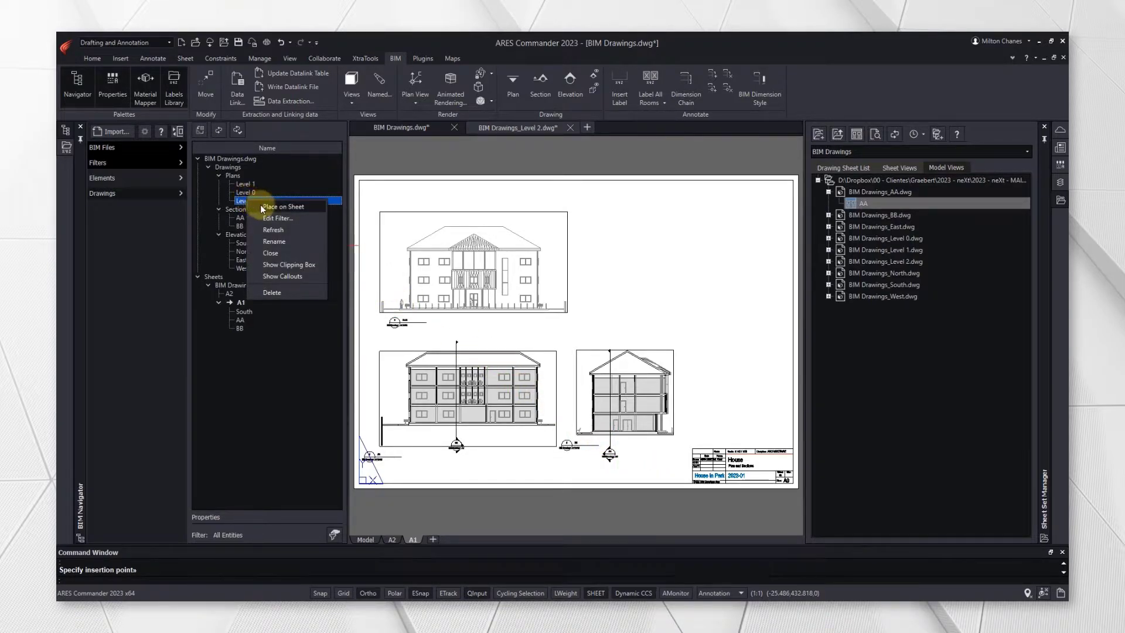
pyautogui.click(282, 207)
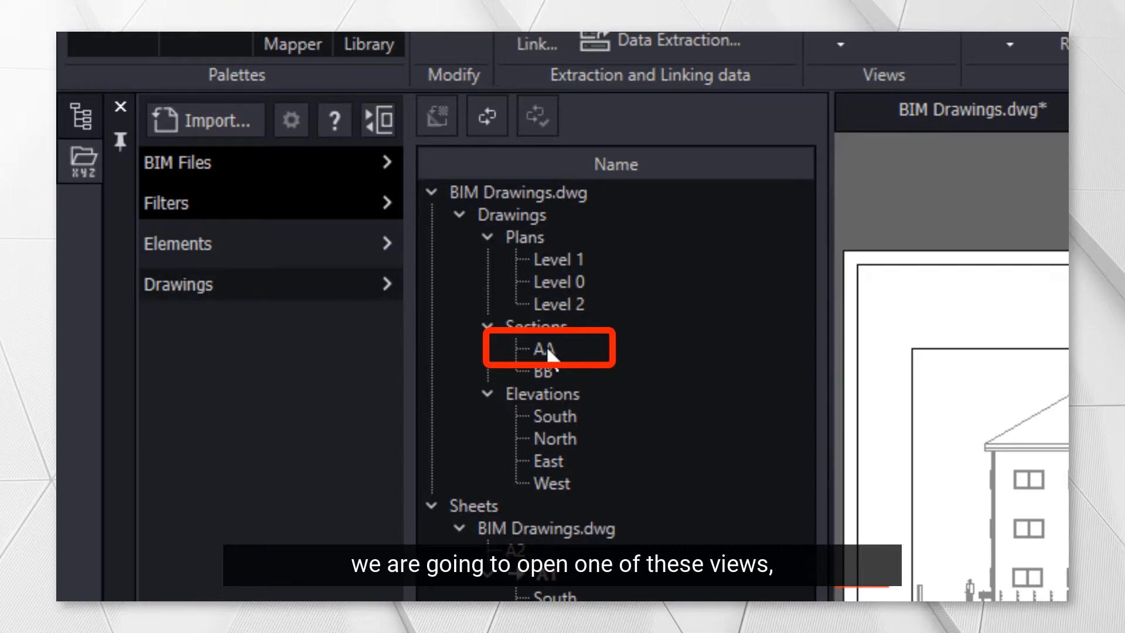
# - Open the AA section view drawing from BIM Navigator
pyautogui.doubleClick(544, 349)
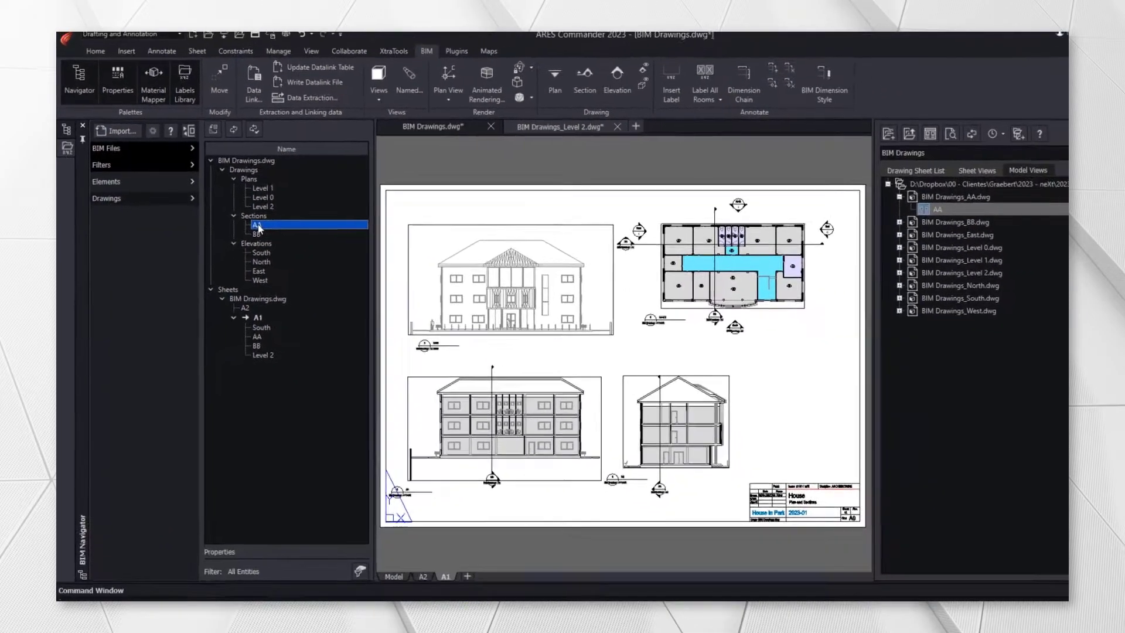
pyautogui.doubleClick(256, 225)
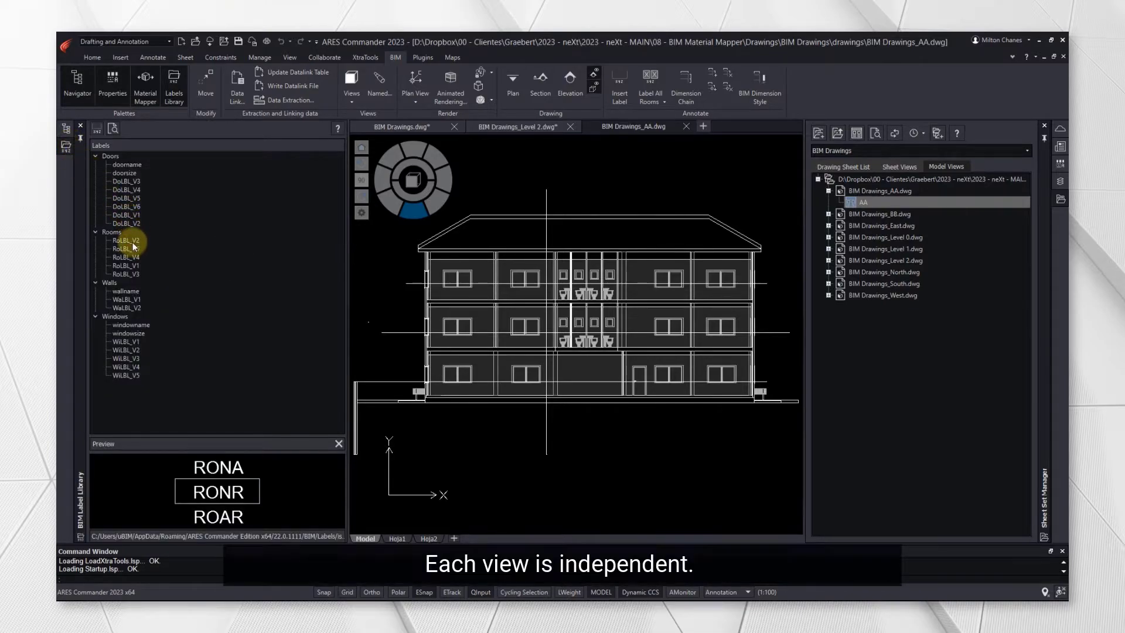
# - Make RoLBL_V2 the default room label and label every room in the AA section
pyautogui.rightClick(125, 239)
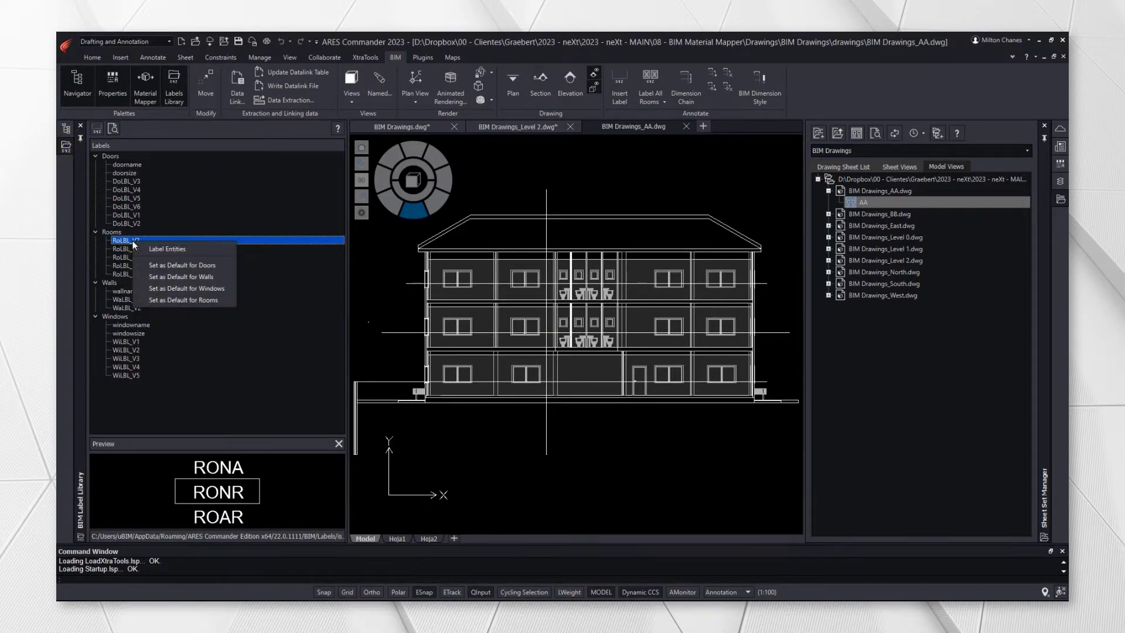
pyautogui.moveTo(182, 300)
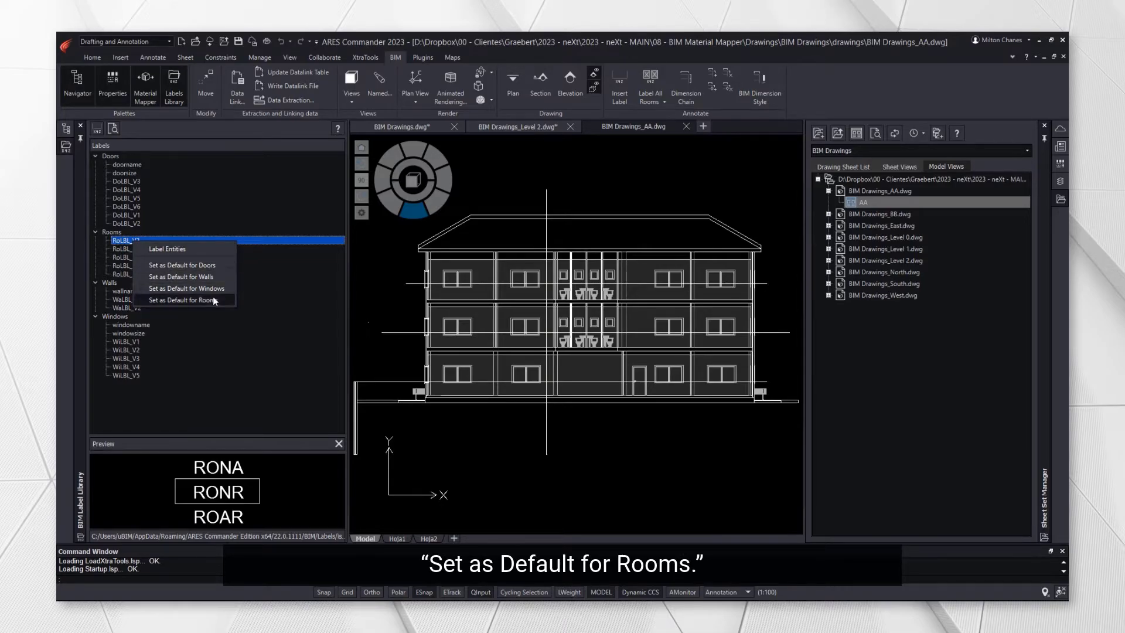
pyautogui.click(185, 300)
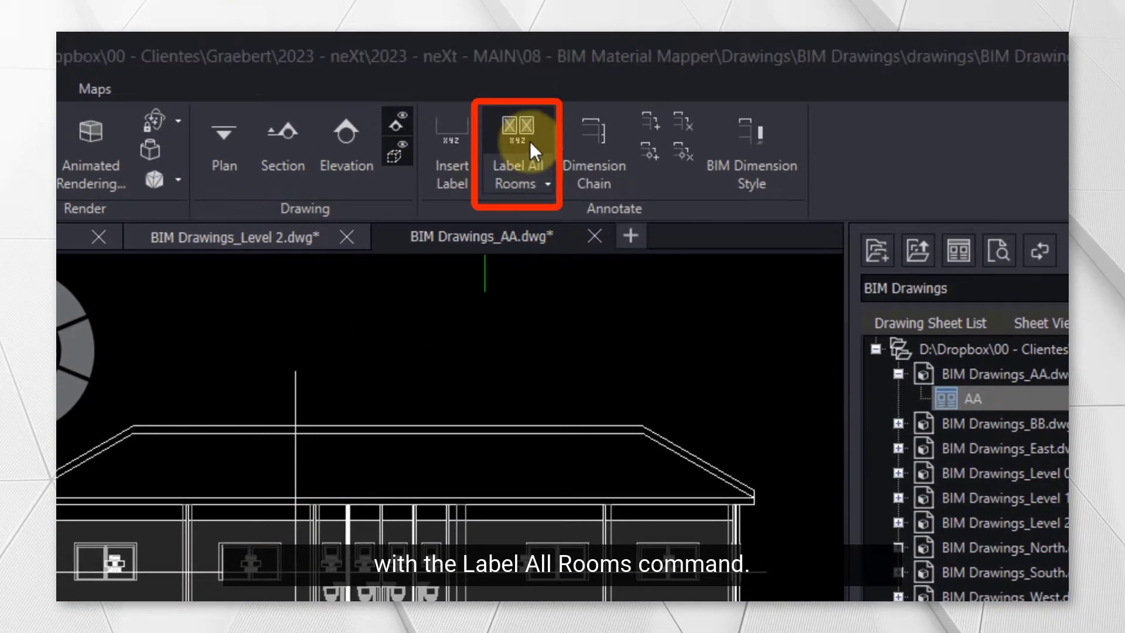
pyautogui.click(515, 143)
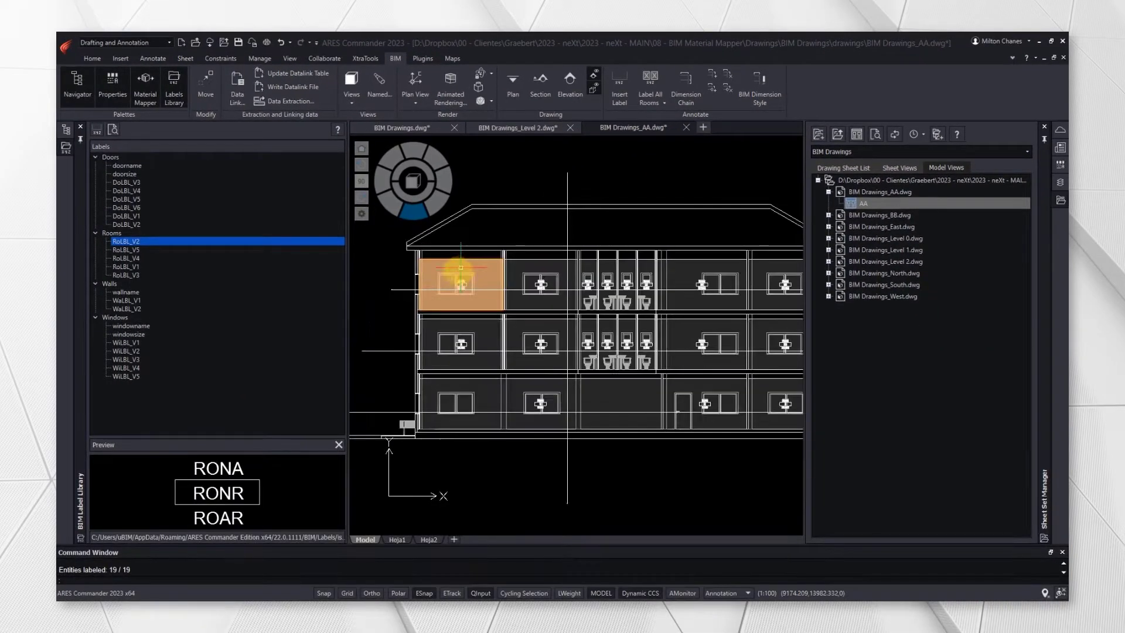
pyautogui.scroll(3)
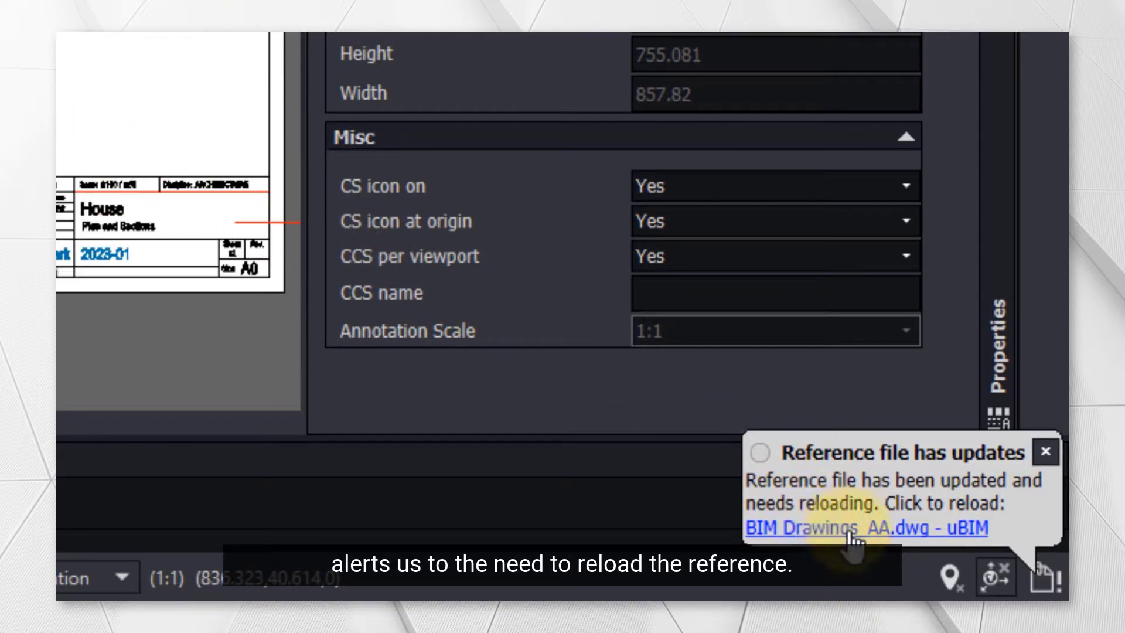
# - Reload the updated BIM Drawings_AA.dwg reference from the update notification balloon
pyautogui.click(864, 527)
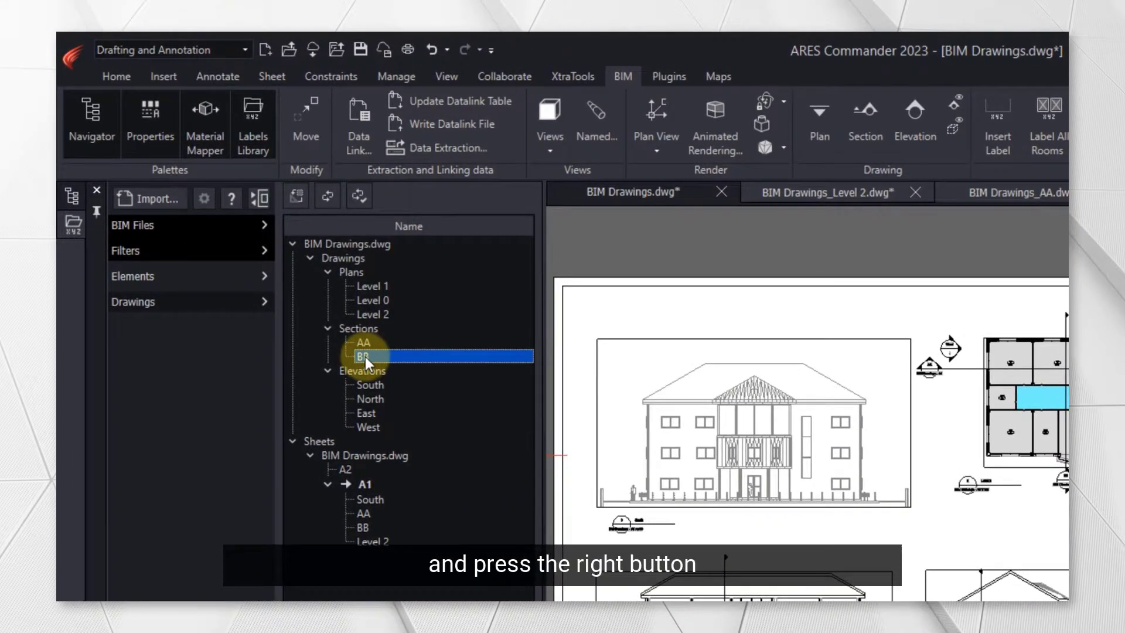
# - Refresh section BB from its context menu in the BIM Navigator Drawings tree
pyautogui.rightClick(365, 356)
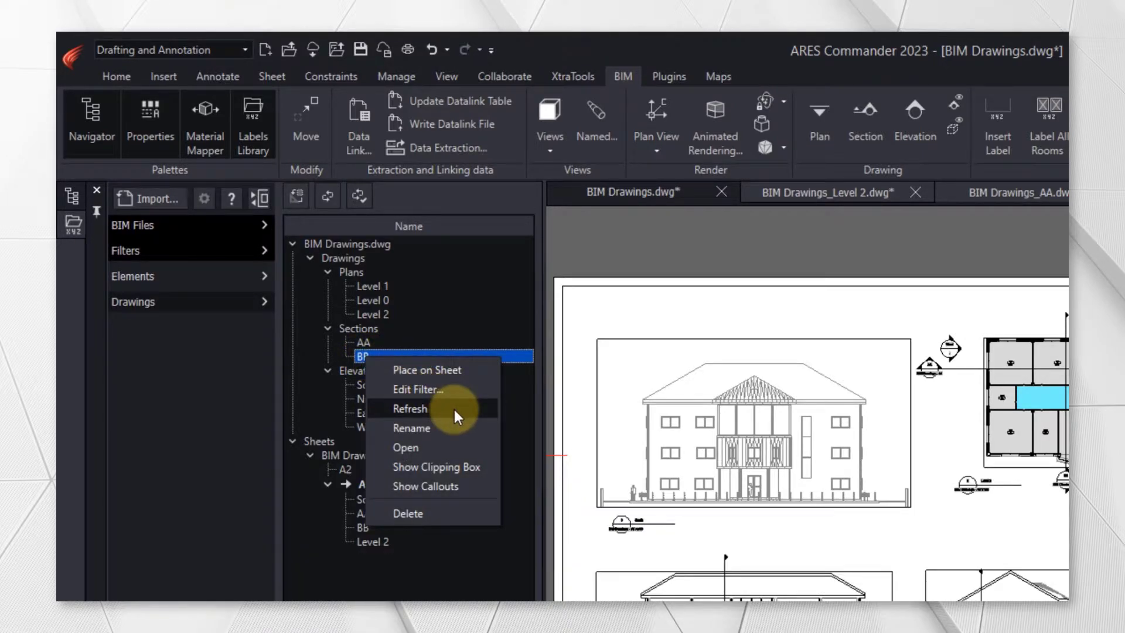
pyautogui.click(410, 408)
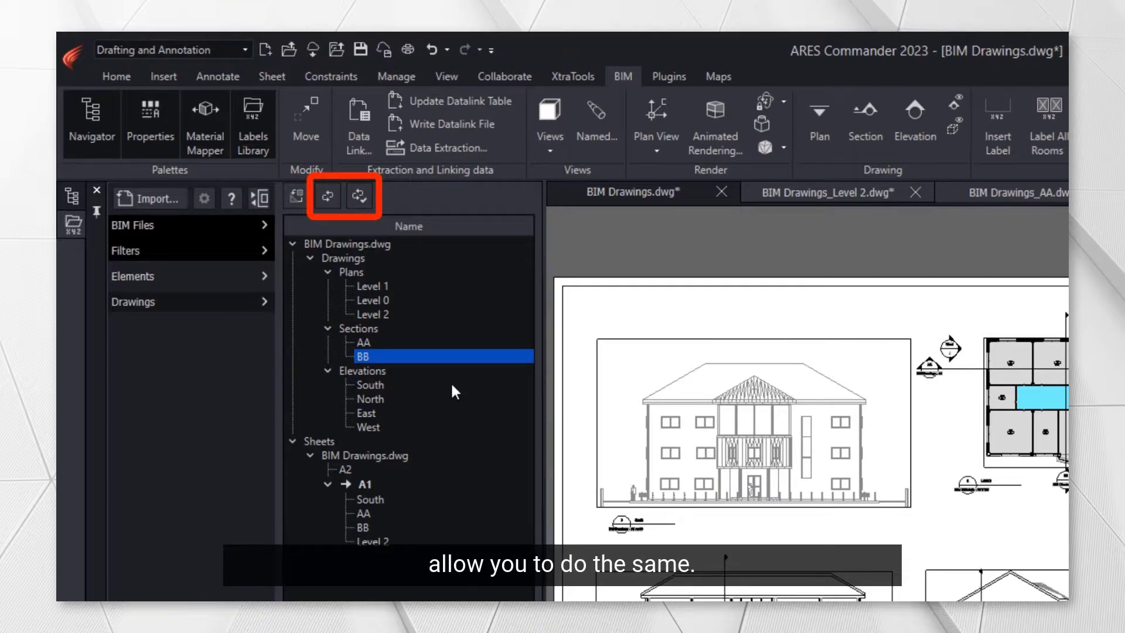
pyautogui.moveTo(328, 198)
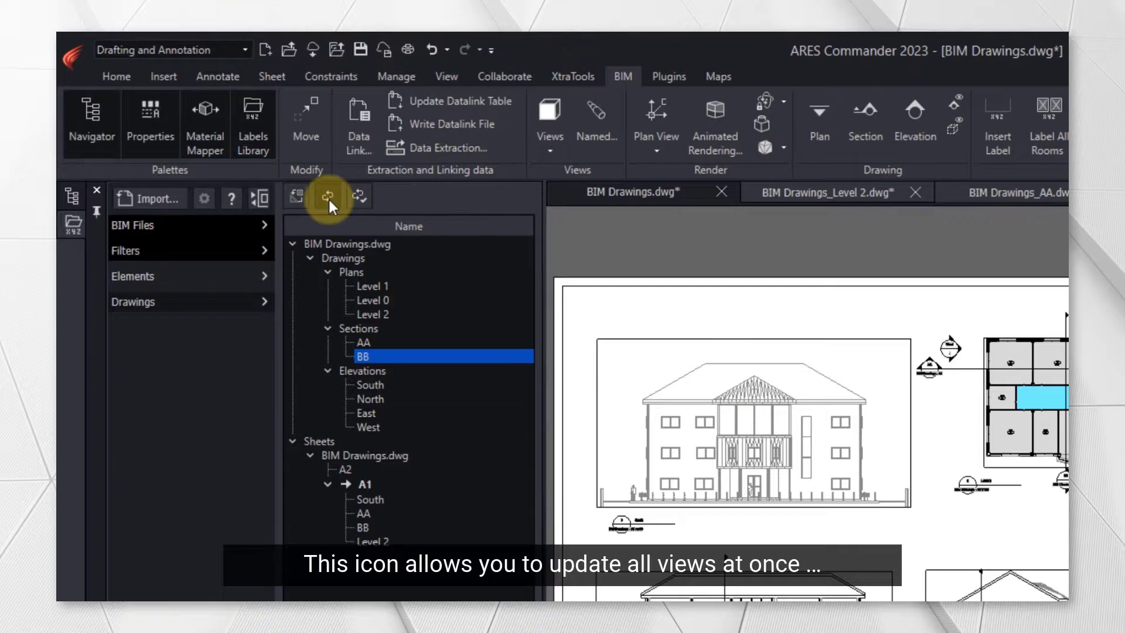
pyautogui.moveTo(360, 195)
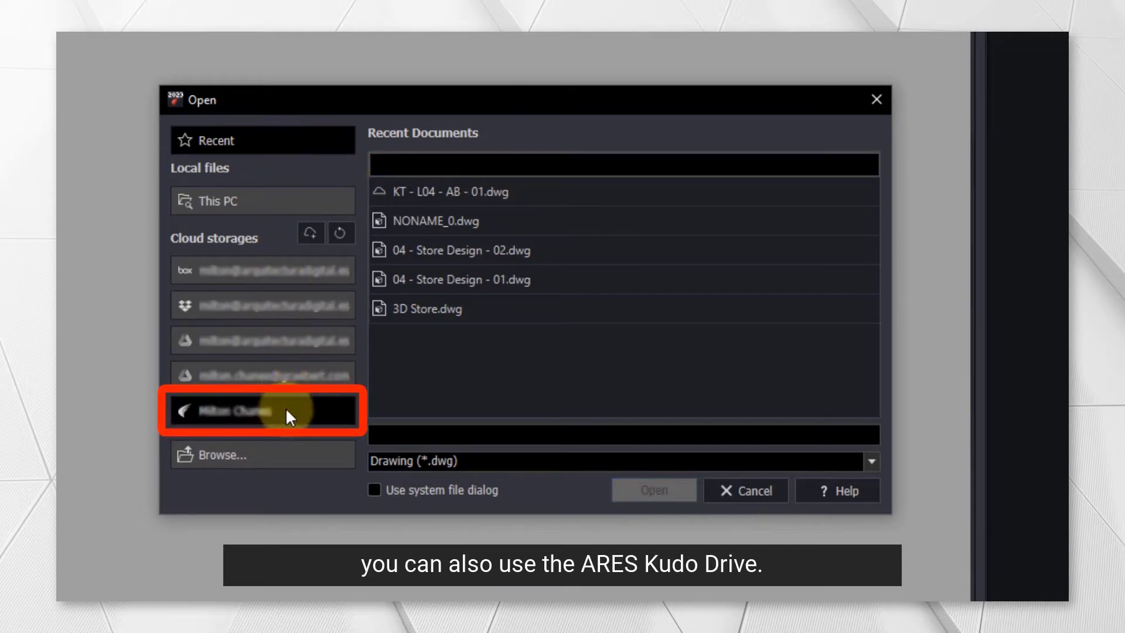
# - Open KT - L04 - AB - 01.dwg from the DWG 2023 - MallCenter folder on ARES Kudo Drive
pyautogui.click(261, 410)
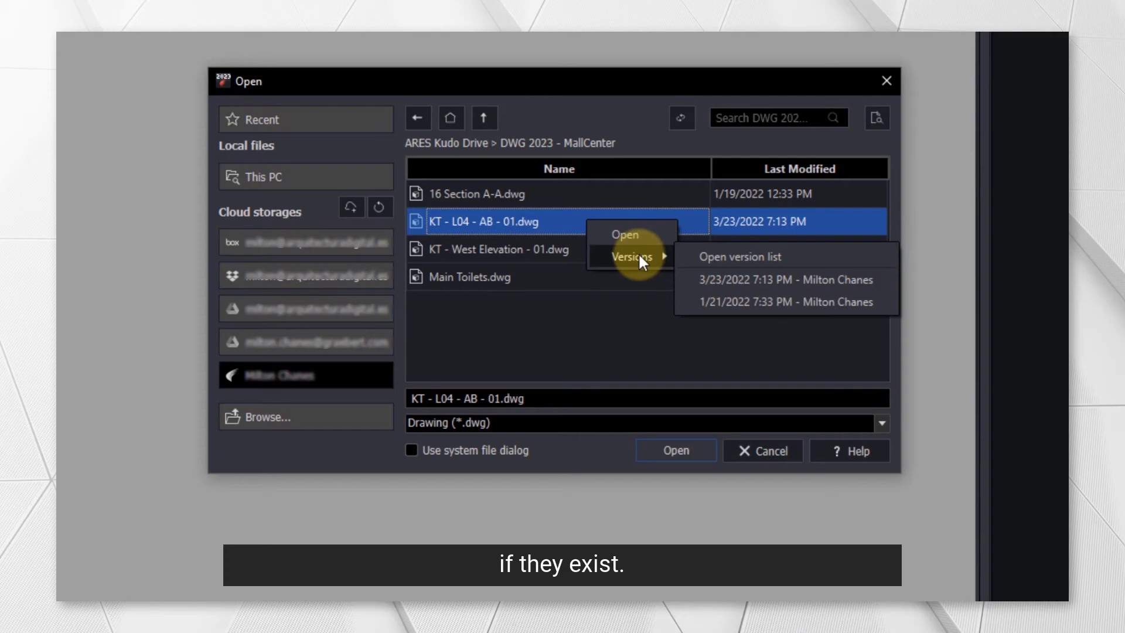
pyautogui.moveTo(624, 234)
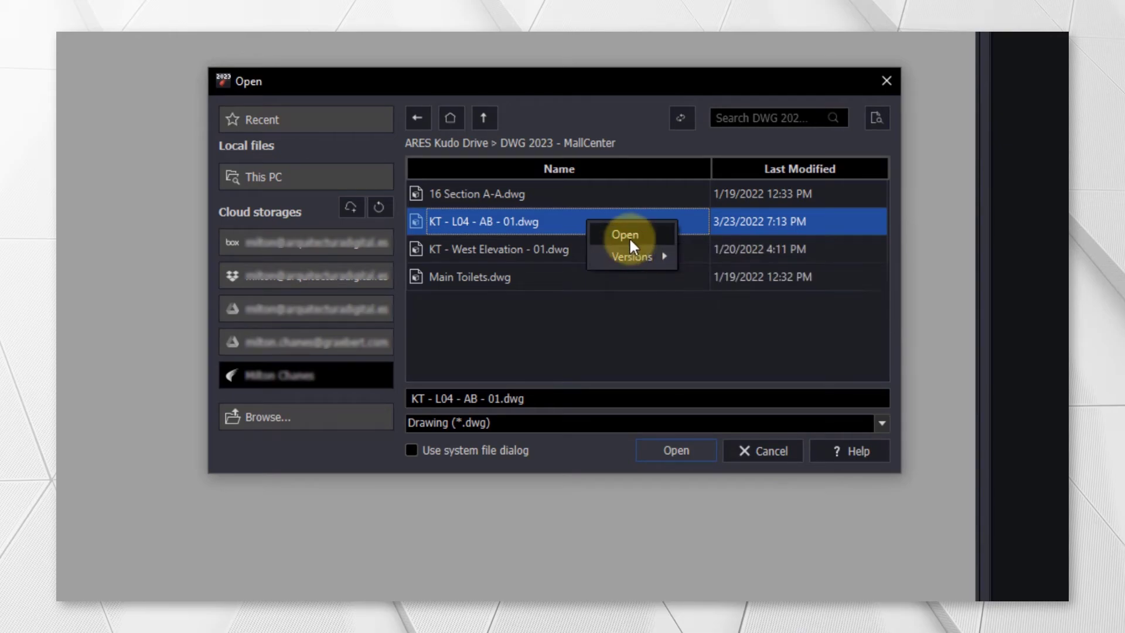
pyautogui.click(623, 235)
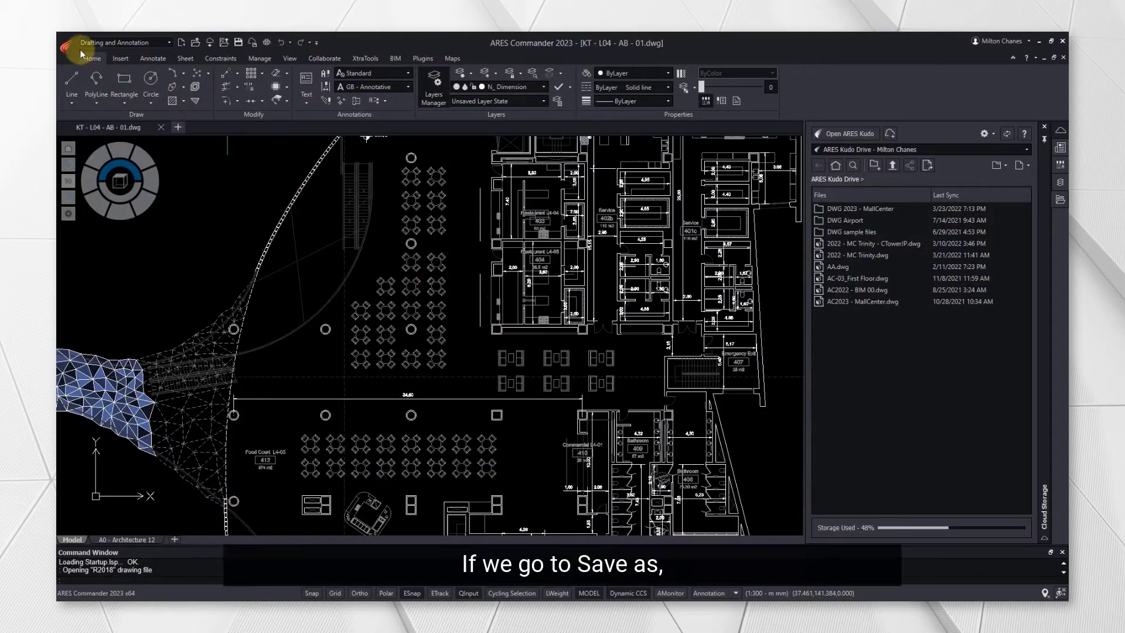
# - Reach the Share options for KT - L04 - AB - 01.dwg via the application menu's Save As cloud palette
pyautogui.click(66, 42)
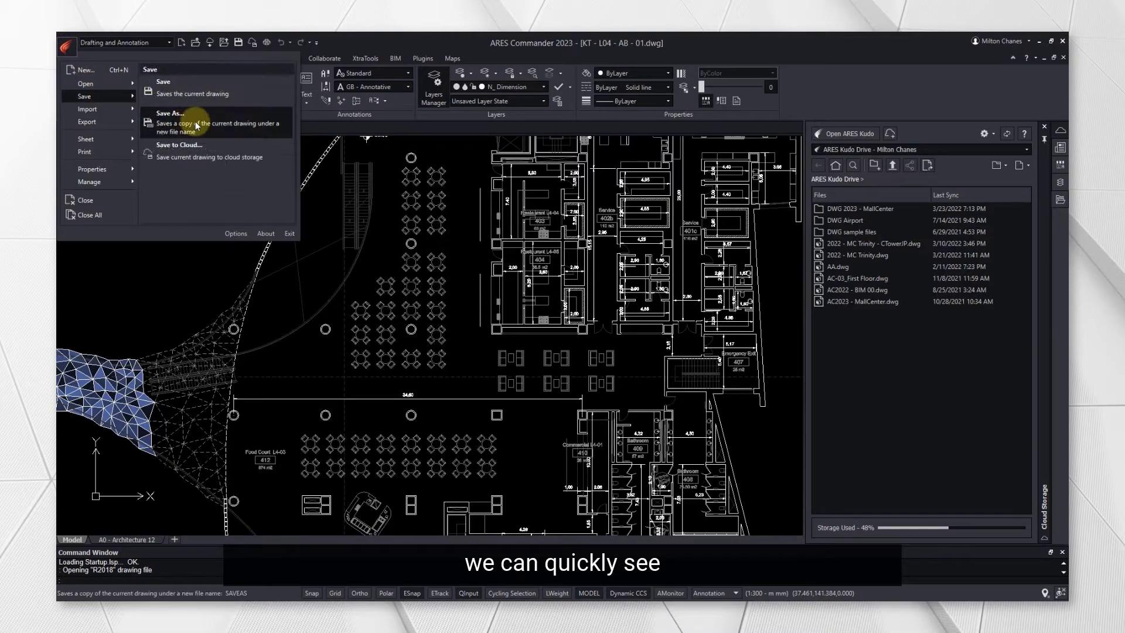
pyautogui.click(170, 114)
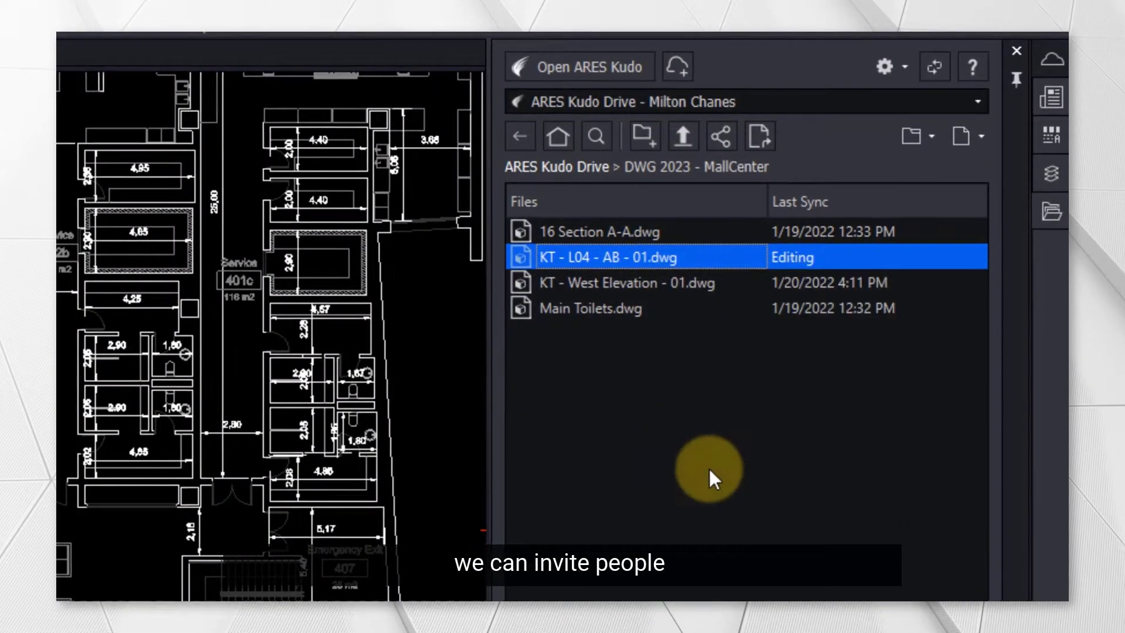
pyautogui.click(720, 136)
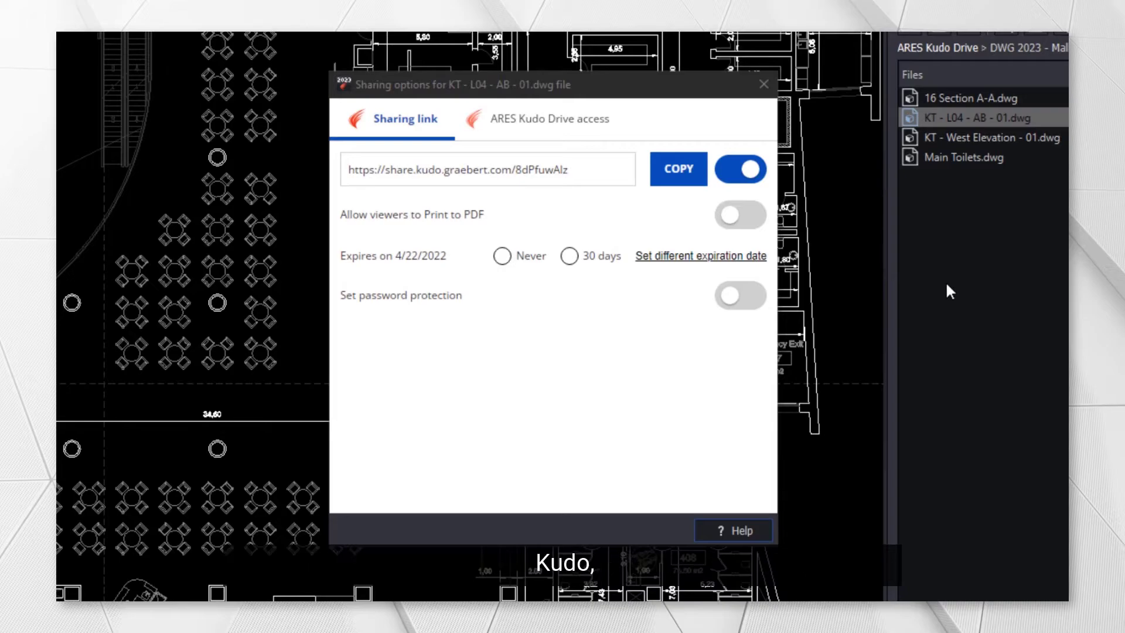
pyautogui.moveTo(577, 122)
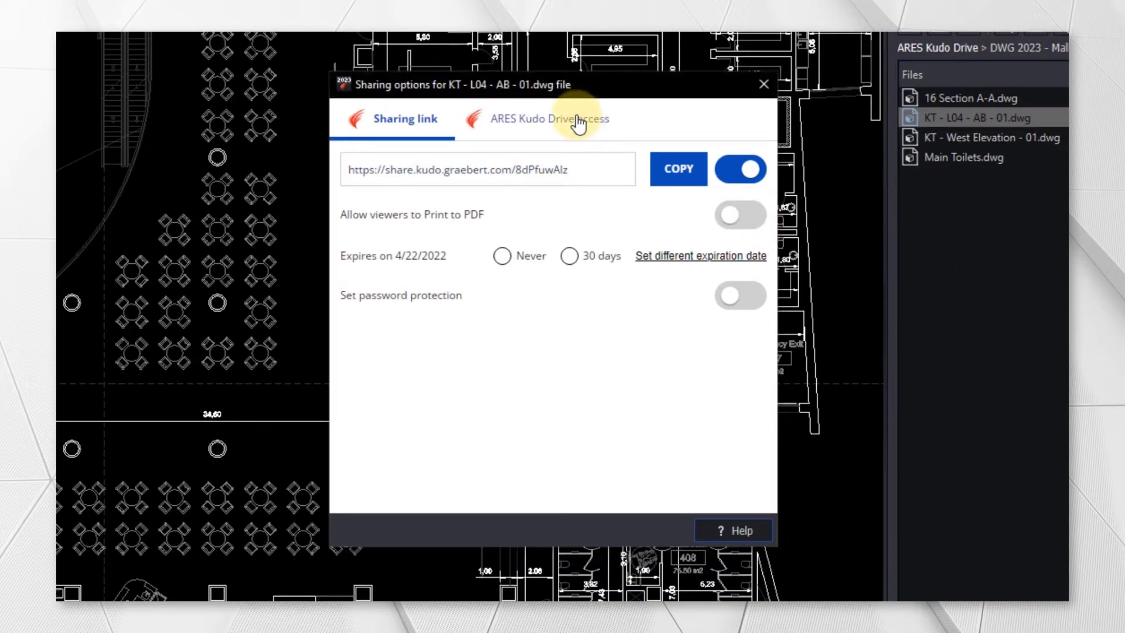
# - Add a person as Editor on ARES Kudo Drive, enable the public sharing link and allow Print to PDF
pyautogui.click(548, 118)
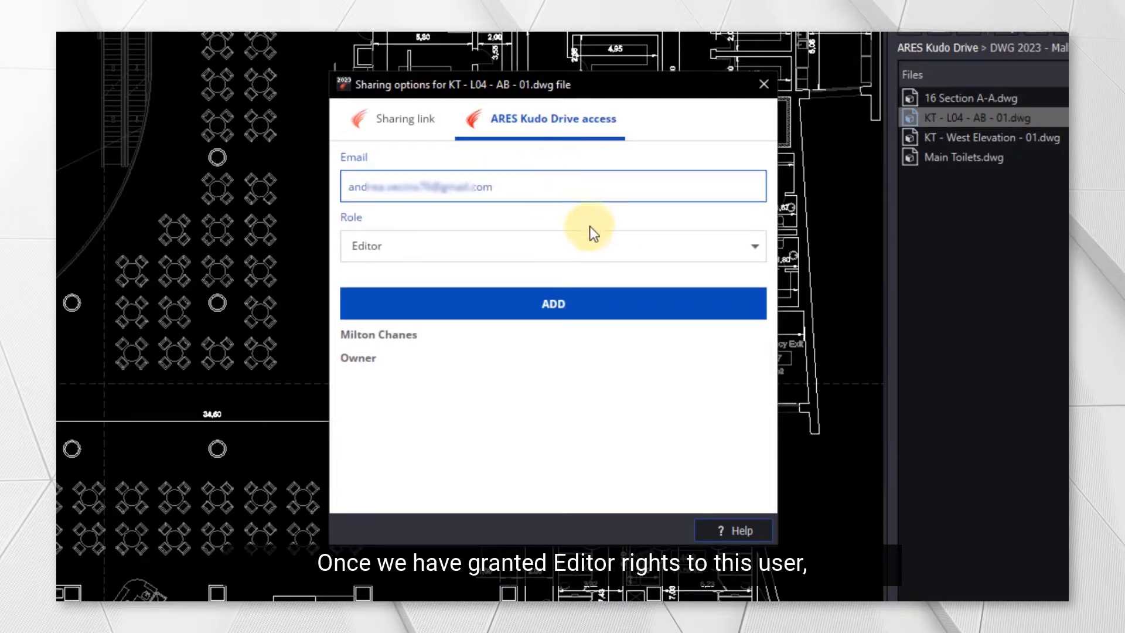
pyautogui.click(552, 302)
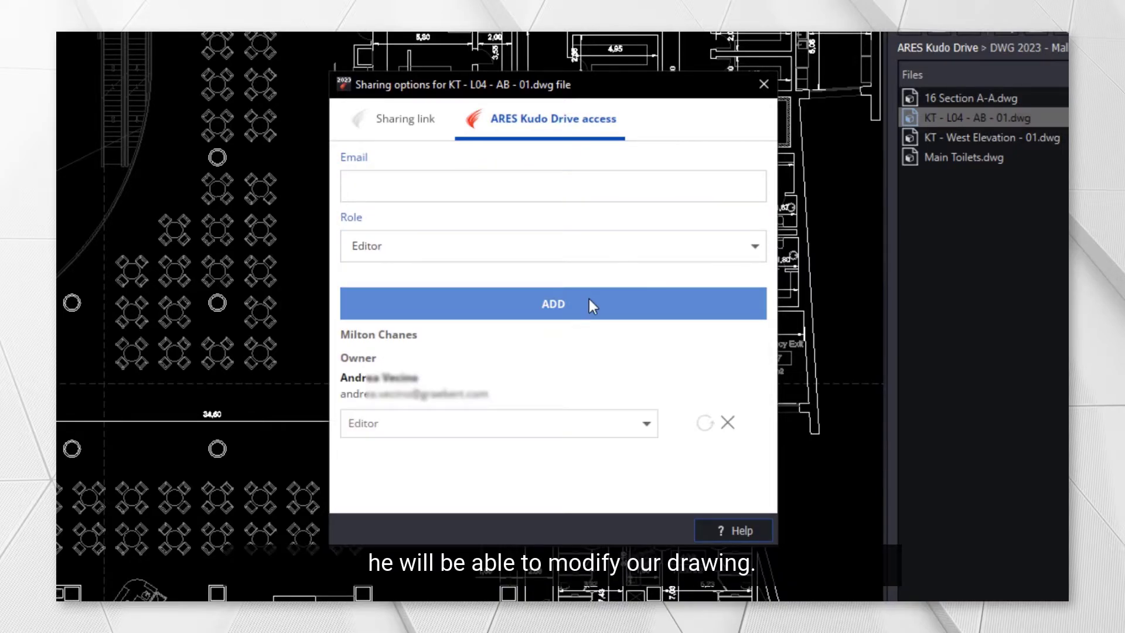
pyautogui.click(404, 119)
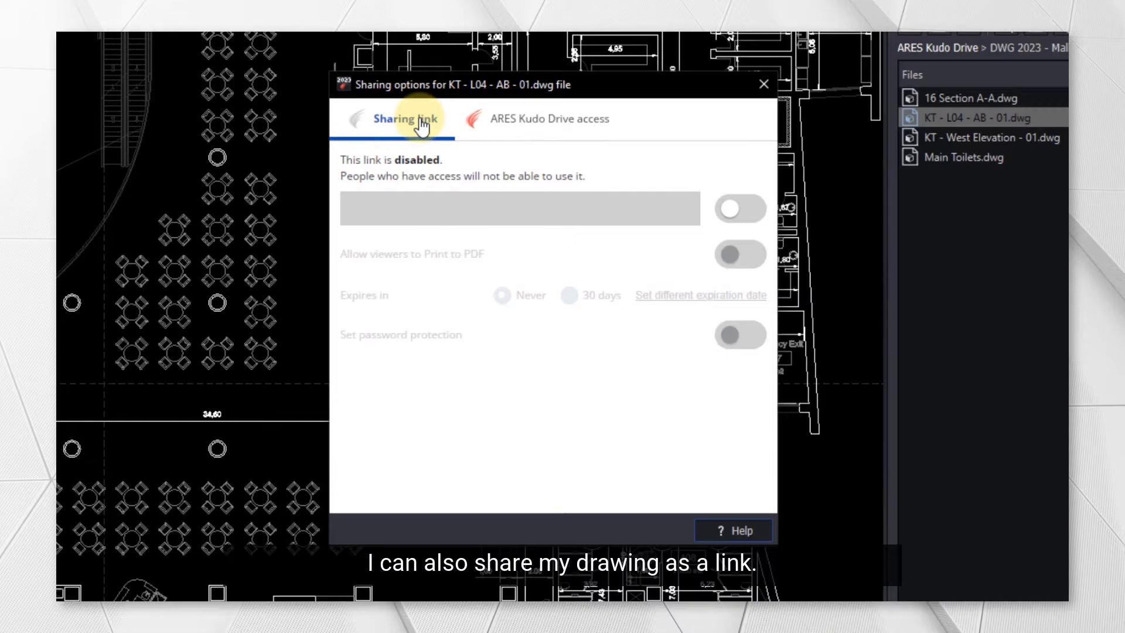
pyautogui.click(741, 208)
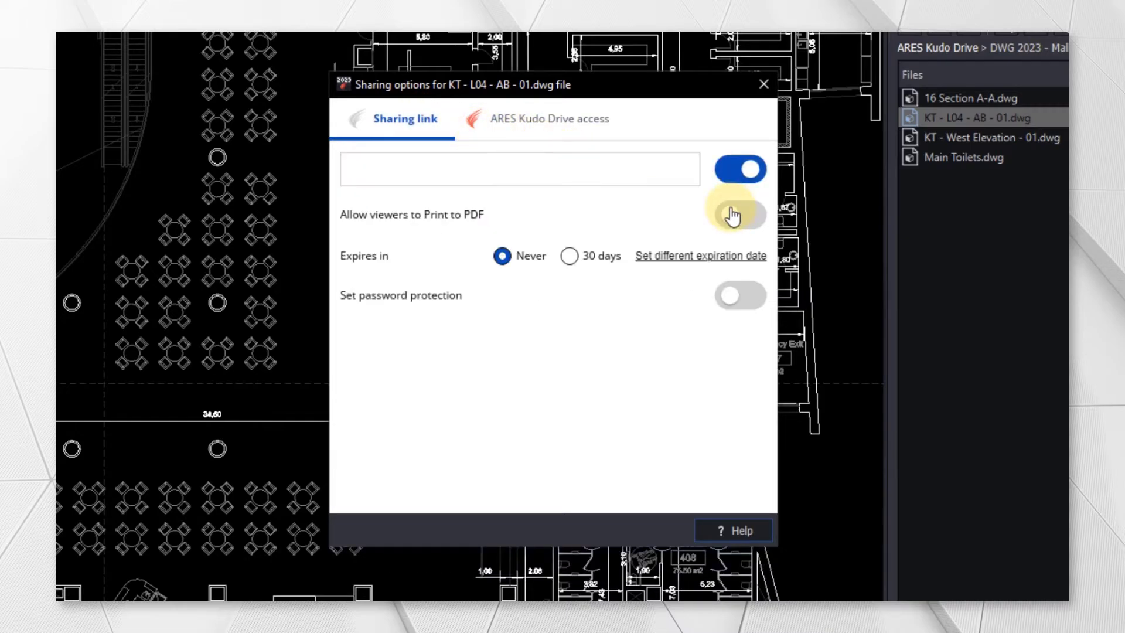
pyautogui.click(677, 169)
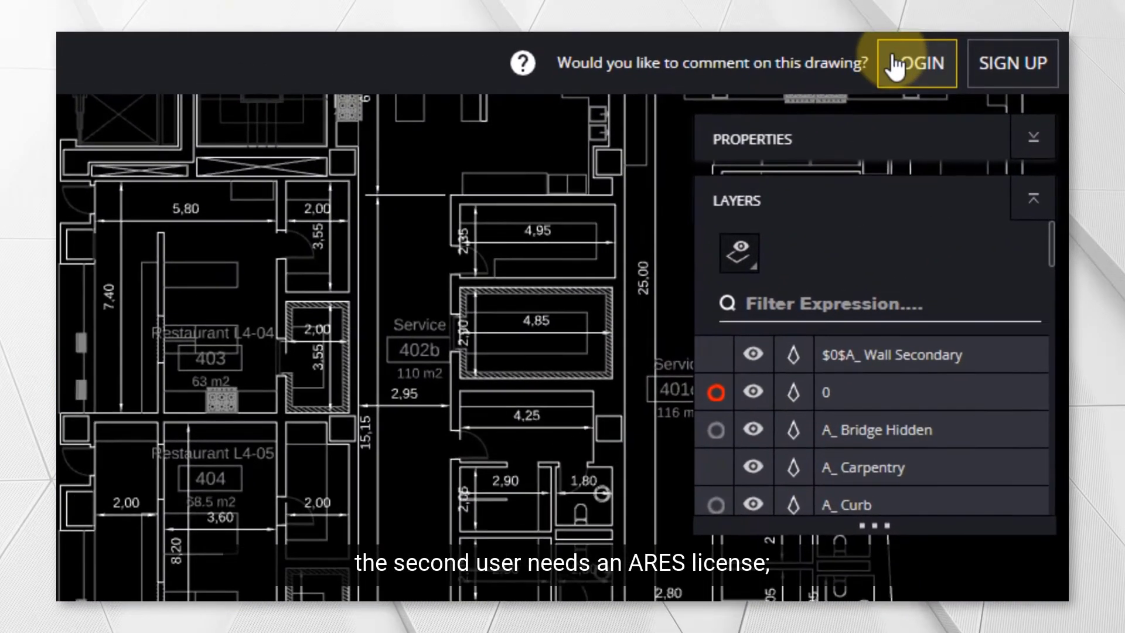
# - Log in from the ARES Kudo web viewer's comment prompt on the shared drawing
pyautogui.click(915, 64)
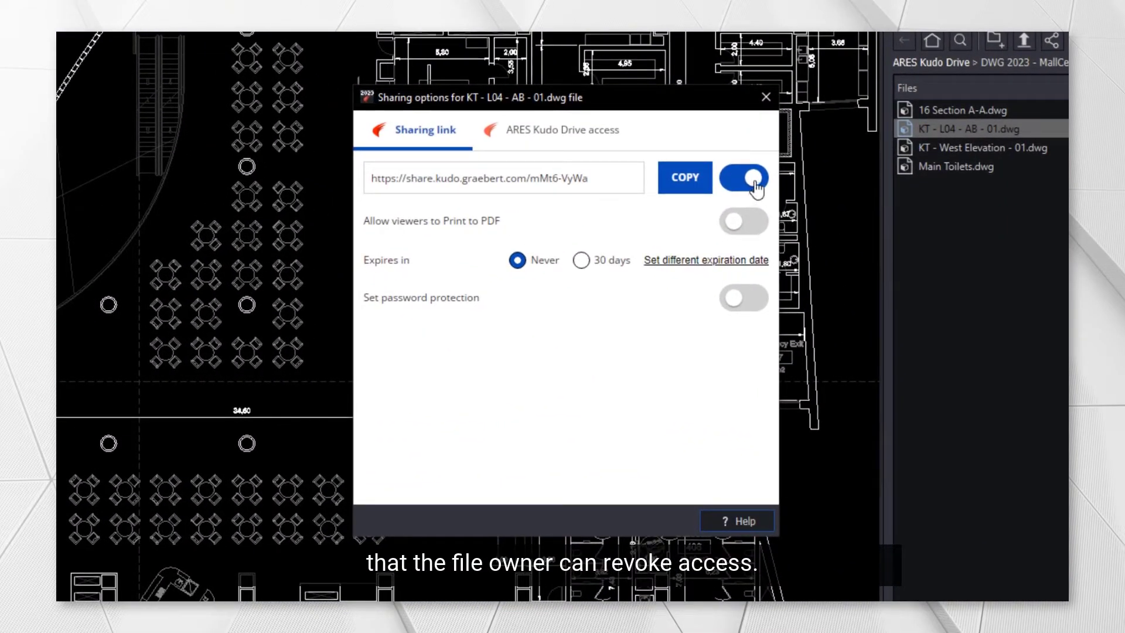
# - Toggle the sharing link off and on to issue a new link, and allow viewers to Print to PDF
pyautogui.click(743, 177)
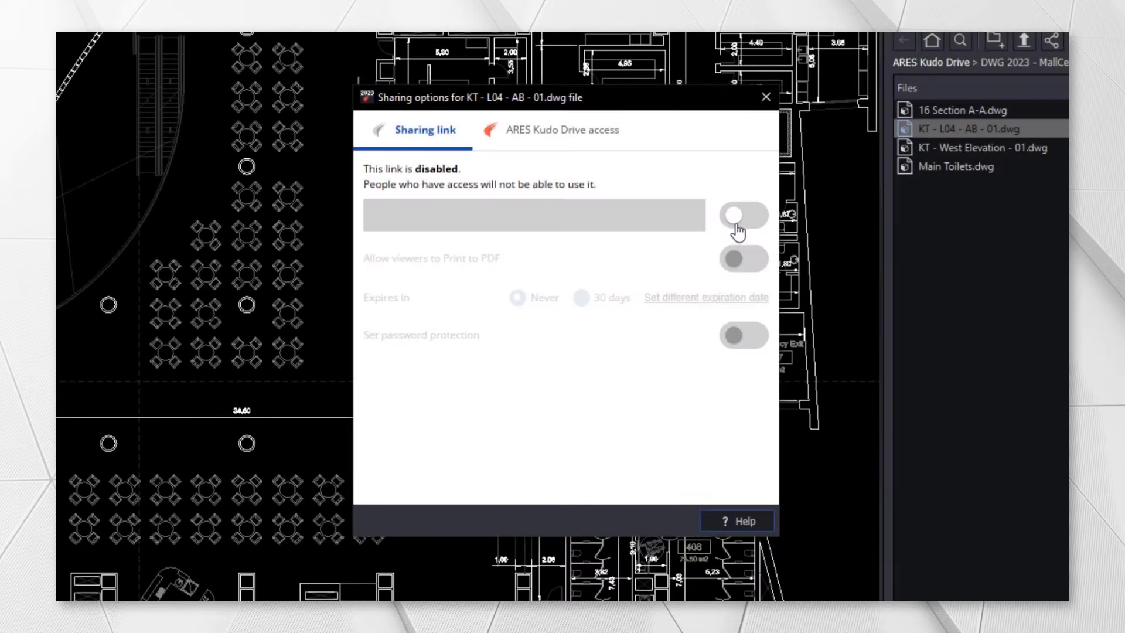
pyautogui.click(744, 215)
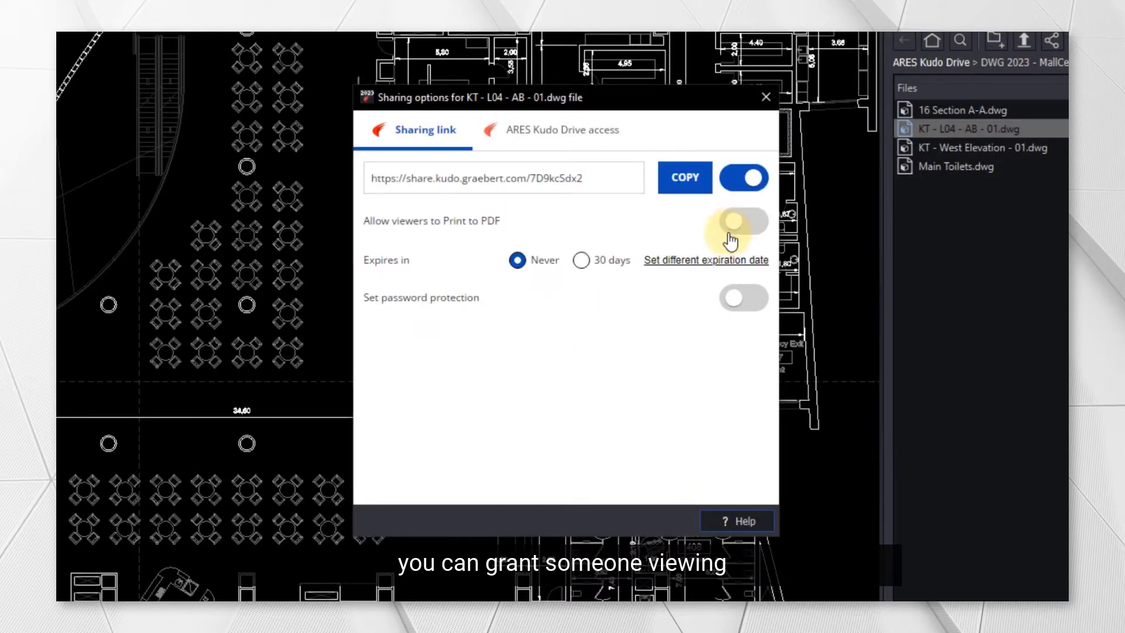
pyautogui.click(704, 260)
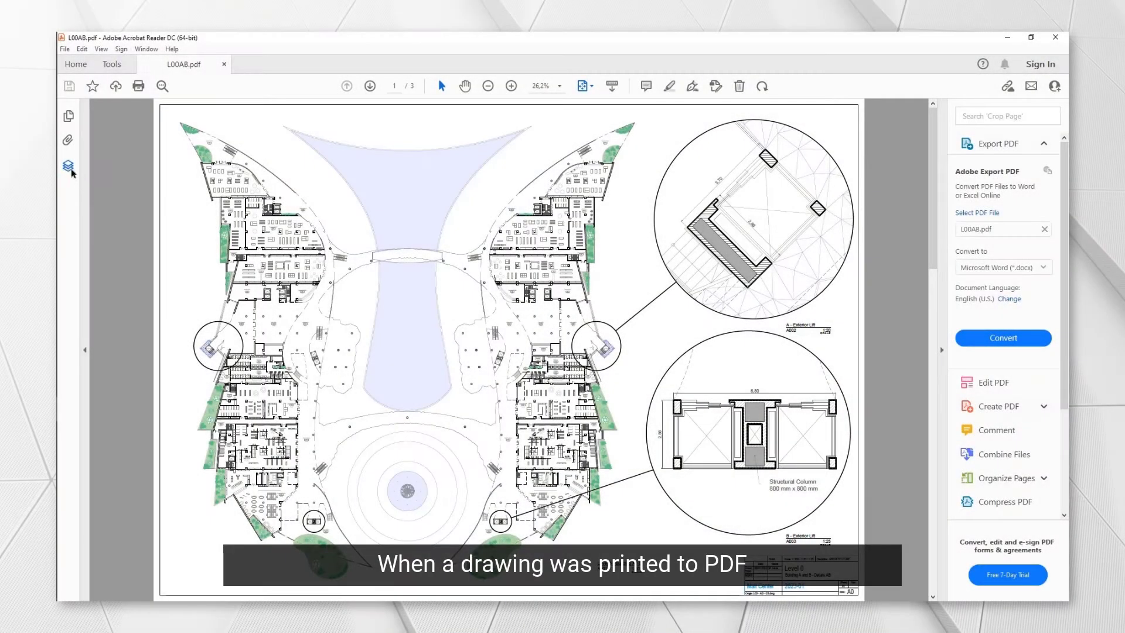
# - Show the Layers panel for L00AB.pdf in Adobe Acrobat Reader DC
pyautogui.click(68, 165)
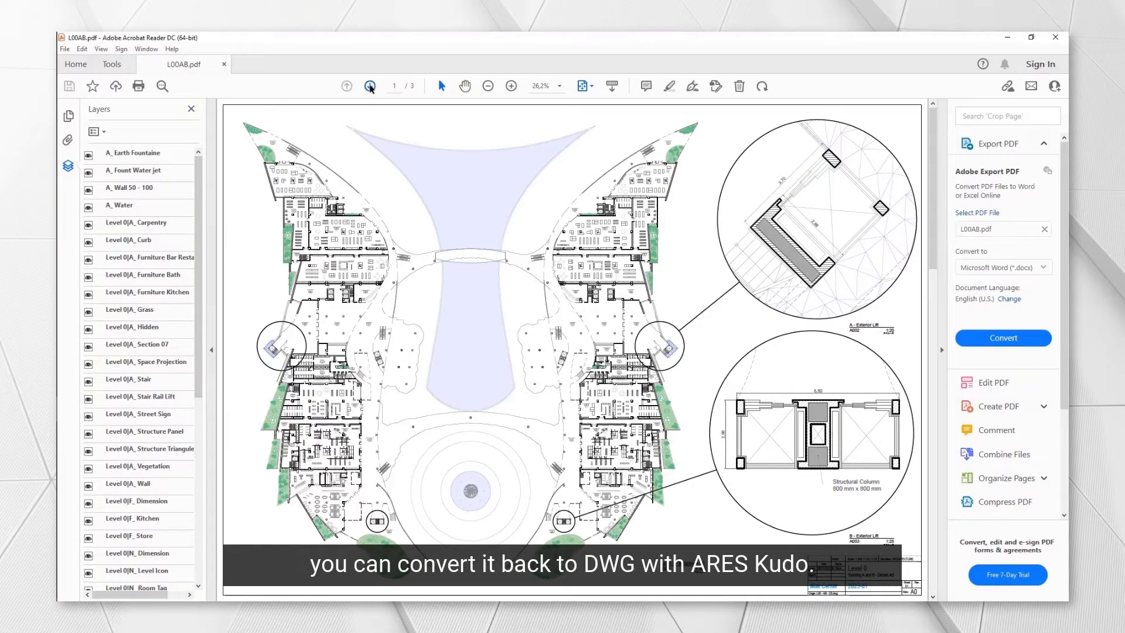
pyautogui.click(347, 85)
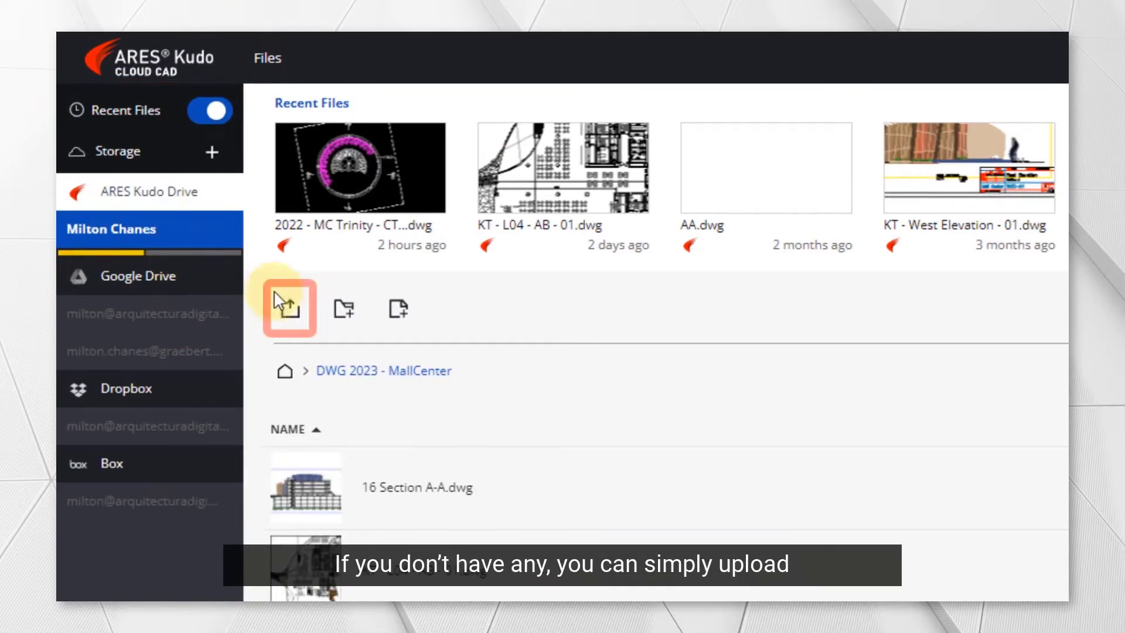
# - Upload L00AB.pdf into the DWG 2023 - MallCenter folder on ARES Kudo
pyautogui.click(290, 308)
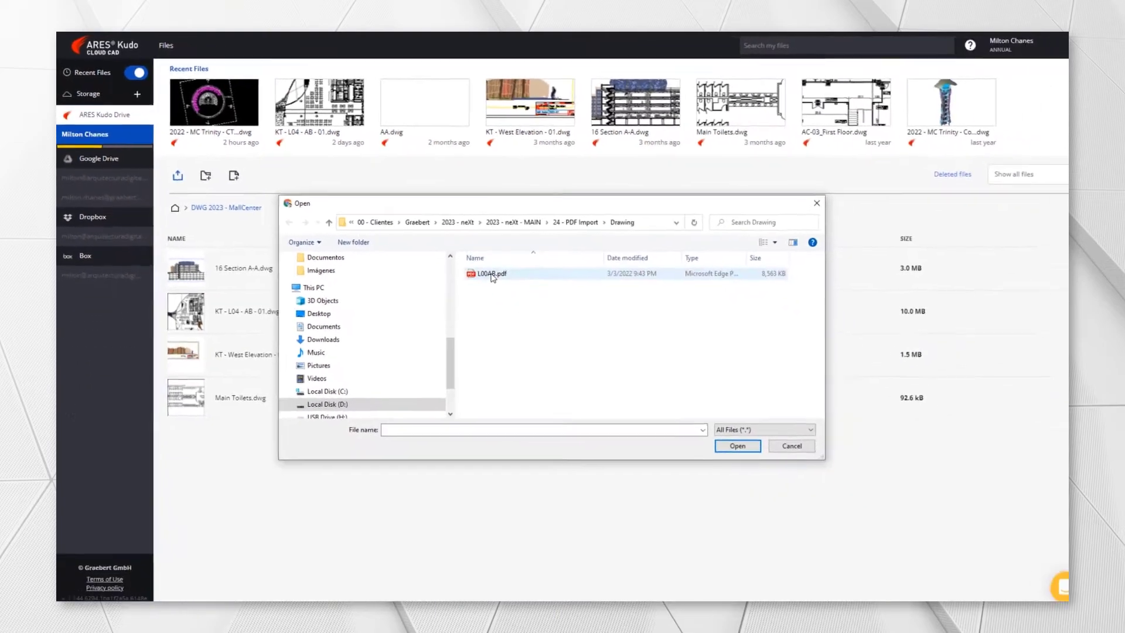
pyautogui.click(736, 446)
pyautogui.write('Sample PDF Import')
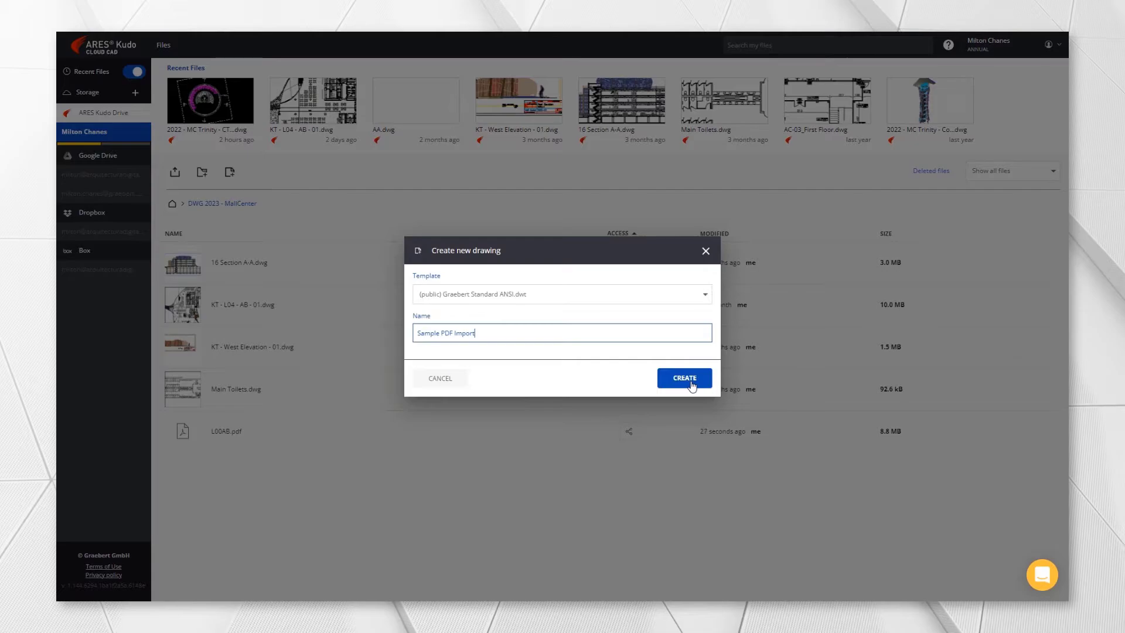
# - Create the Sample PDF Import drawing and choose Import PDF from the toolbar's import flyout
pyautogui.click(683, 378)
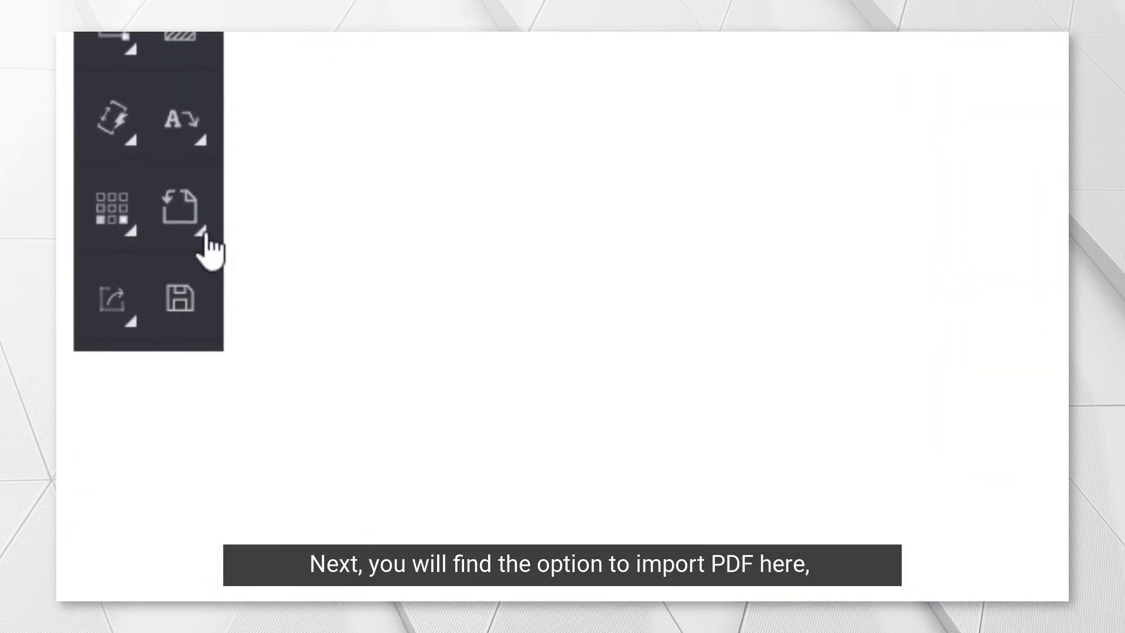
pyautogui.click(200, 229)
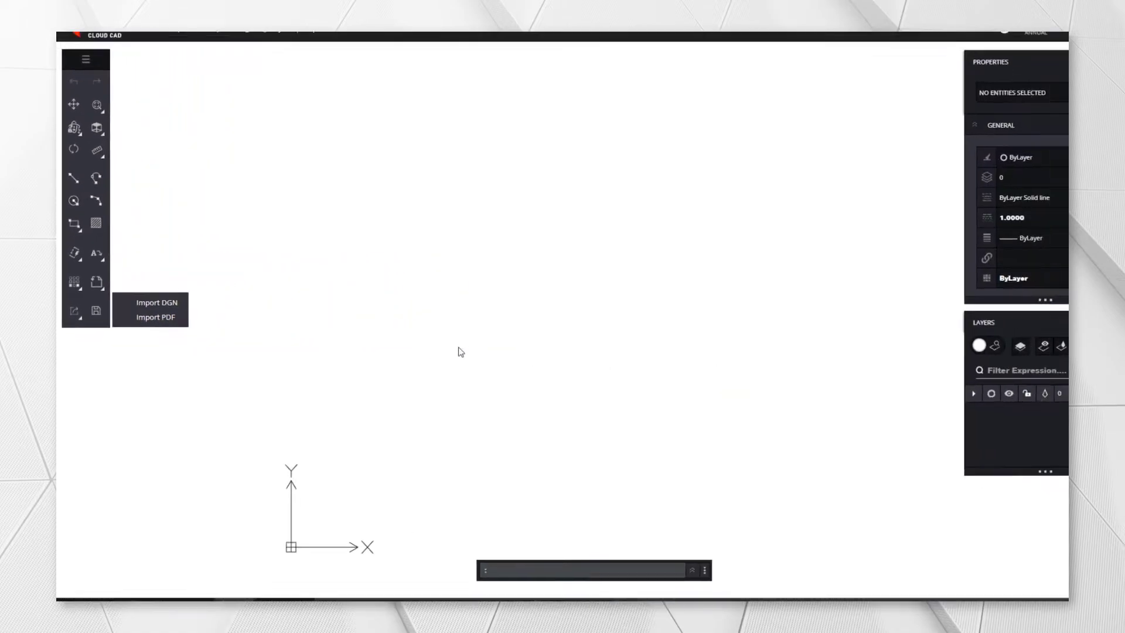
pyautogui.click(155, 317)
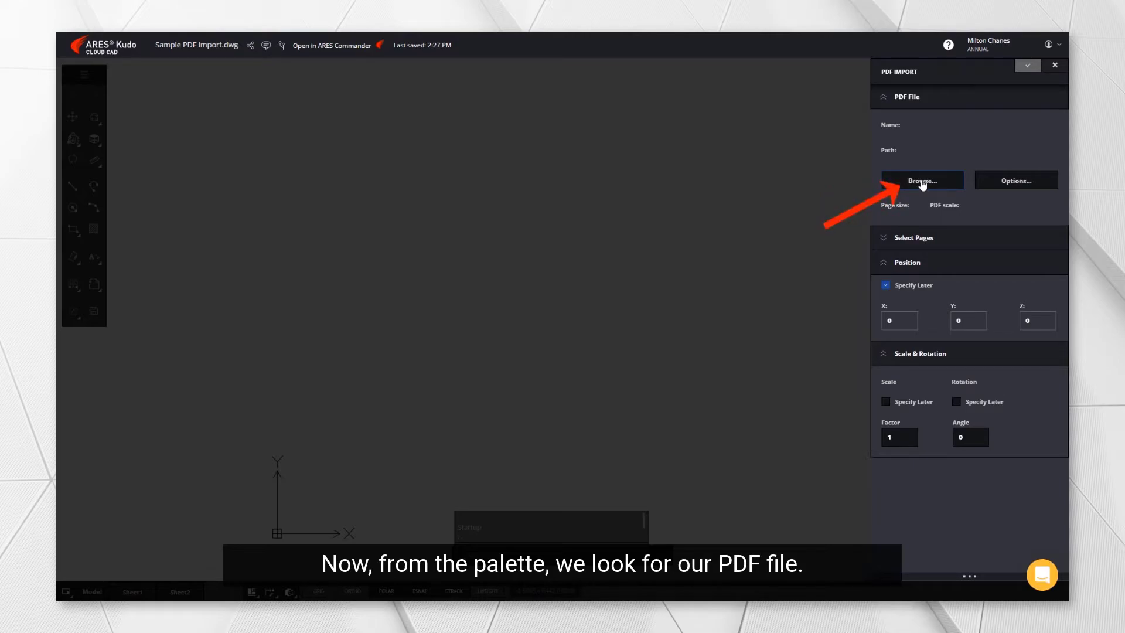
# - Select LOGAB.pdf as the import source, choose page 1 and uncheck Specify Later
pyautogui.click(921, 180)
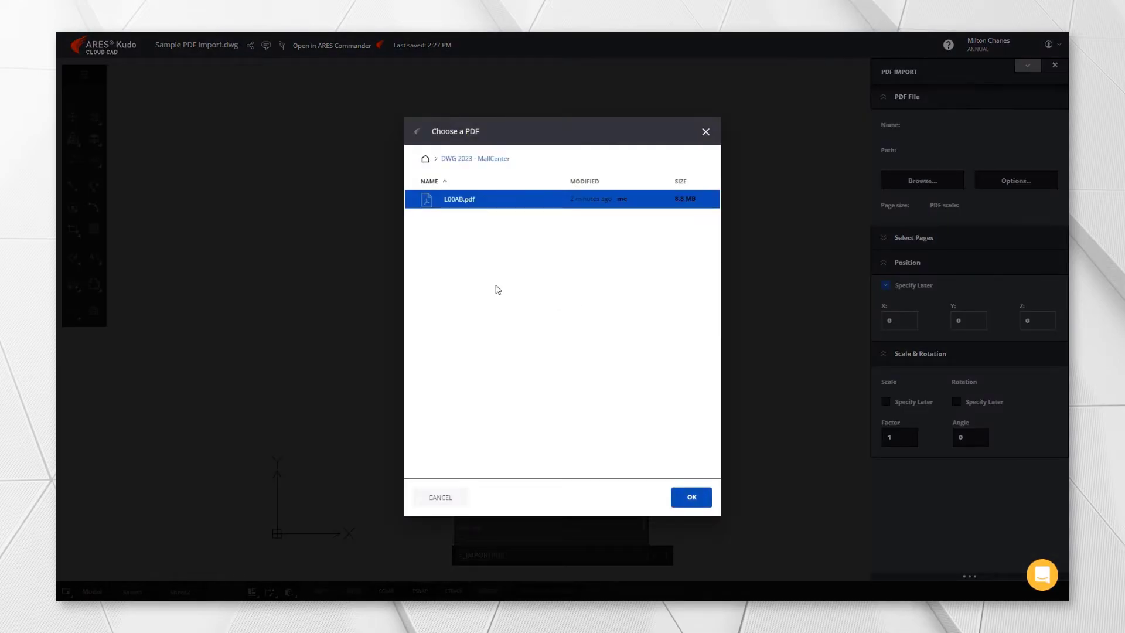
pyautogui.click(690, 496)
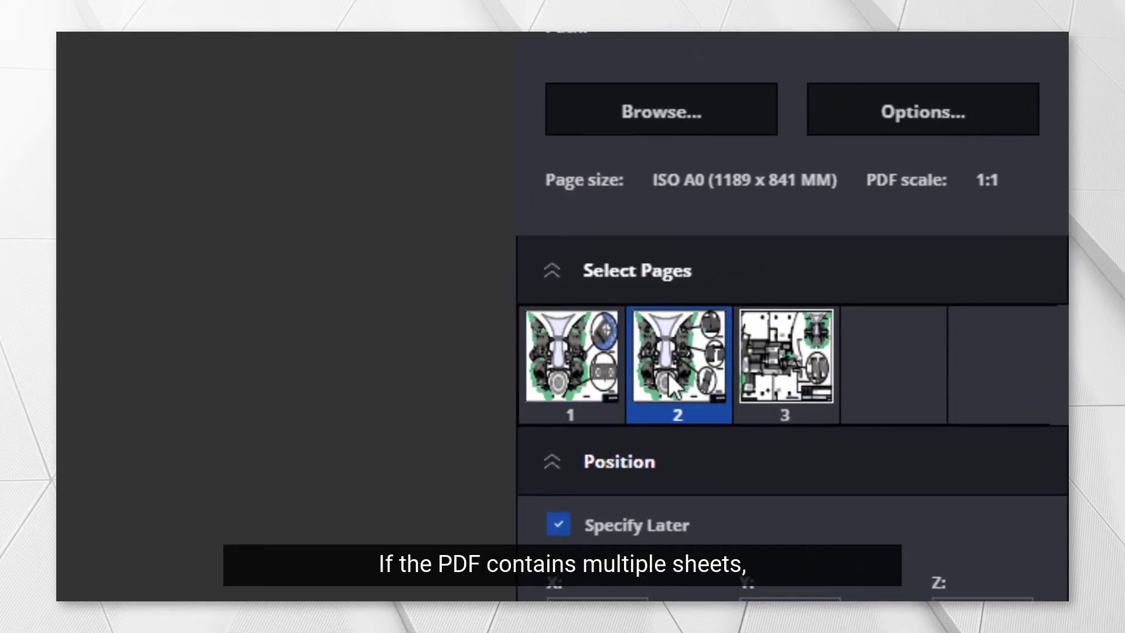
pyautogui.moveTo(596, 371)
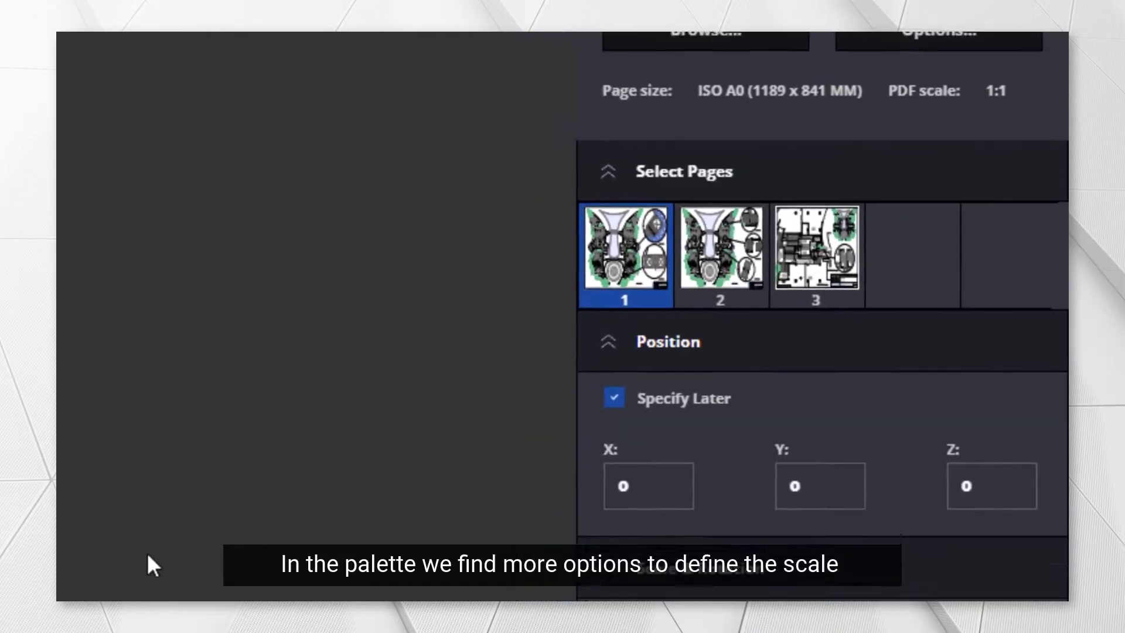
pyautogui.scroll(-3)
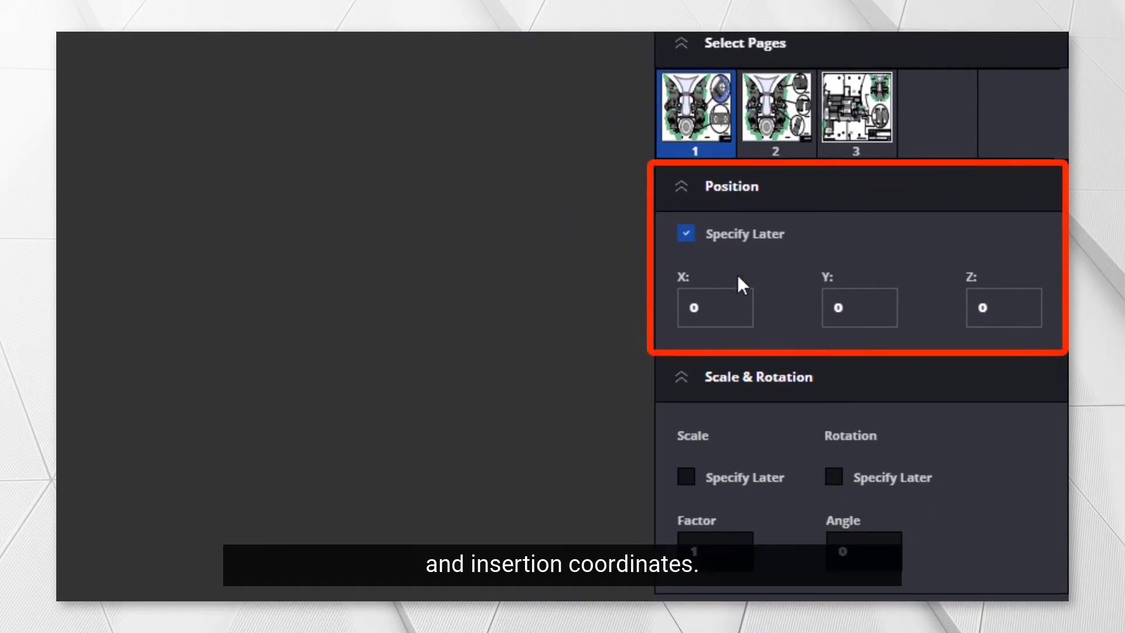
pyautogui.click(685, 232)
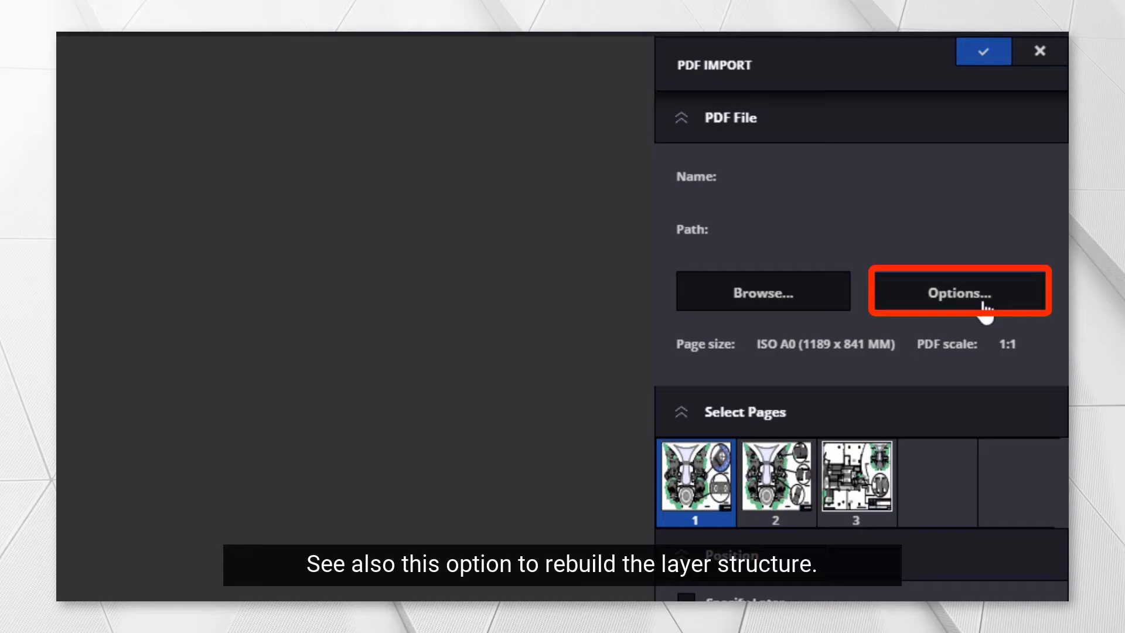
# - Set the import to Use PDF Layers and run the import of page 1 into the drawing
pyautogui.click(959, 292)
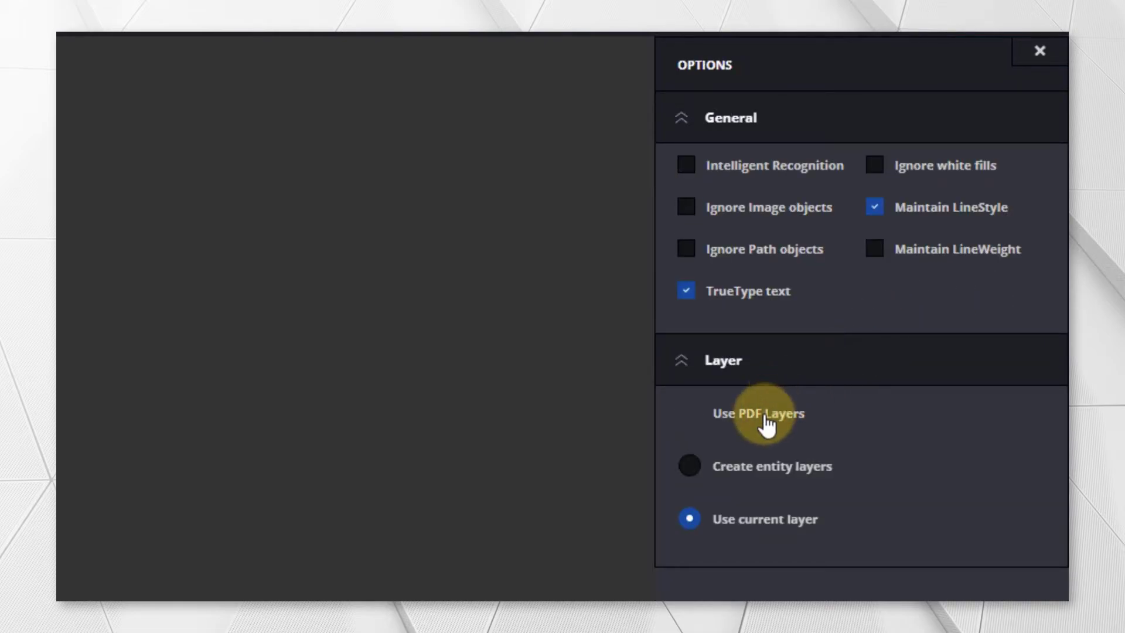
pyautogui.click(687, 413)
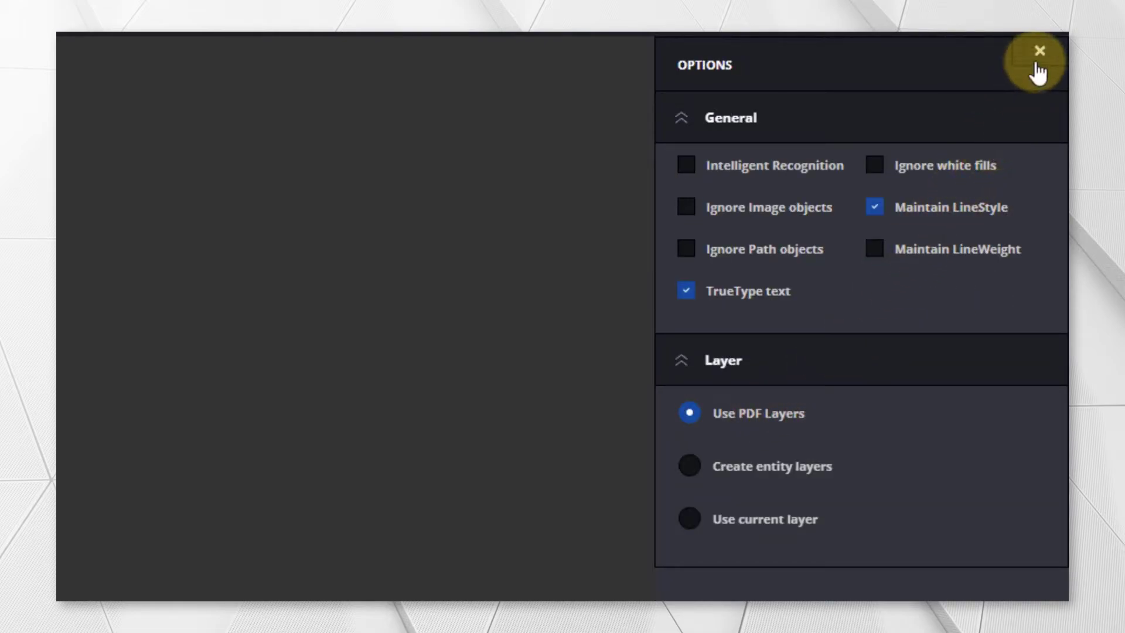
pyautogui.click(1037, 53)
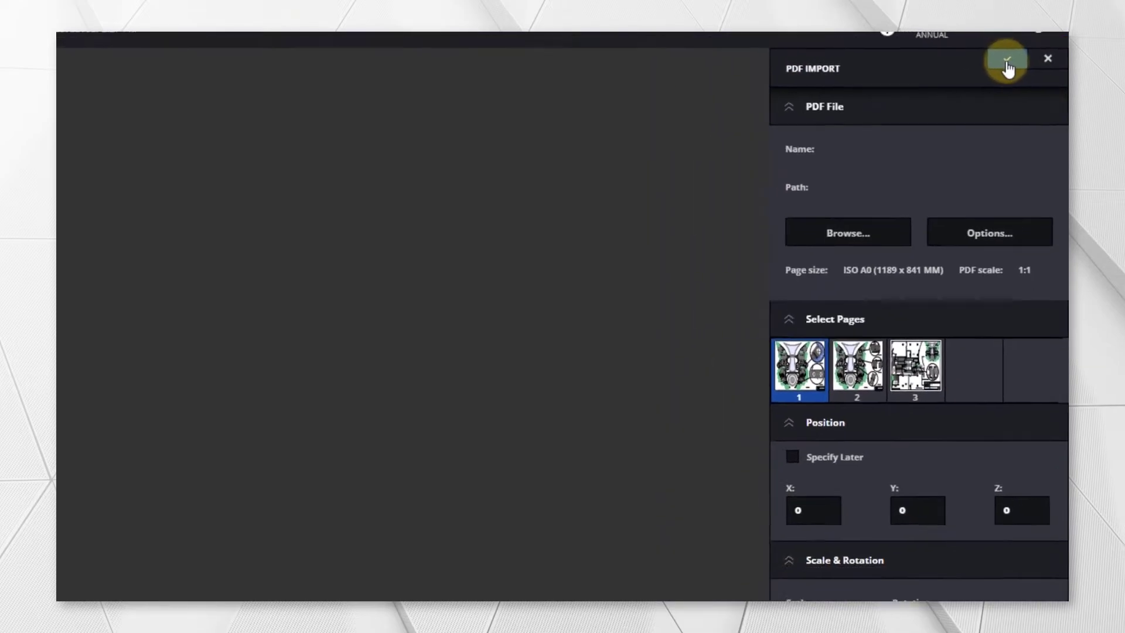
pyautogui.click(1005, 63)
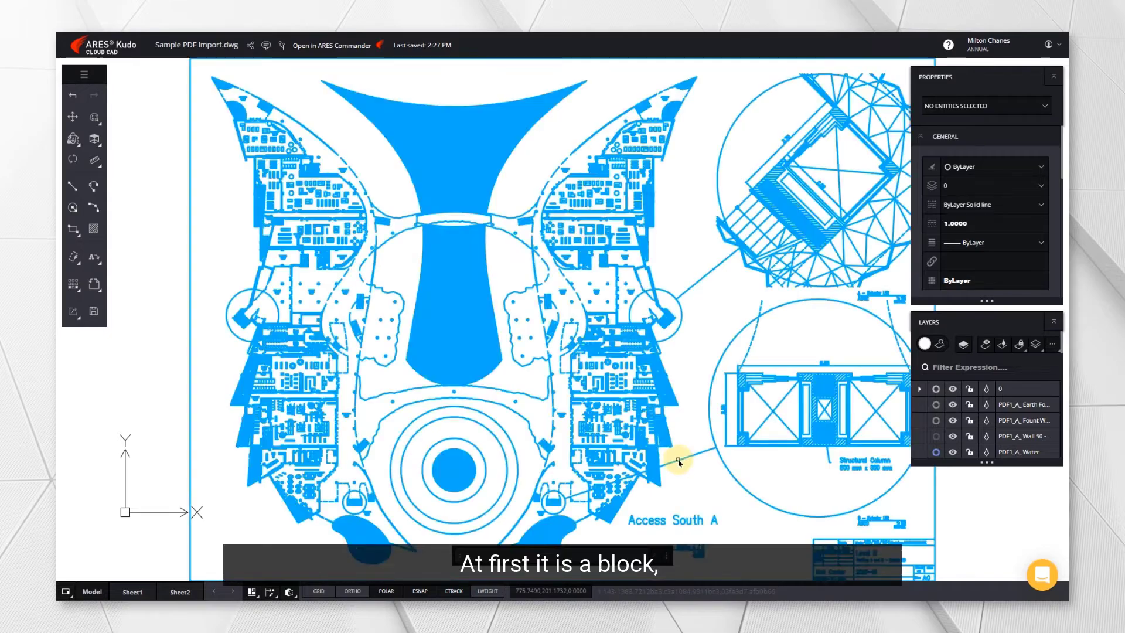
pyautogui.click(678, 461)
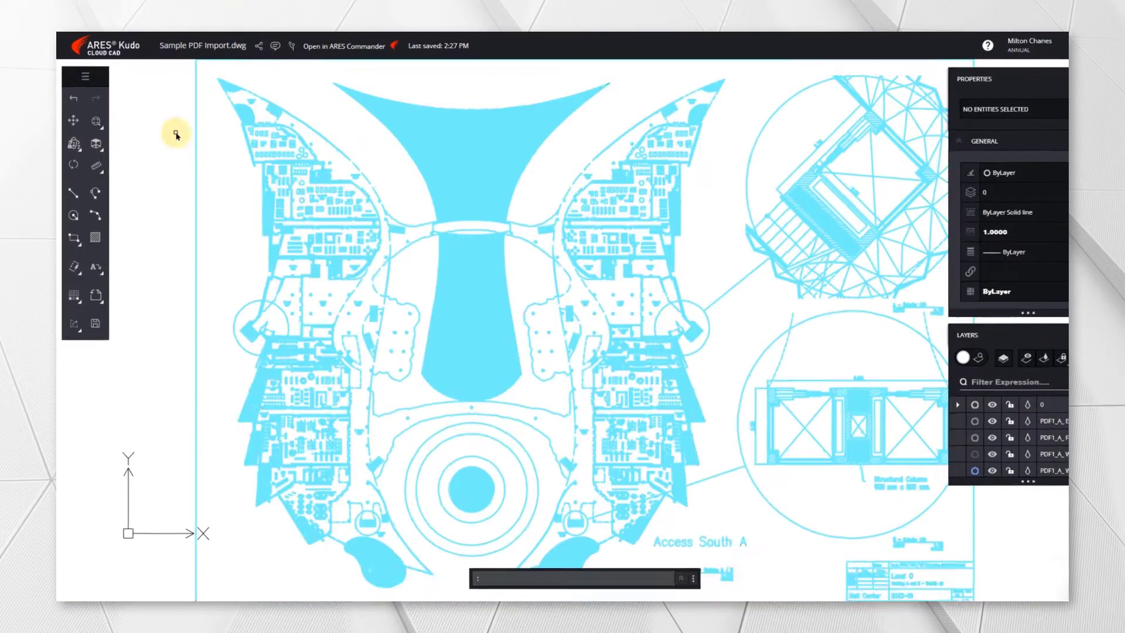
# - Explode the imported PDF block via Menu > Modify, review the recreated layers and start a new line
pyautogui.click(95, 91)
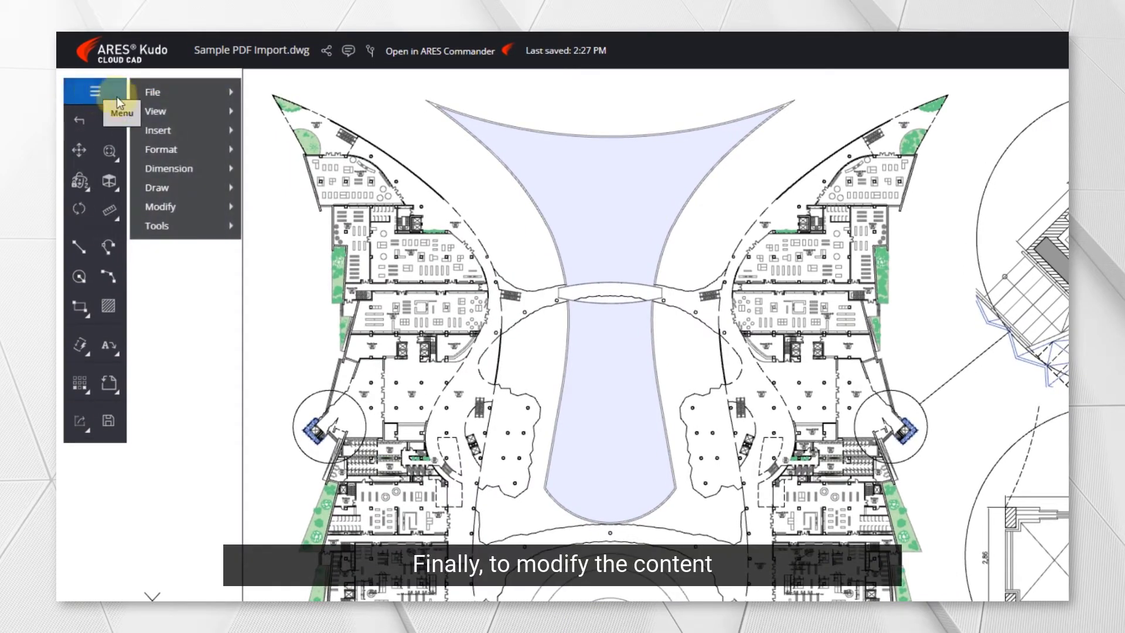
pyautogui.click(161, 206)
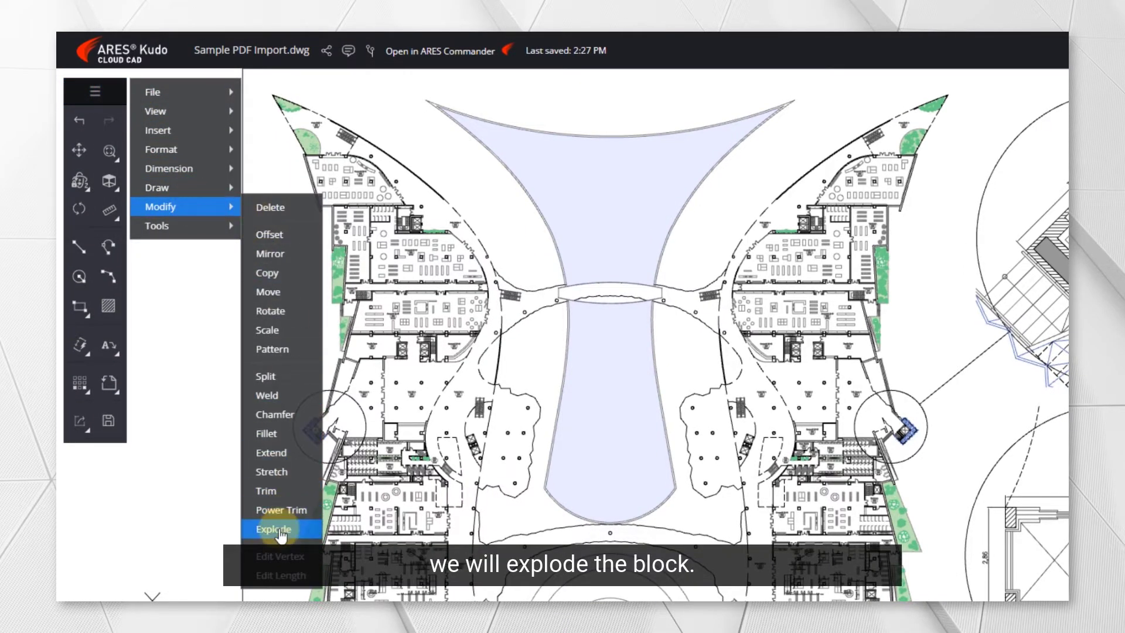
pyautogui.click(273, 528)
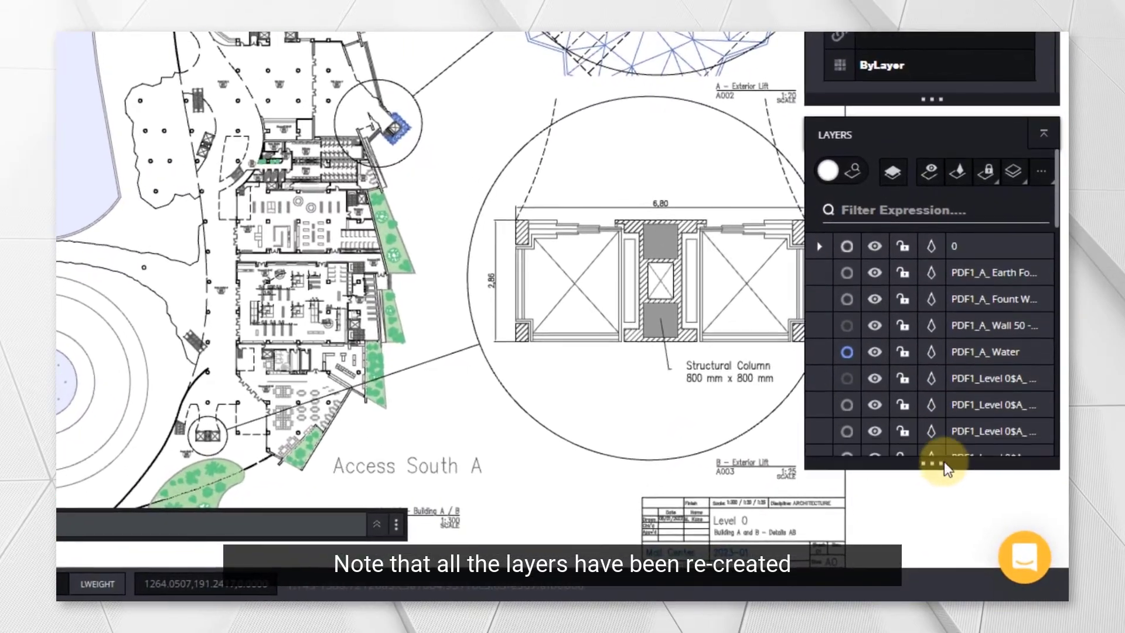
pyautogui.scroll(-3)
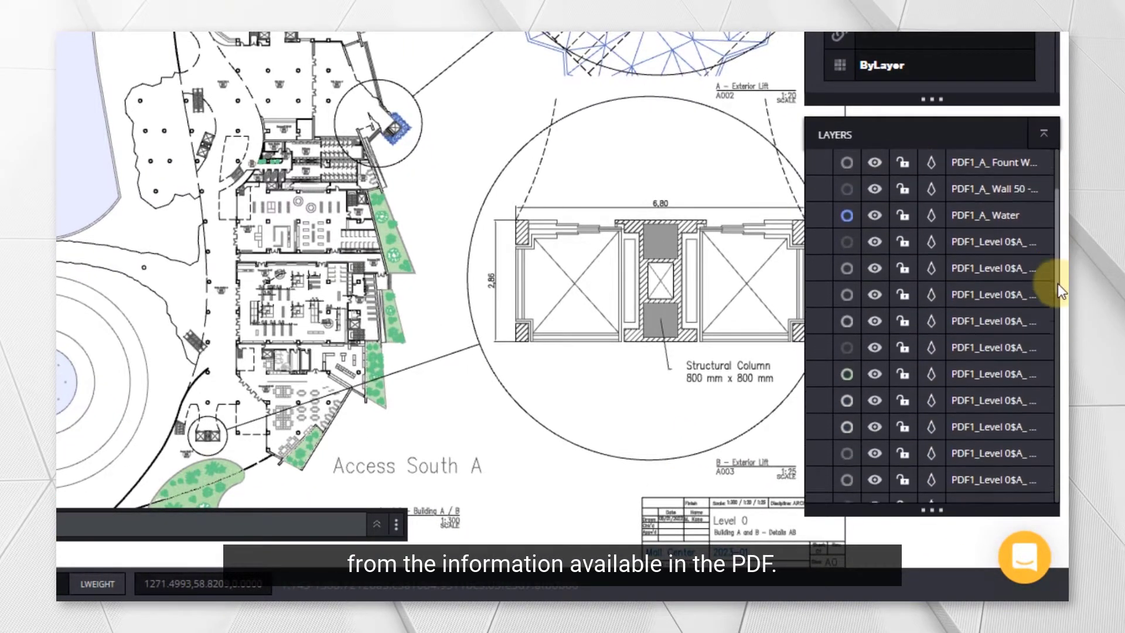
pyautogui.scroll(-3)
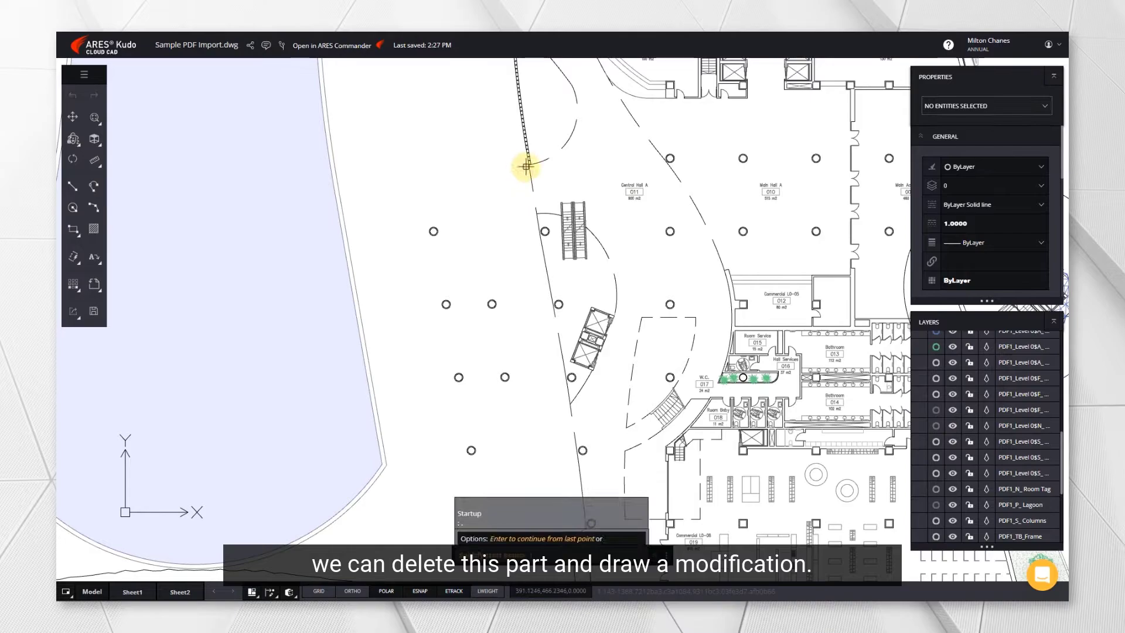
pyautogui.click(412, 174)
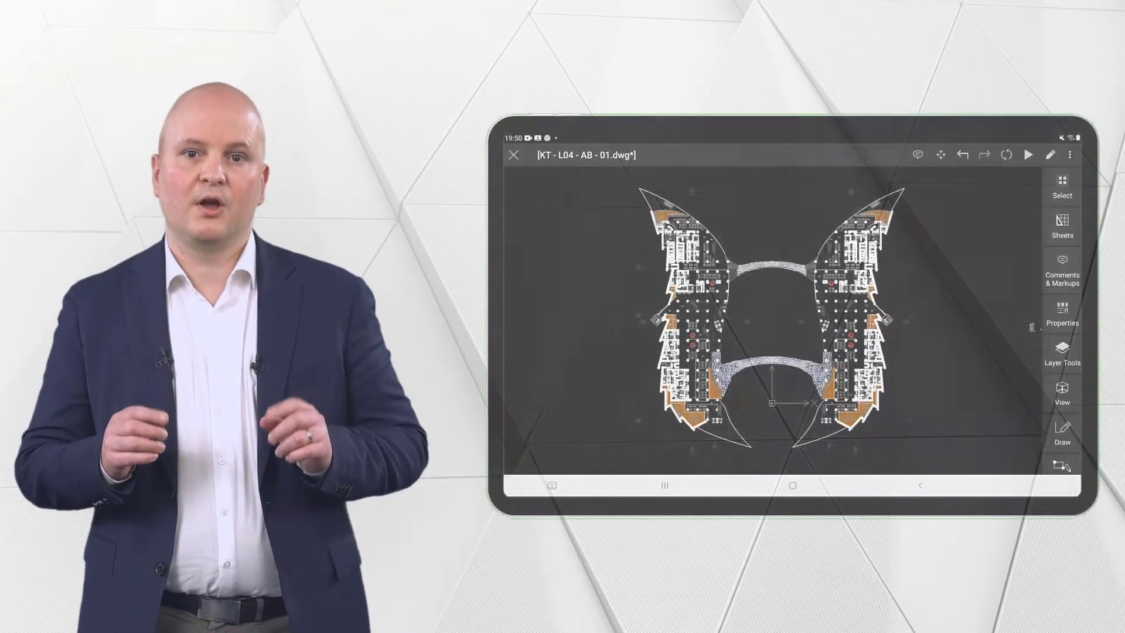
# - Review the Export settings' available formats and paper sizes, then close them
pyautogui.click(1072, 155)
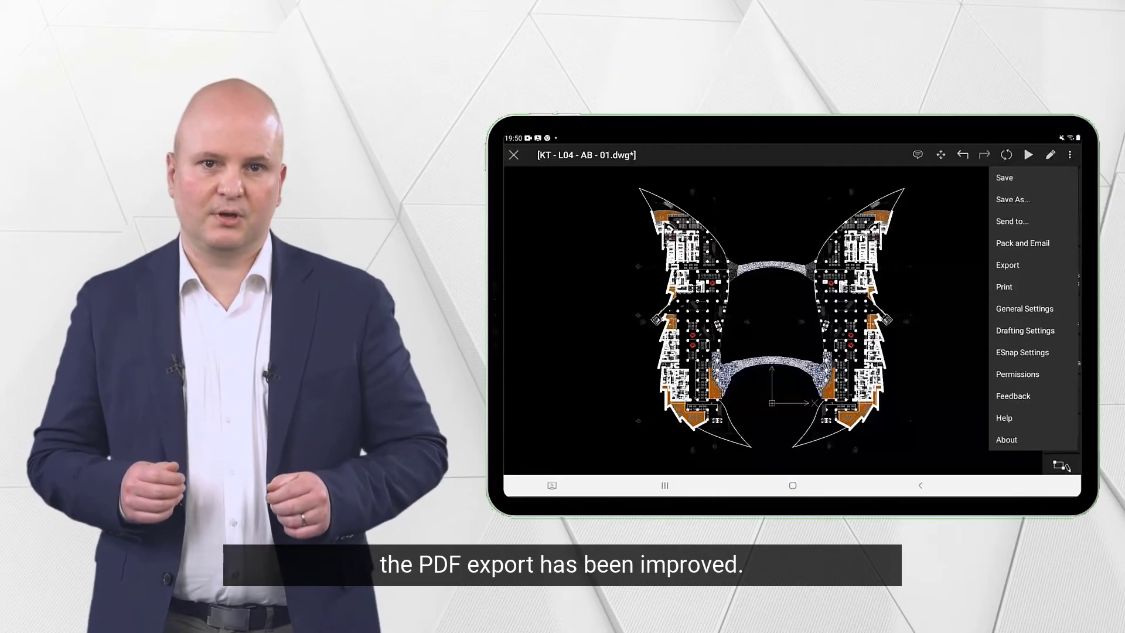
pyautogui.click(1006, 264)
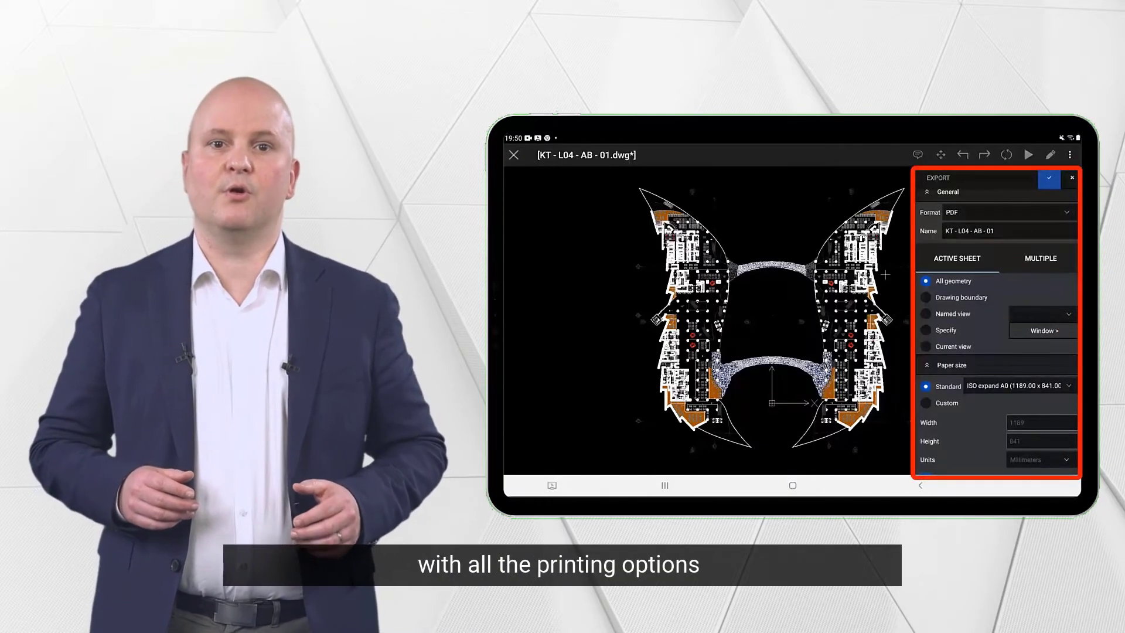
pyautogui.click(1063, 212)
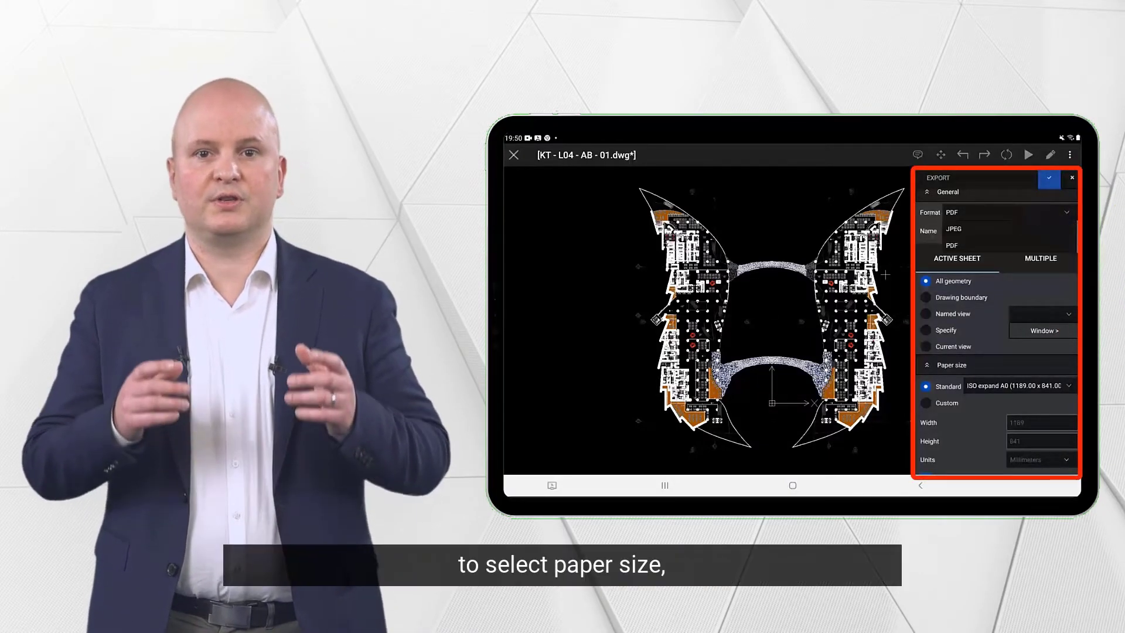
pyautogui.scroll(-3)
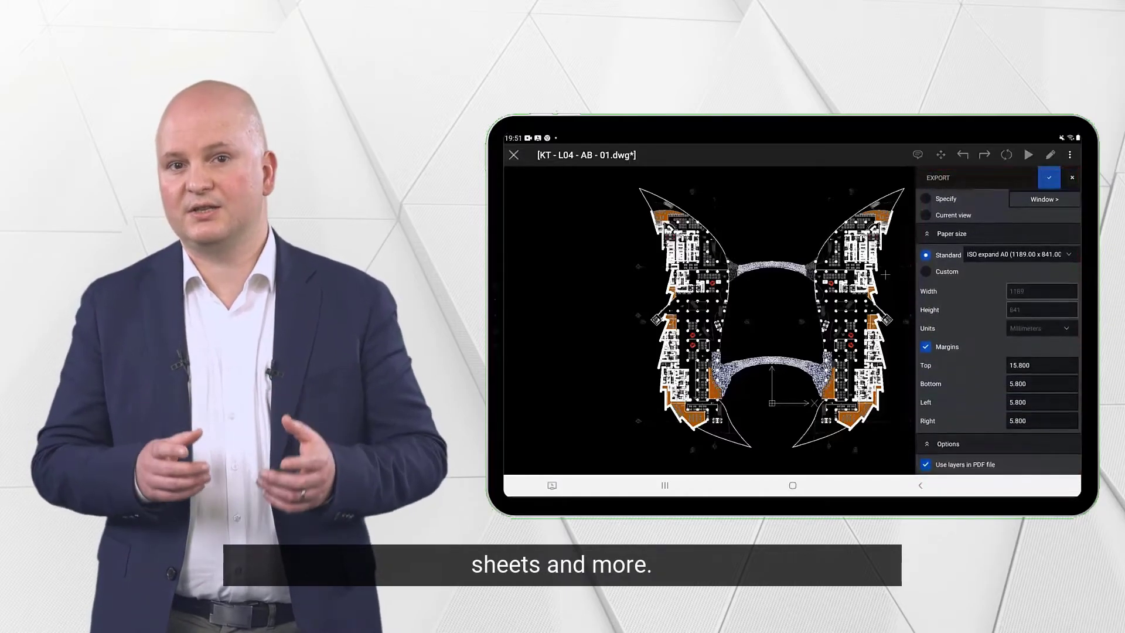
pyautogui.click(1070, 176)
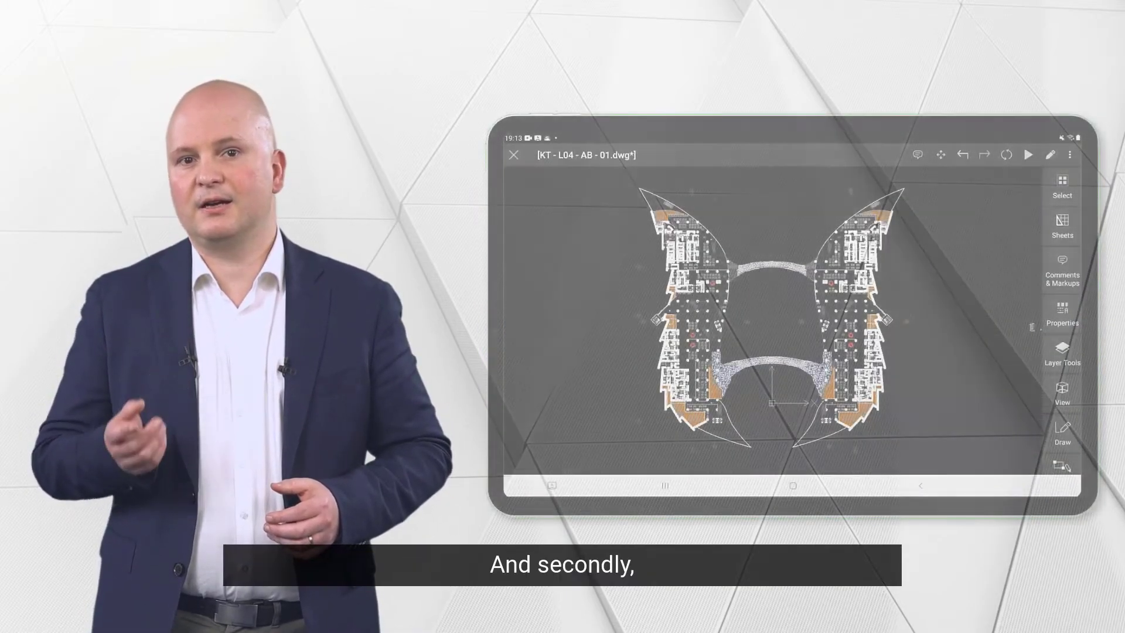
# - Bring up the Print settings and switch to printing Multiple sheets
pyautogui.click(1072, 155)
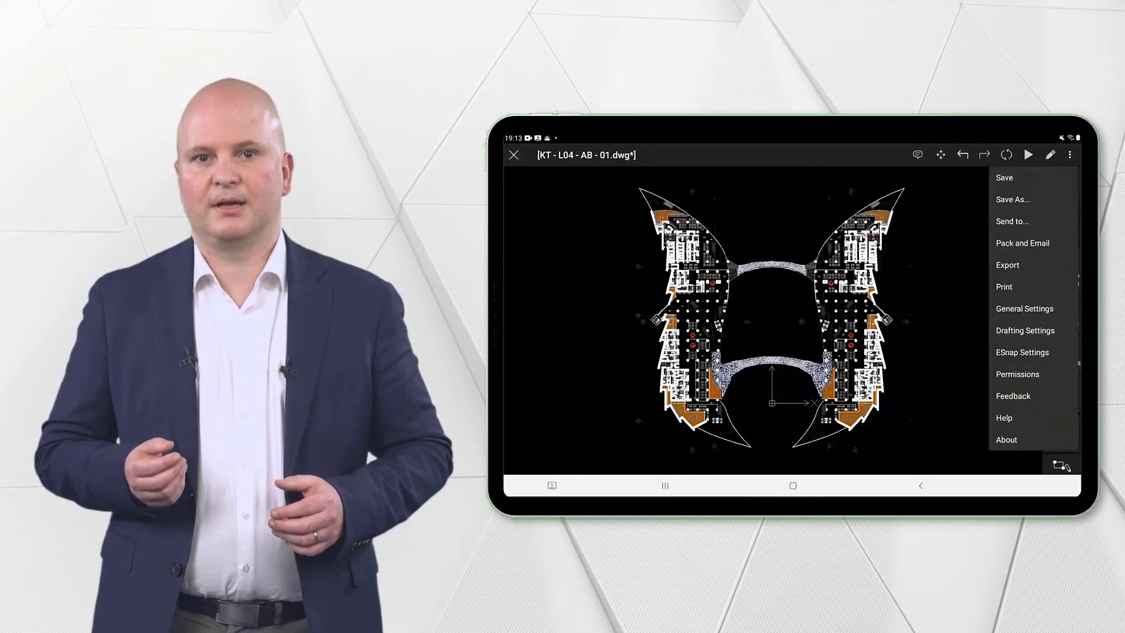
pyautogui.click(1004, 286)
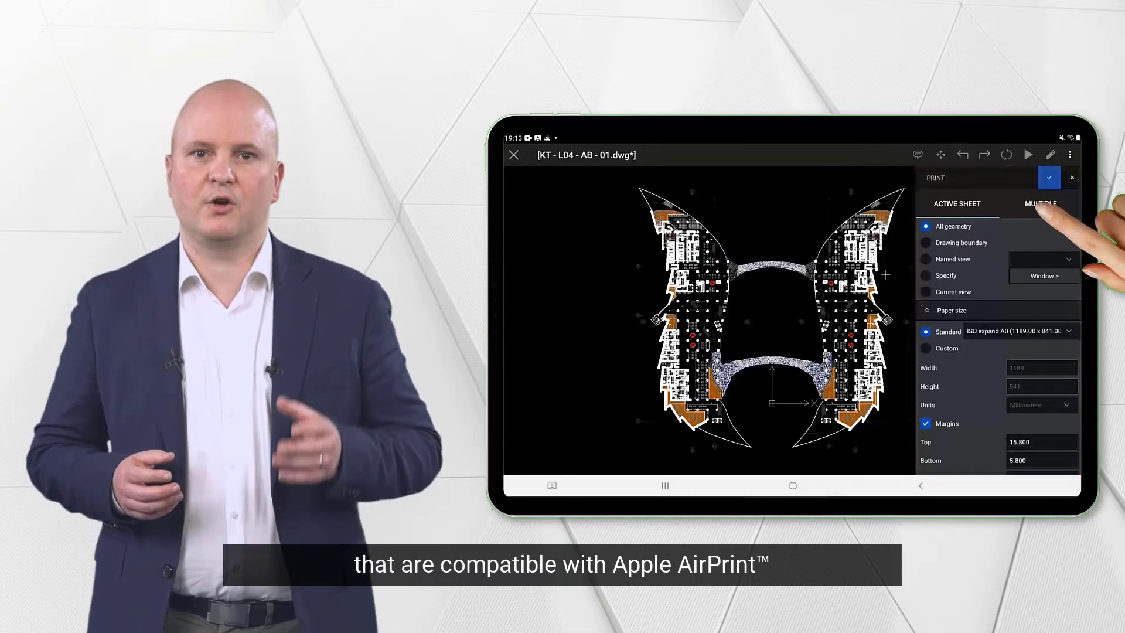
pyautogui.click(1040, 203)
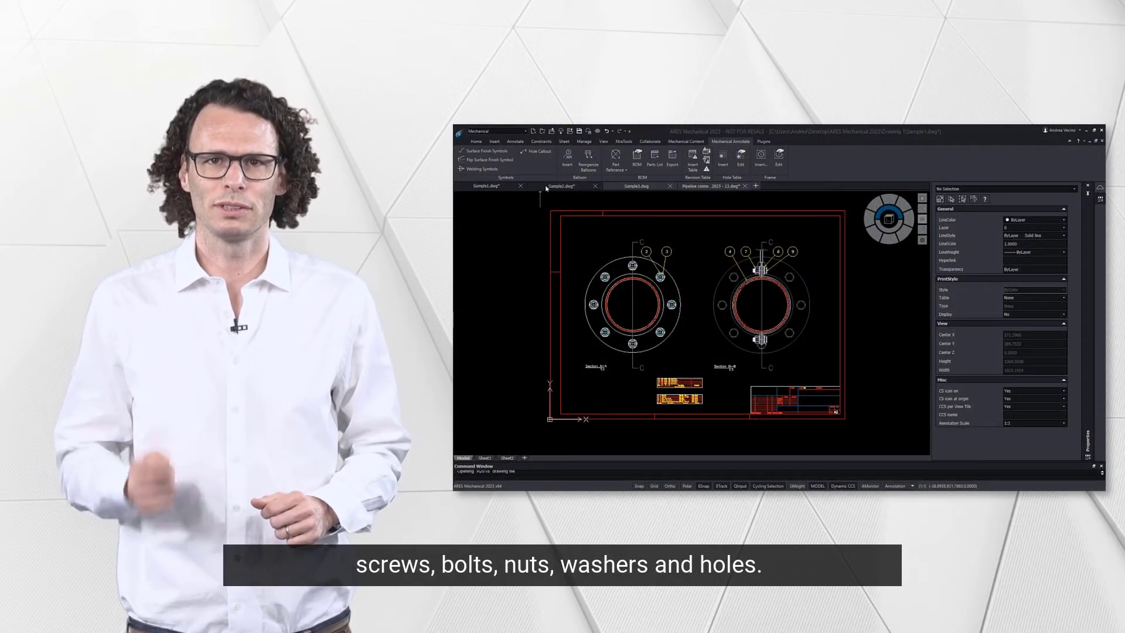
pyautogui.click(564, 186)
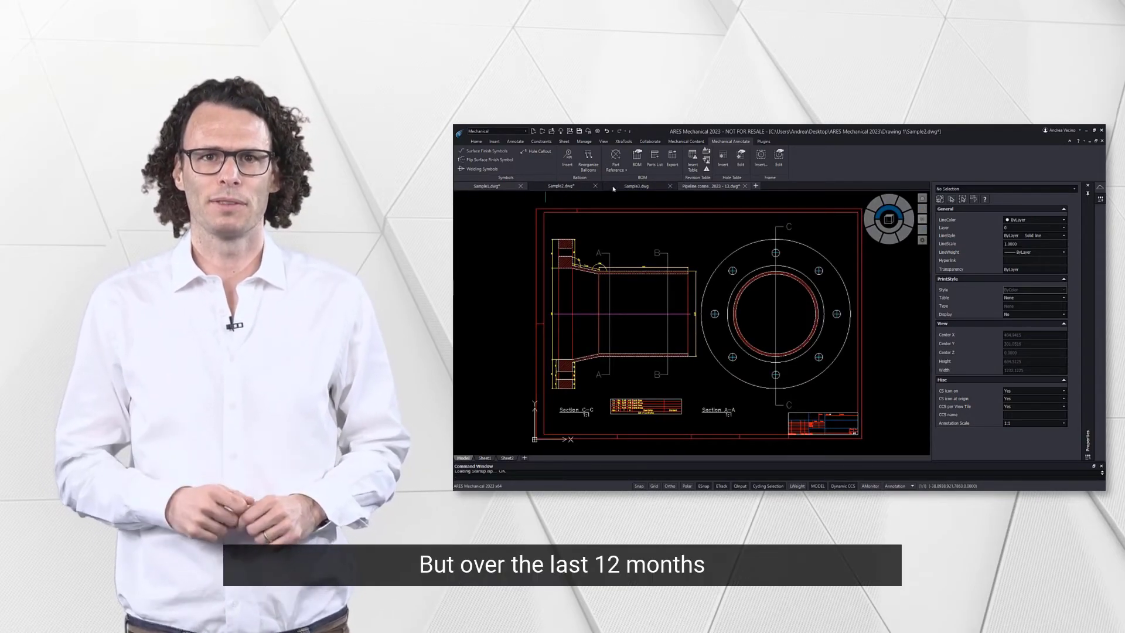
pyautogui.click(636, 186)
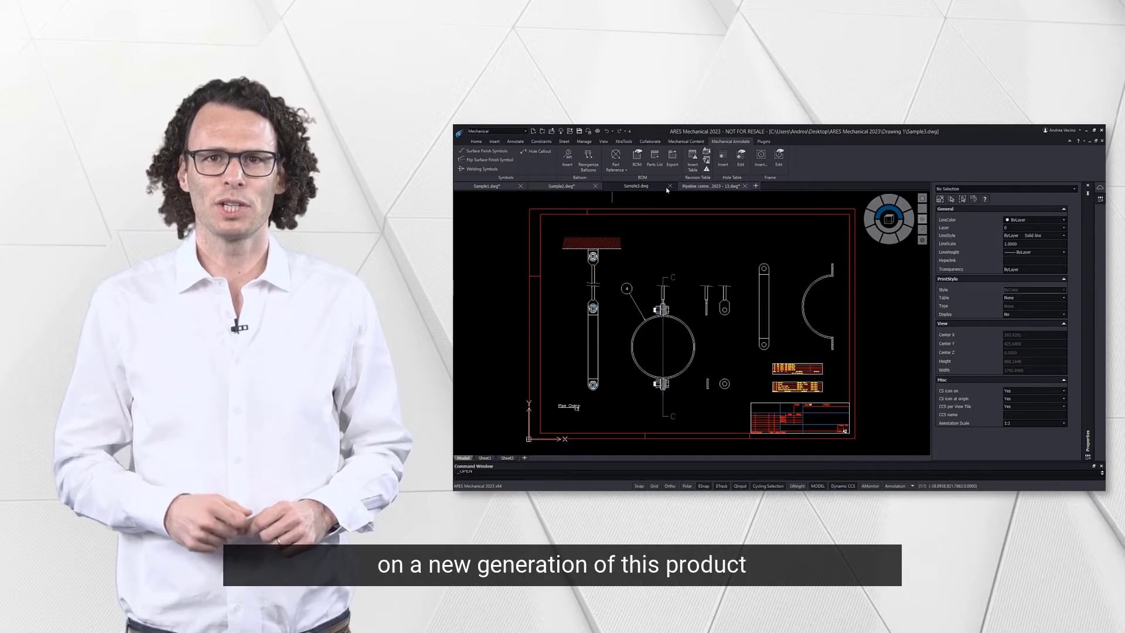
pyautogui.click(711, 186)
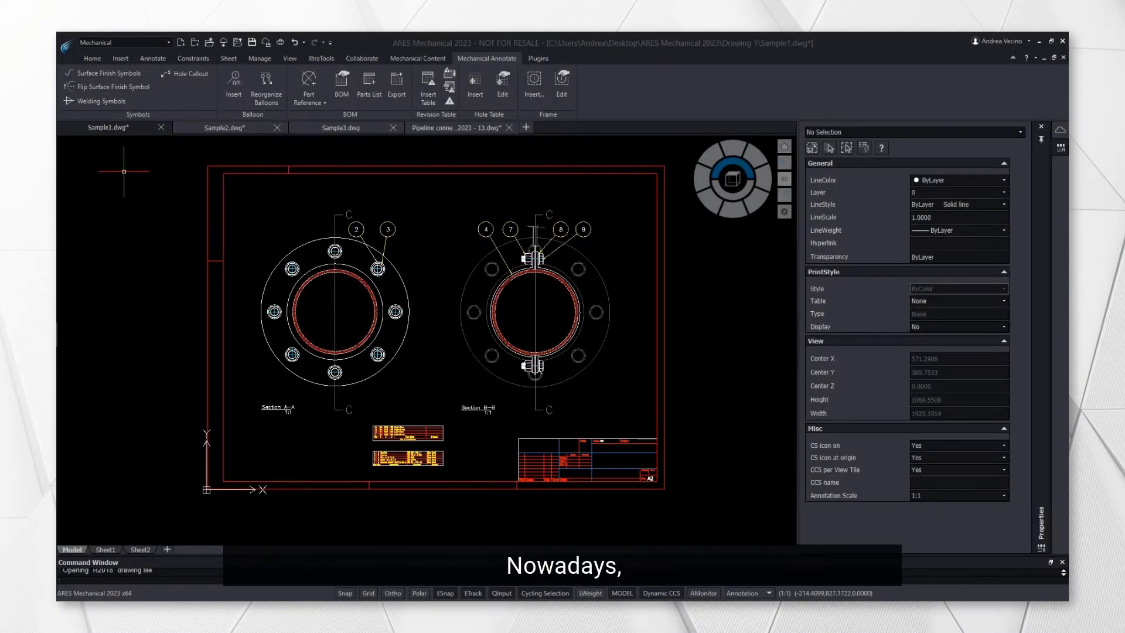
pyautogui.click(223, 128)
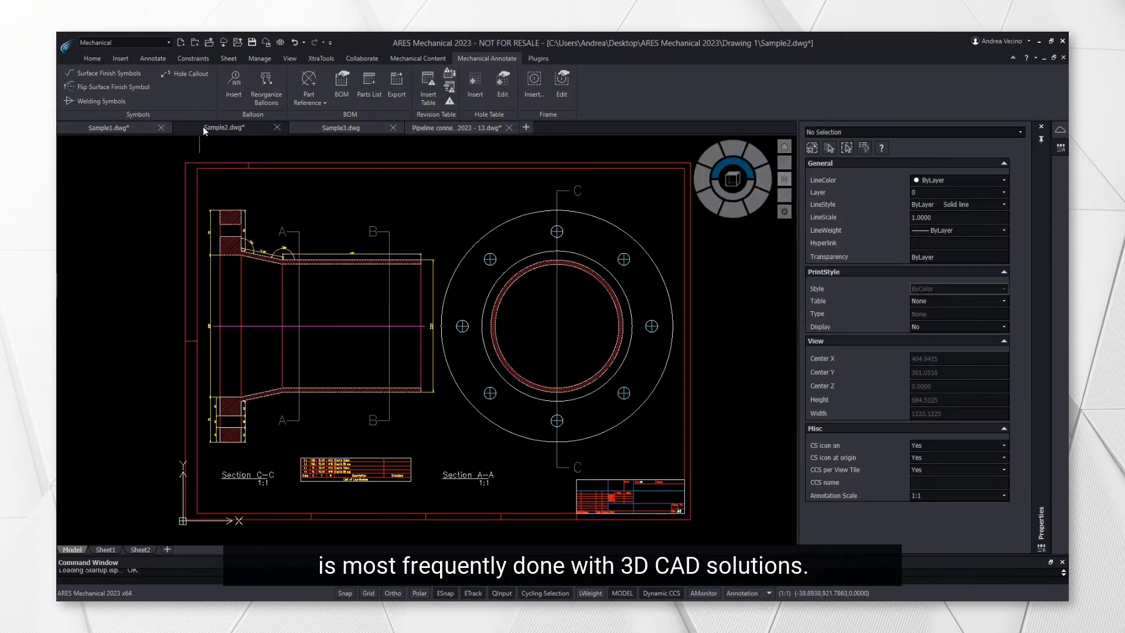
pyautogui.click(339, 128)
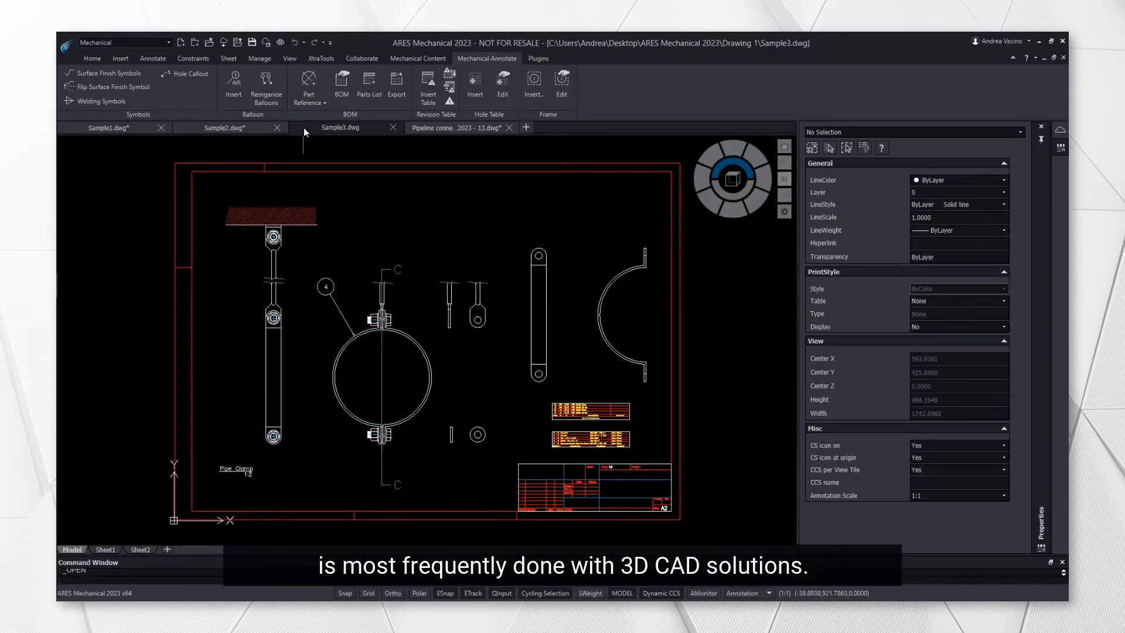
pyautogui.click(457, 127)
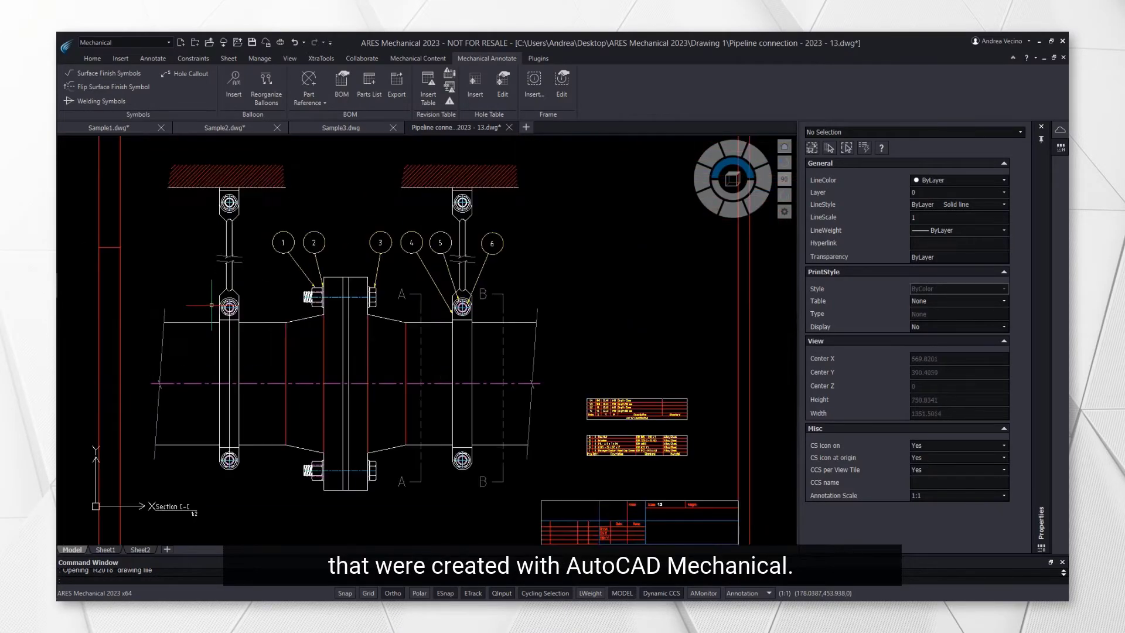
pyautogui.scroll(3)
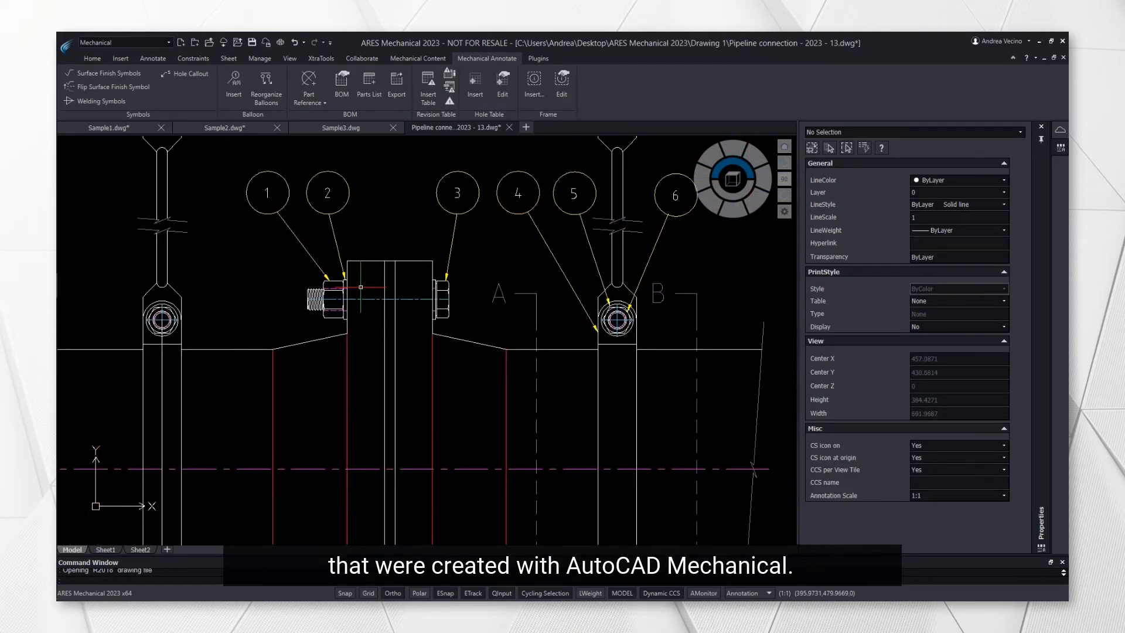
pyautogui.click(308, 85)
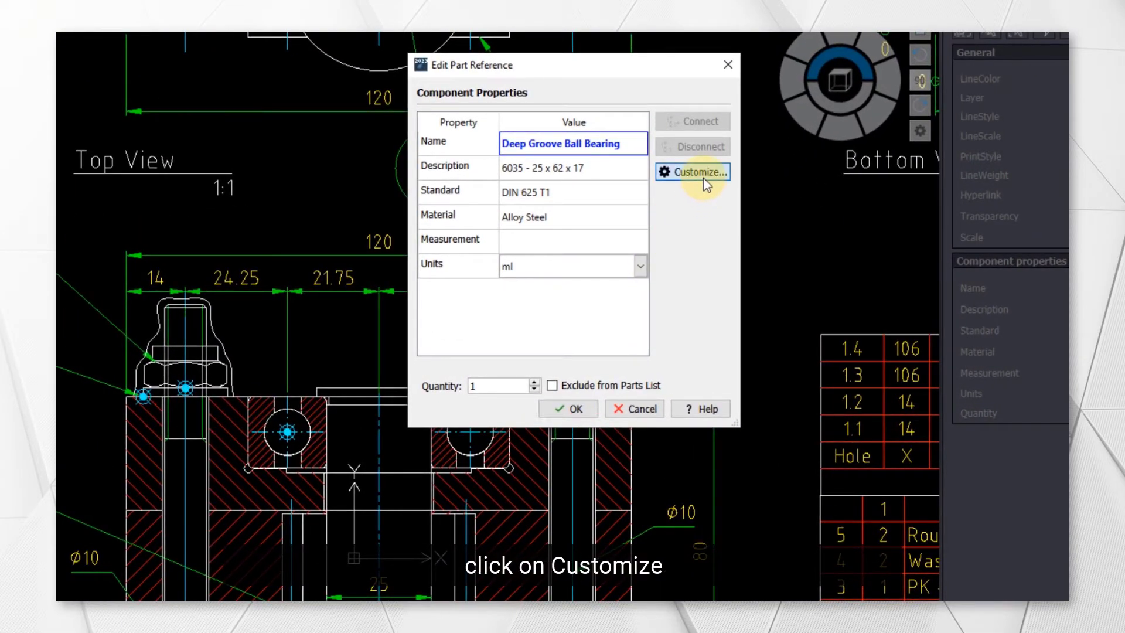
# - Add the VENDOR property to the part reference and enter 'Schweizer GmbH' as vendor
pyautogui.click(691, 171)
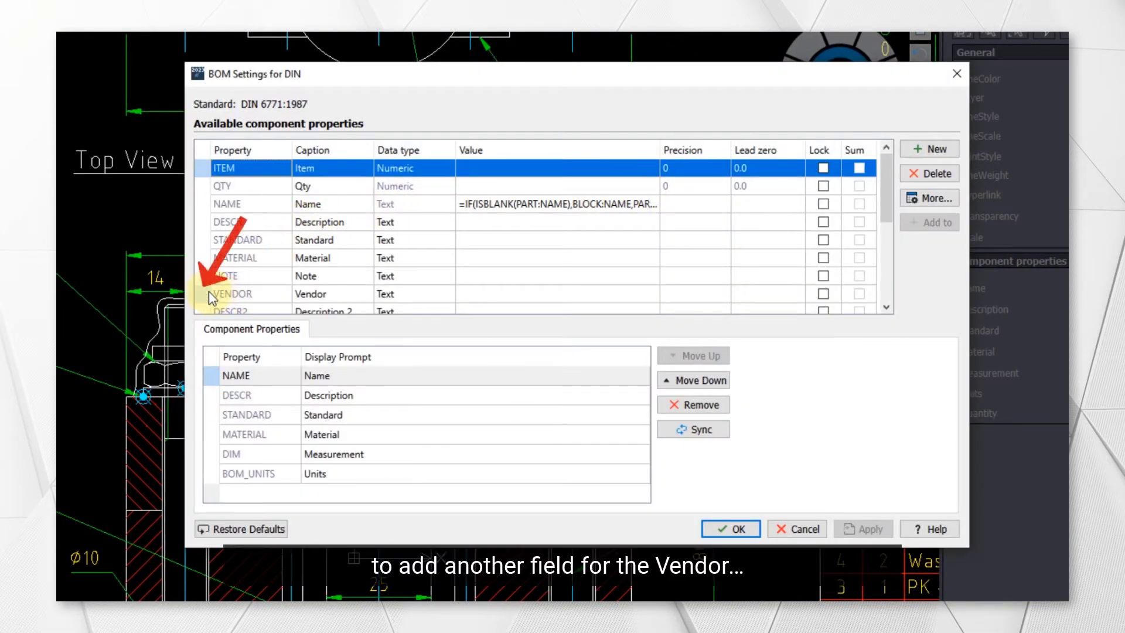
pyautogui.click(231, 293)
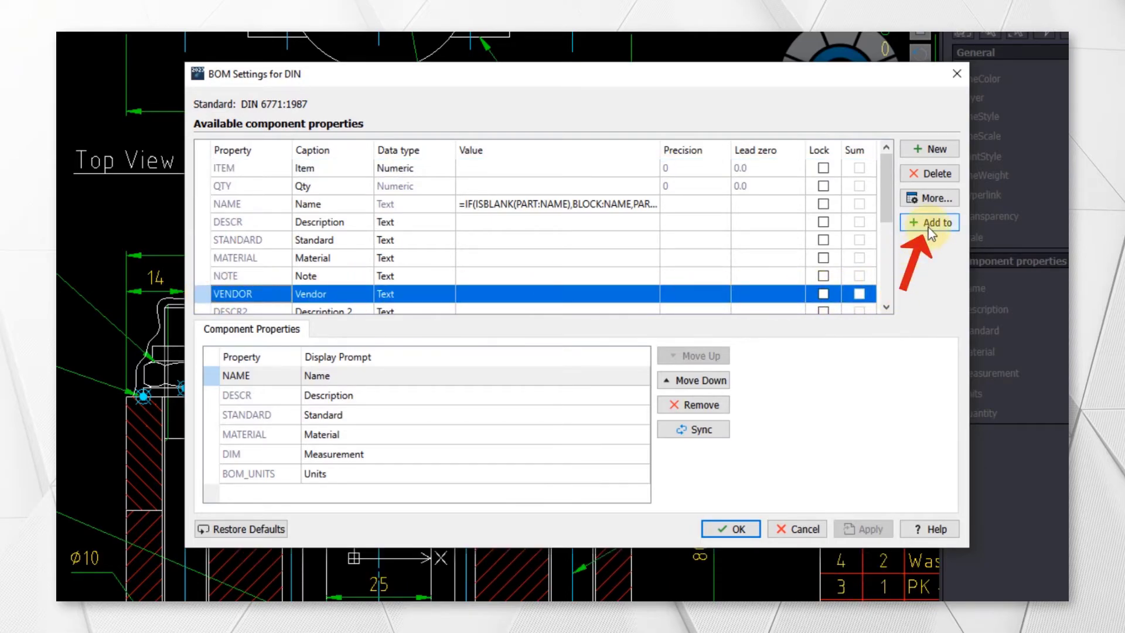
pyautogui.click(929, 223)
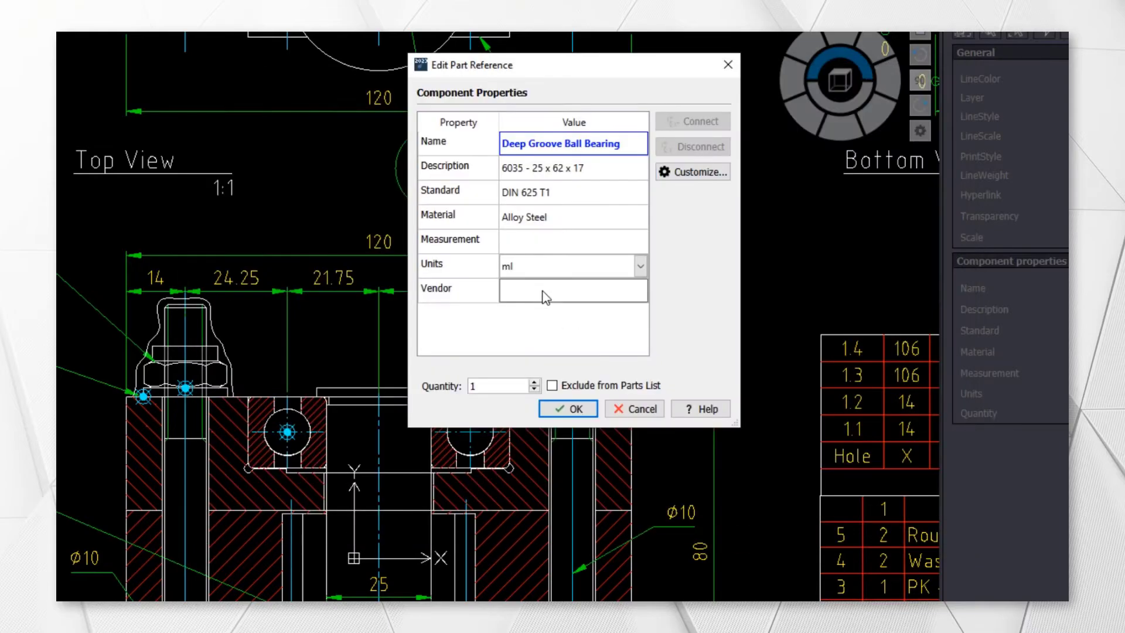
pyautogui.write('Schweizer GmbH')
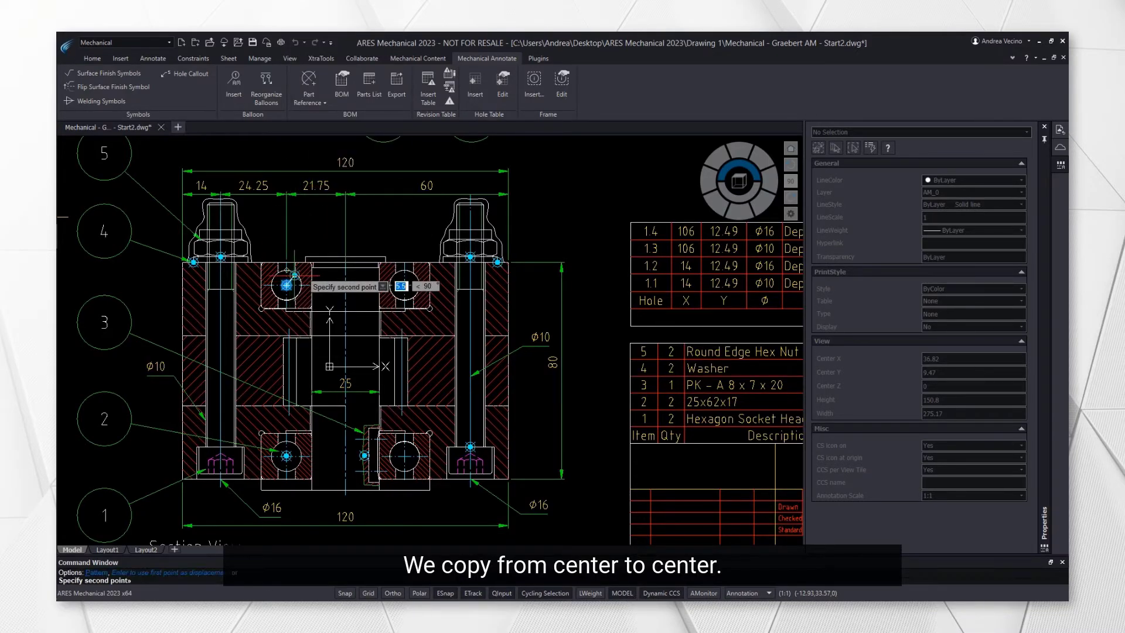
pyautogui.moveTo(418, 198)
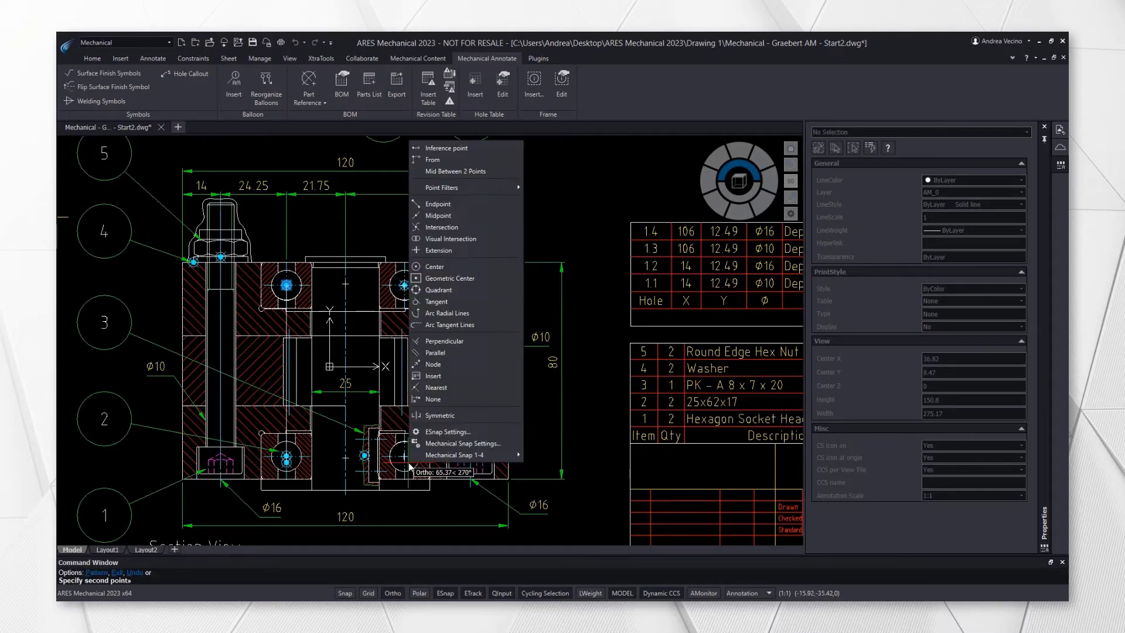
# - Place the copied part reference on the other bearing's centre, then start a polyline (PL)
pyautogui.click(435, 266)
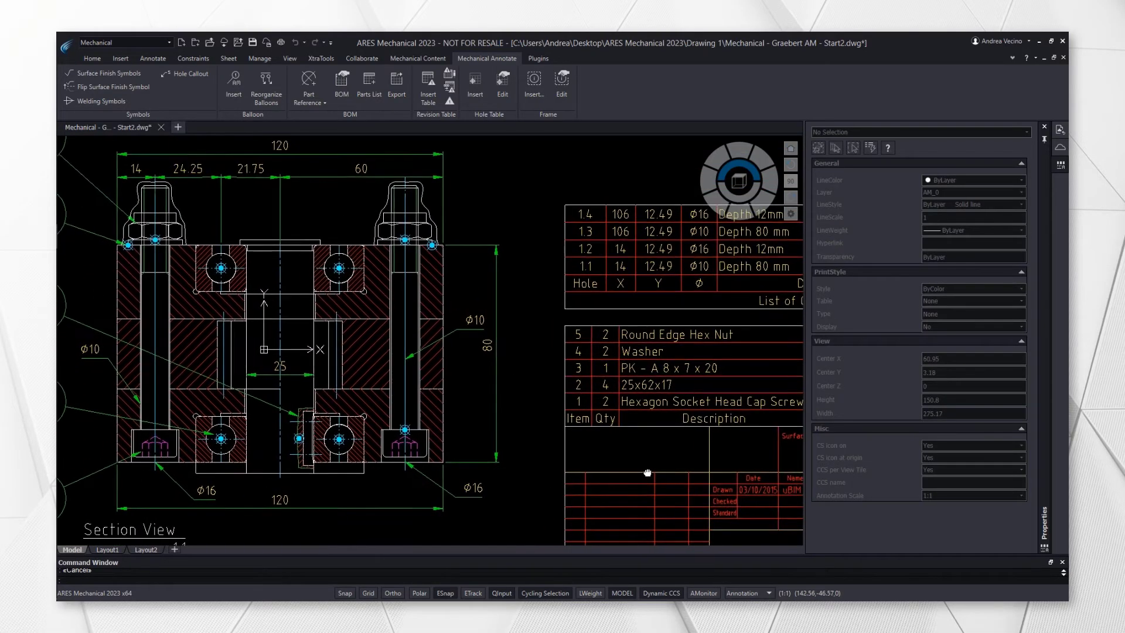
pyautogui.click(220, 269)
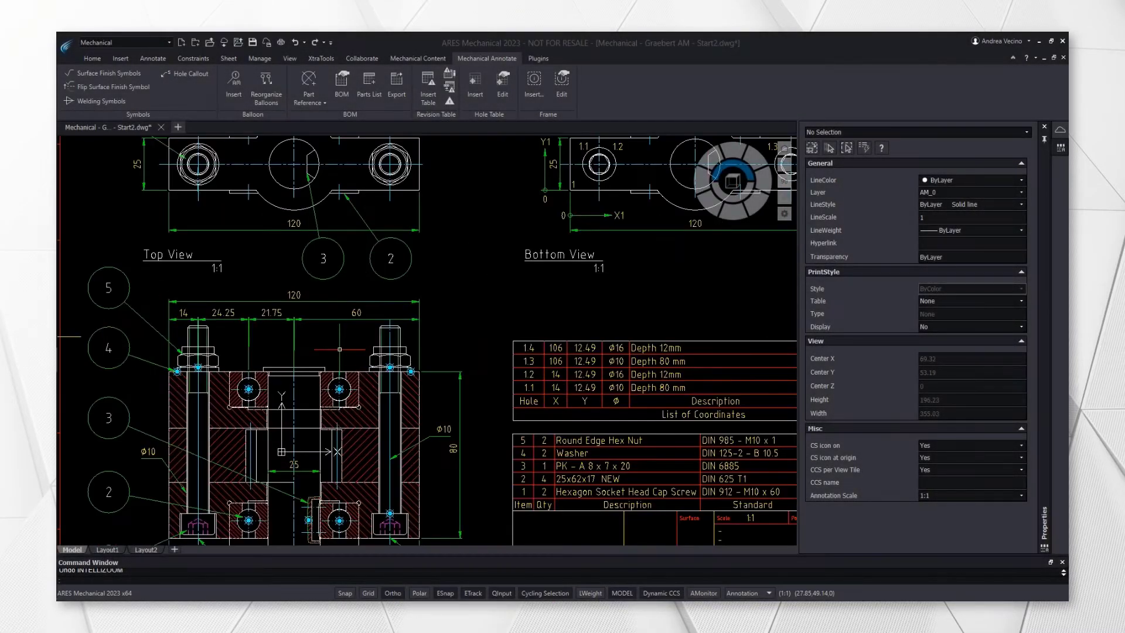
pyautogui.write('PL')
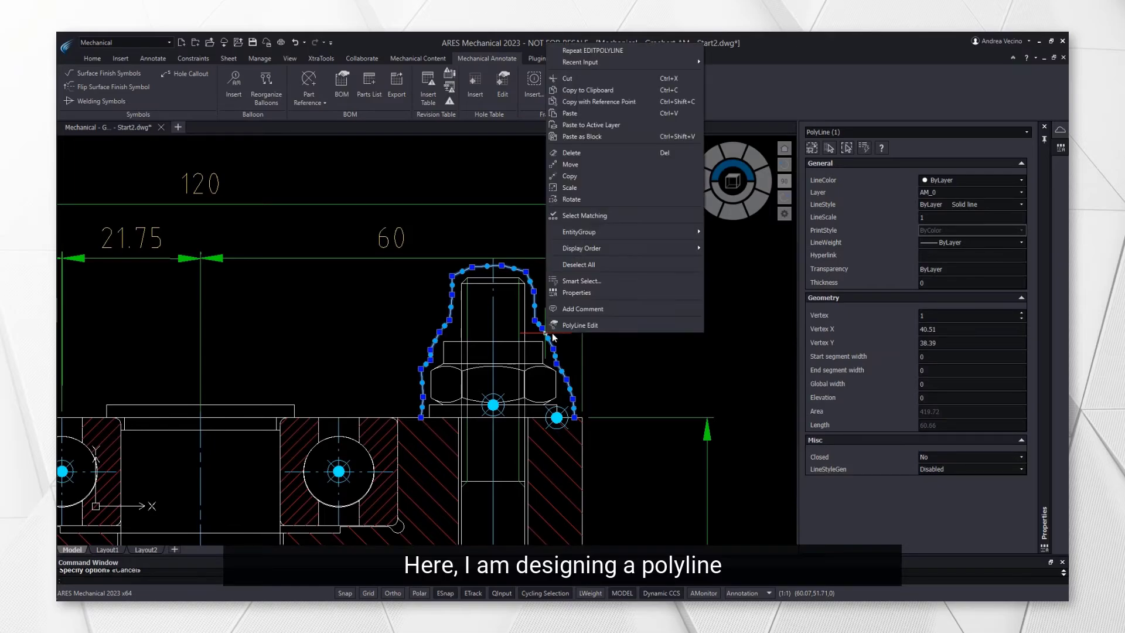
# - Outline the nut with a polyline and copy it, finishing the copy with Enter
pyautogui.click(580, 324)
pyautogui.write('CO')
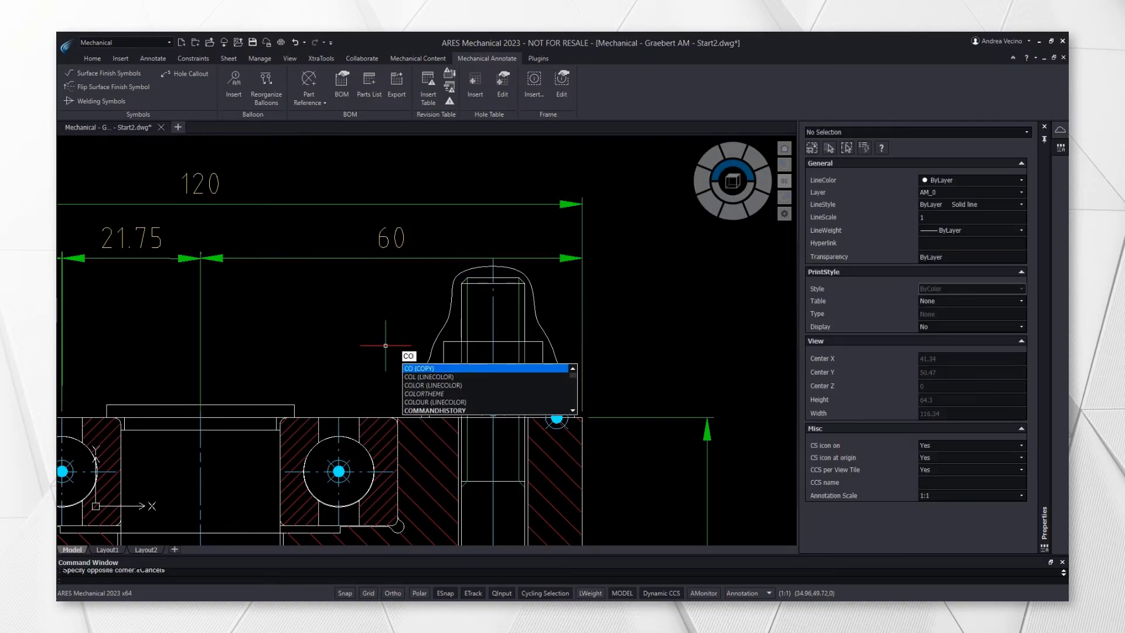
pyautogui.click(493, 372)
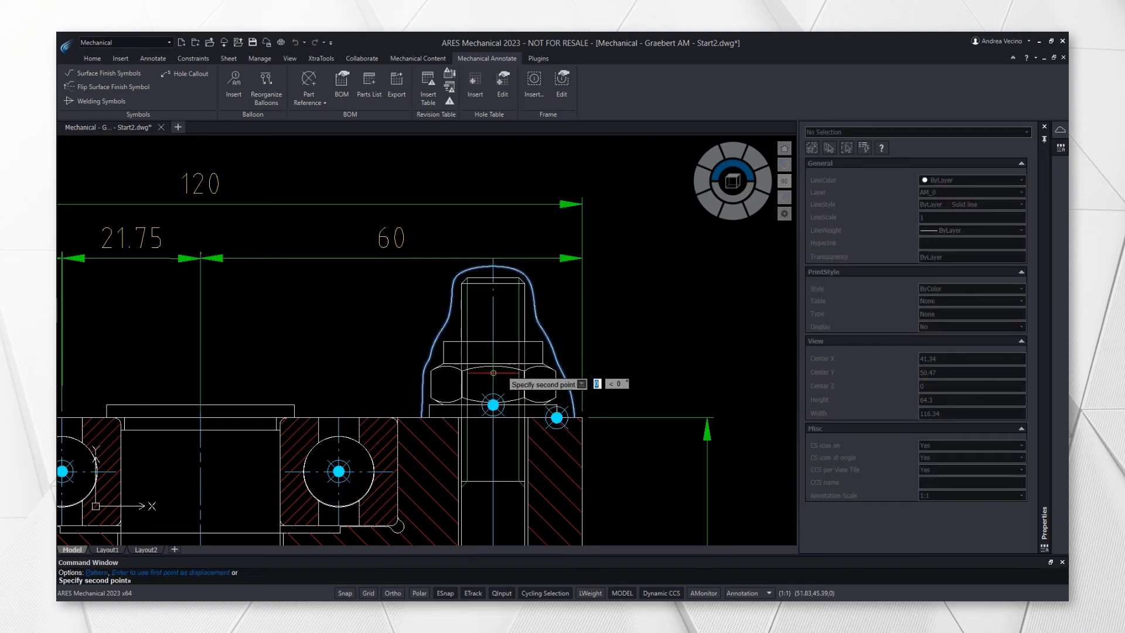
pyautogui.rightClick(277, 369)
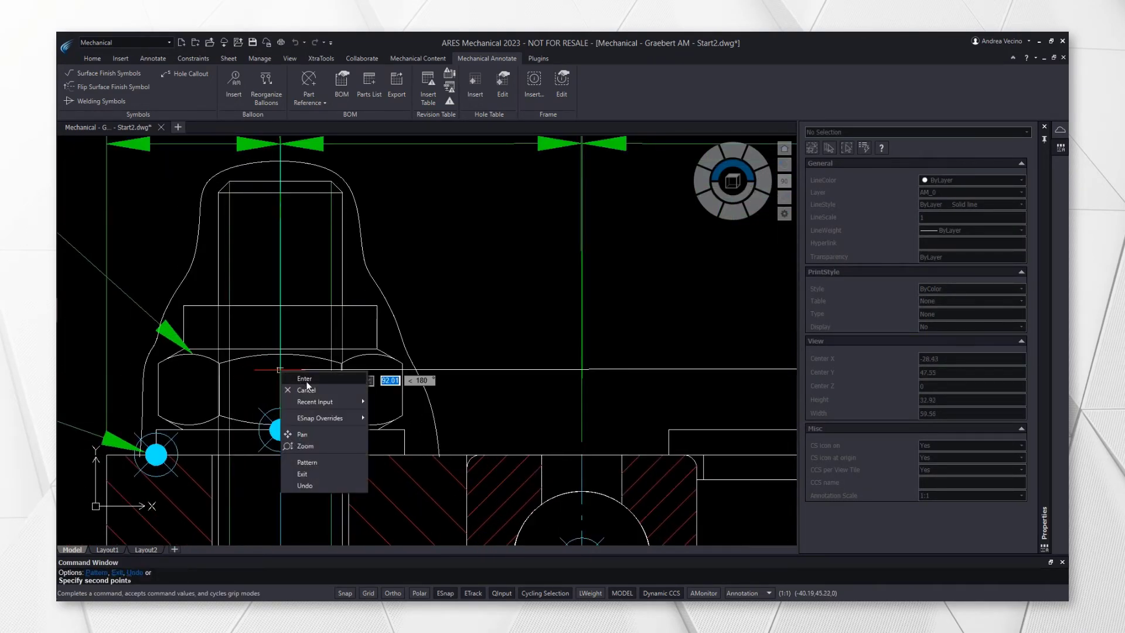
pyautogui.click(304, 379)
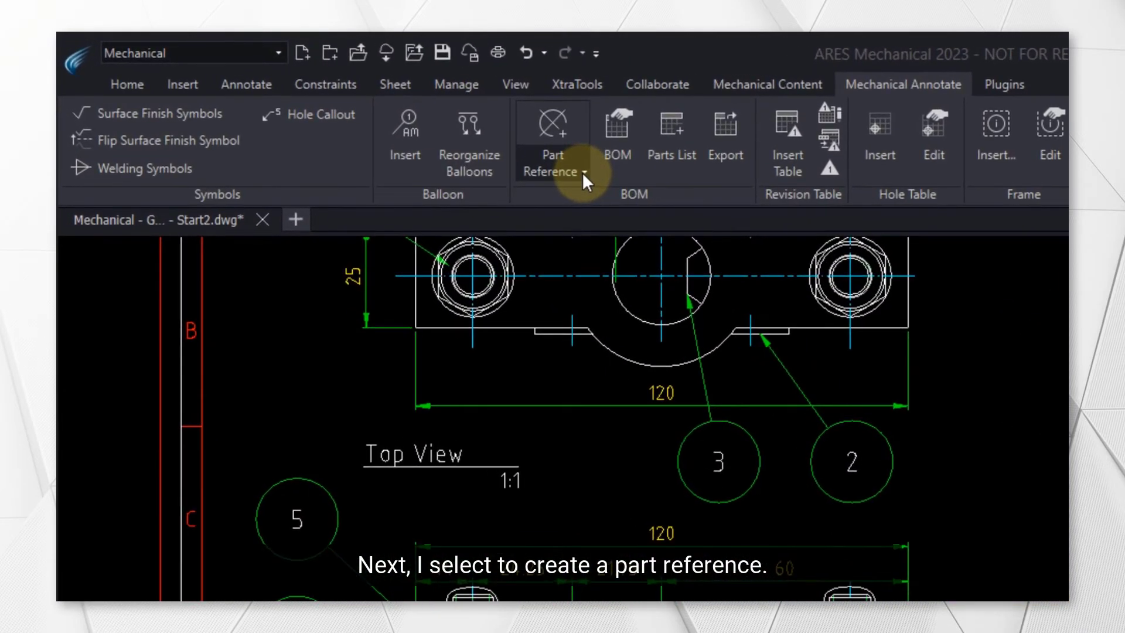
# - Create the new Silicone AG 'Sealed with silicone' part reference and confirm it
pyautogui.click(582, 171)
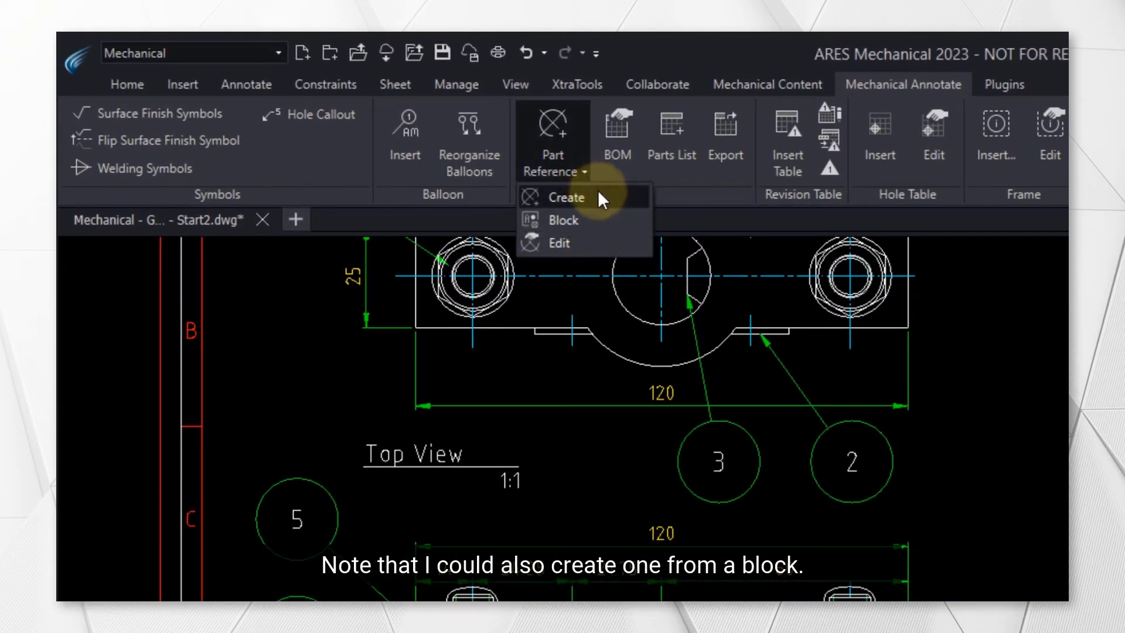
pyautogui.click(566, 197)
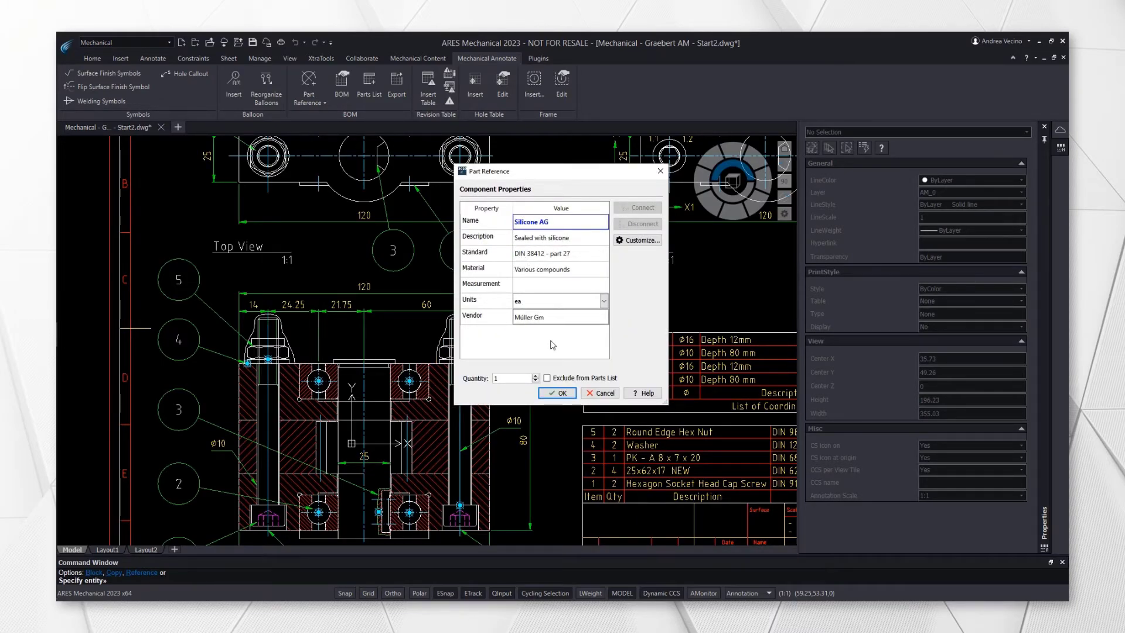
pyautogui.click(555, 392)
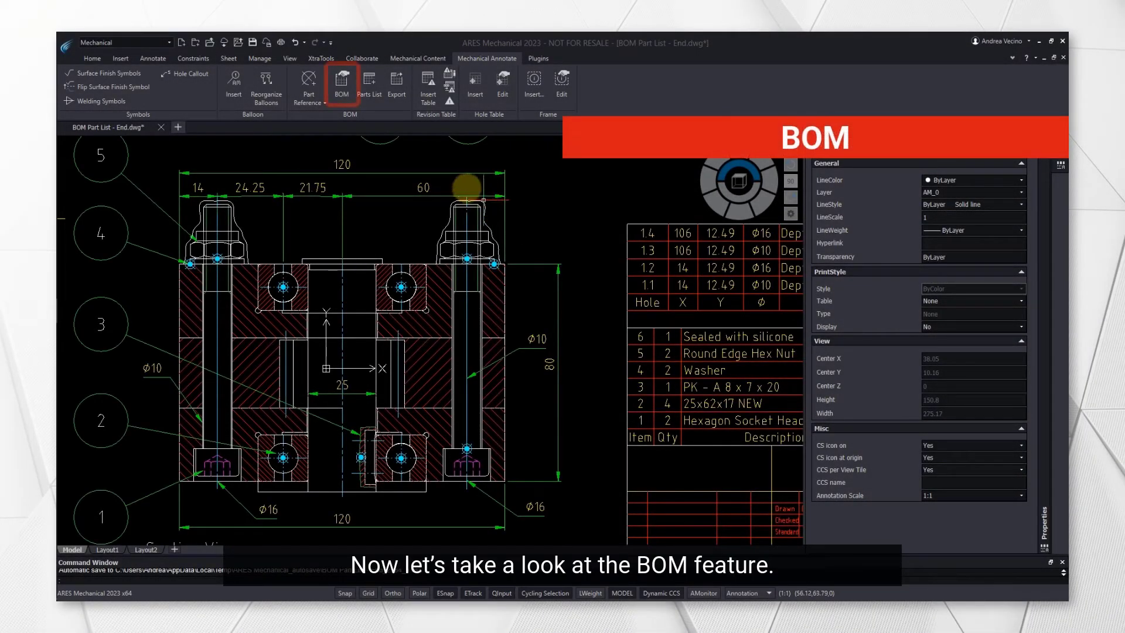
# - Bring up the main BOM, keep the overridden names as stored values and confirm
pyautogui.click(341, 81)
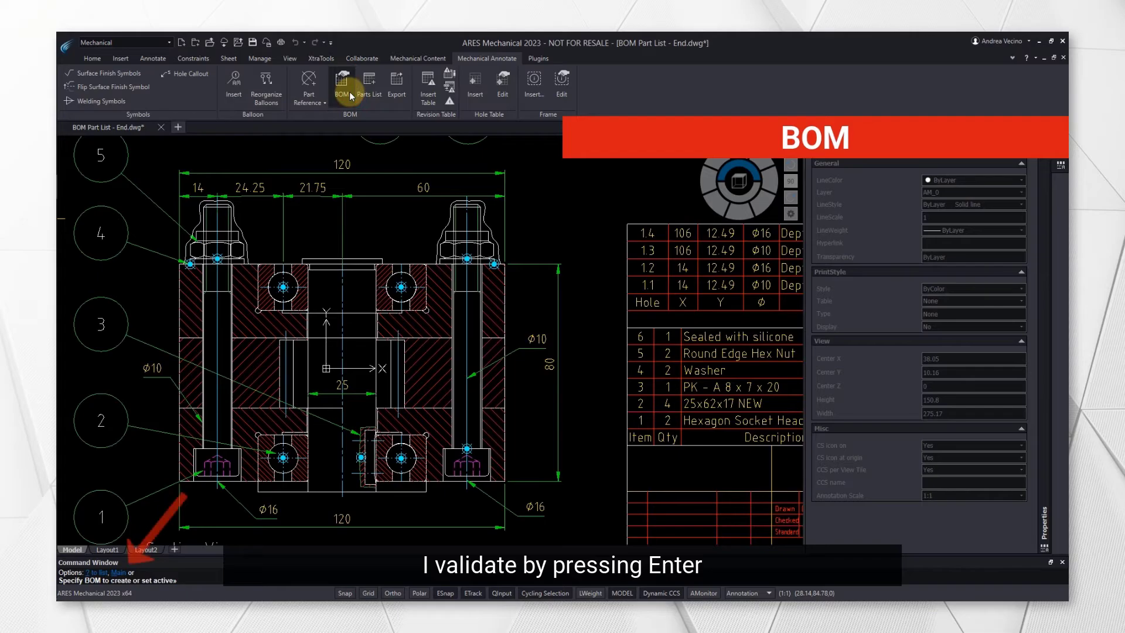
pyautogui.press('Return')
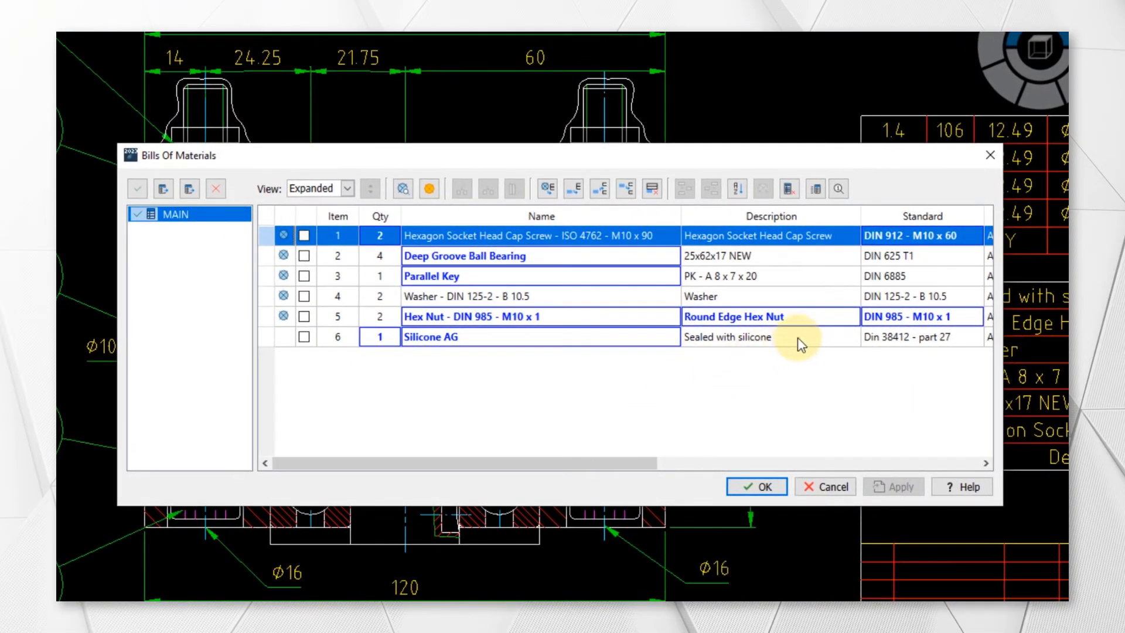
pyautogui.moveTo(807, 321)
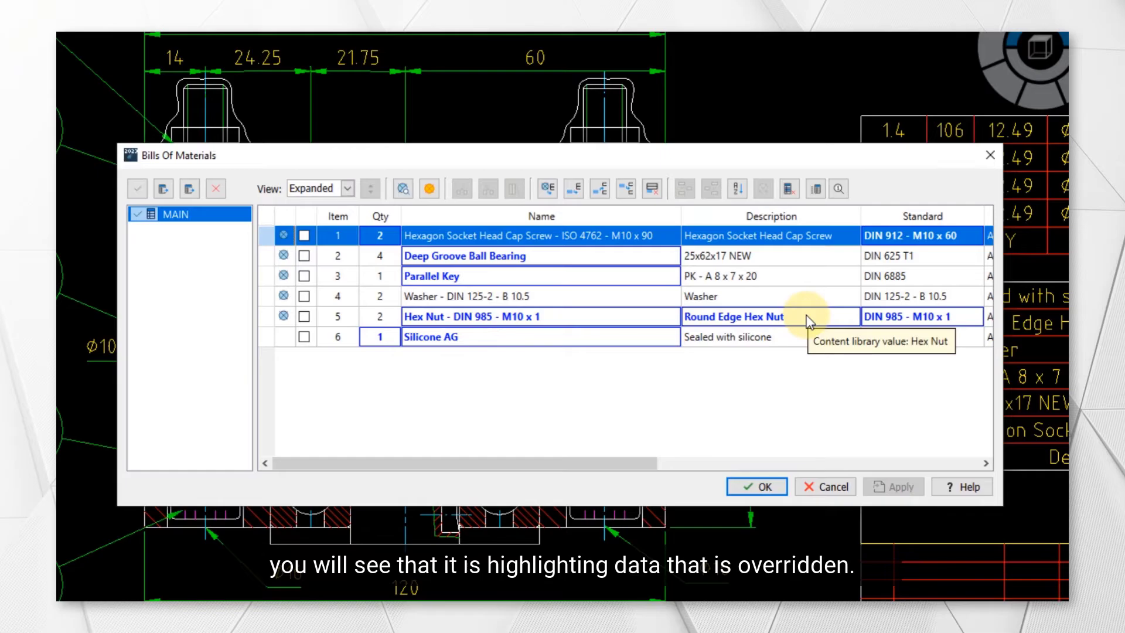
pyautogui.moveTo(915, 312)
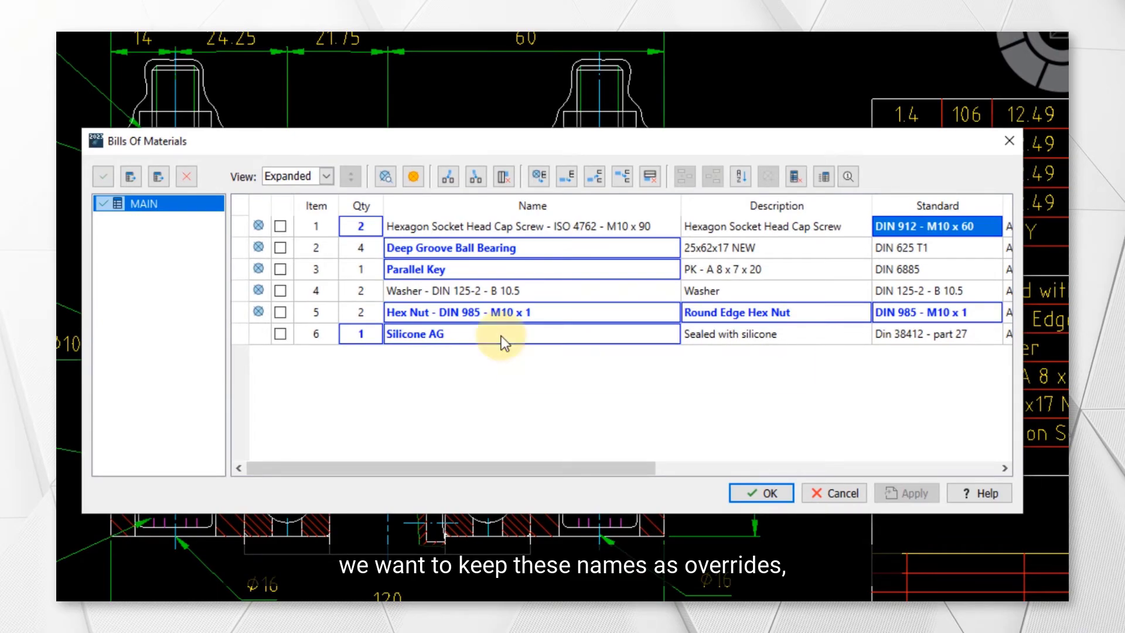
pyautogui.moveTo(502, 342)
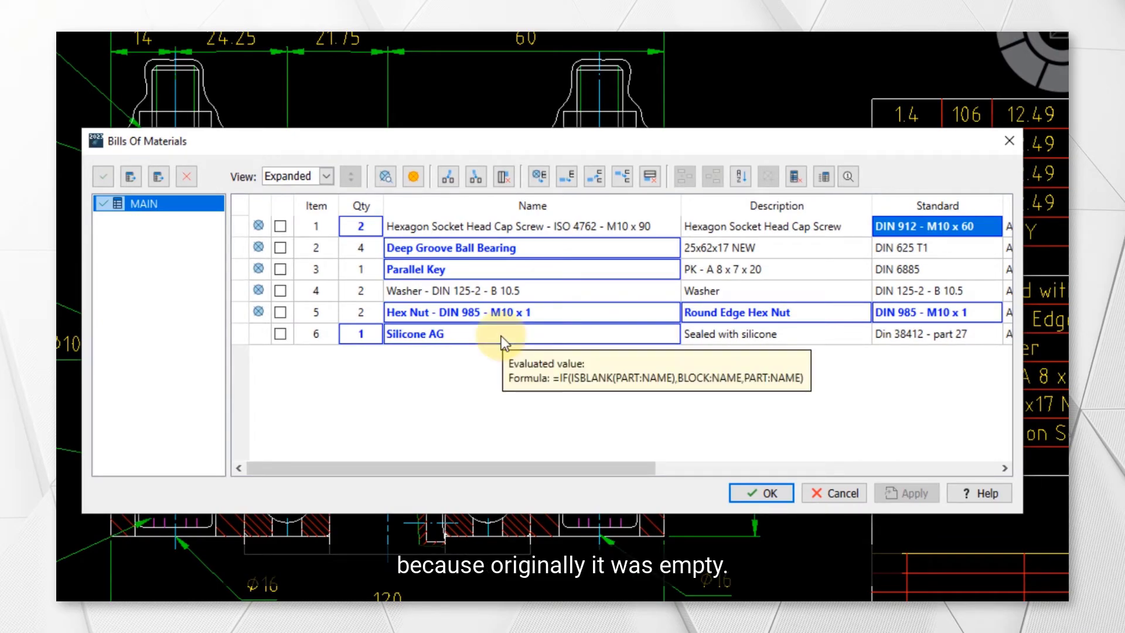
pyautogui.moveTo(372, 243)
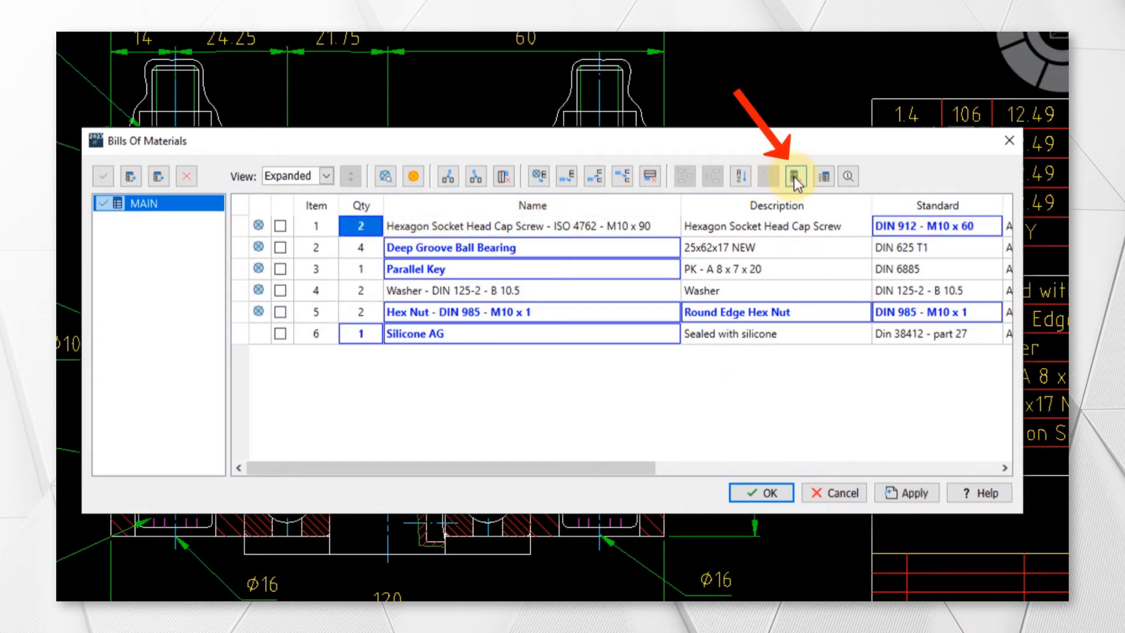
pyautogui.click(771, 176)
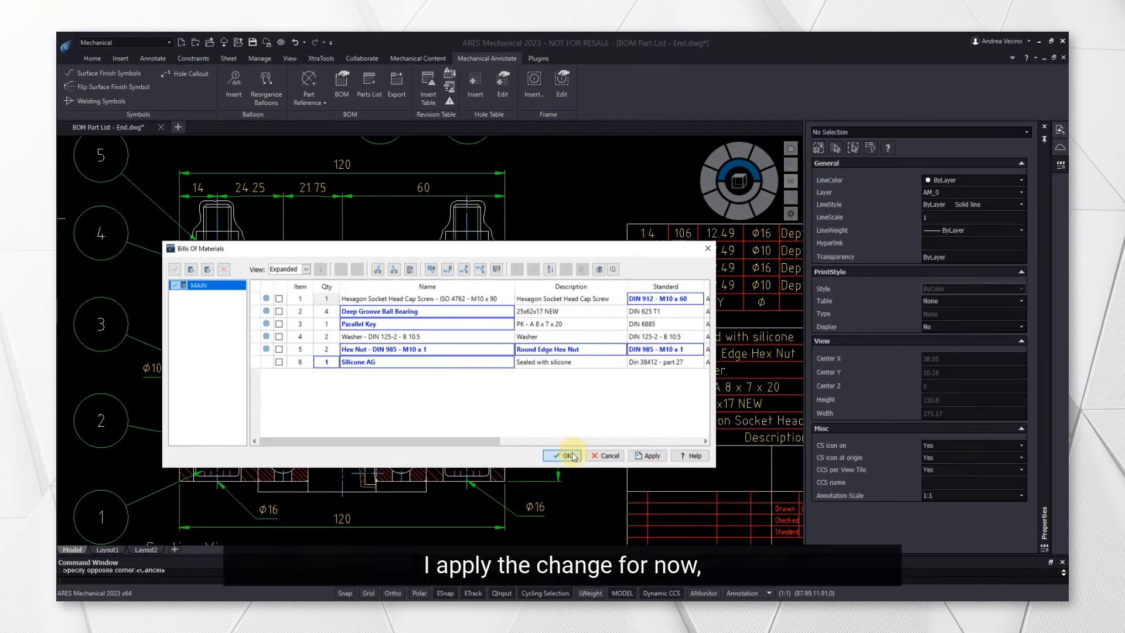
pyautogui.click(562, 455)
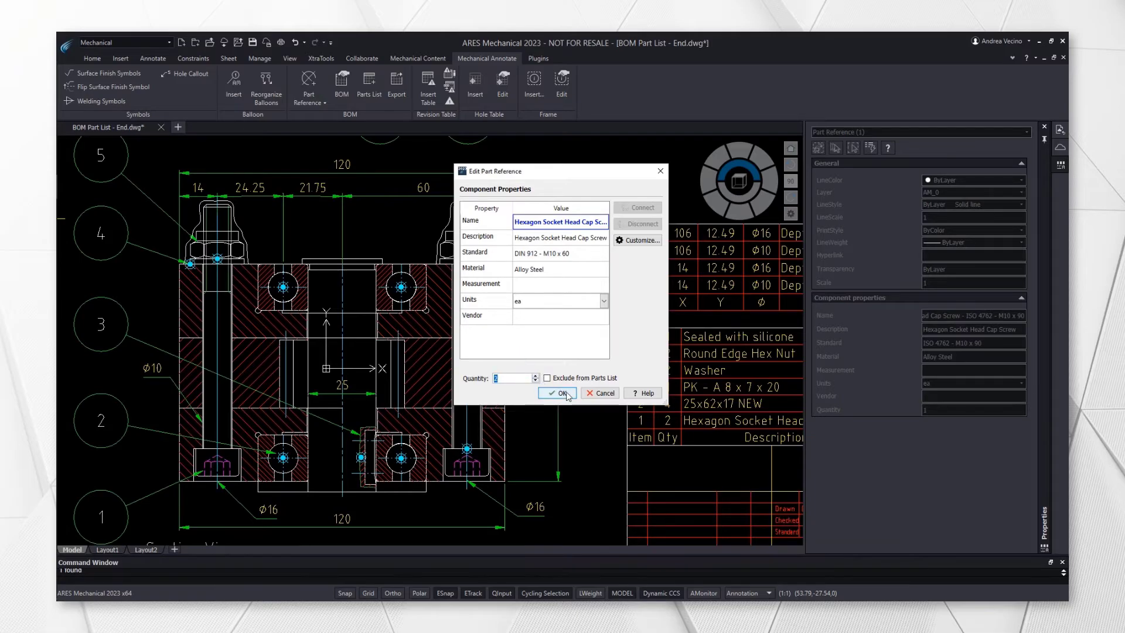
# - Confirm the cap screw's part reference, reopen the BOM and insert a new item row
pyautogui.click(555, 392)
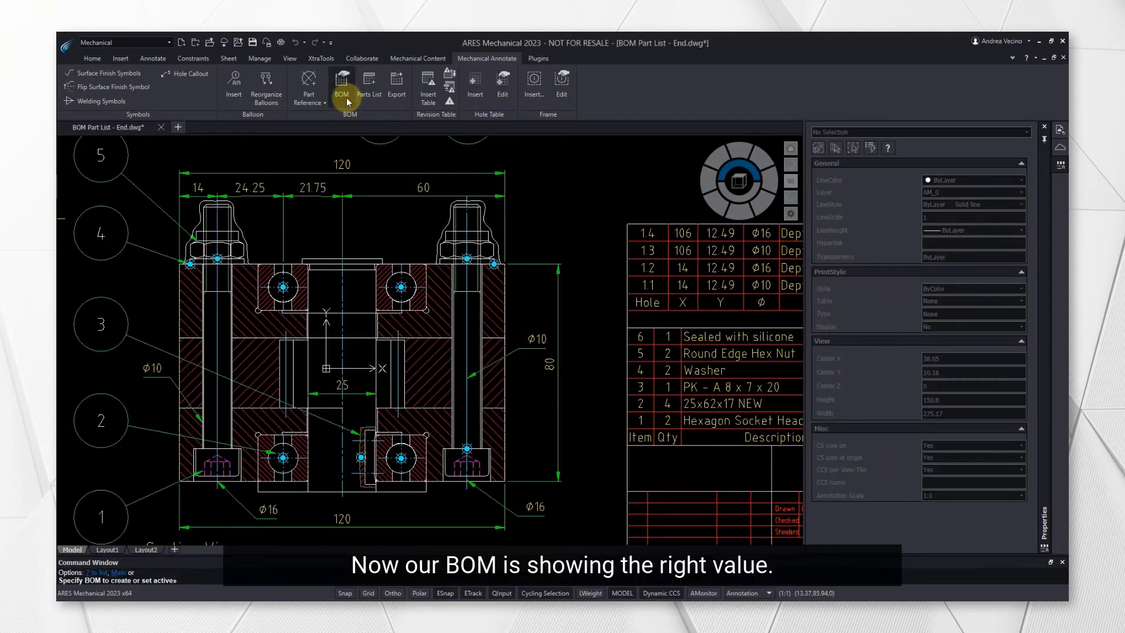
pyautogui.click(341, 84)
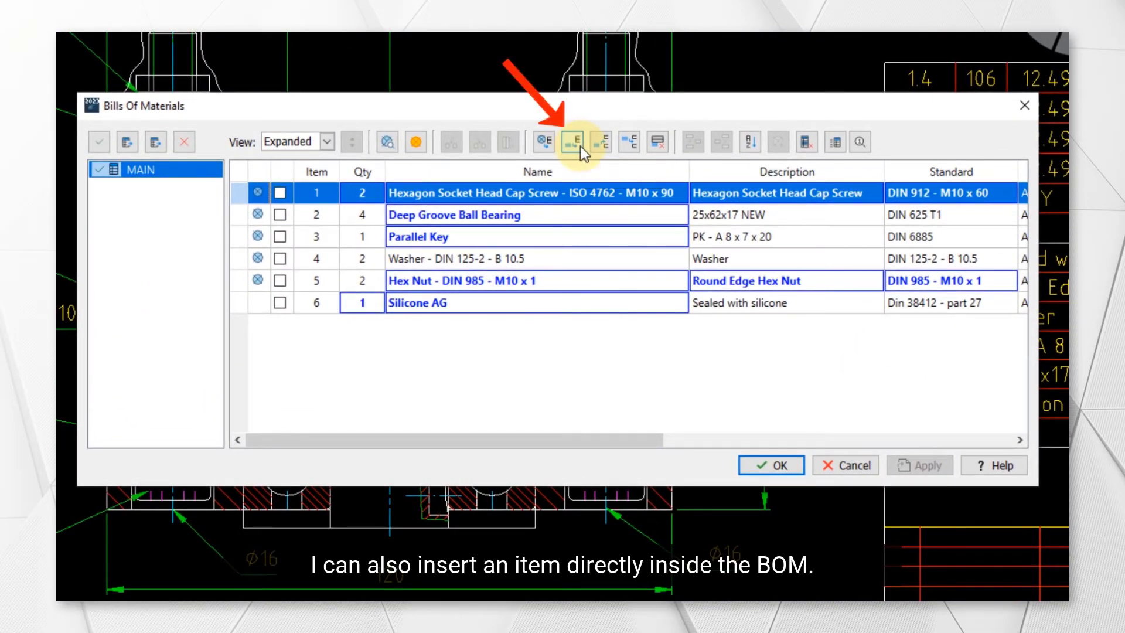
pyautogui.click(575, 141)
pyautogui.write('1')
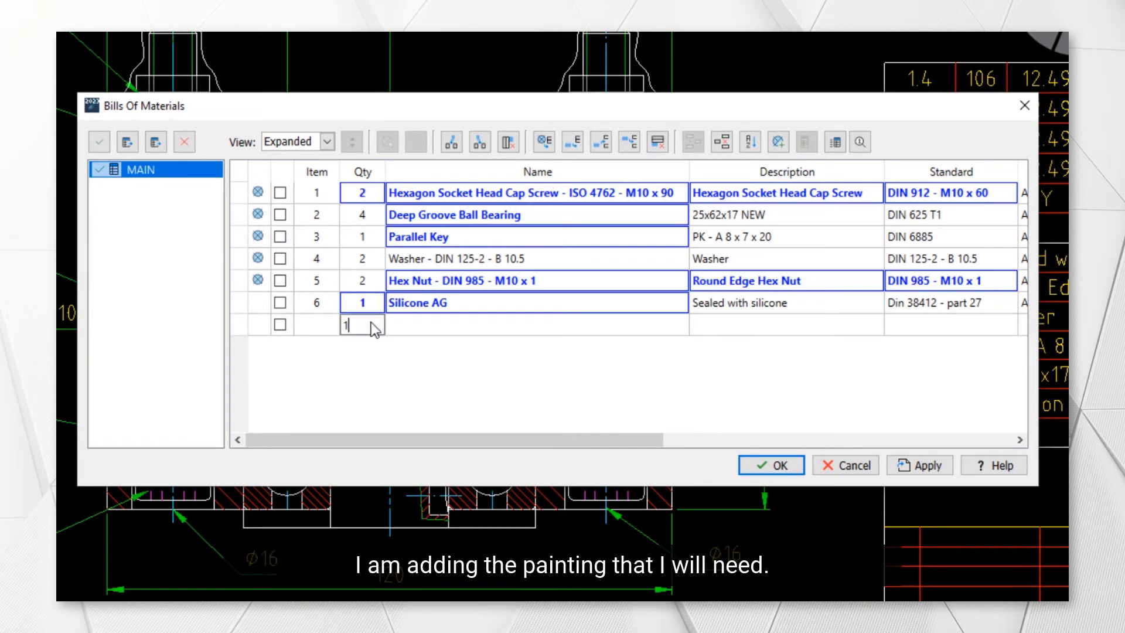
# - Add the Paint item to the BOM, confirm the dialog and begin inserting a parts list
pyautogui.write('Paint')
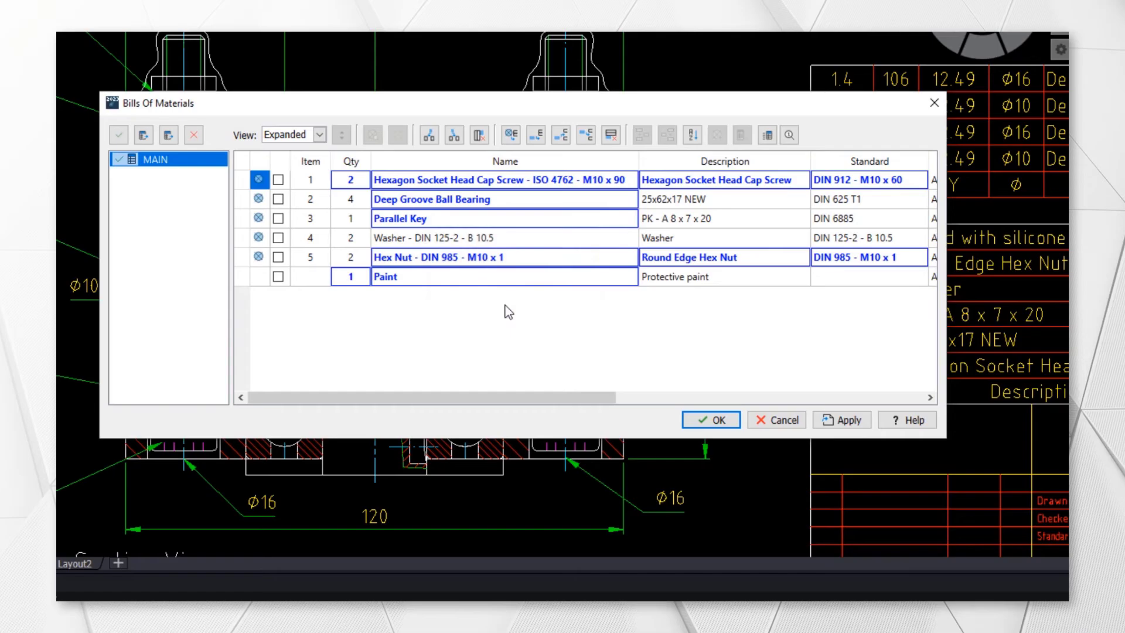
pyautogui.click(710, 420)
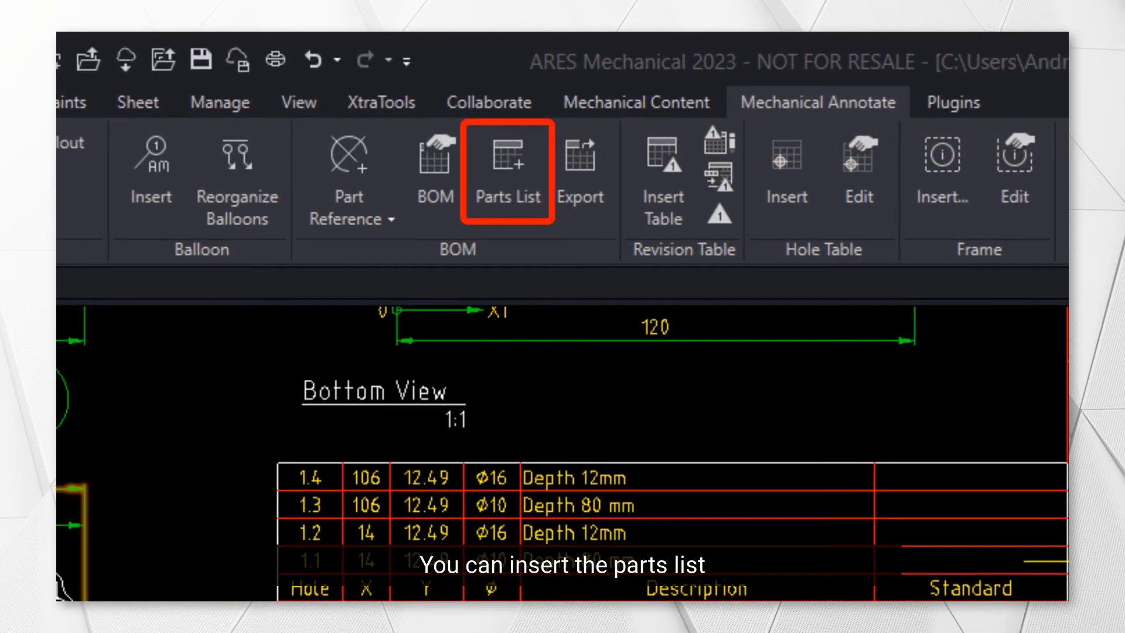
pyautogui.click(506, 164)
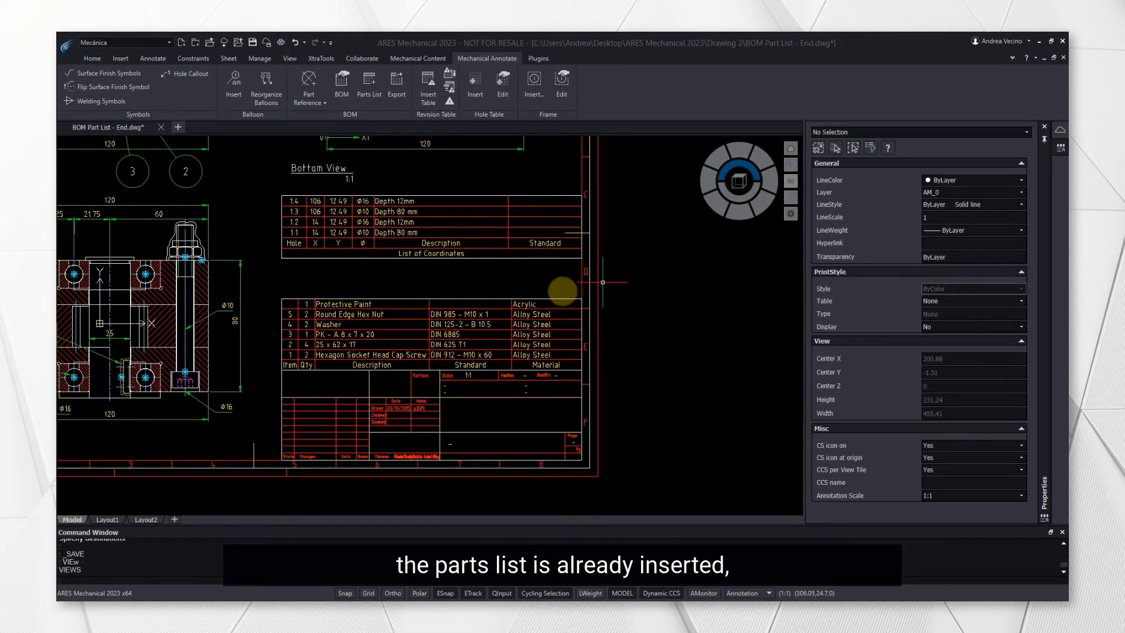
# - Insert Name and Vendor columns into the parts list, showing vendors like Silicone AG and Schweizer GmbH
pyautogui.doubleClick(430, 330)
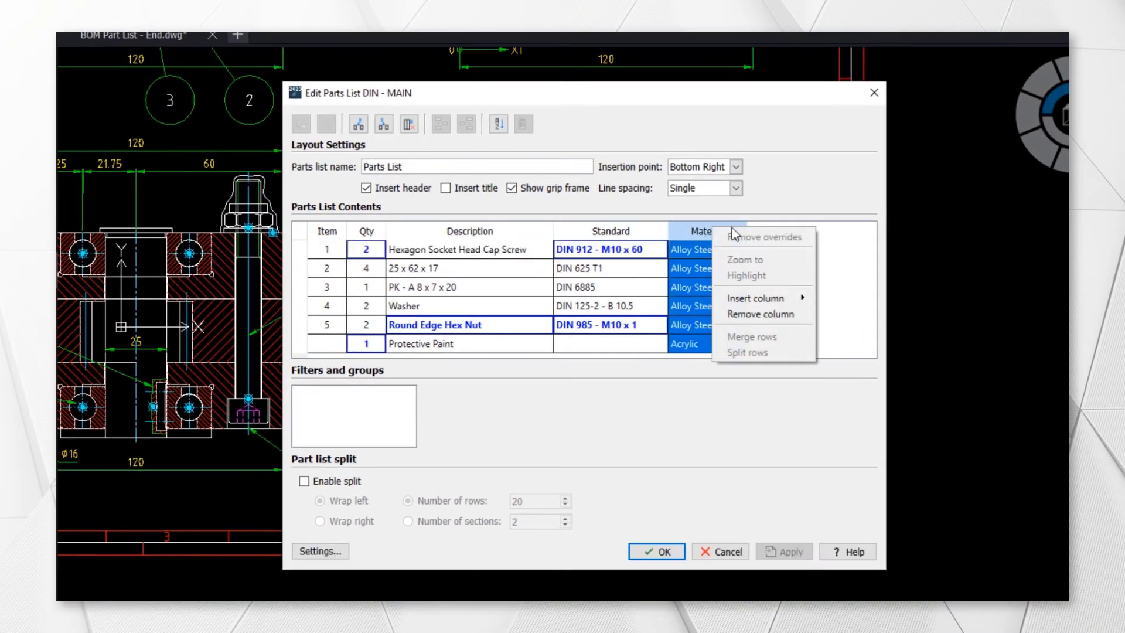
pyautogui.click(752, 297)
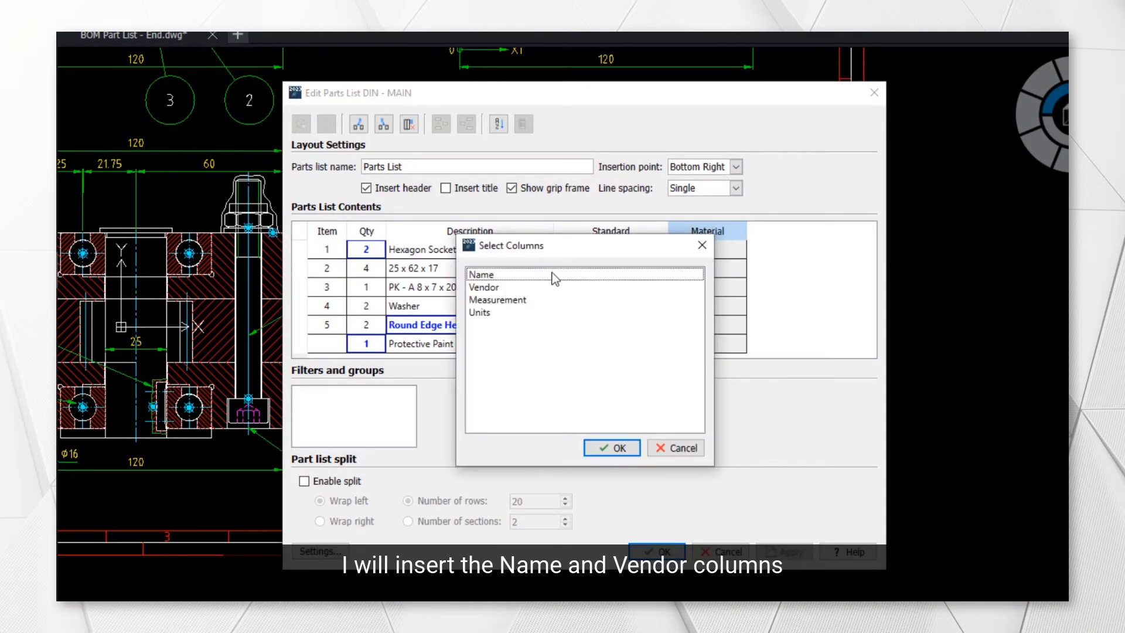
pyautogui.click(484, 287)
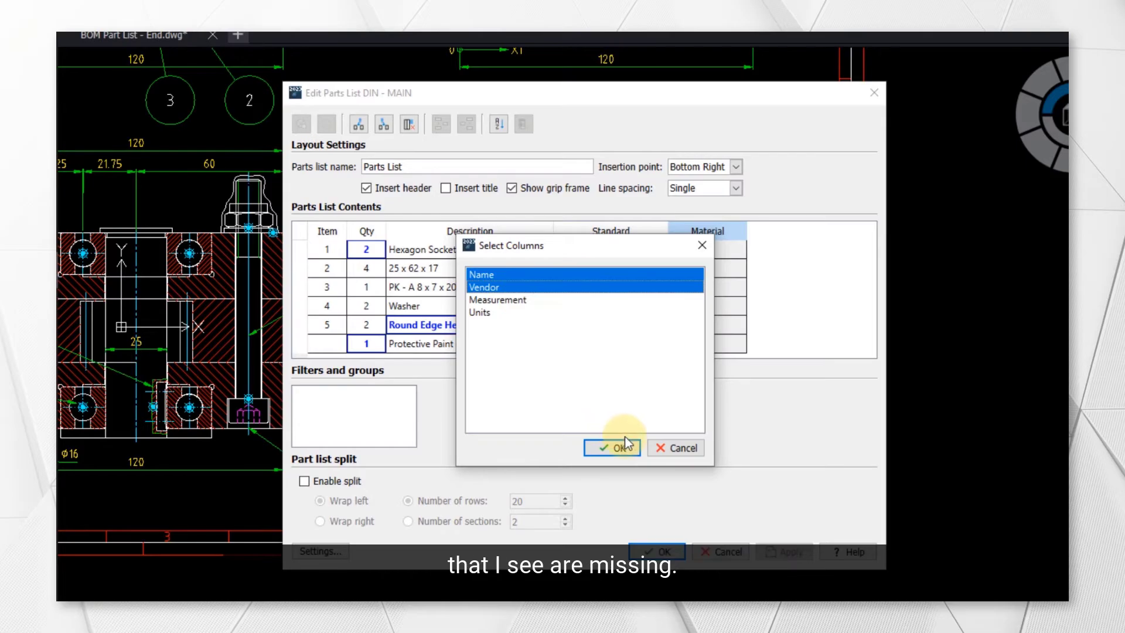
pyautogui.click(611, 447)
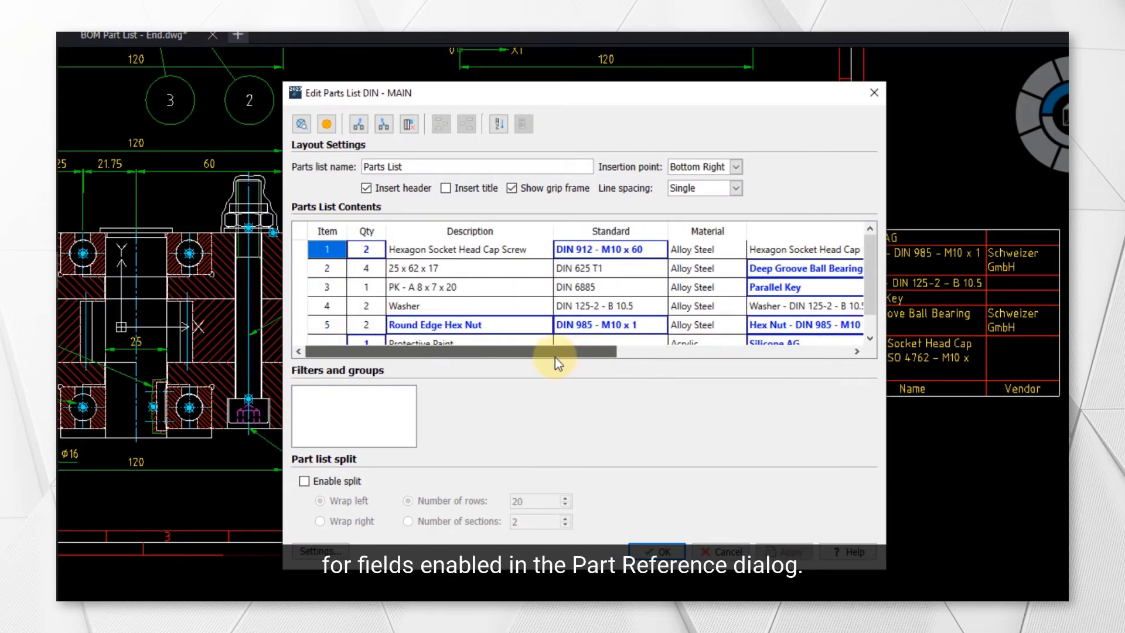
pyautogui.scroll(-3)
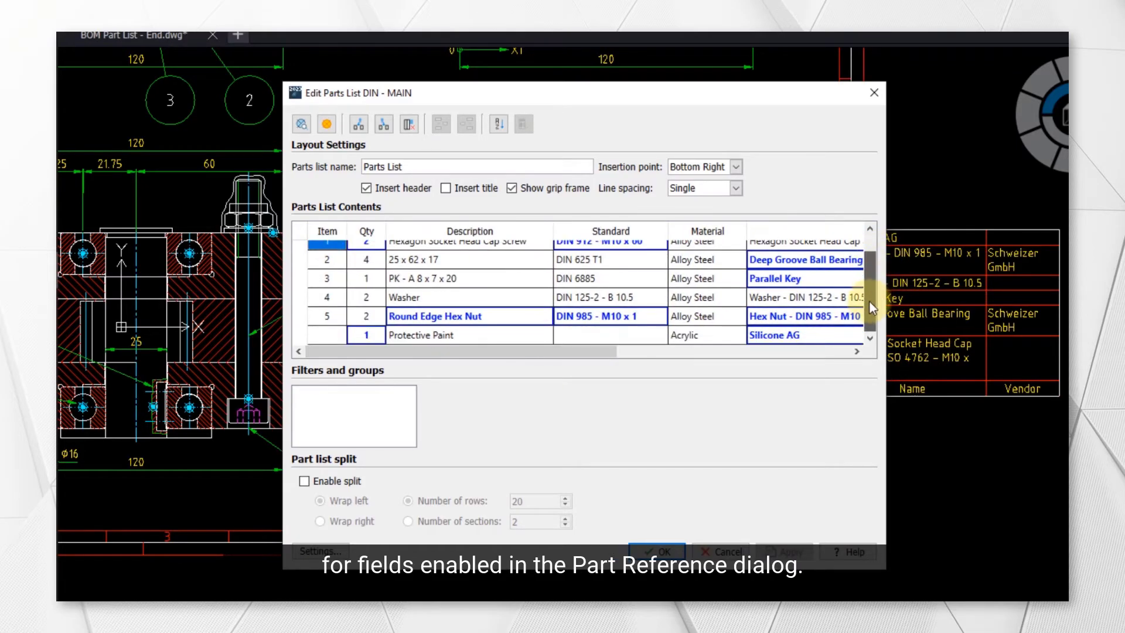
pyautogui.scroll(3)
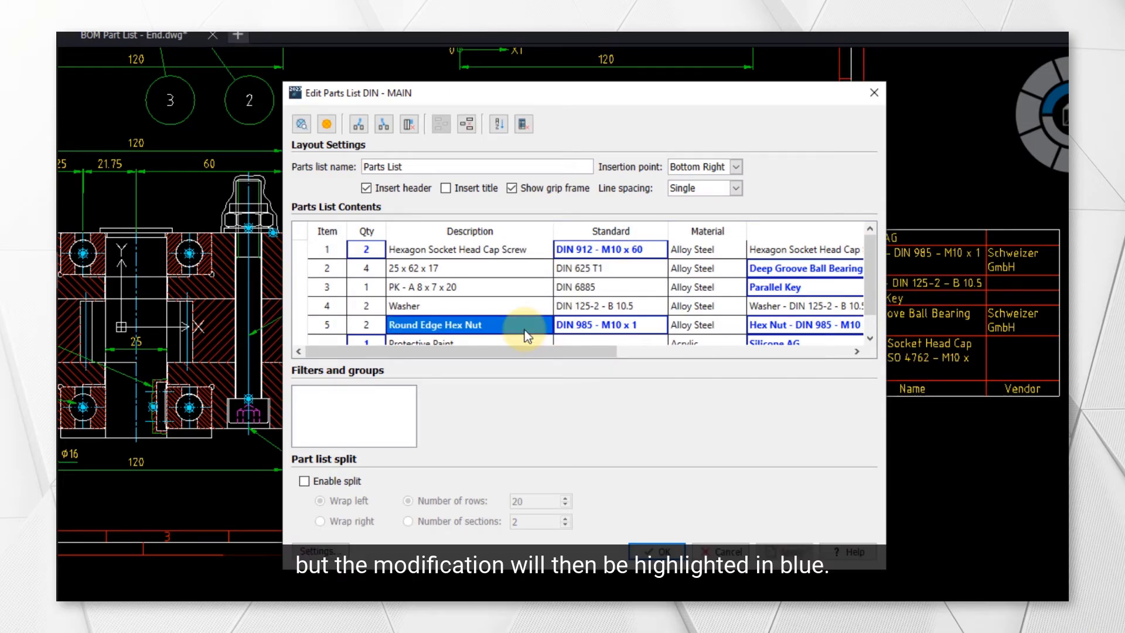
pyautogui.moveTo(339, 149)
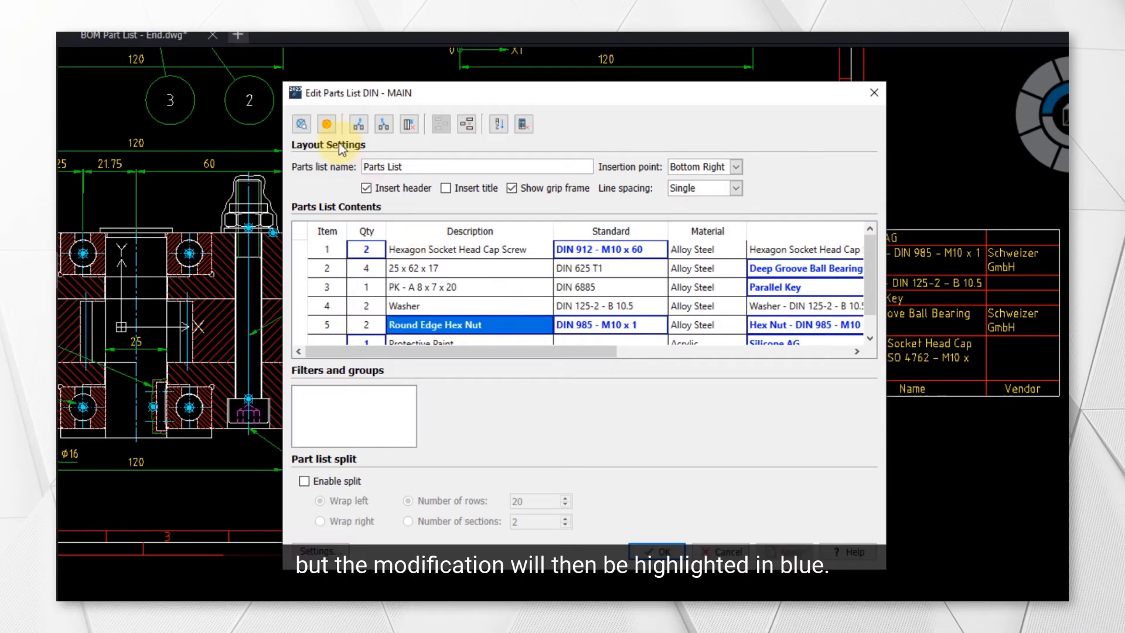
pyautogui.moveTo(347, 123)
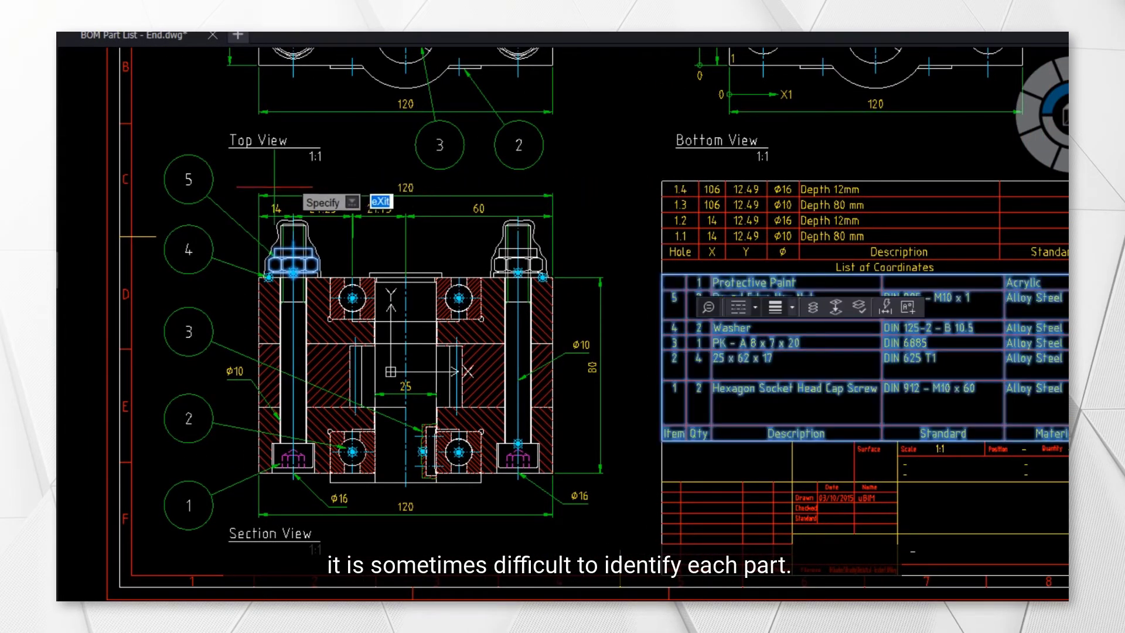
pyautogui.scroll(3)
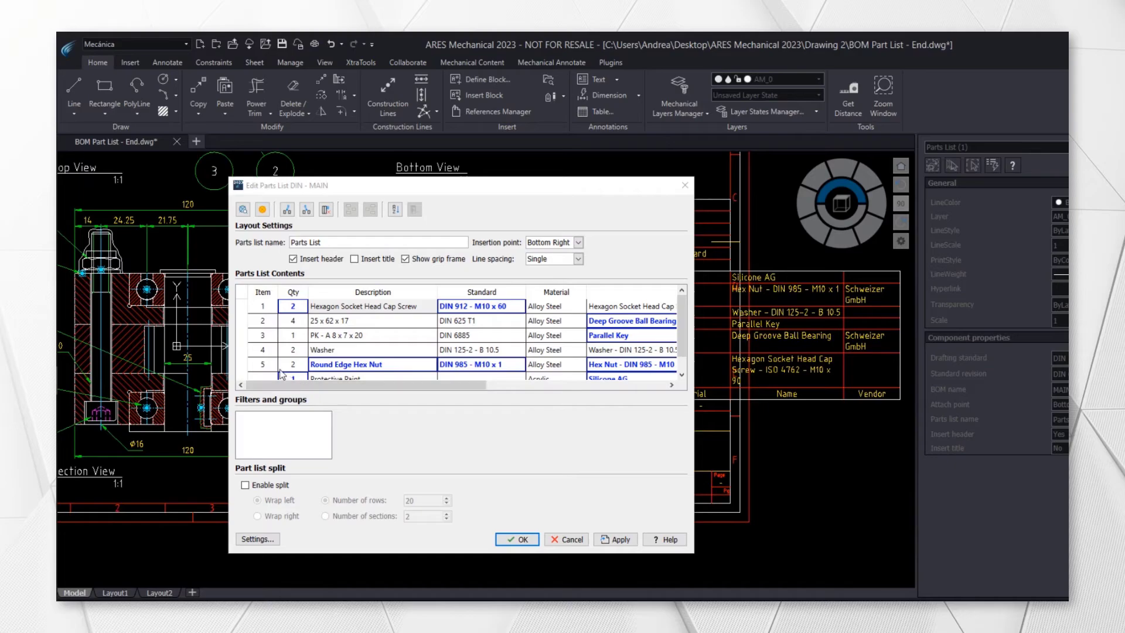
# - Change the Round Edge Hex Nut's item number to 23 and confirm the parts list
pyautogui.doubleClick(263, 364)
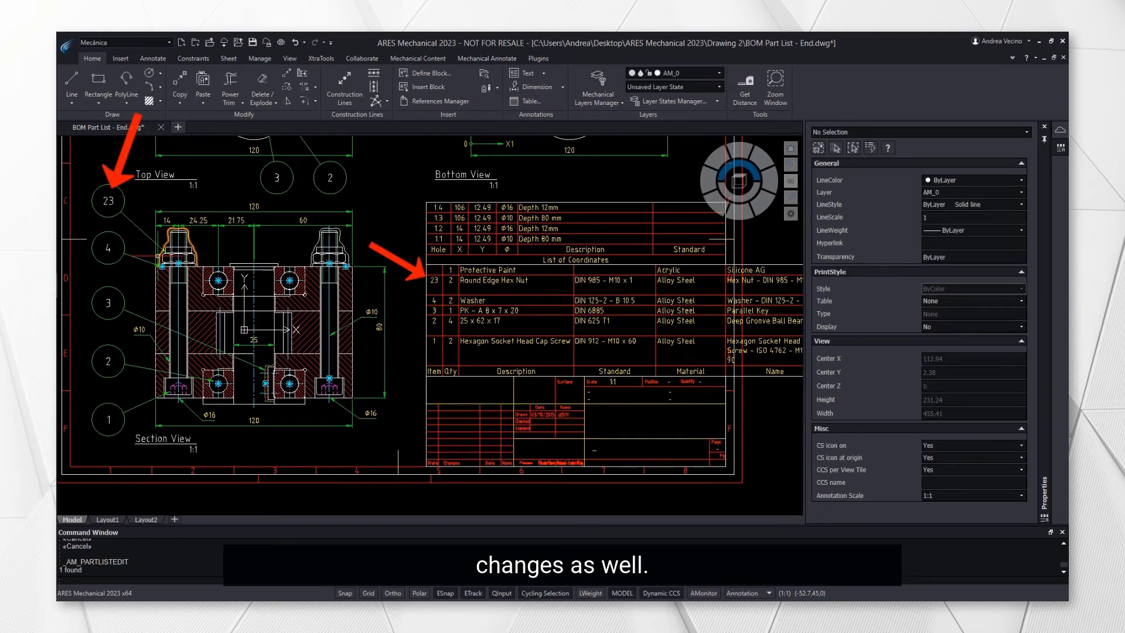
pyautogui.click(223, 126)
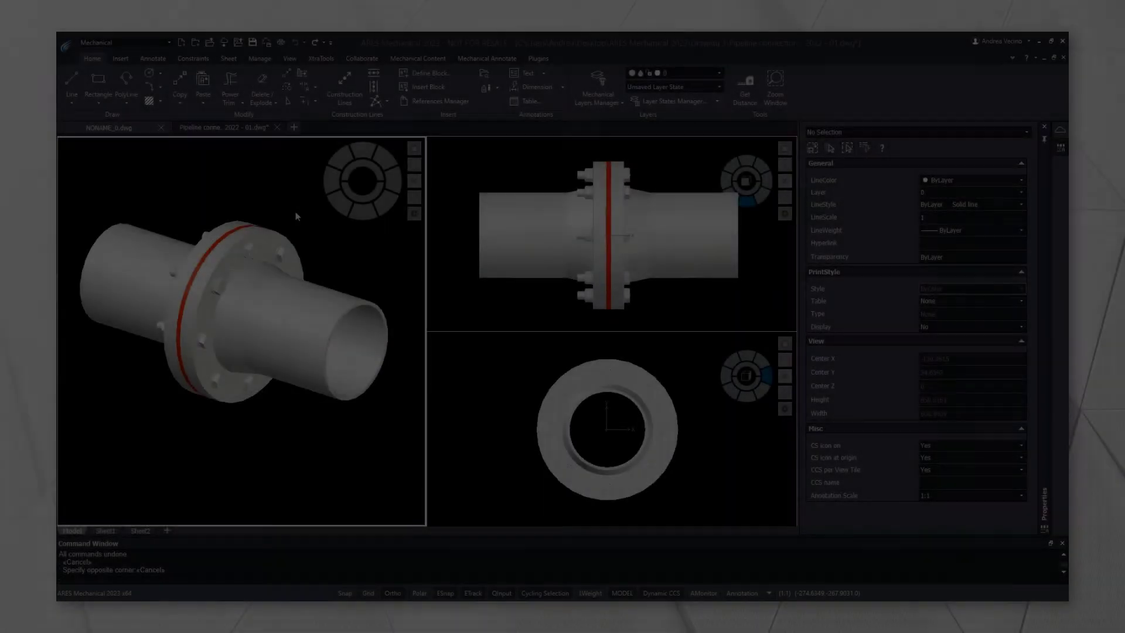
# - Show the pipeline connection model, switch to the 3D Modeling workspace and back to Mechanical
pyautogui.click(75, 51)
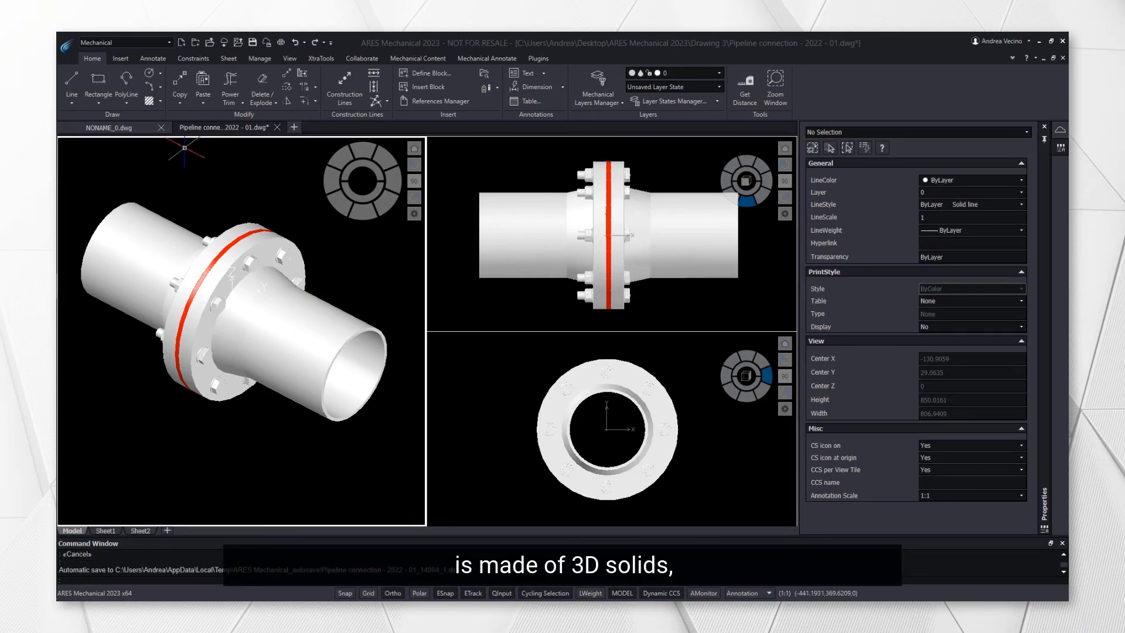
pyautogui.click(169, 42)
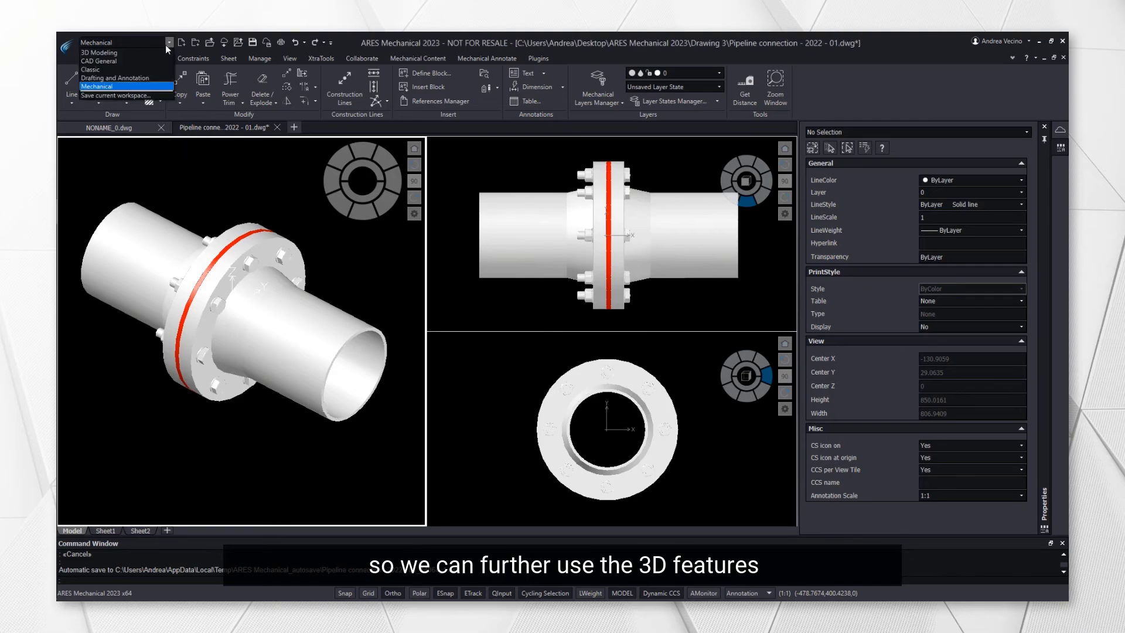
pyautogui.click(98, 53)
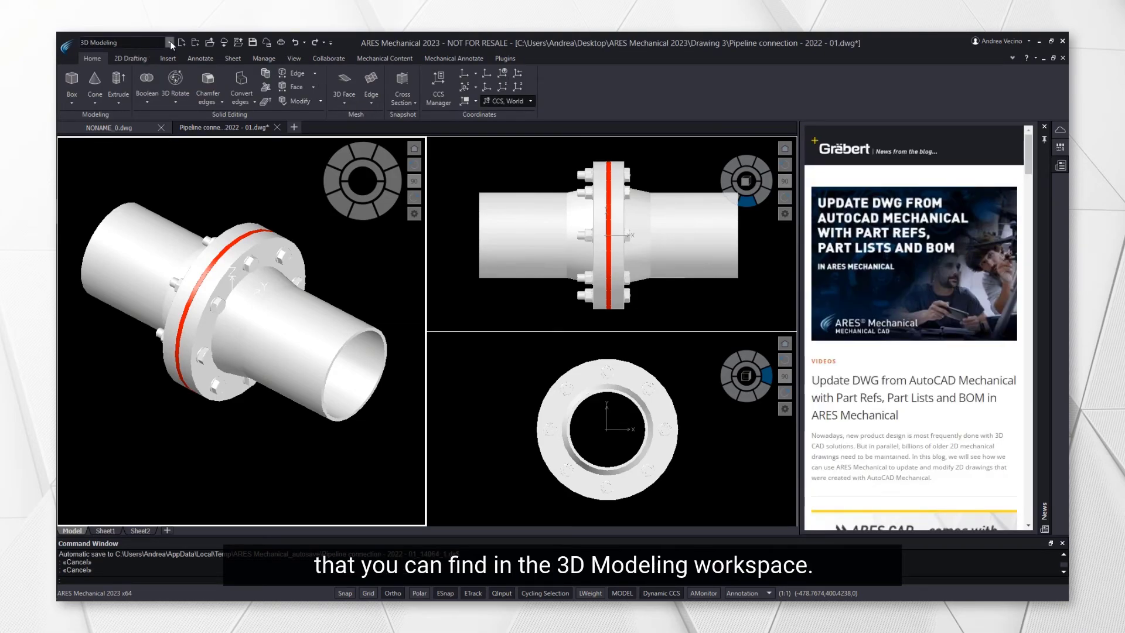
pyautogui.click(171, 42)
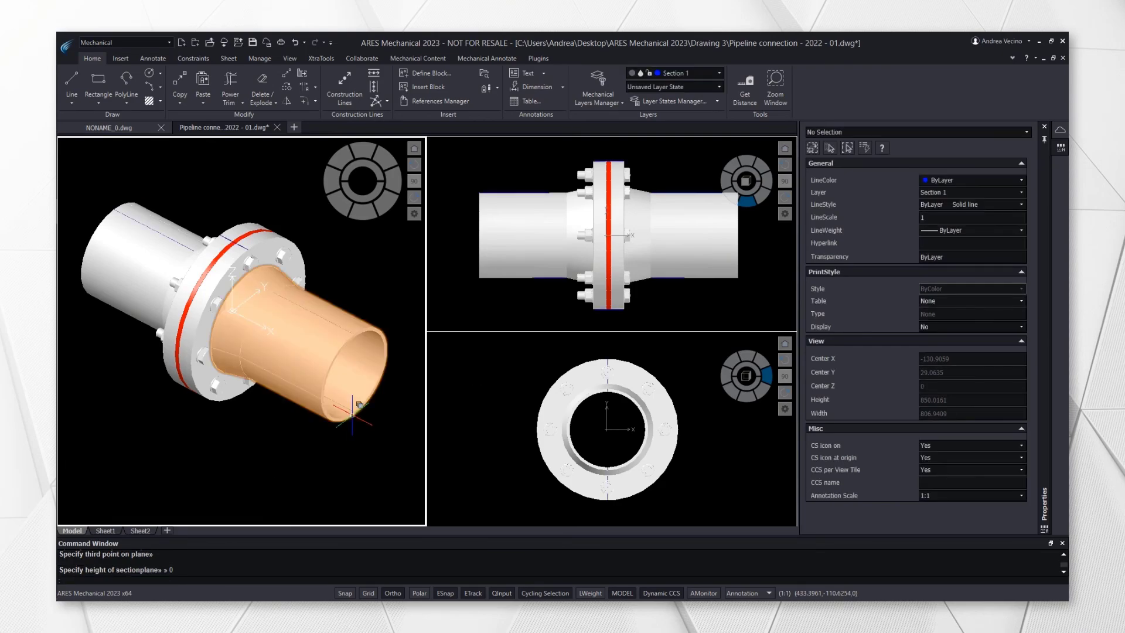
# - Make Section 2 the current layer and hide the 3D Connector Tube layer
pyautogui.click(718, 86)
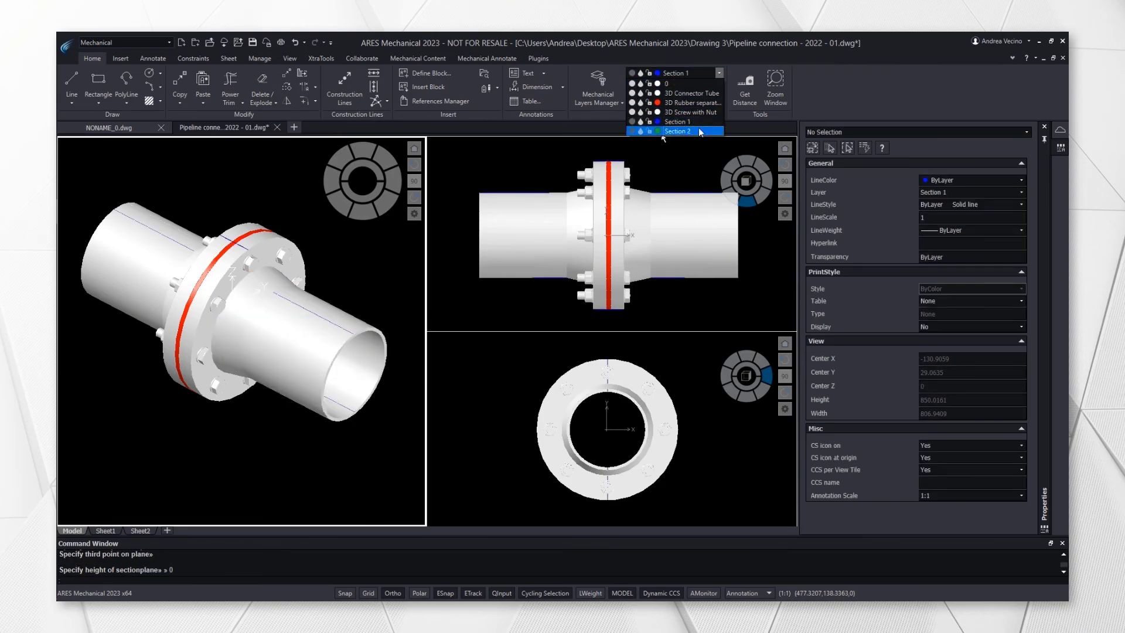
pyautogui.click(675, 131)
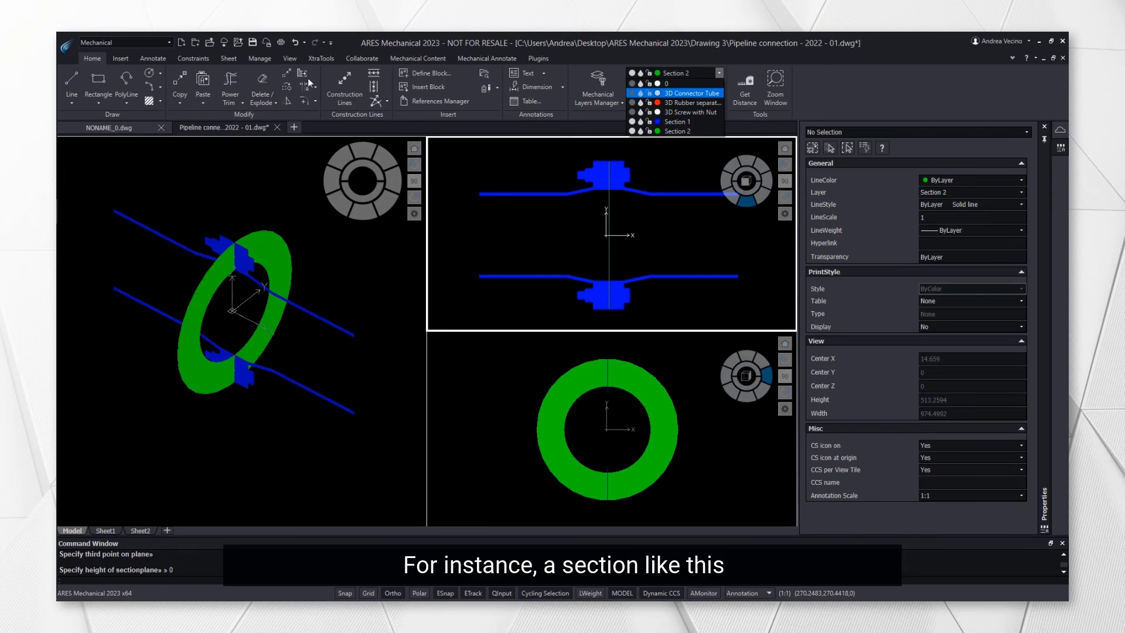
pyautogui.click(290, 59)
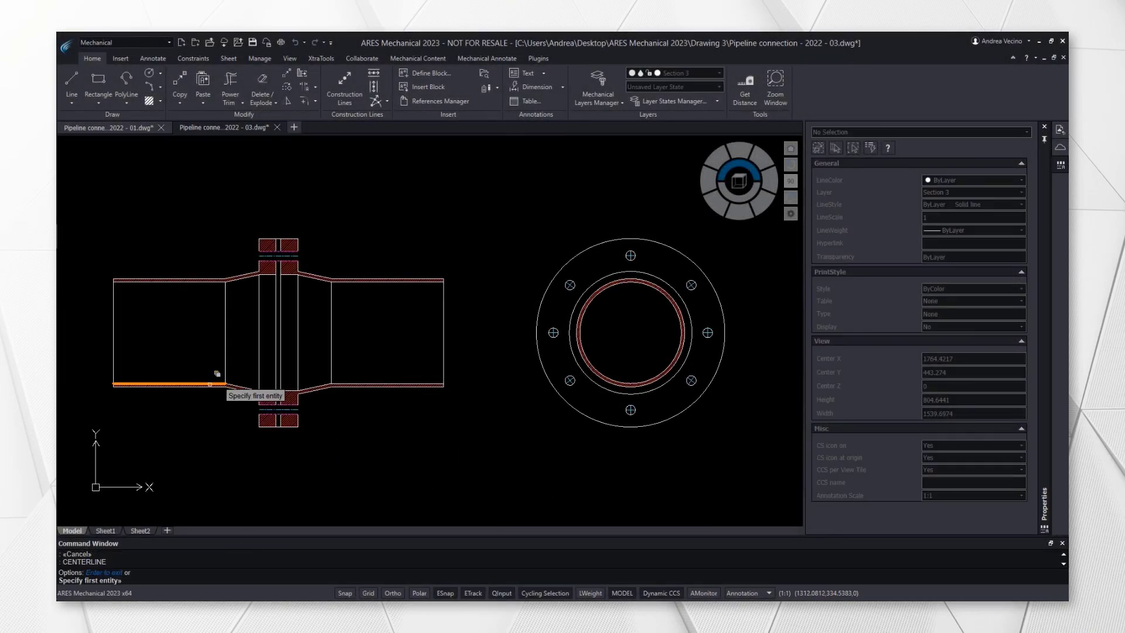
# - Draw a centerline between the sectioned pipe's lower and upper edges
pyautogui.click(216, 372)
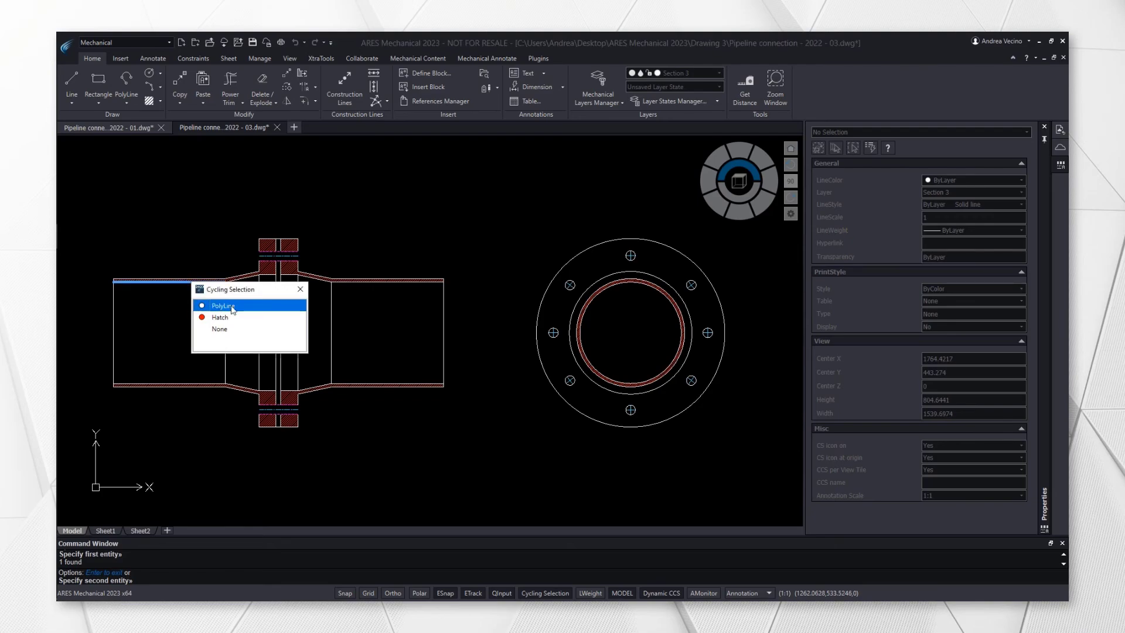
pyautogui.click(223, 306)
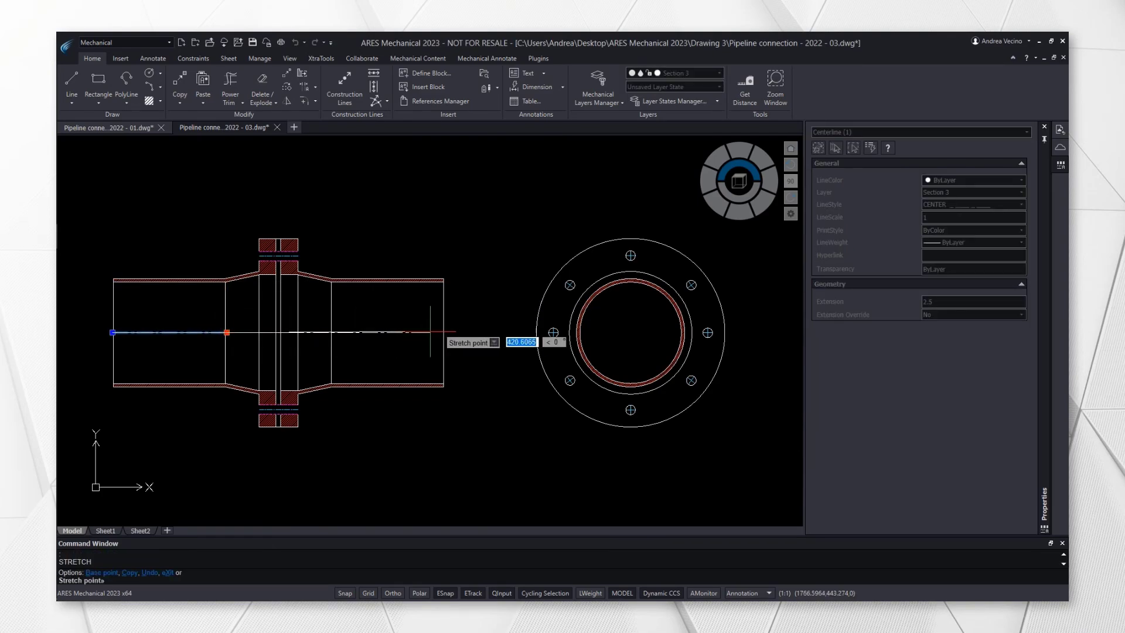
pyautogui.press('Escape')
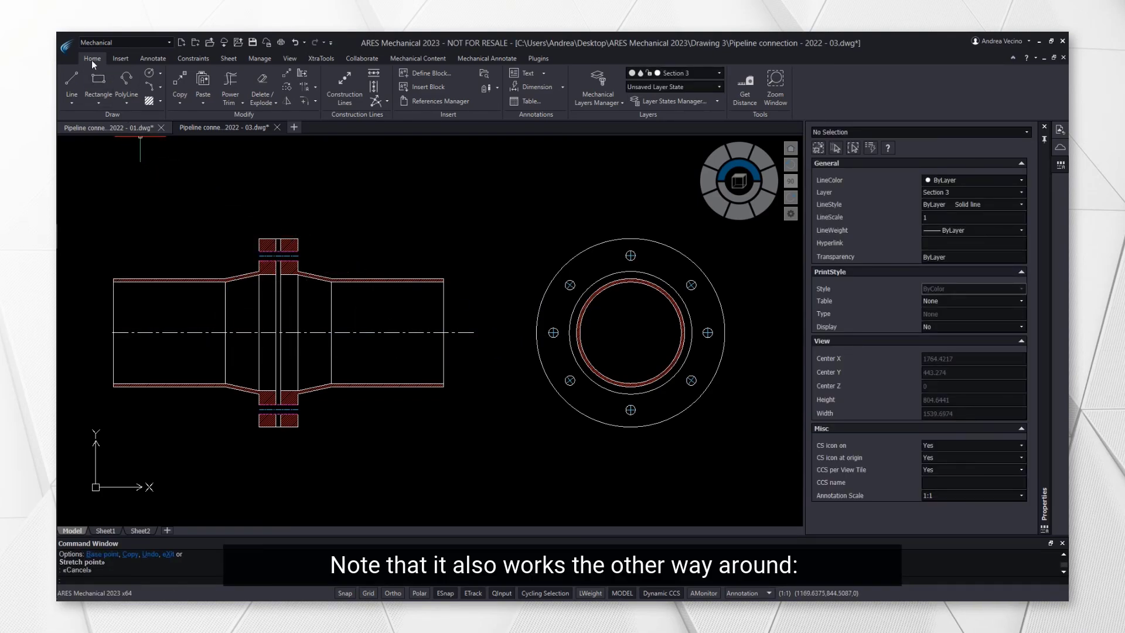
# - Show the Export STEP and Export IGES options in the application menu
pyautogui.click(68, 43)
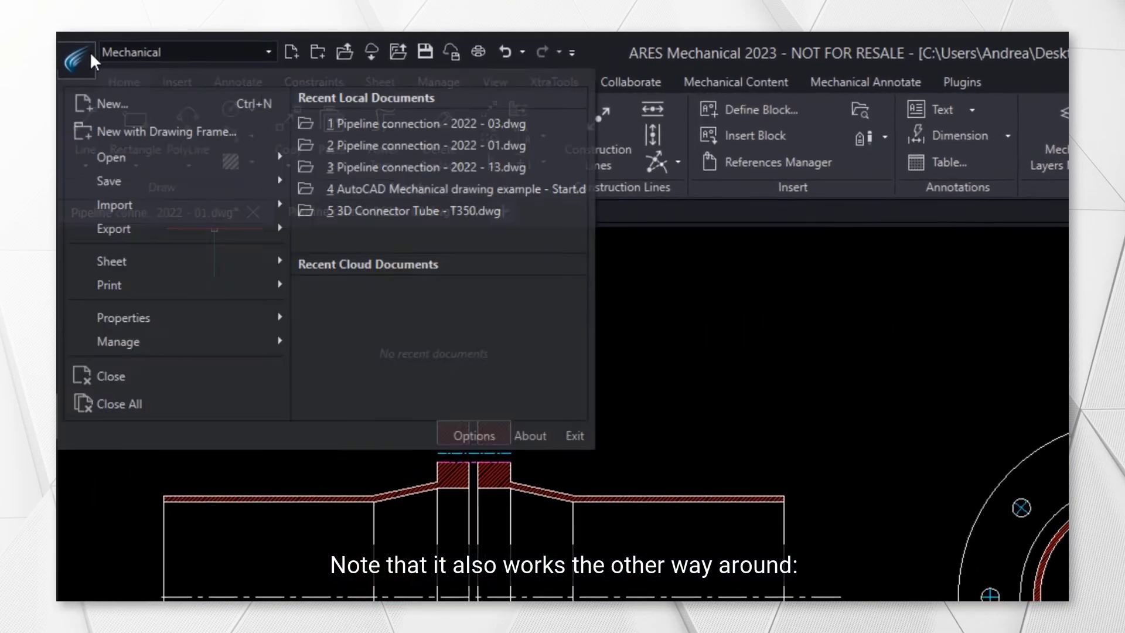
pyautogui.click(117, 230)
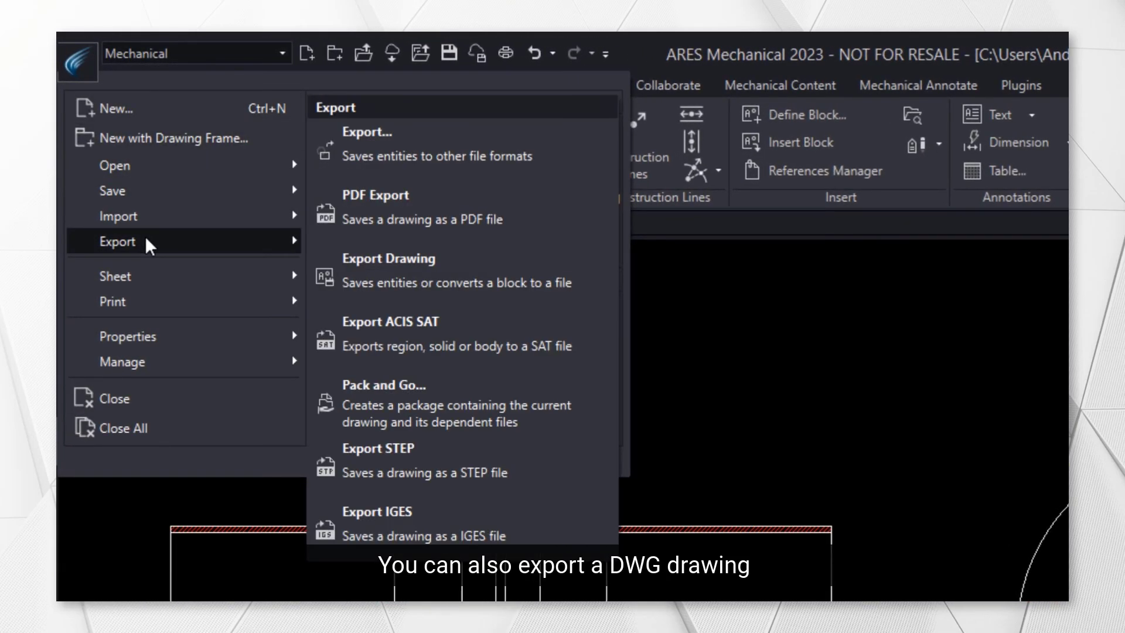
pyautogui.moveTo(494, 523)
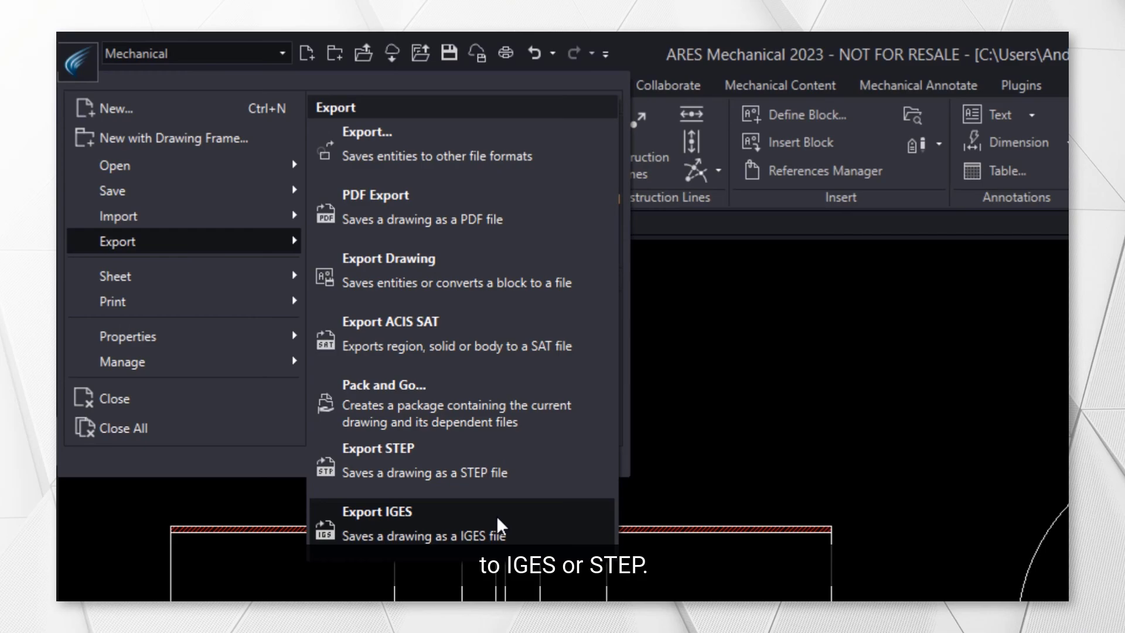
pyautogui.moveTo(531, 466)
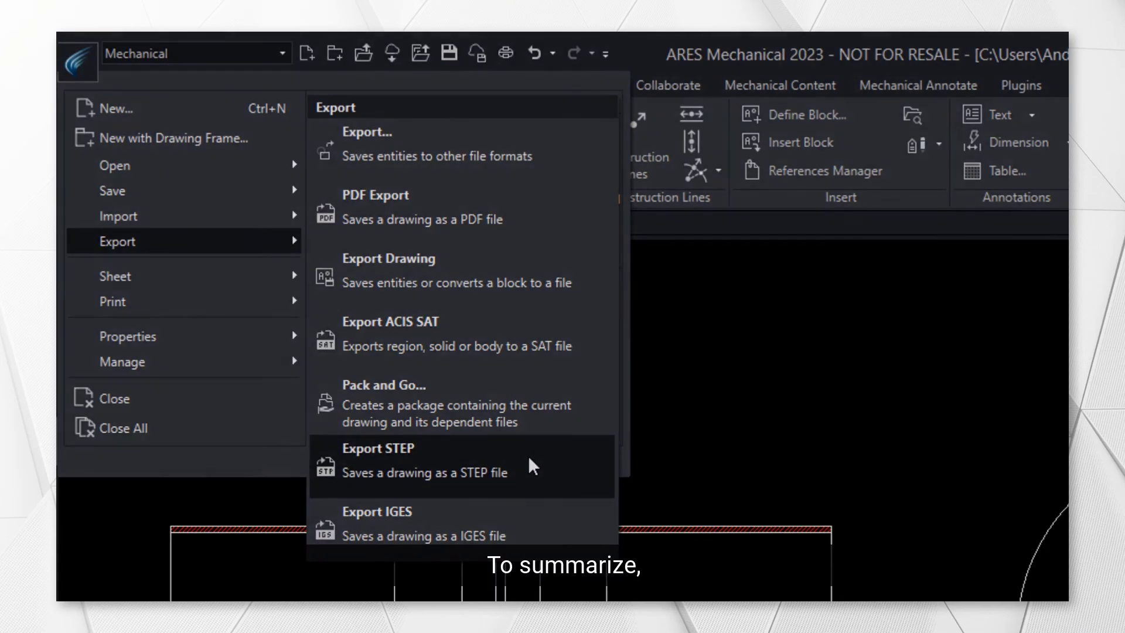